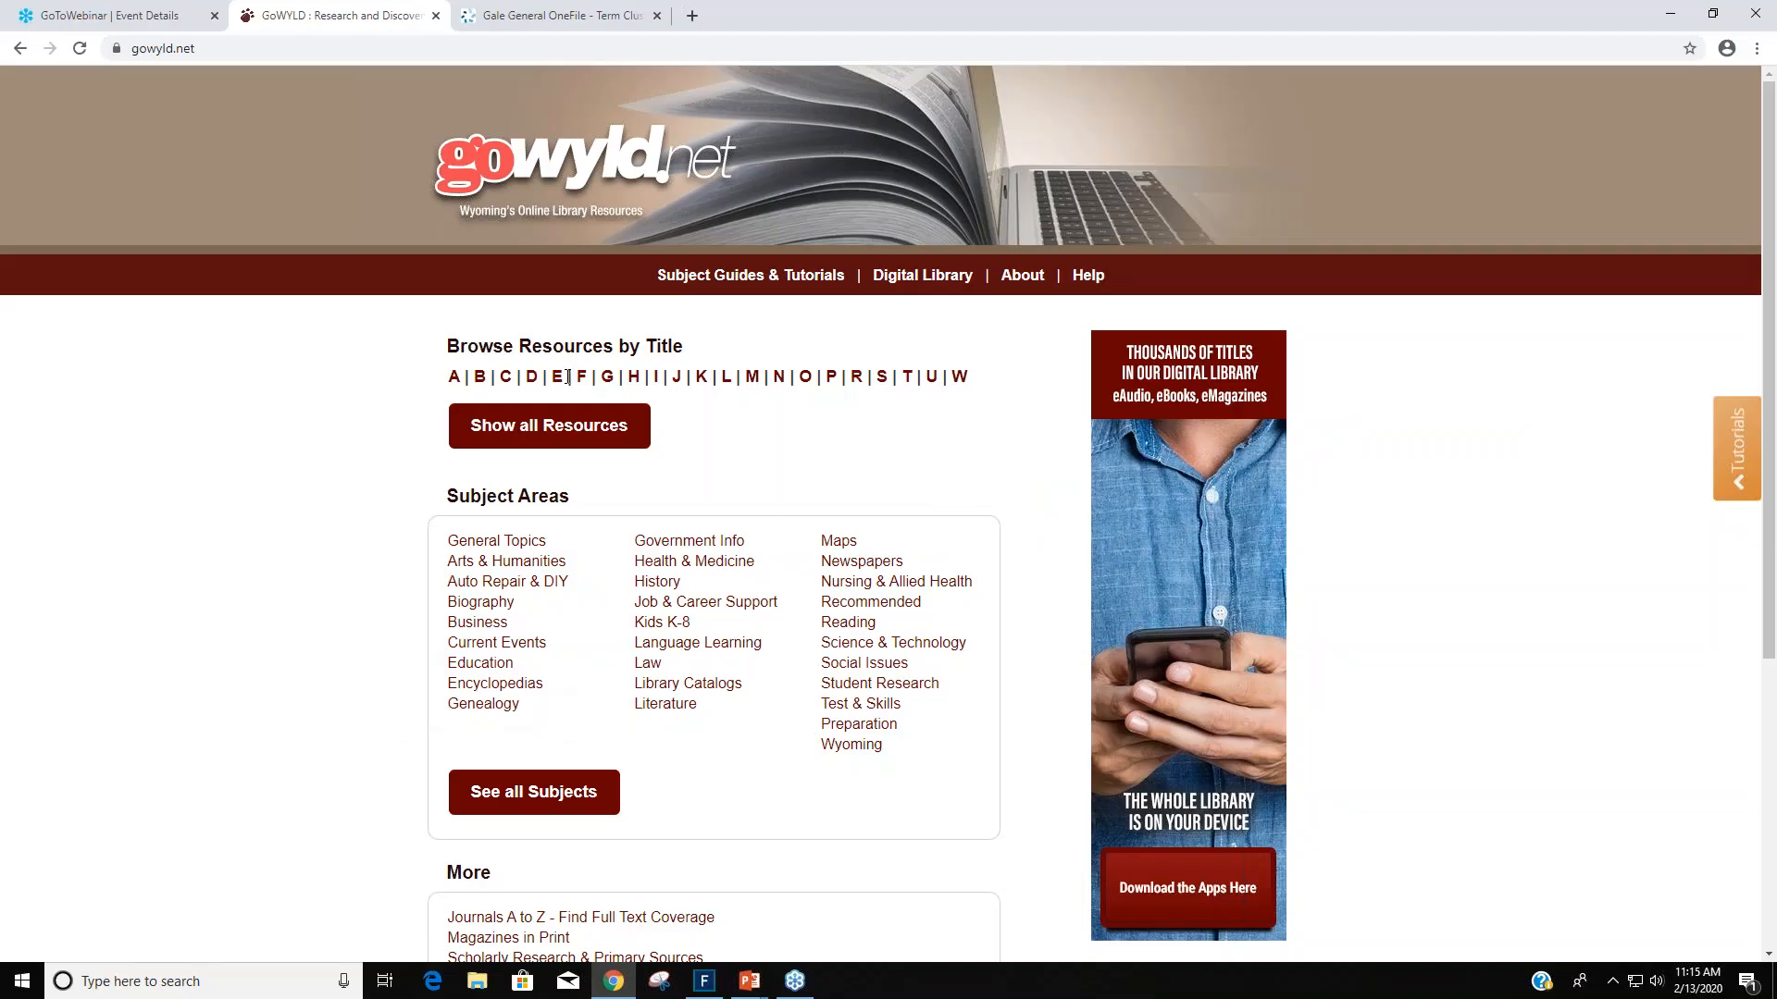
pyautogui.moveTo(724, 435)
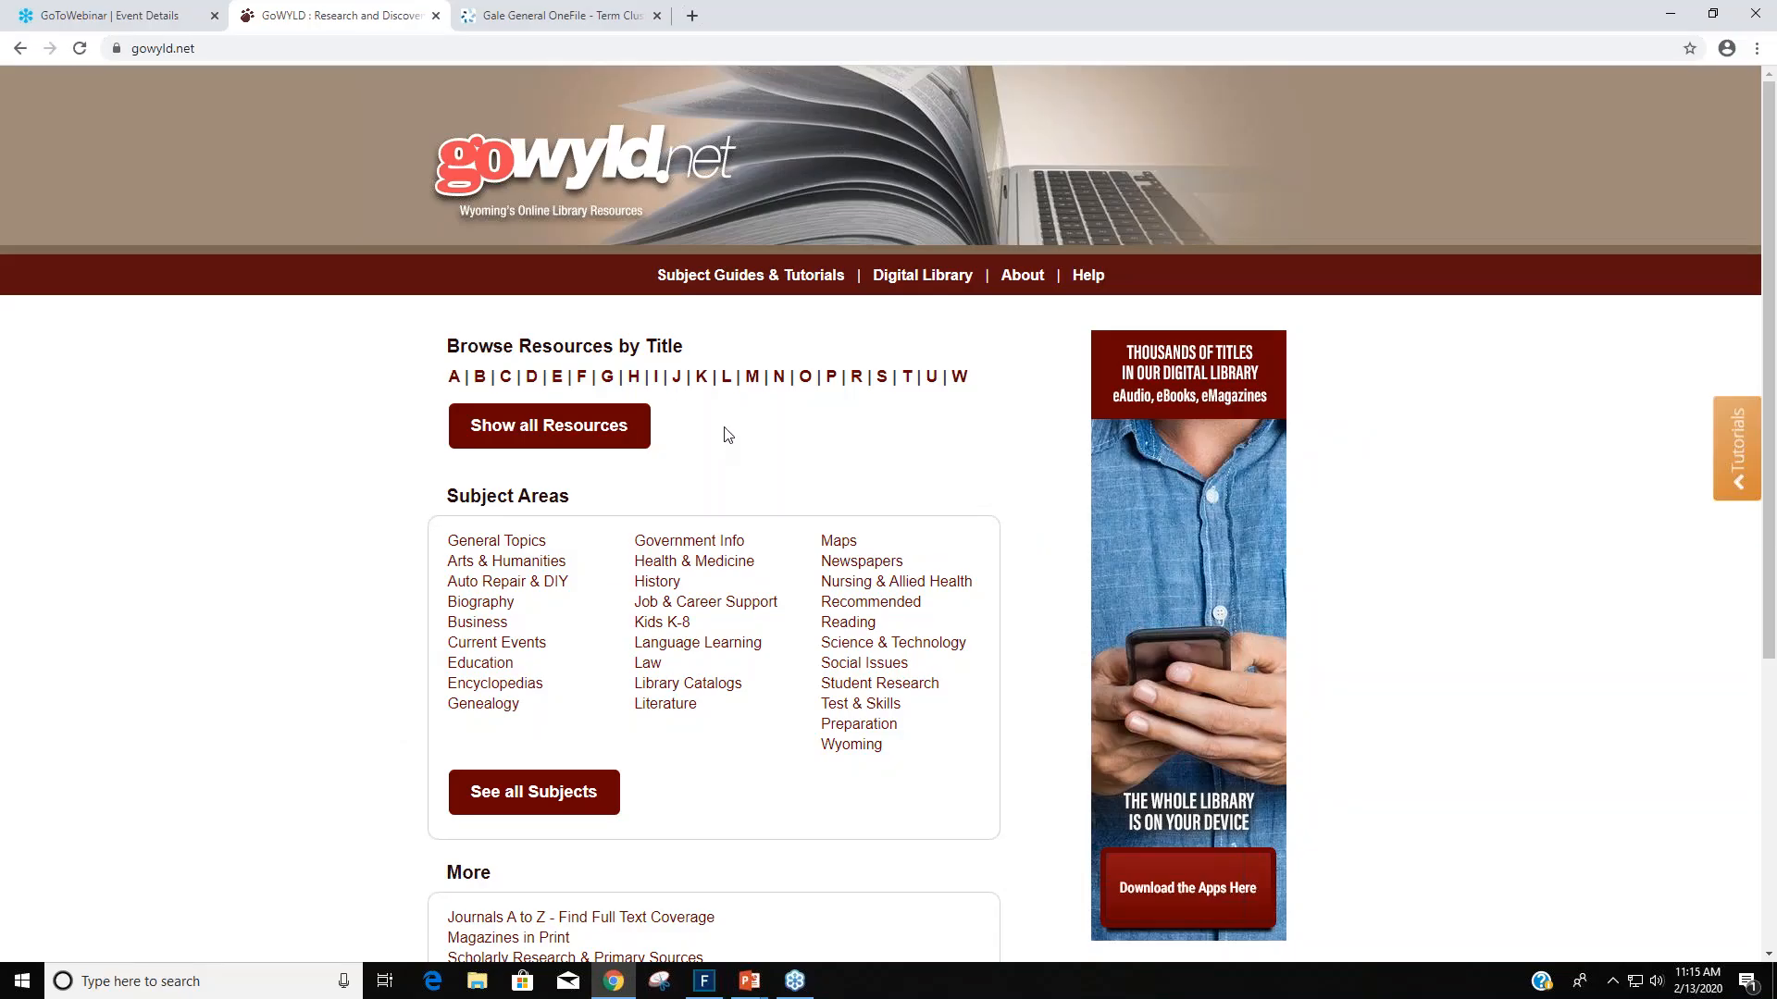
pyautogui.moveTo(800, 419)
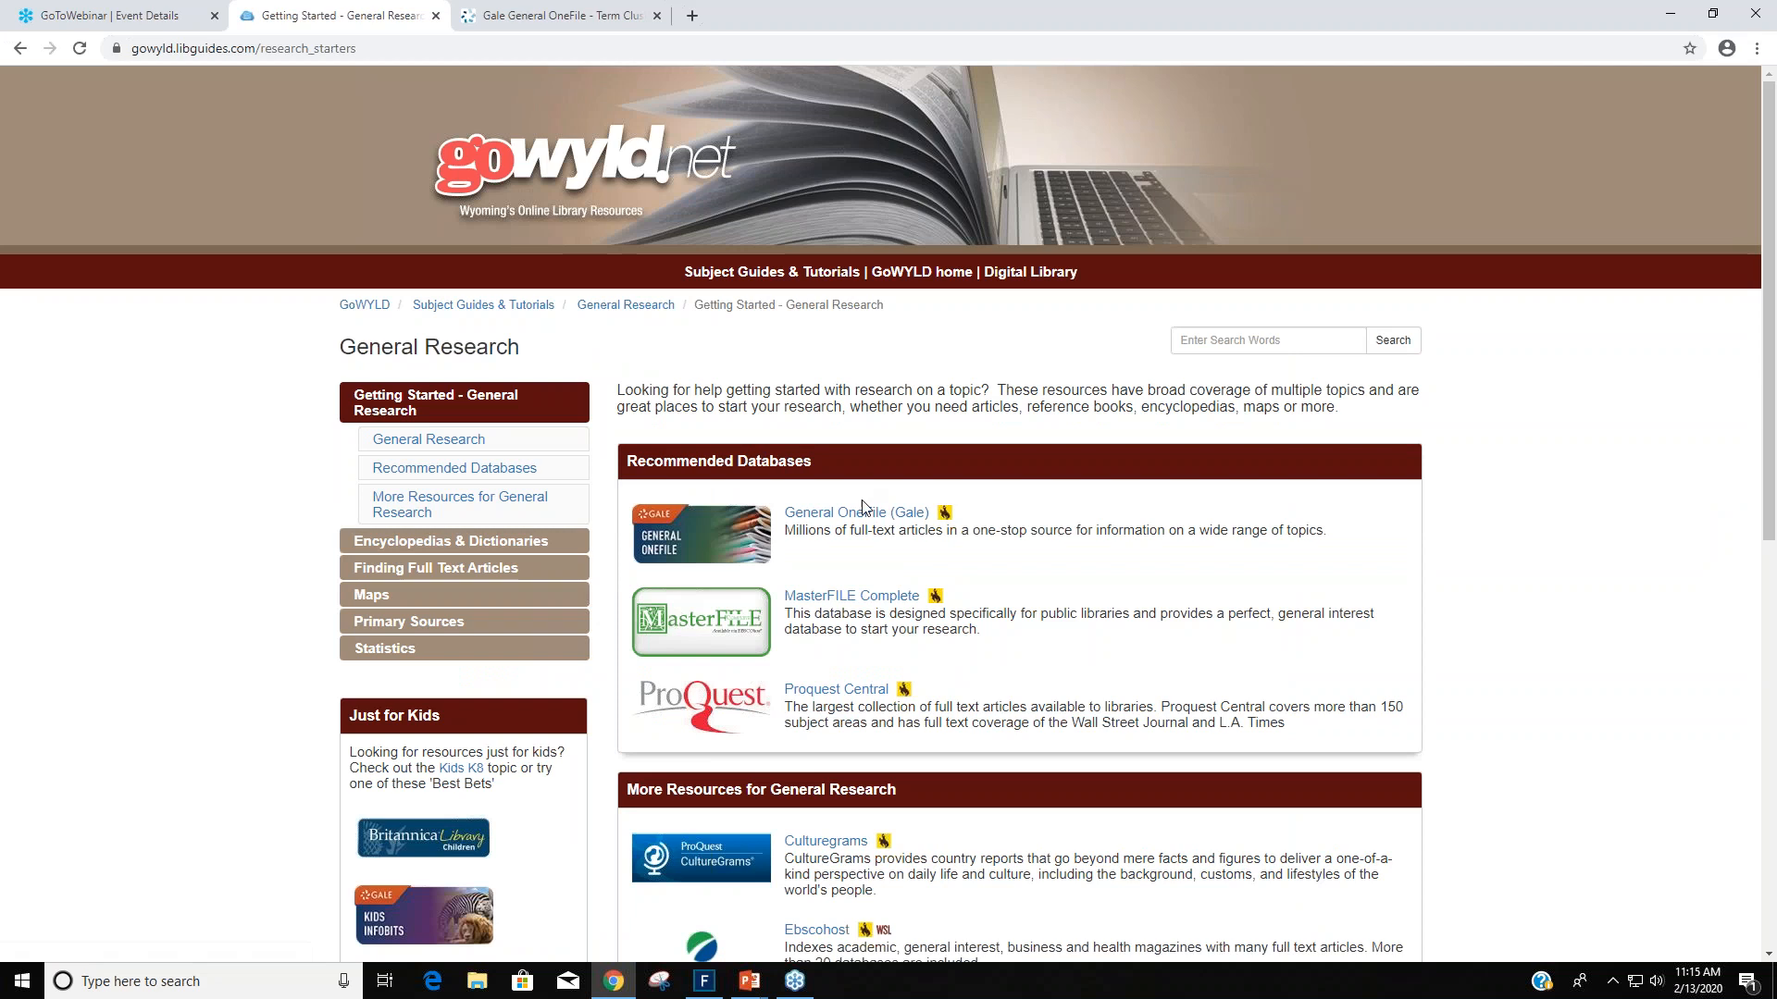
# Open the General OneFile (Gale) database from the Recommended Databases list.
pyautogui.click(853, 511)
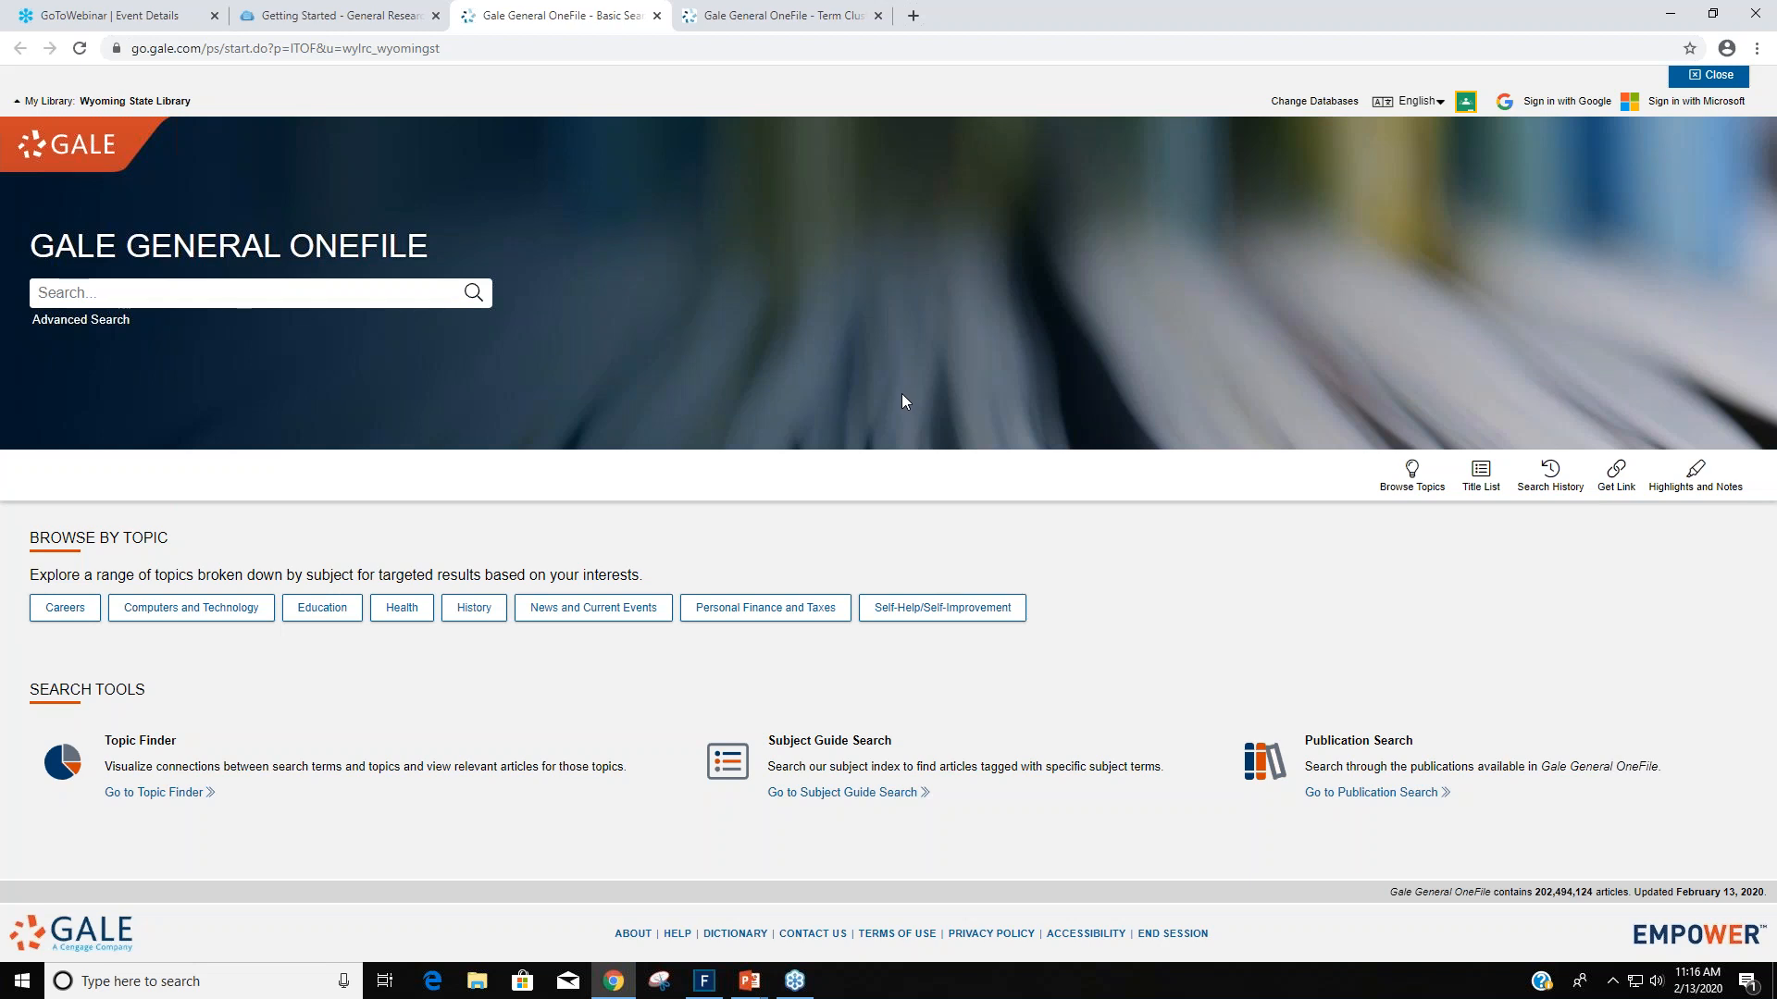
pyautogui.moveTo(559, 640)
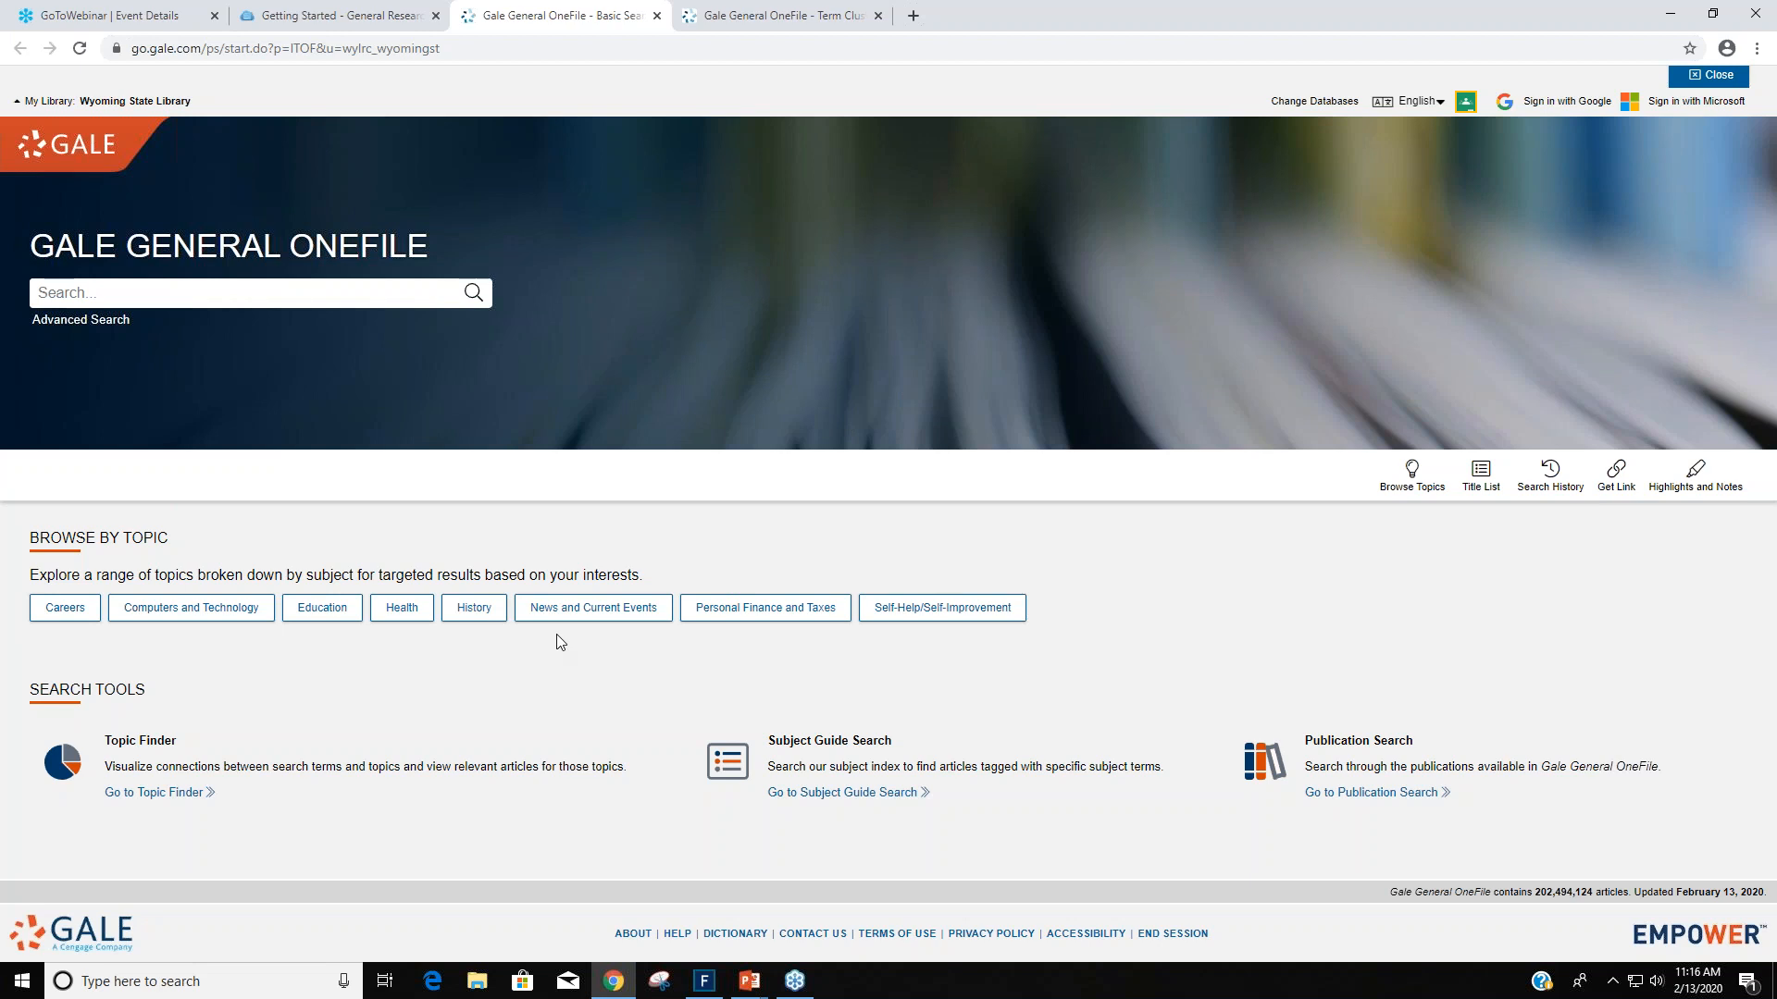
pyautogui.moveTo(361, 754)
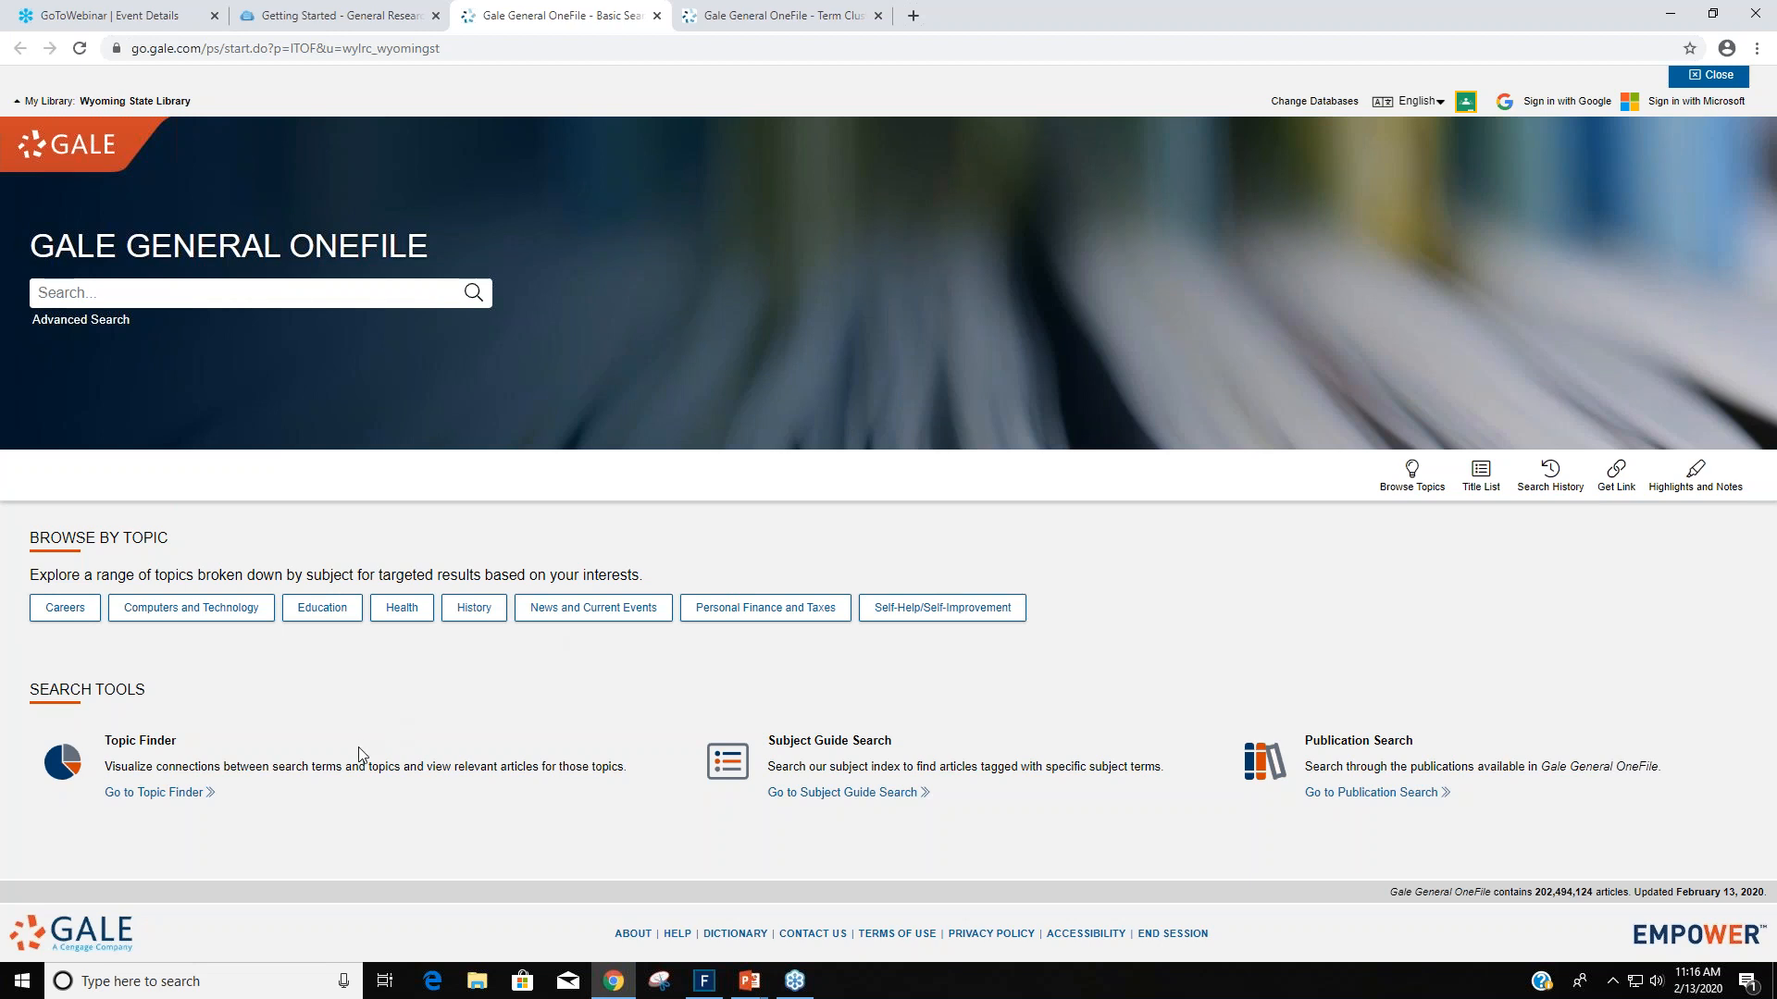
pyautogui.moveTo(981, 827)
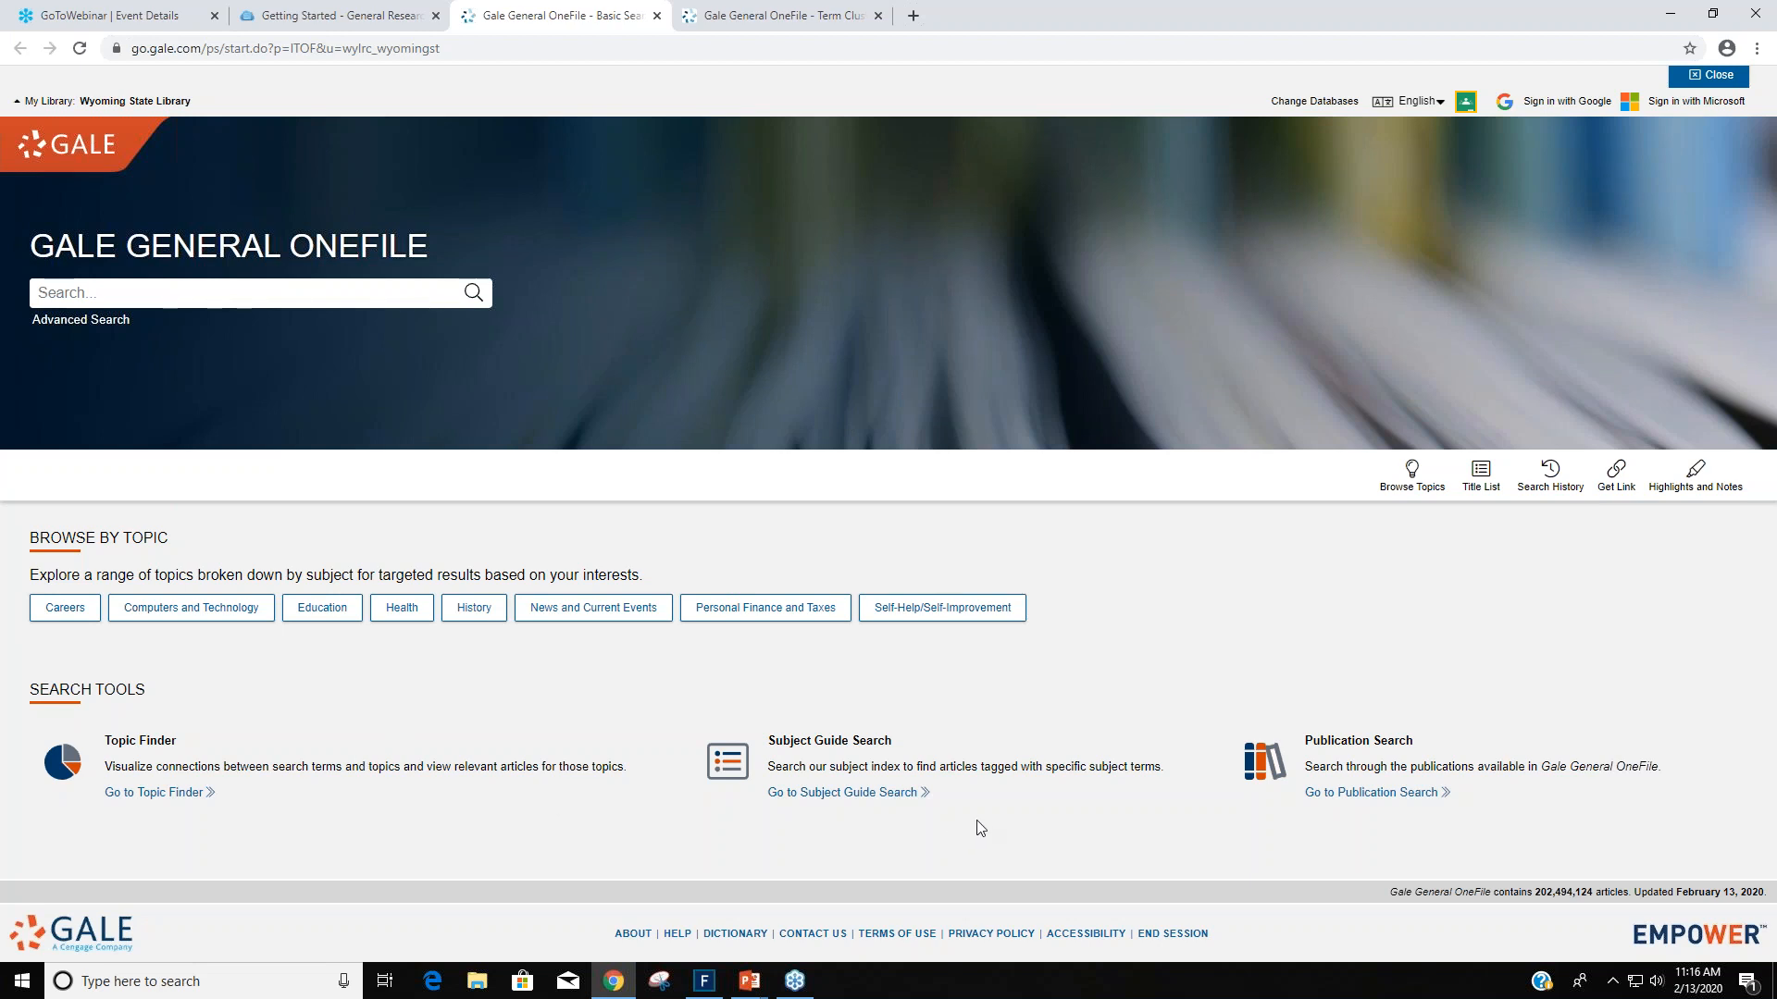
pyautogui.moveTo(1507, 63)
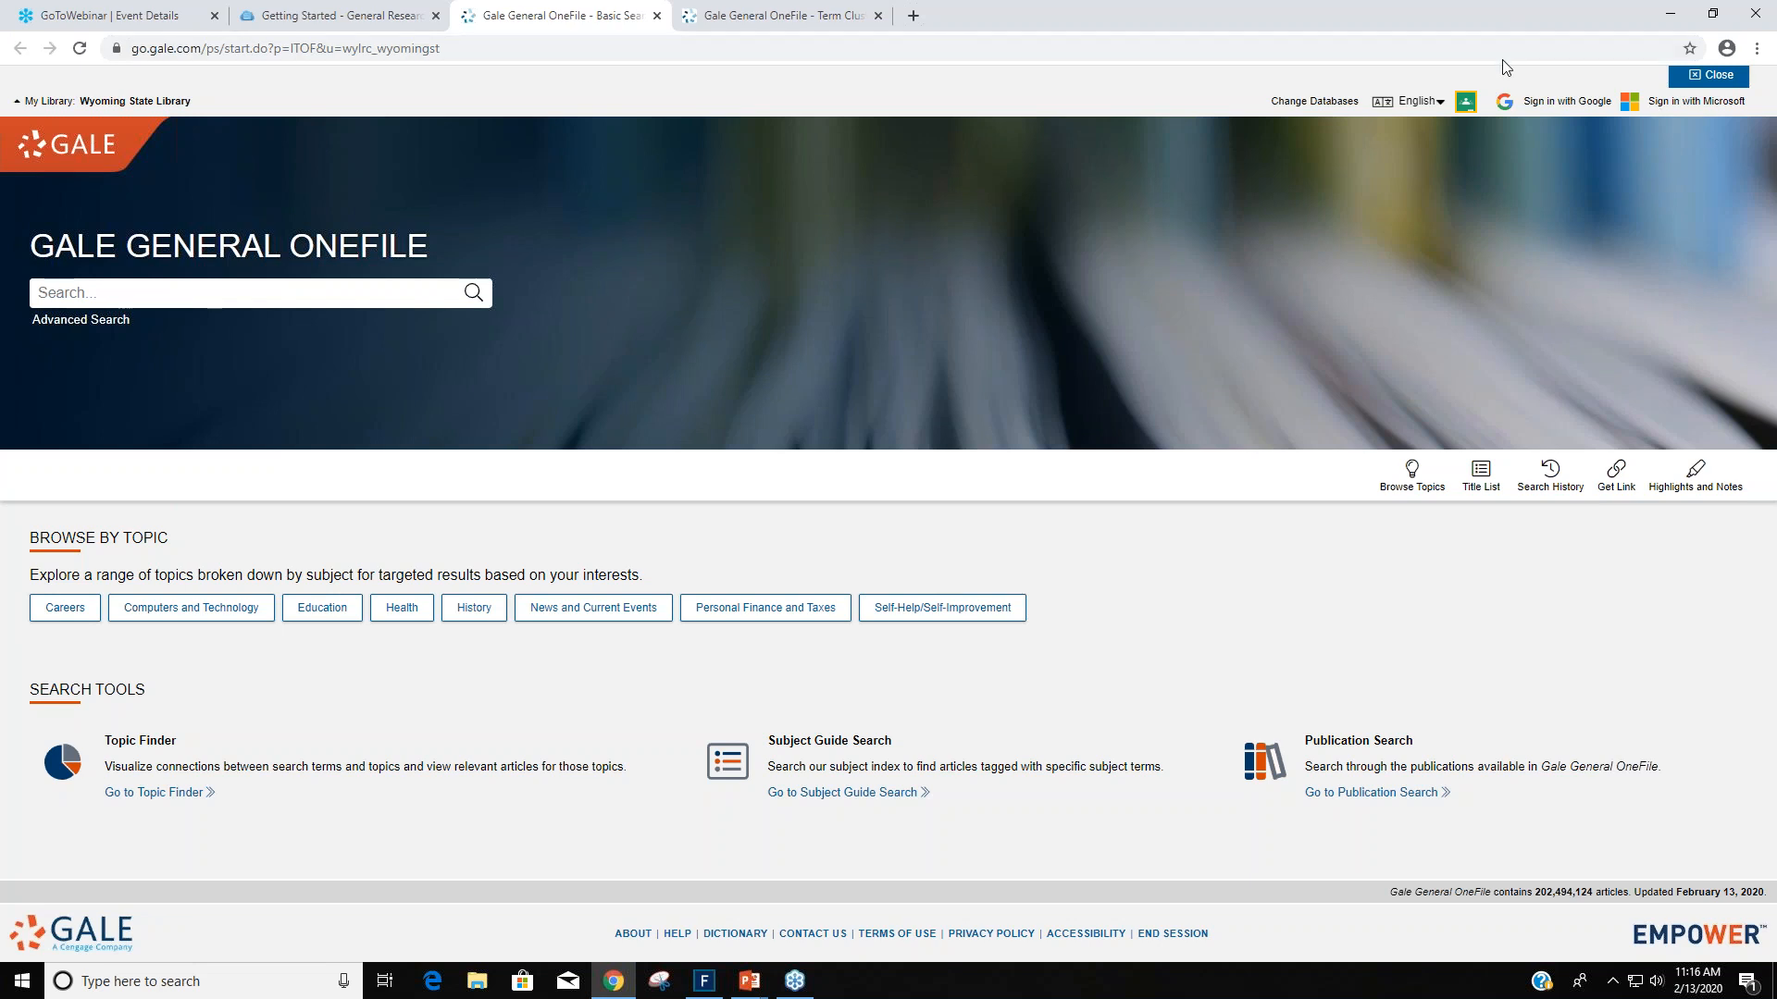
pyautogui.moveTo(1129, 207)
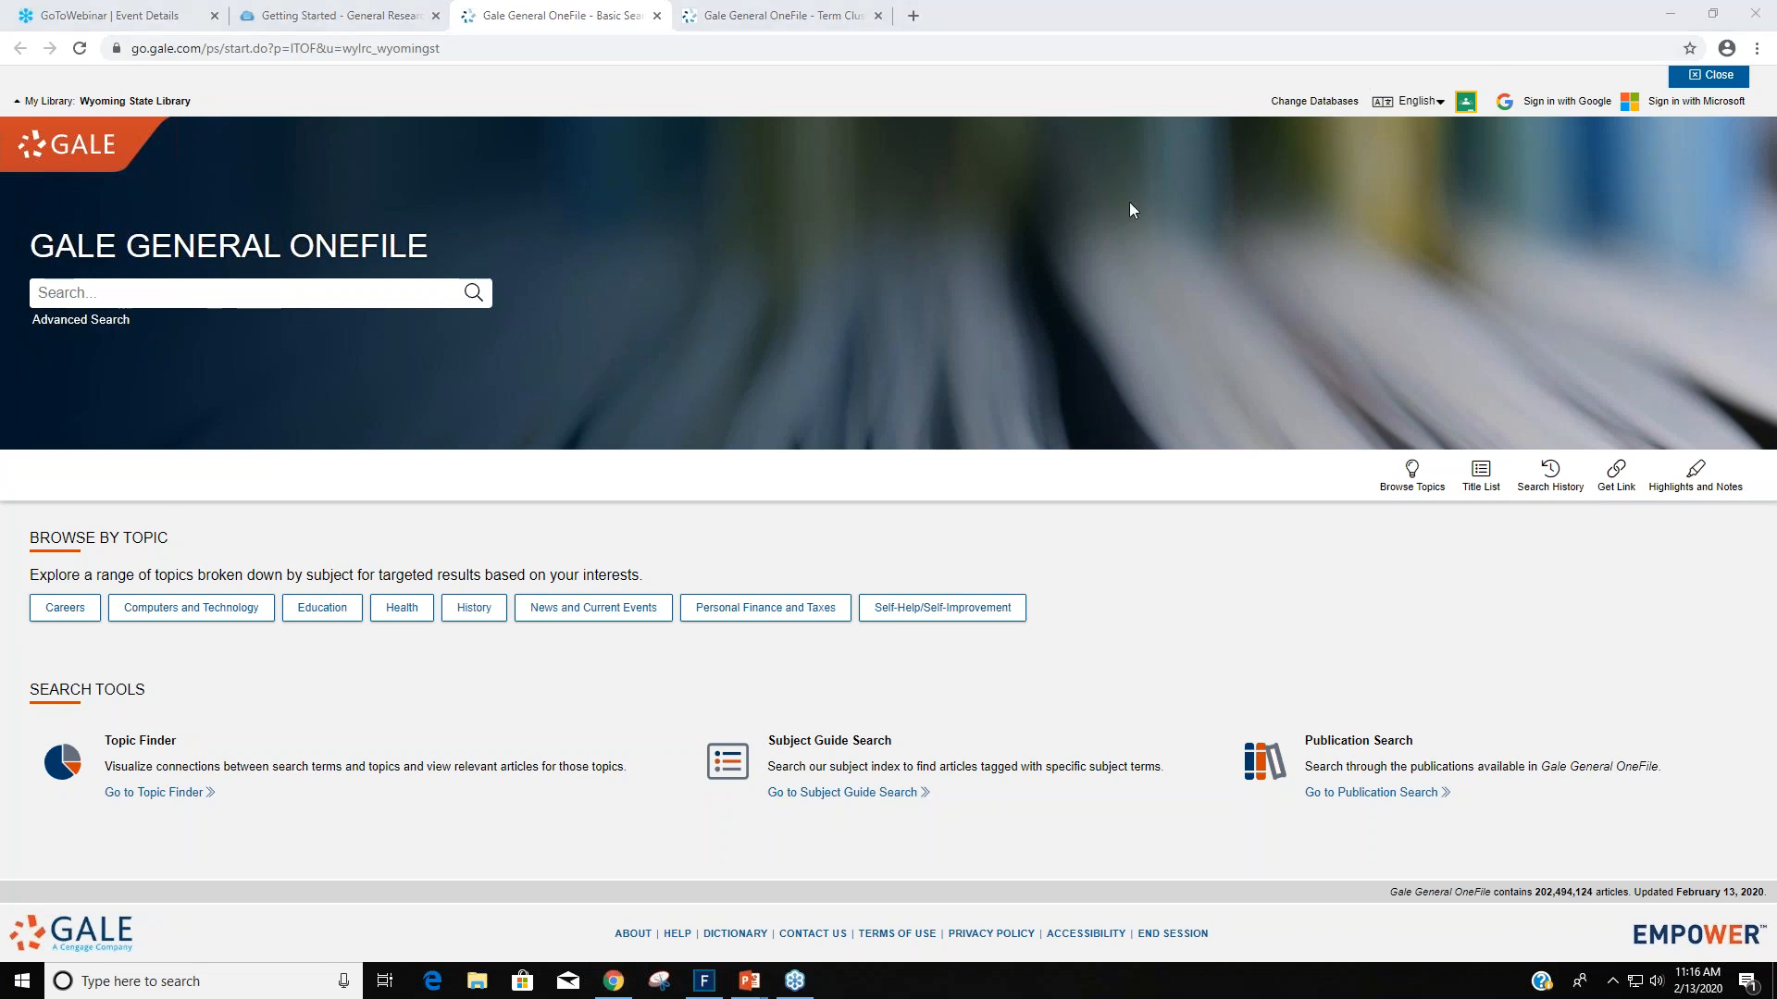
pyautogui.moveTo(428, 481)
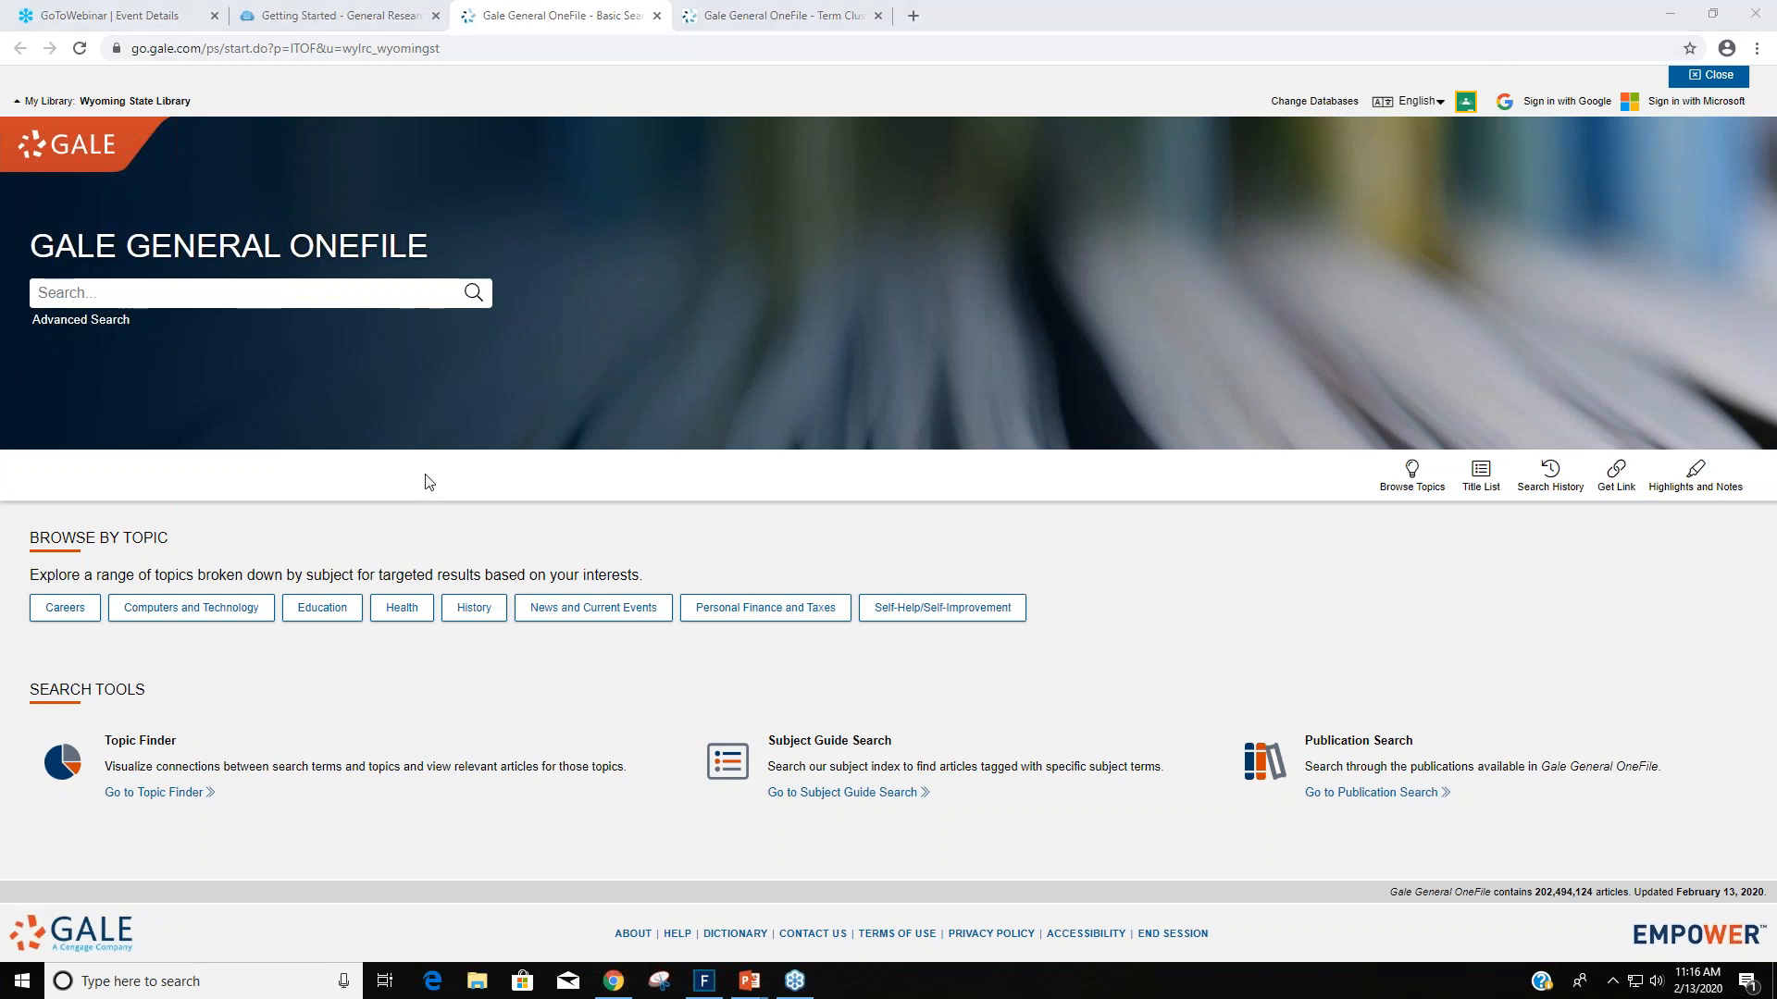
pyautogui.moveTo(481, 459)
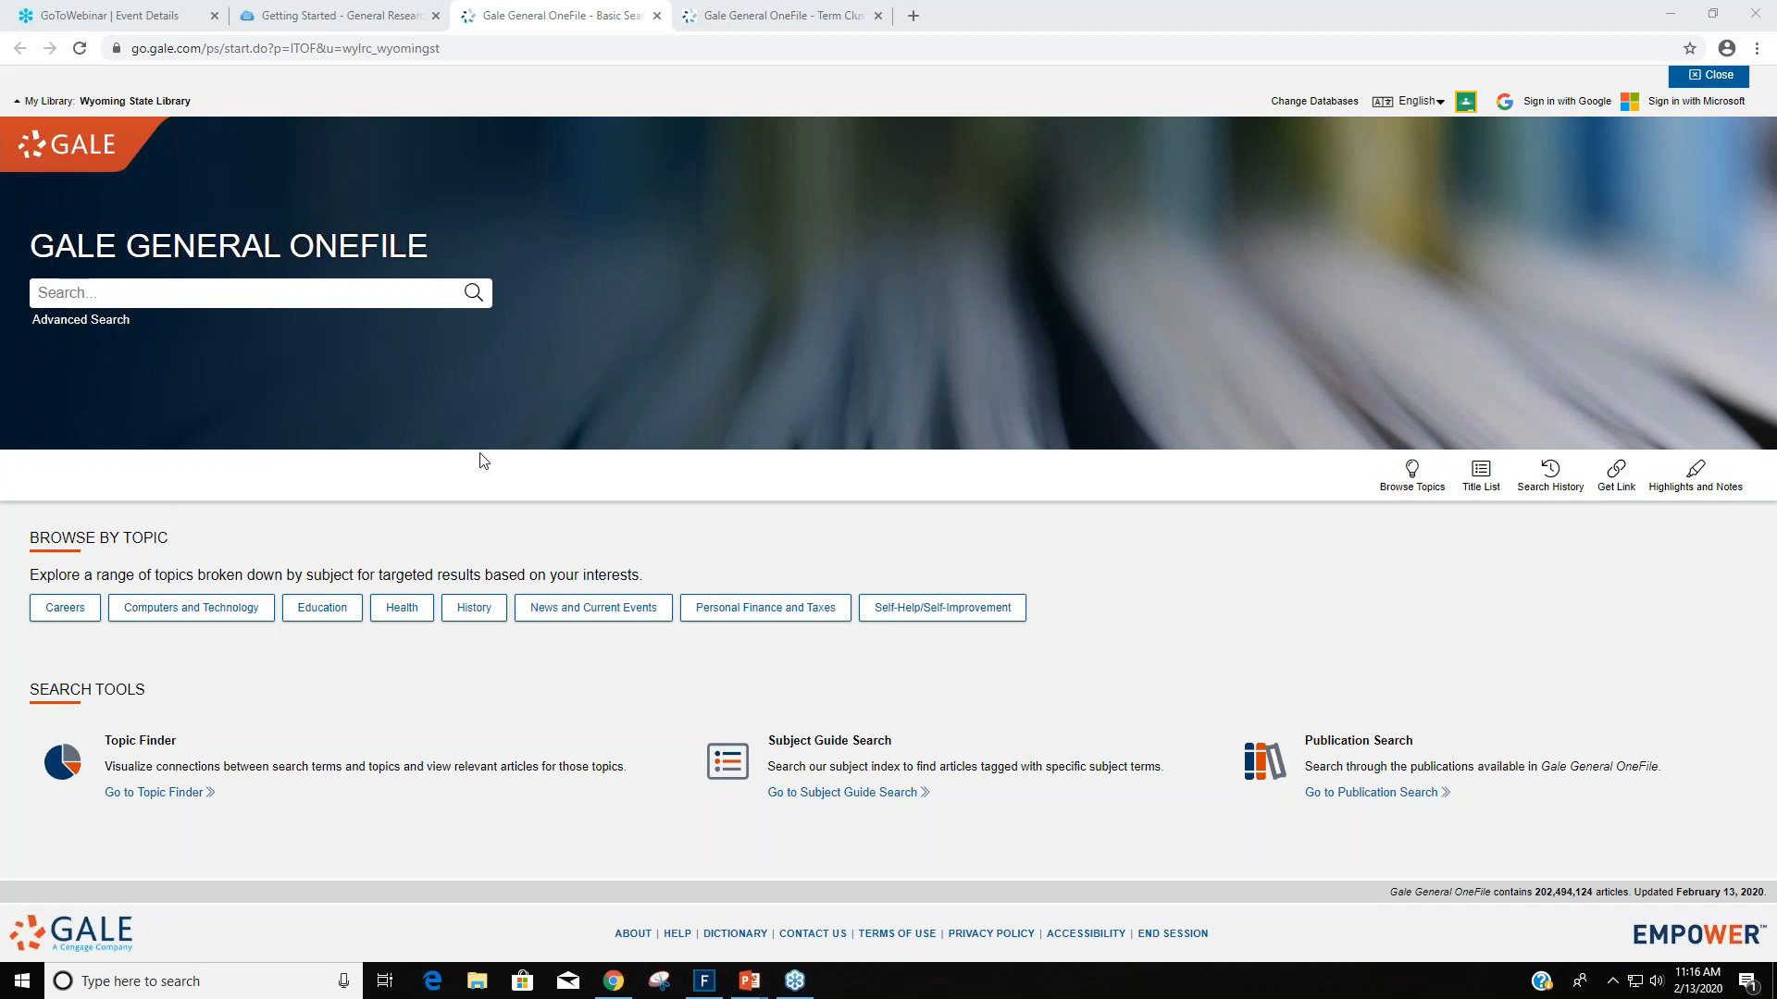
pyautogui.moveTo(244, 578)
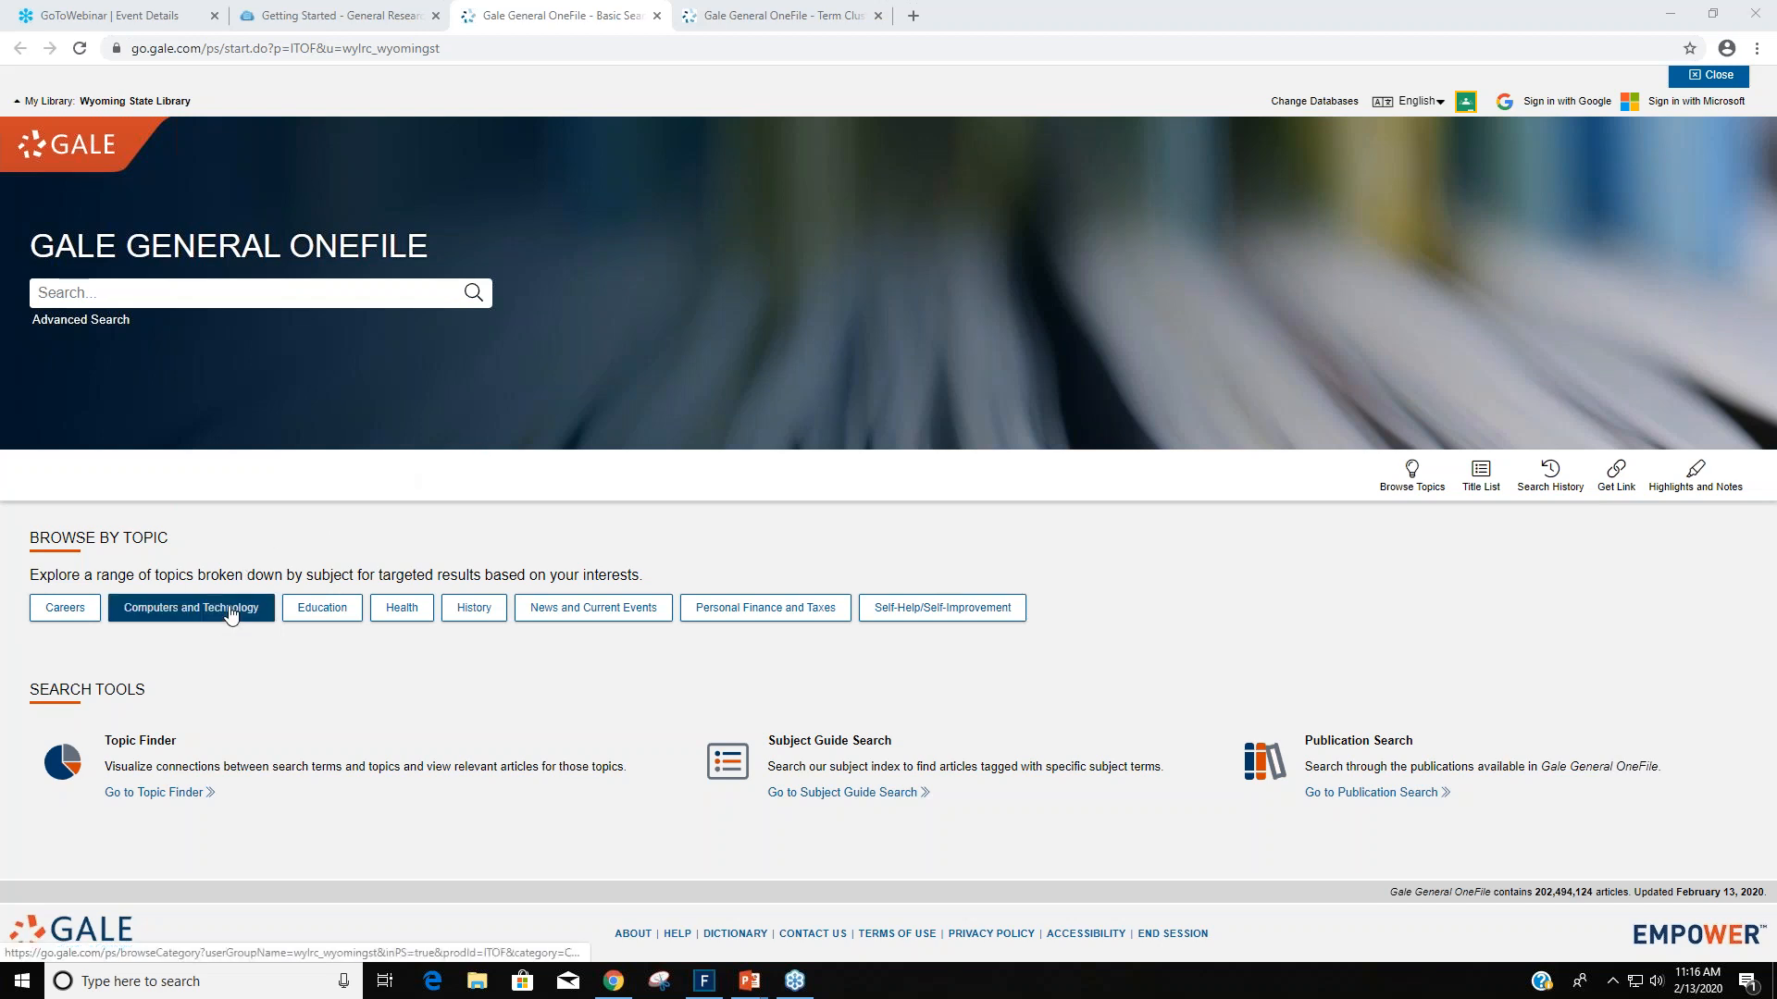
# Browse the Computers and Technology topic list and pick the Bitcoin topic.
pyautogui.click(189, 607)
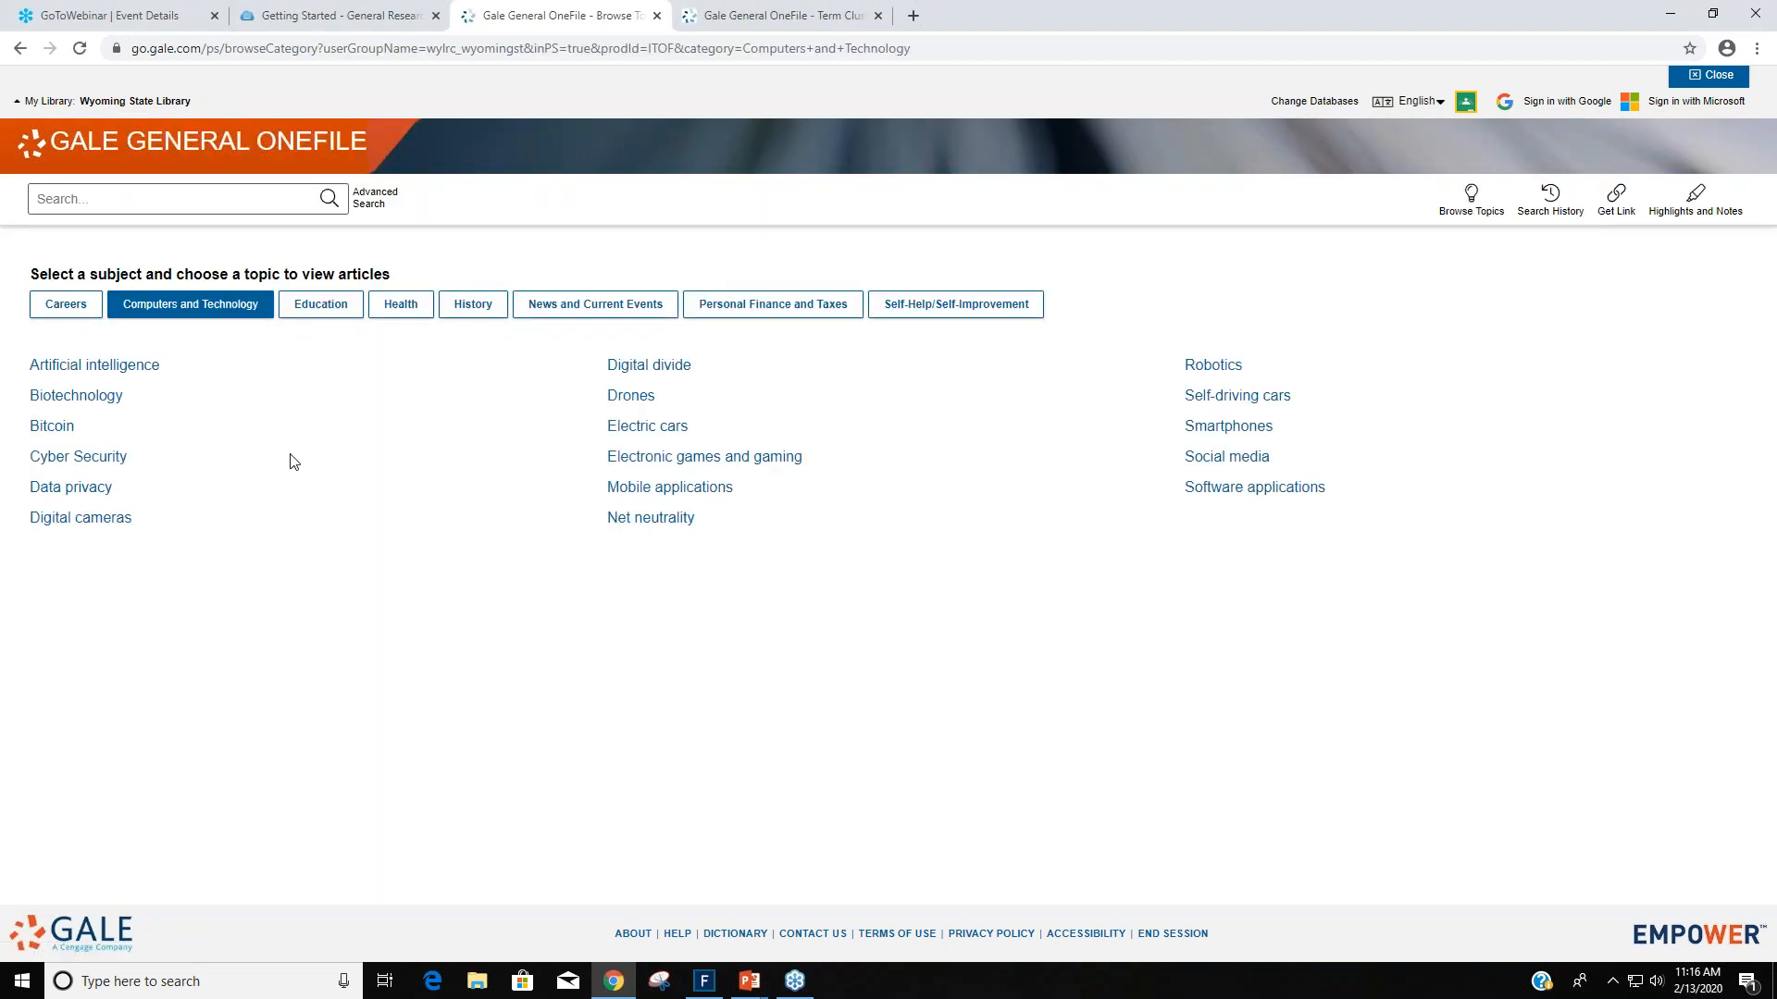
pyautogui.moveTo(333, 463)
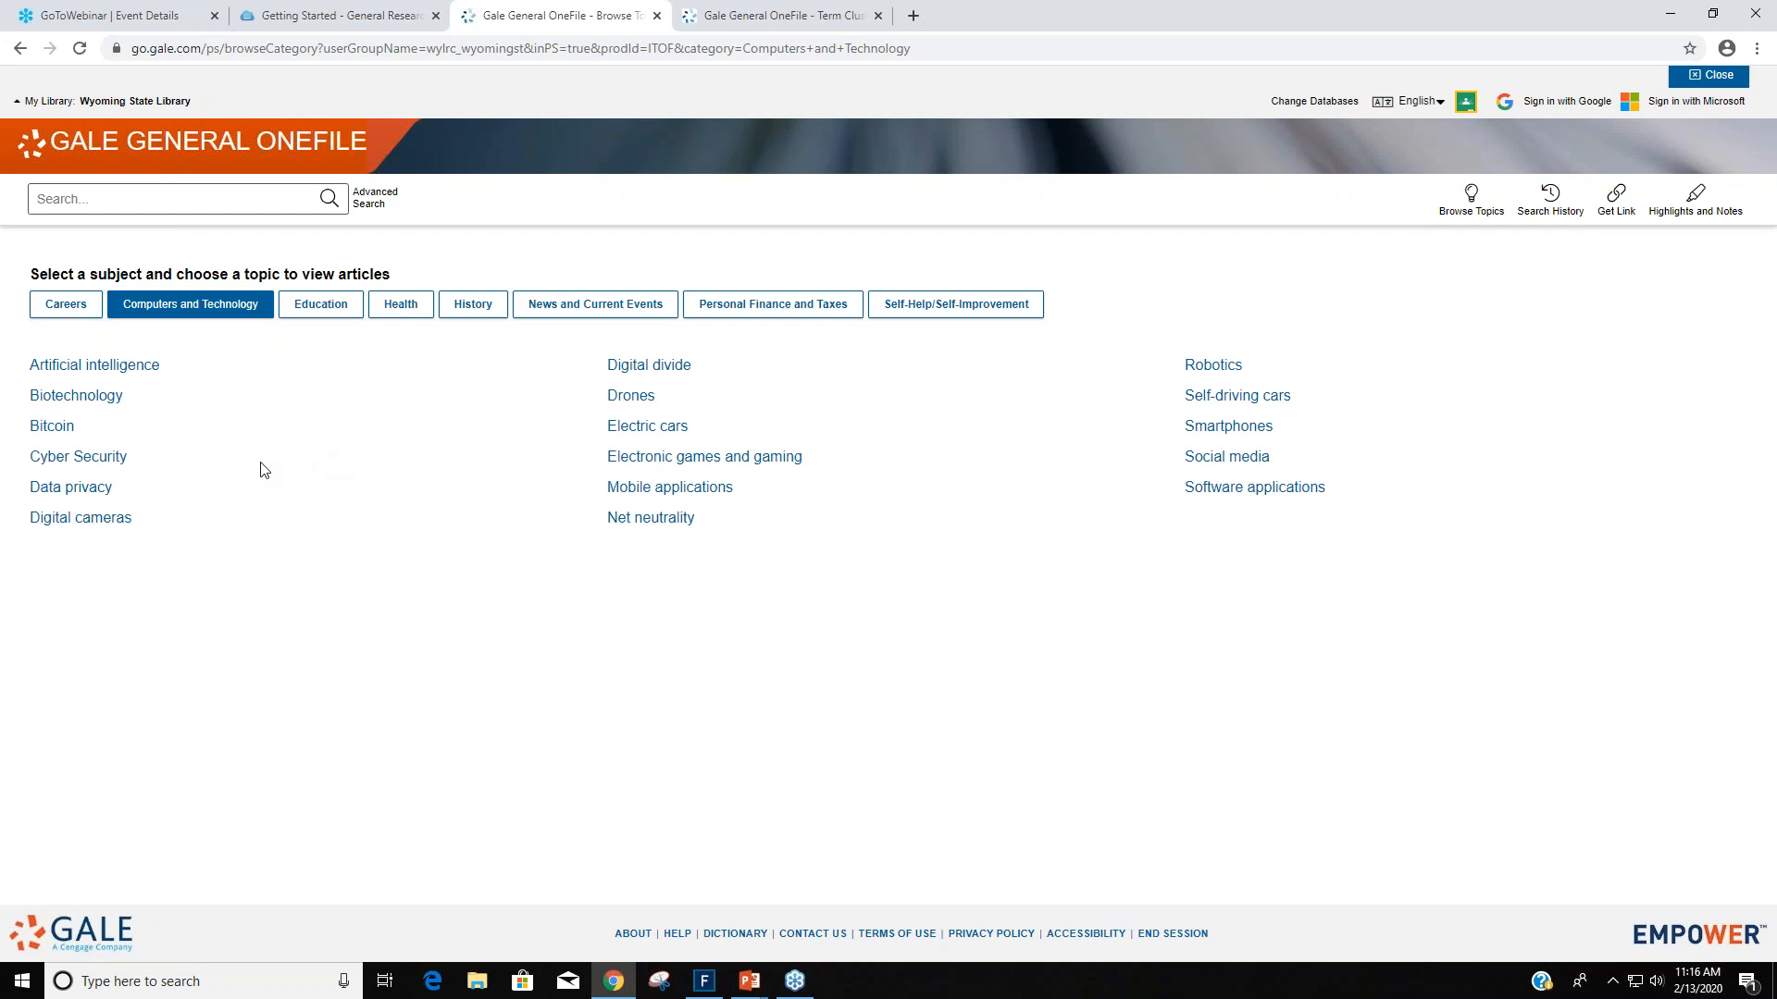
pyautogui.moveTo(1551, 505)
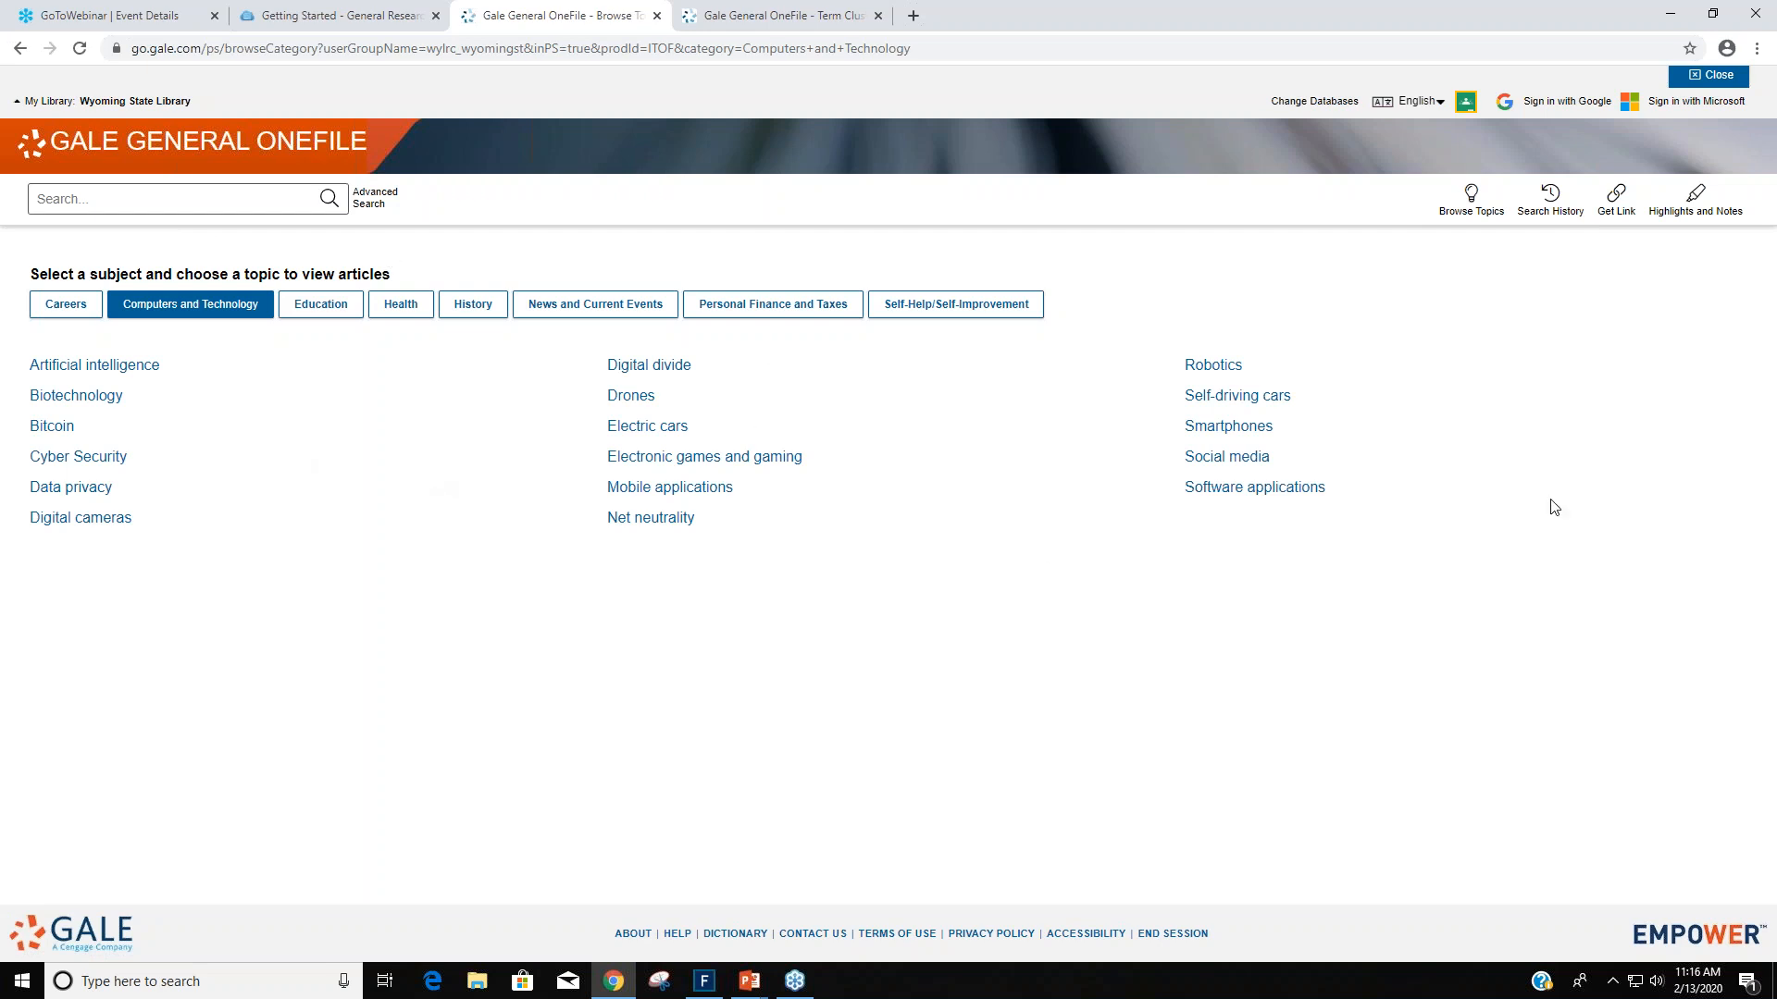
pyautogui.click(52, 426)
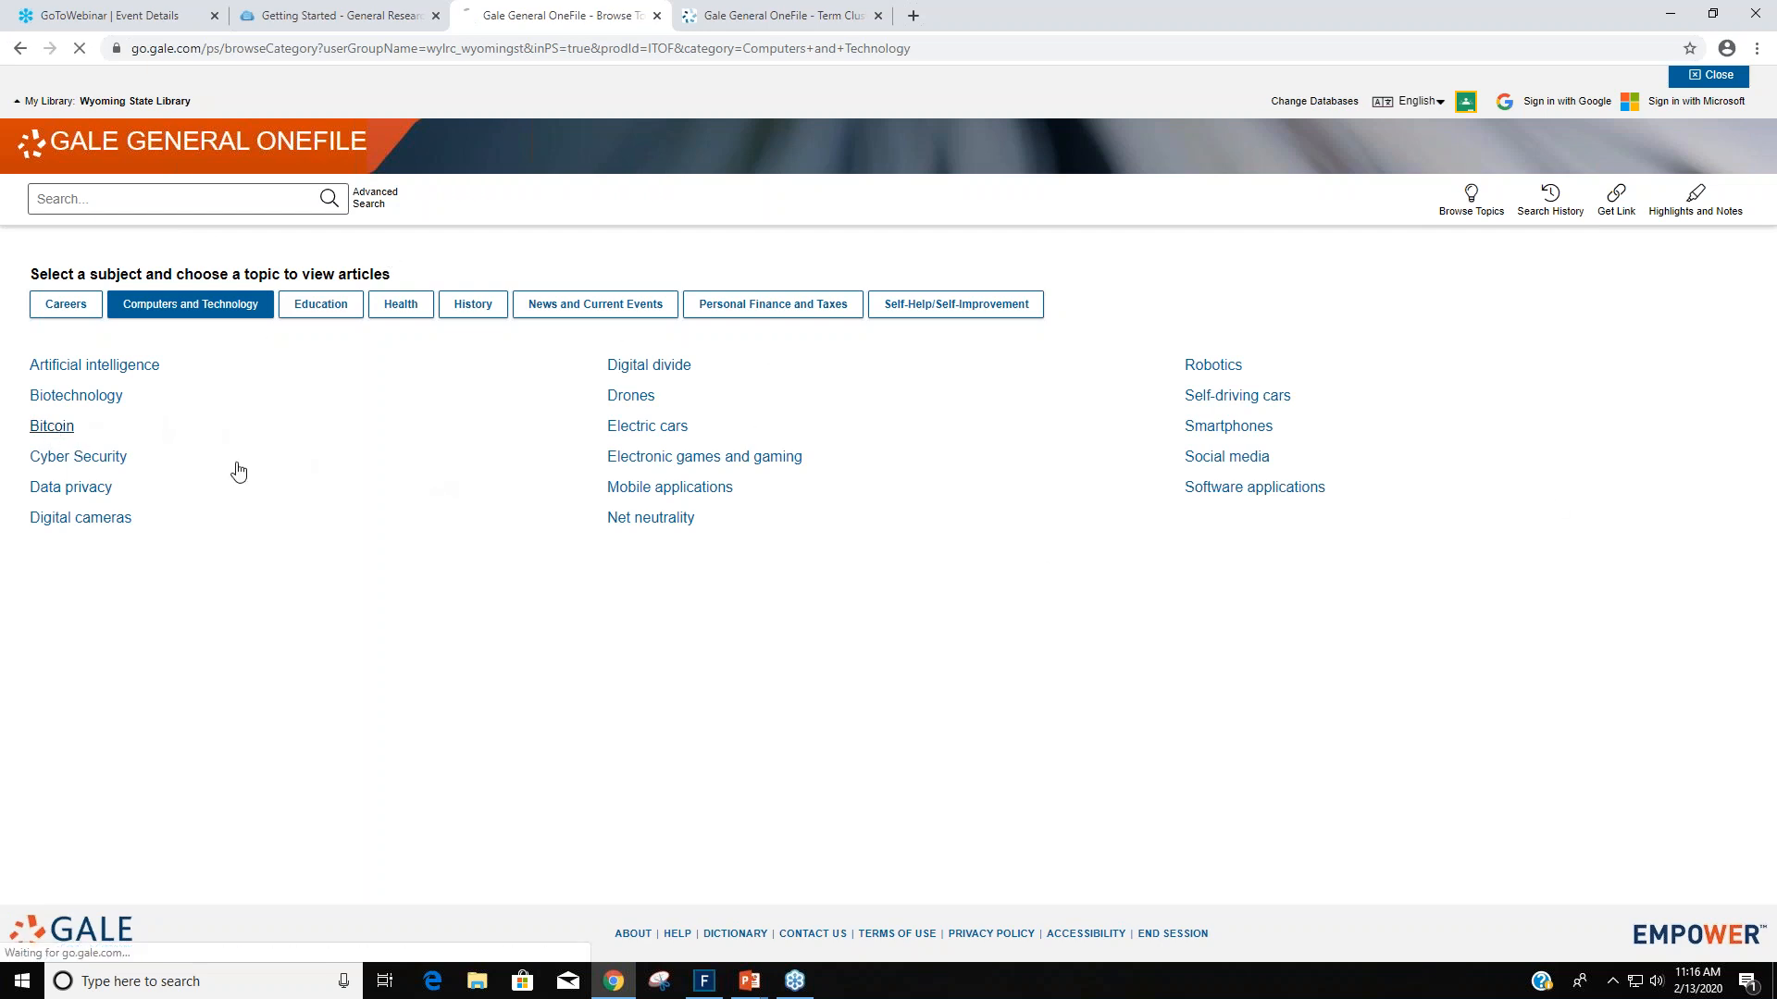
# View the Bitcoin topic page's results grouped as magazines, academic journals, news, images and videos.
pyautogui.click(52, 426)
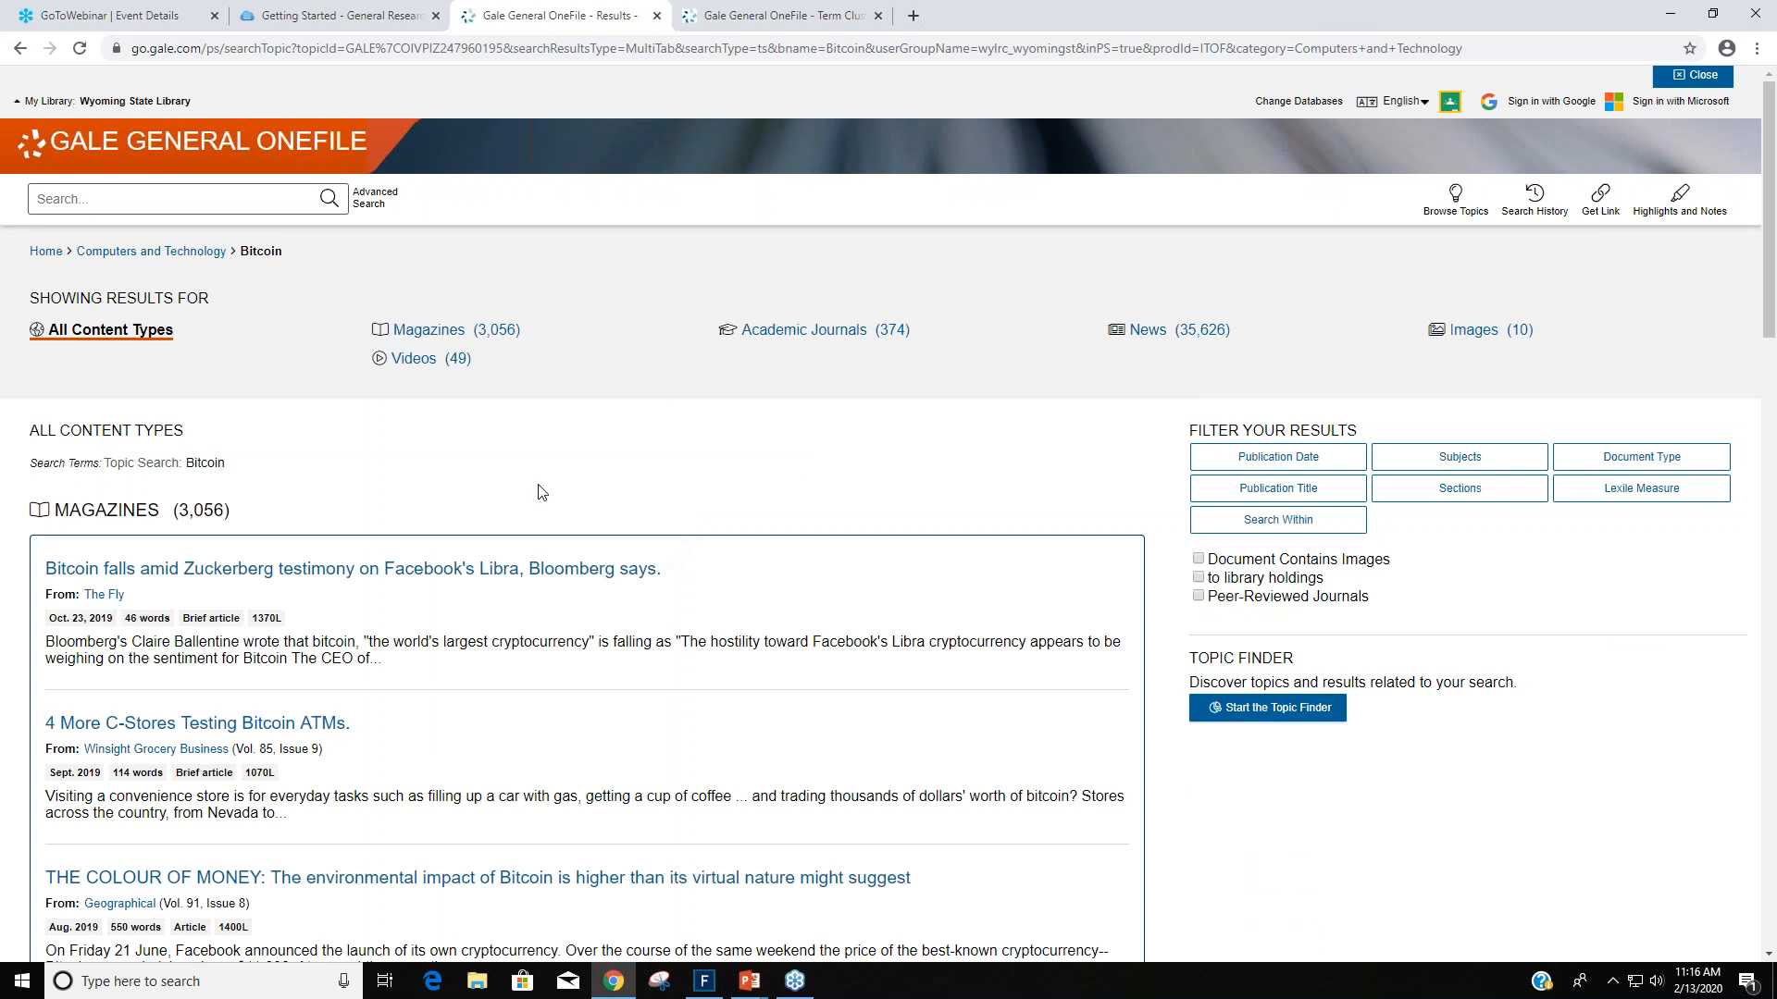
pyautogui.moveTo(292, 266)
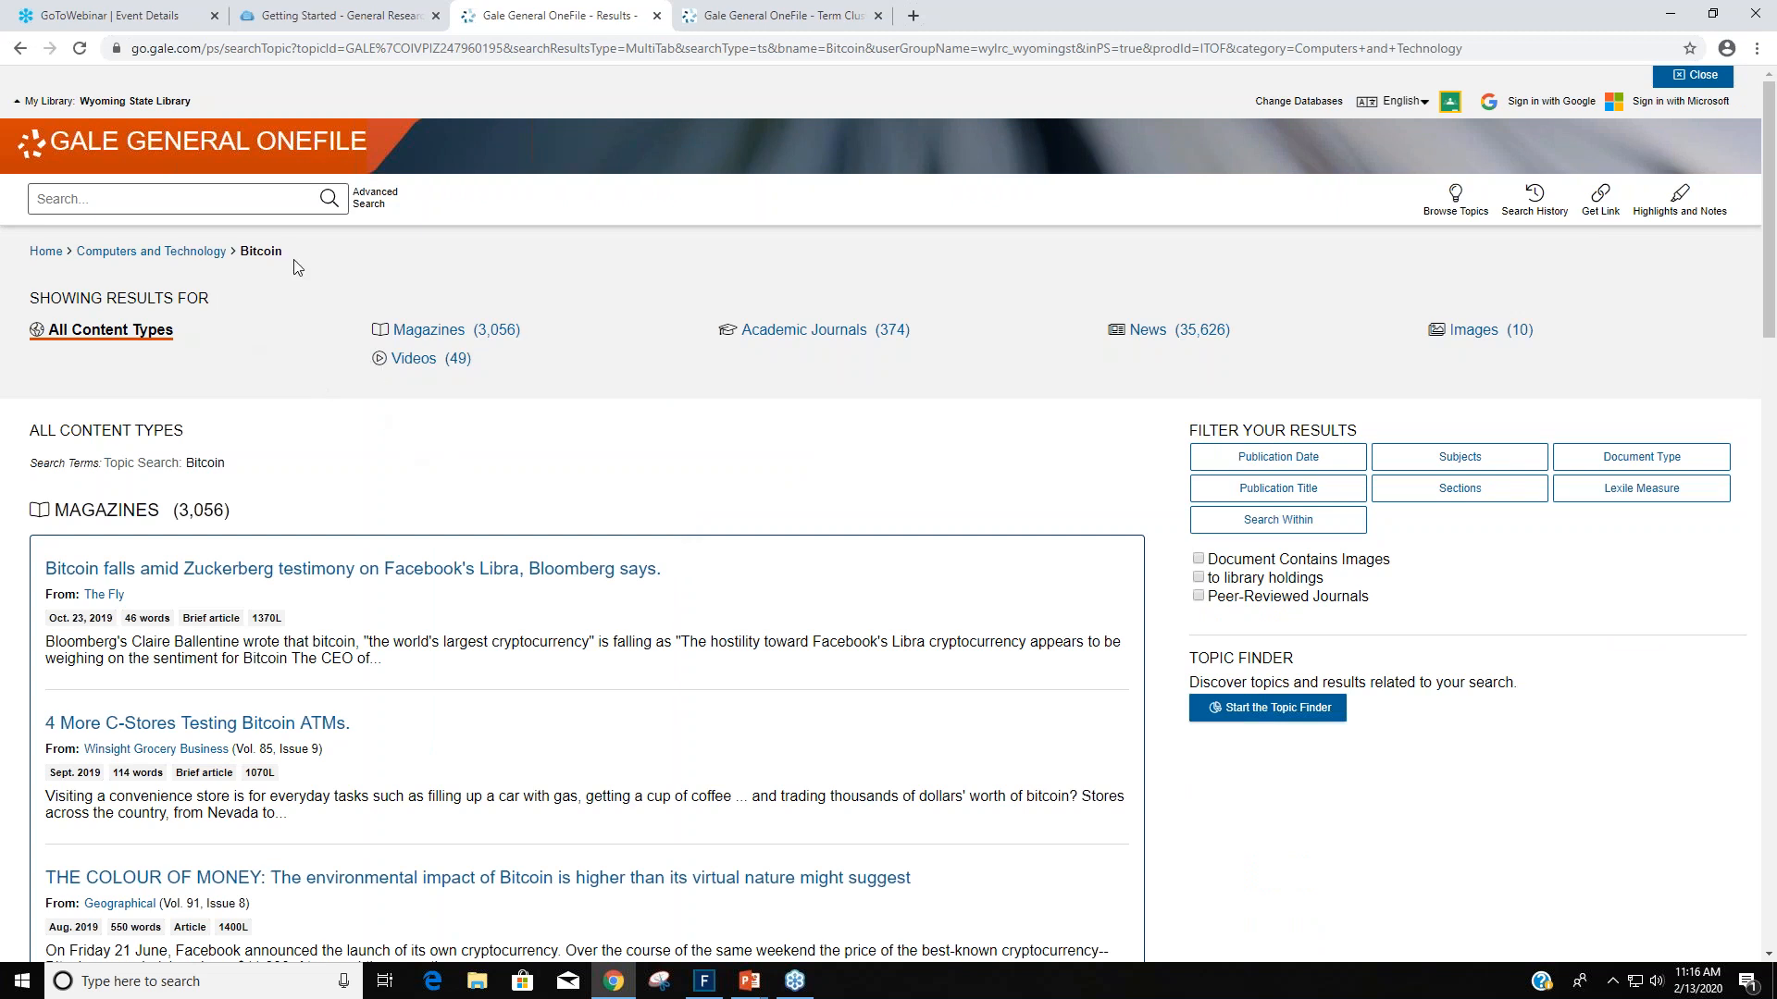
pyautogui.moveTo(877, 396)
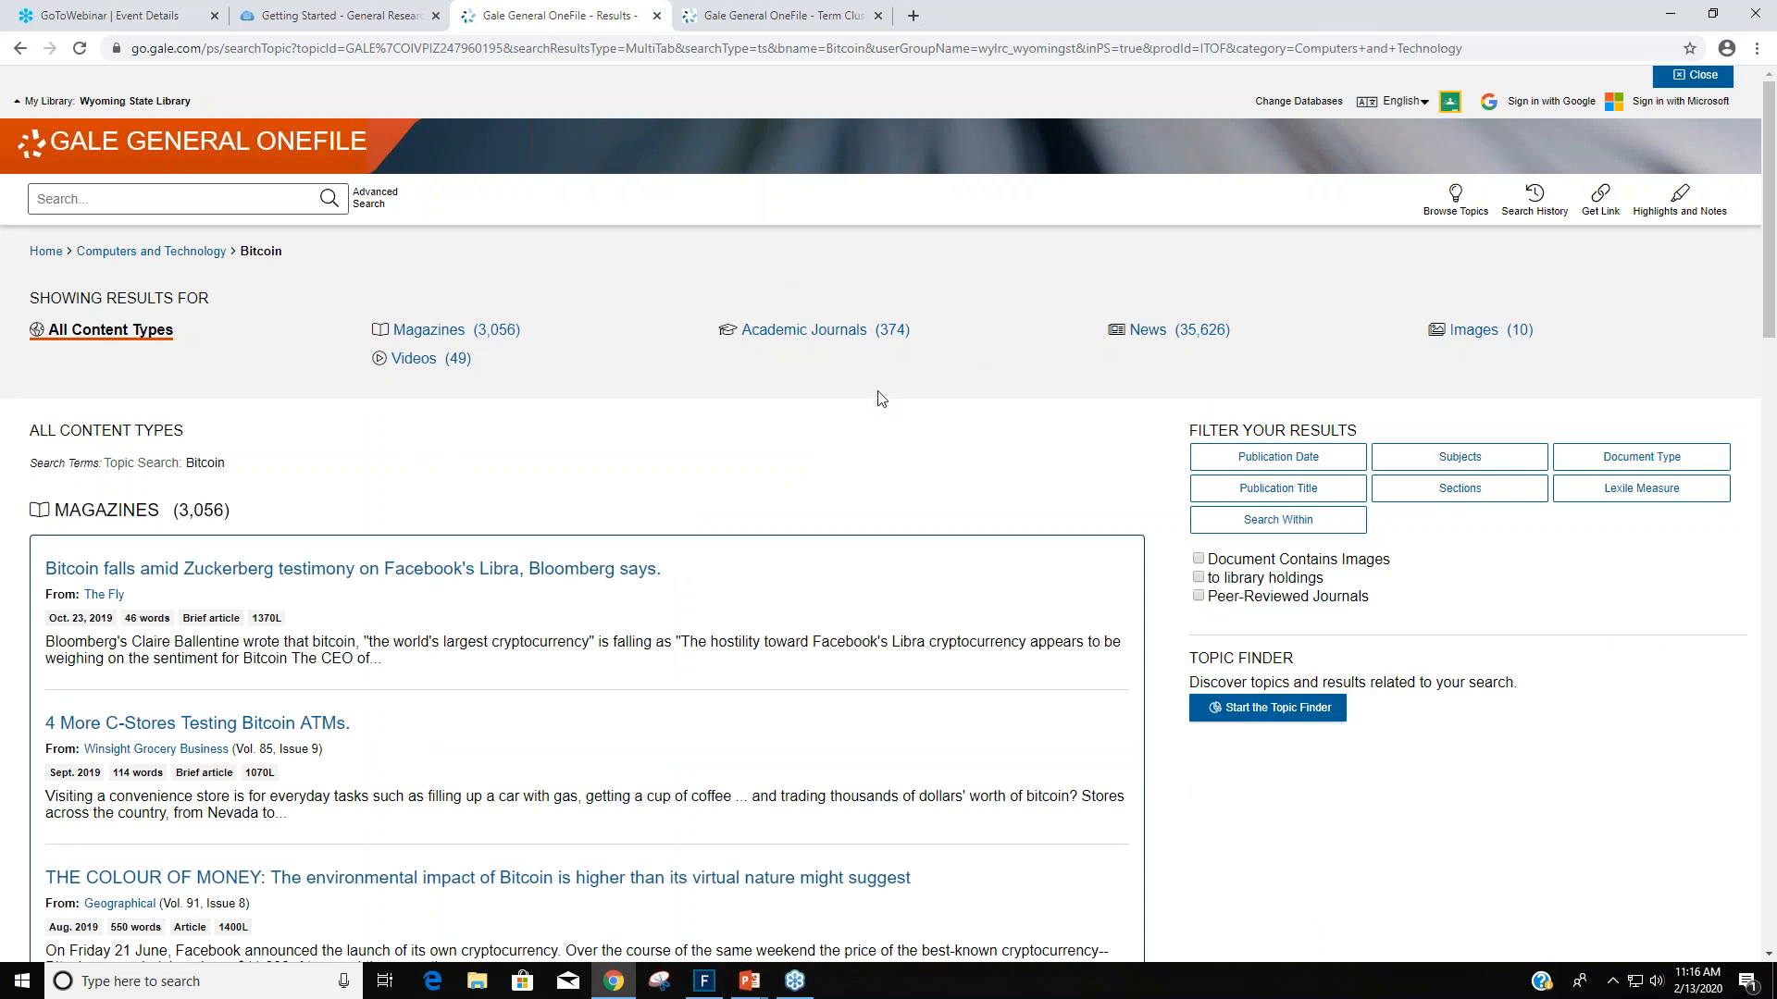
pyautogui.moveTo(748, 393)
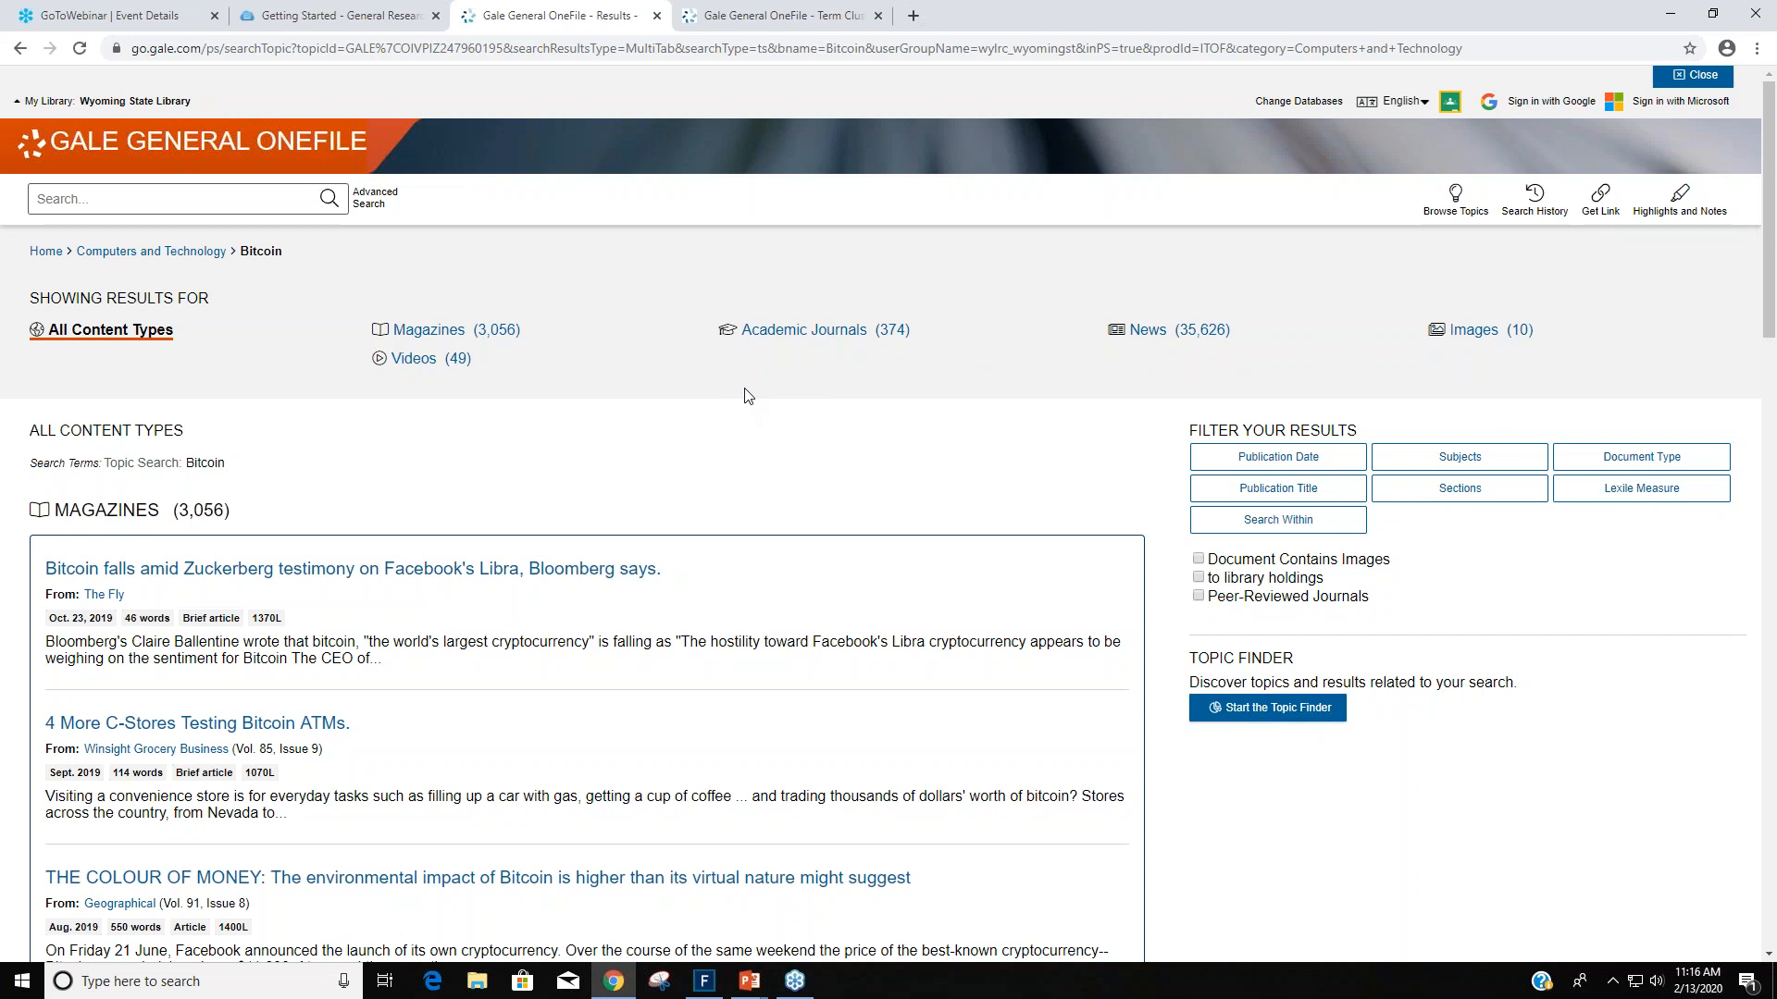
pyautogui.moveTo(689, 344)
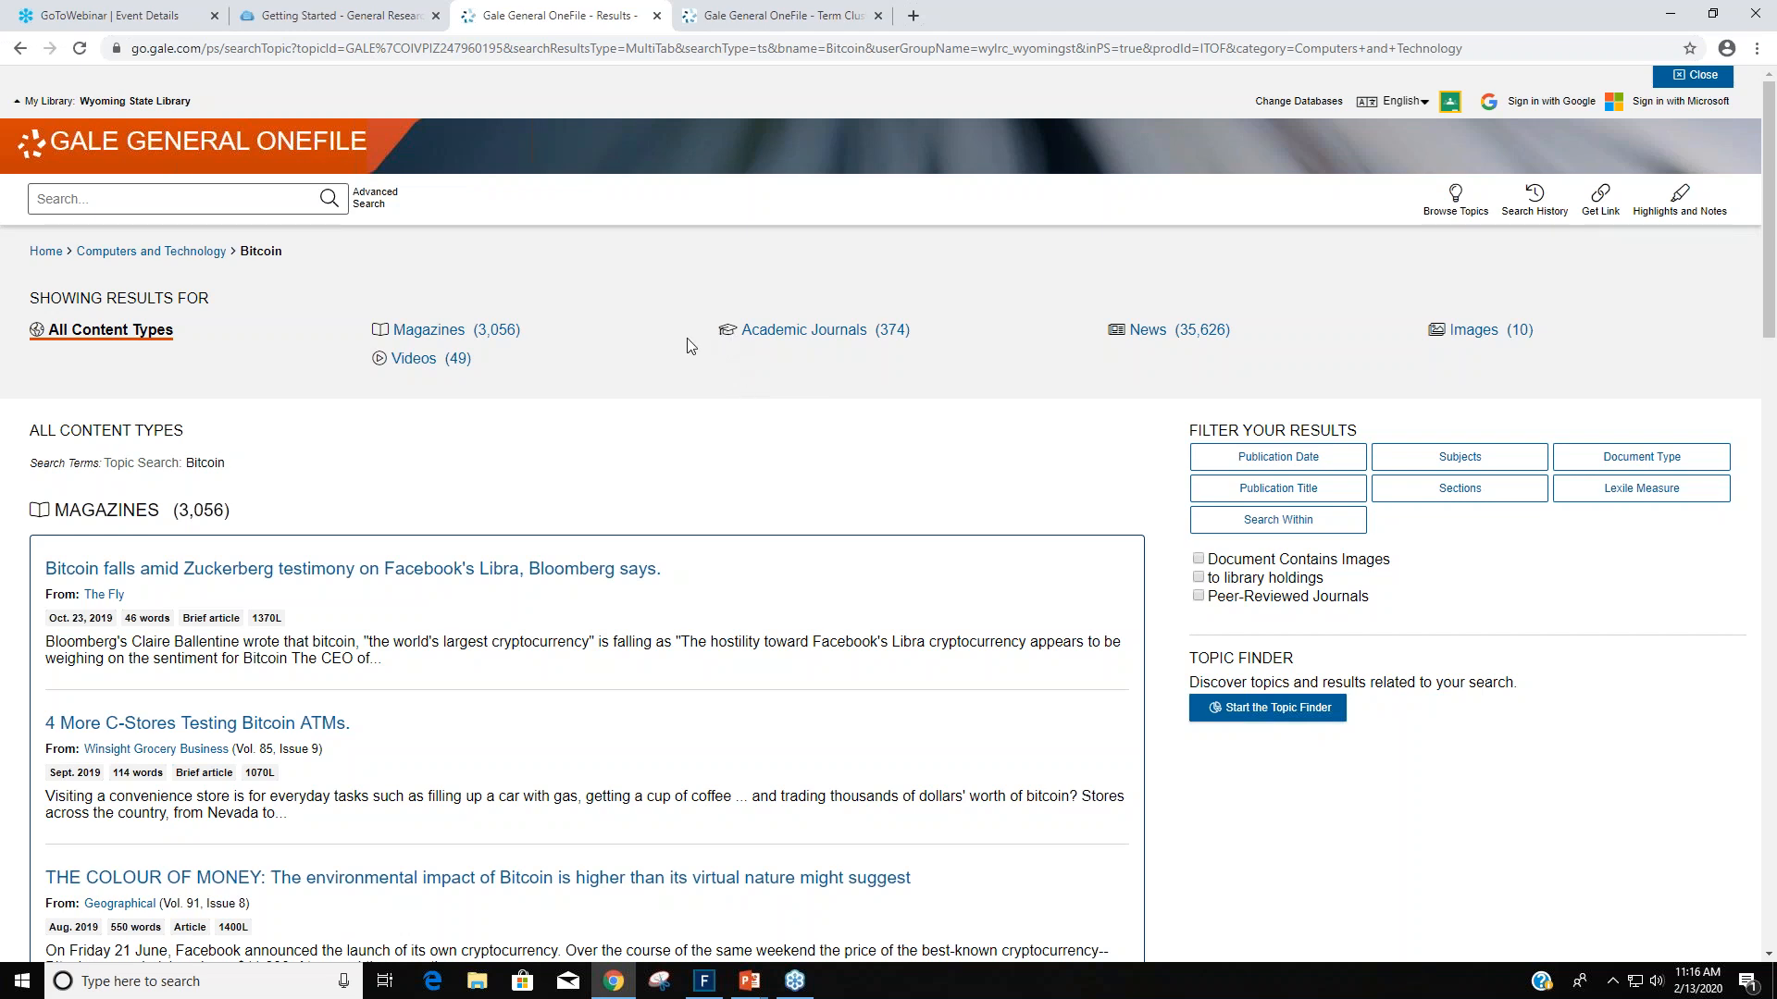
pyautogui.moveTo(588, 381)
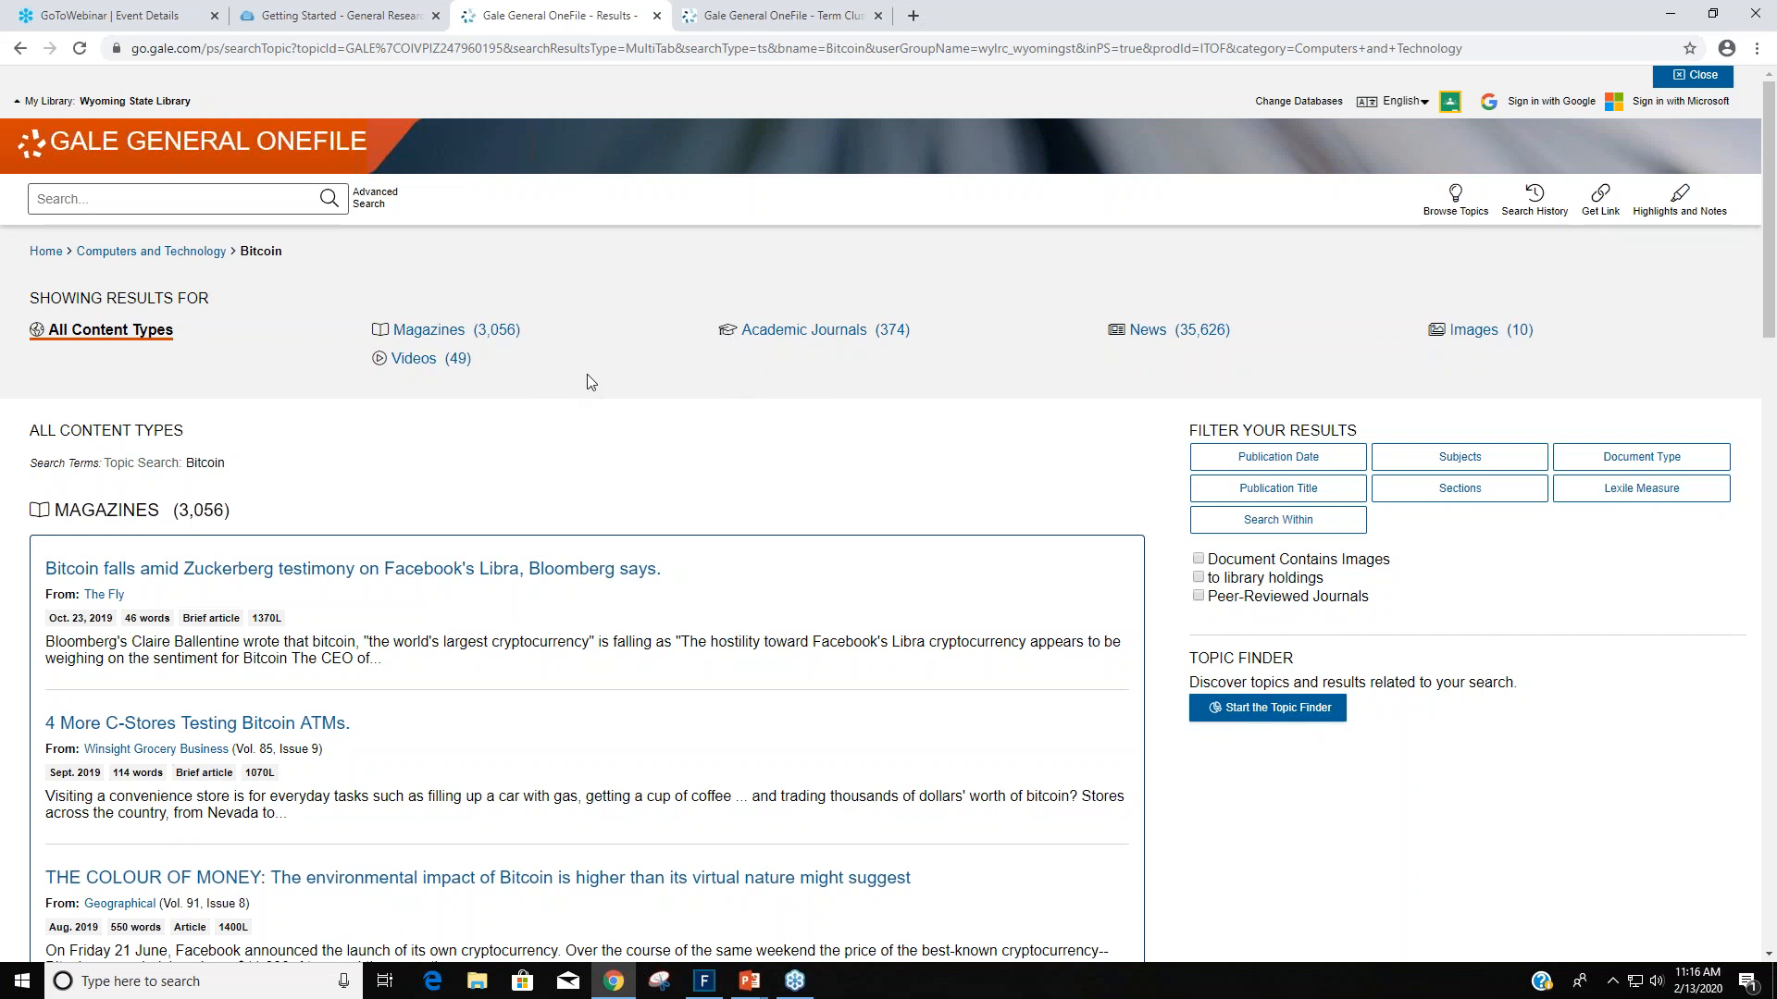
pyautogui.scroll(-3)
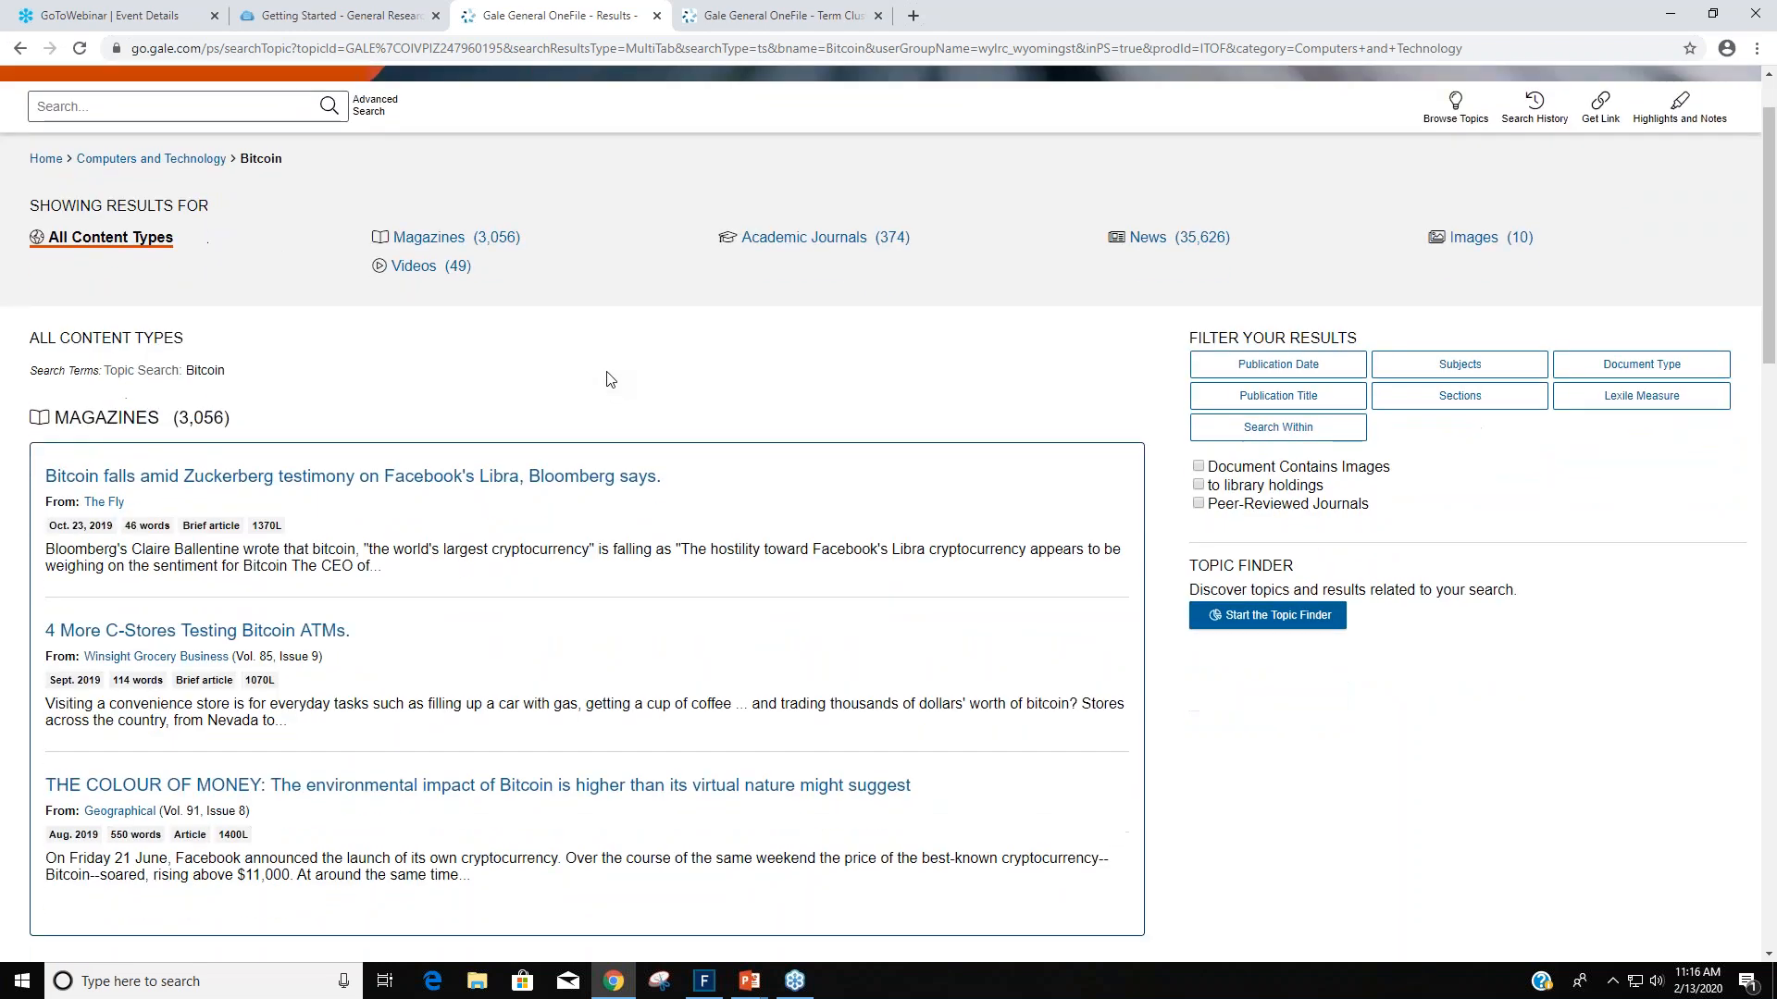
pyautogui.moveTo(500, 244)
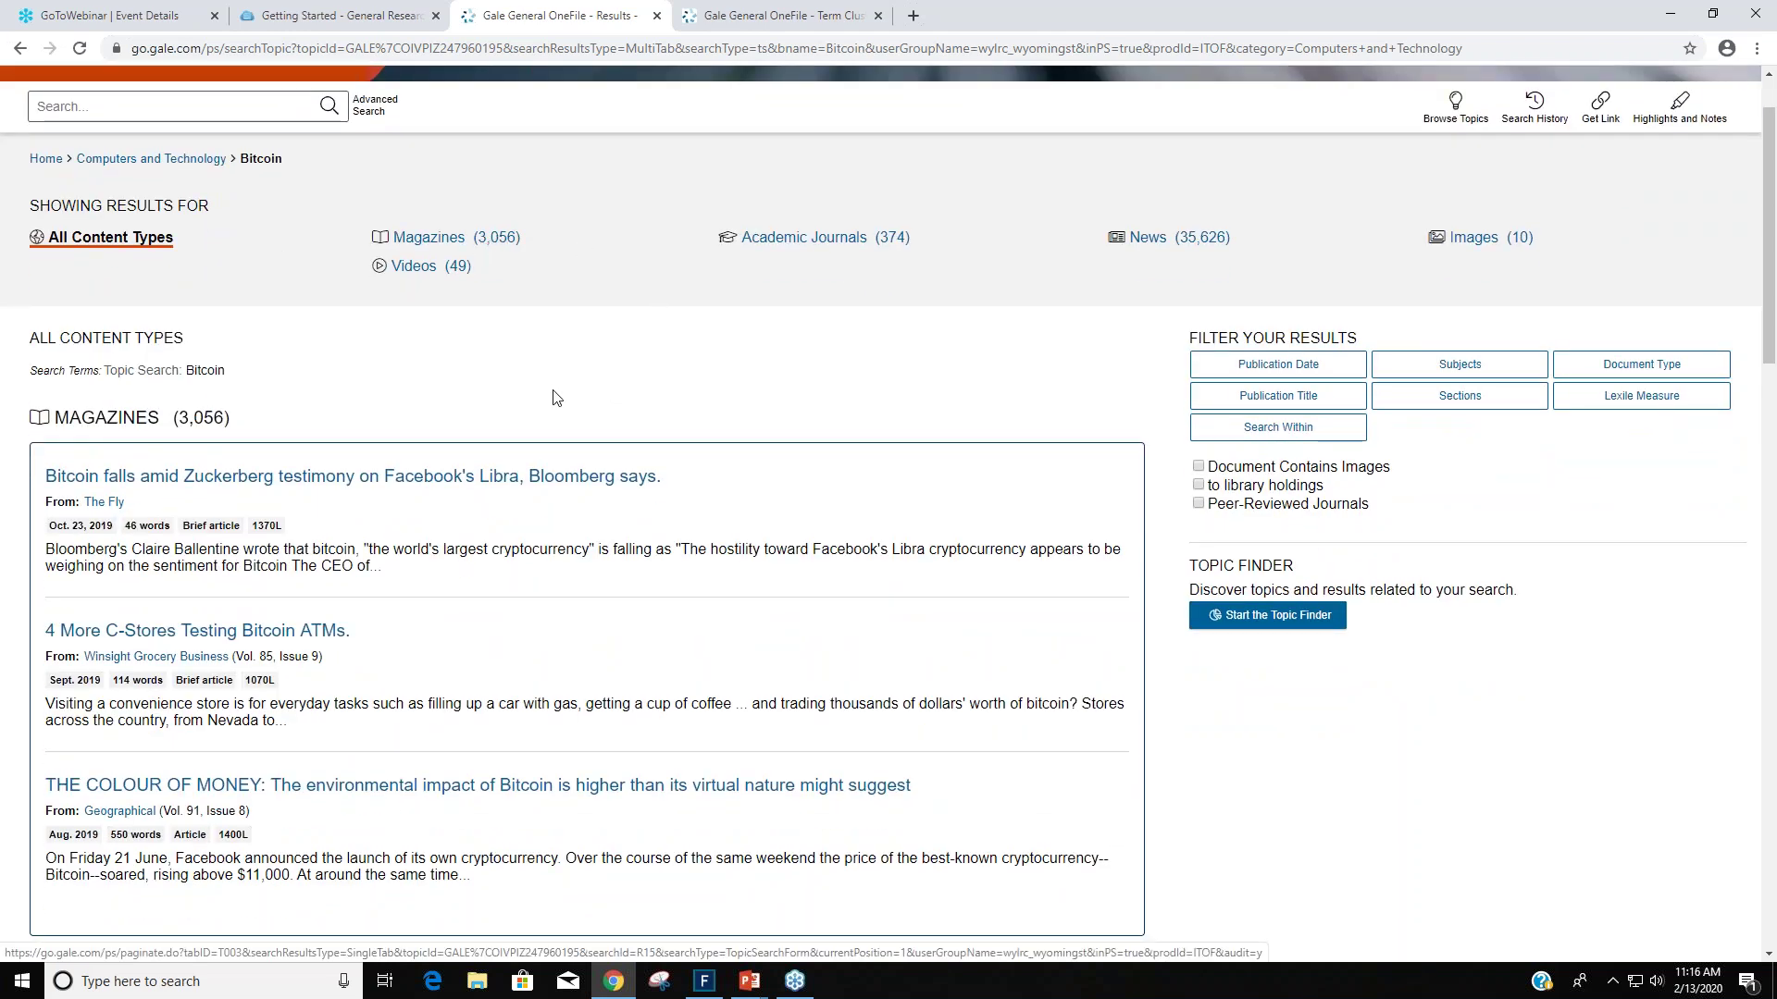
pyautogui.scroll(-3)
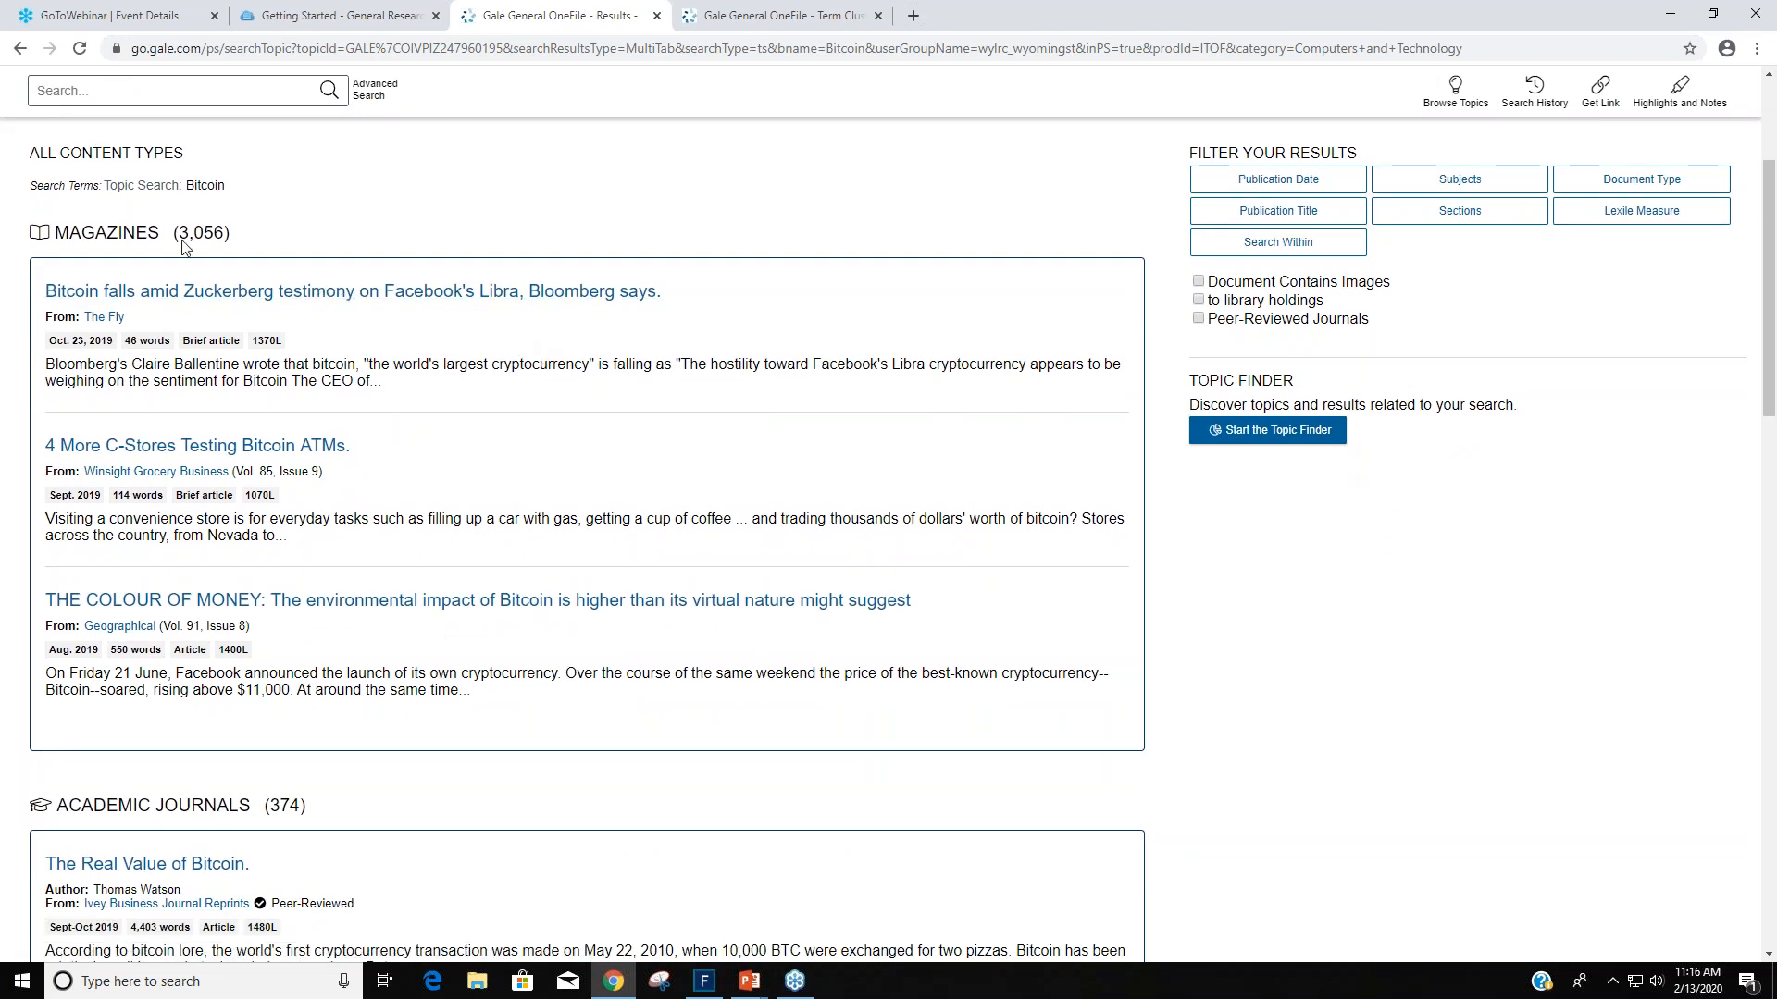
pyautogui.moveTo(641, 517)
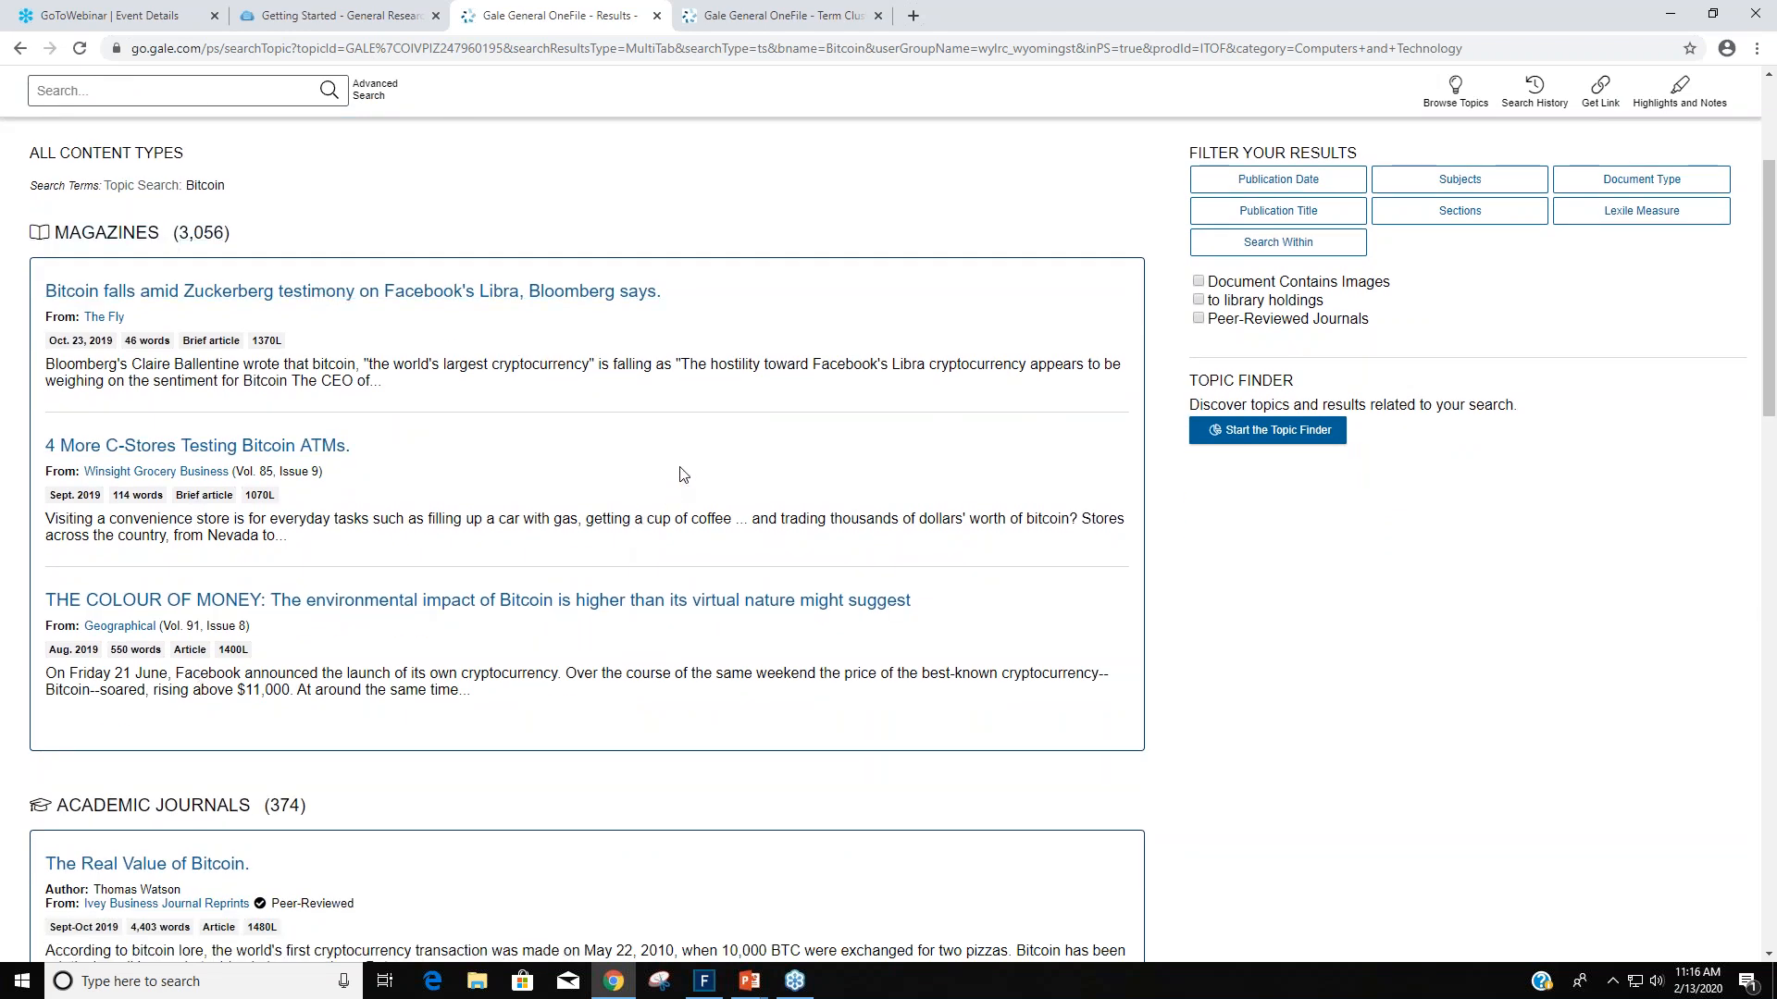
pyautogui.scroll(-3)
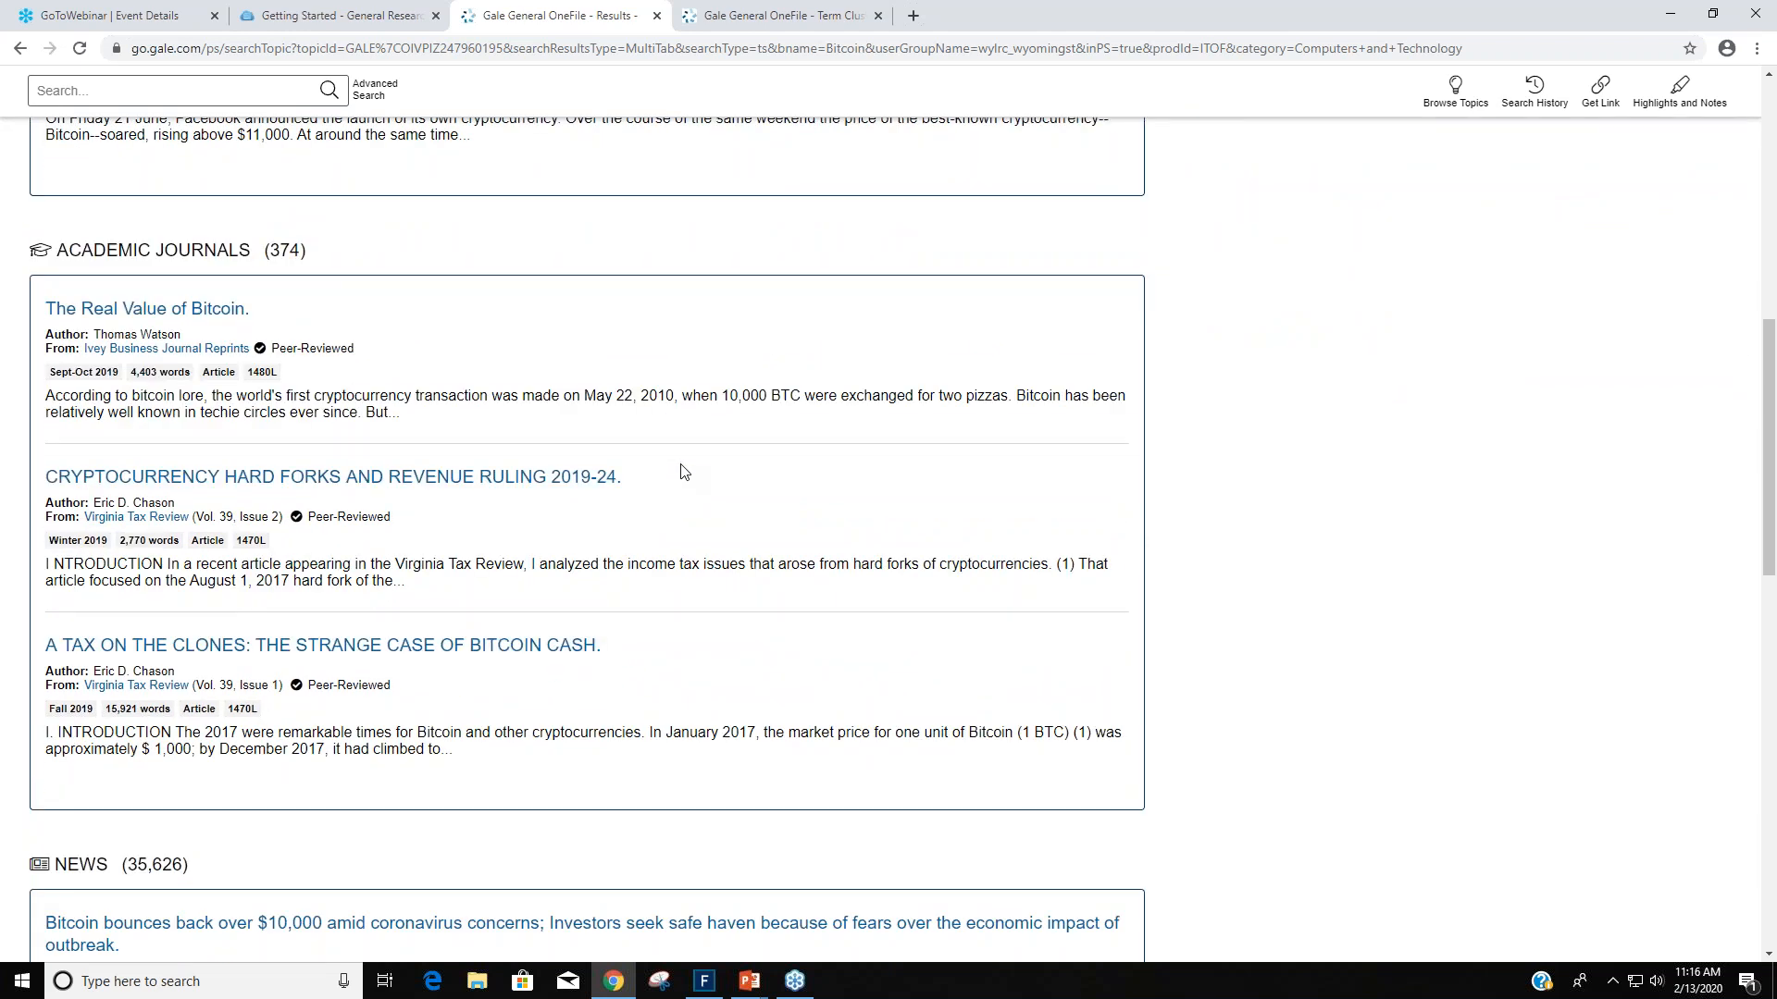
pyautogui.scroll(-3)
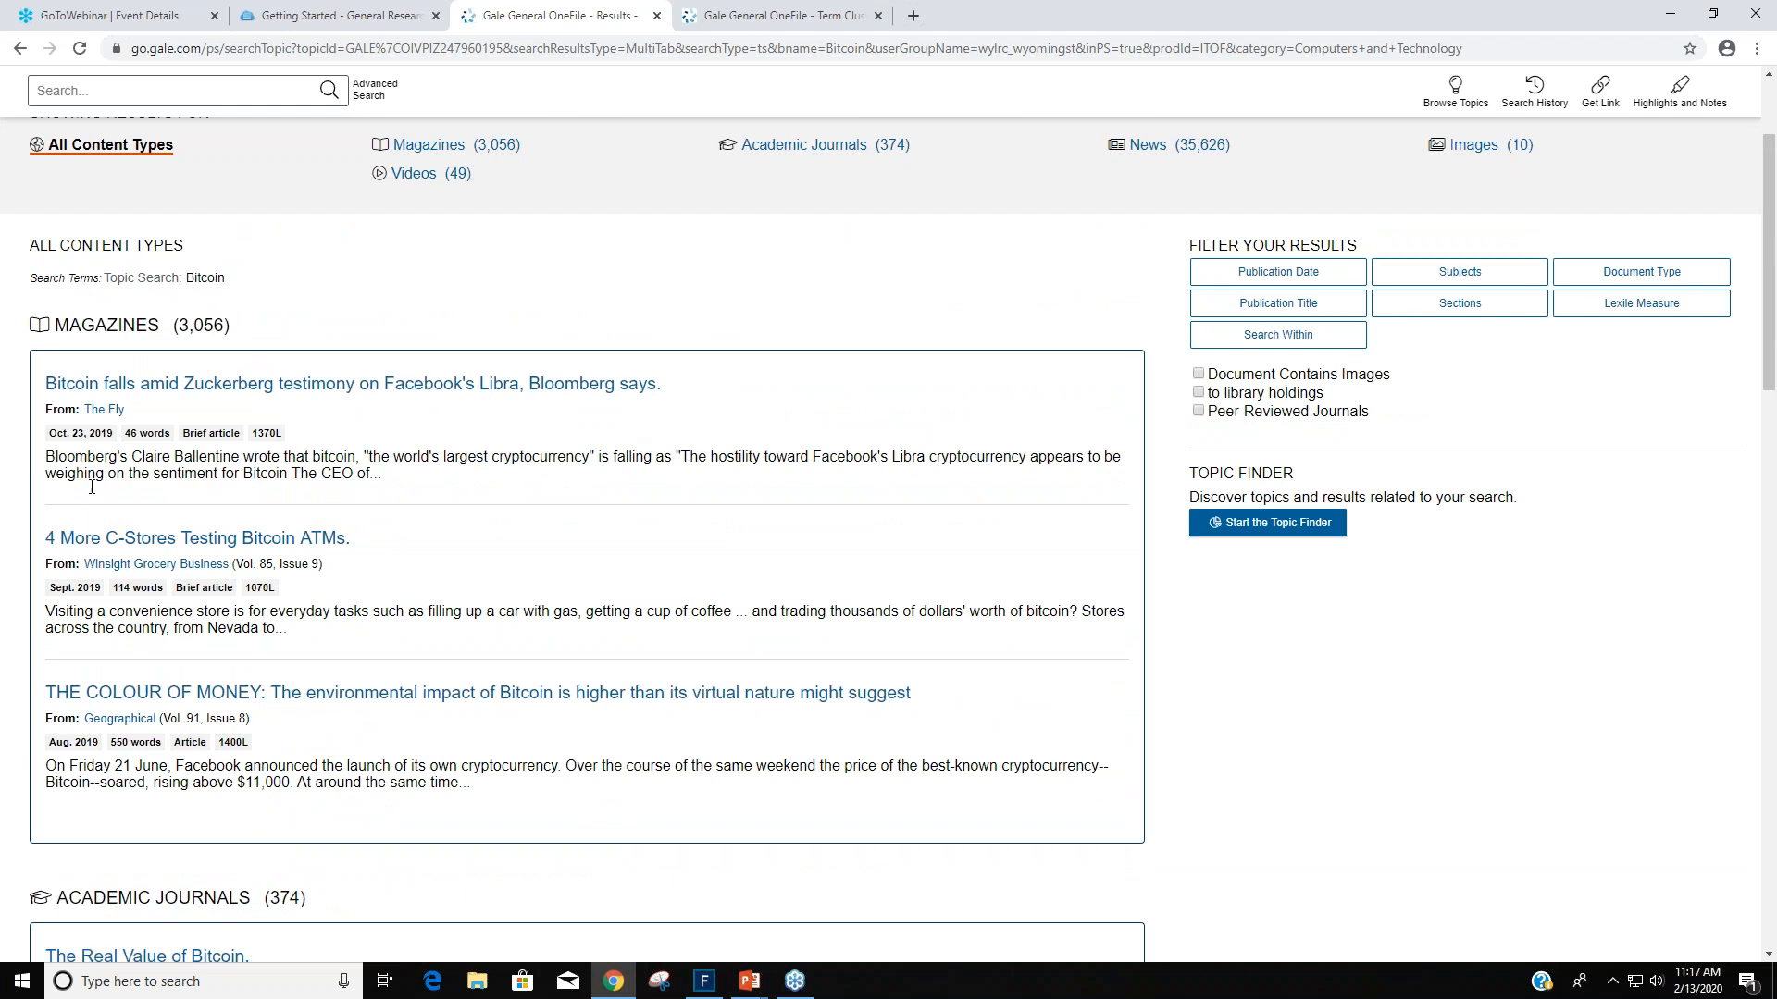
pyautogui.moveTo(312, 631)
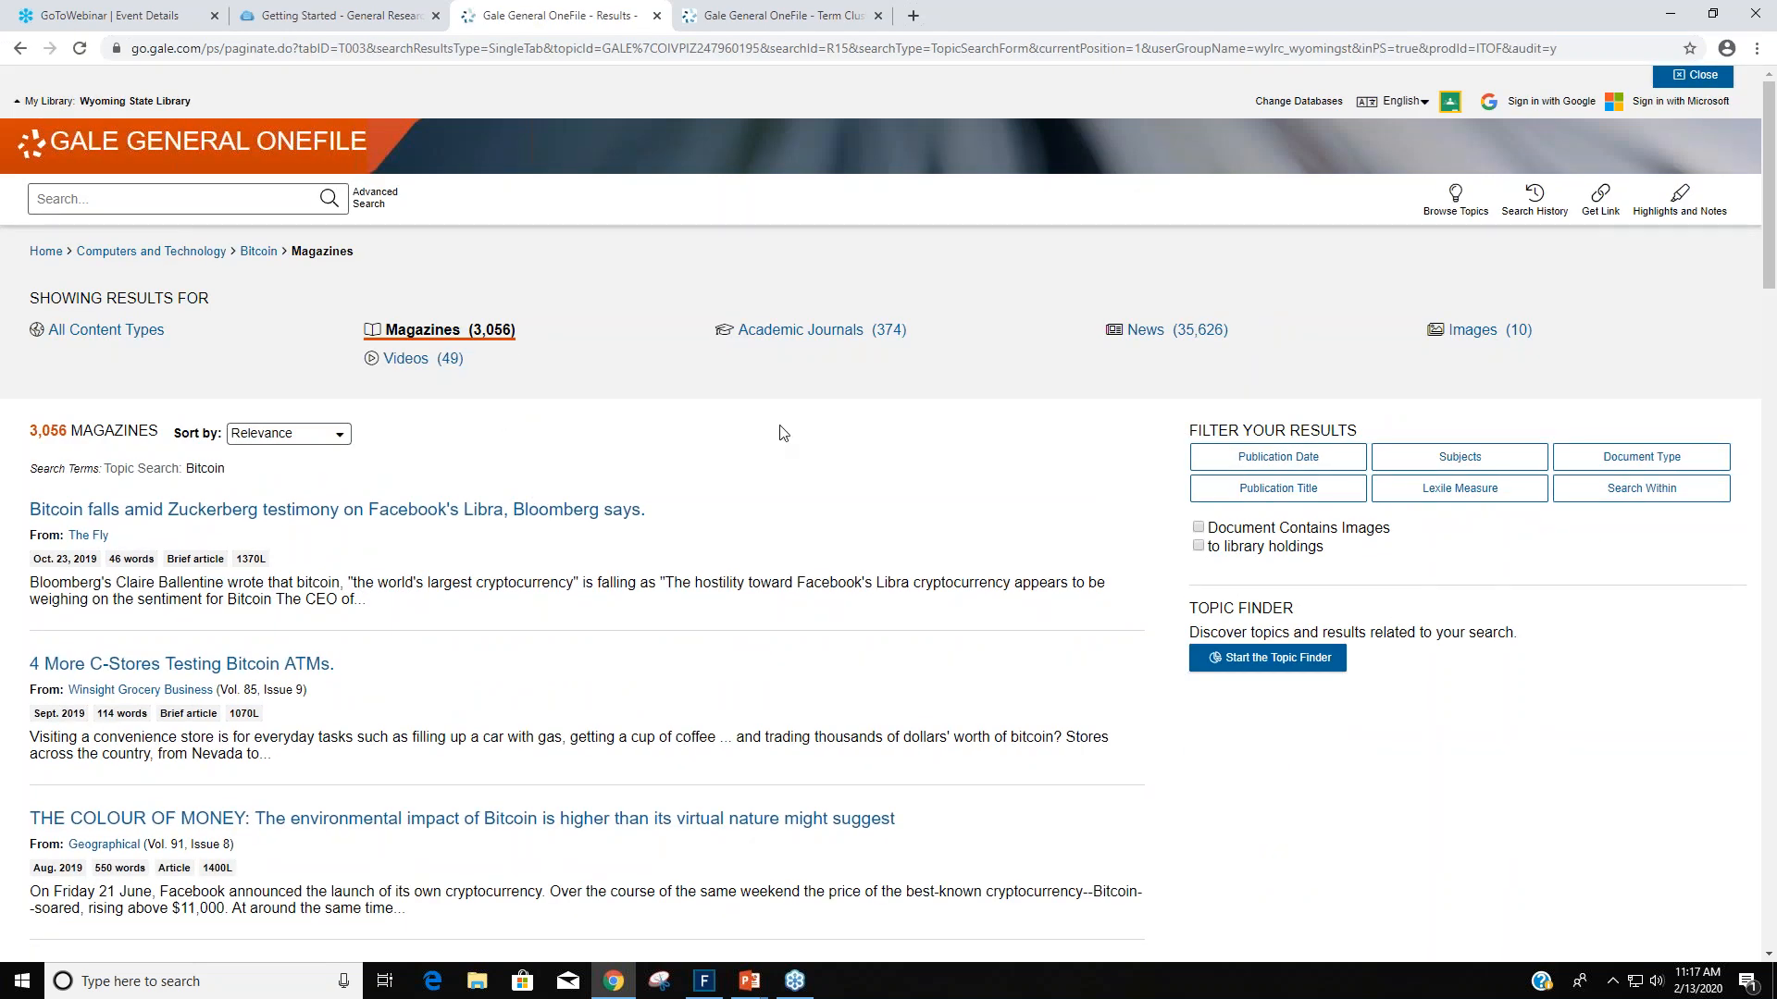
pyautogui.moveTo(814, 465)
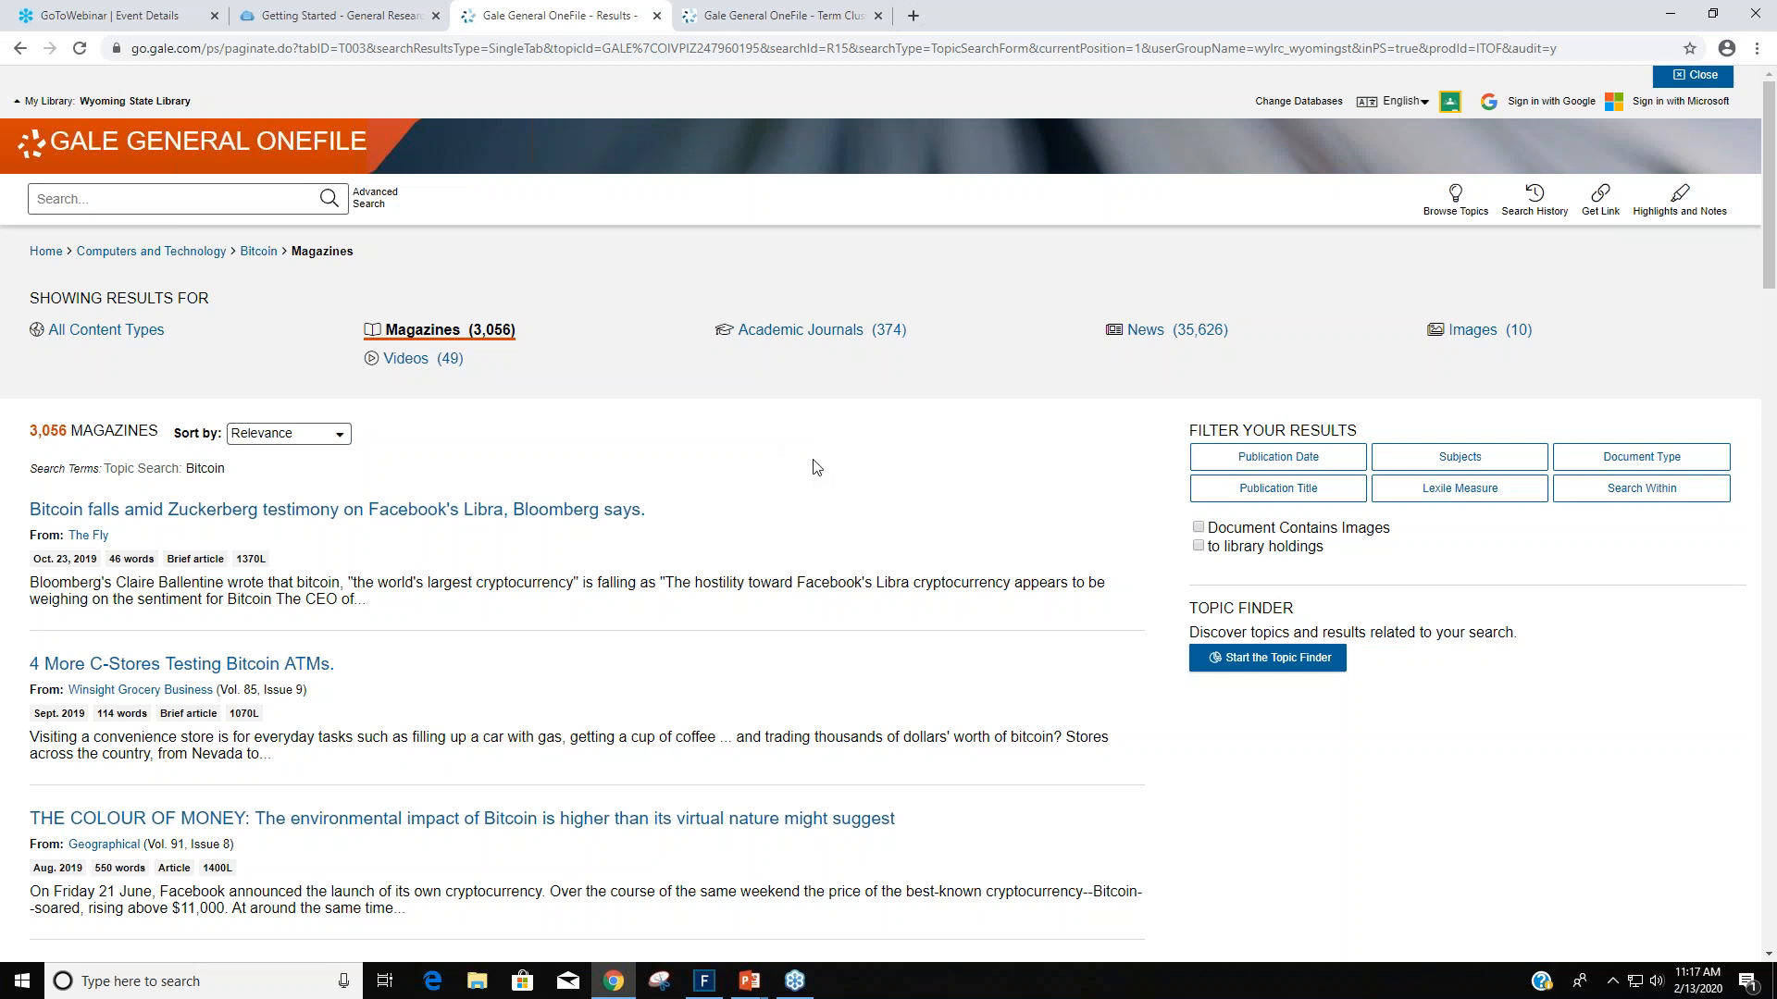
pyautogui.moveTo(783, 413)
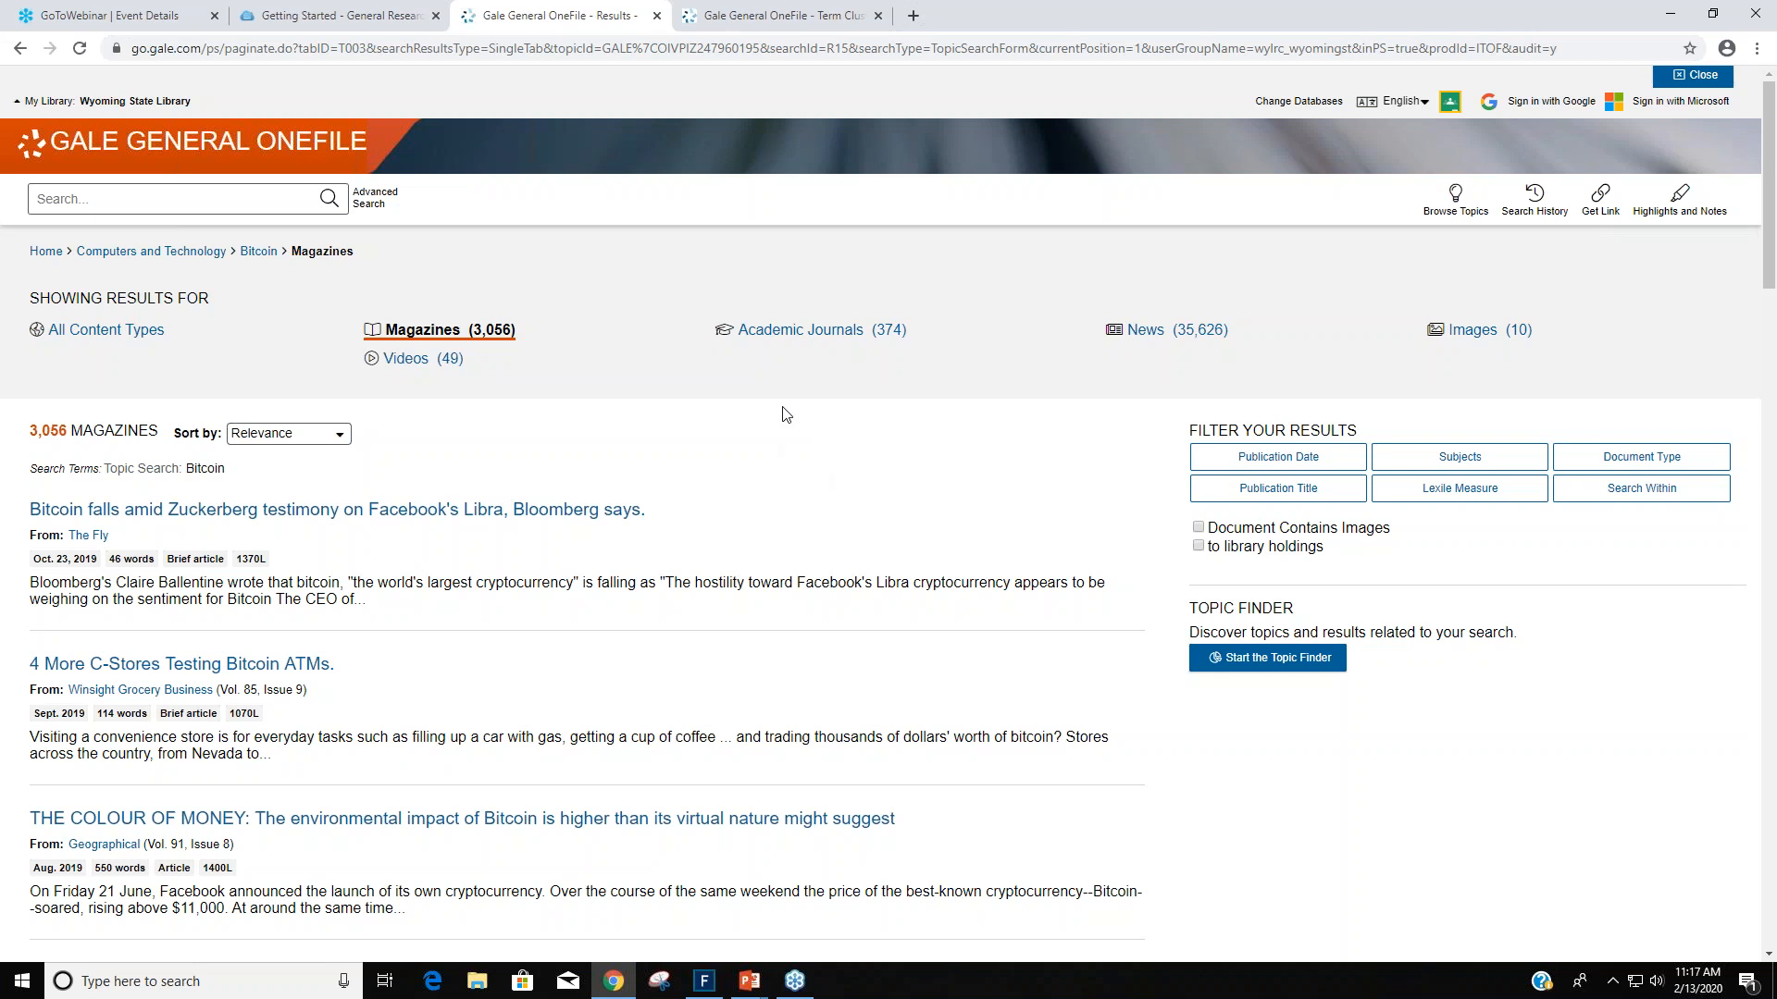
pyautogui.moveTo(481, 354)
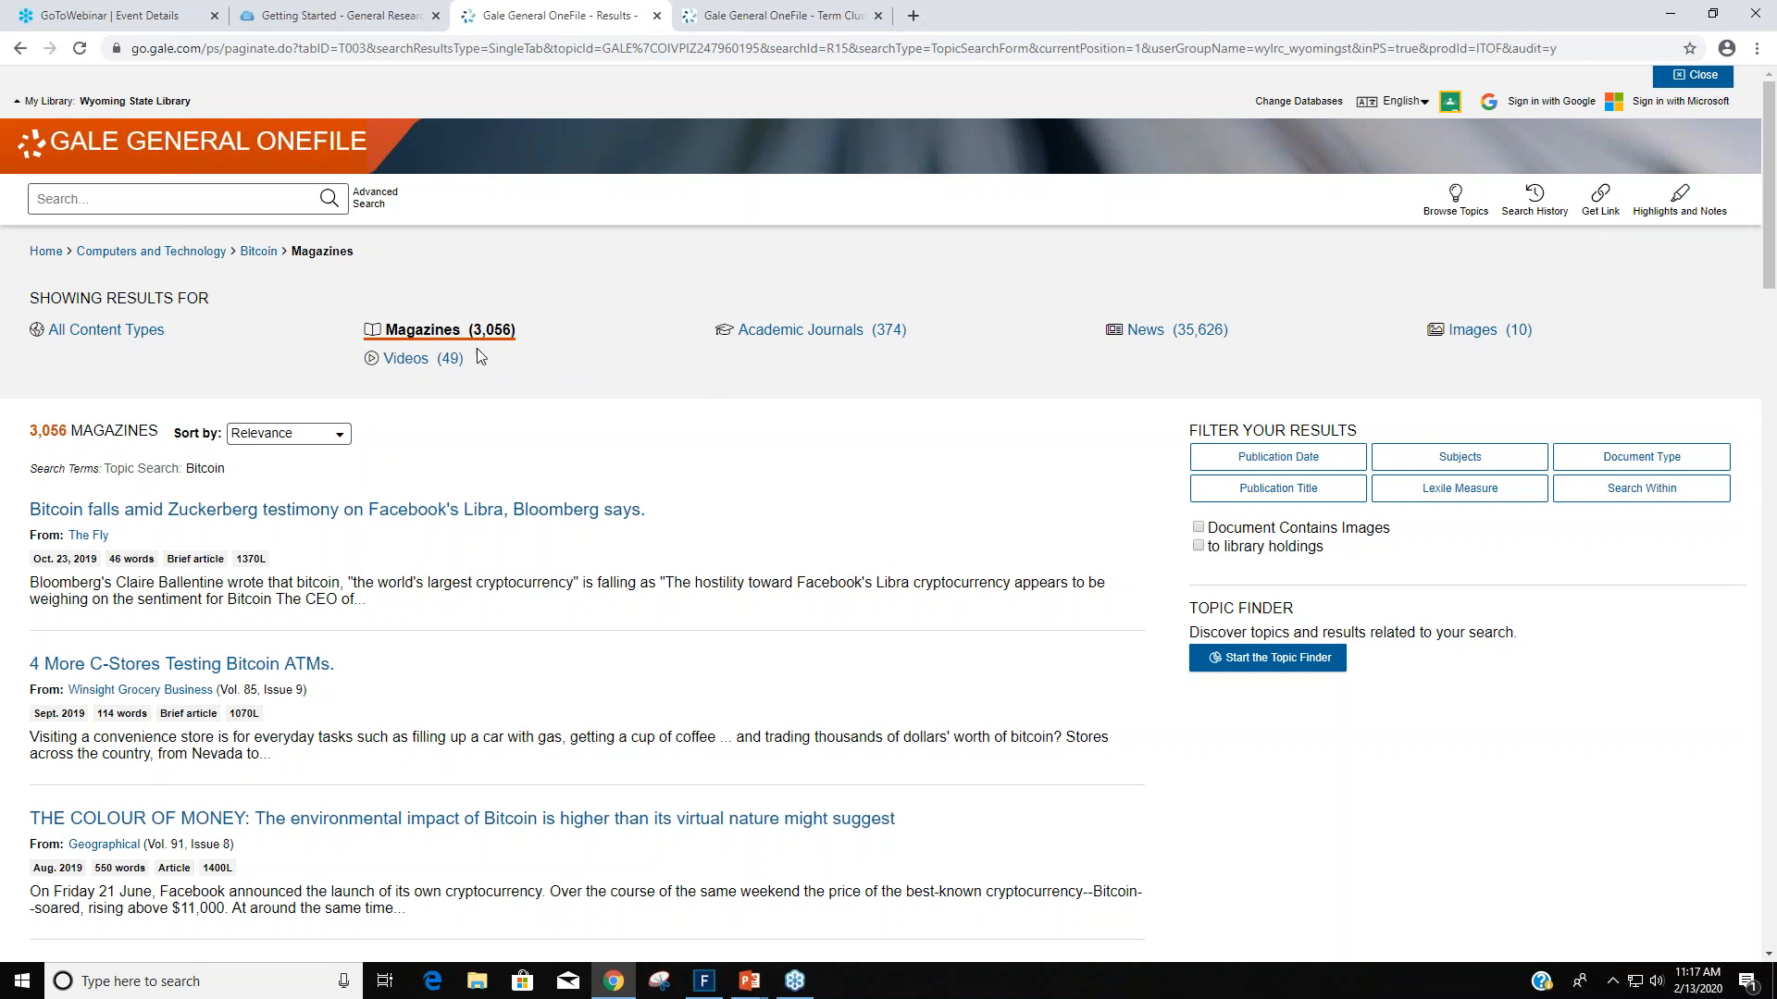
pyautogui.moveTo(926, 422)
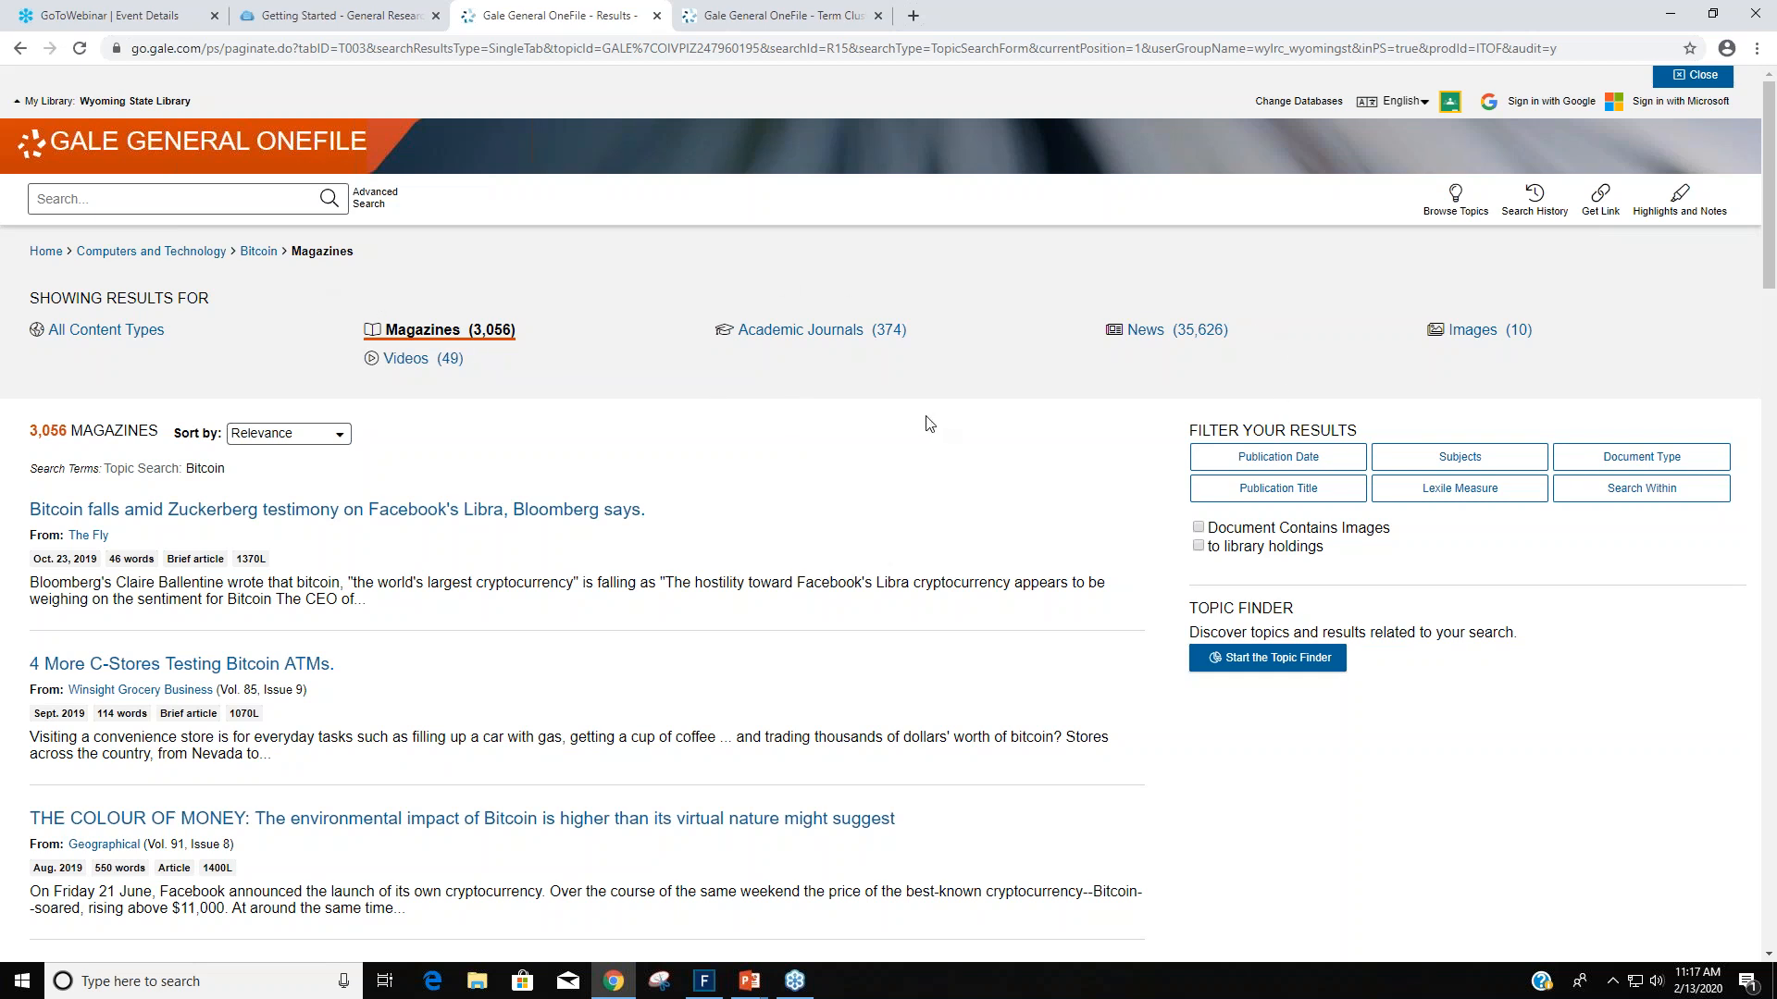
pyautogui.moveTo(1000, 414)
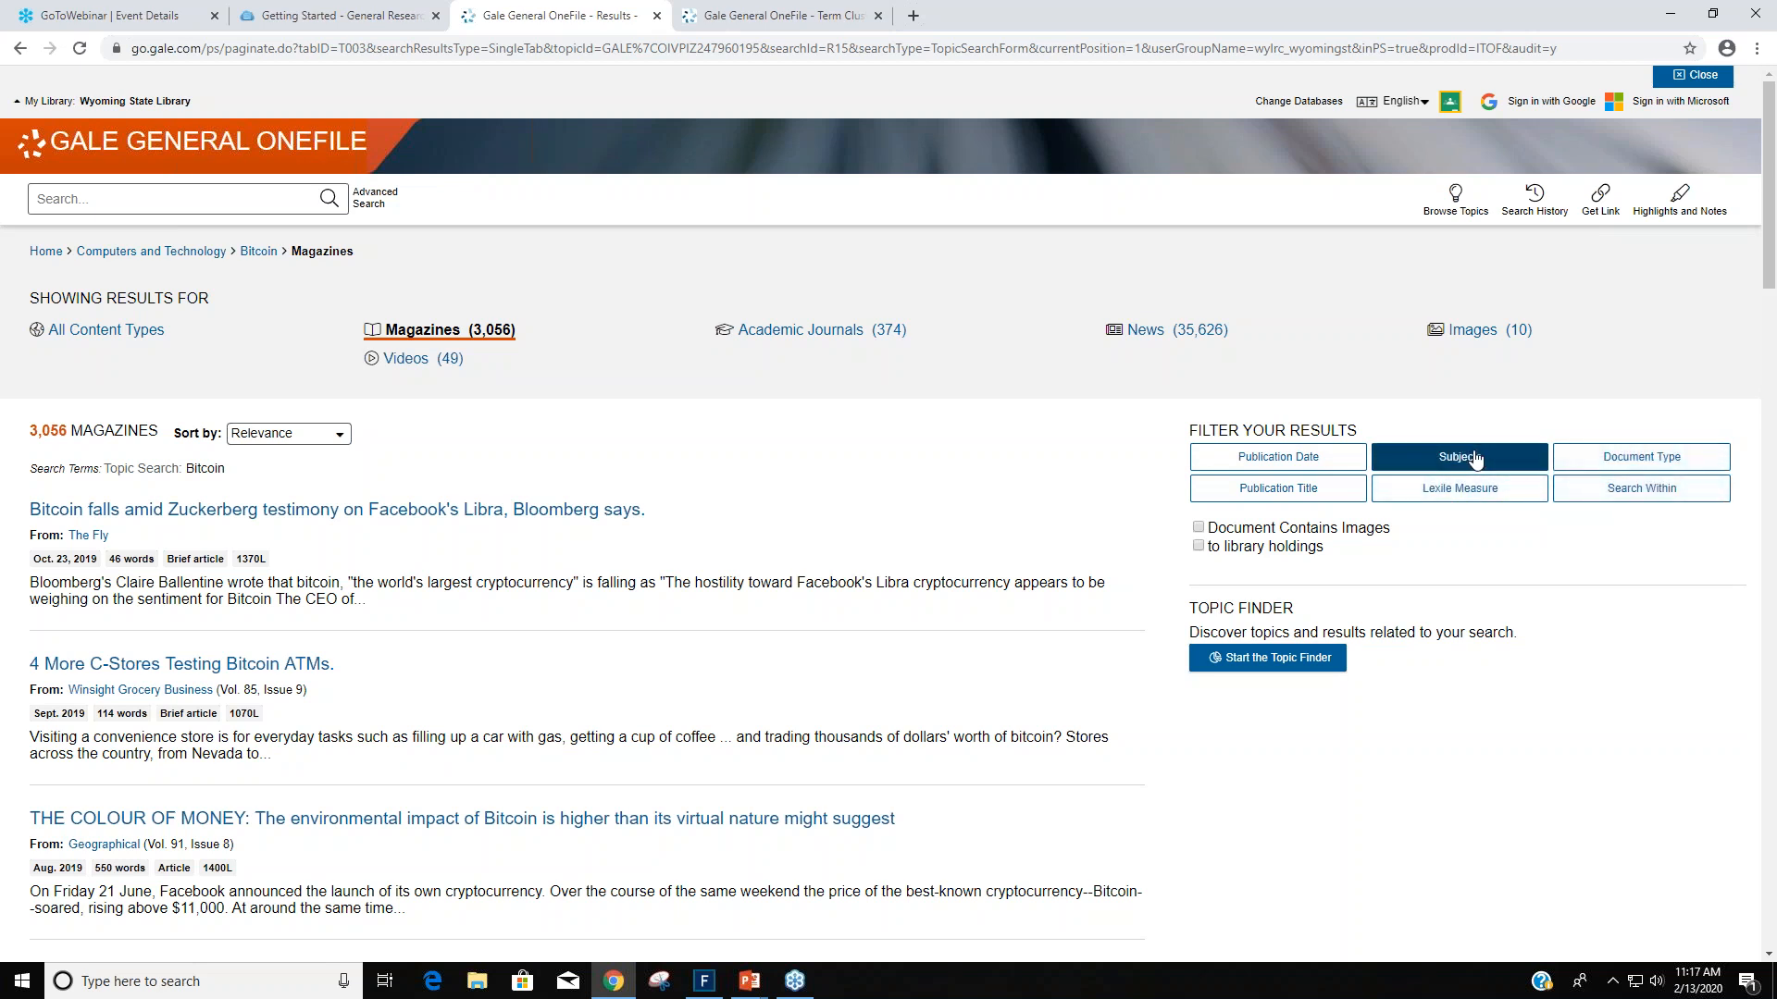
# Apply the Ransomware (31) subject filter to the Bitcoin magazine results.
pyautogui.click(1459, 455)
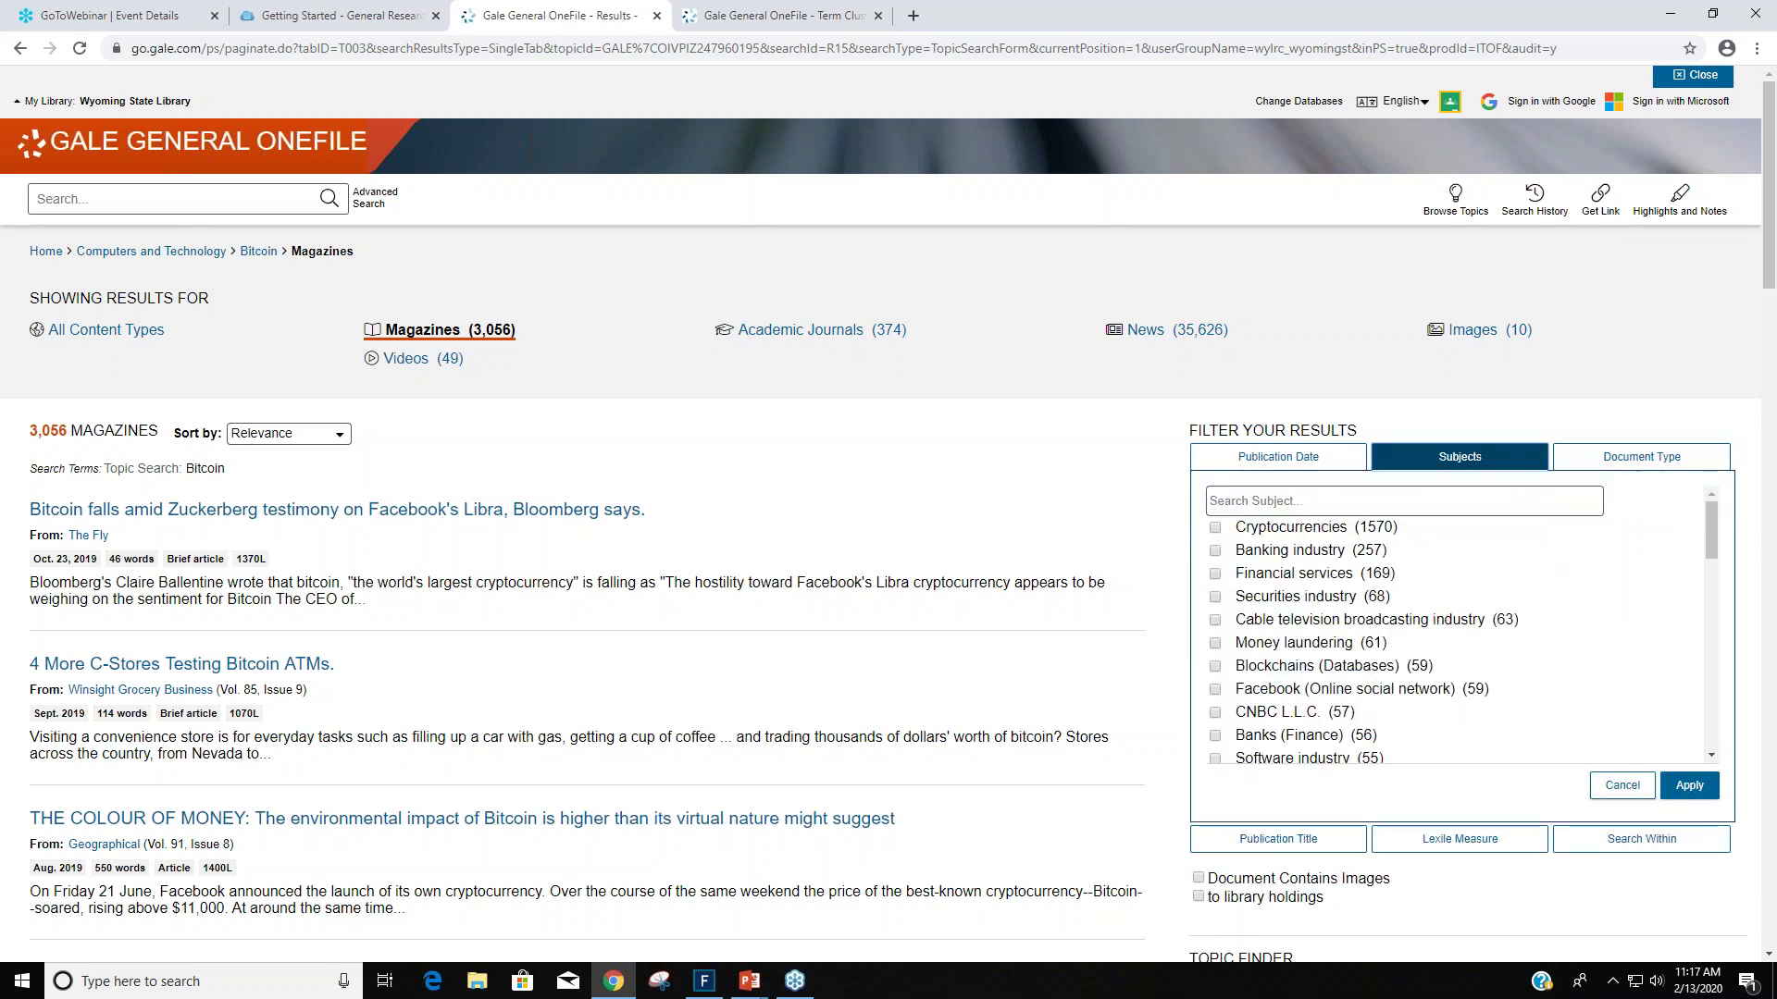
pyautogui.moveTo(1681, 535)
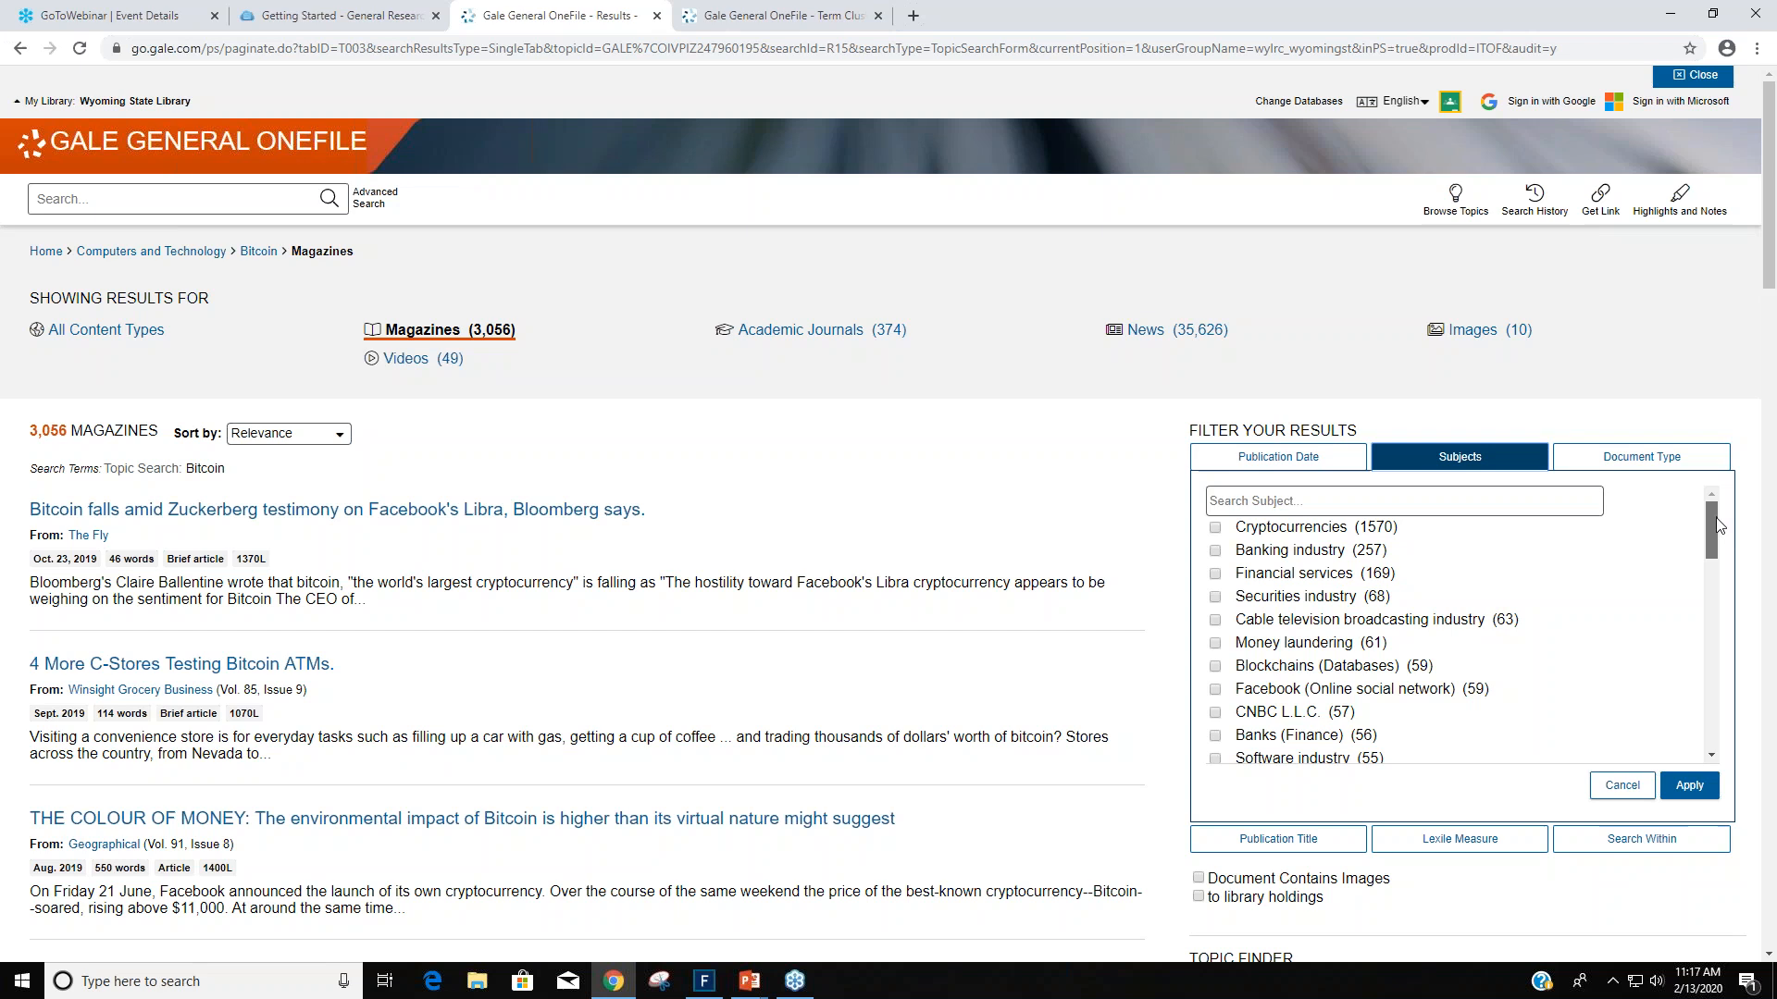
pyautogui.scroll(-3)
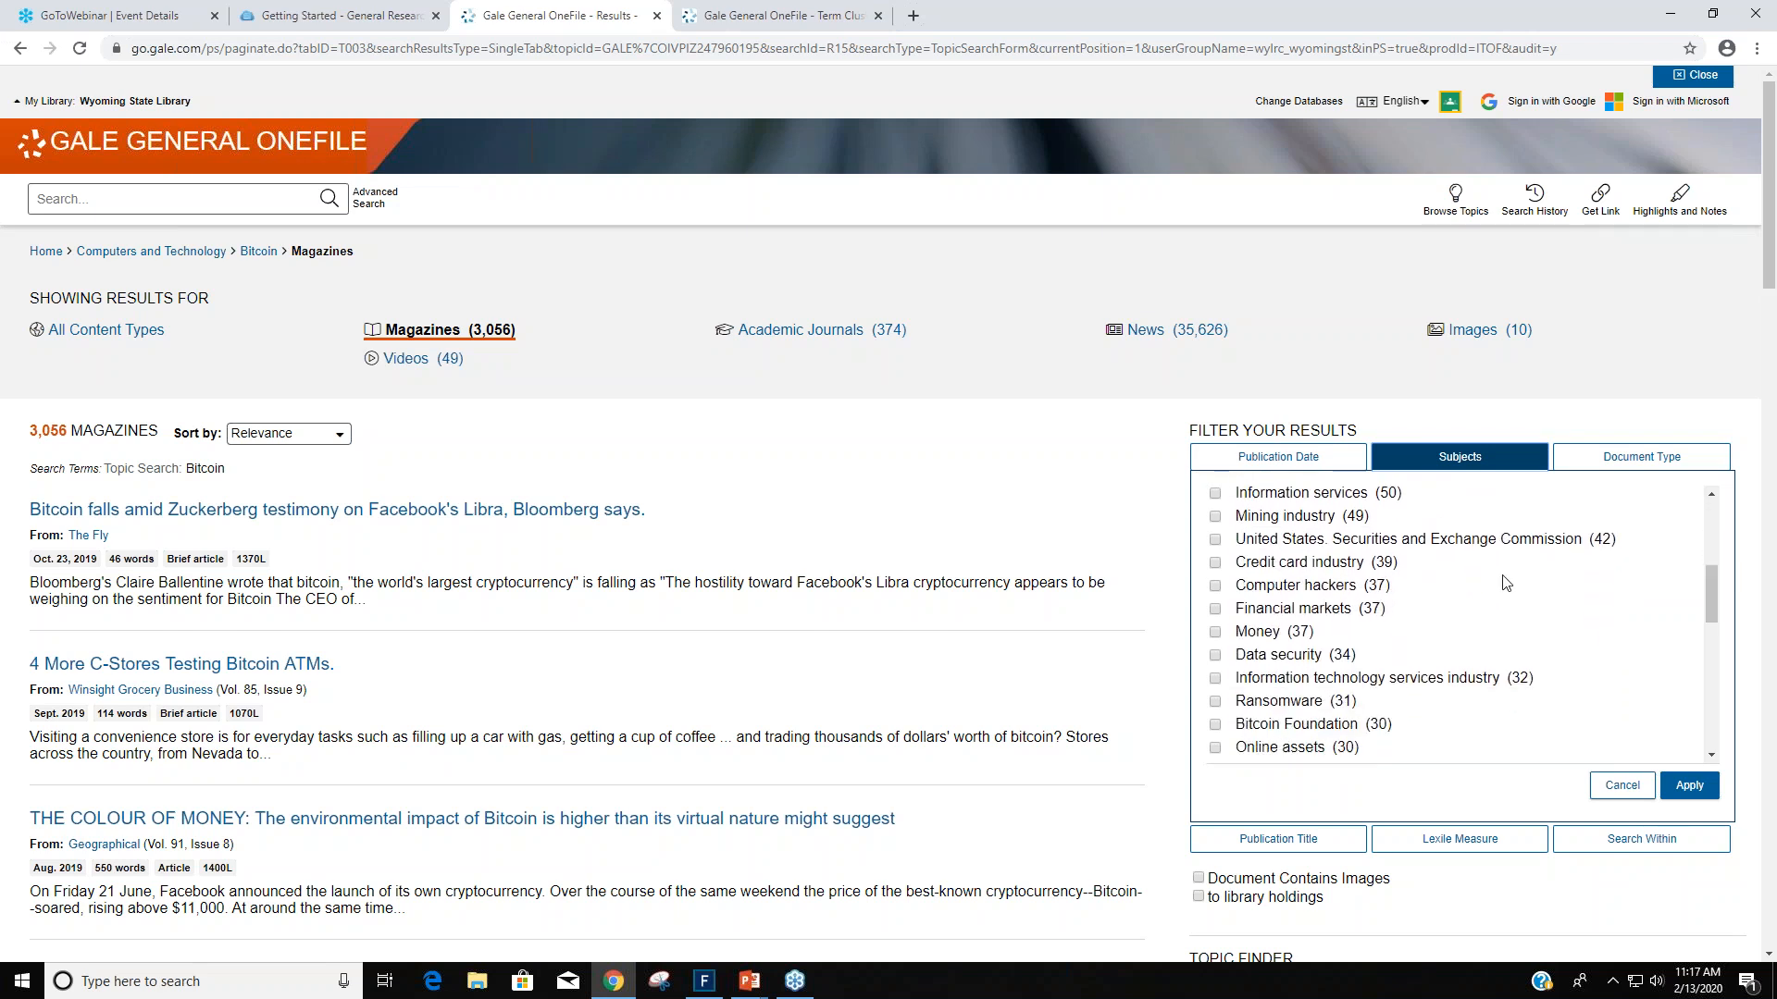
pyautogui.moveTo(1553, 596)
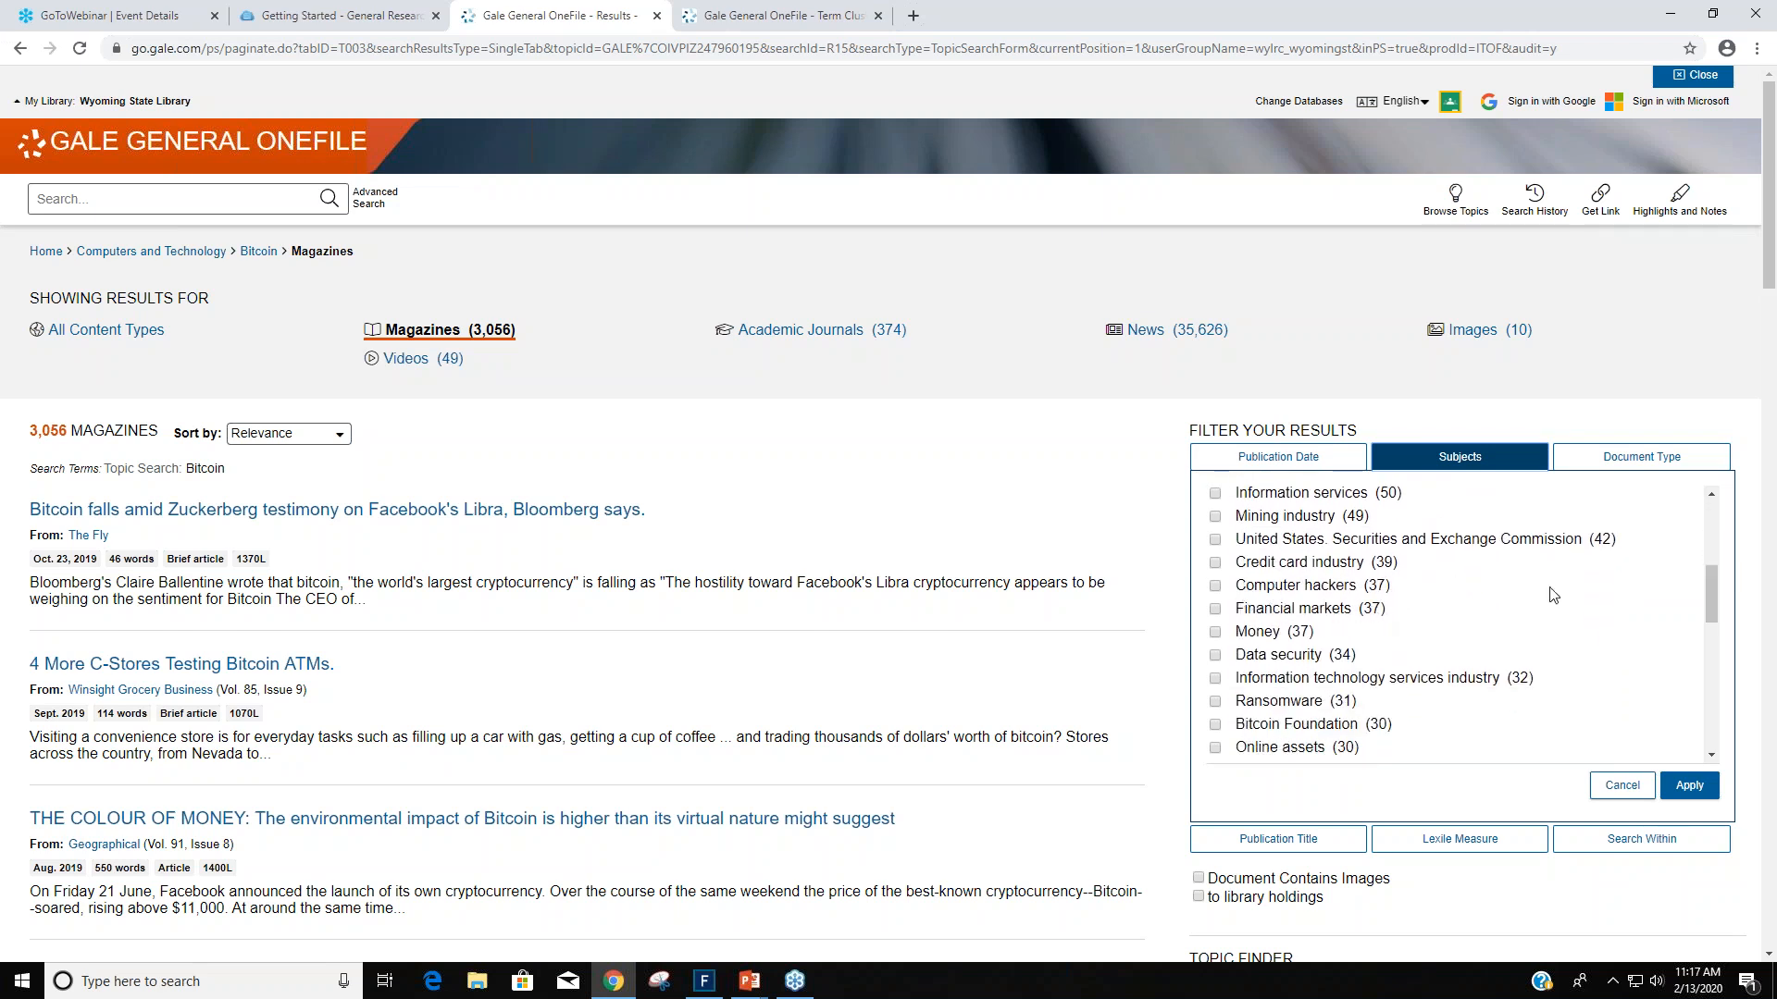
pyautogui.moveTo(1490, 615)
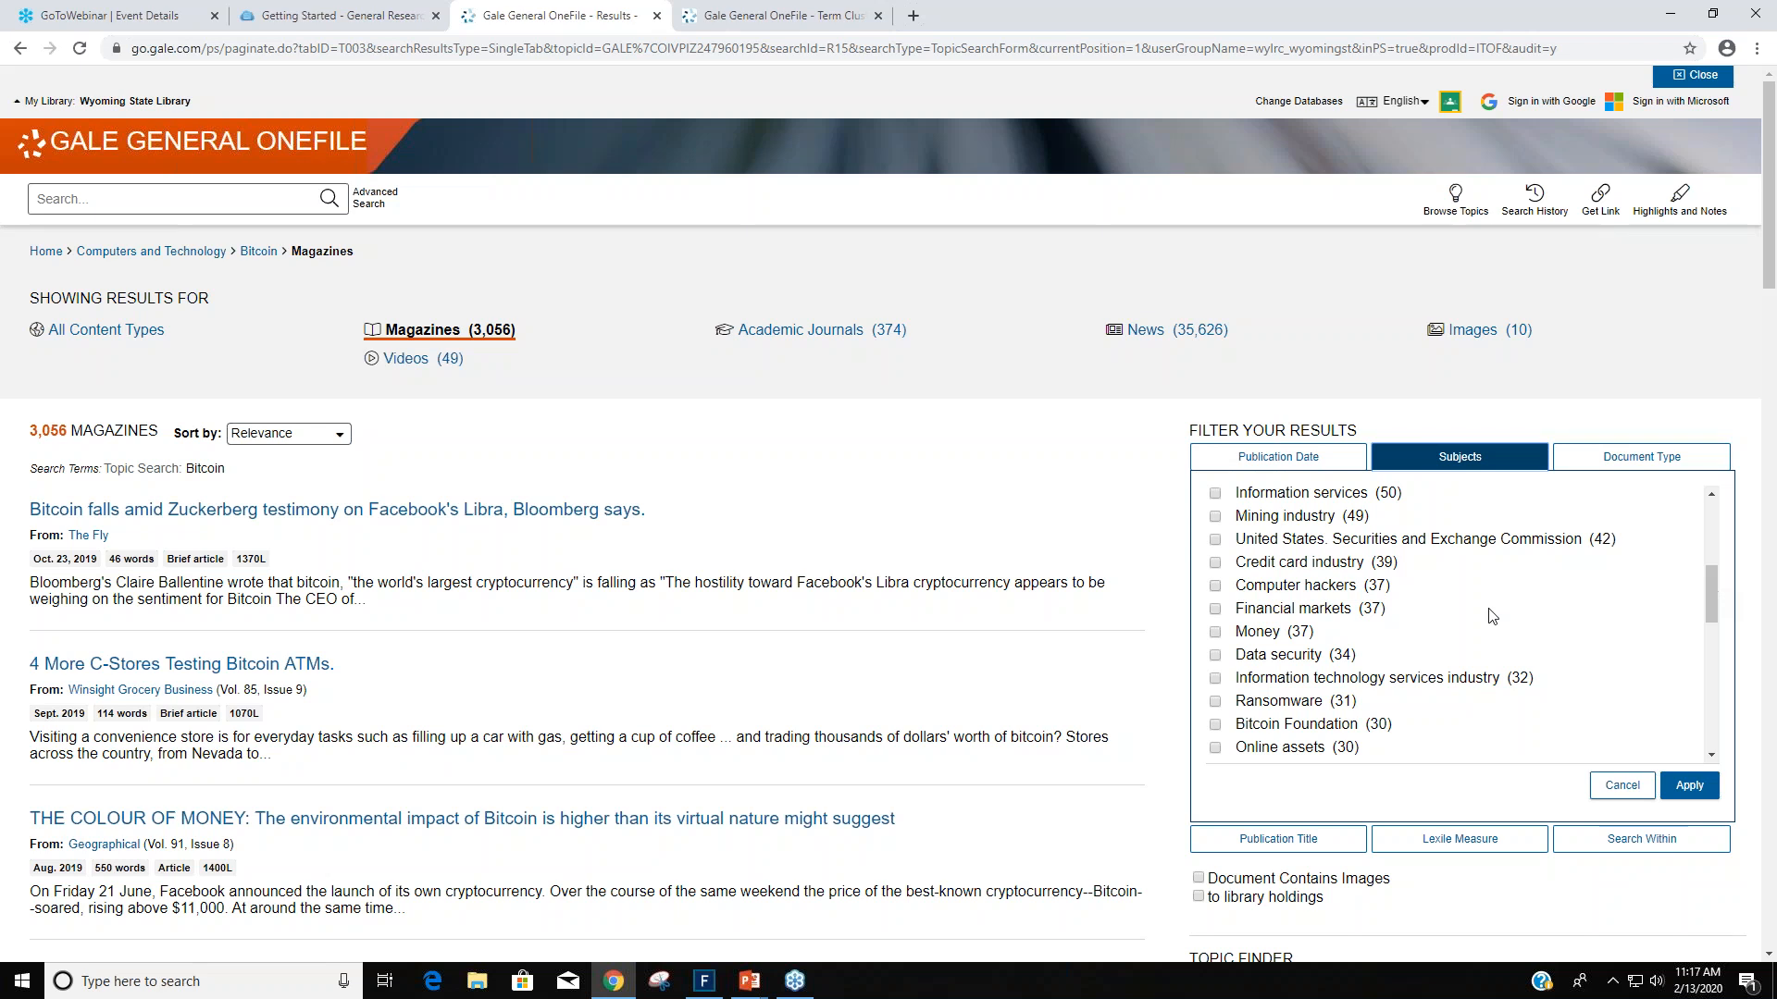
pyautogui.click(1214, 701)
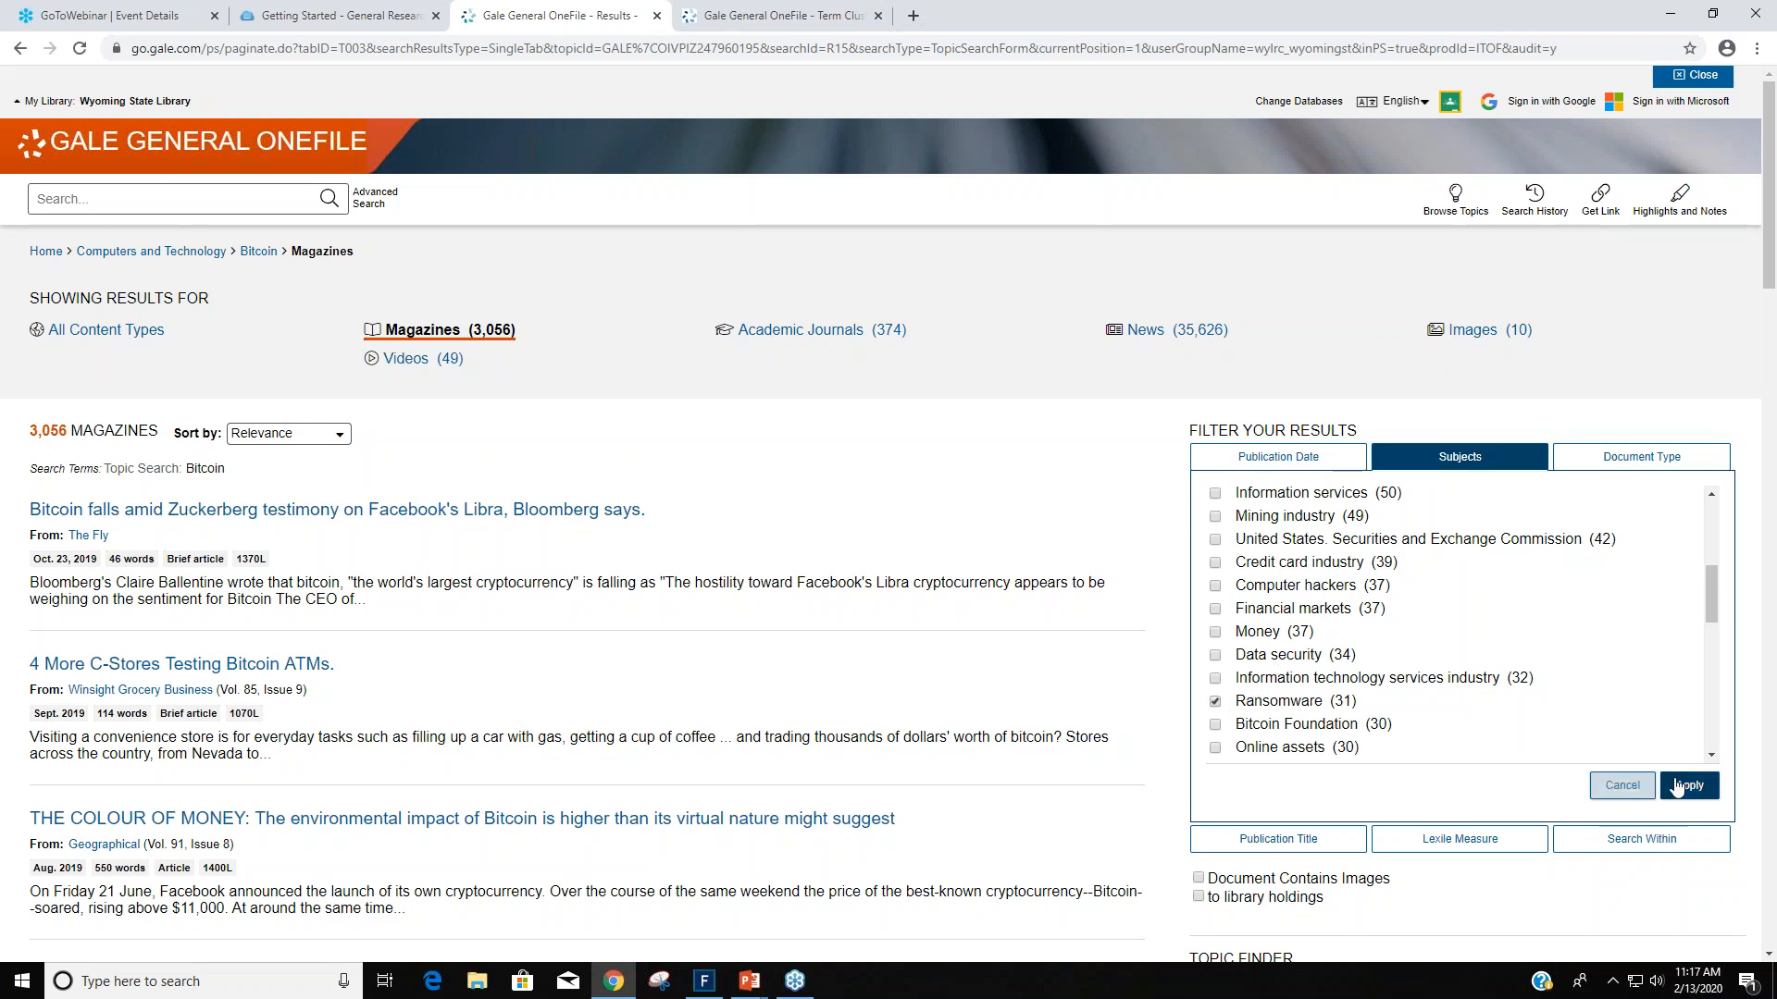
pyautogui.click(1688, 785)
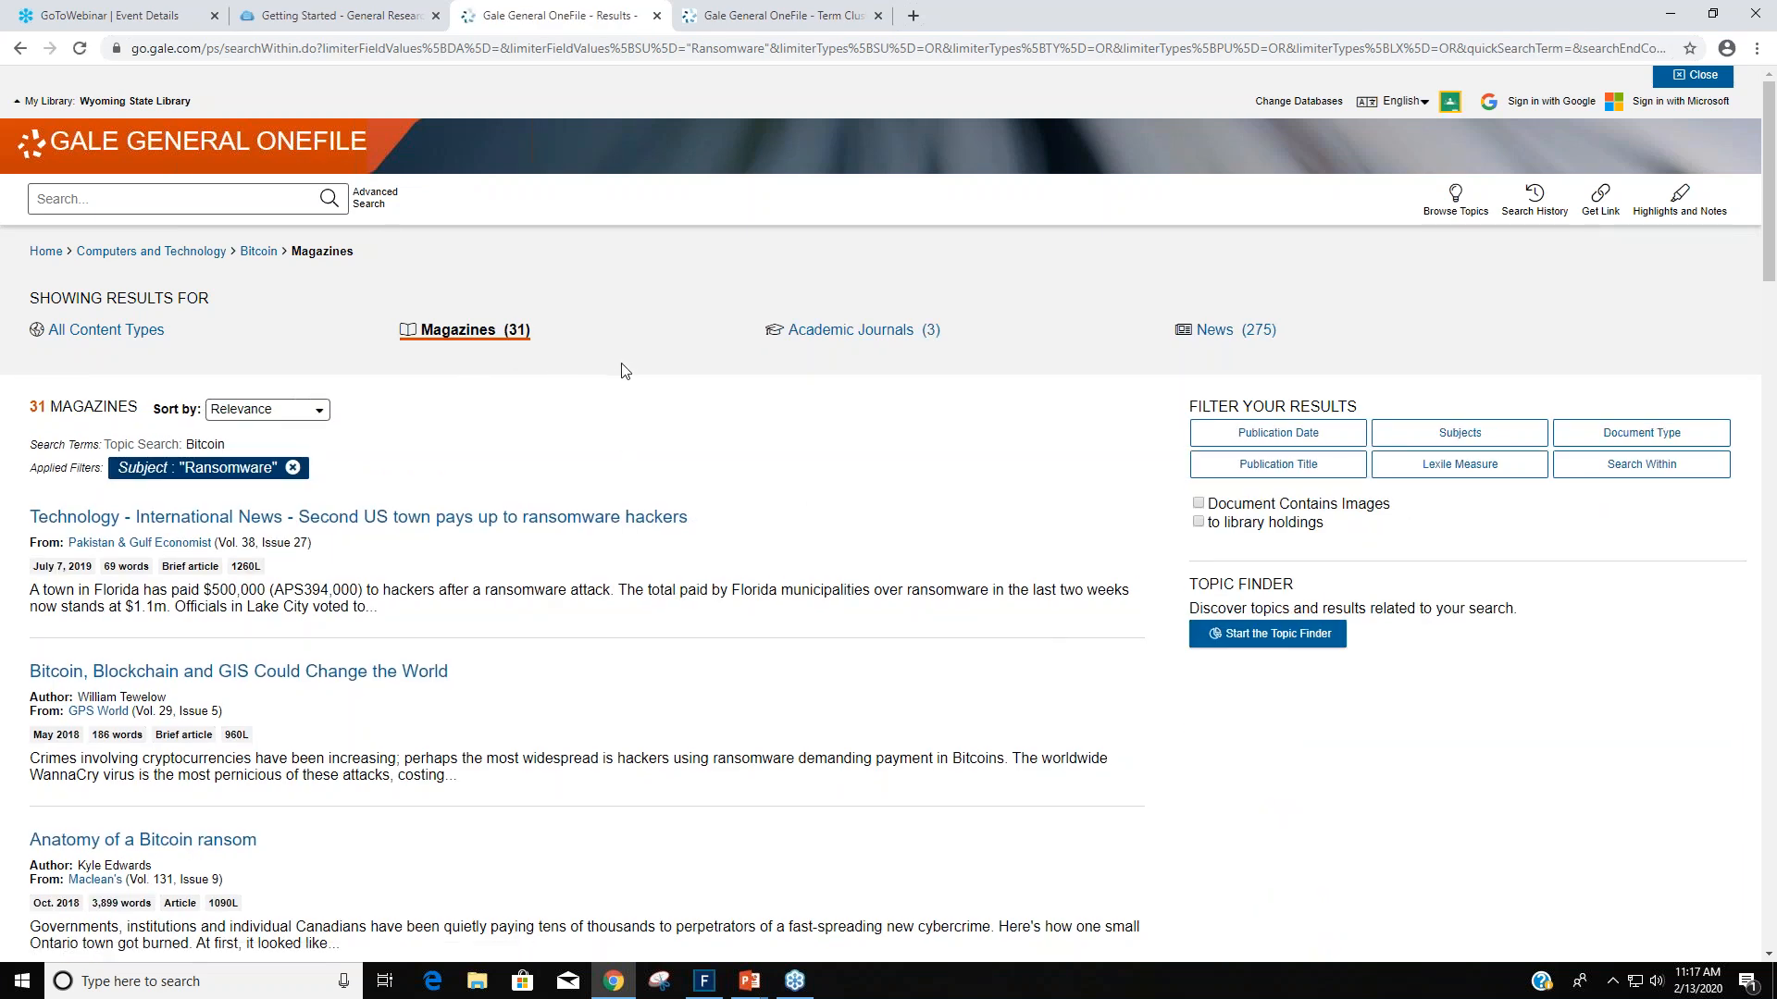
pyautogui.moveTo(752, 404)
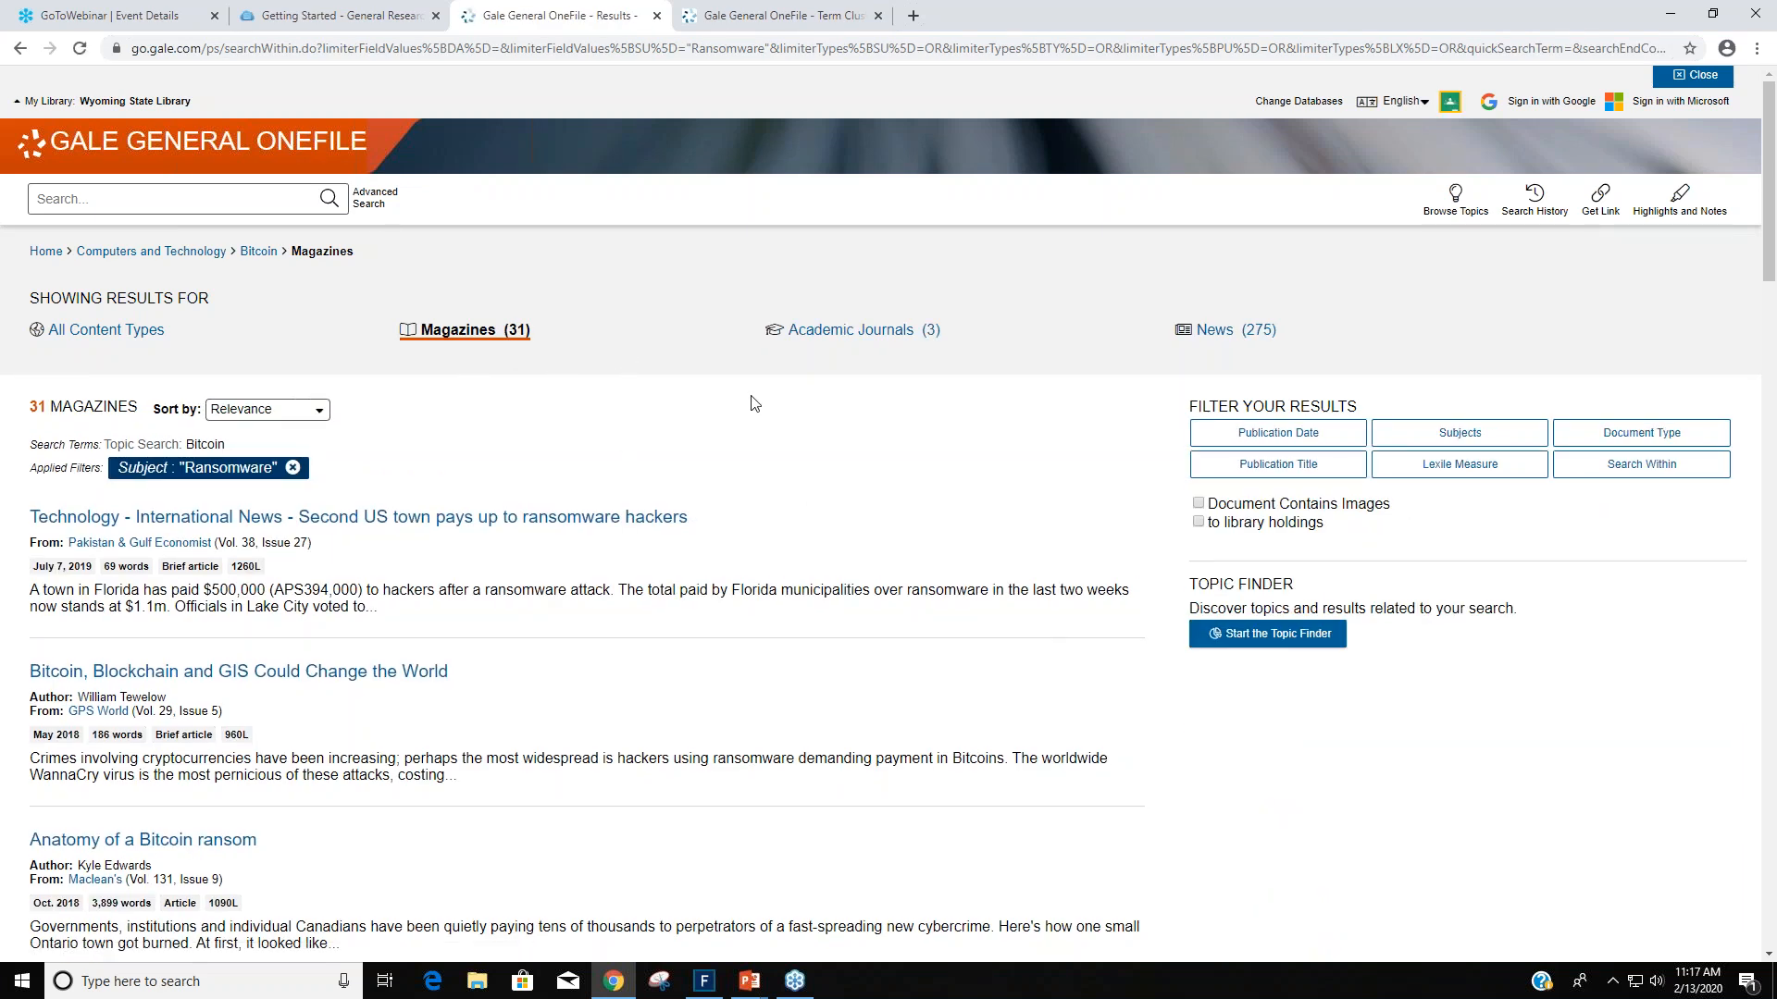
pyautogui.scroll(-3)
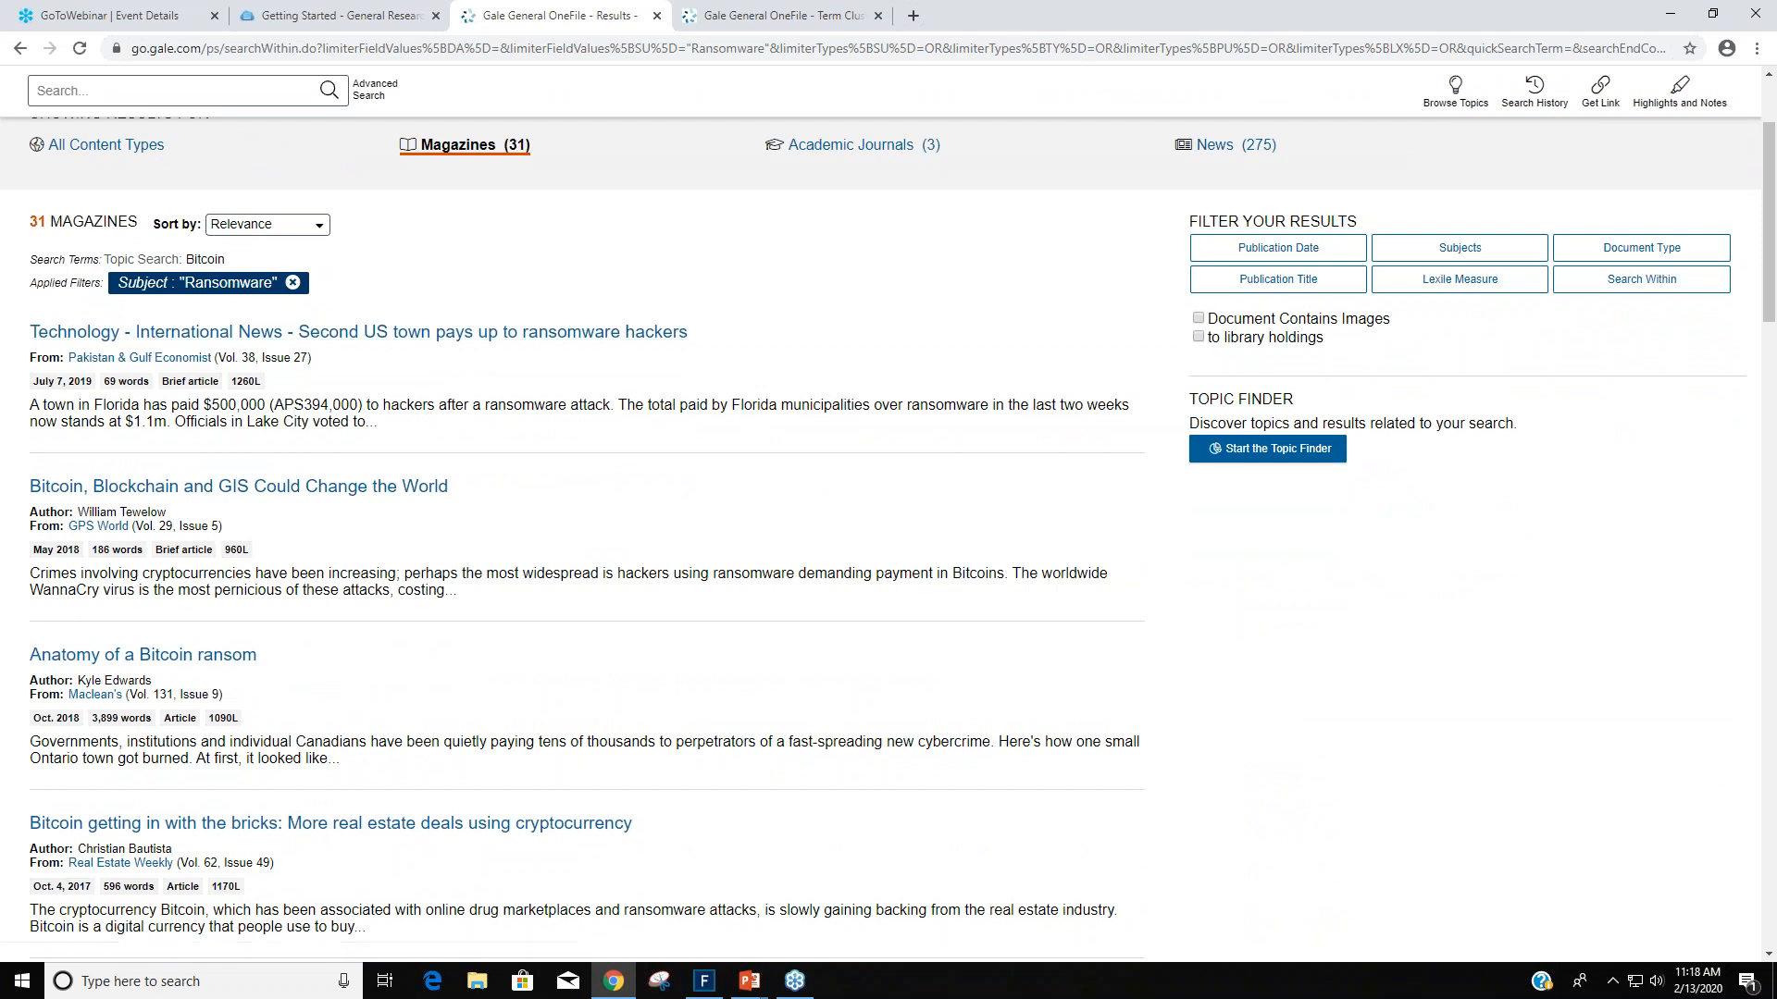
pyautogui.moveTo(749, 402)
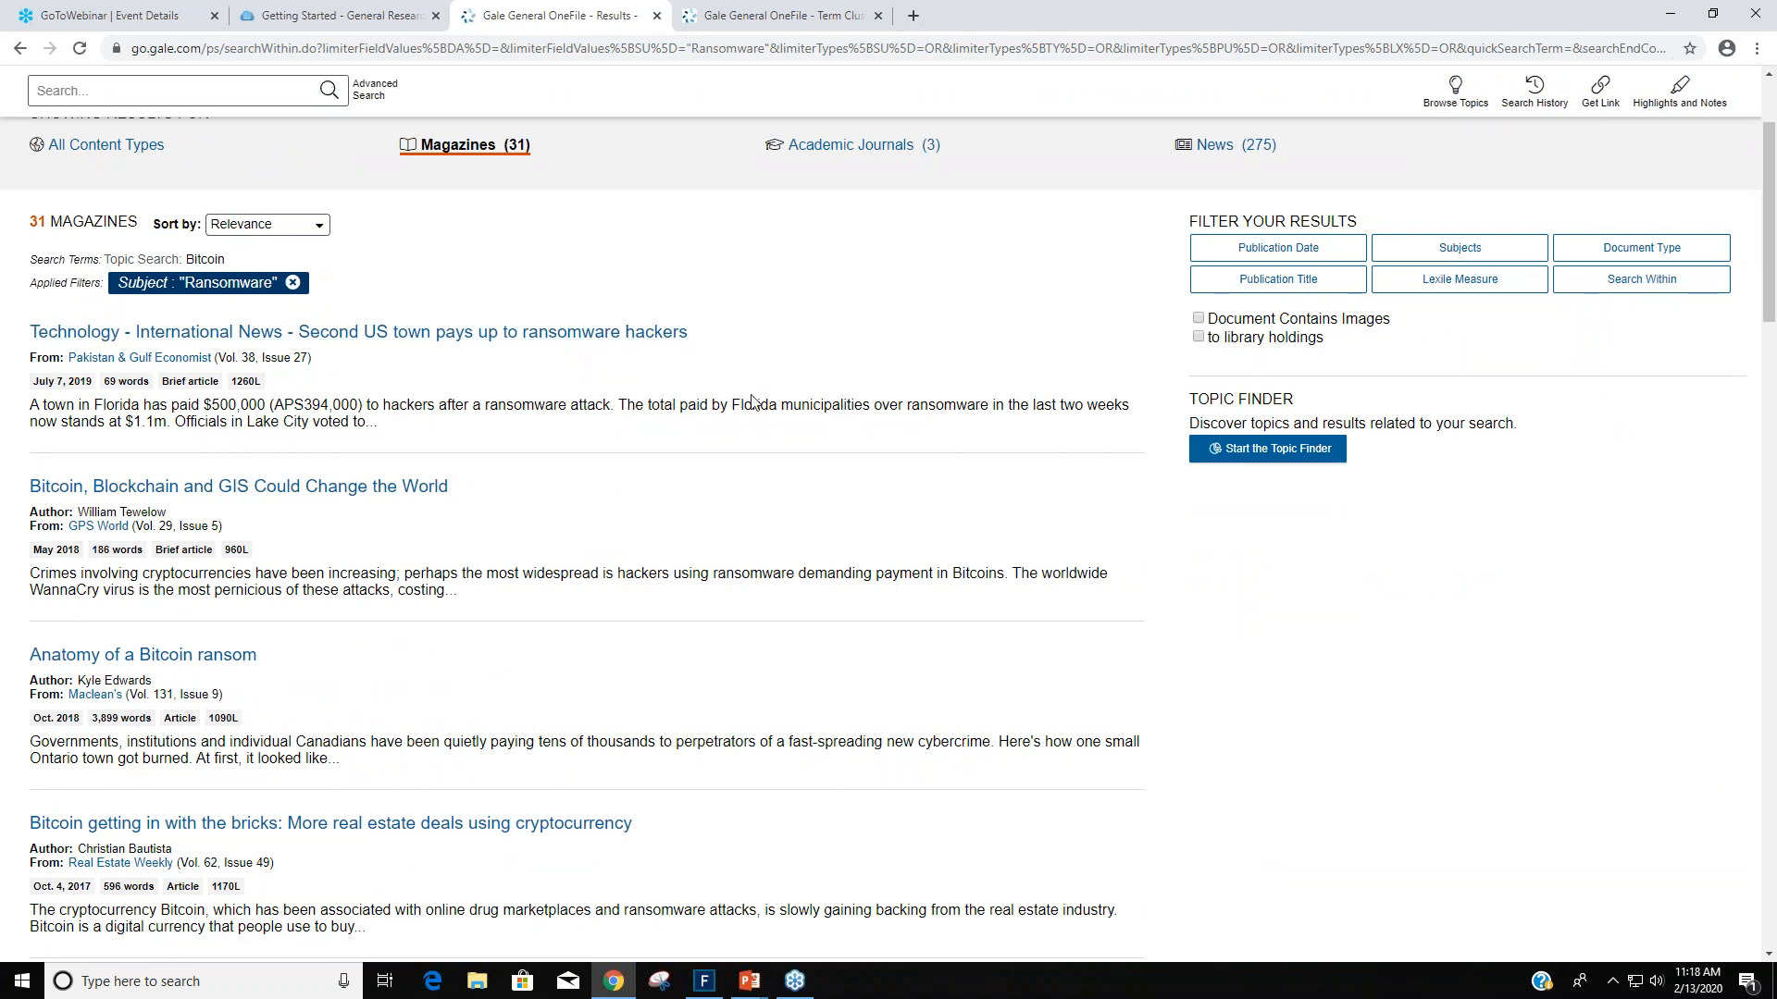
pyautogui.scroll(-3)
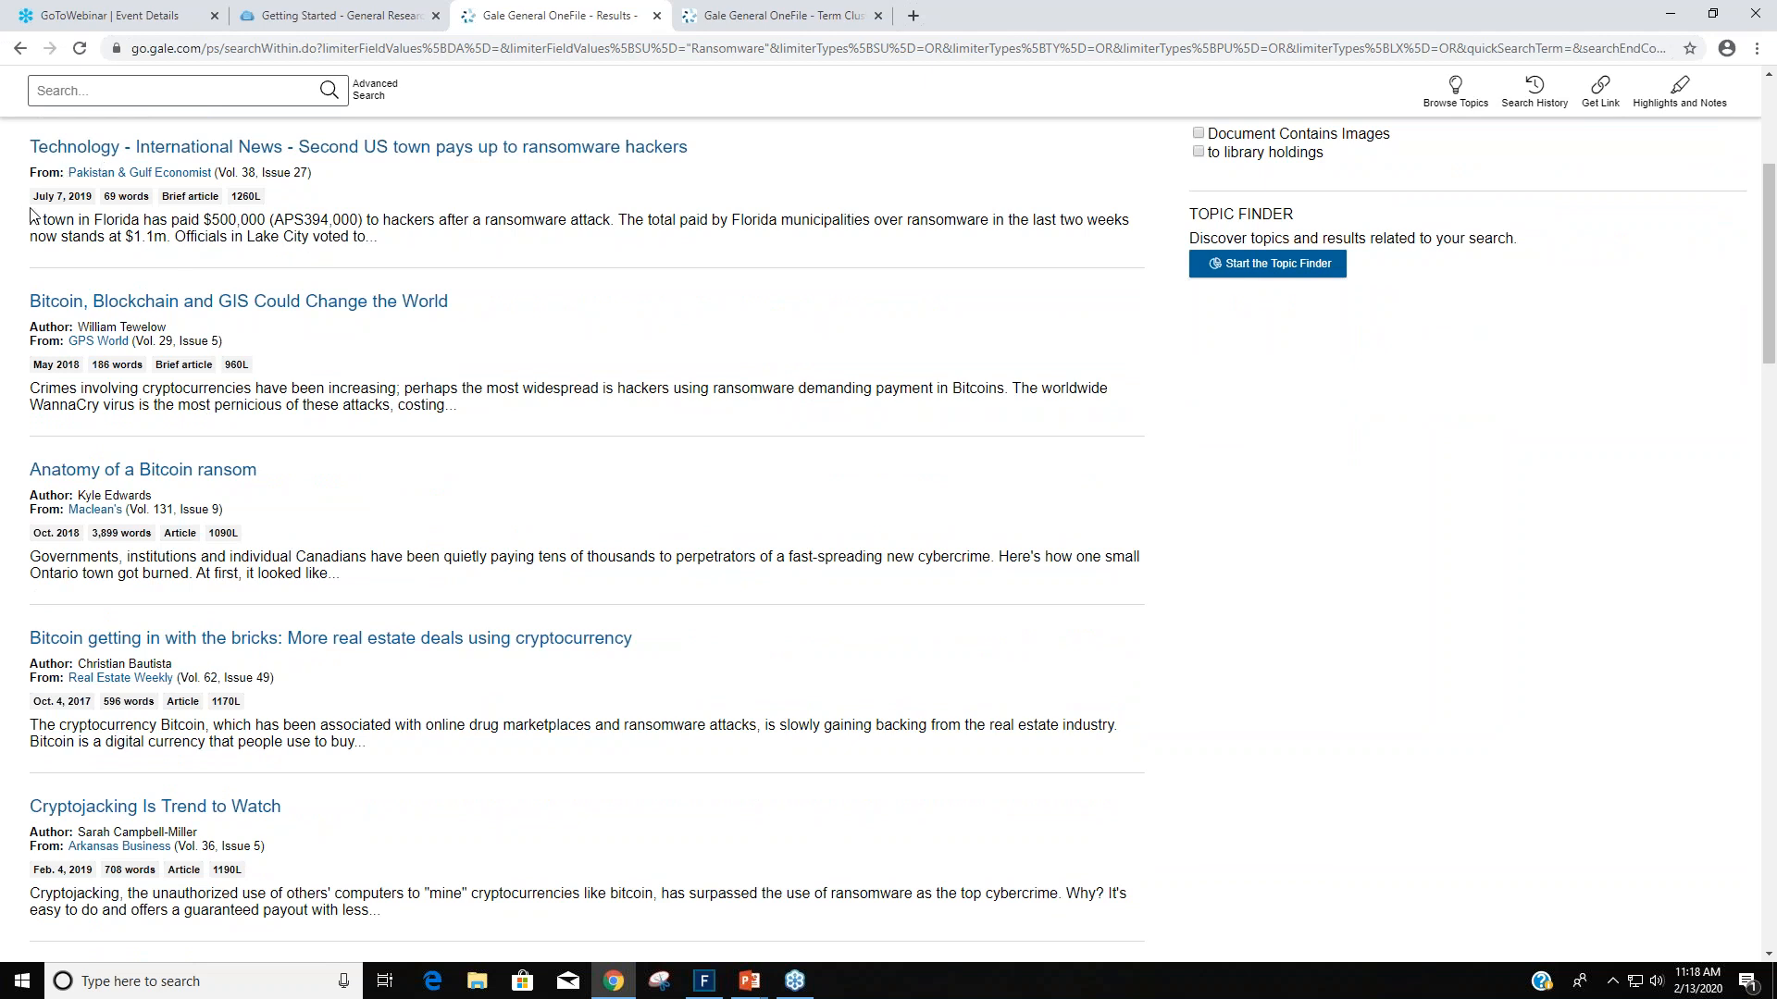
pyautogui.moveTo(287, 367)
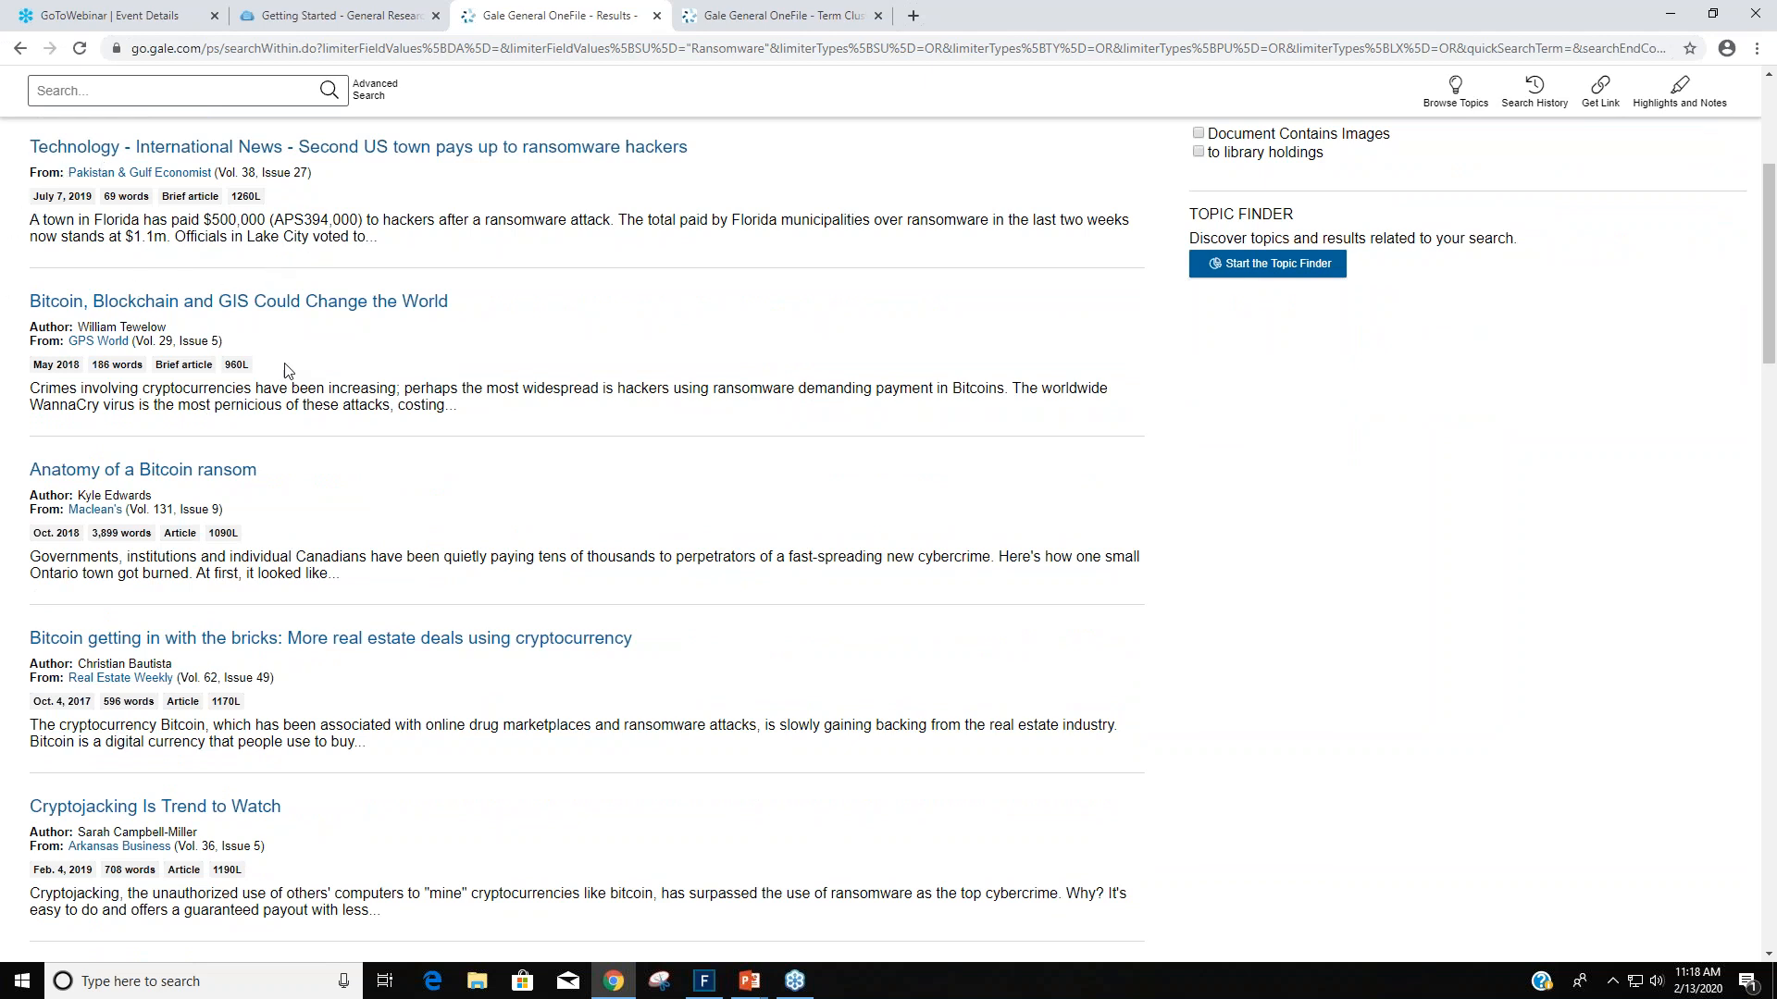
pyautogui.moveTo(318, 350)
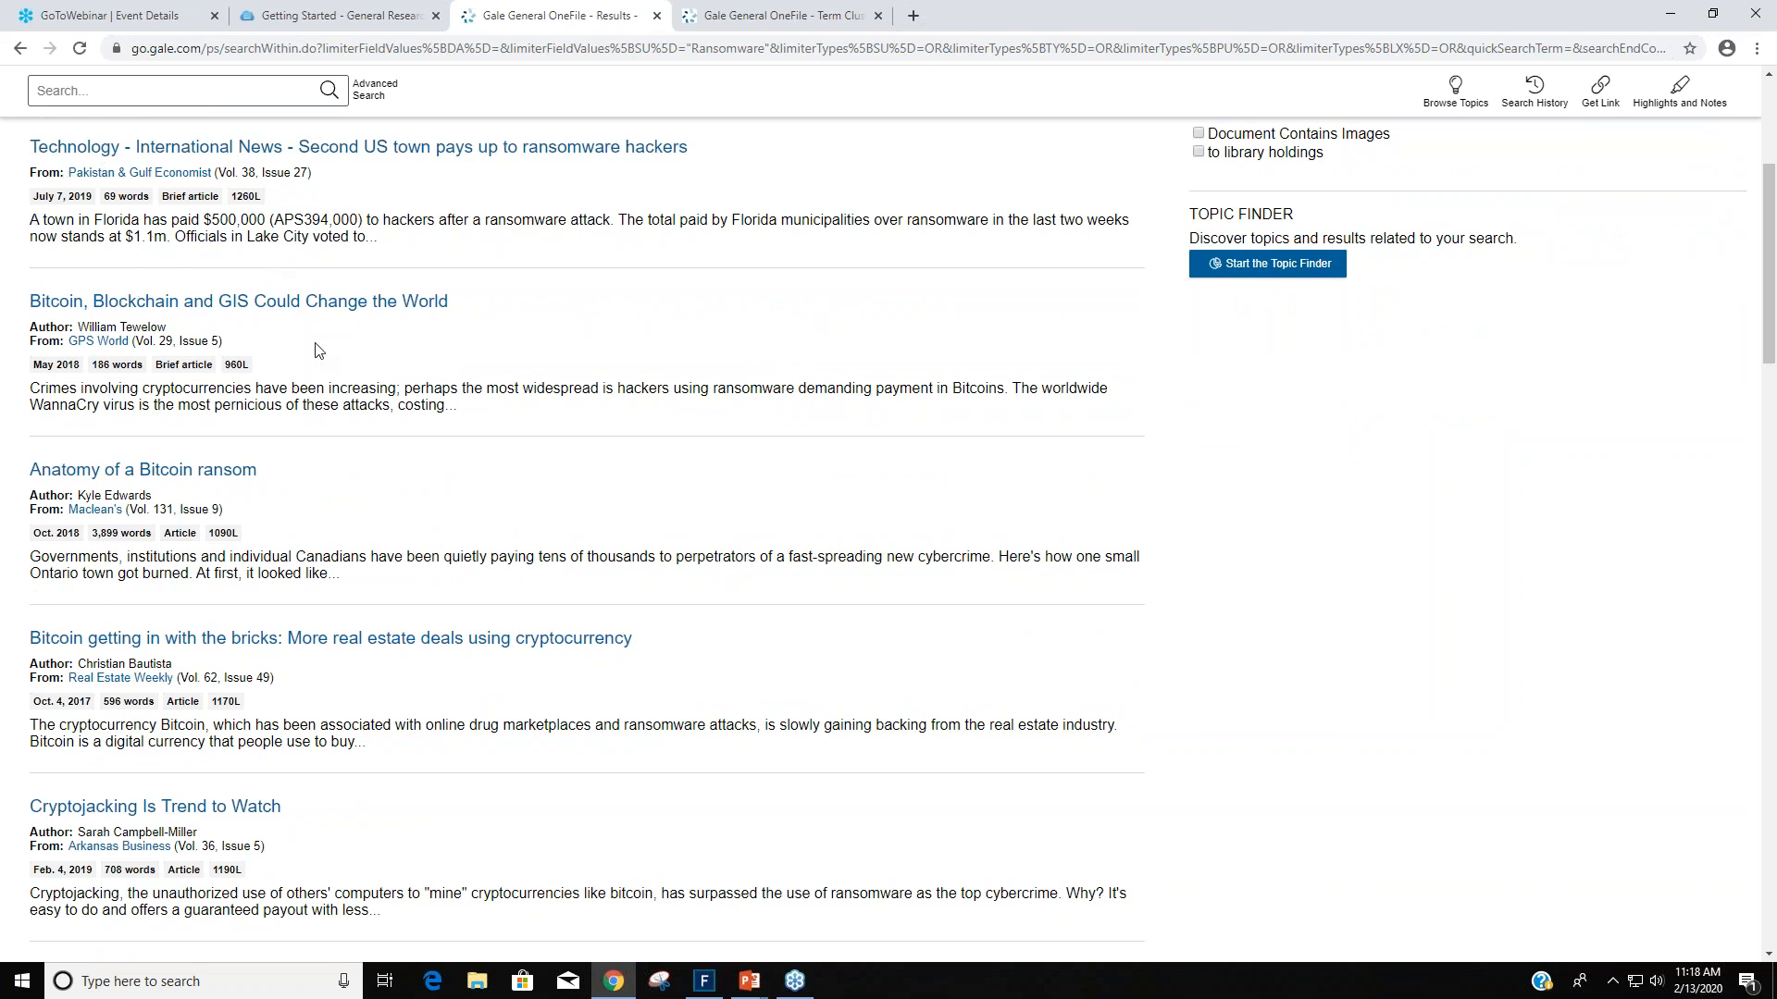
pyautogui.moveTo(490, 322)
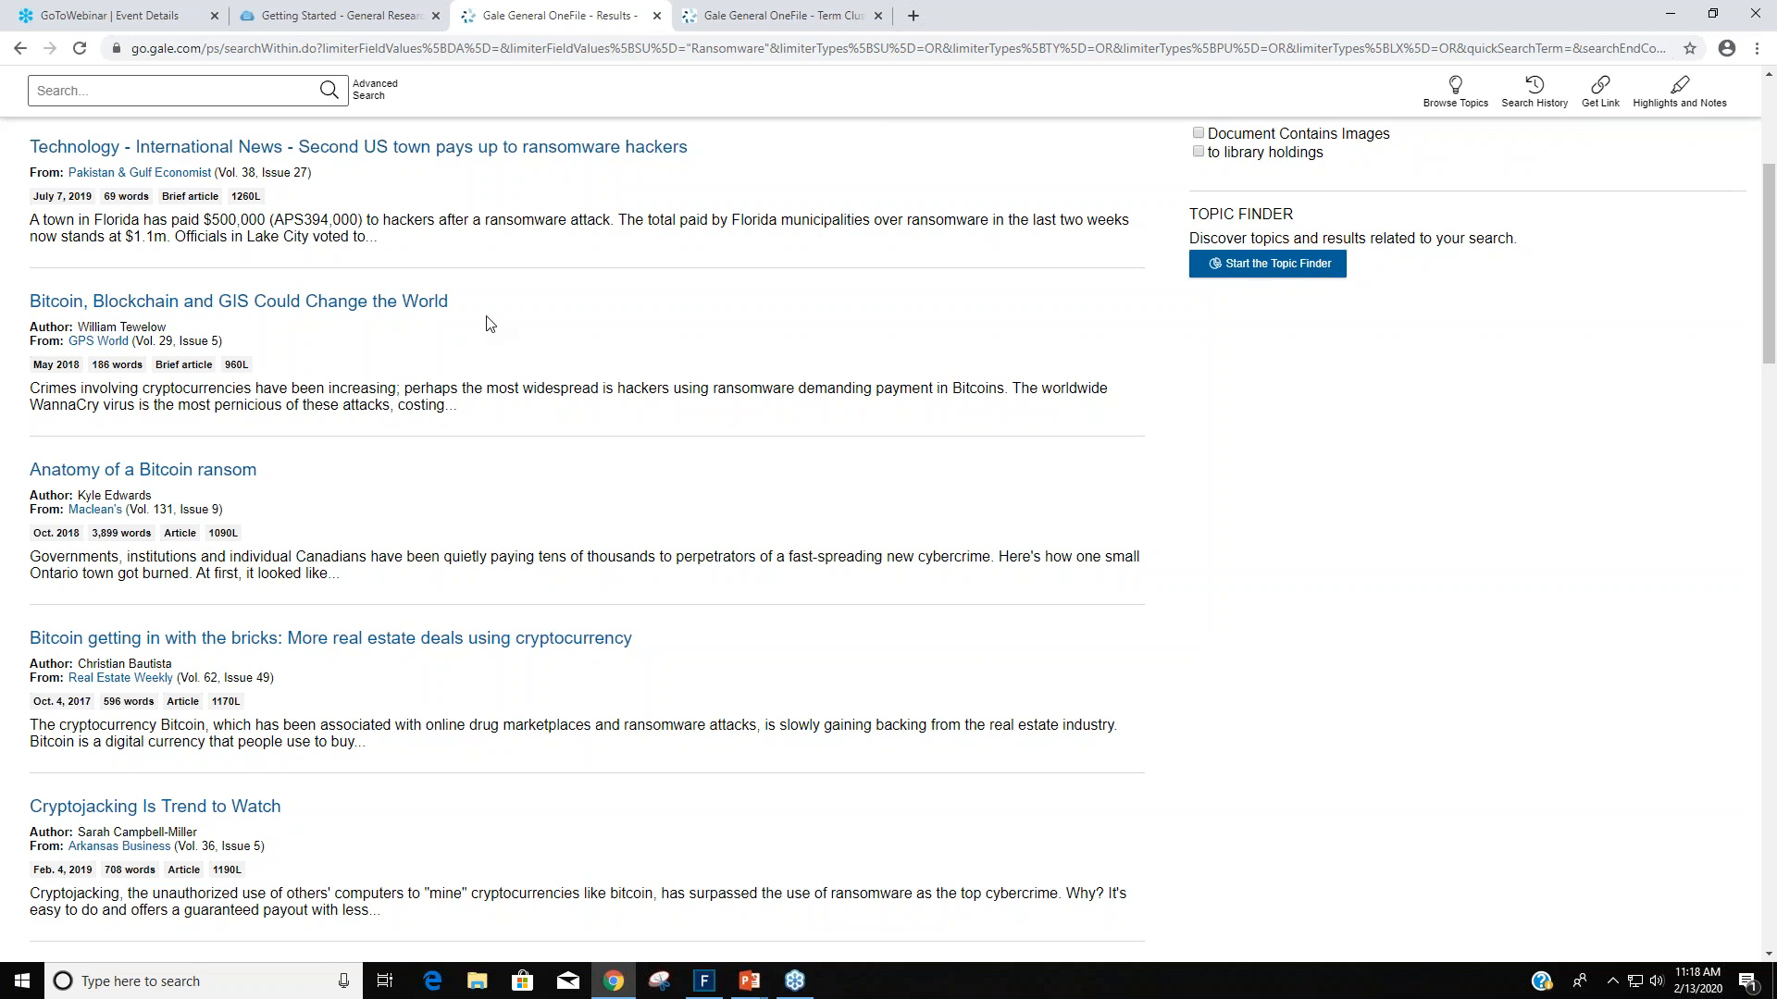
pyautogui.moveTo(485, 333)
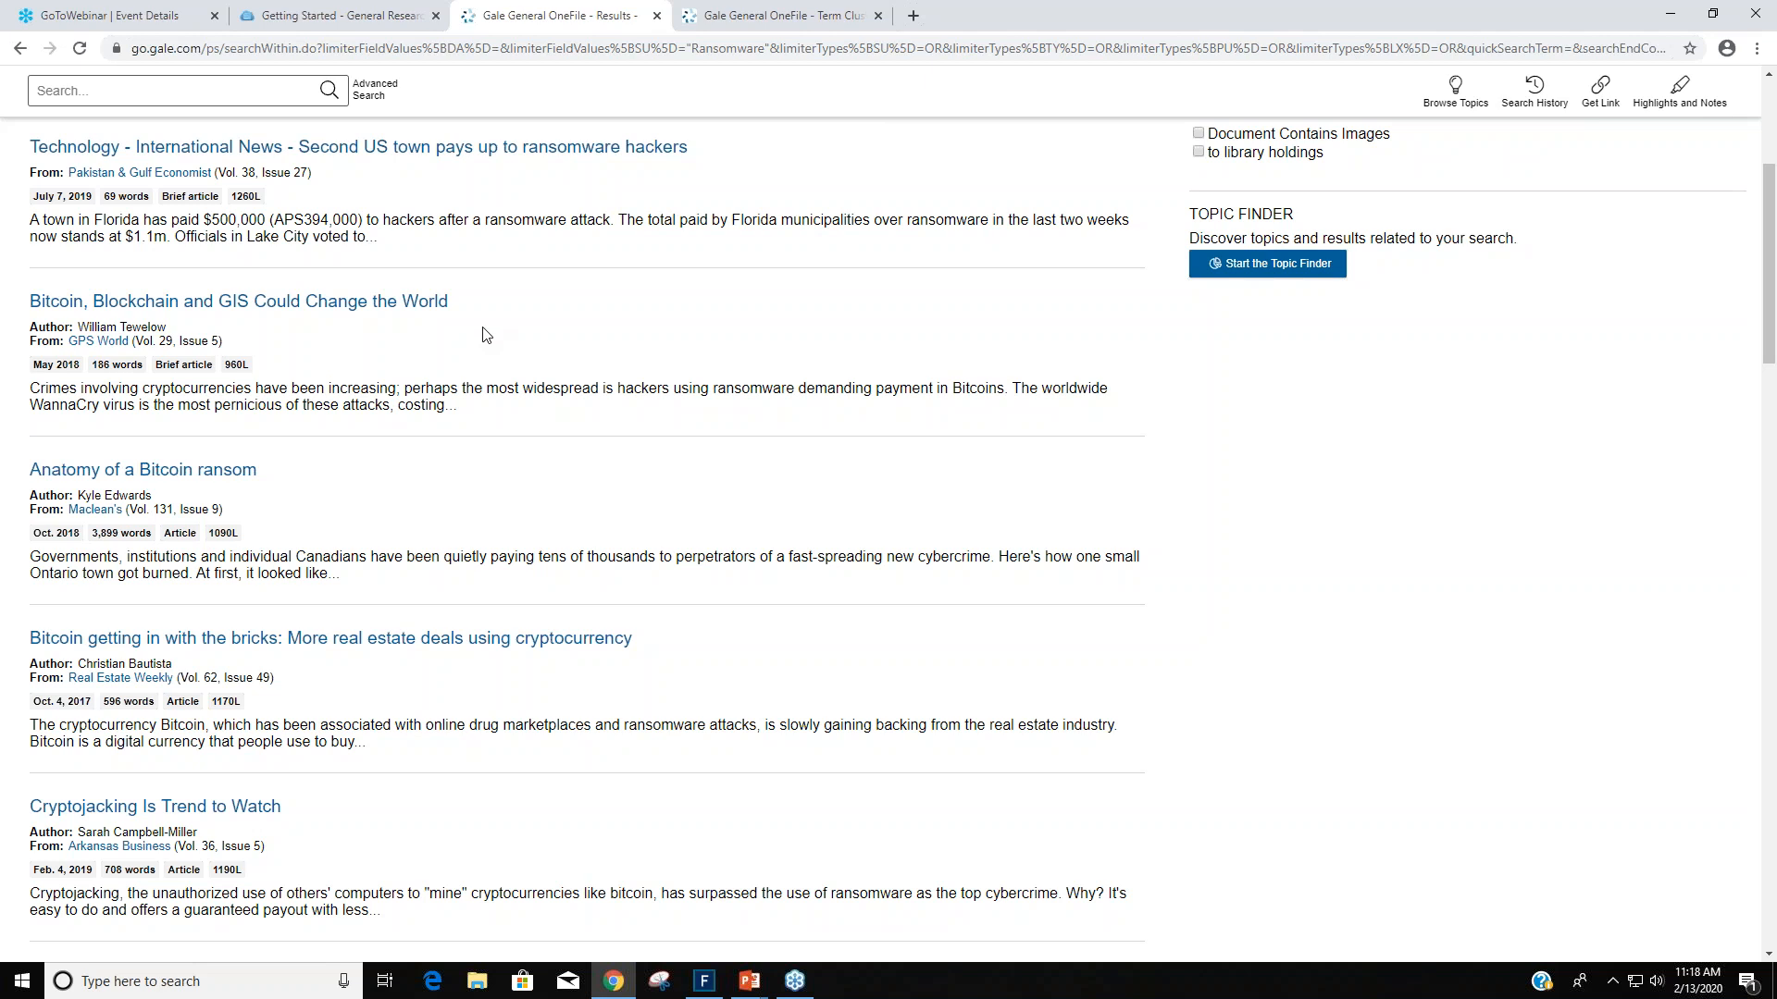
pyautogui.moveTo(184, 365)
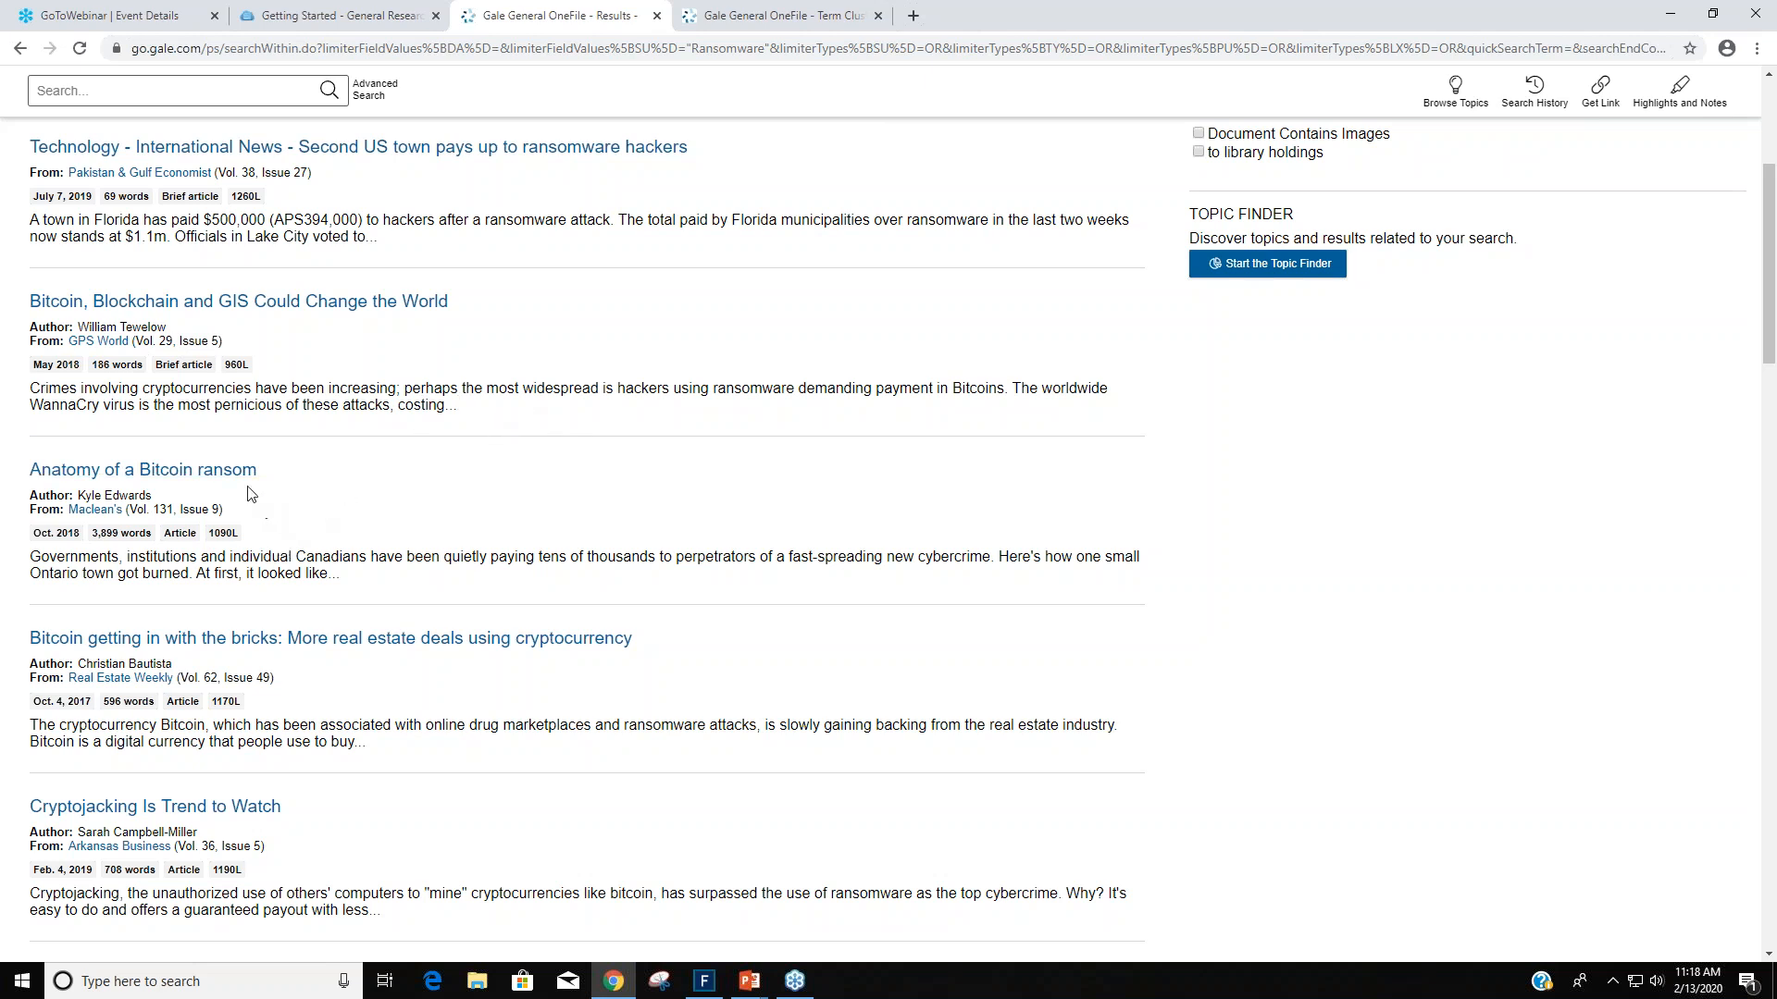
# Open 'Anatomy of a Bitcoin ransom' and look through its full text and document tools.
pyautogui.click(142, 470)
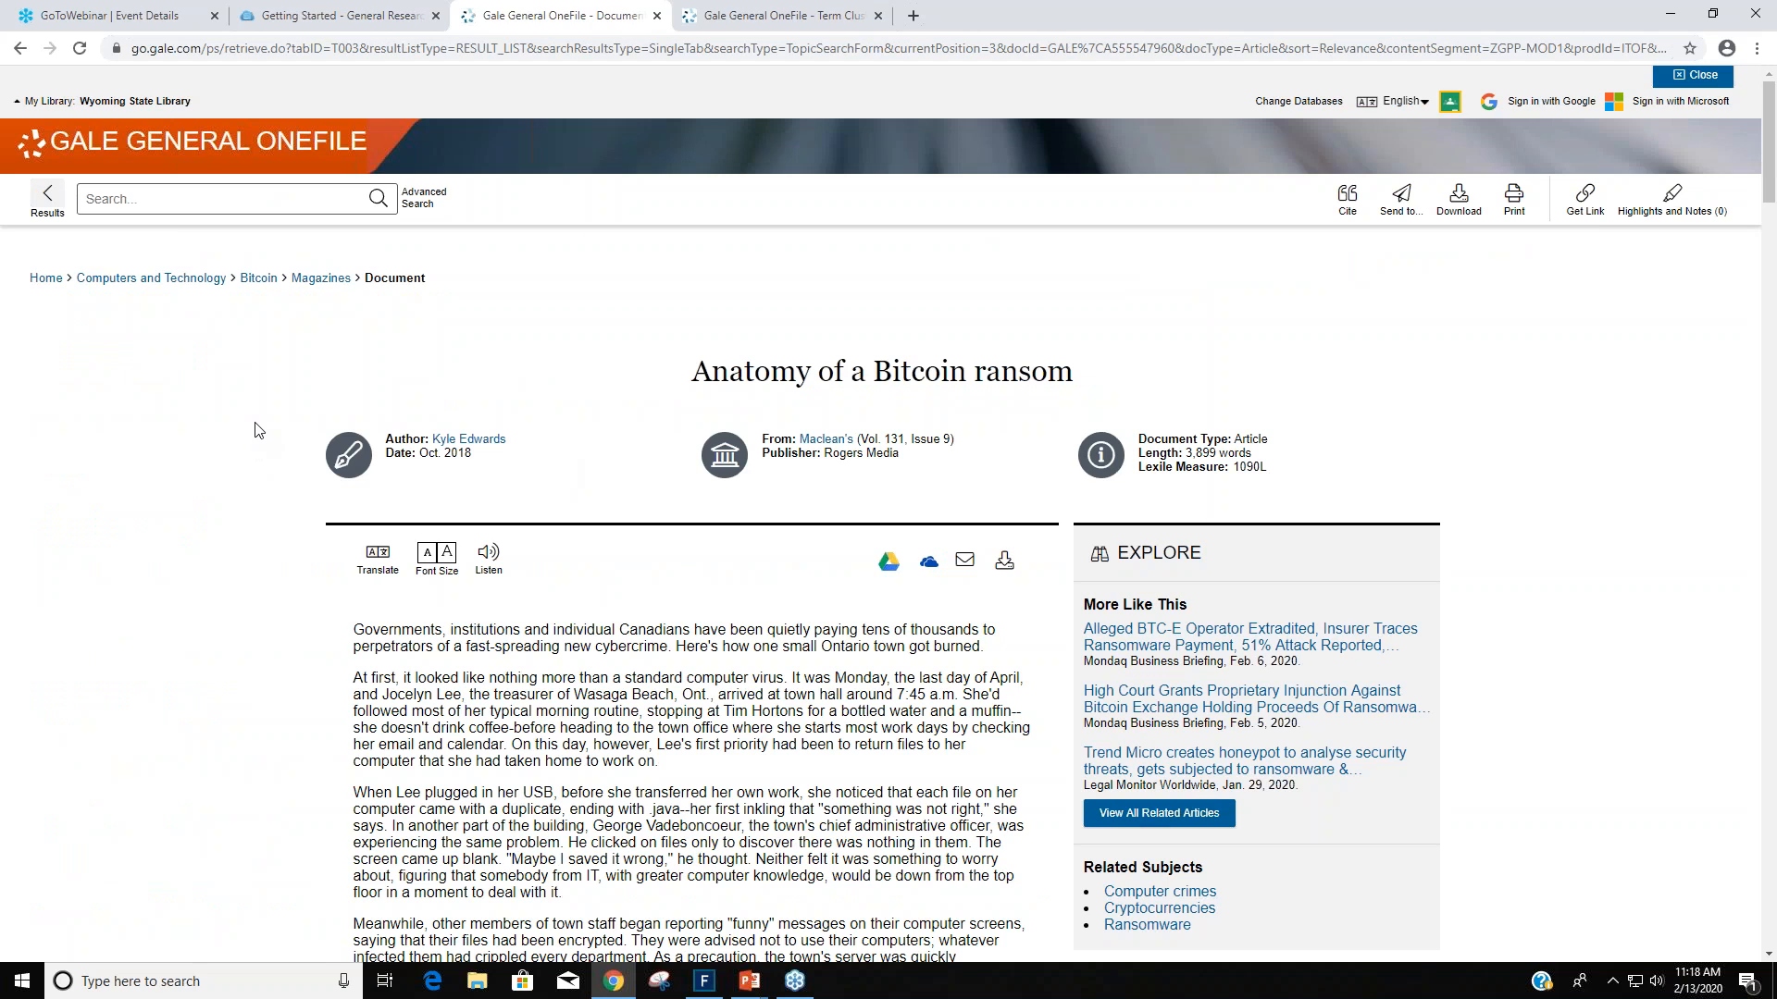
pyautogui.scroll(-3)
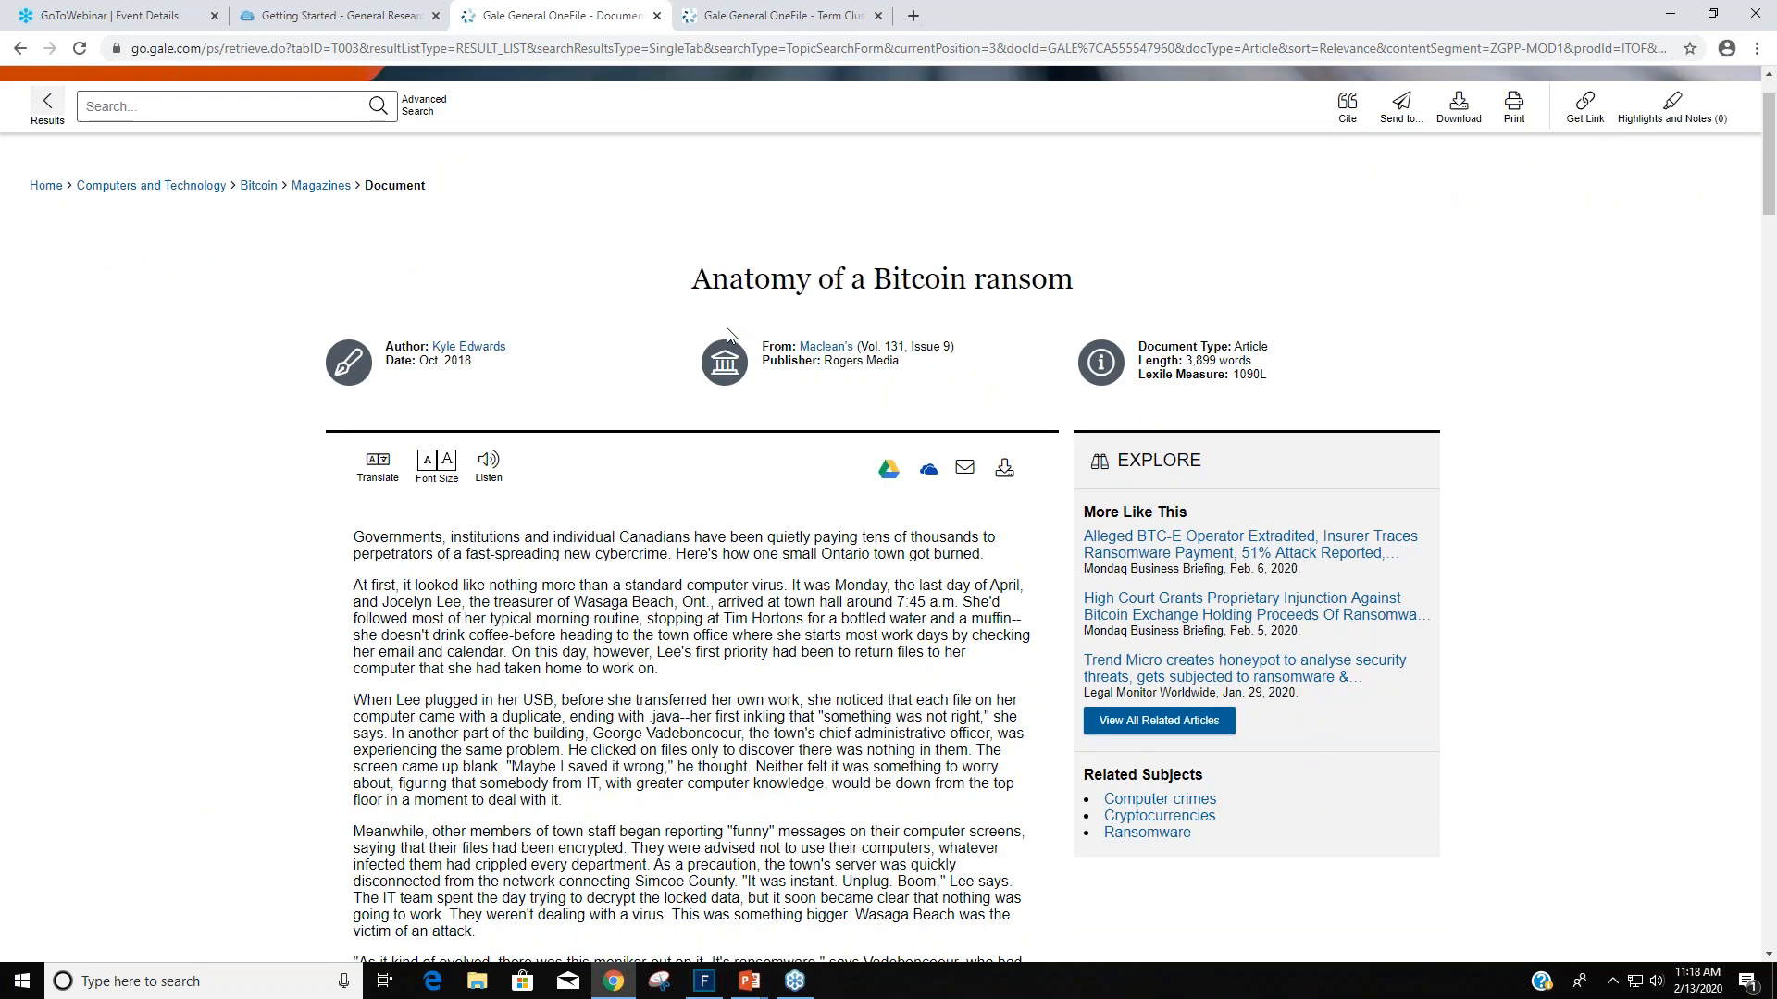
pyautogui.moveTo(1268, 396)
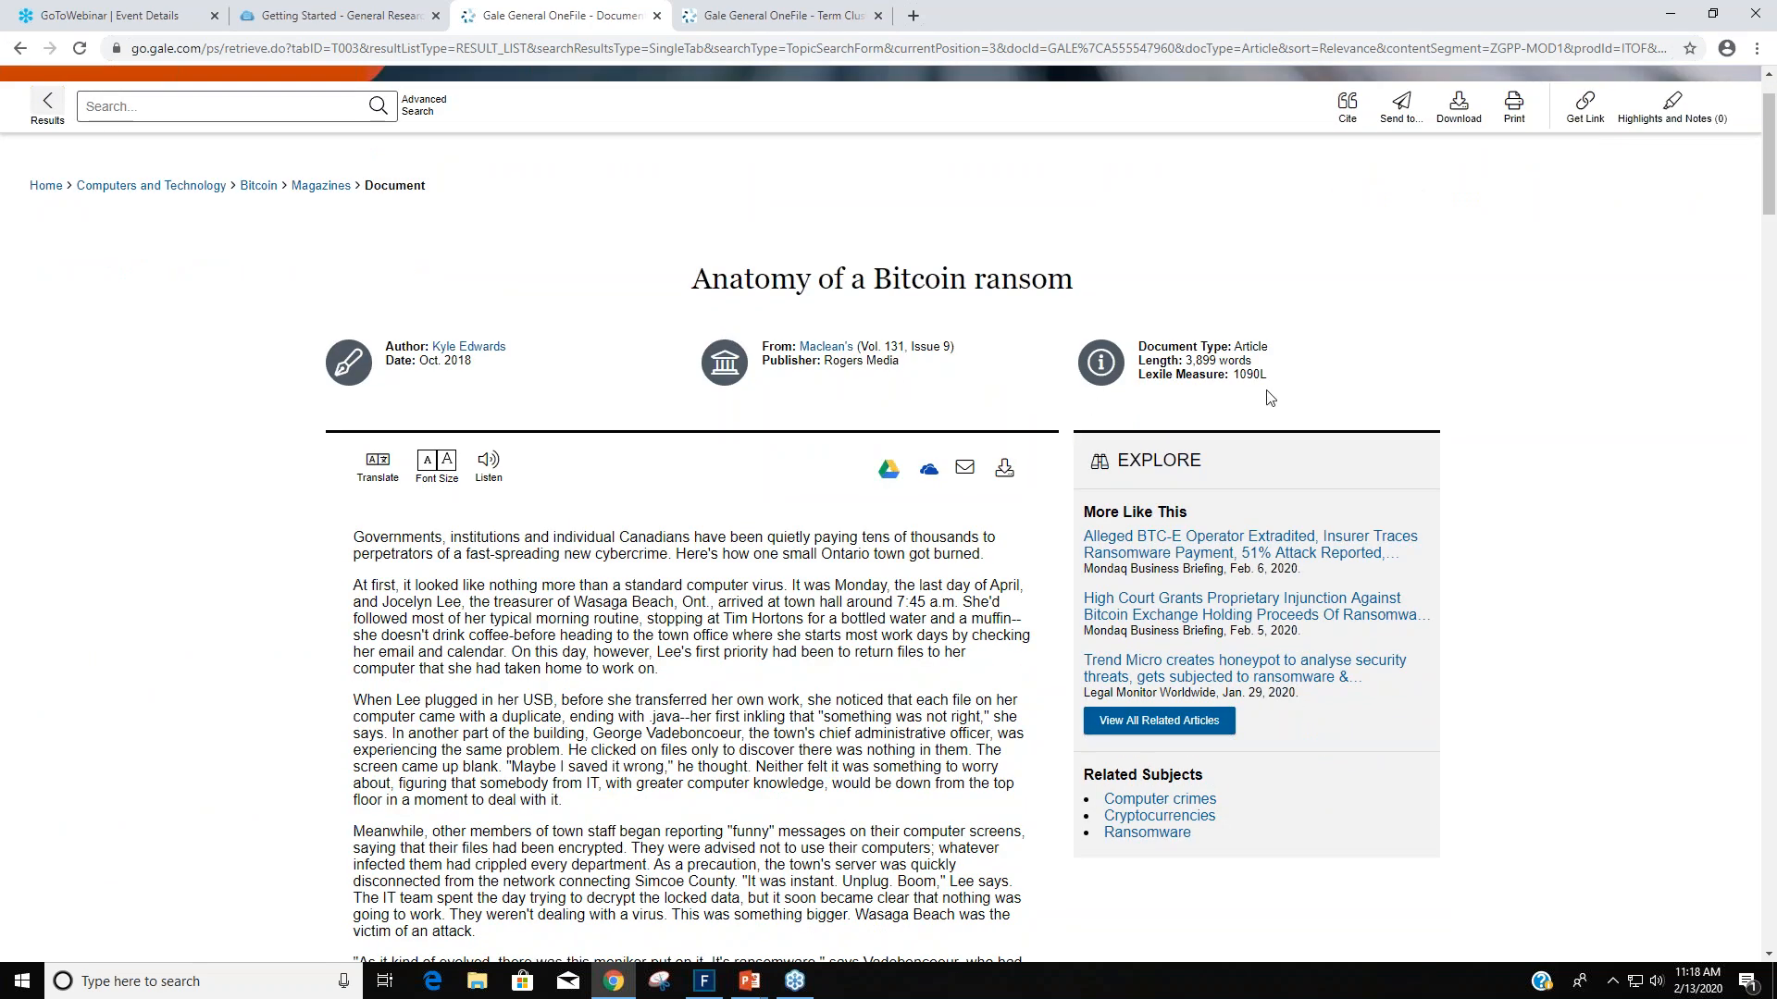
pyautogui.moveTo(1280, 341)
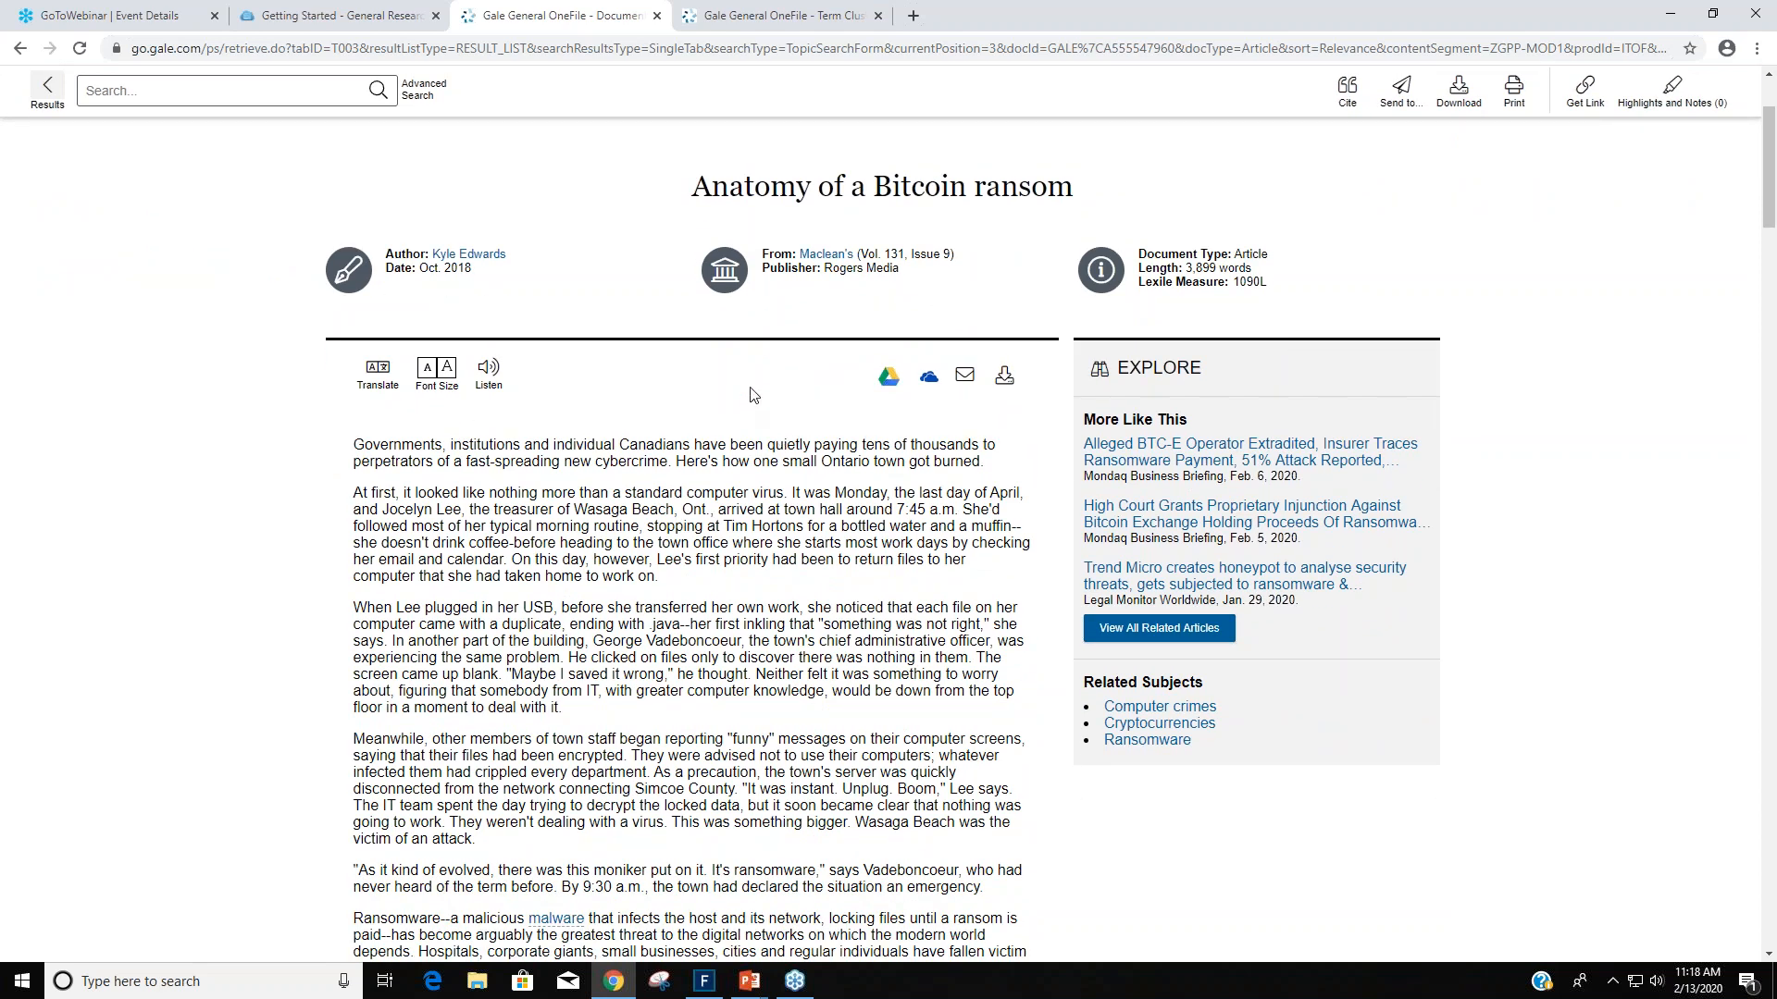
pyautogui.scroll(-3)
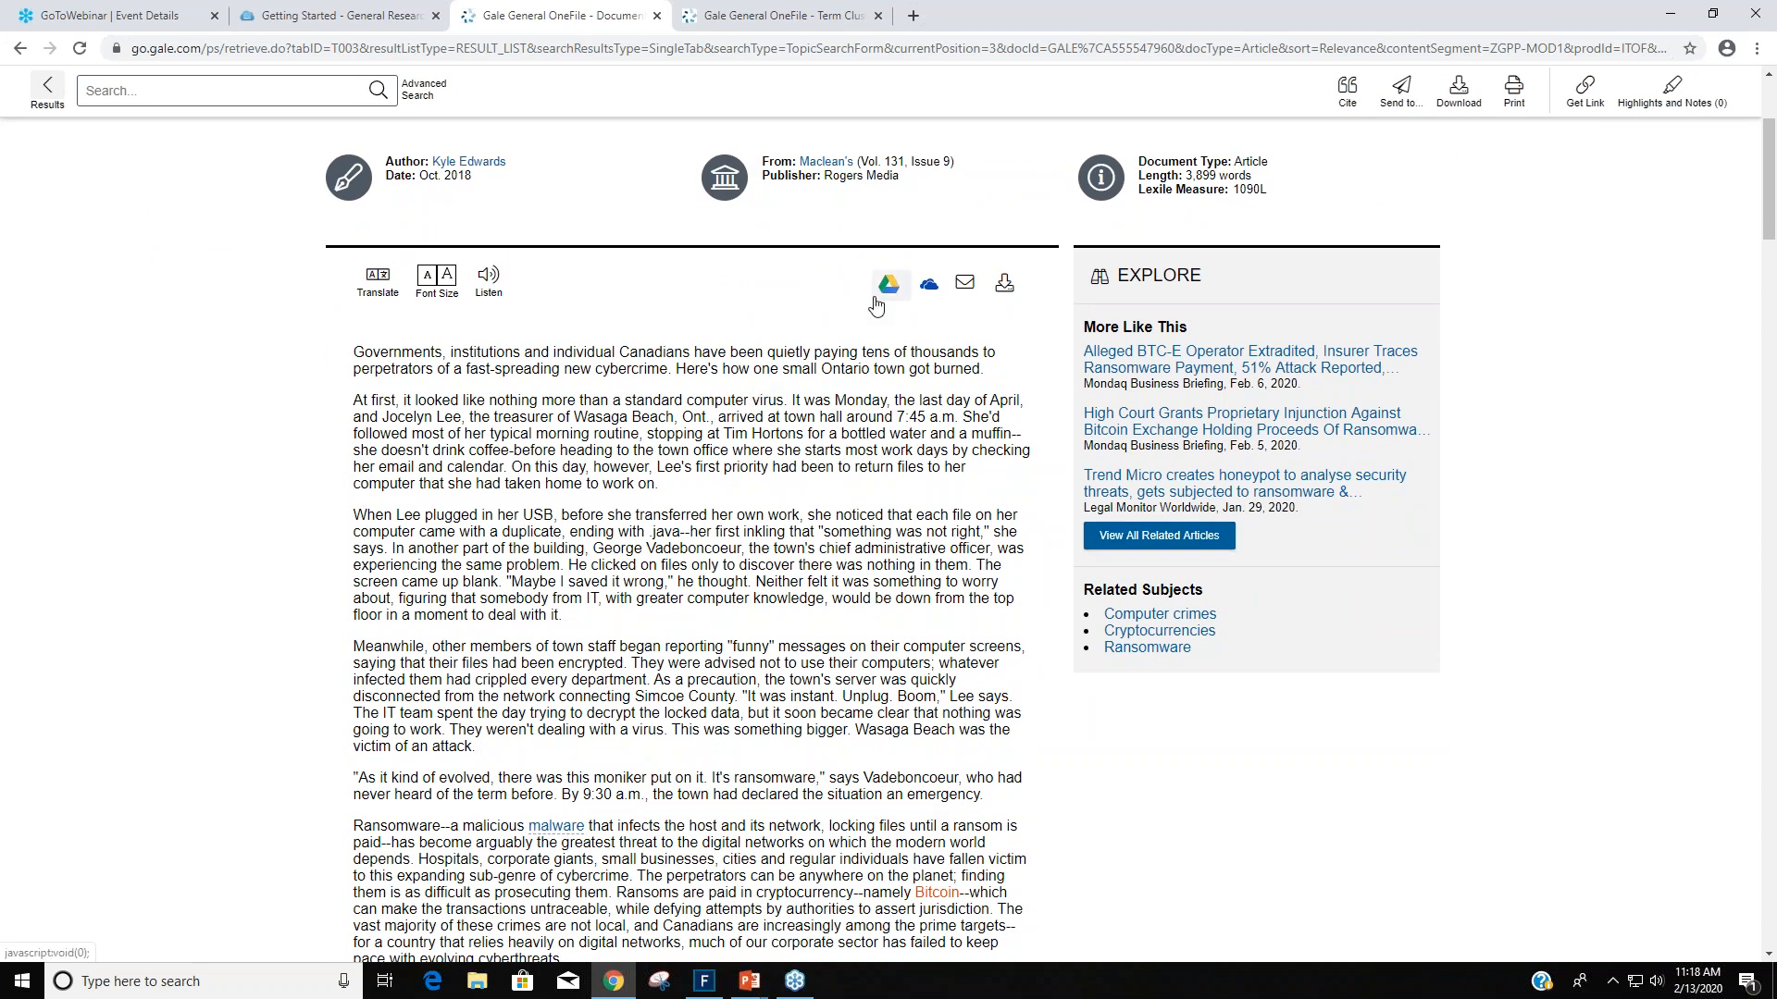
pyautogui.moveTo(895, 295)
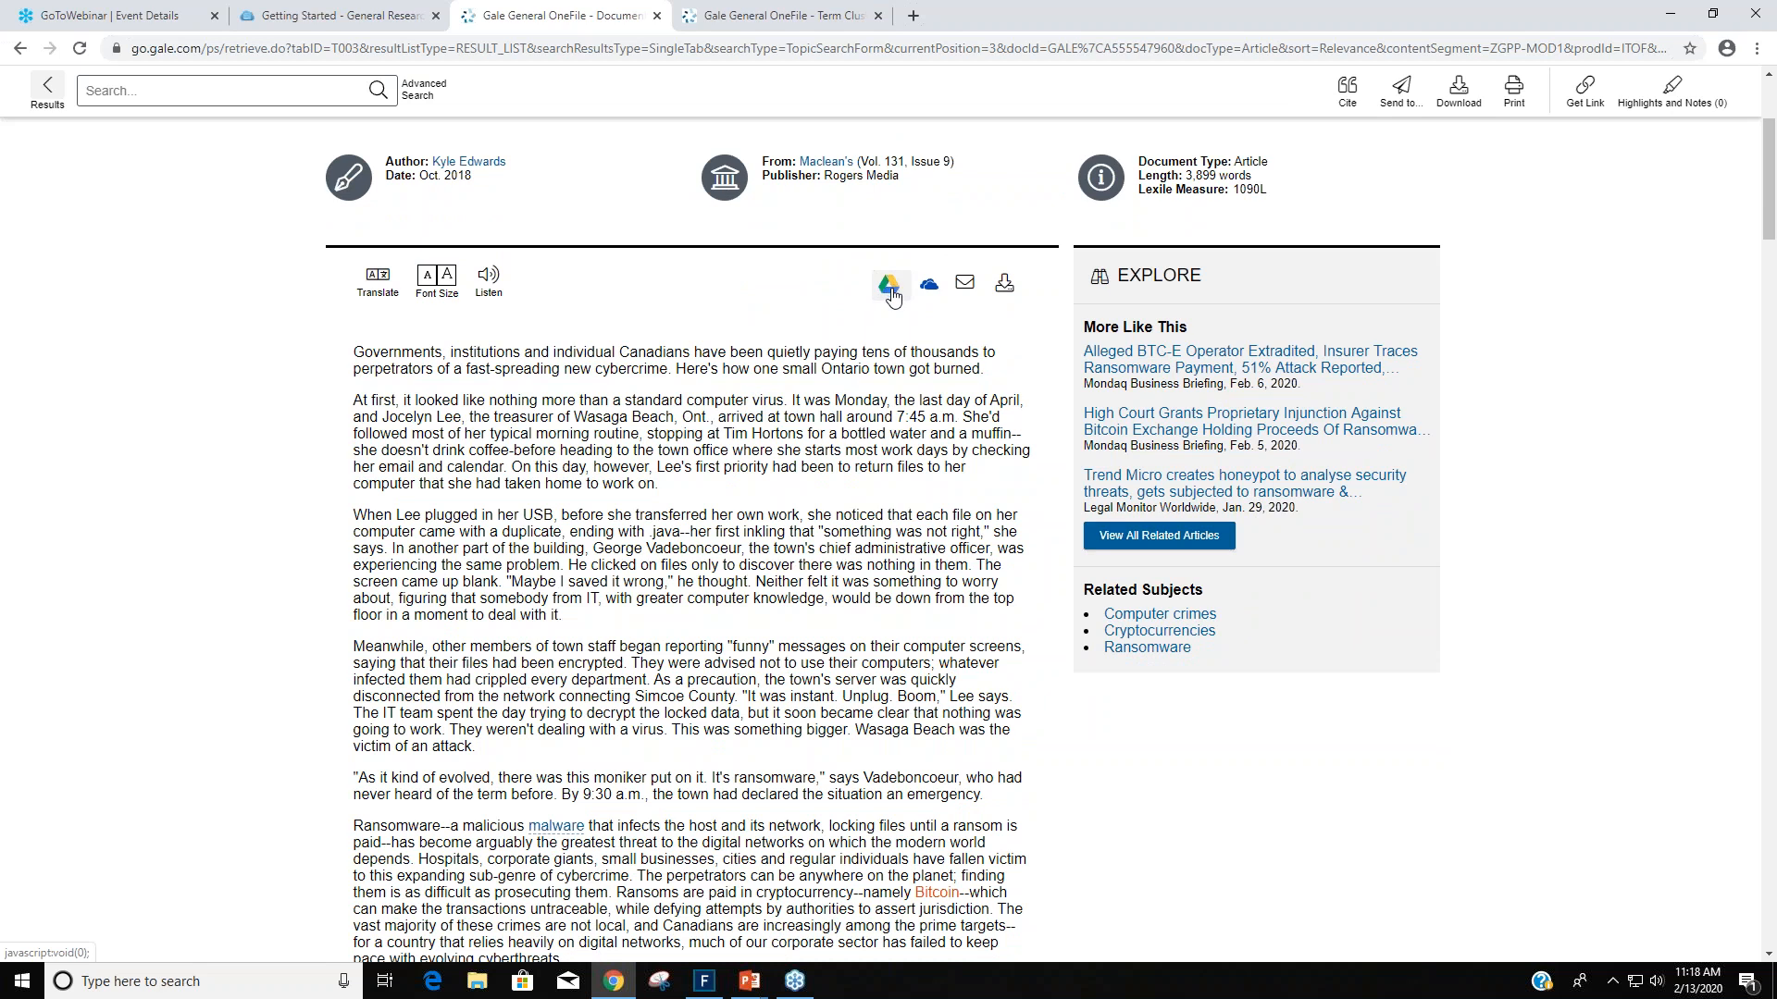
pyautogui.moveTo(938, 311)
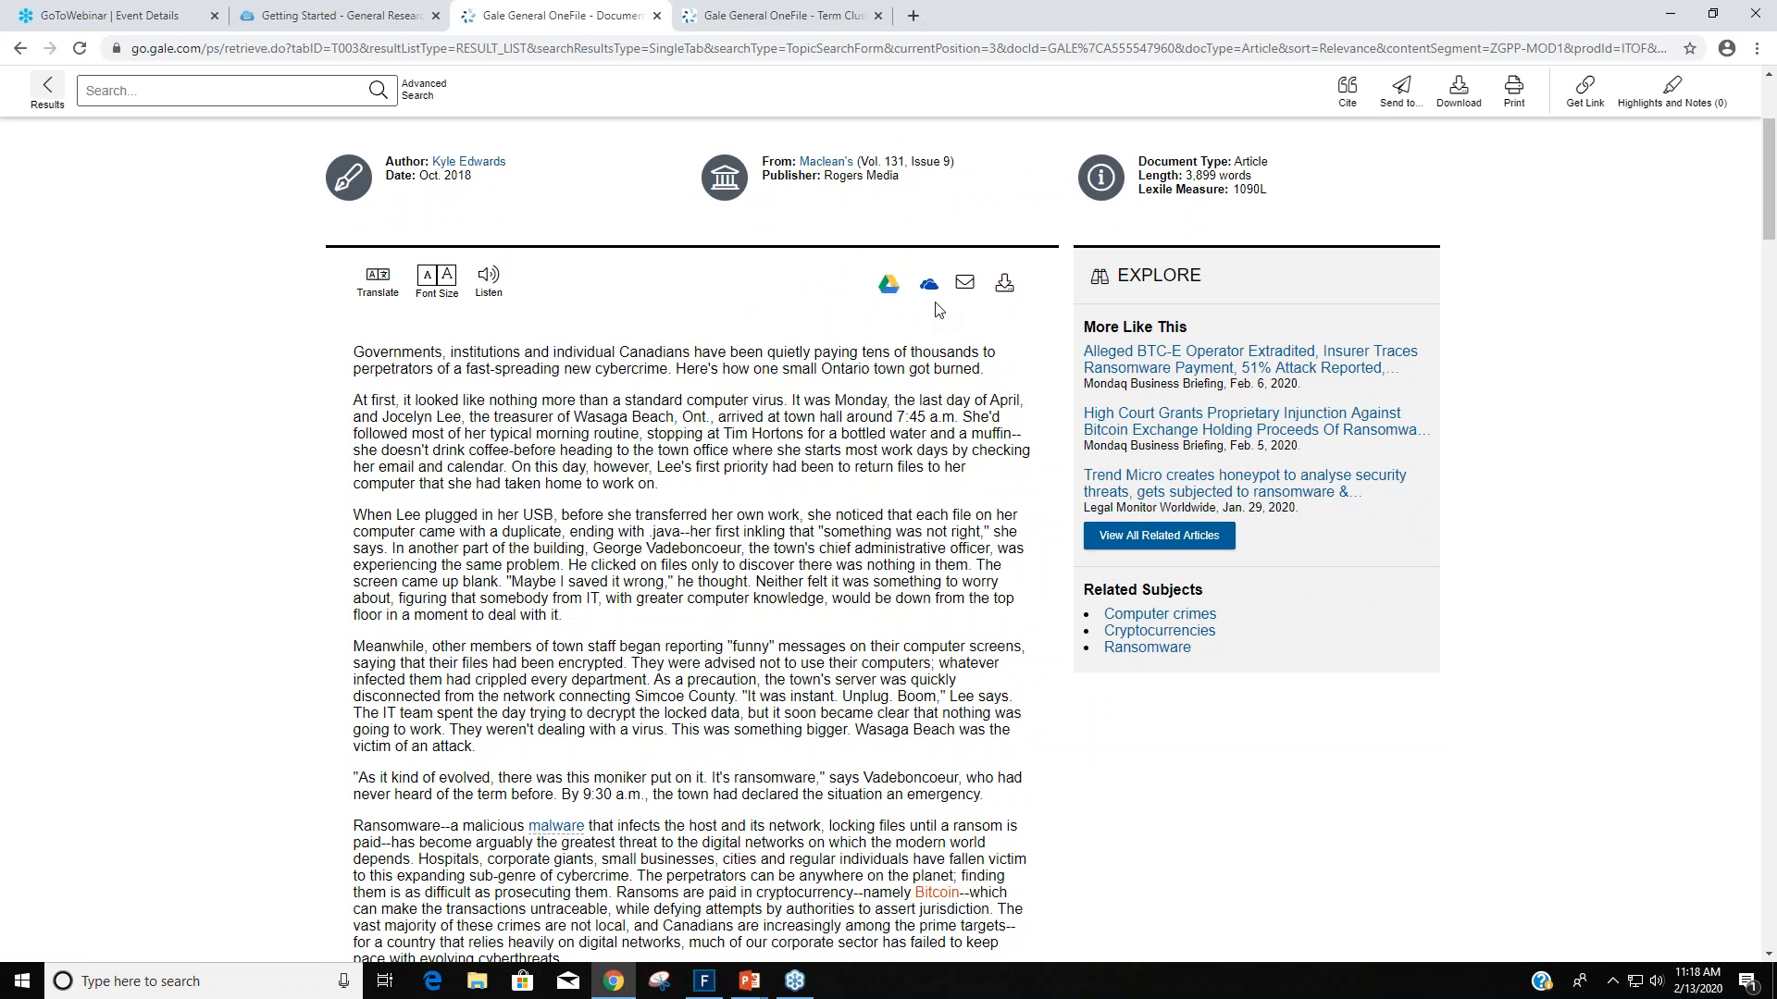
pyautogui.moveTo(965, 281)
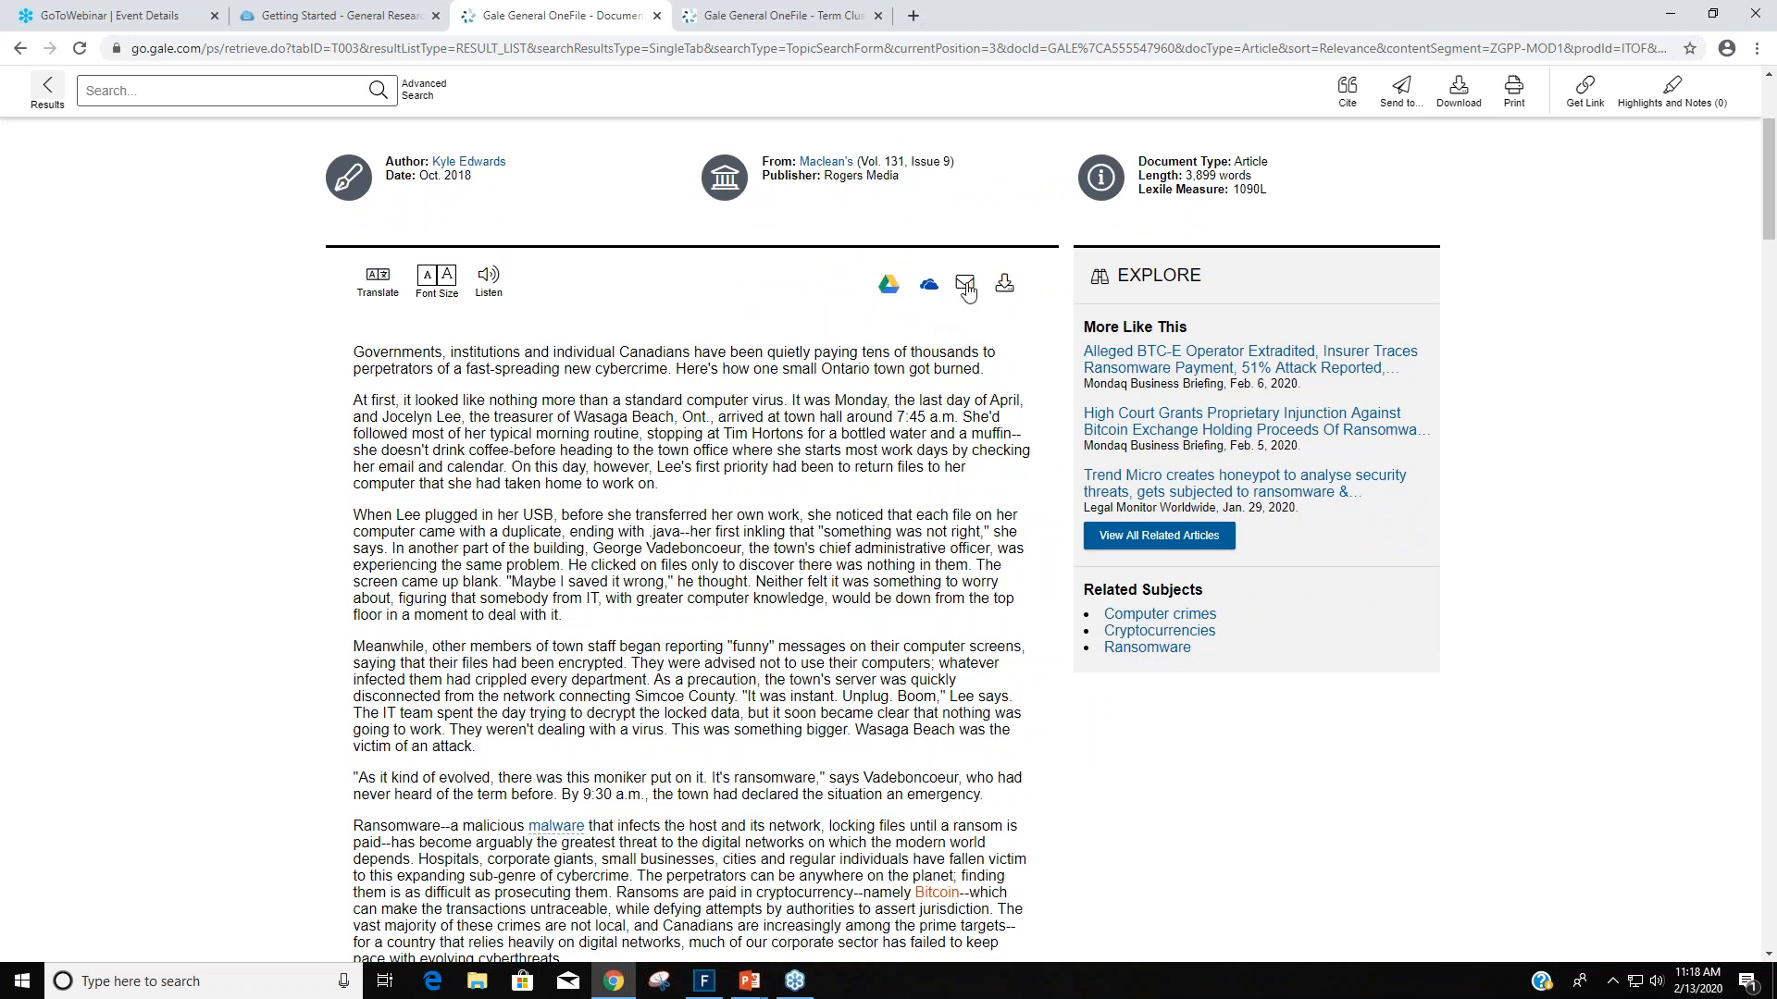
pyautogui.moveTo(611, 418)
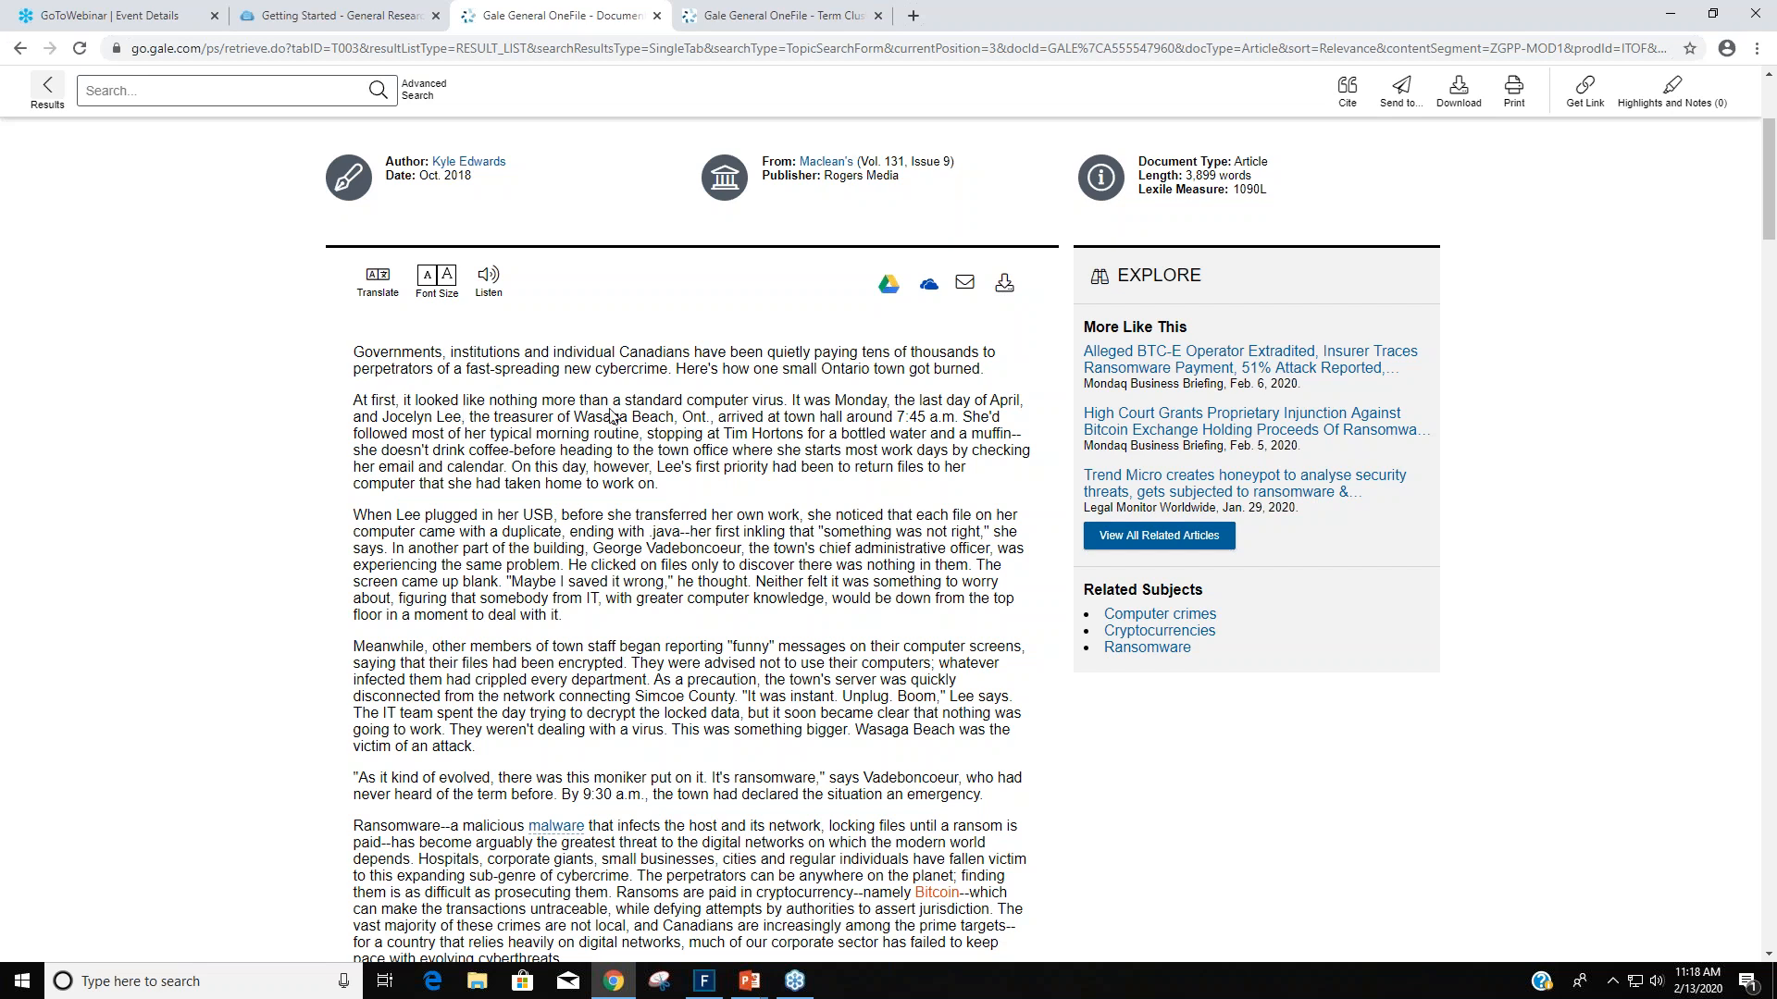
pyautogui.scroll(-3)
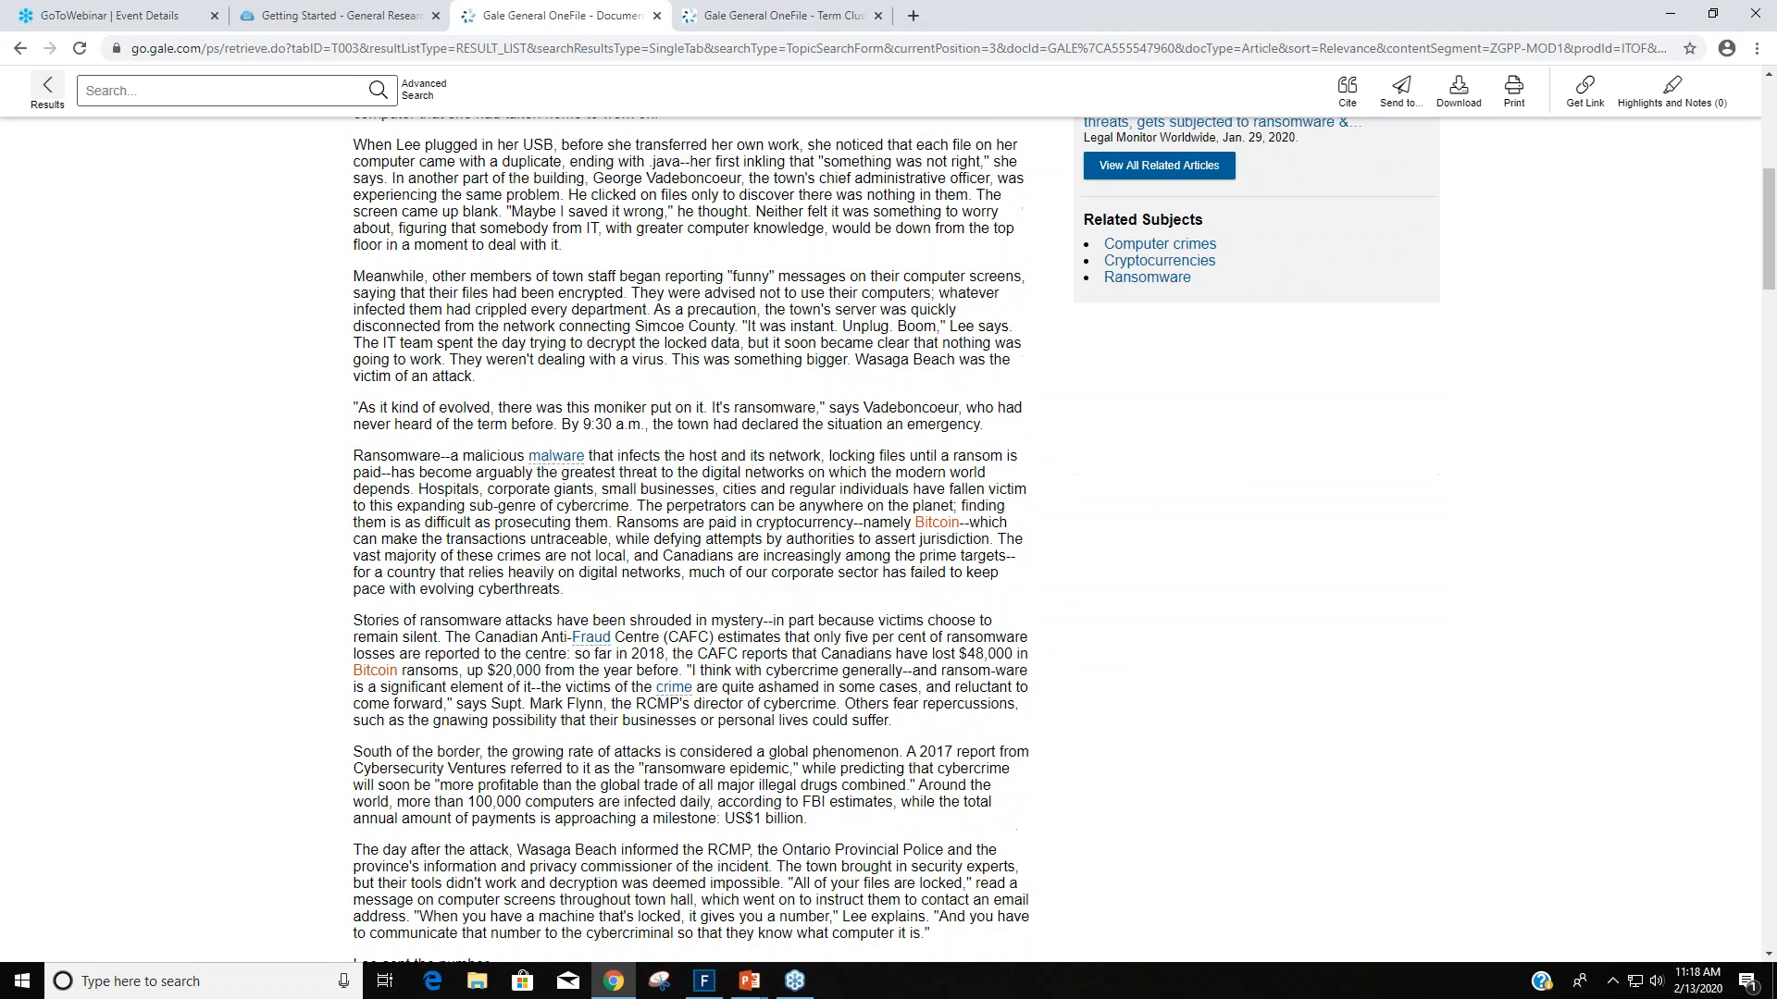
pyautogui.scroll(3)
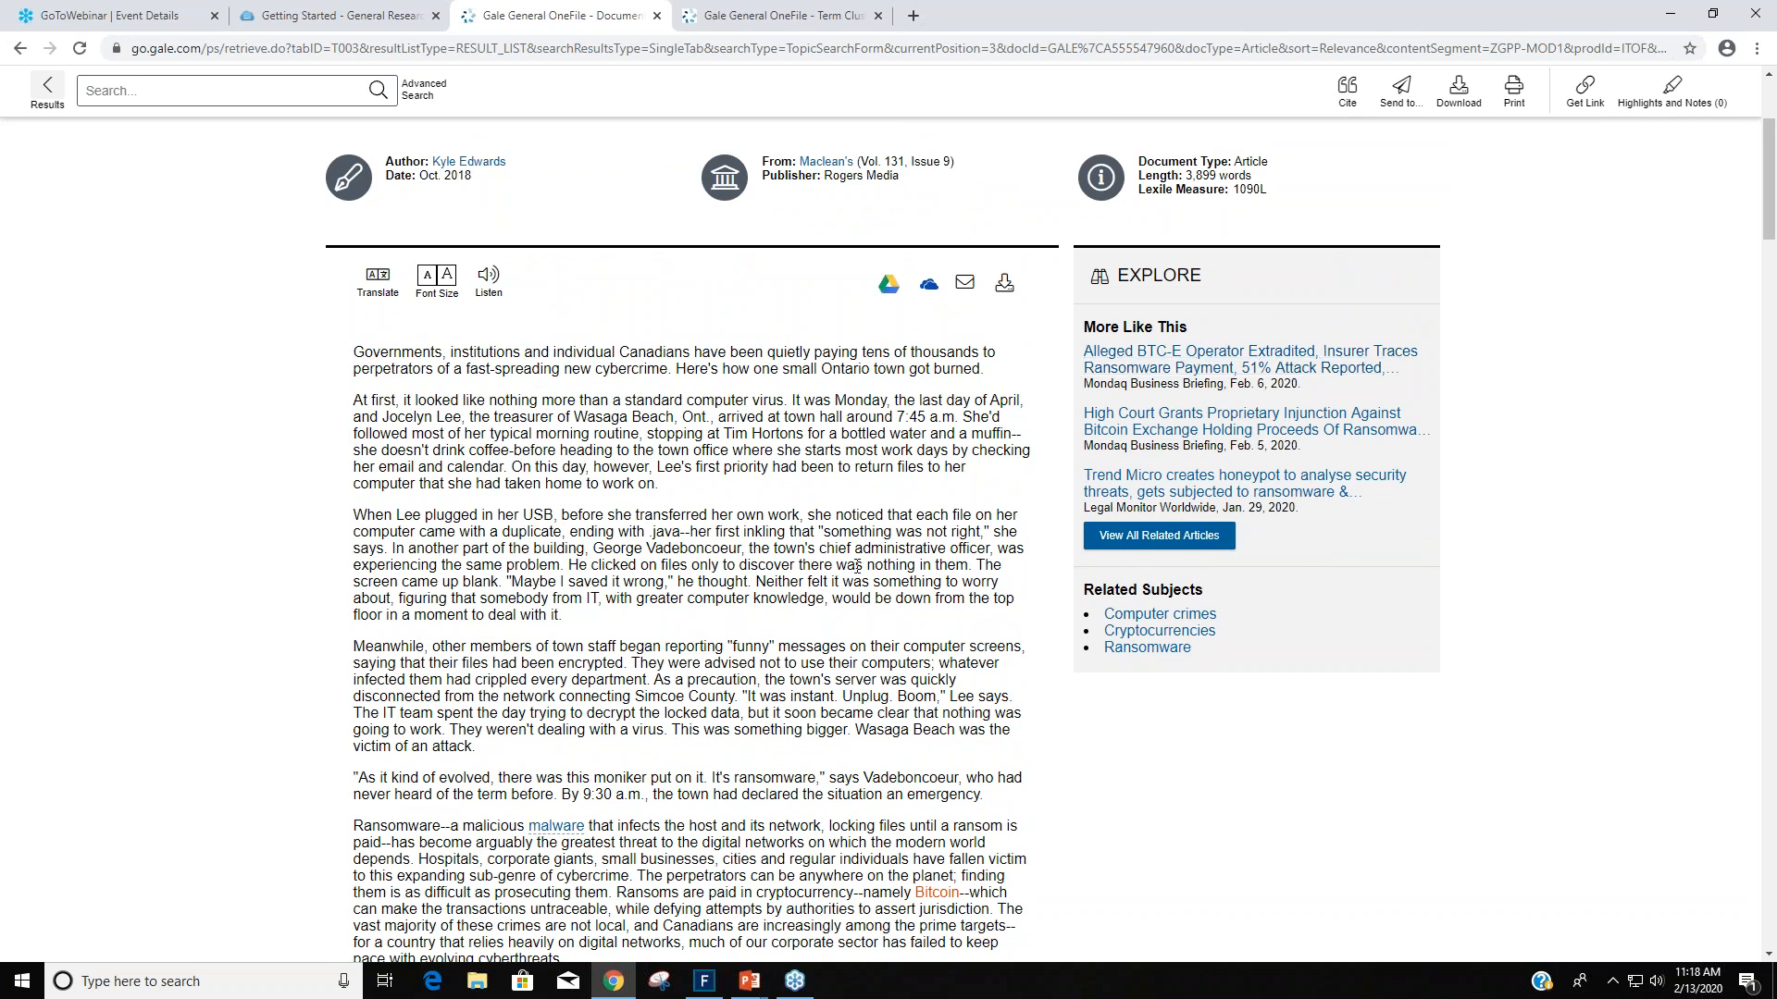
pyautogui.moveTo(1173, 544)
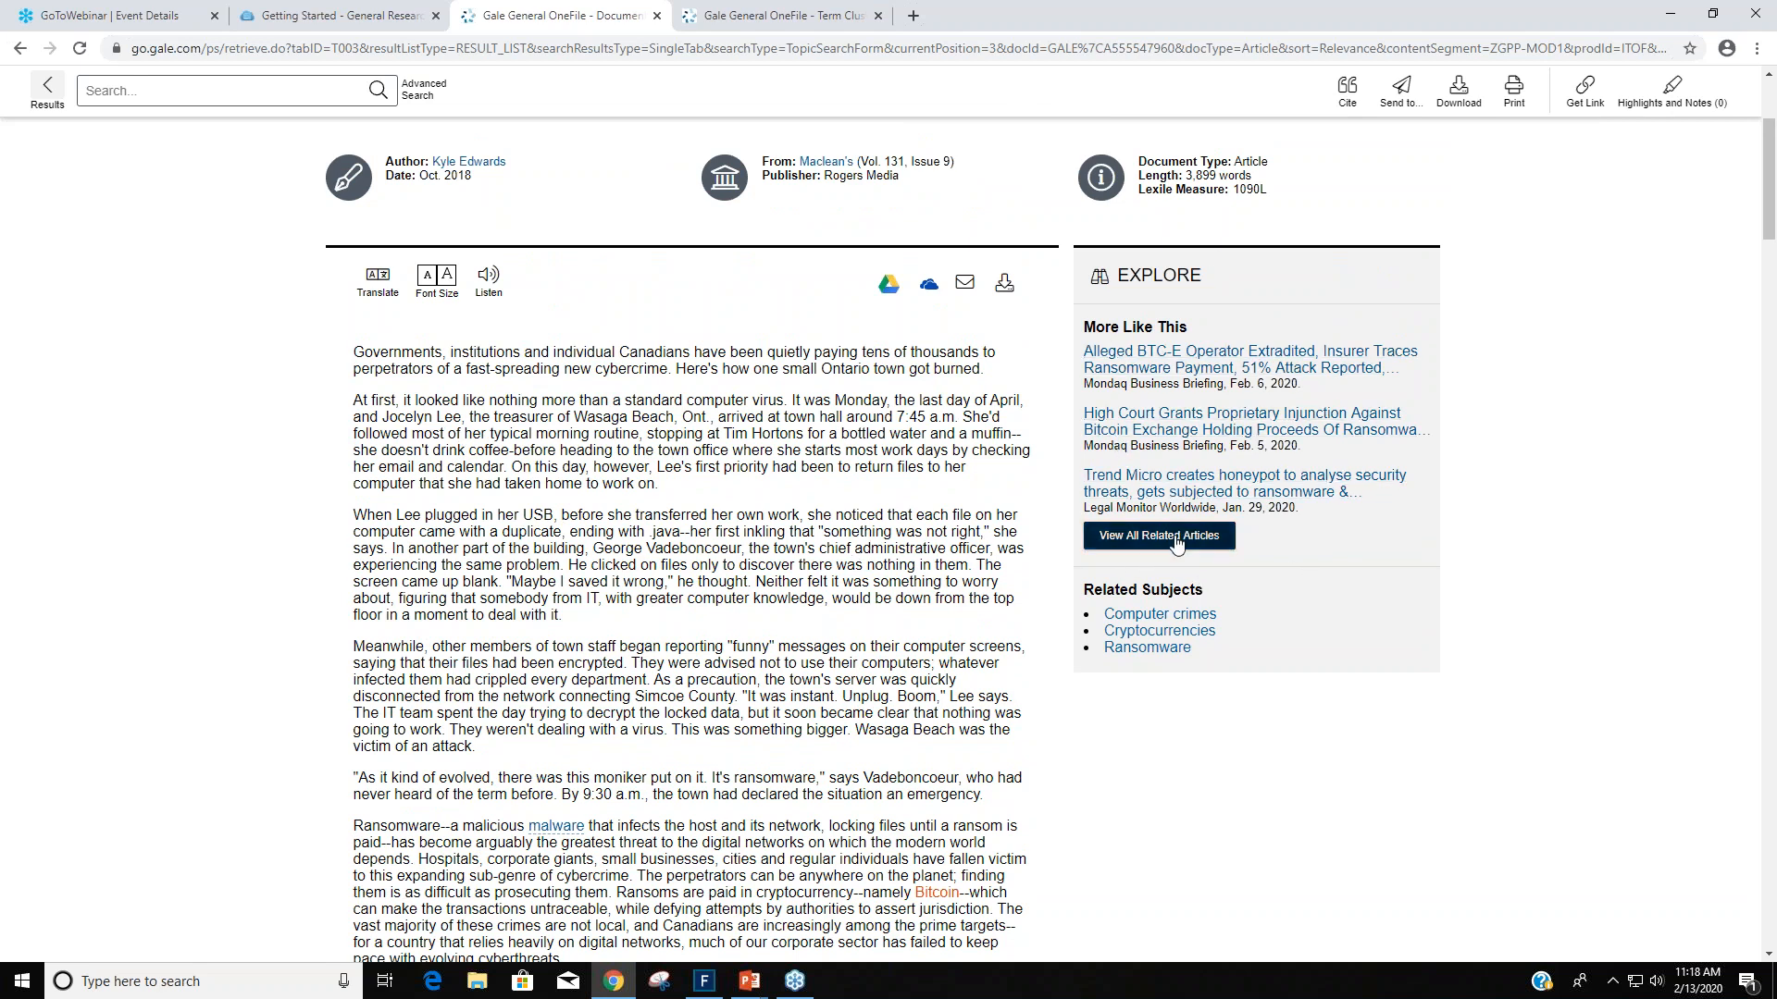
pyautogui.click(1159, 537)
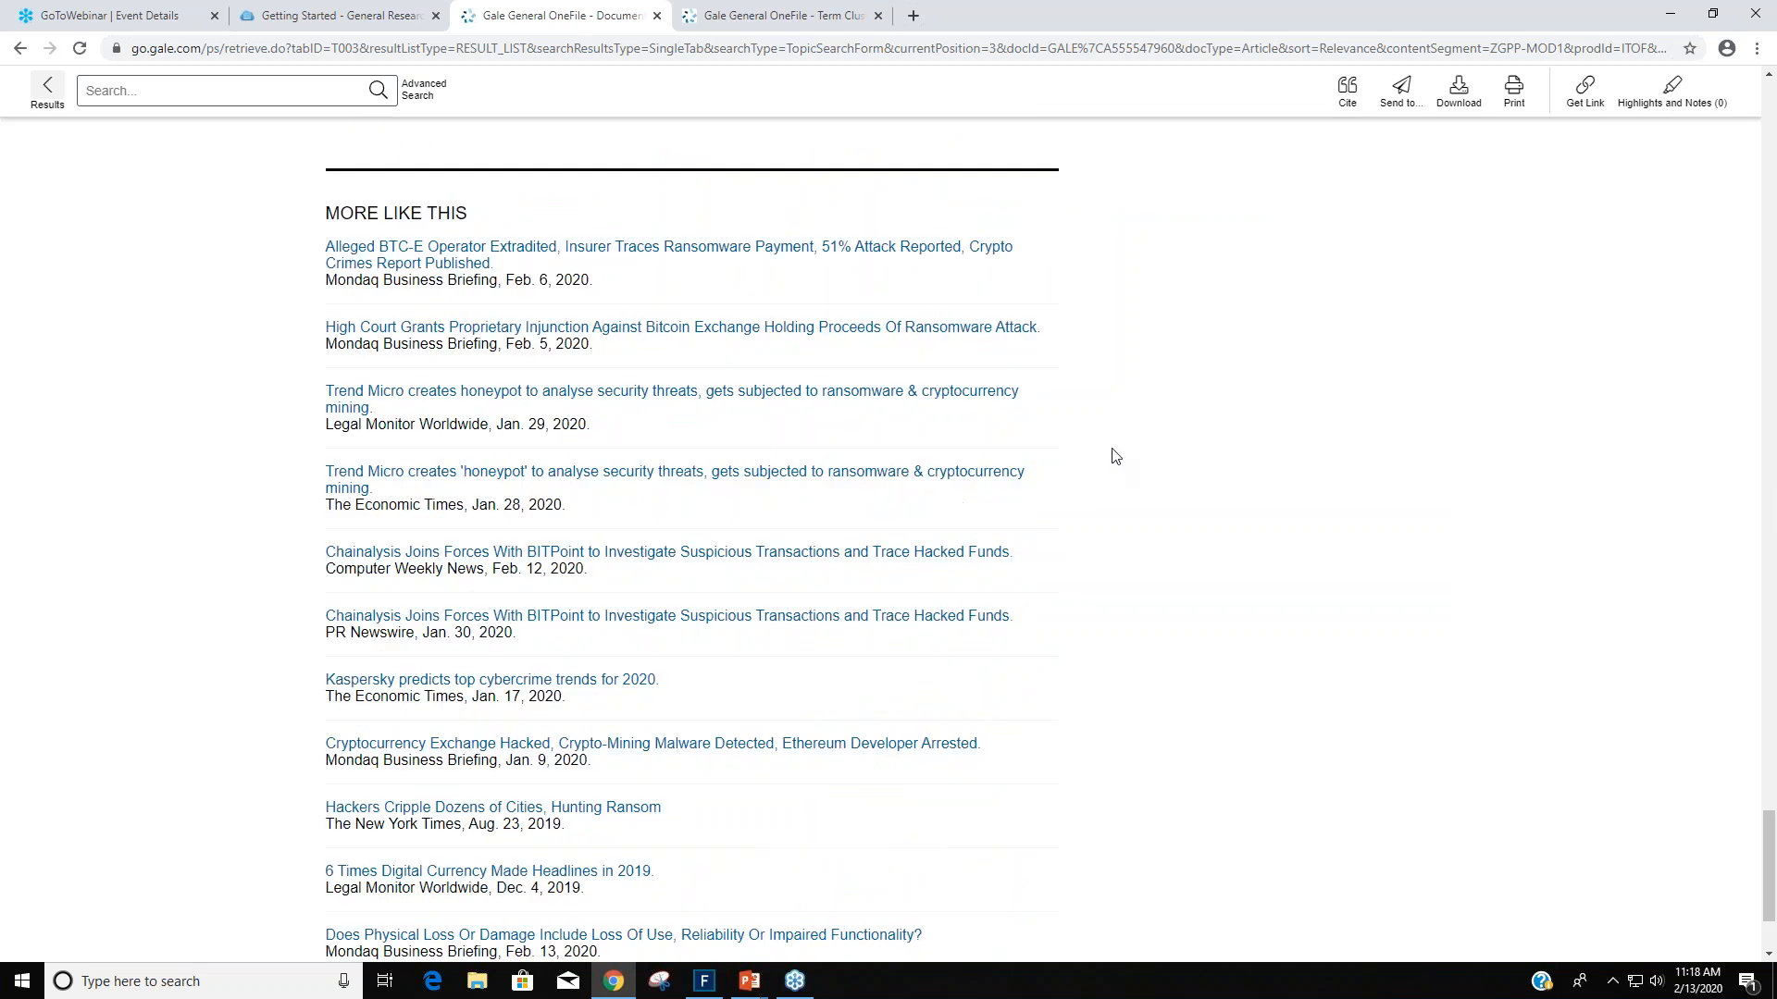
pyautogui.moveTo(1205, 335)
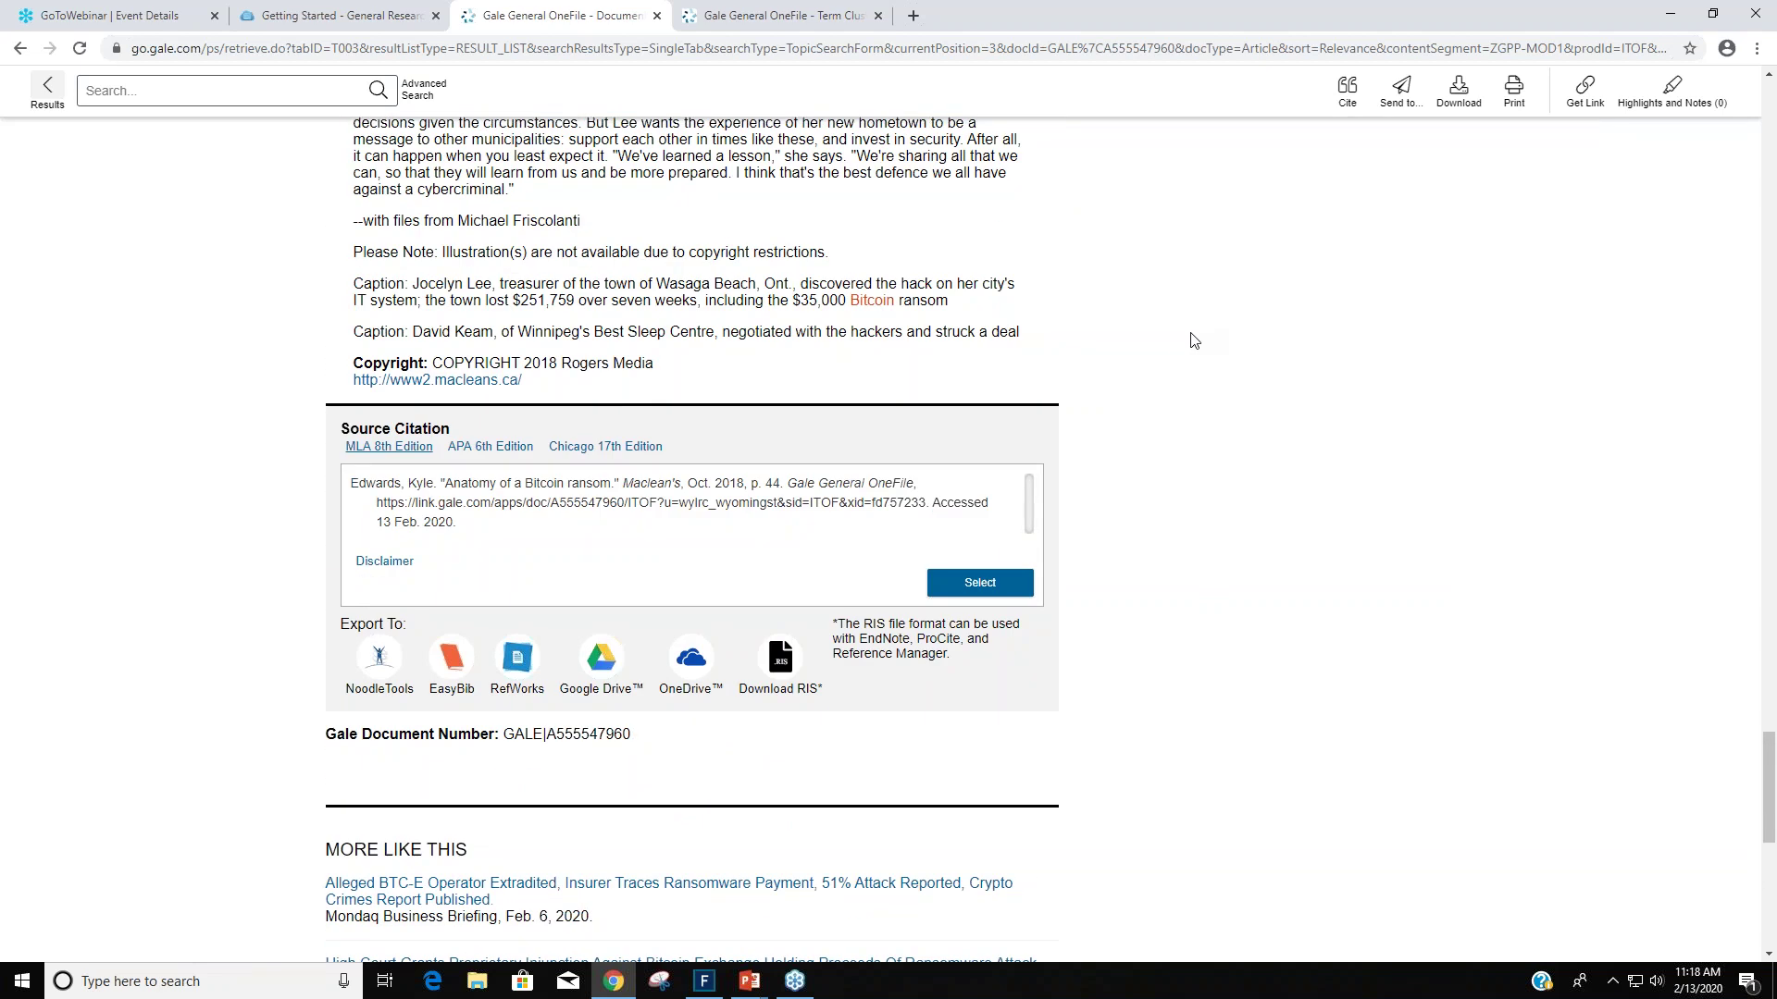
pyautogui.moveTo(1206, 428)
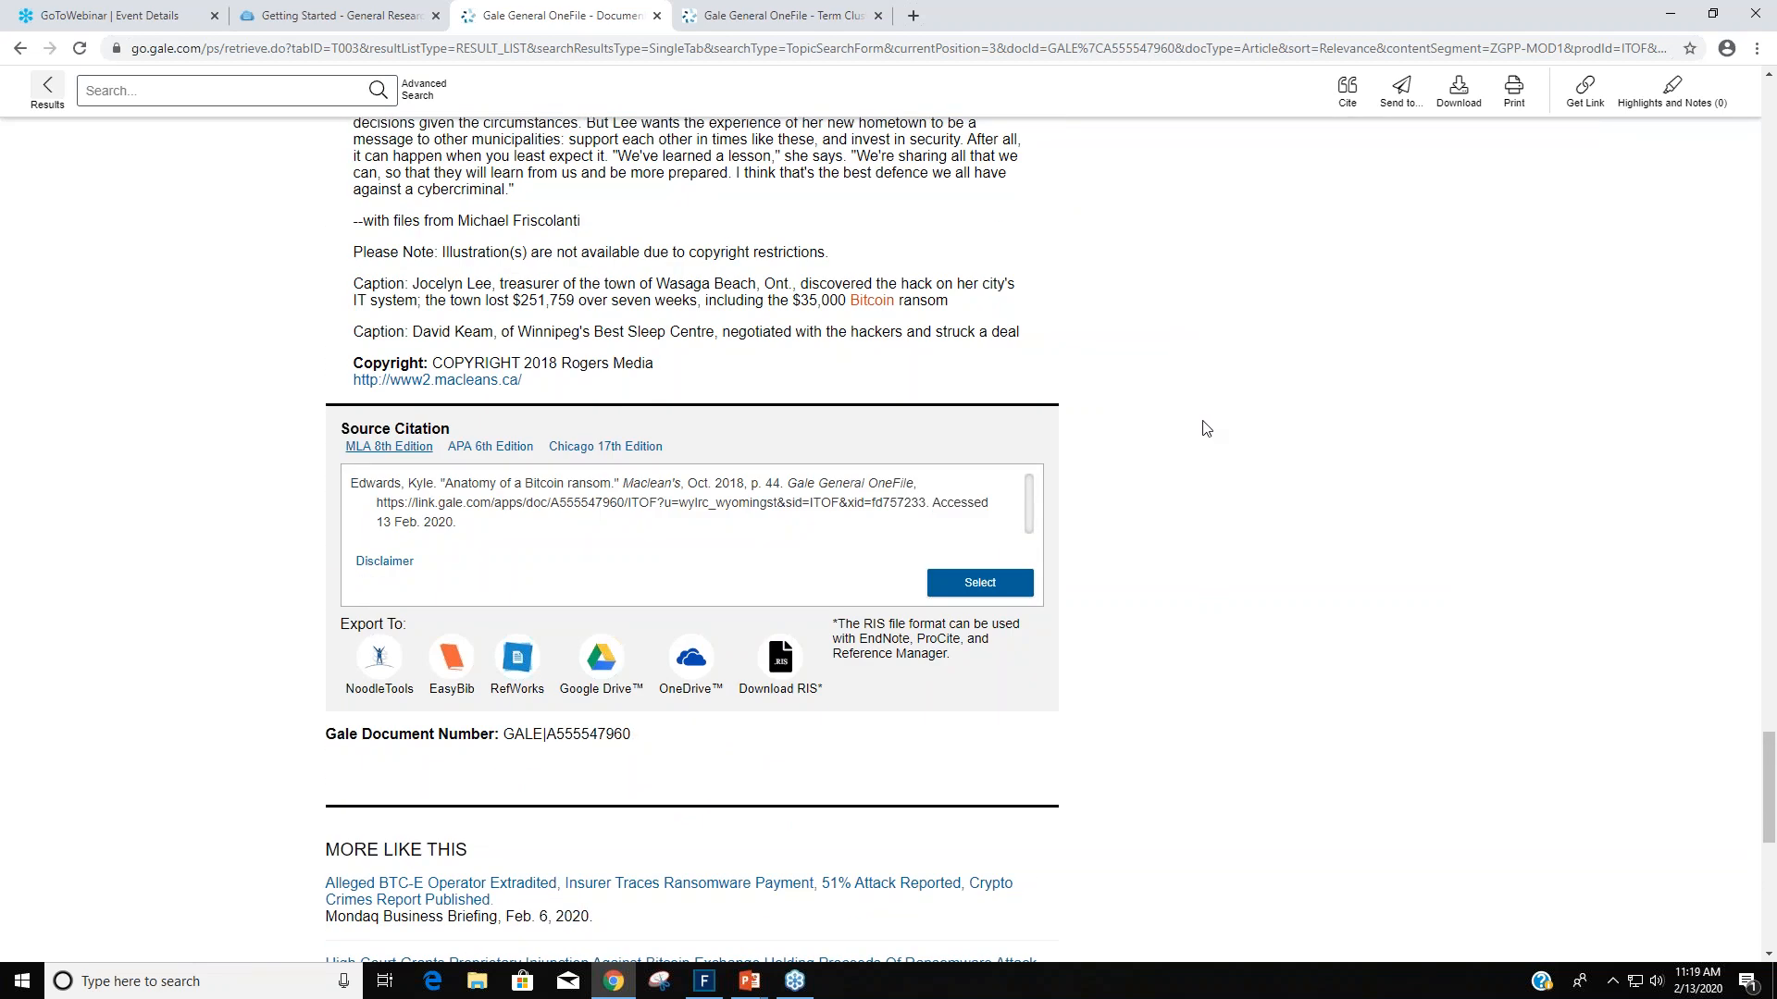
pyautogui.moveTo(1085, 641)
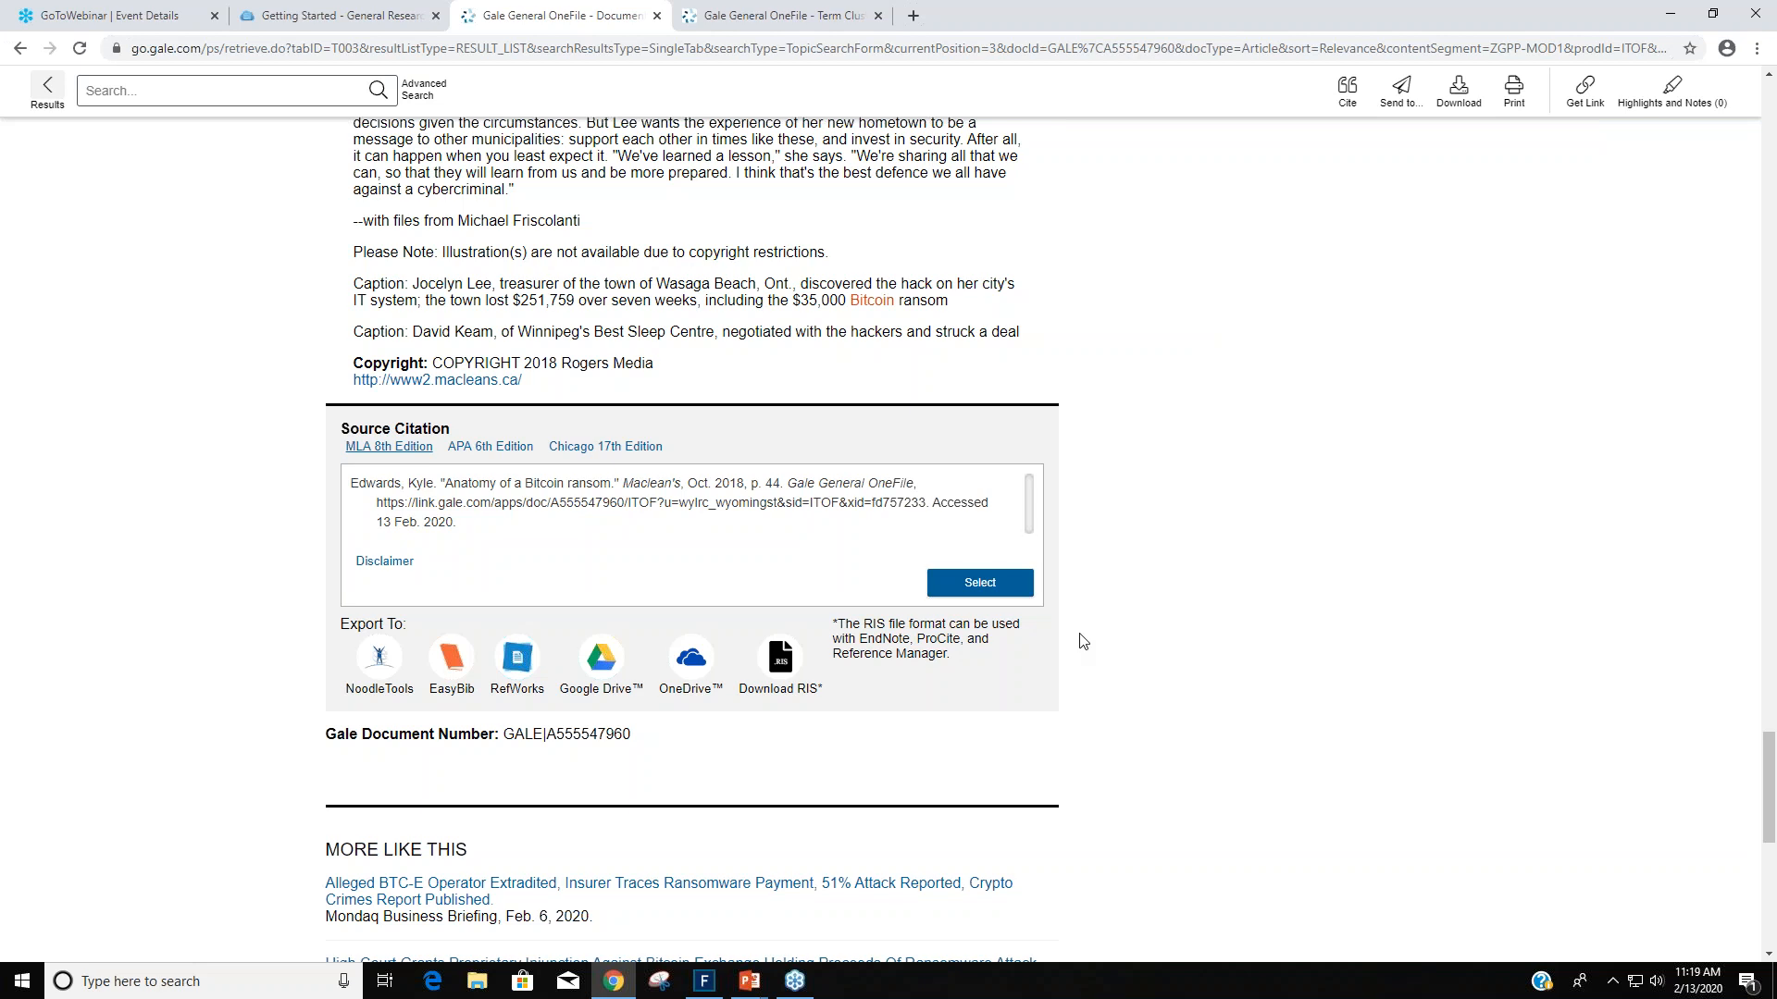
pyautogui.moveTo(1144, 488)
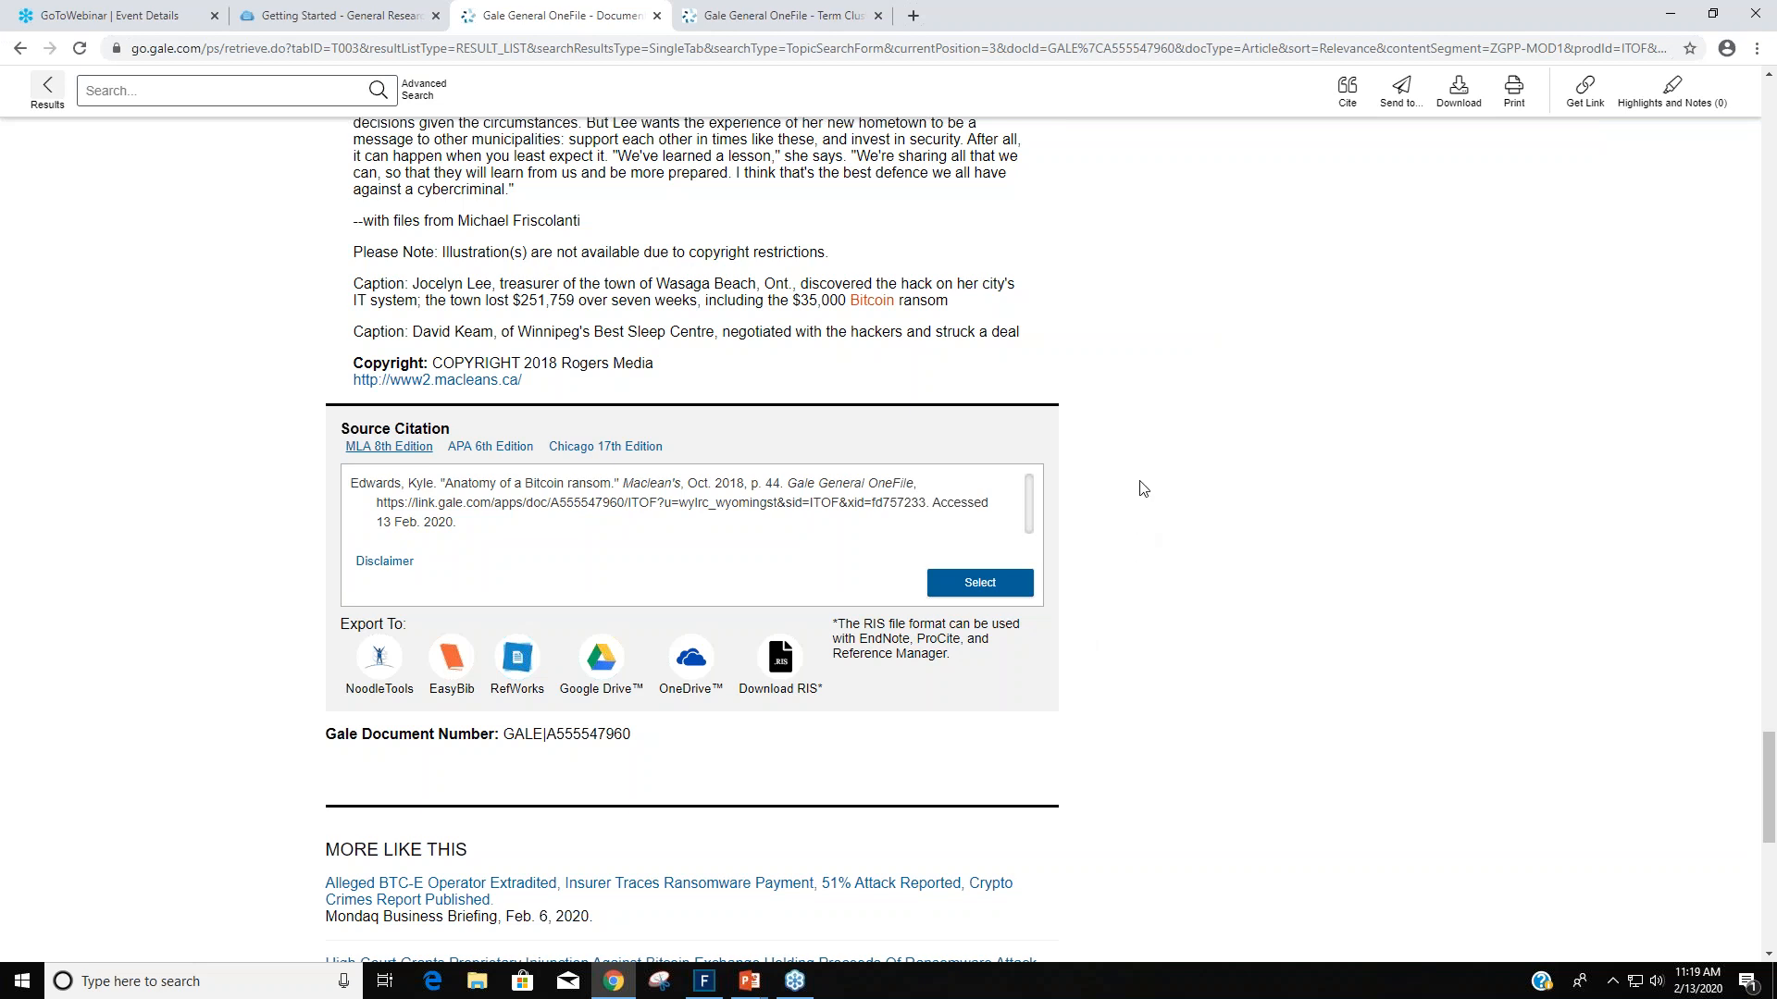
pyautogui.moveTo(501, 537)
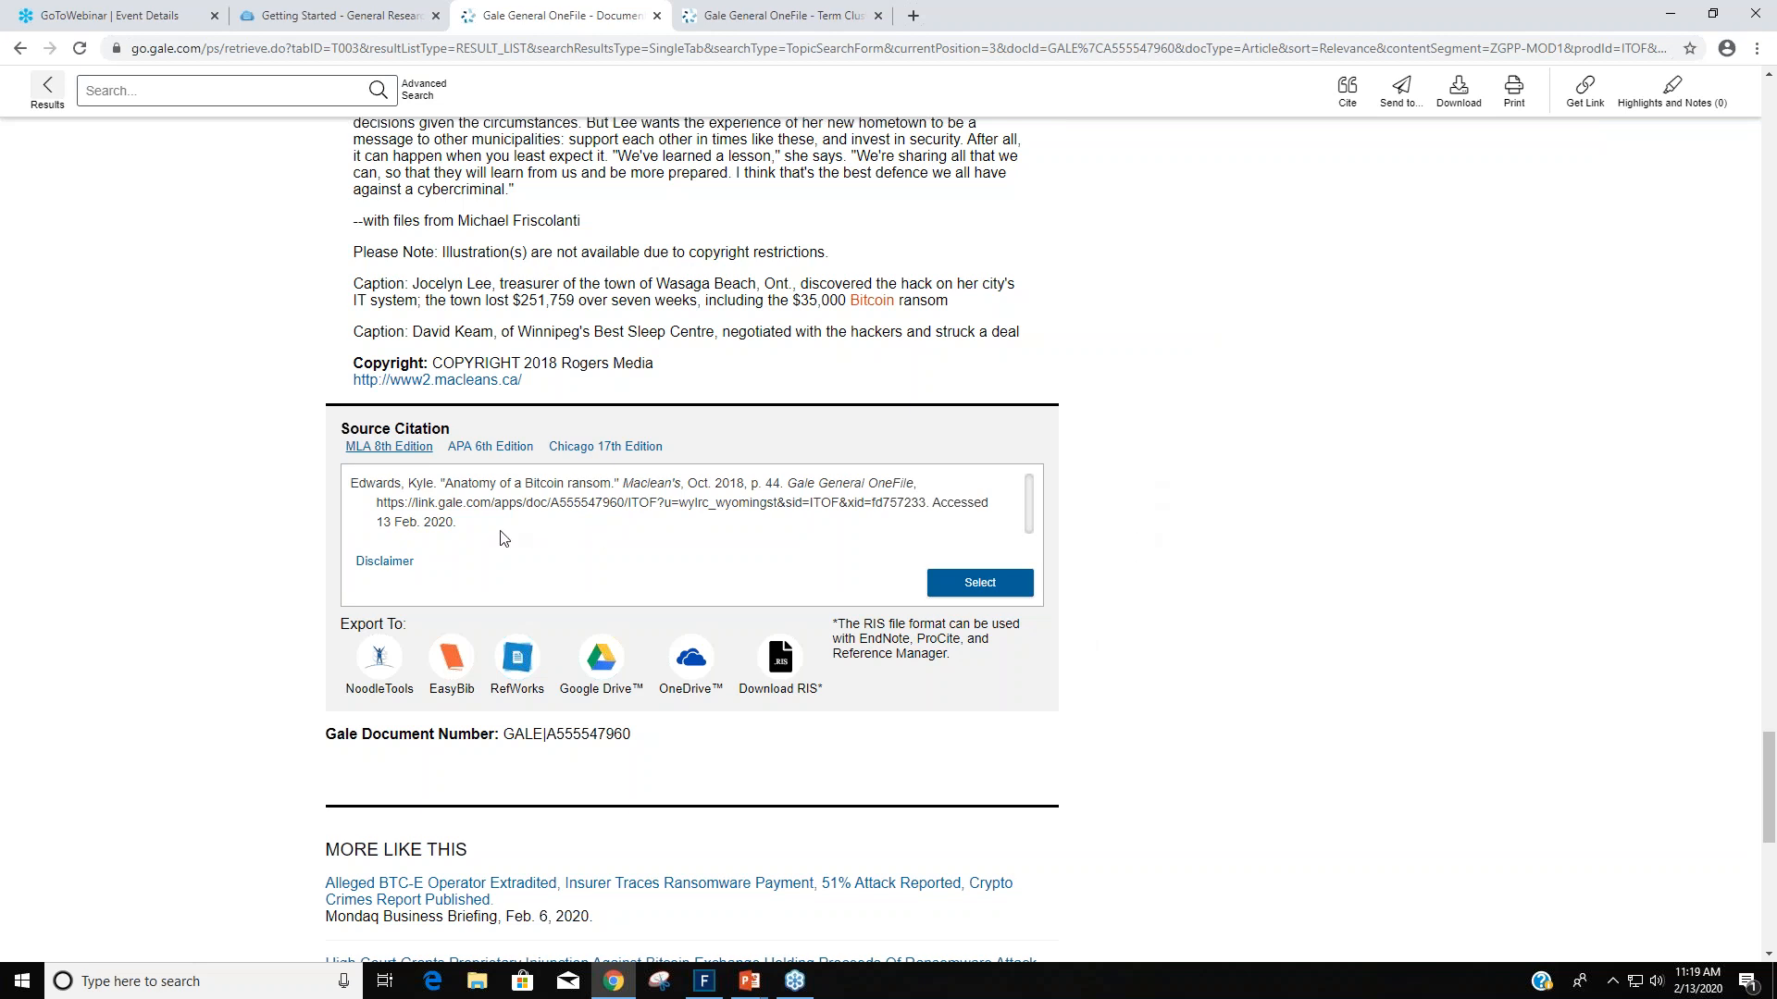
pyautogui.moveTo(403, 459)
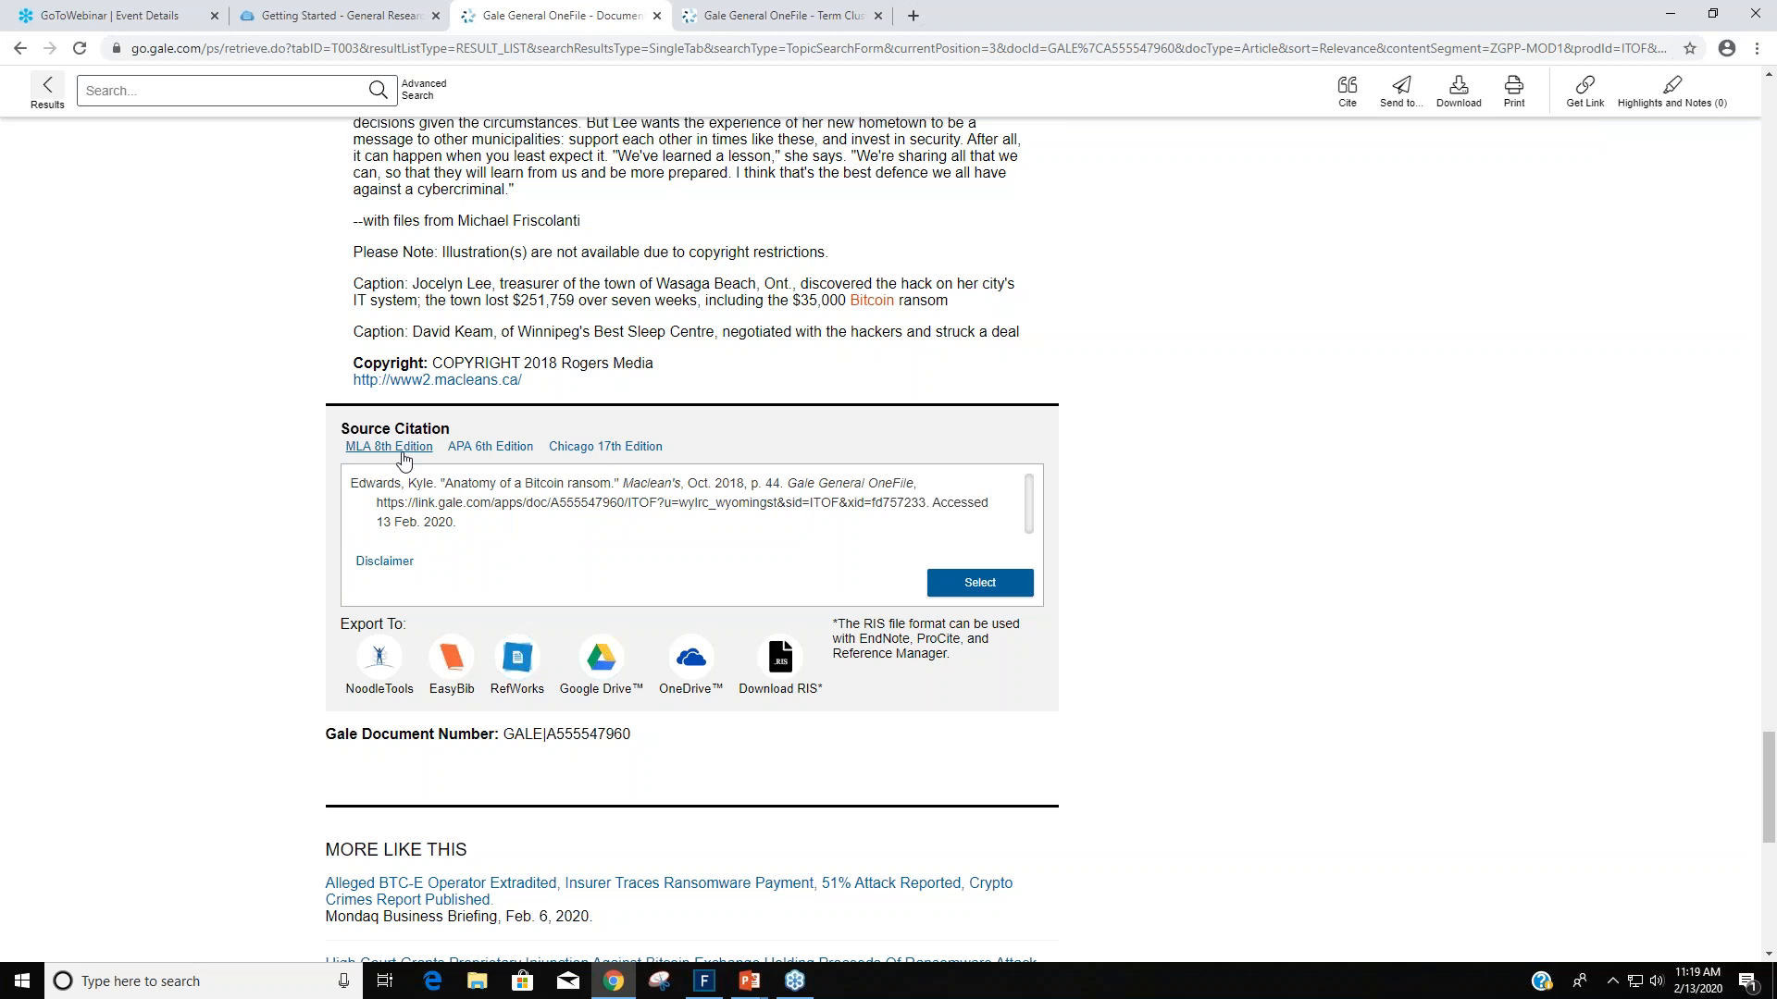
pyautogui.moveTo(663, 541)
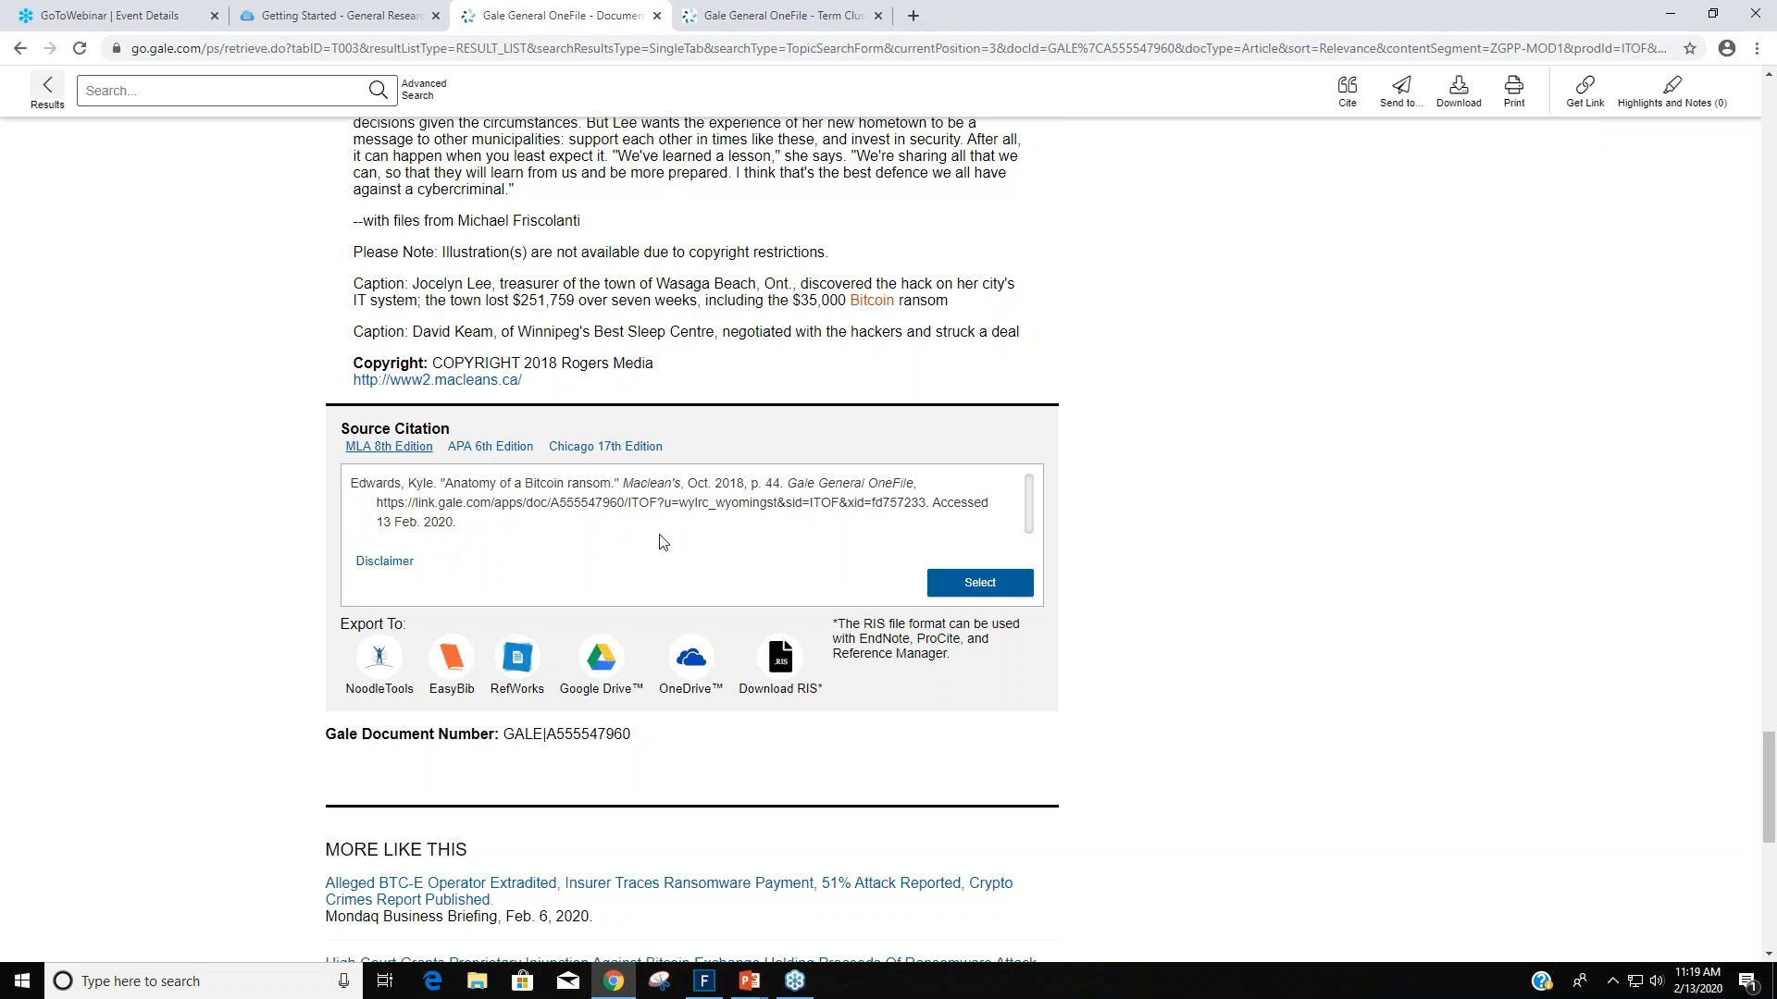
pyautogui.moveTo(827, 738)
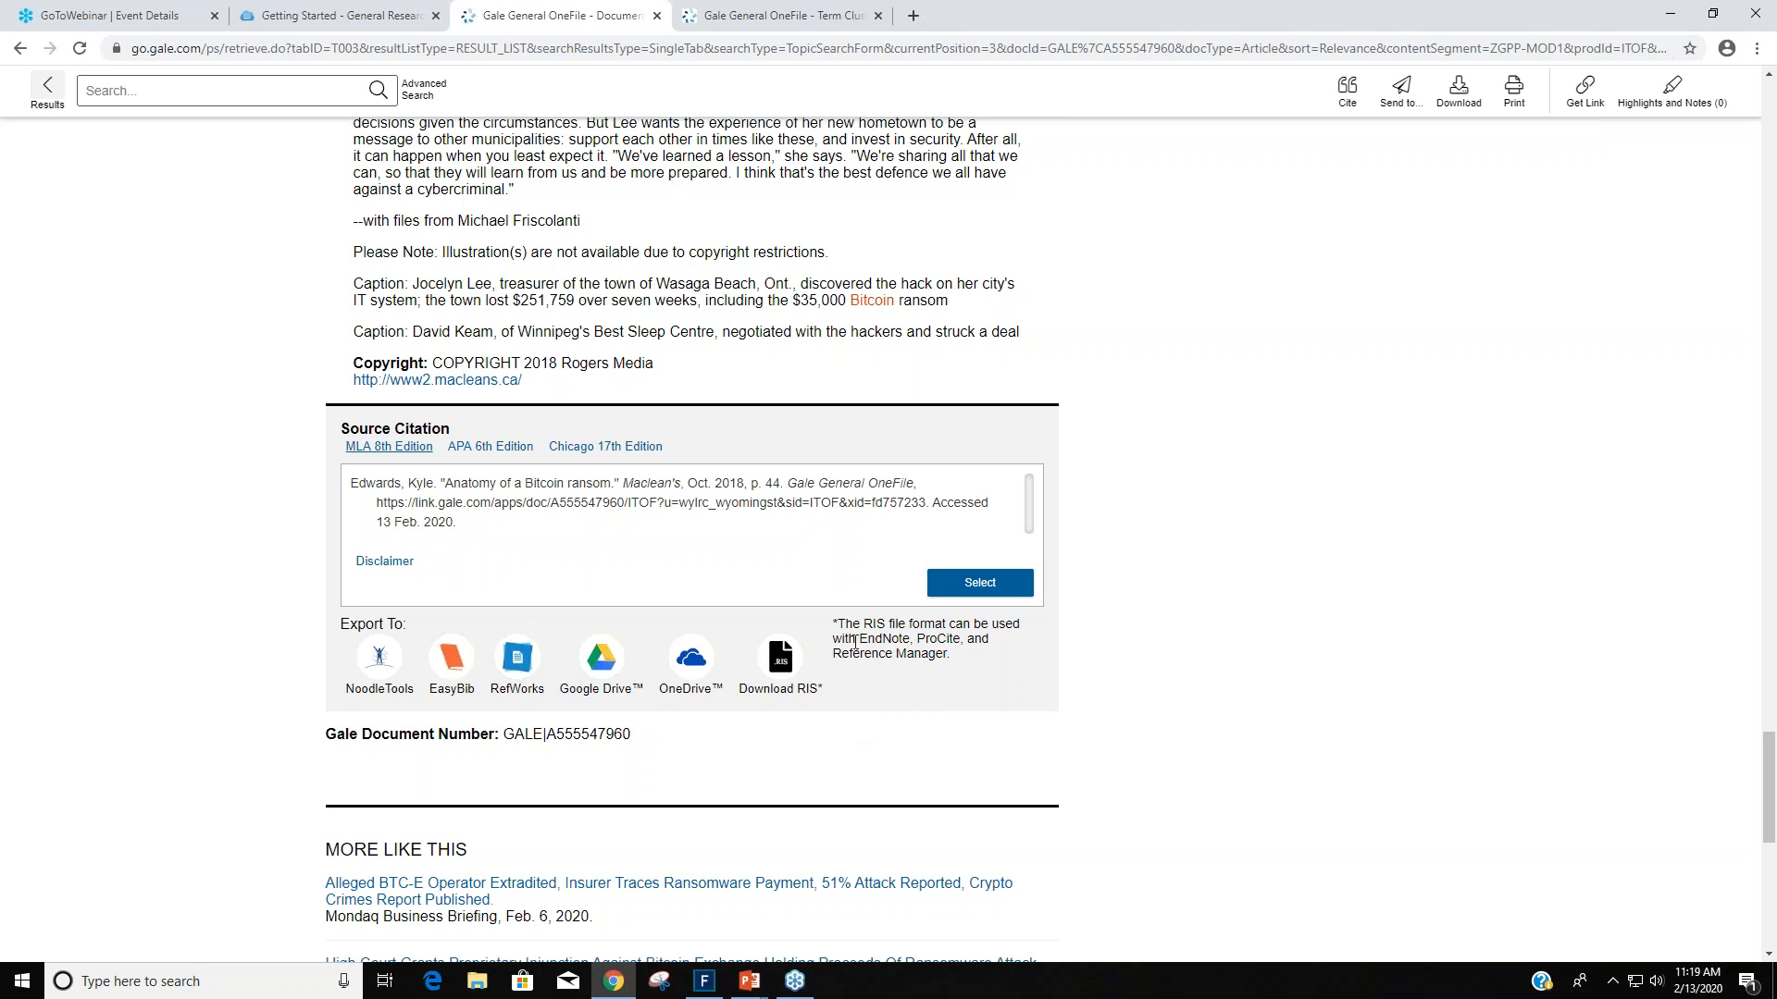
pyautogui.moveTo(955, 674)
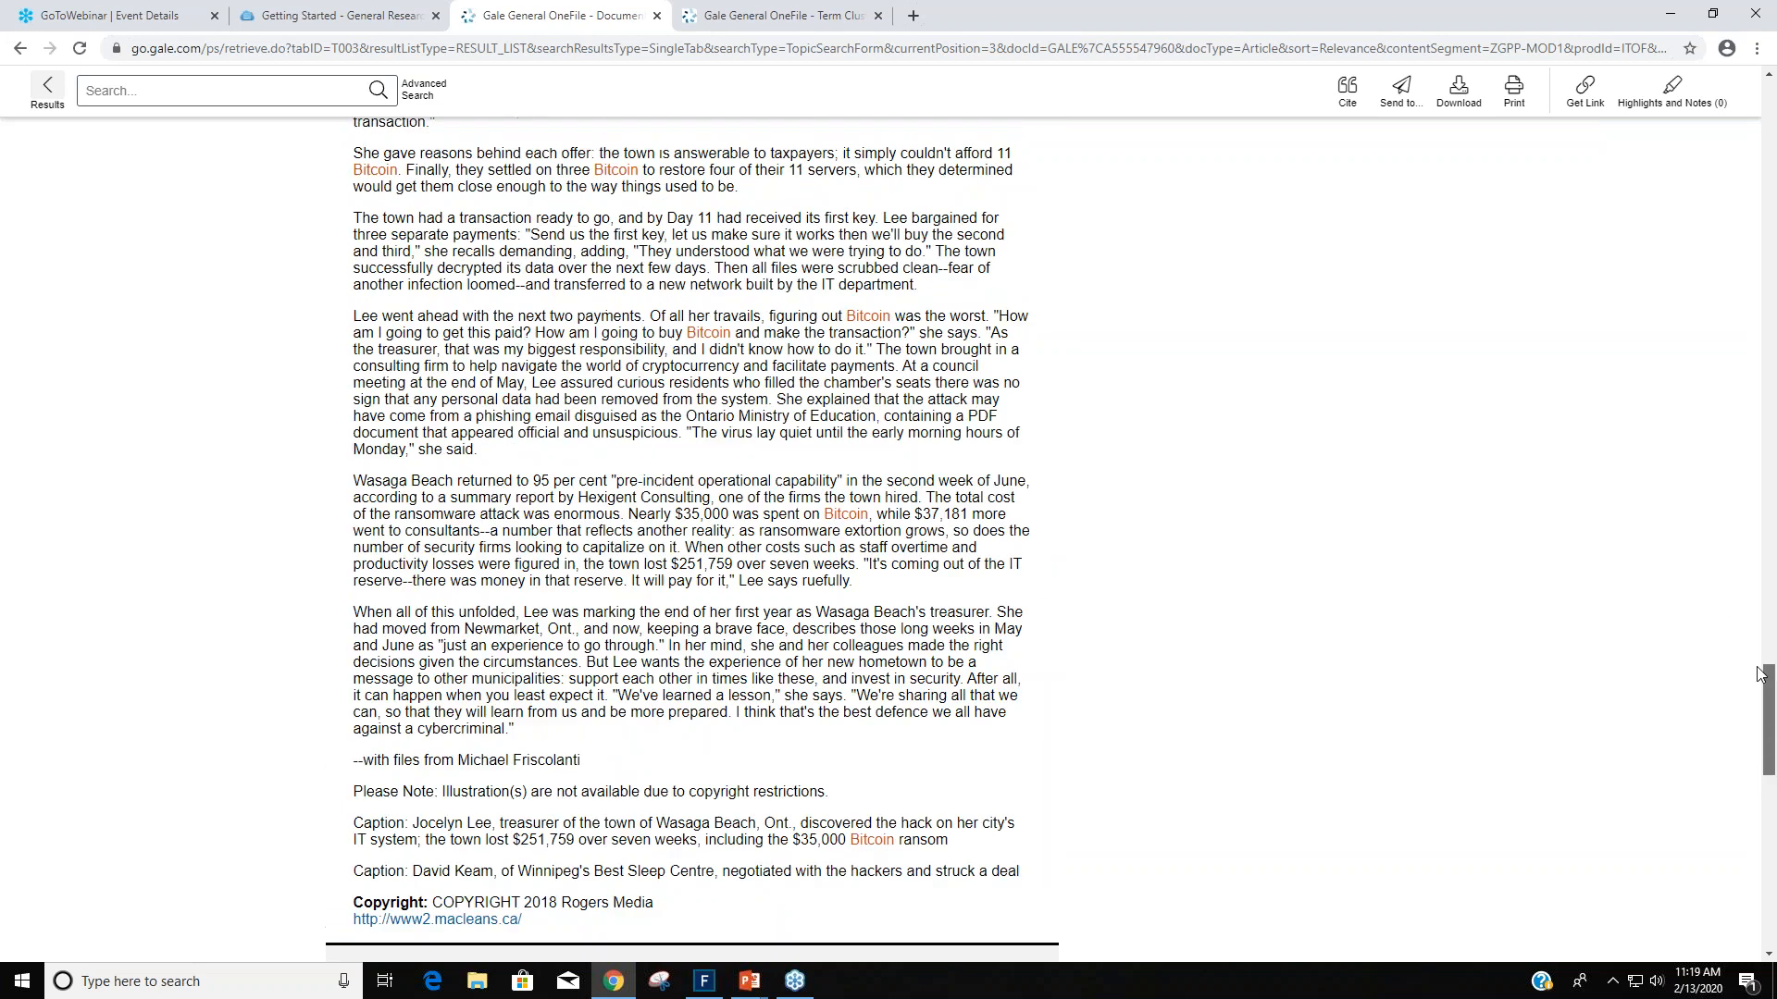
pyautogui.scroll(3)
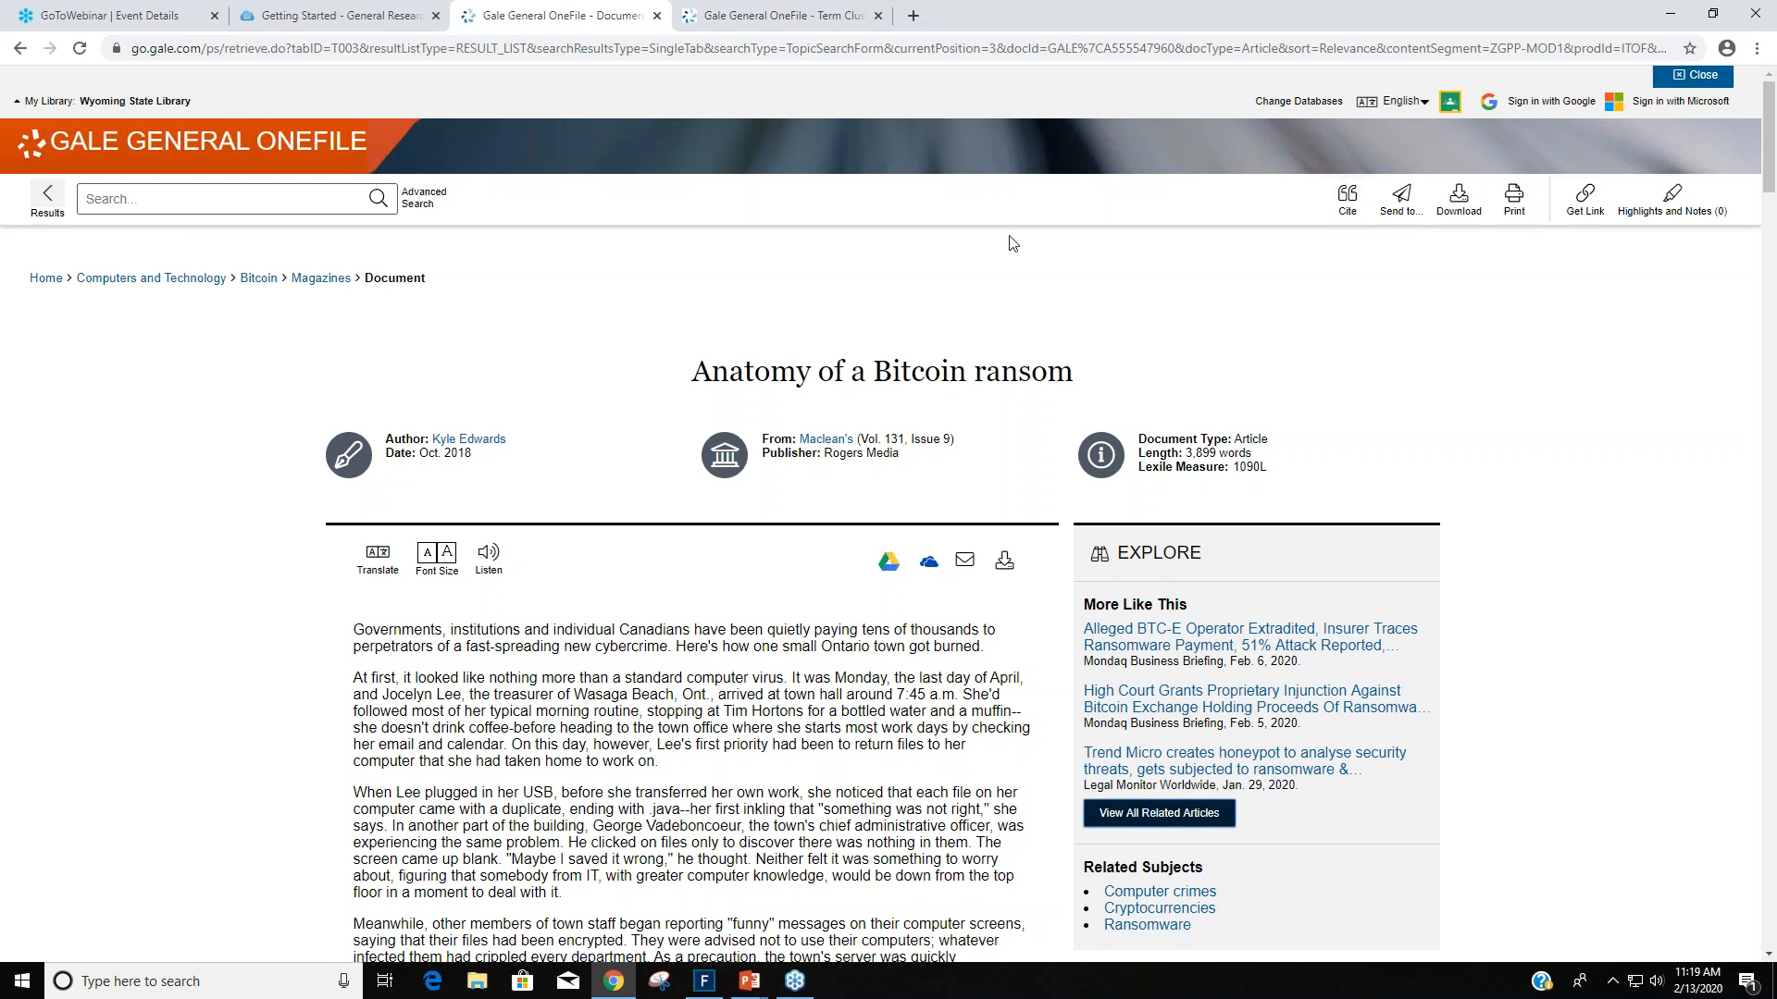
pyautogui.moveTo(1444, 257)
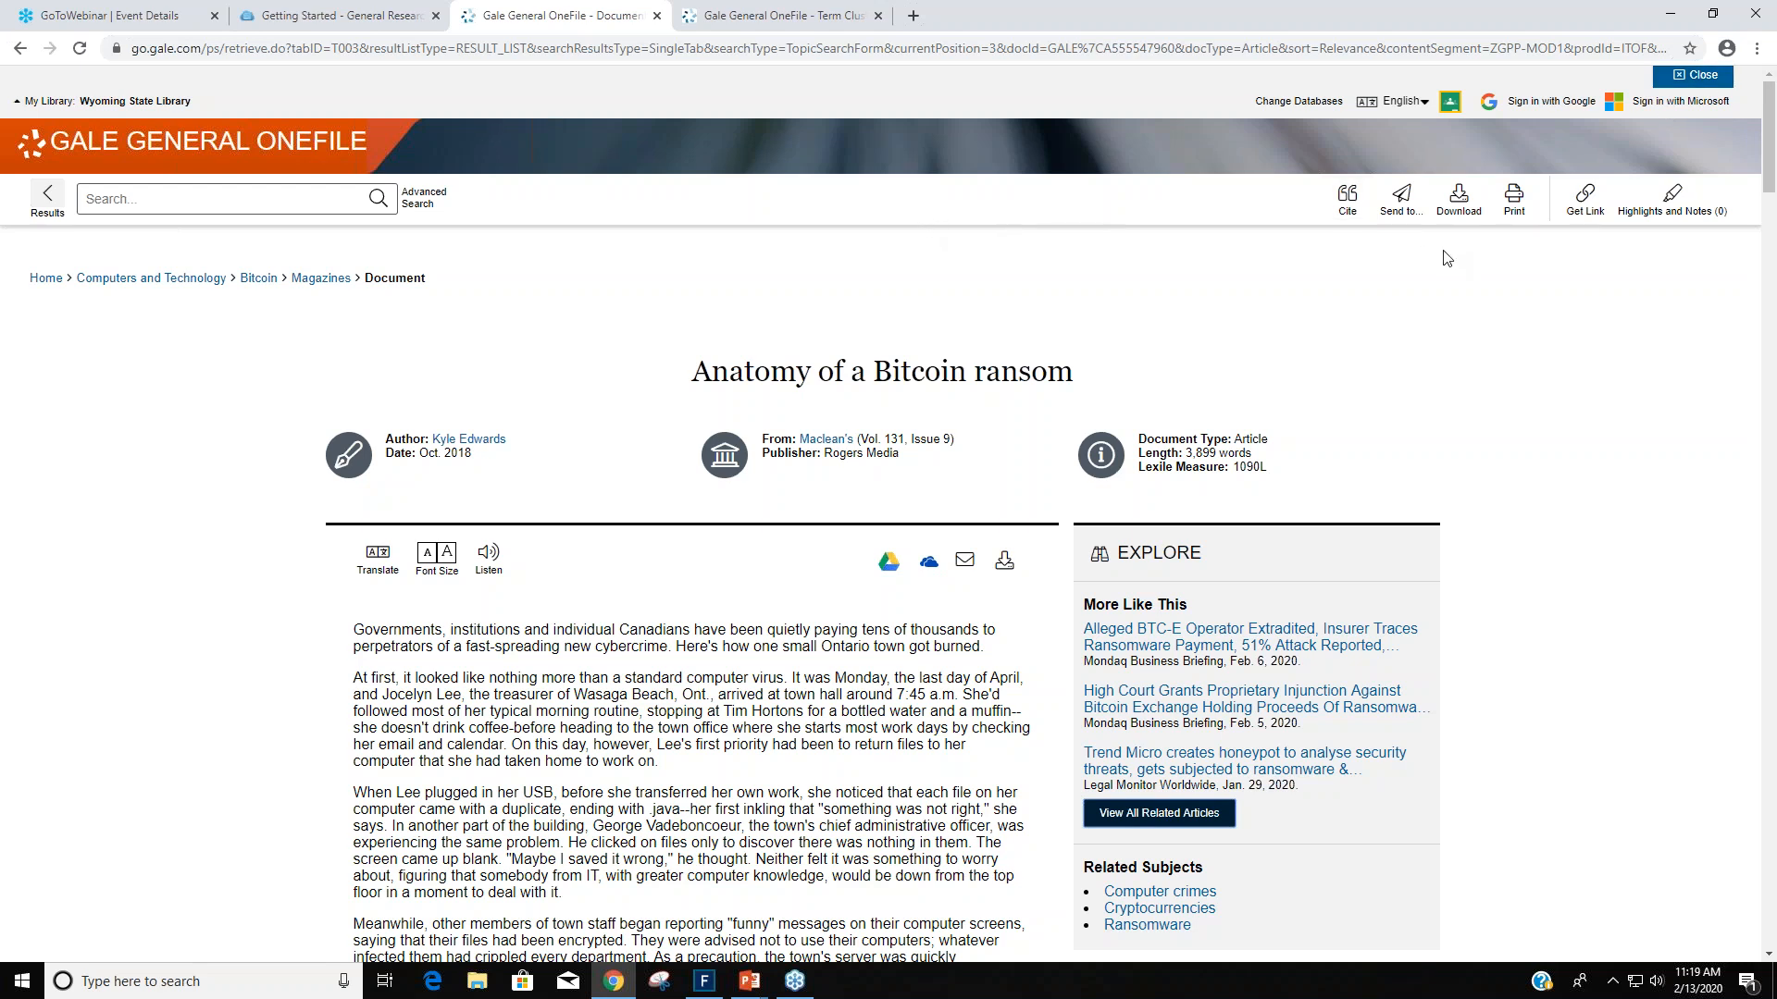
pyautogui.moveTo(1347, 196)
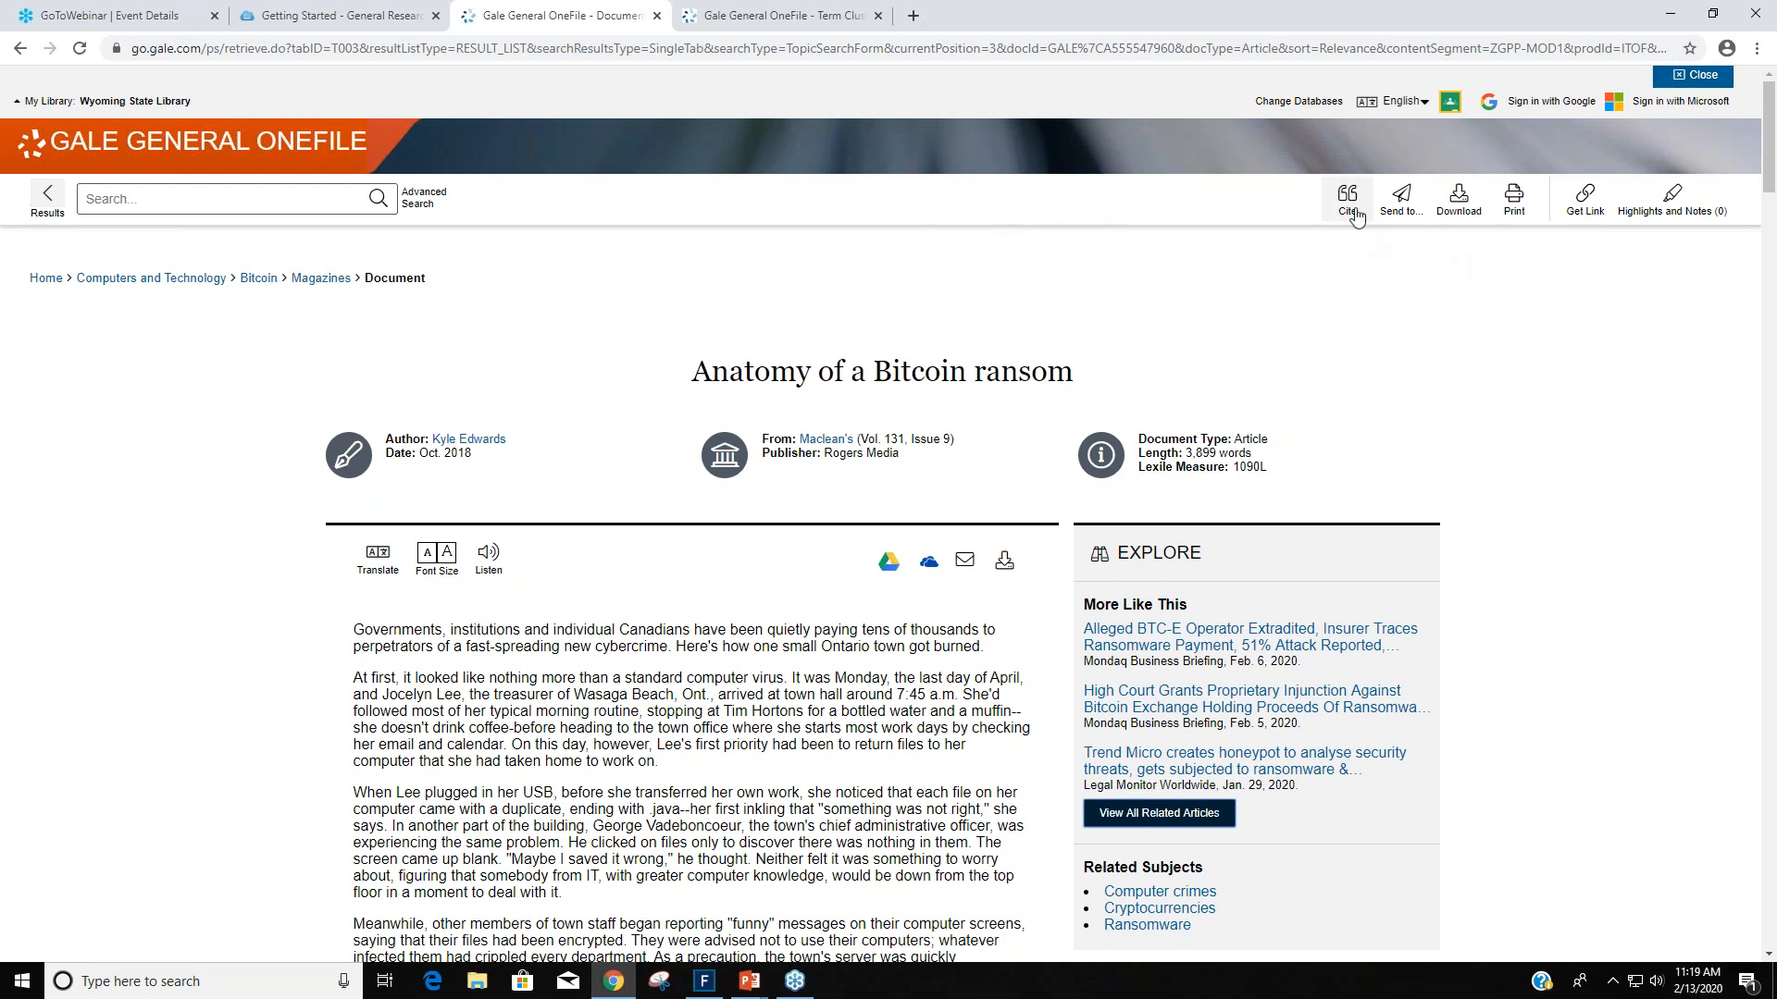
pyautogui.click(1348, 196)
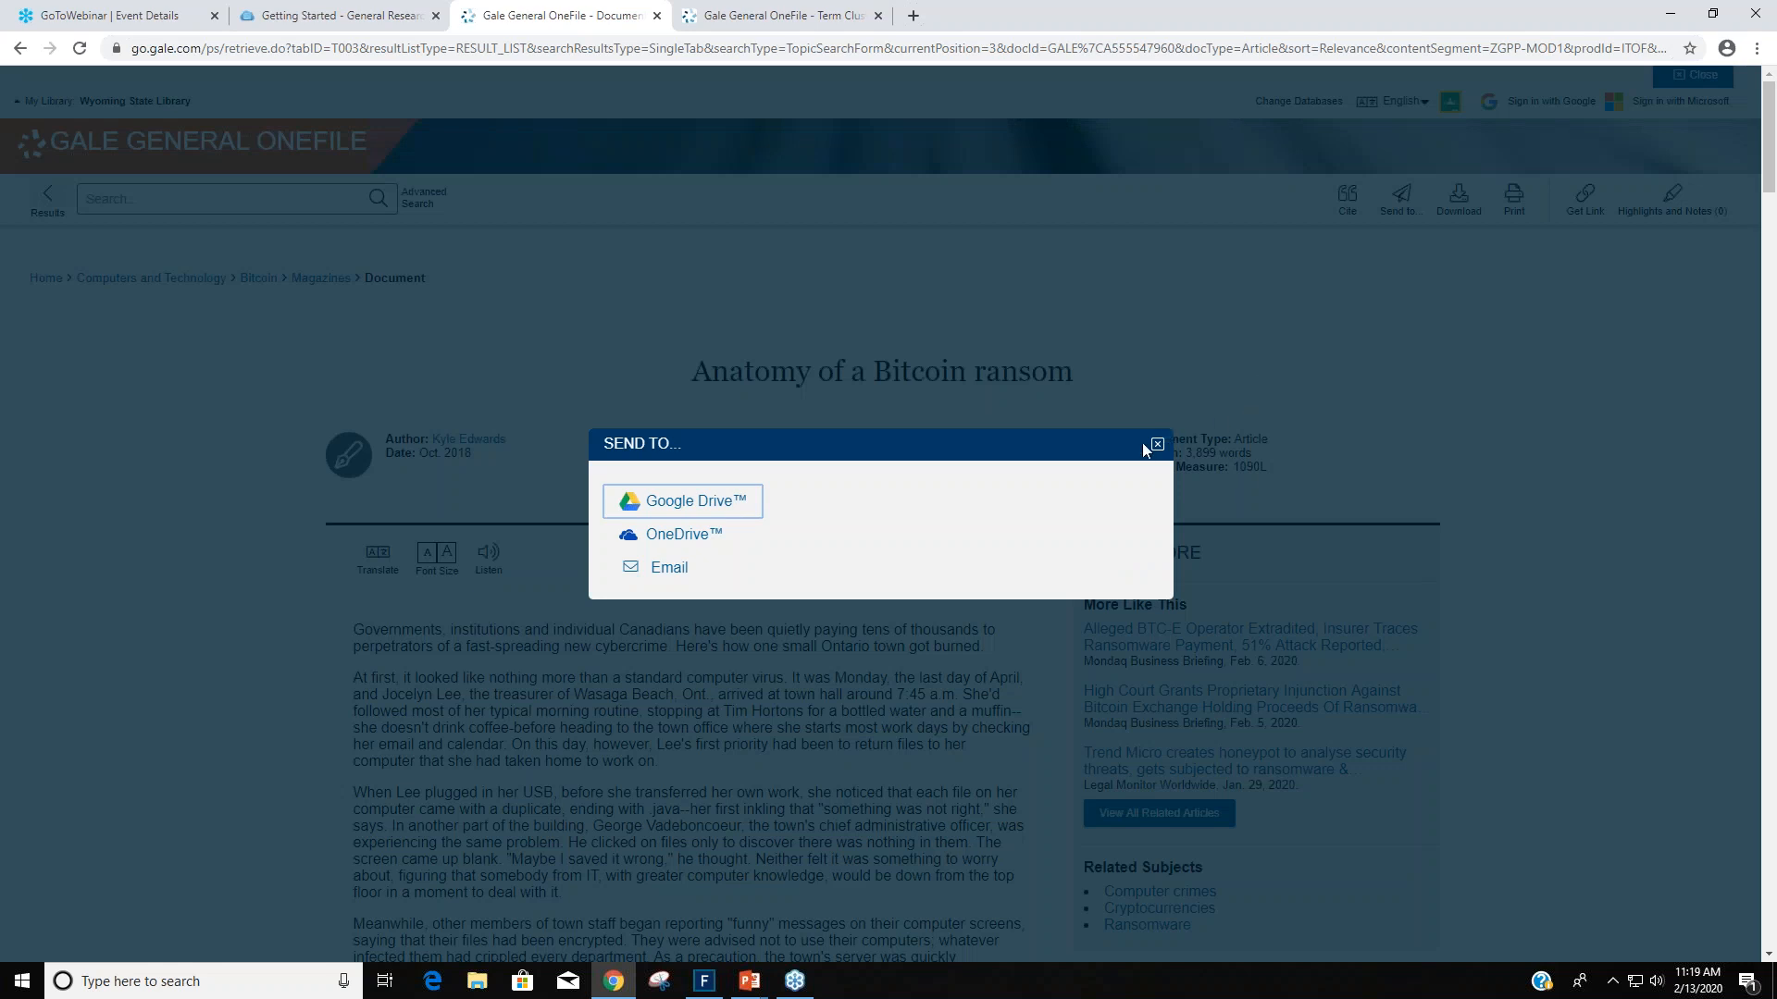
pyautogui.click(1157, 444)
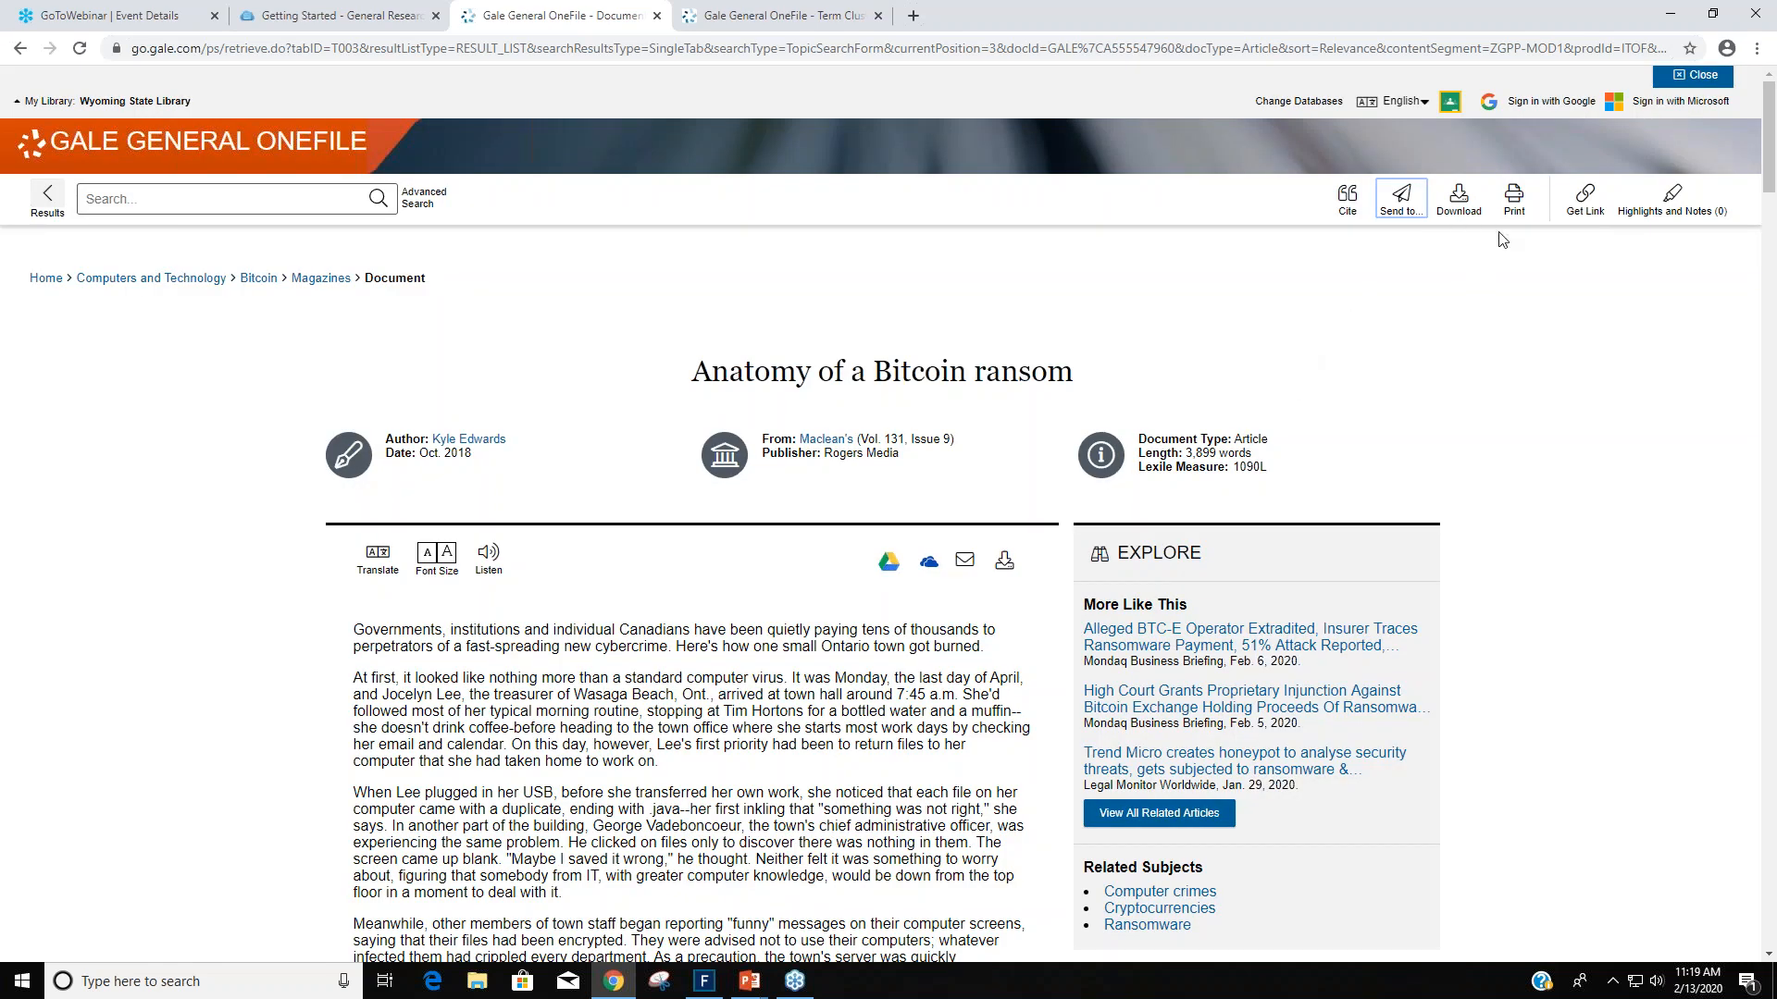
pyautogui.click(1585, 194)
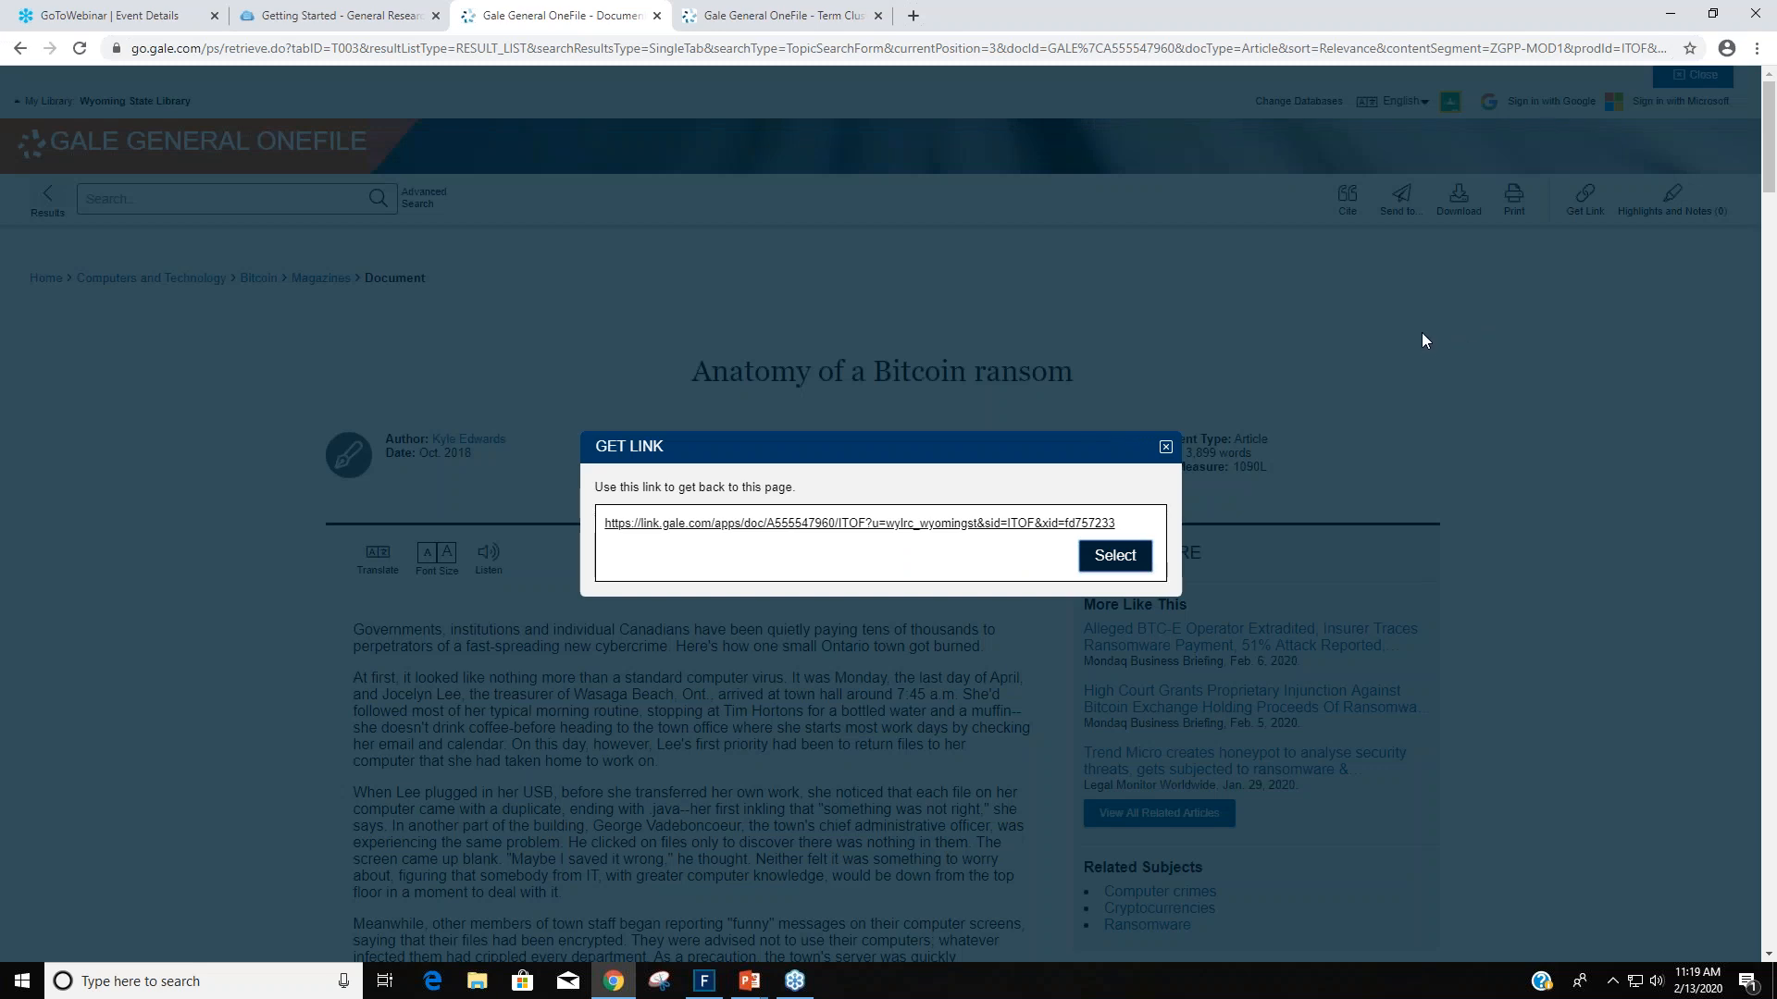
pyautogui.moveTo(1212, 435)
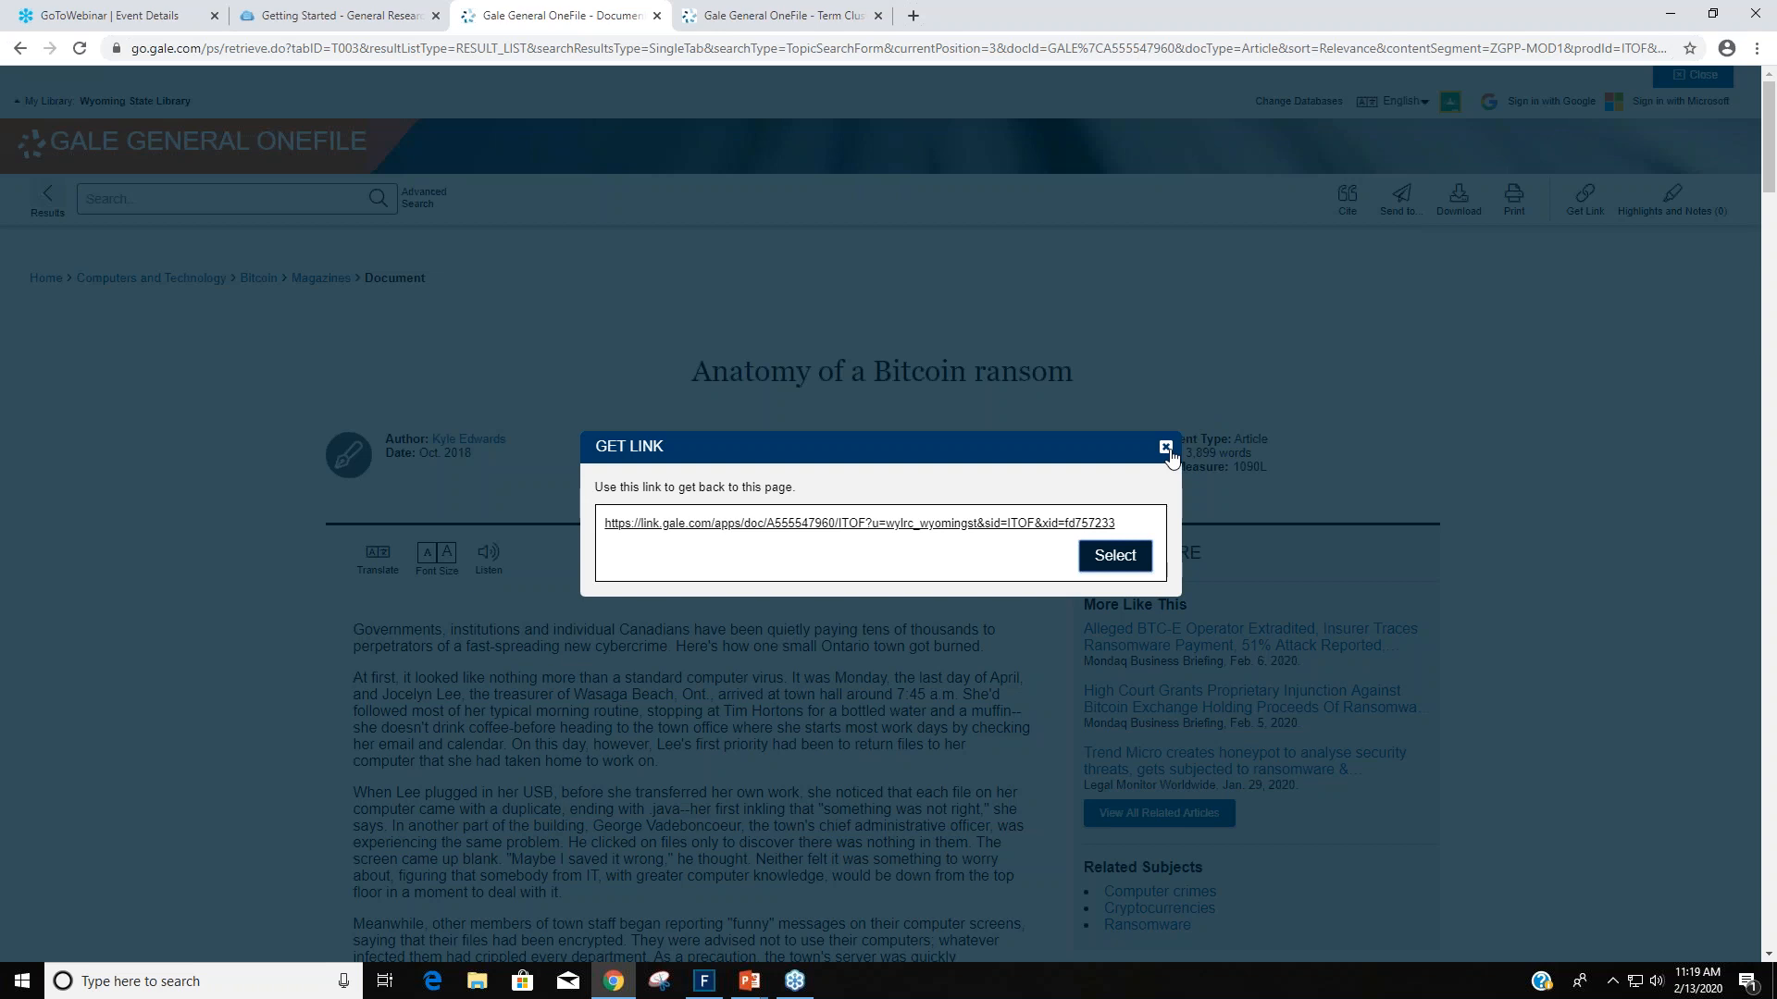
pyautogui.moveTo(1164, 450)
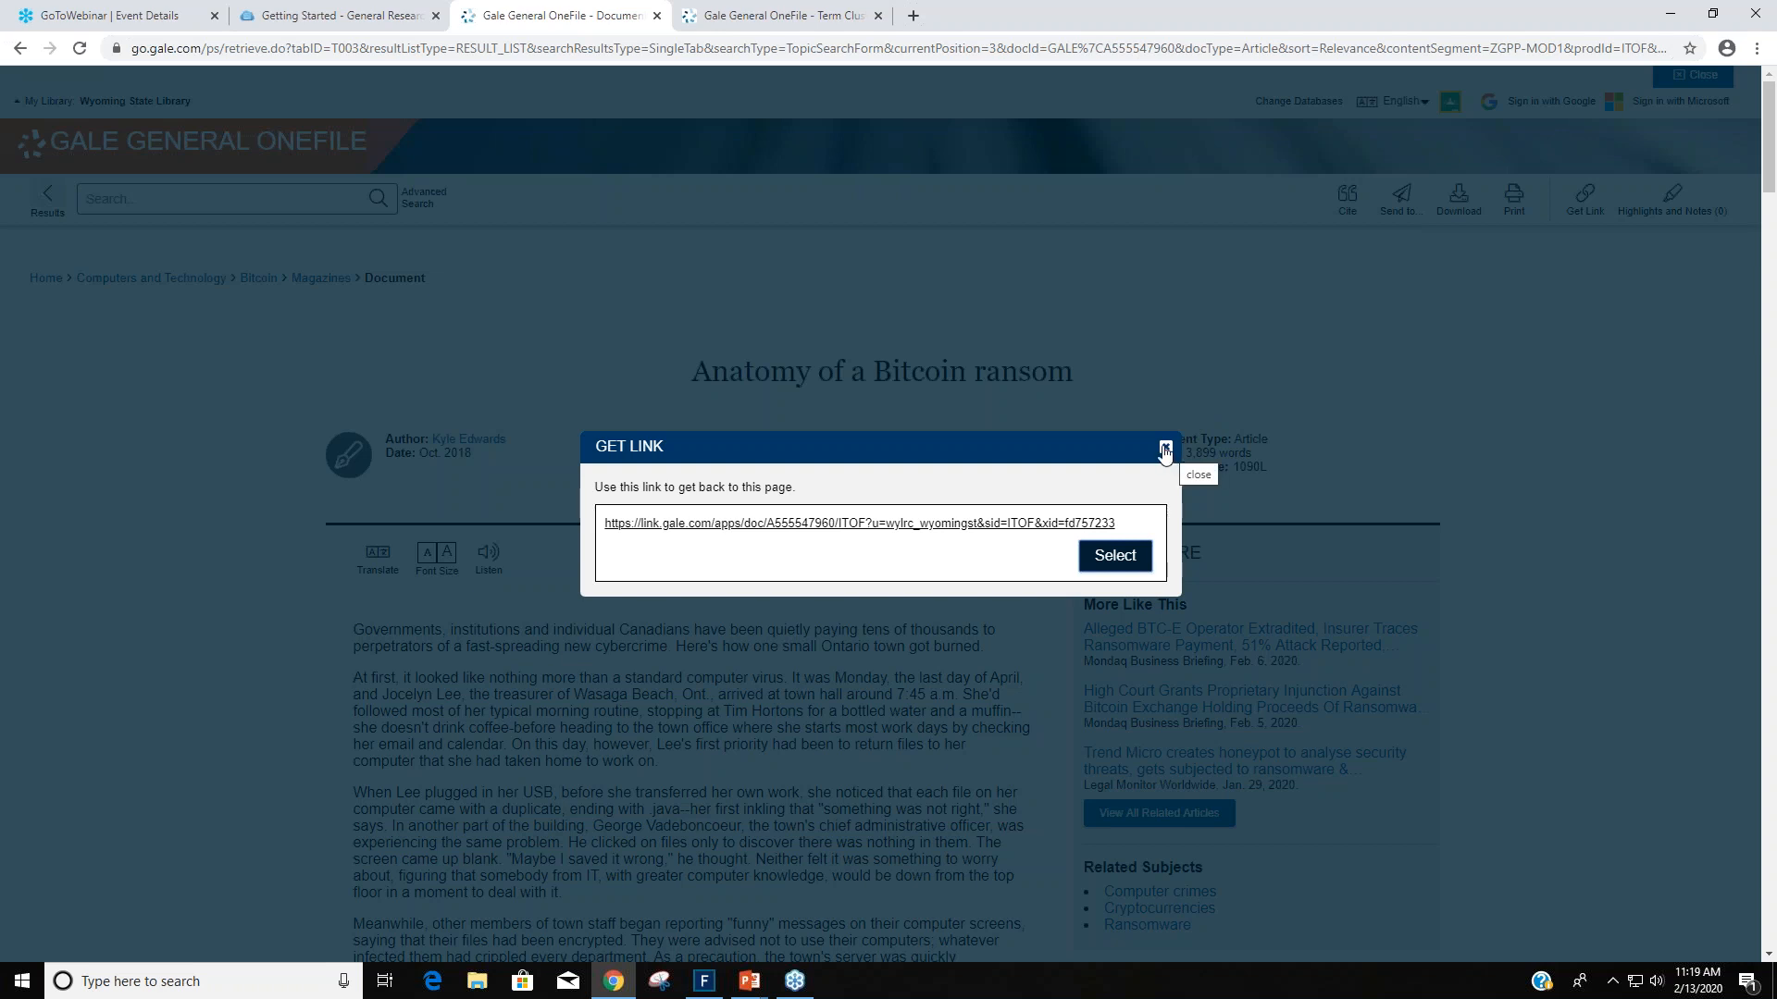
pyautogui.click(1164, 448)
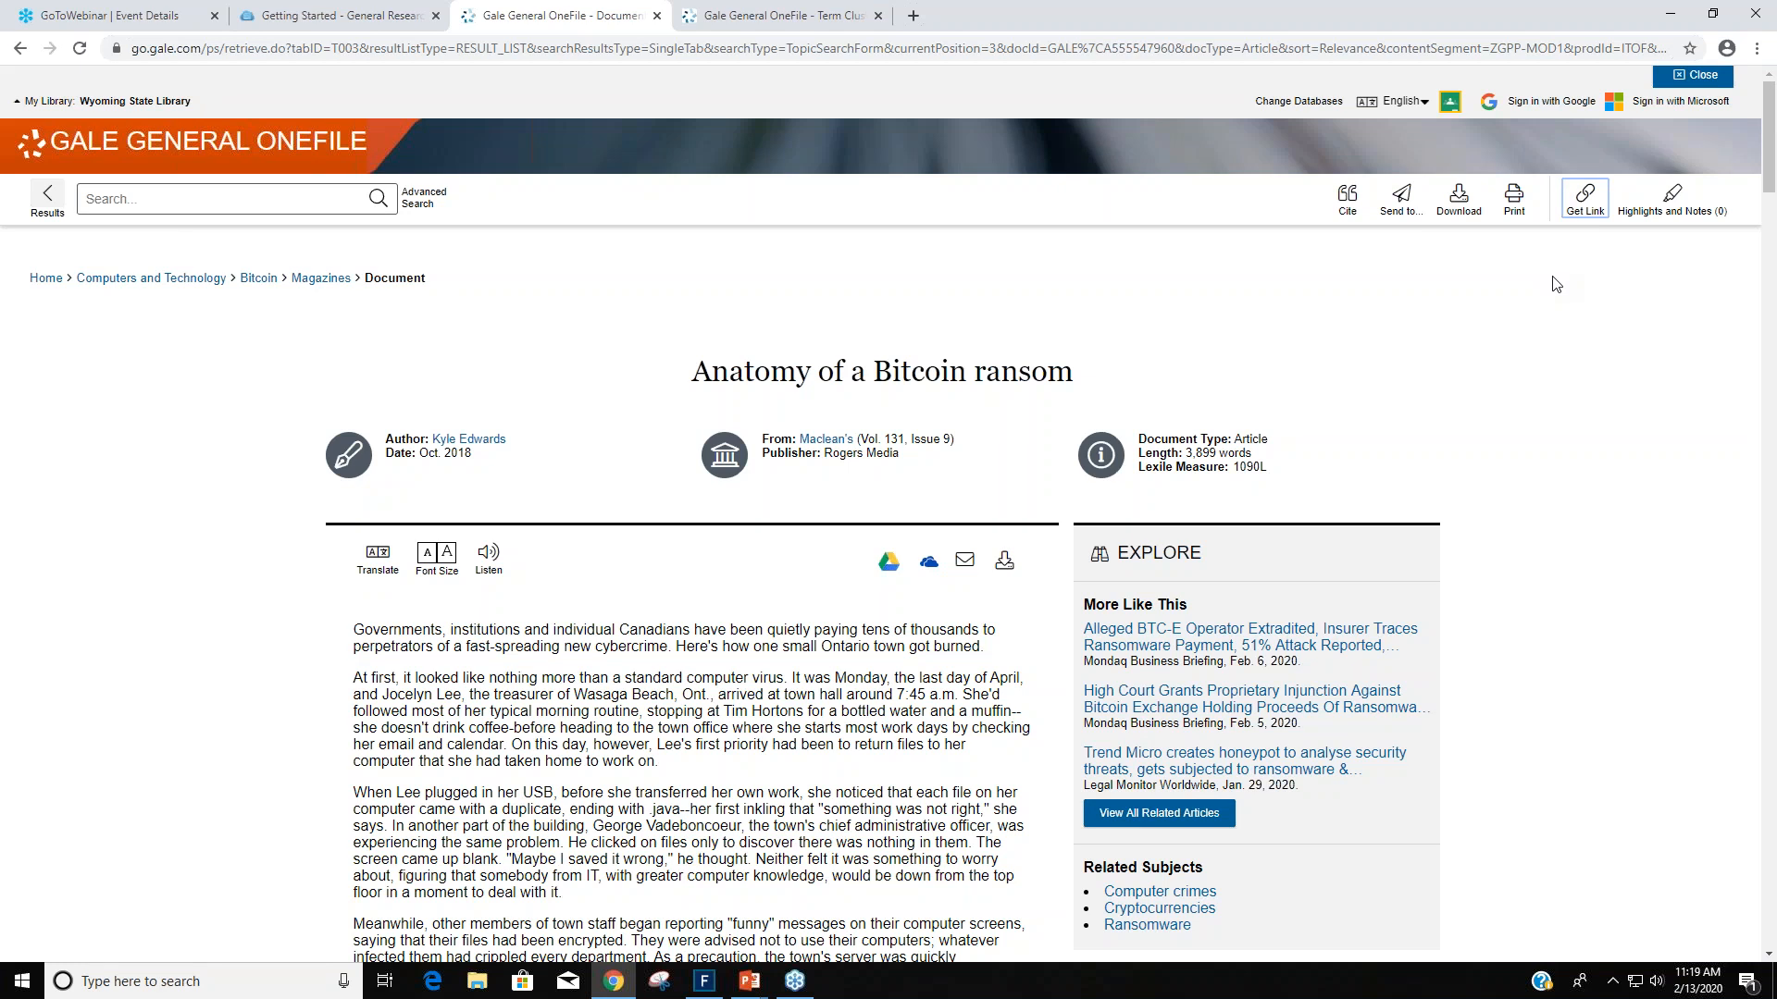
pyautogui.moveTo(1563, 285)
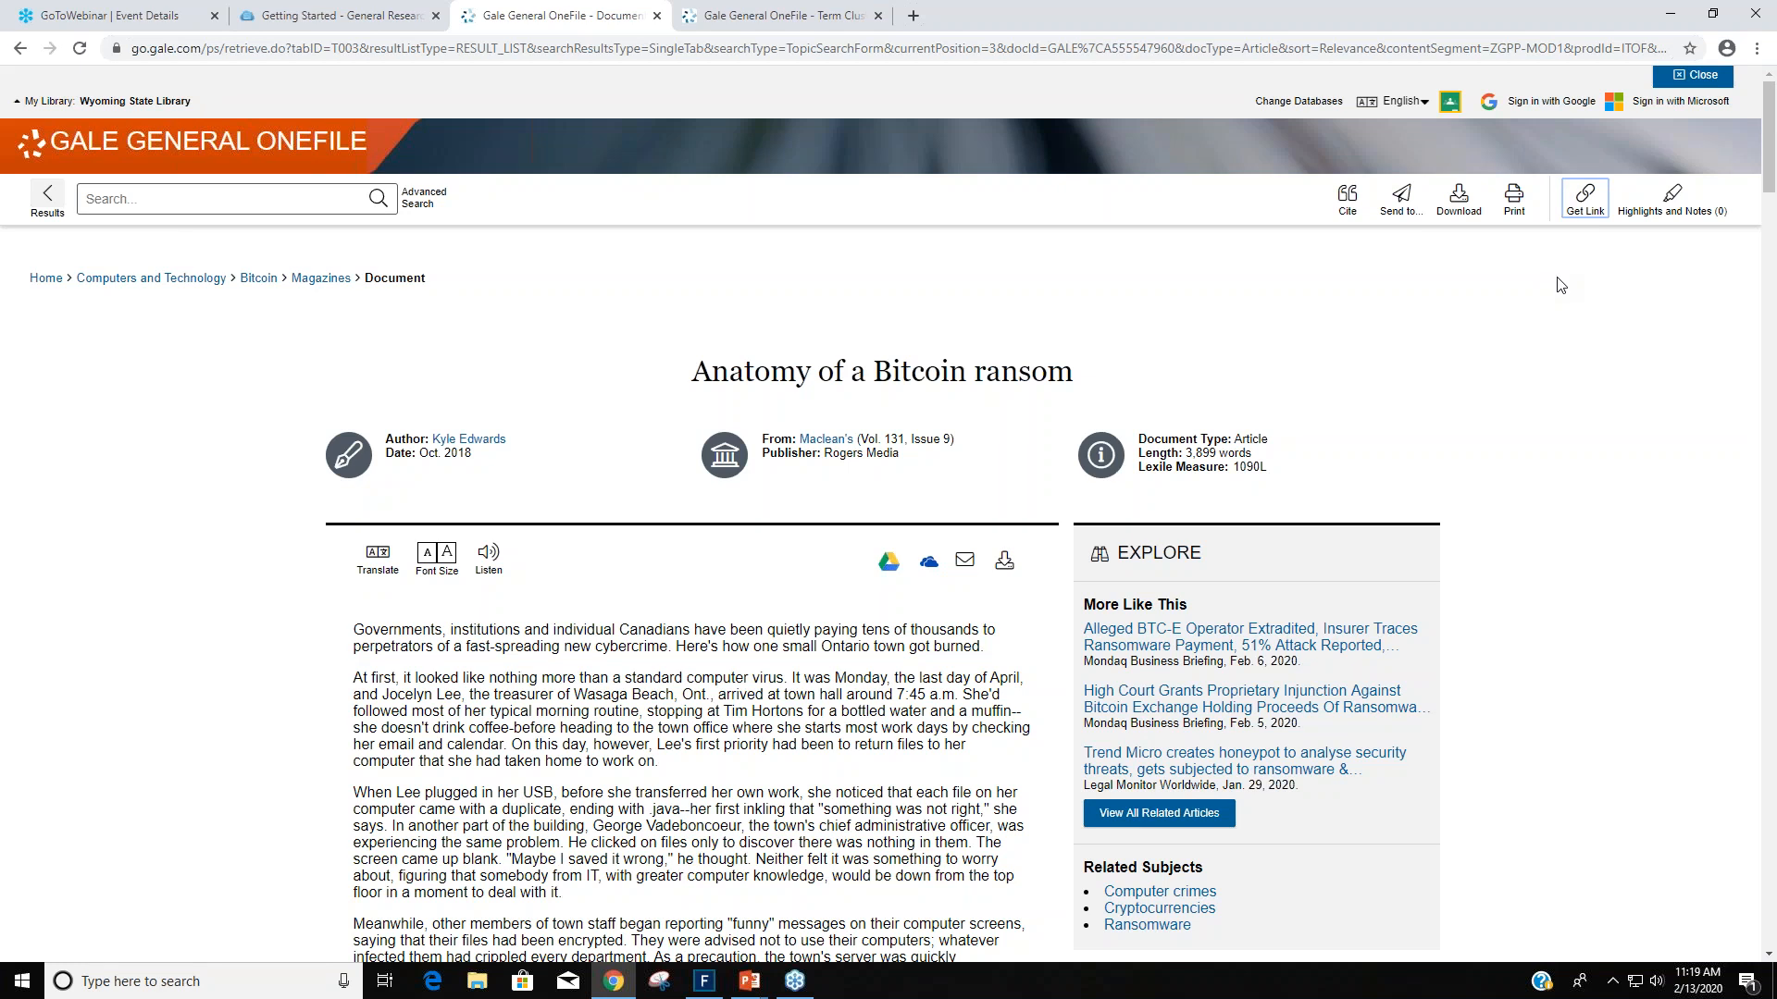
pyautogui.moveTo(914, 222)
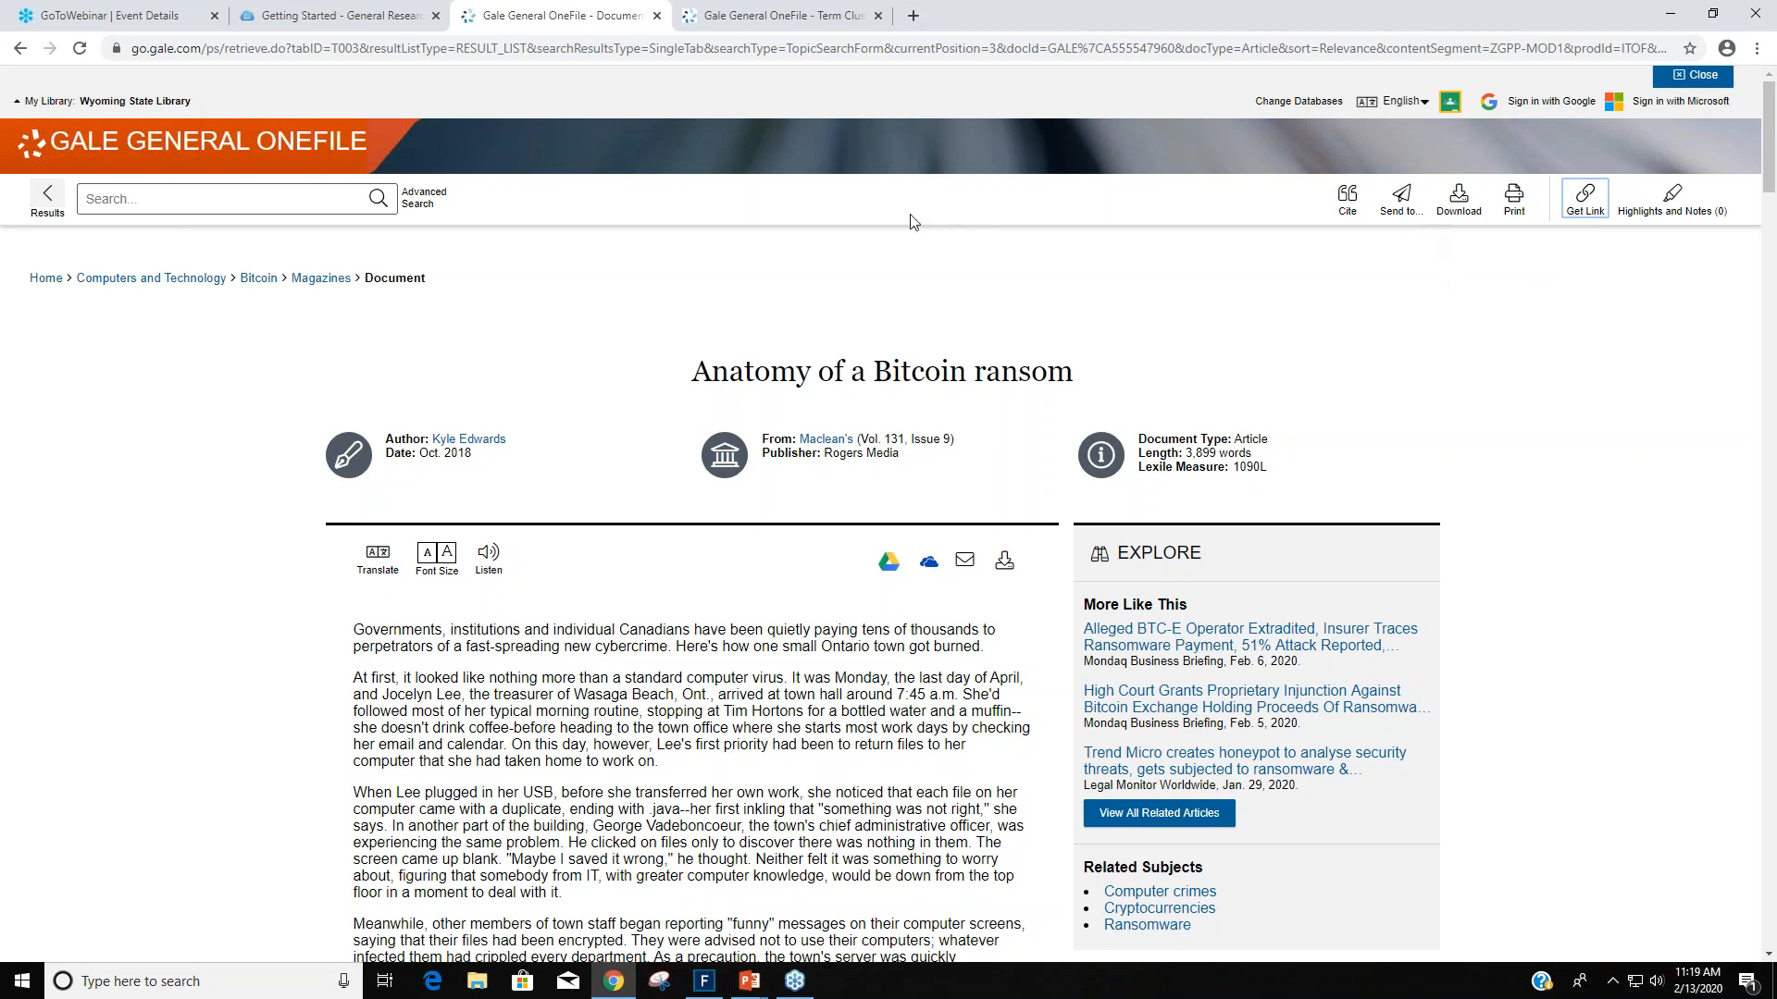
pyautogui.moveTo(564, 309)
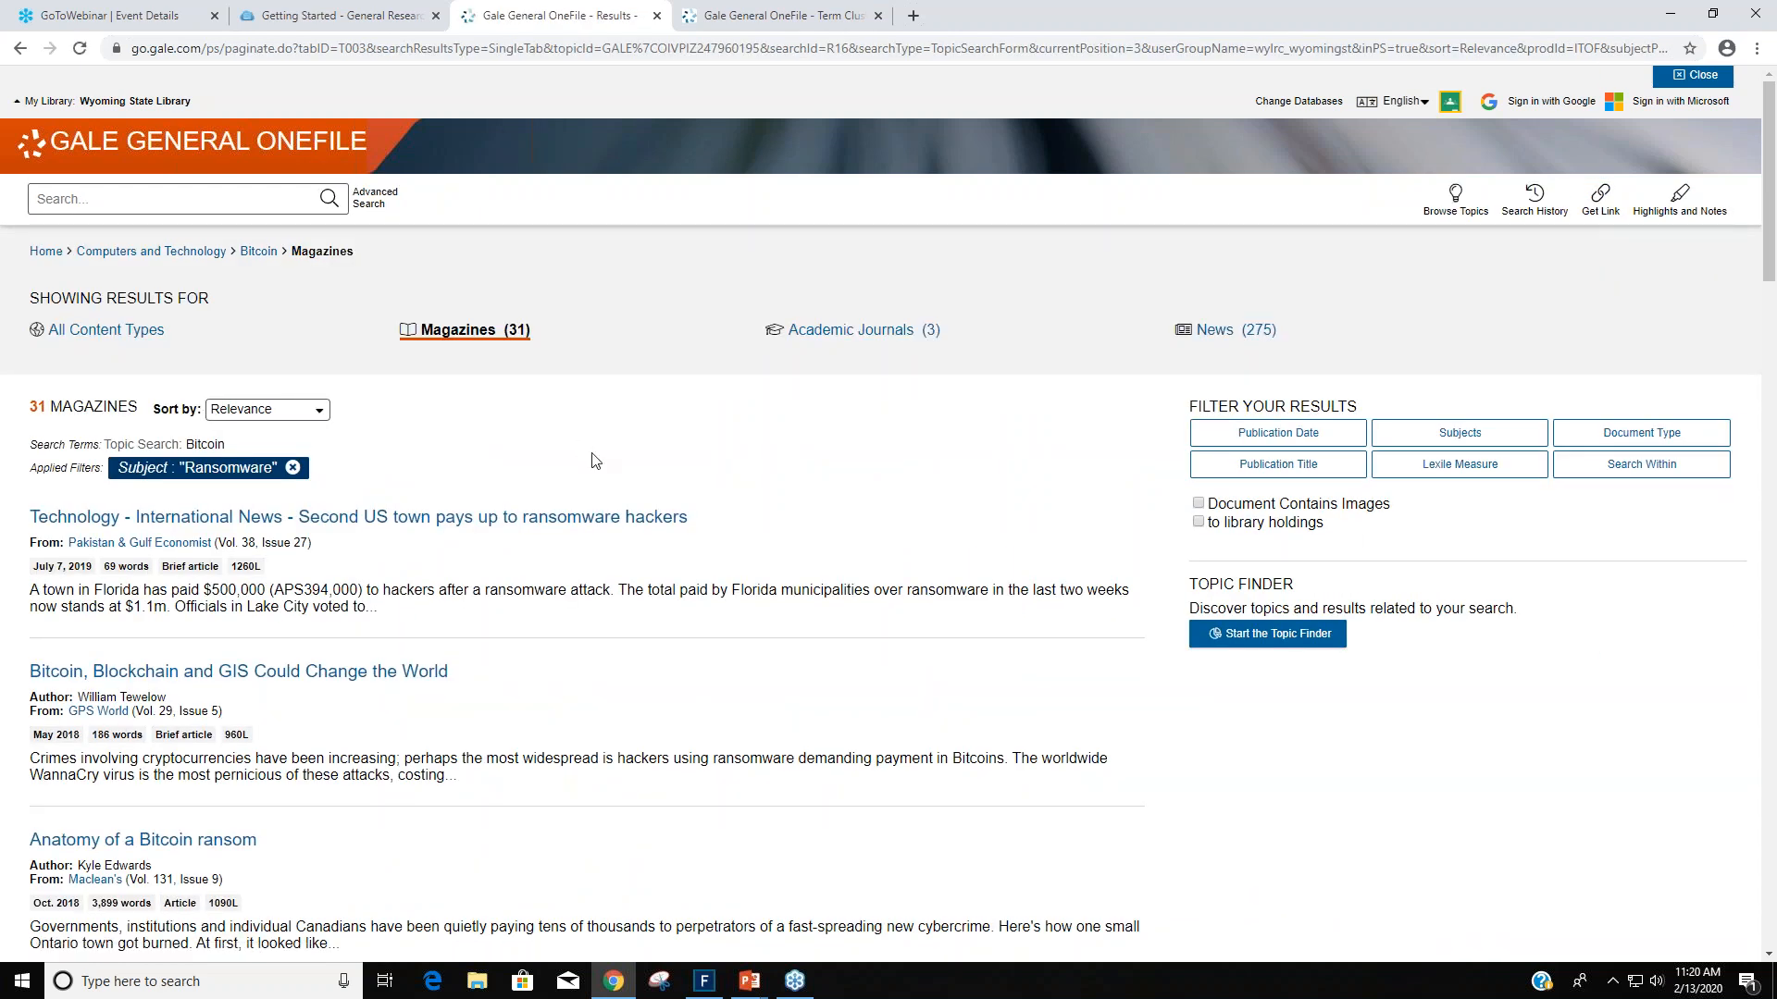
pyautogui.moveTo(584, 443)
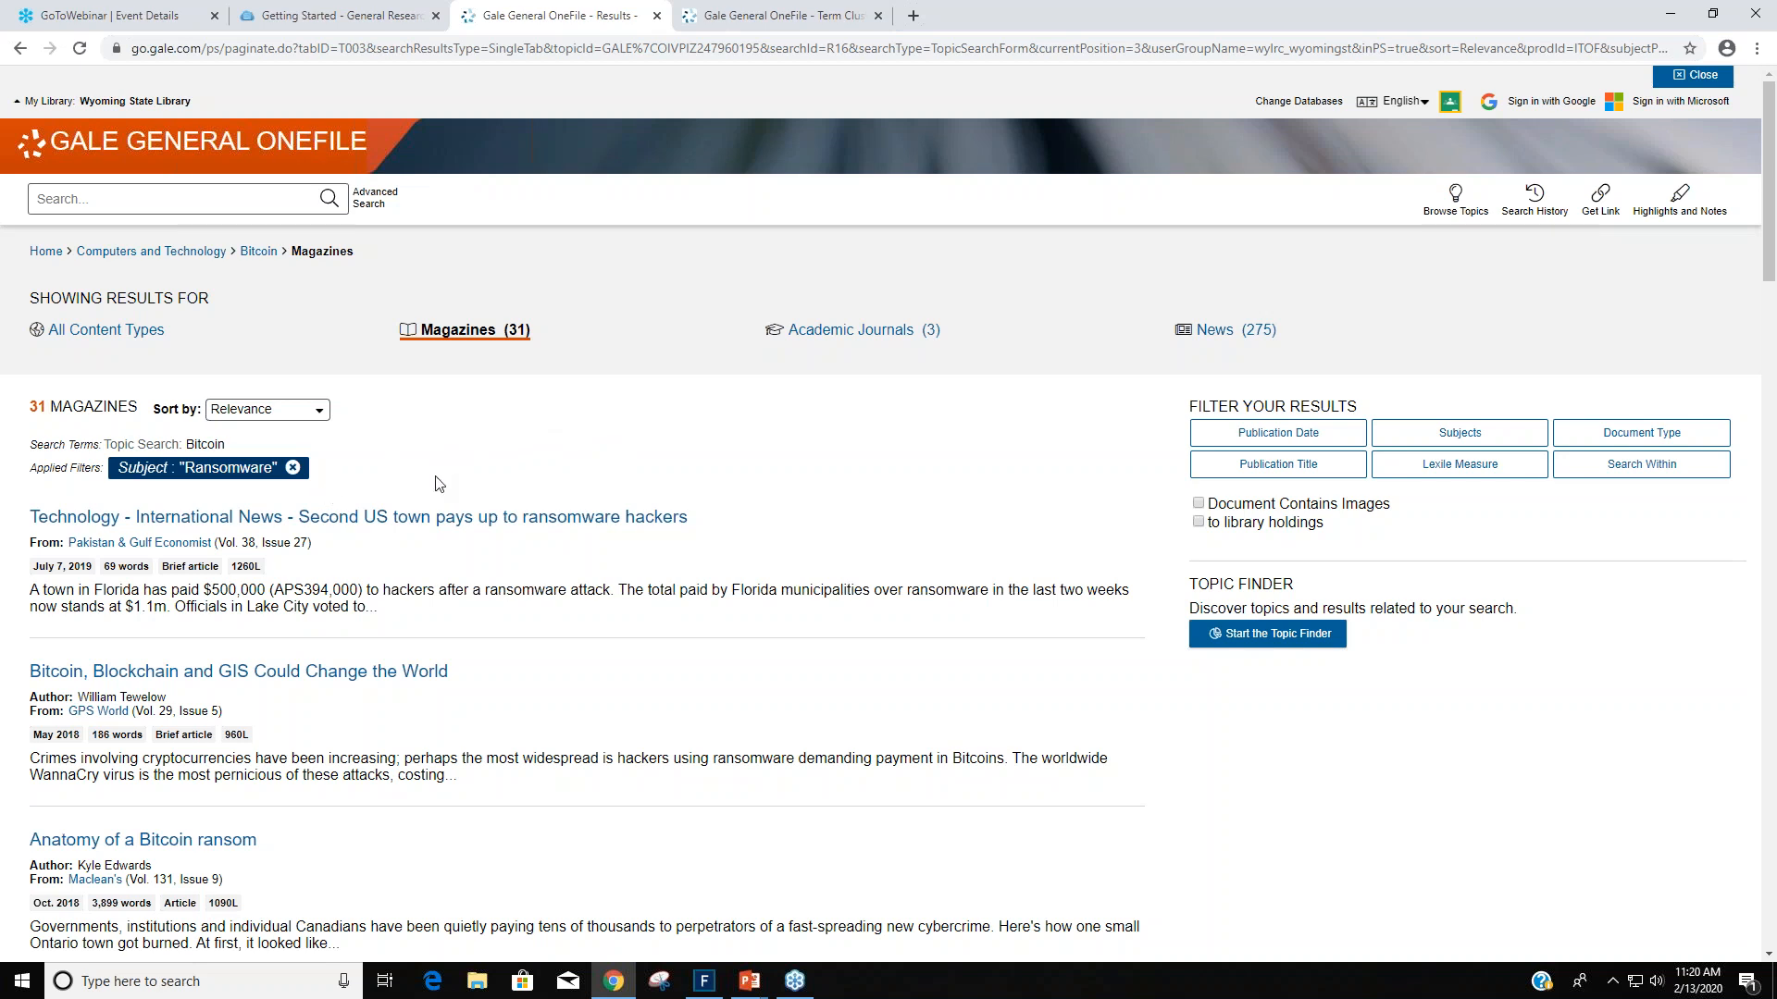
pyautogui.moveTo(411, 466)
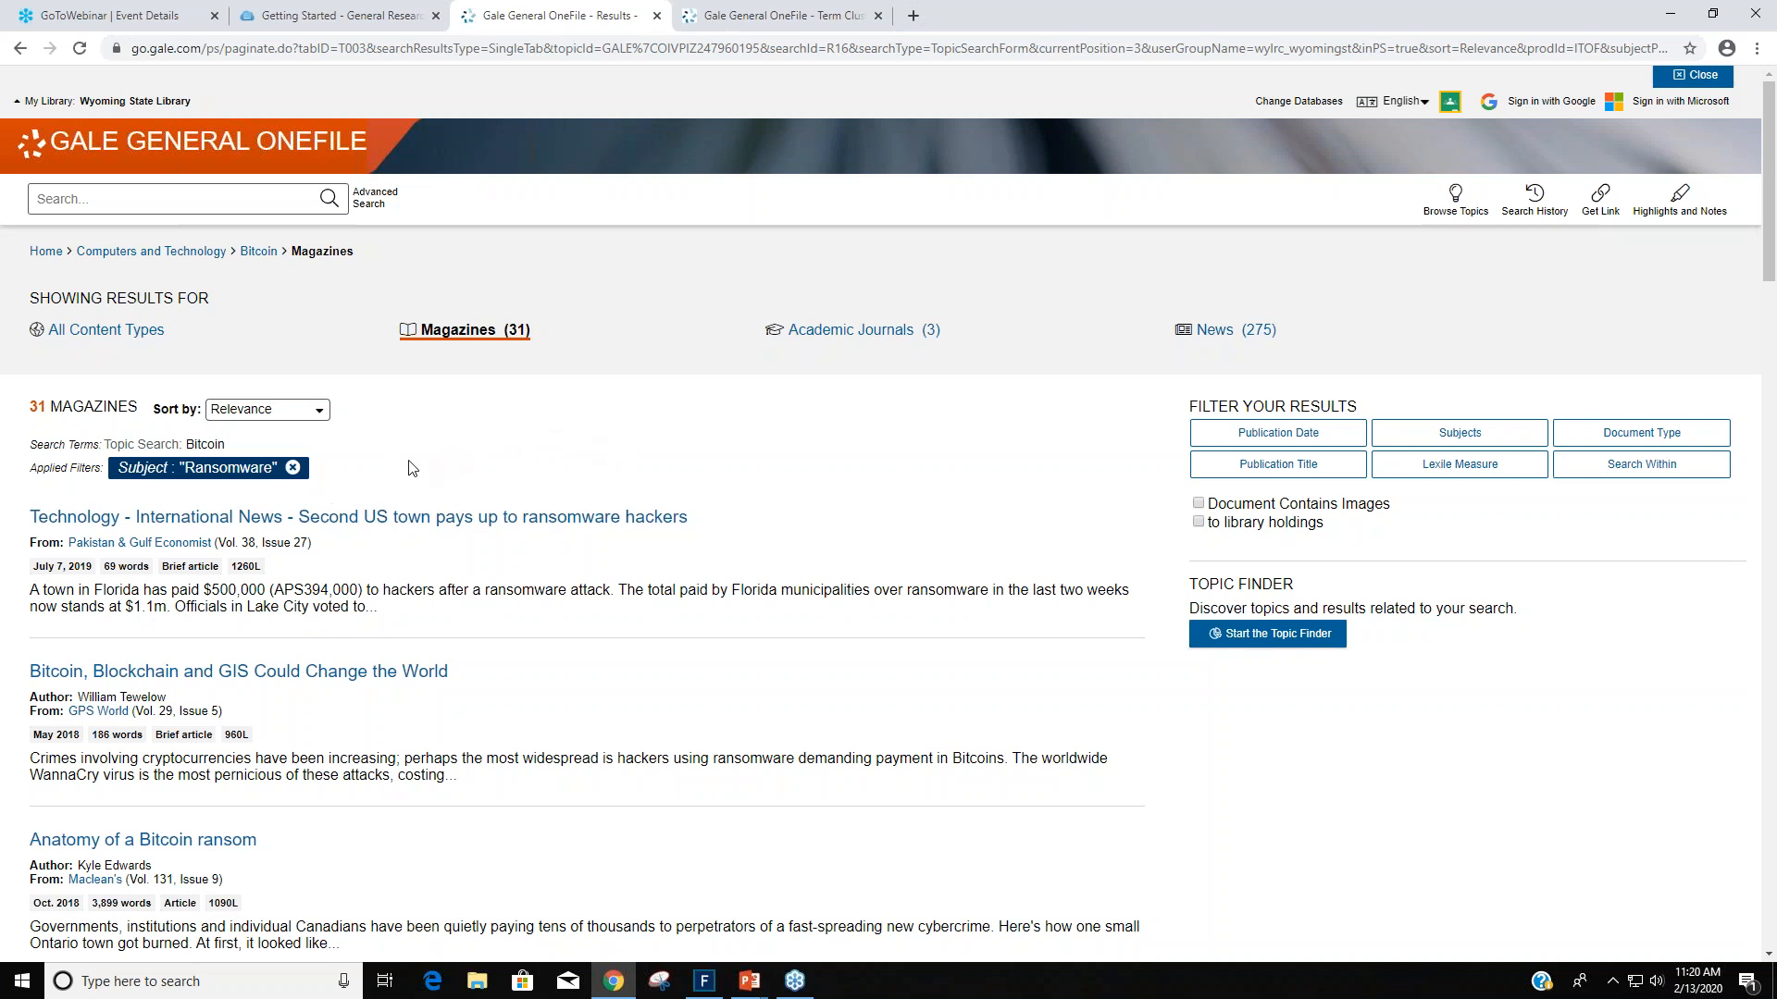
pyautogui.moveTo(563, 450)
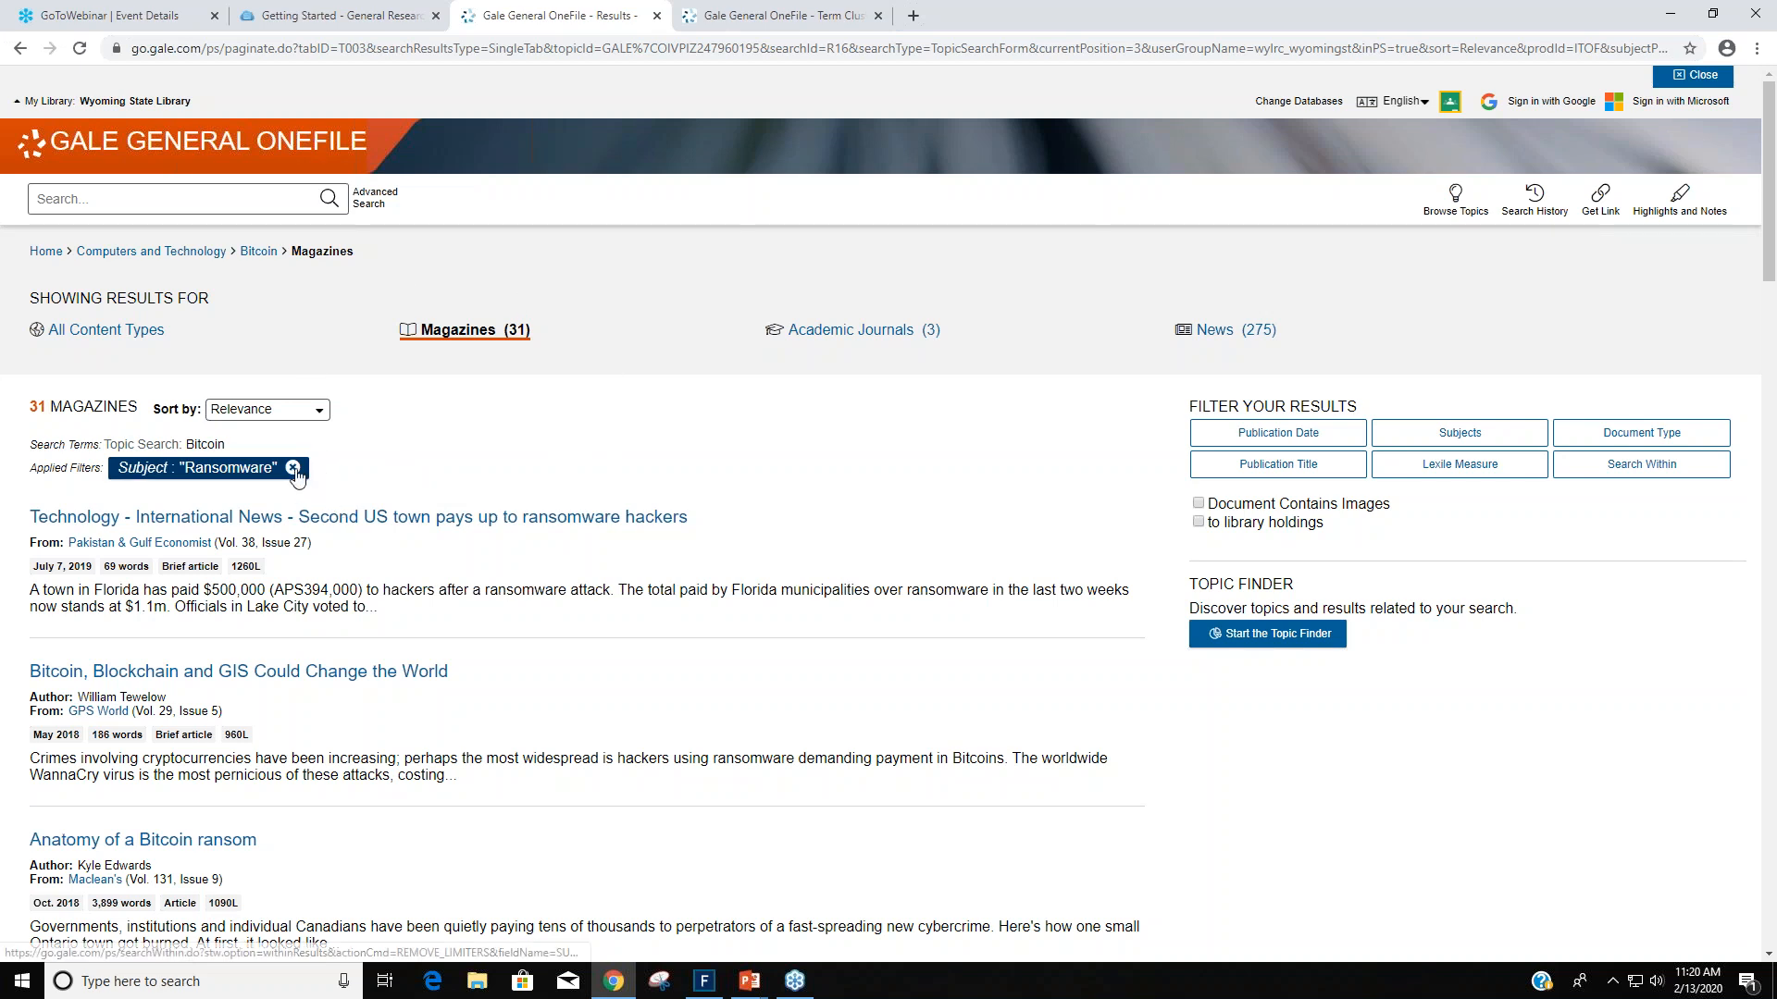
# Remove the Subject: "Ransomware" filter chip, restoring all 3,056 magazine results.
pyautogui.click(291, 467)
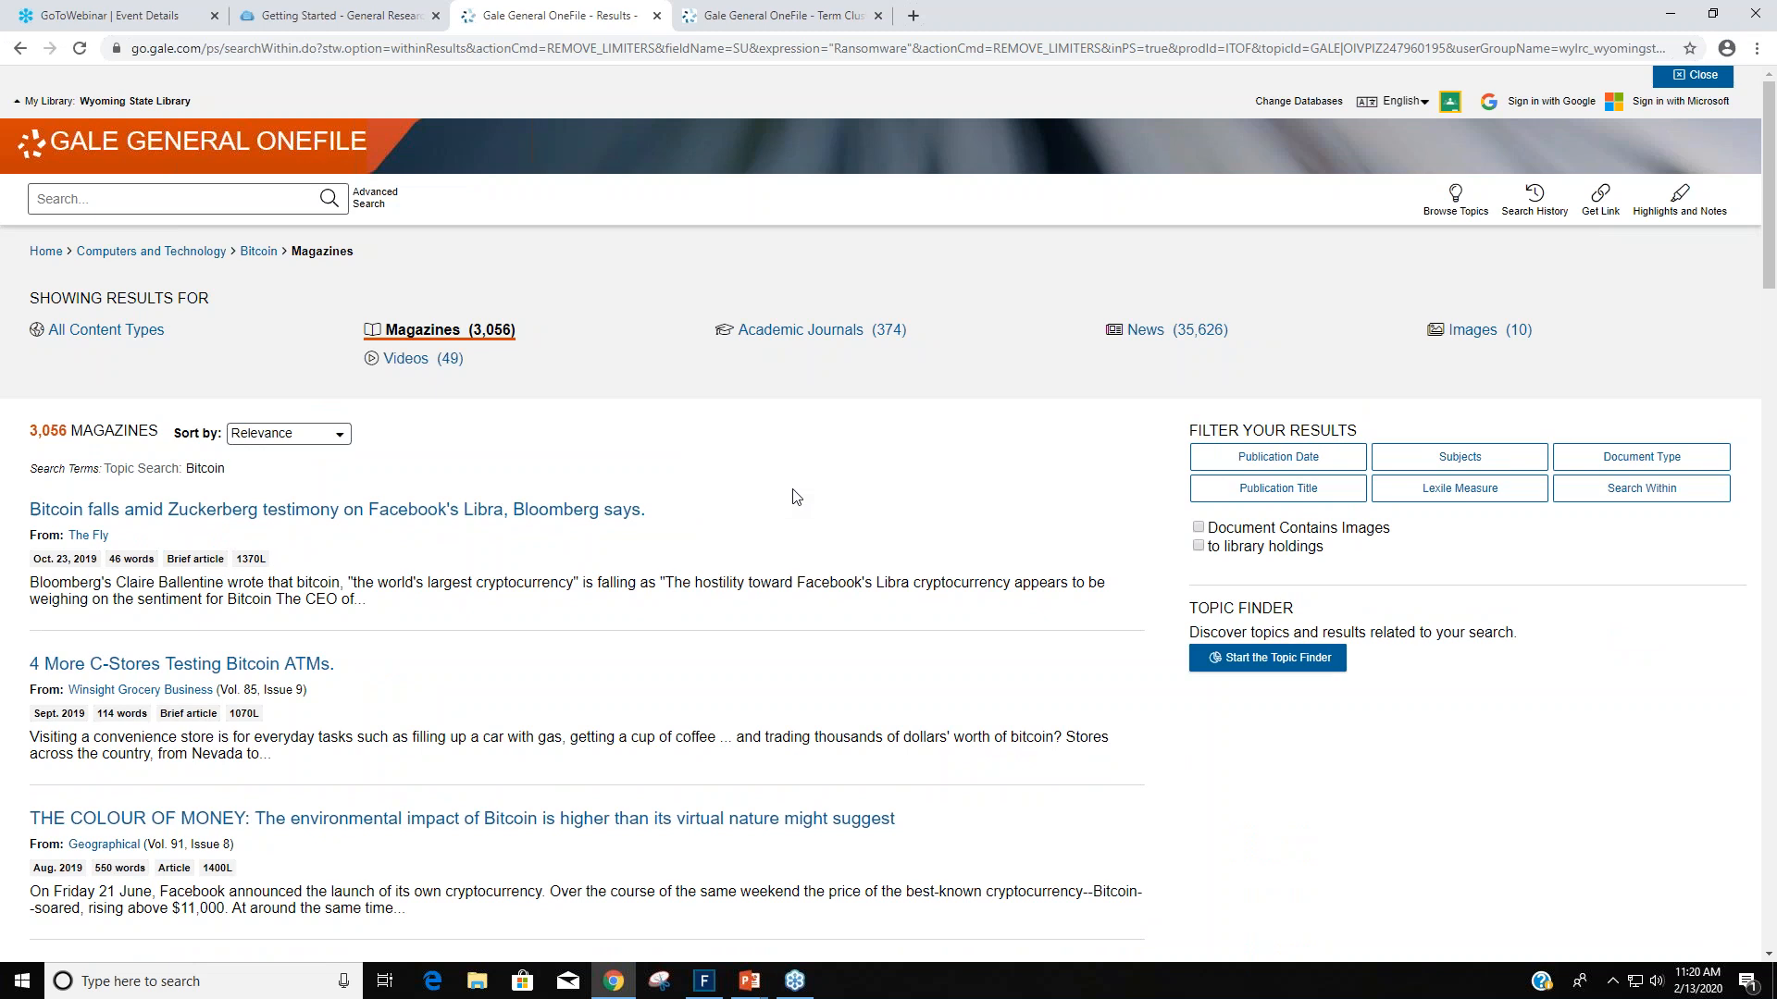
pyautogui.moveTo(796, 490)
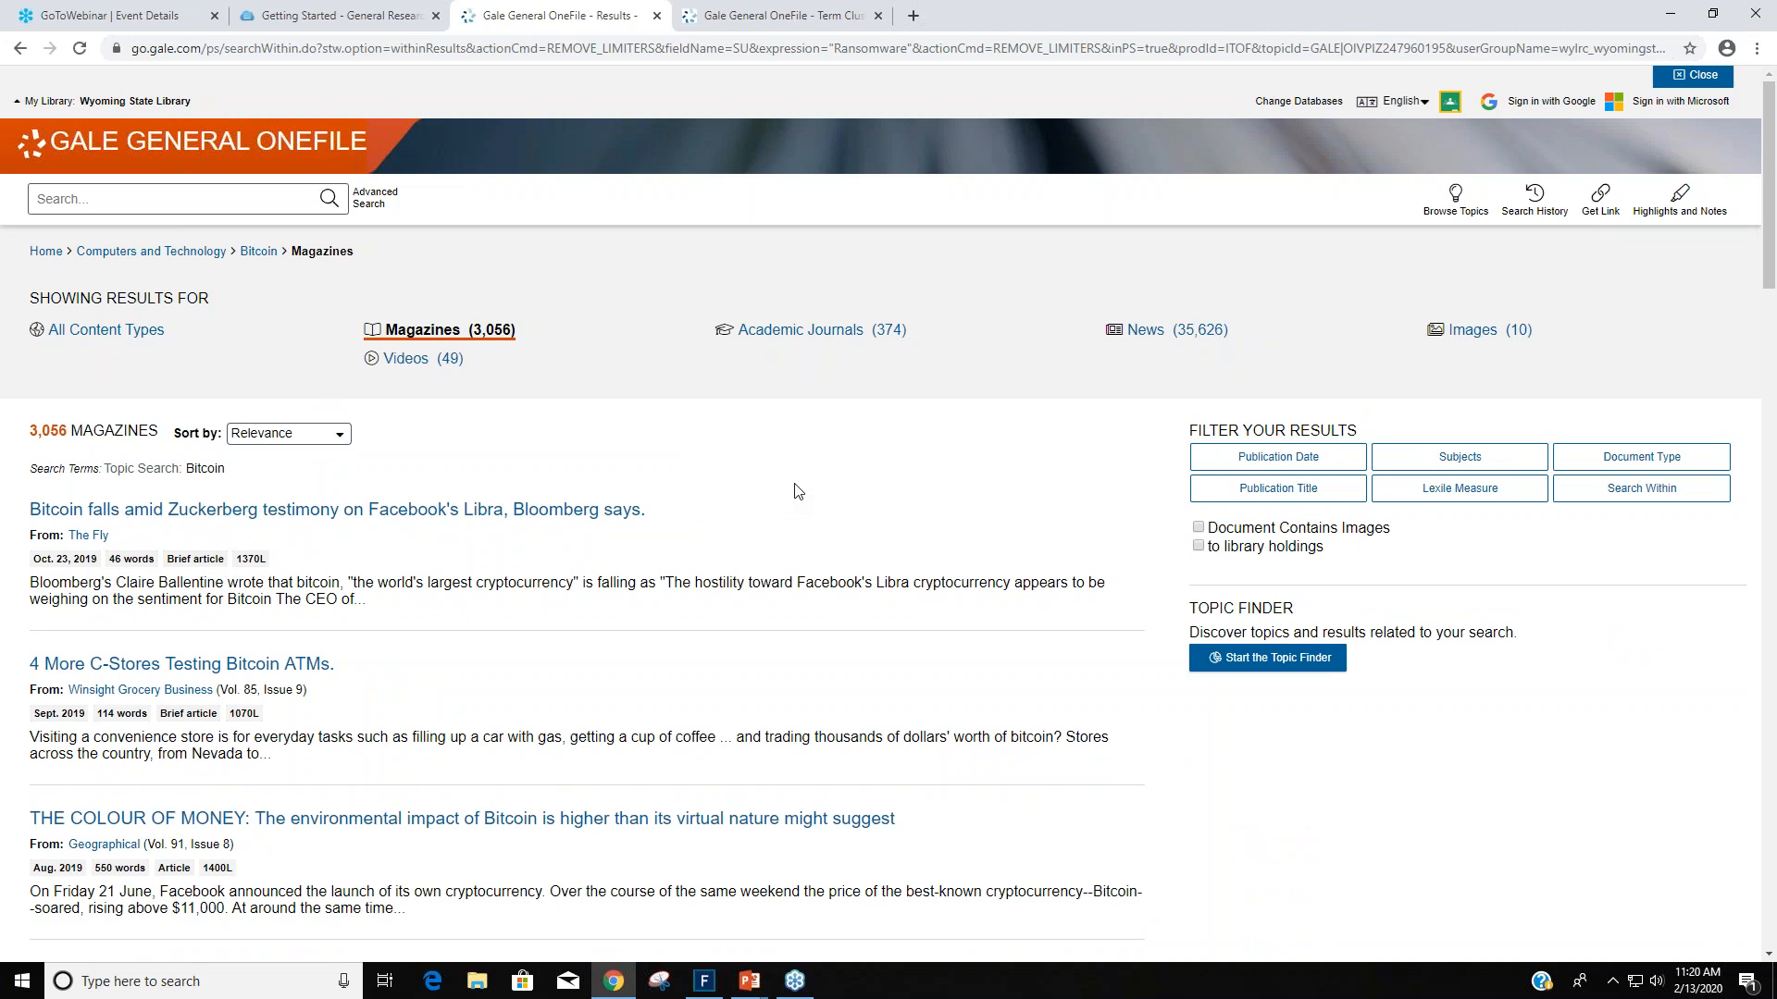
pyautogui.scroll(-3)
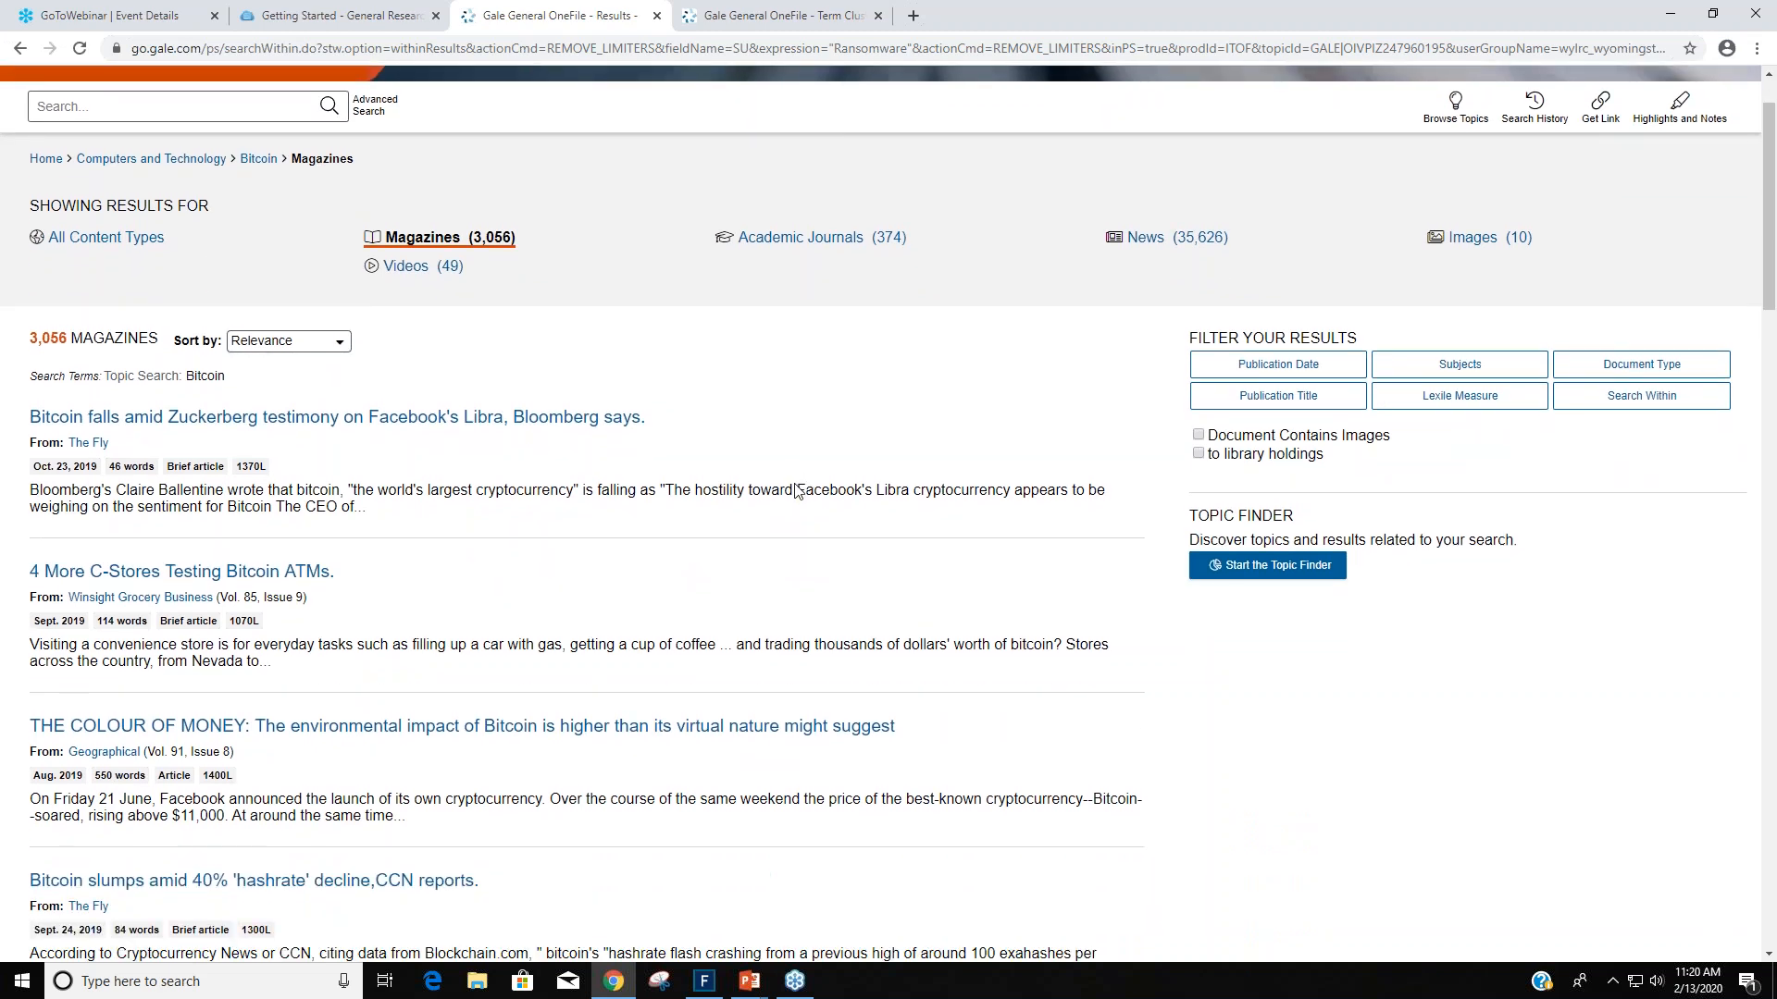
pyautogui.moveTo(353, 328)
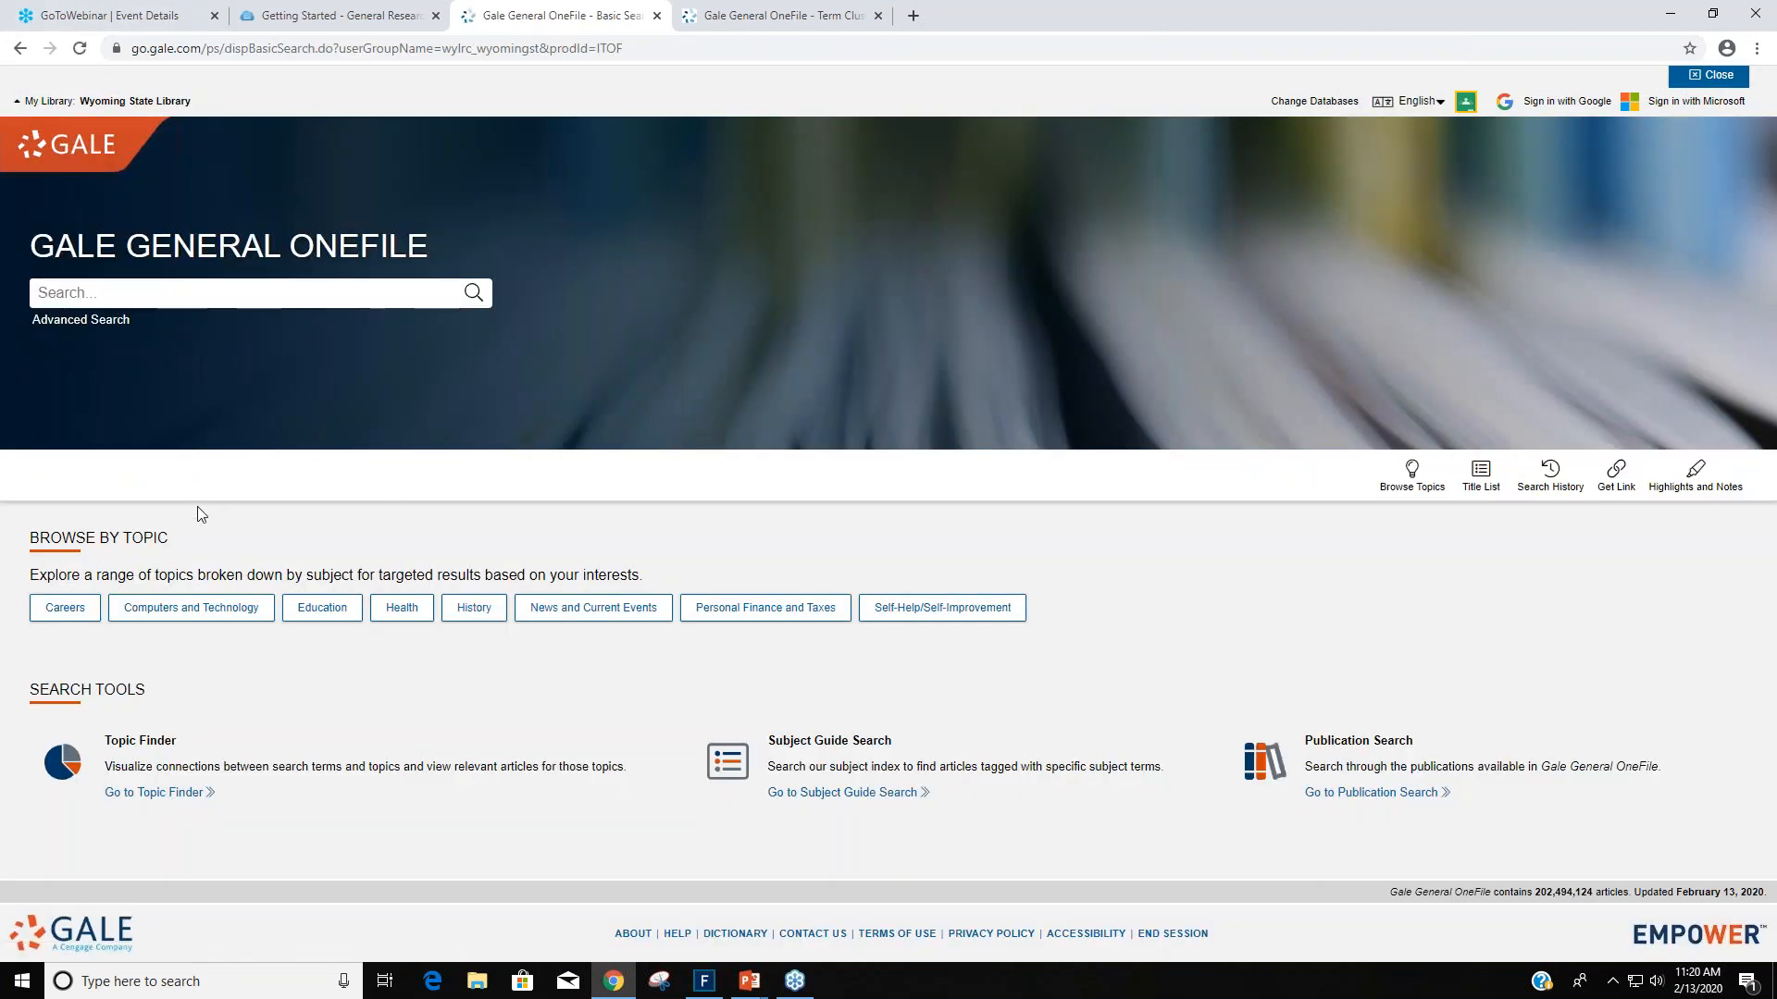
pyautogui.moveTo(213, 879)
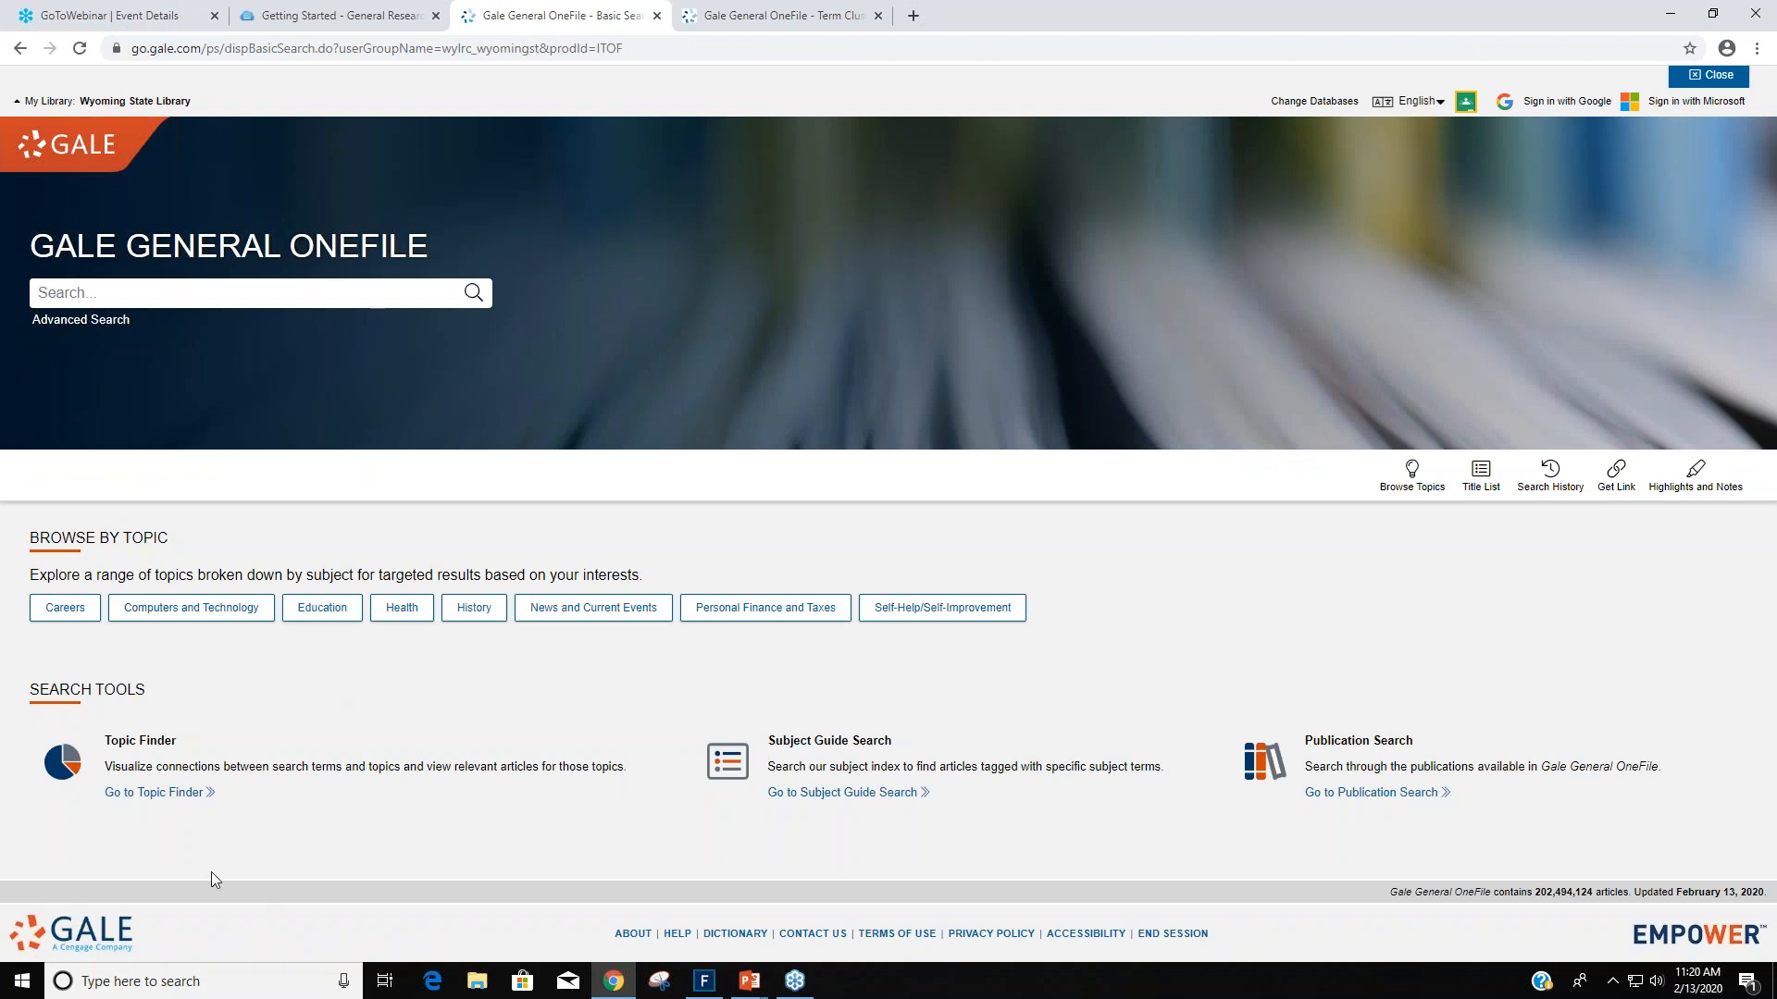
# Enter 'ransomware' as the new Topic Finder search term.
pyautogui.click(155, 792)
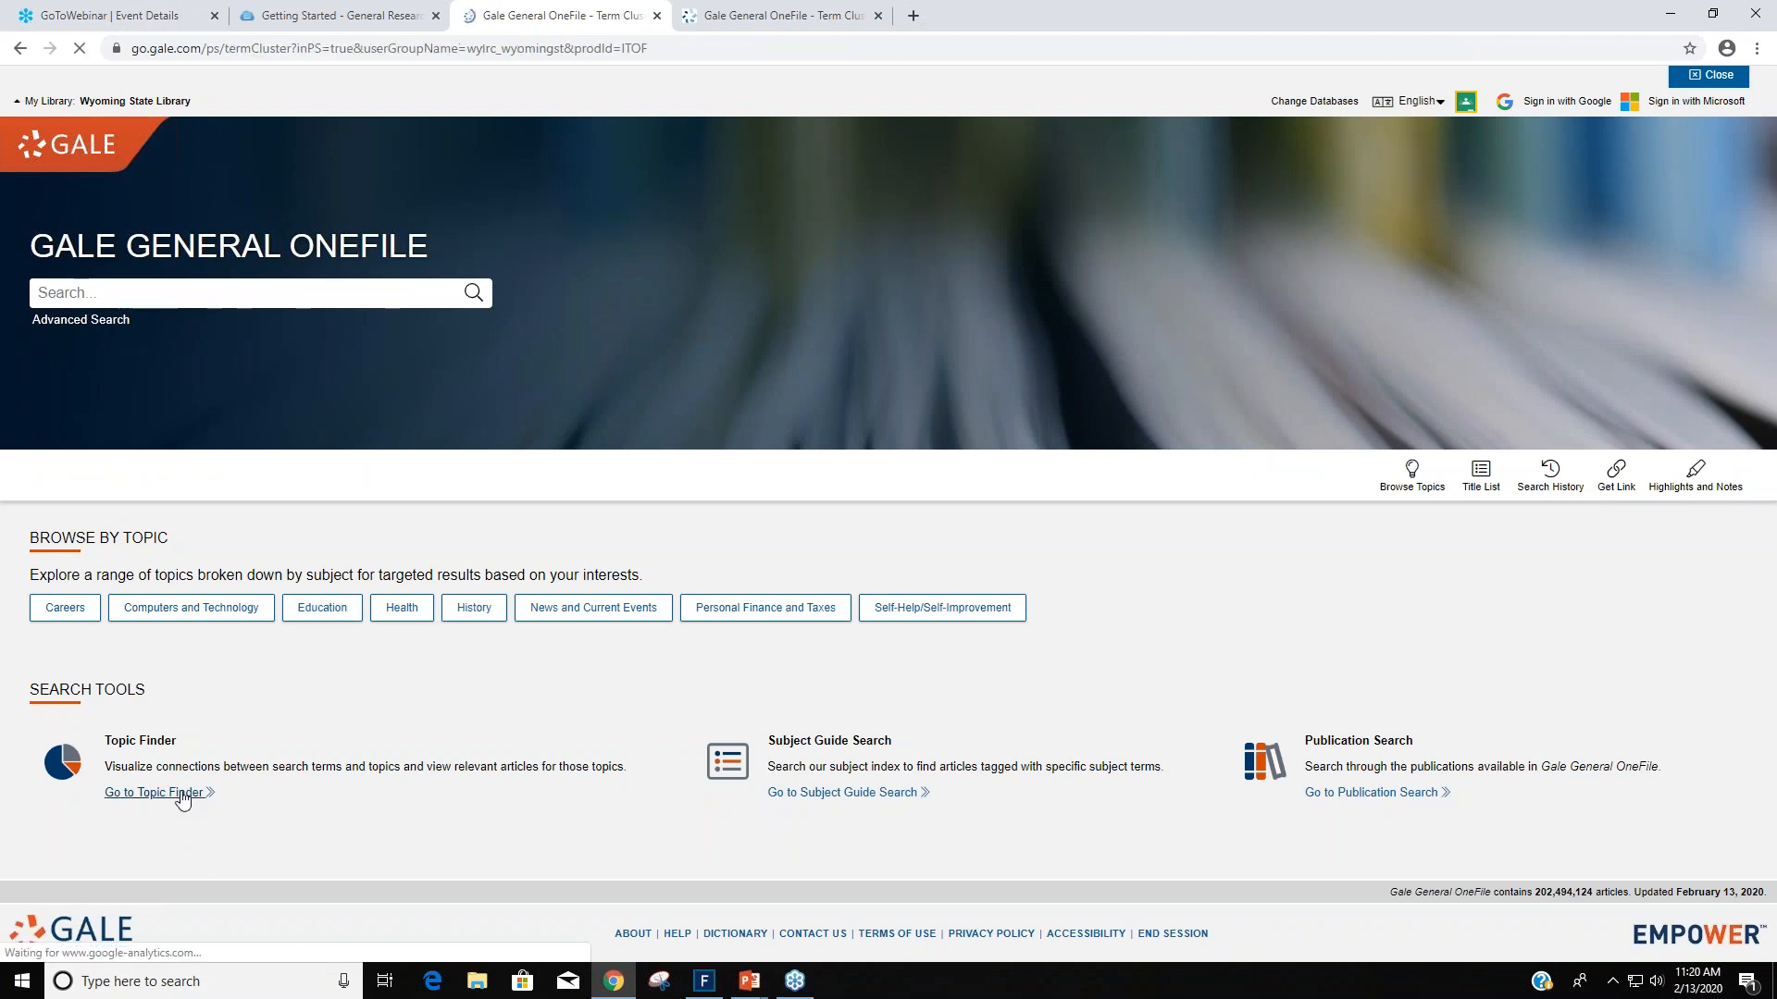
pyautogui.click(142, 793)
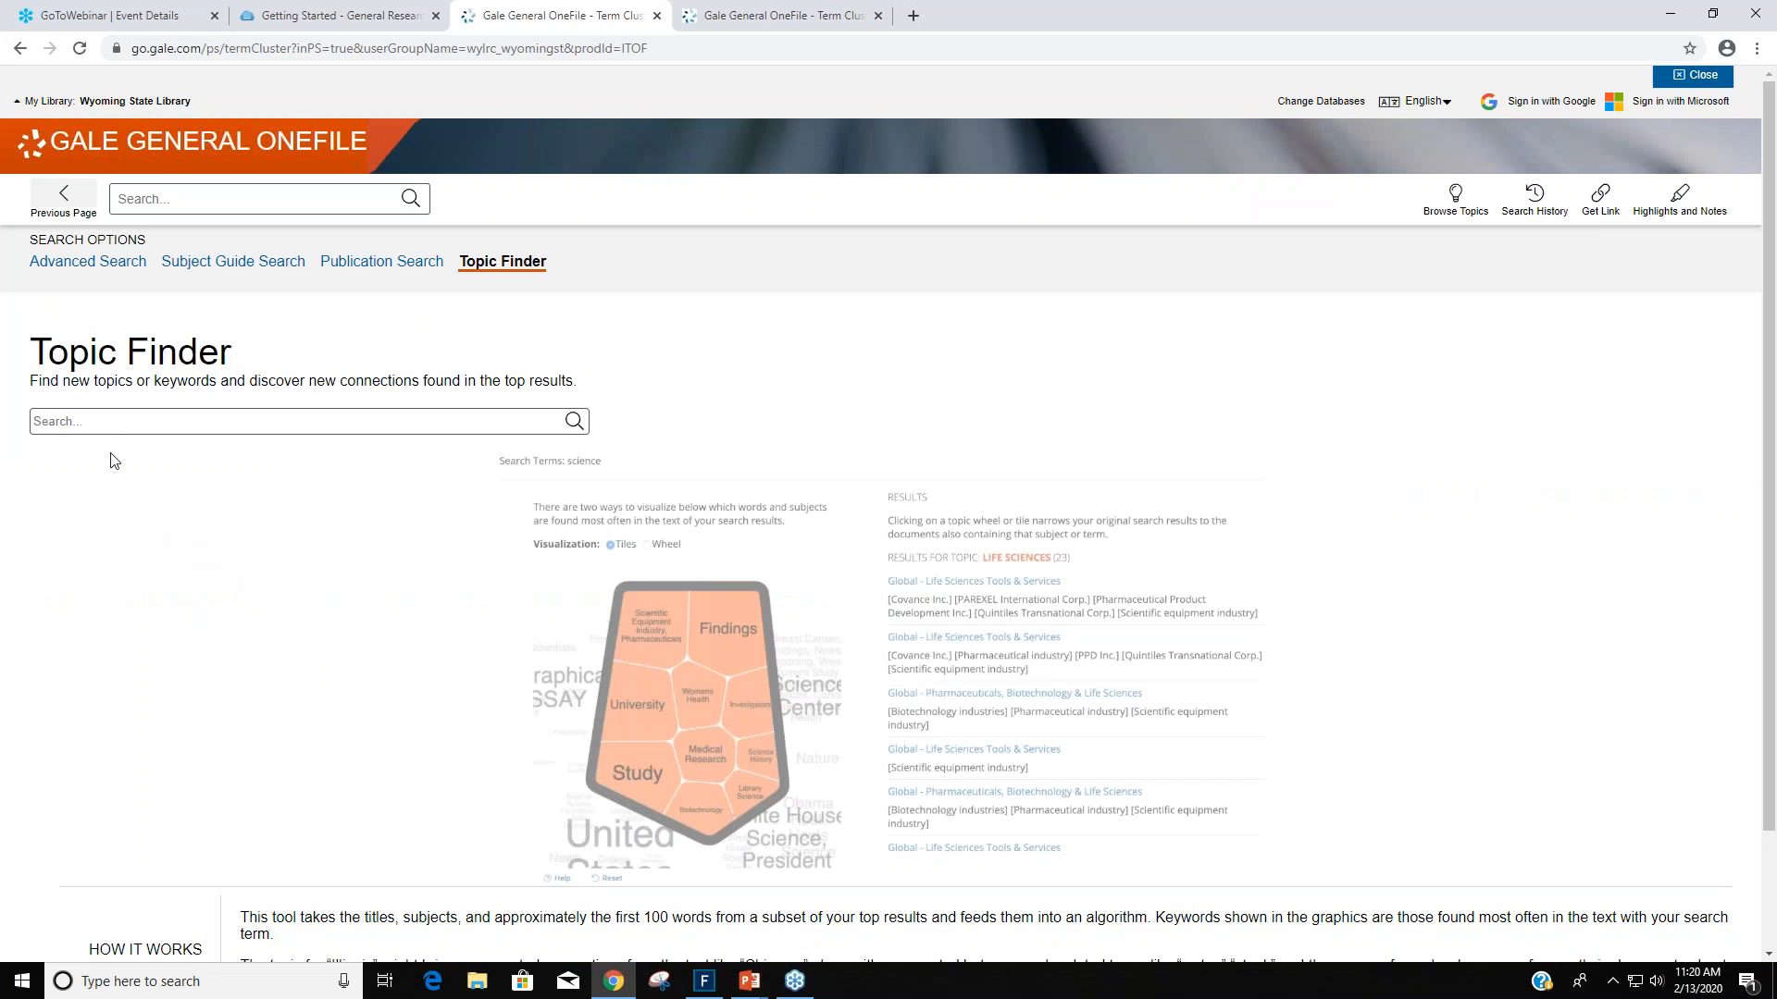
pyautogui.click(107, 422)
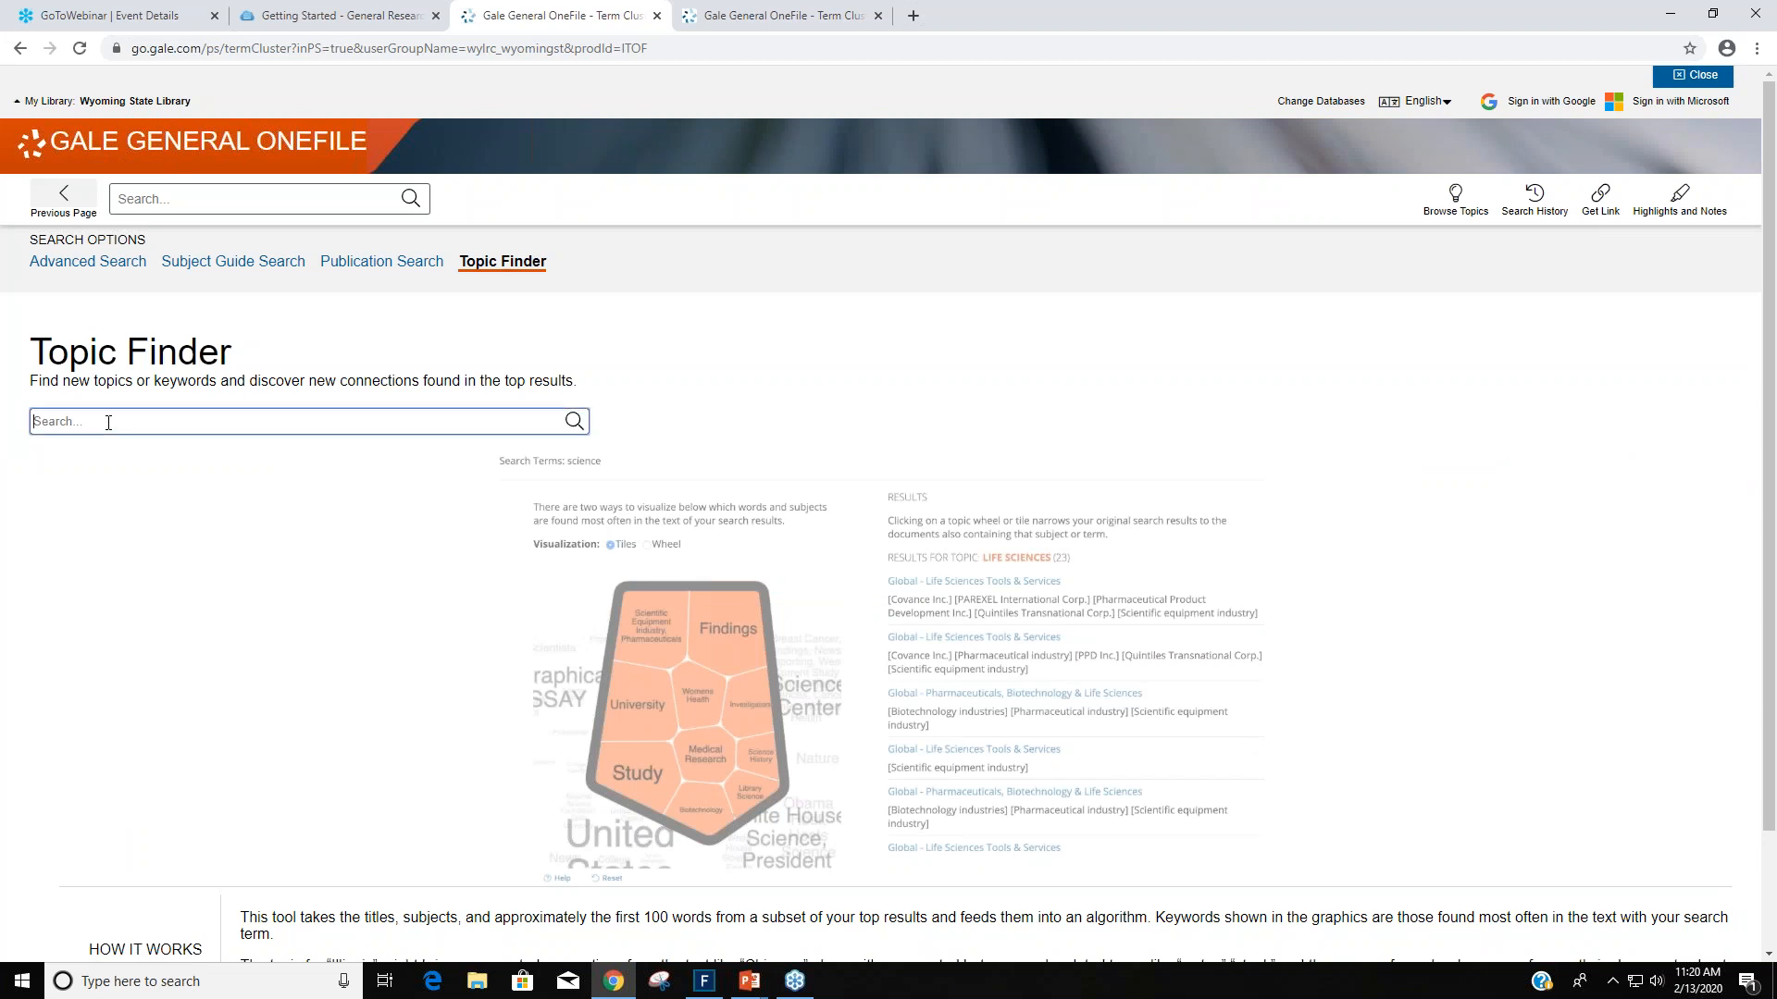
pyautogui.write('ransom')
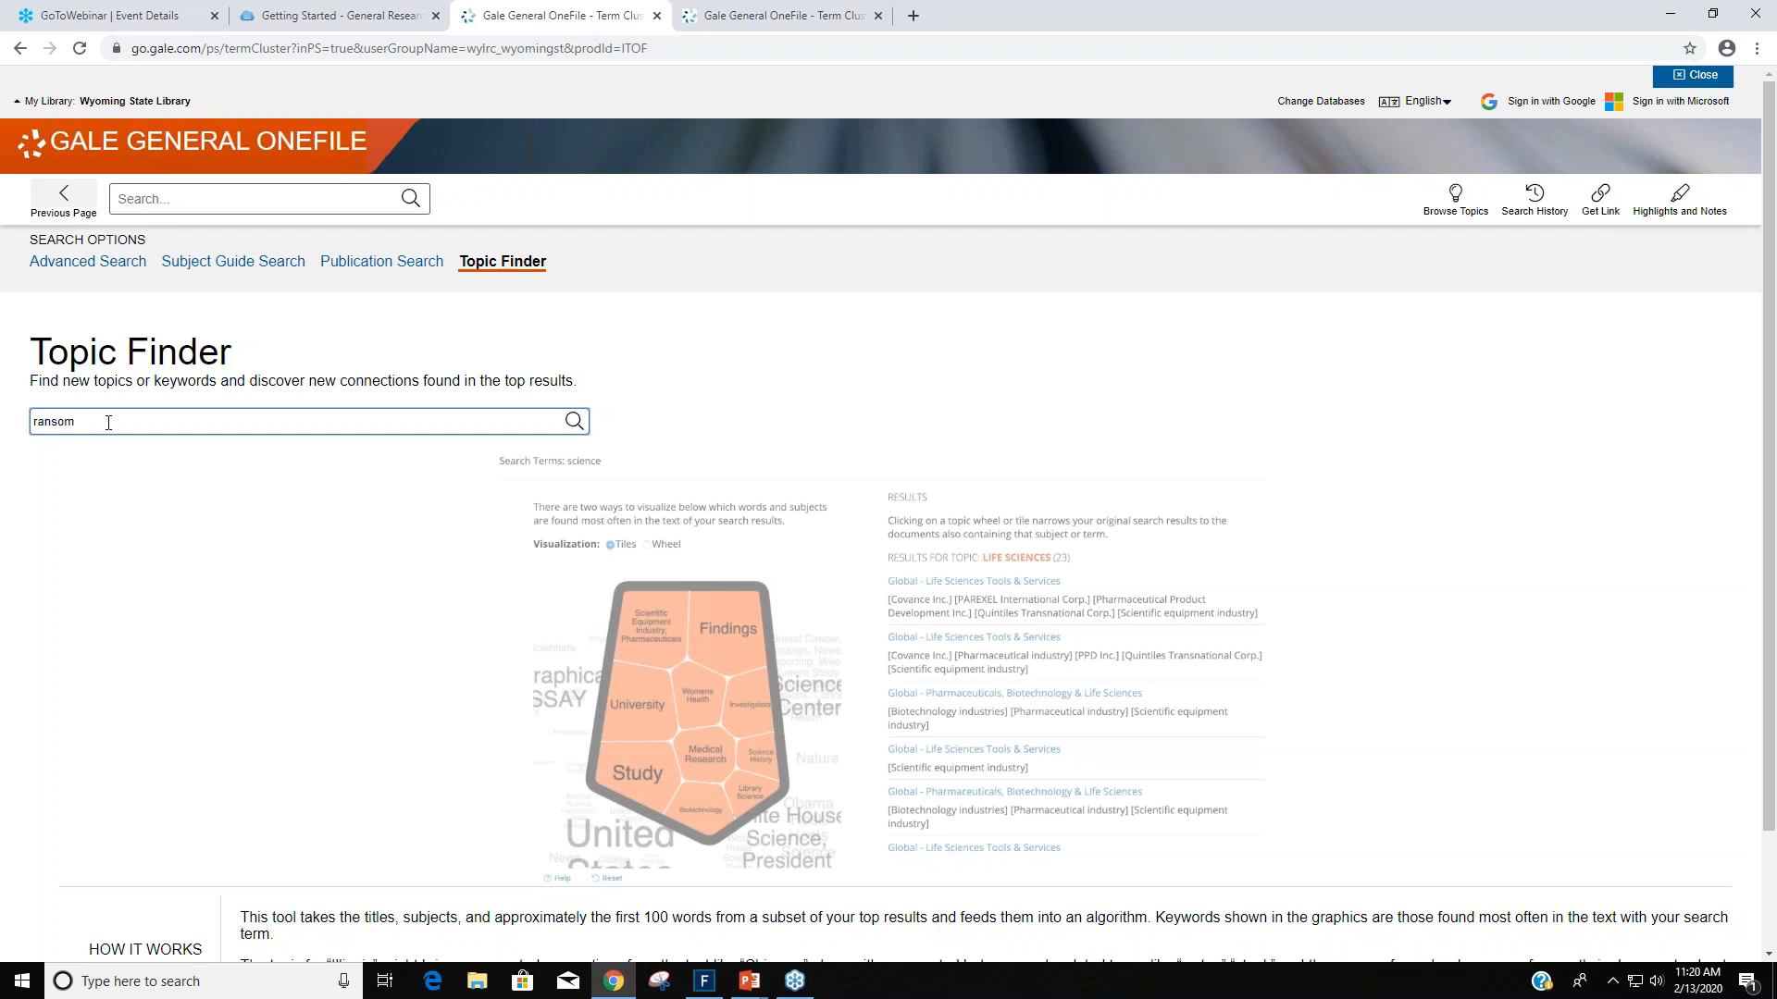
pyautogui.write('ware')
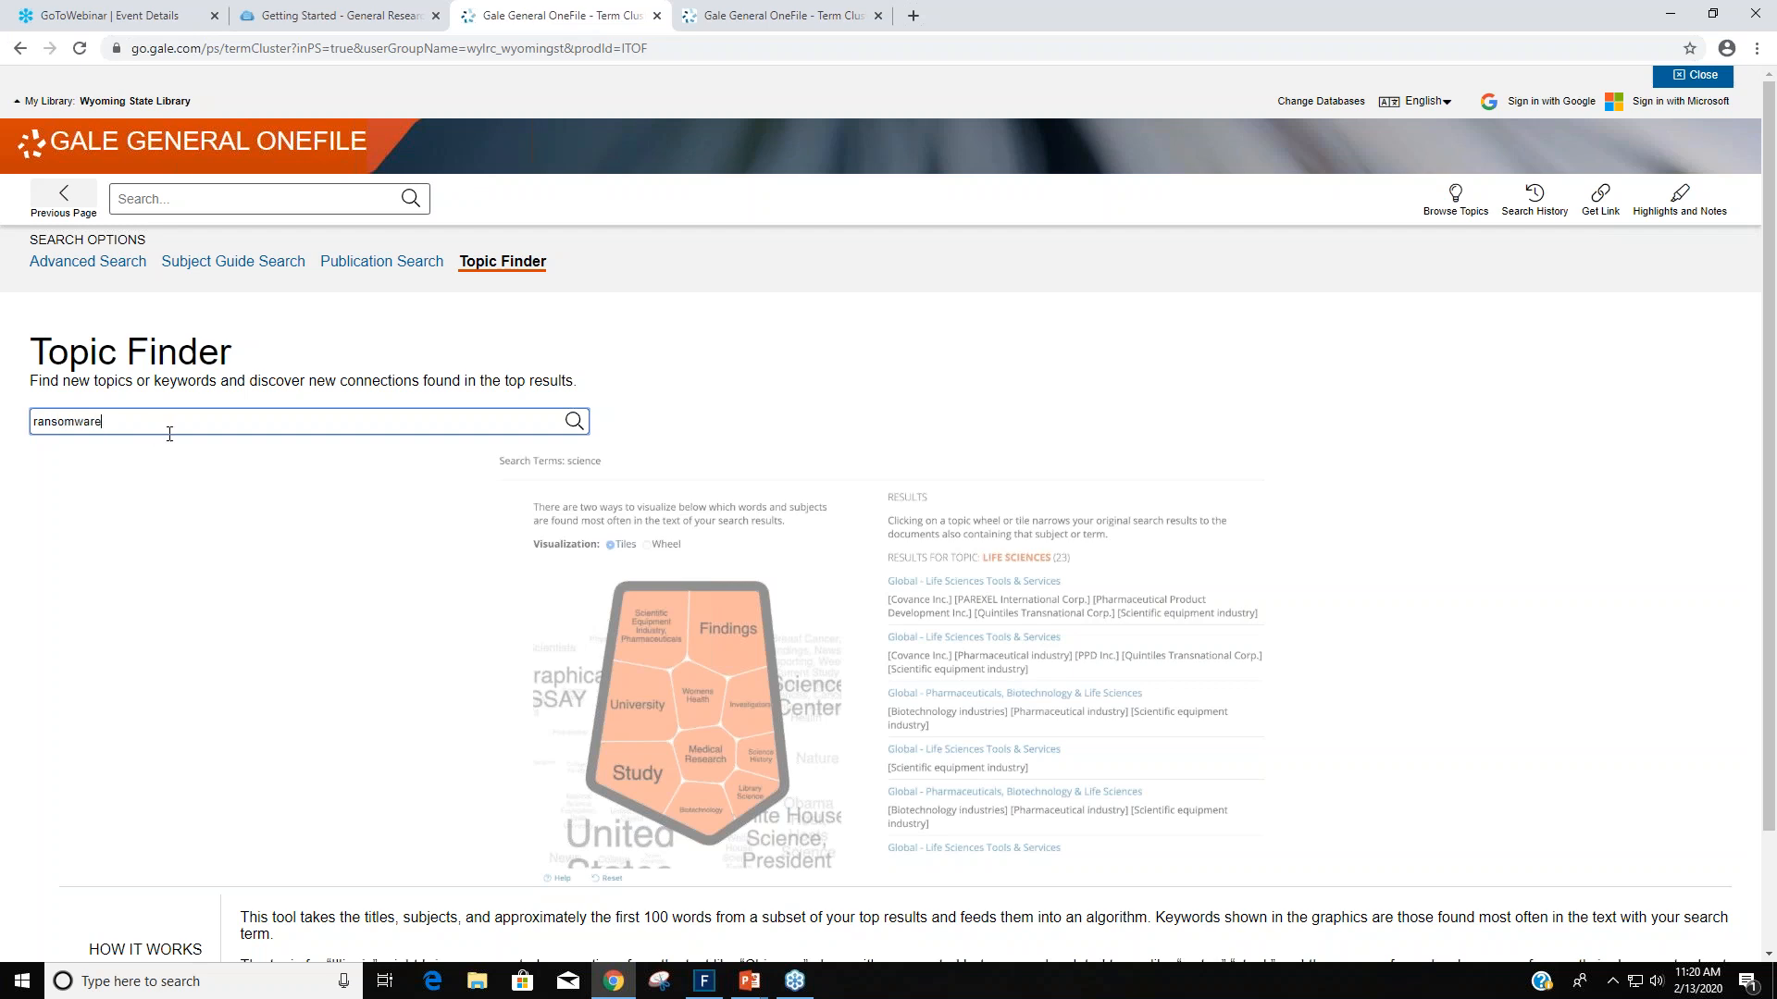
# Run the ransomware Topic Finder search and view related topics as a wheel, then as tiles.
pyautogui.click(574, 422)
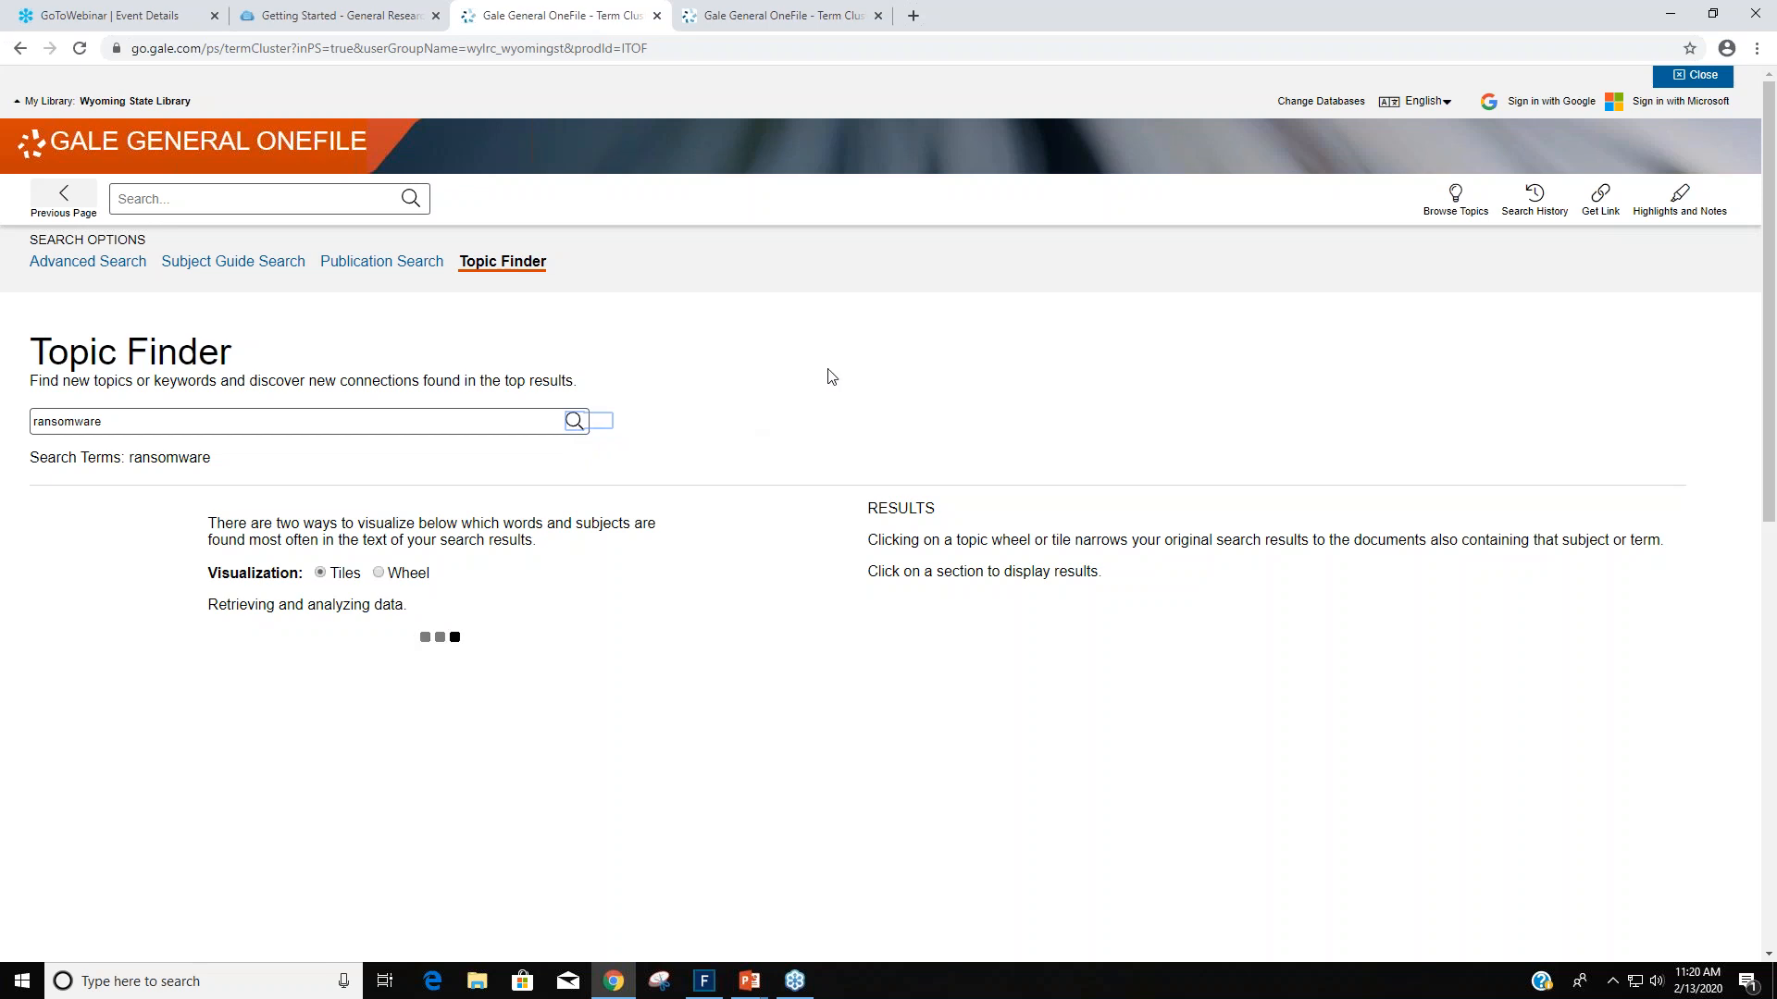
pyautogui.moveTo(859, 354)
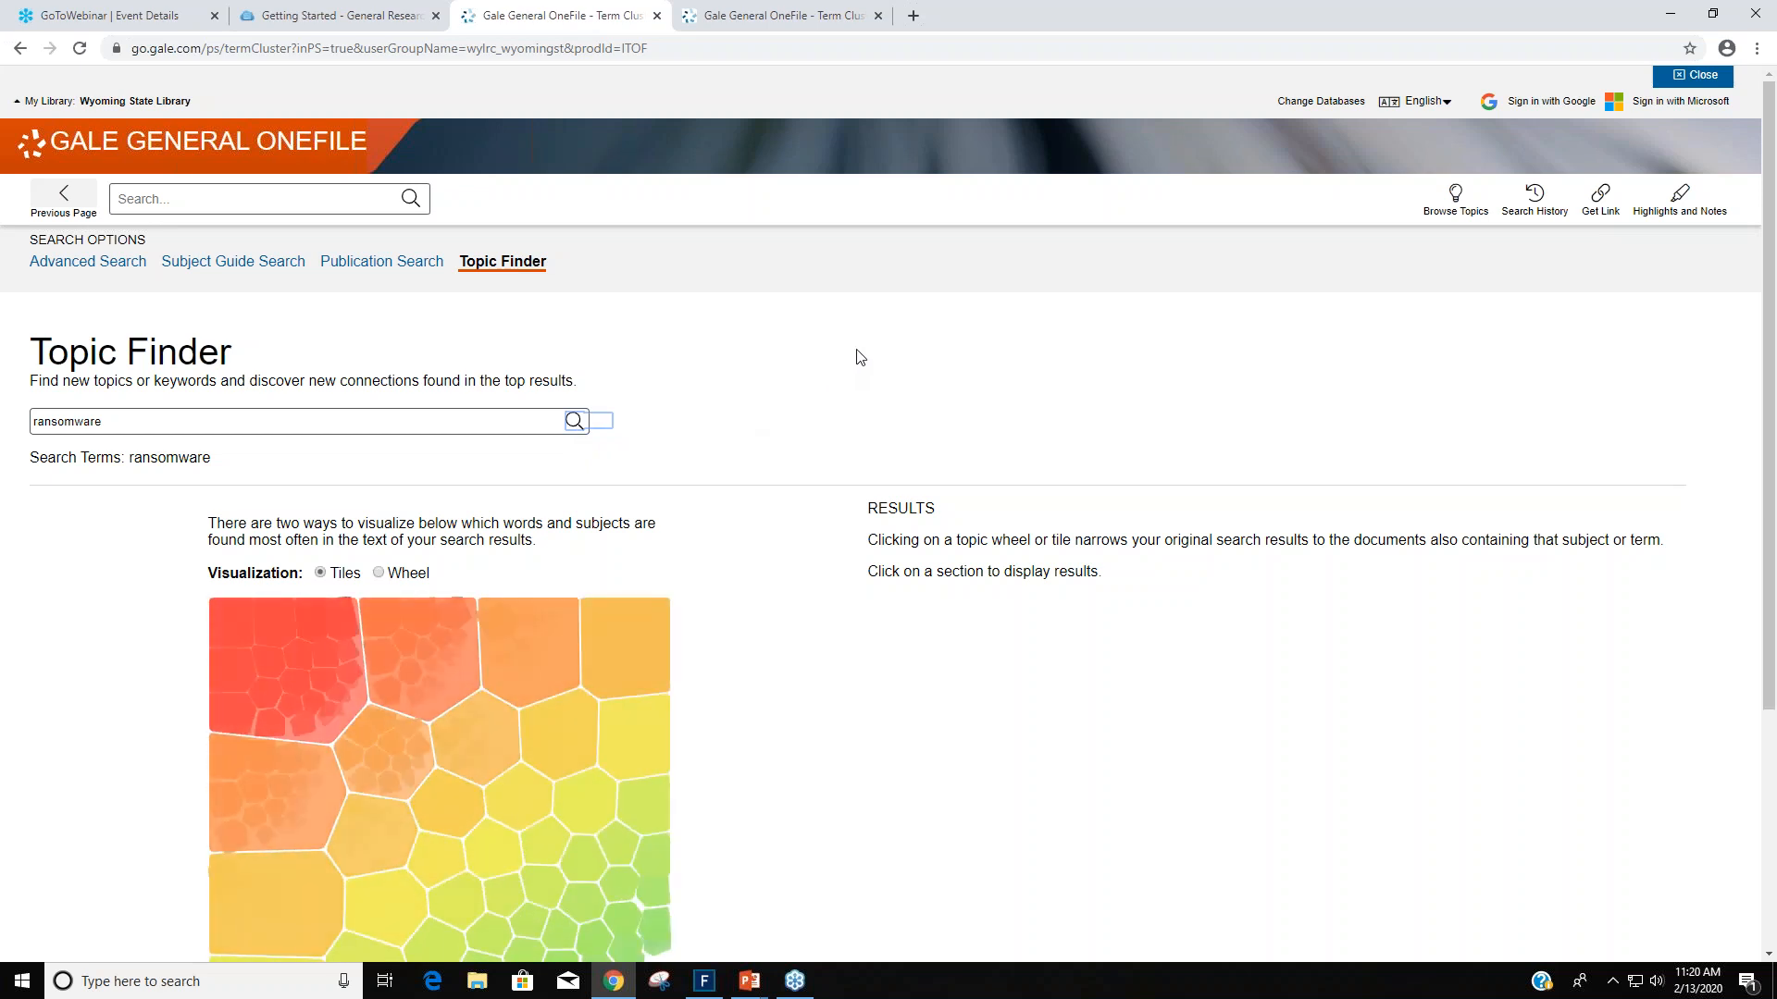
pyautogui.scroll(-3)
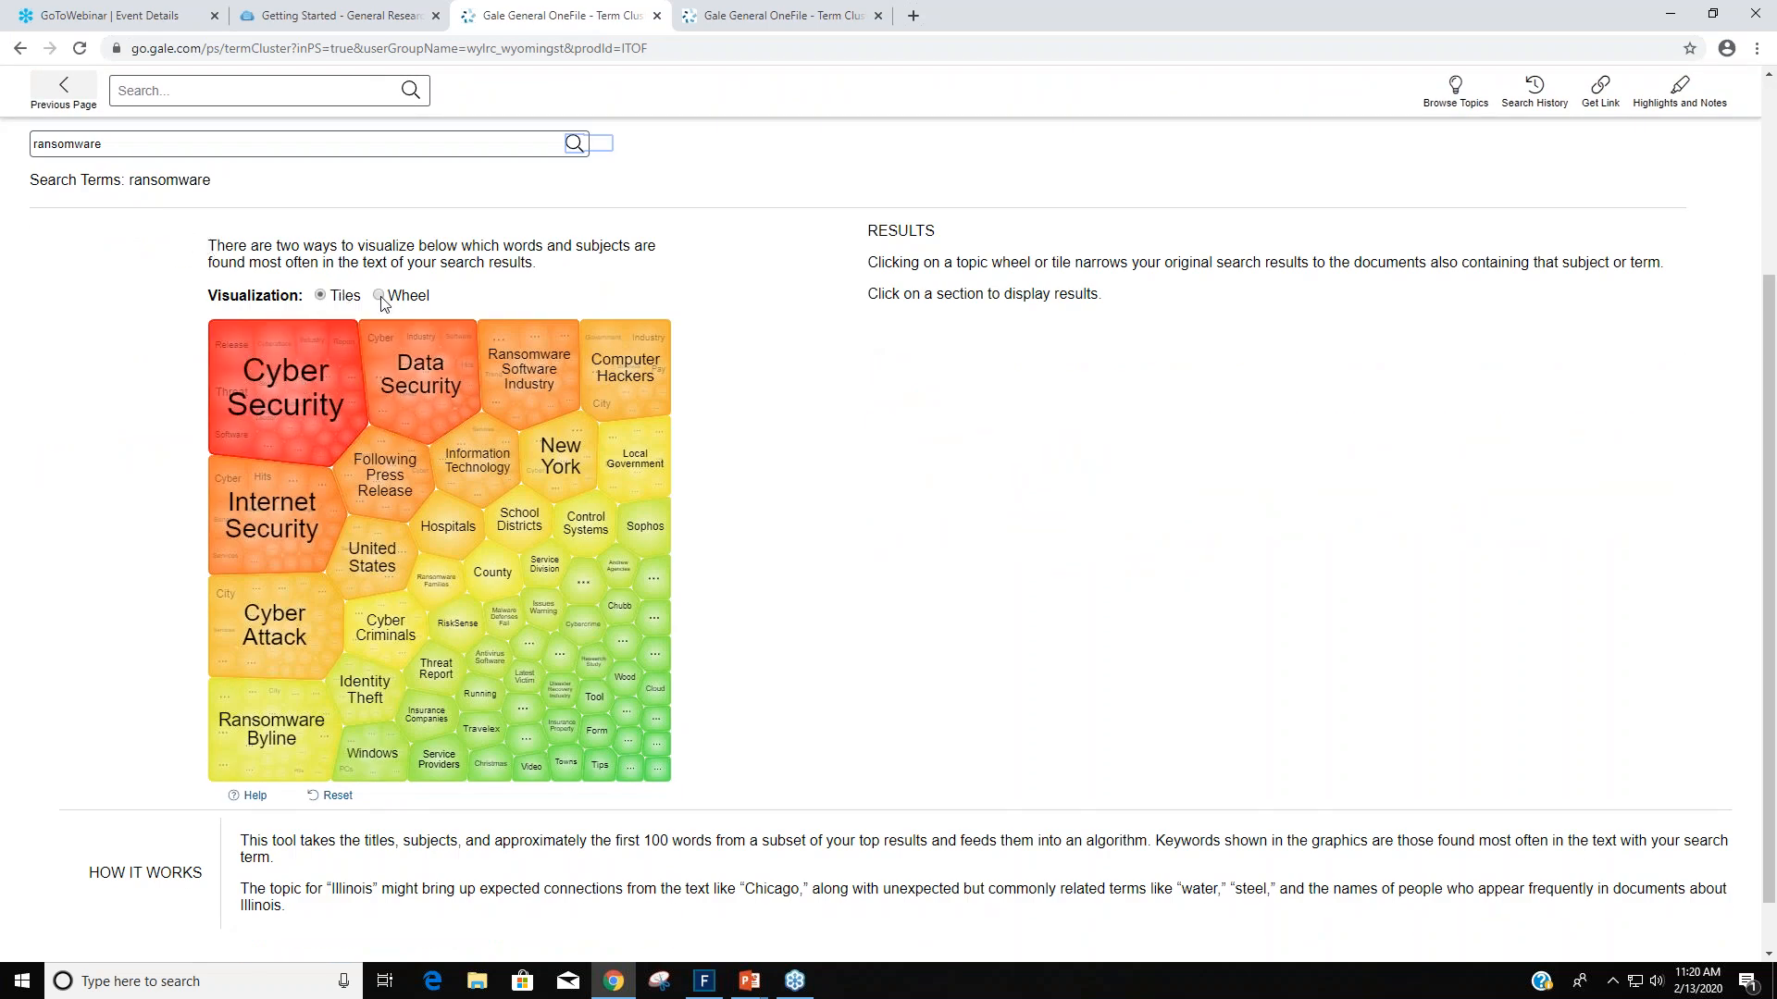
pyautogui.click(378, 295)
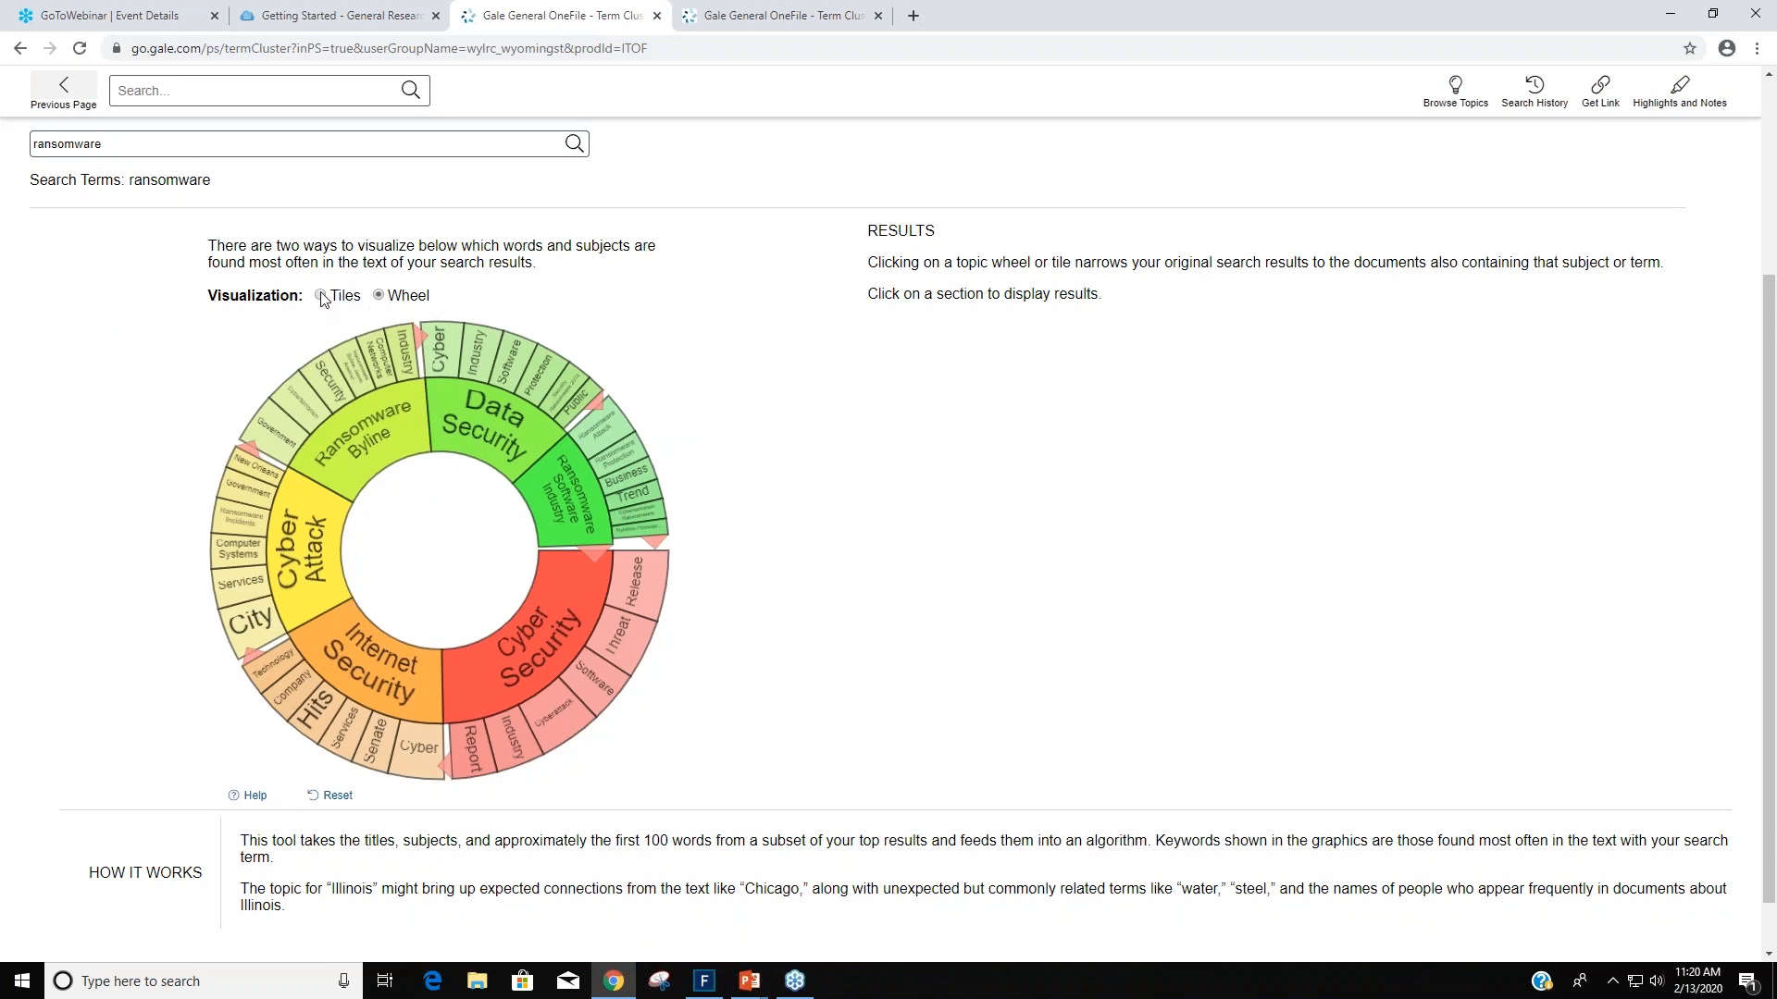
pyautogui.click(322, 294)
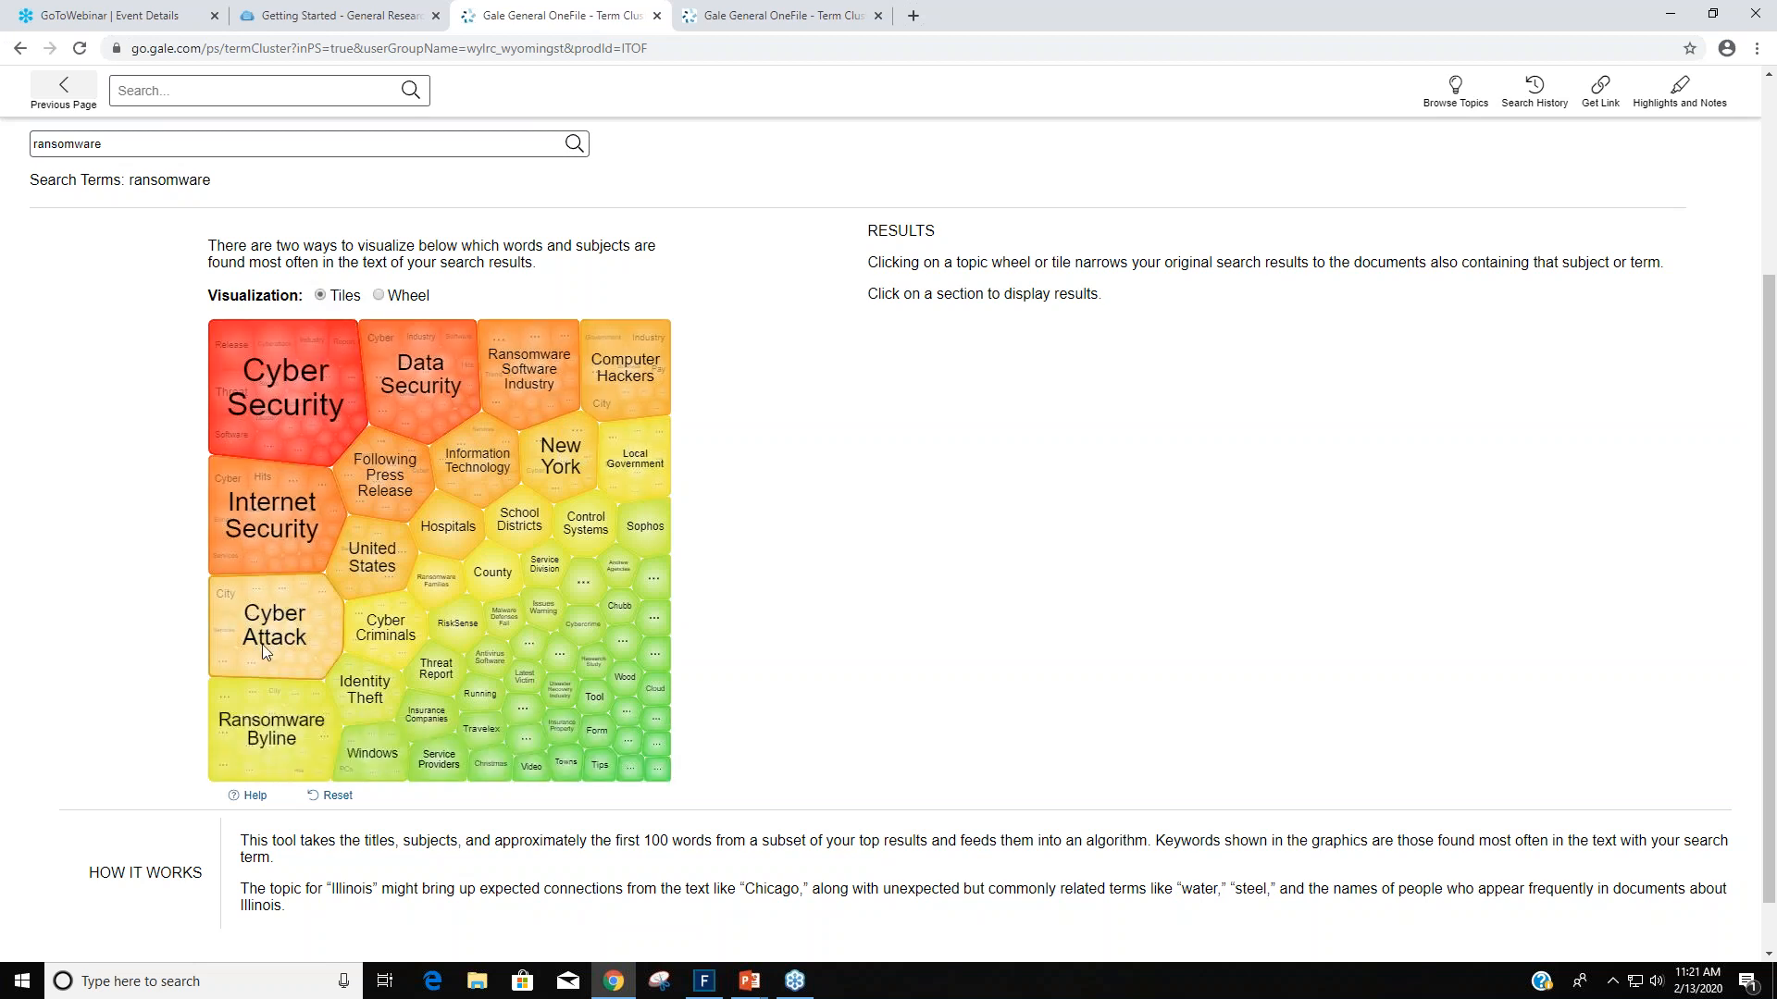
pyautogui.moveTo(633, 274)
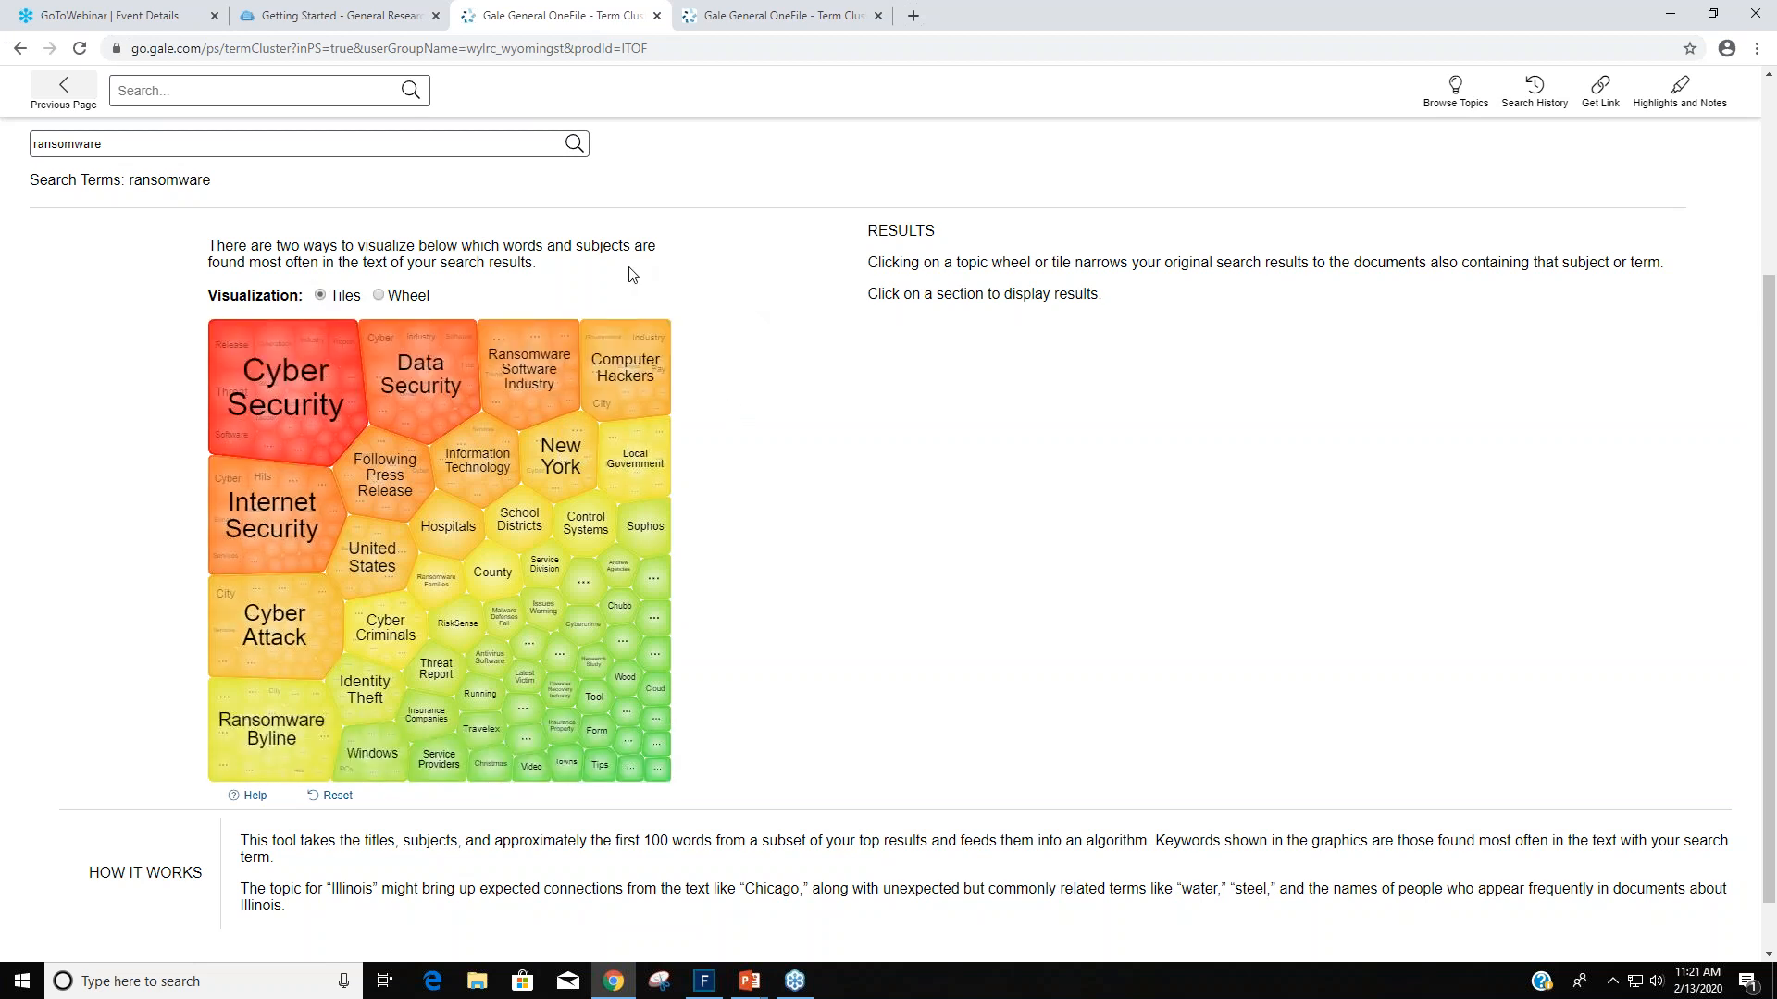
pyautogui.moveTo(422, 381)
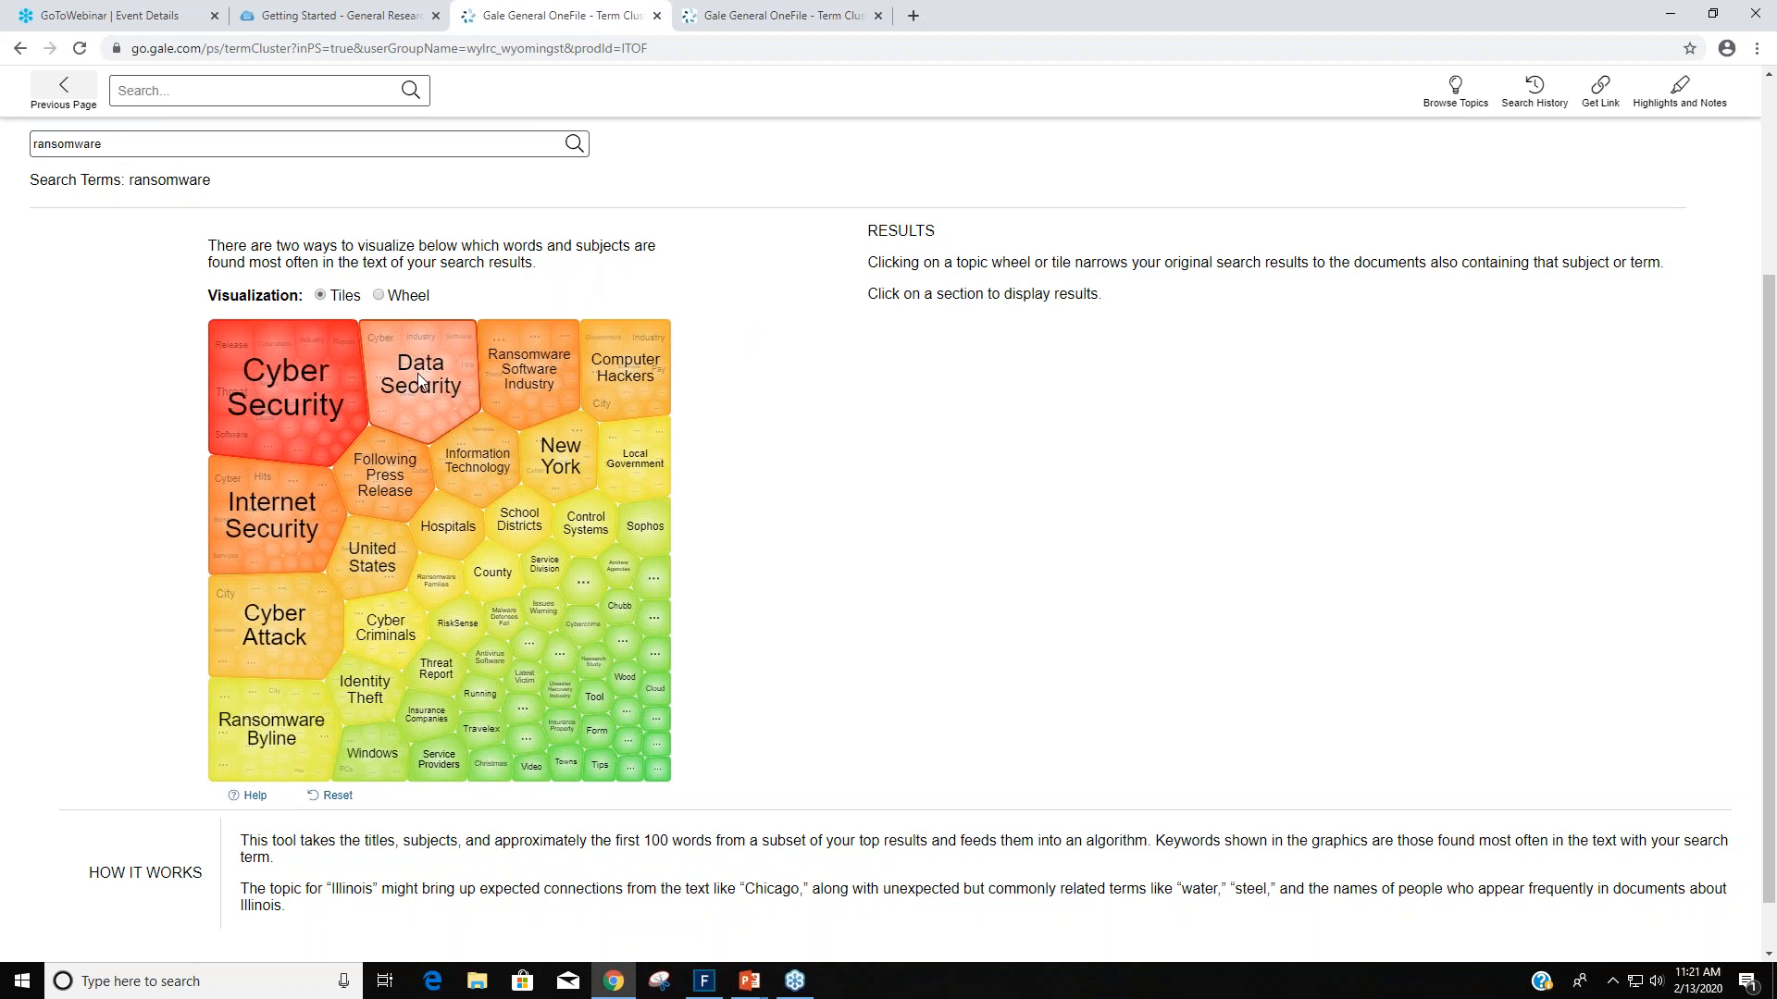
# Select the Data Security tile, then its Protection subtopic to list its 10 articles.
pyautogui.click(420, 374)
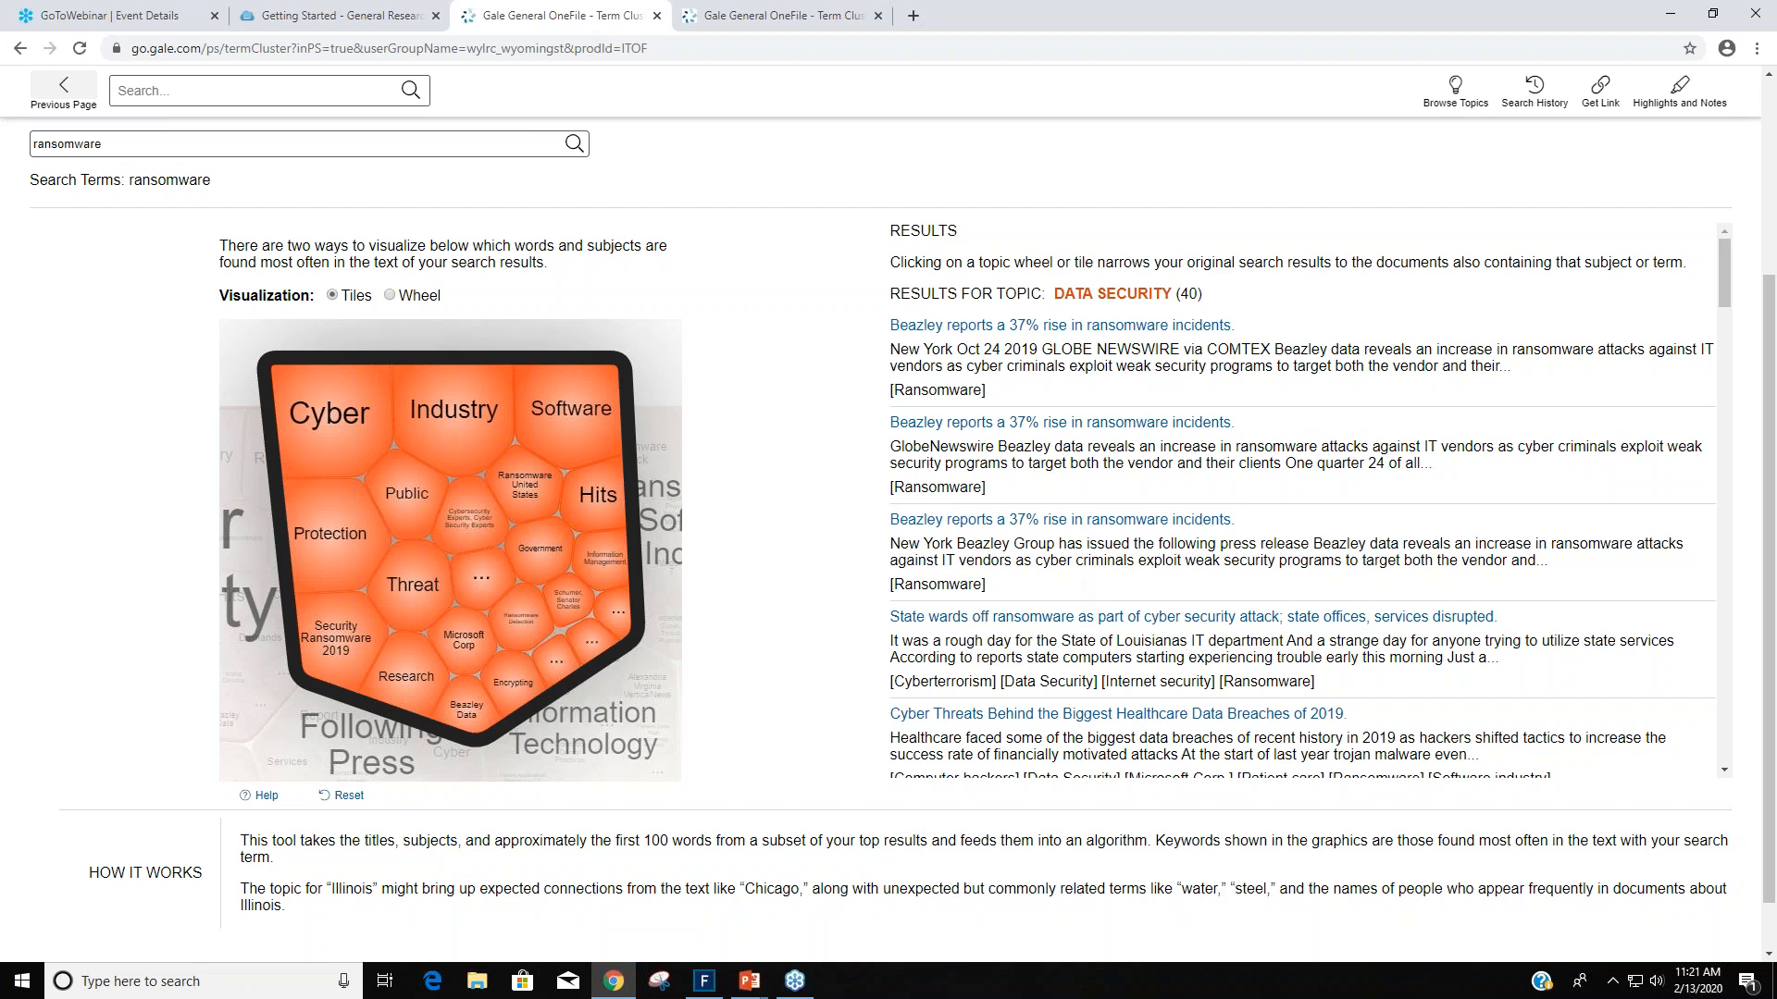
pyautogui.moveTo(538, 550)
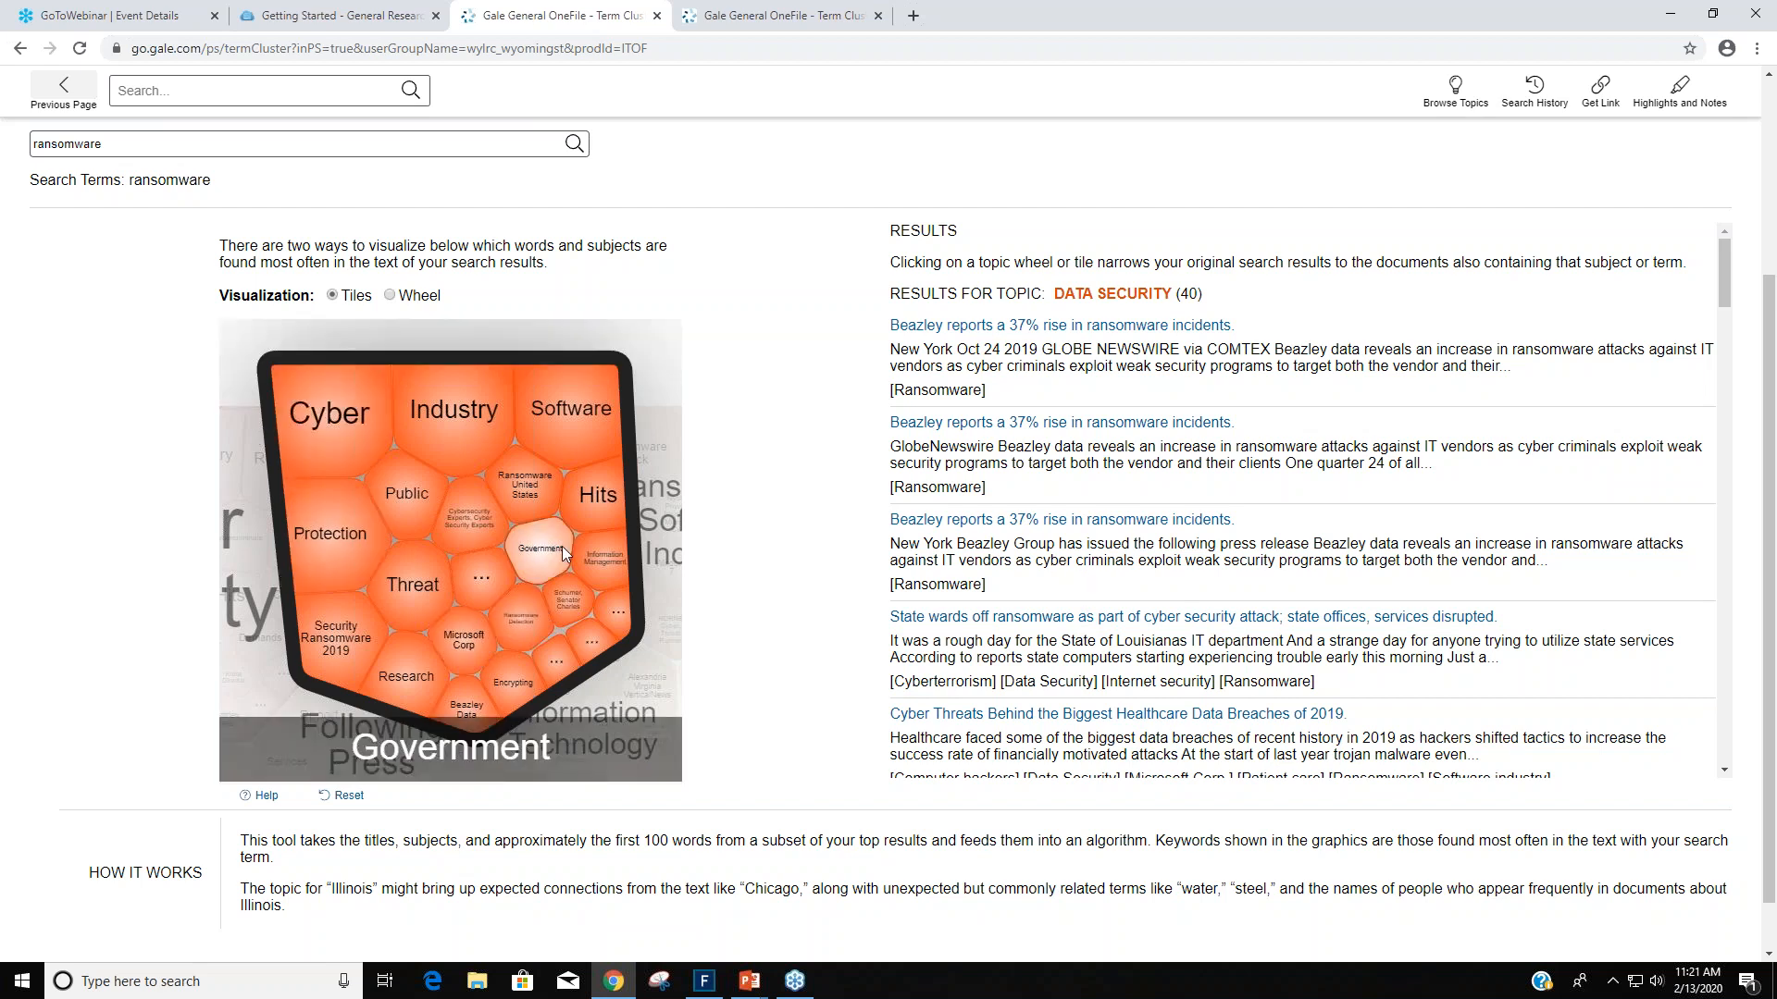
pyautogui.moveTo(722, 296)
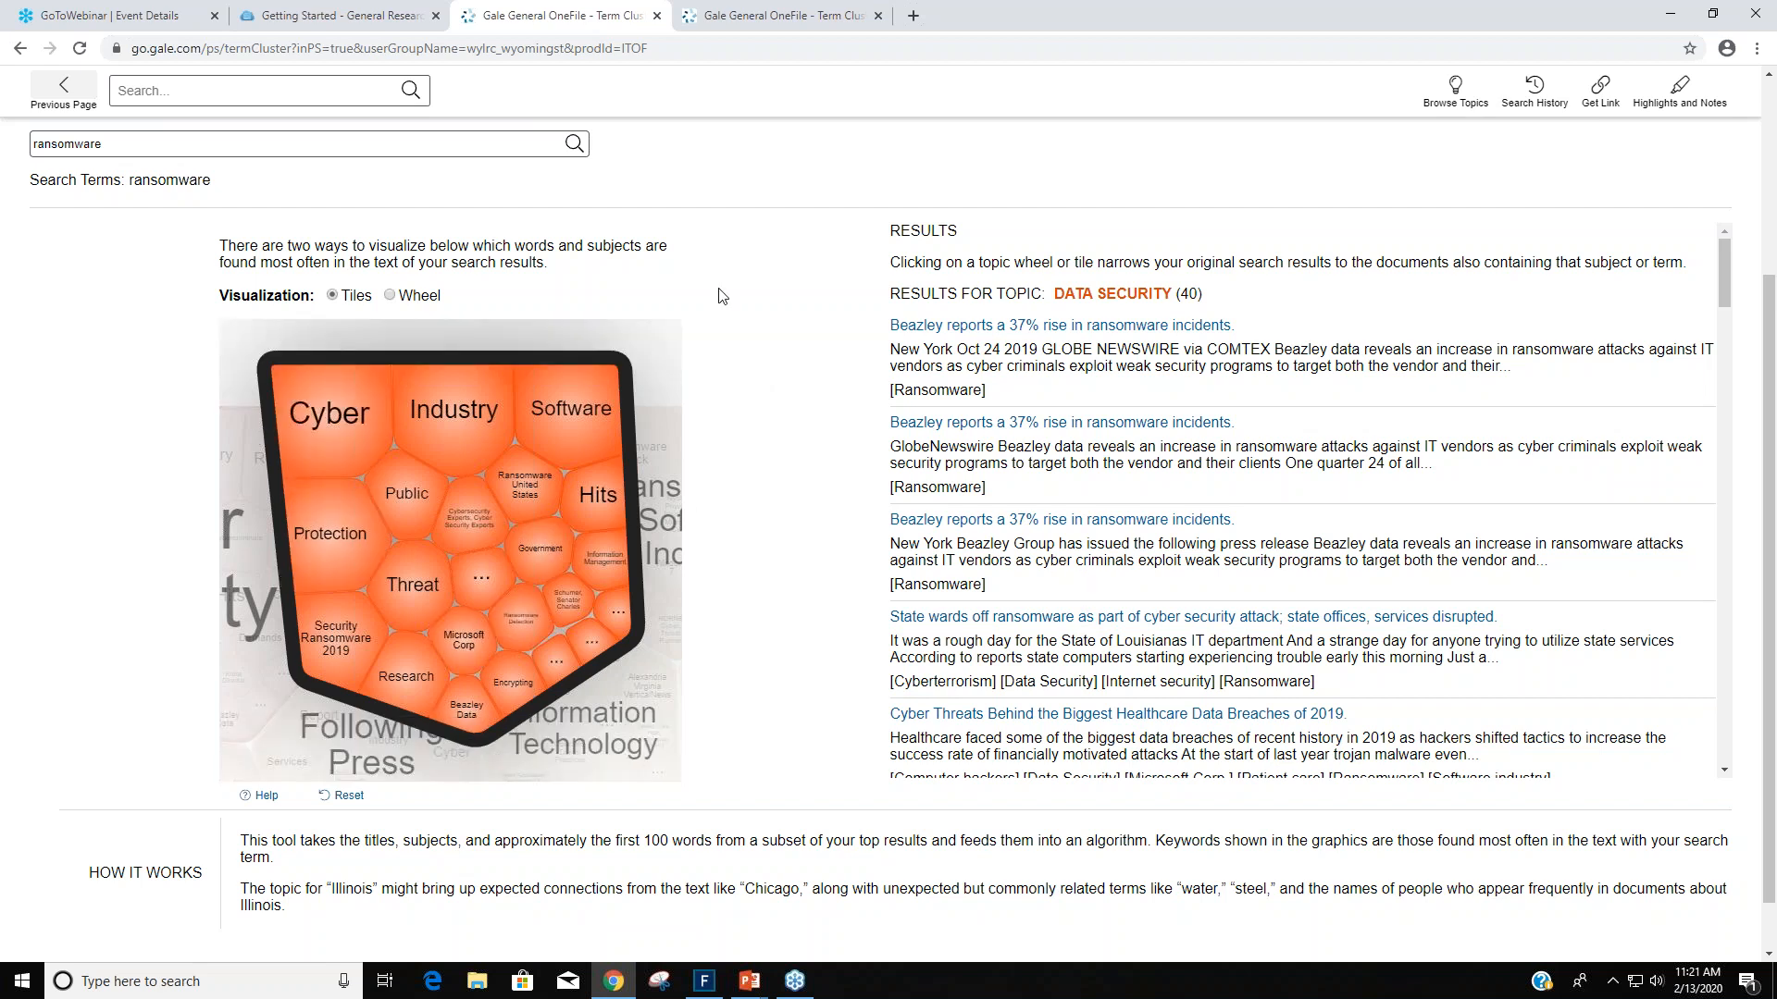
pyautogui.click(329, 533)
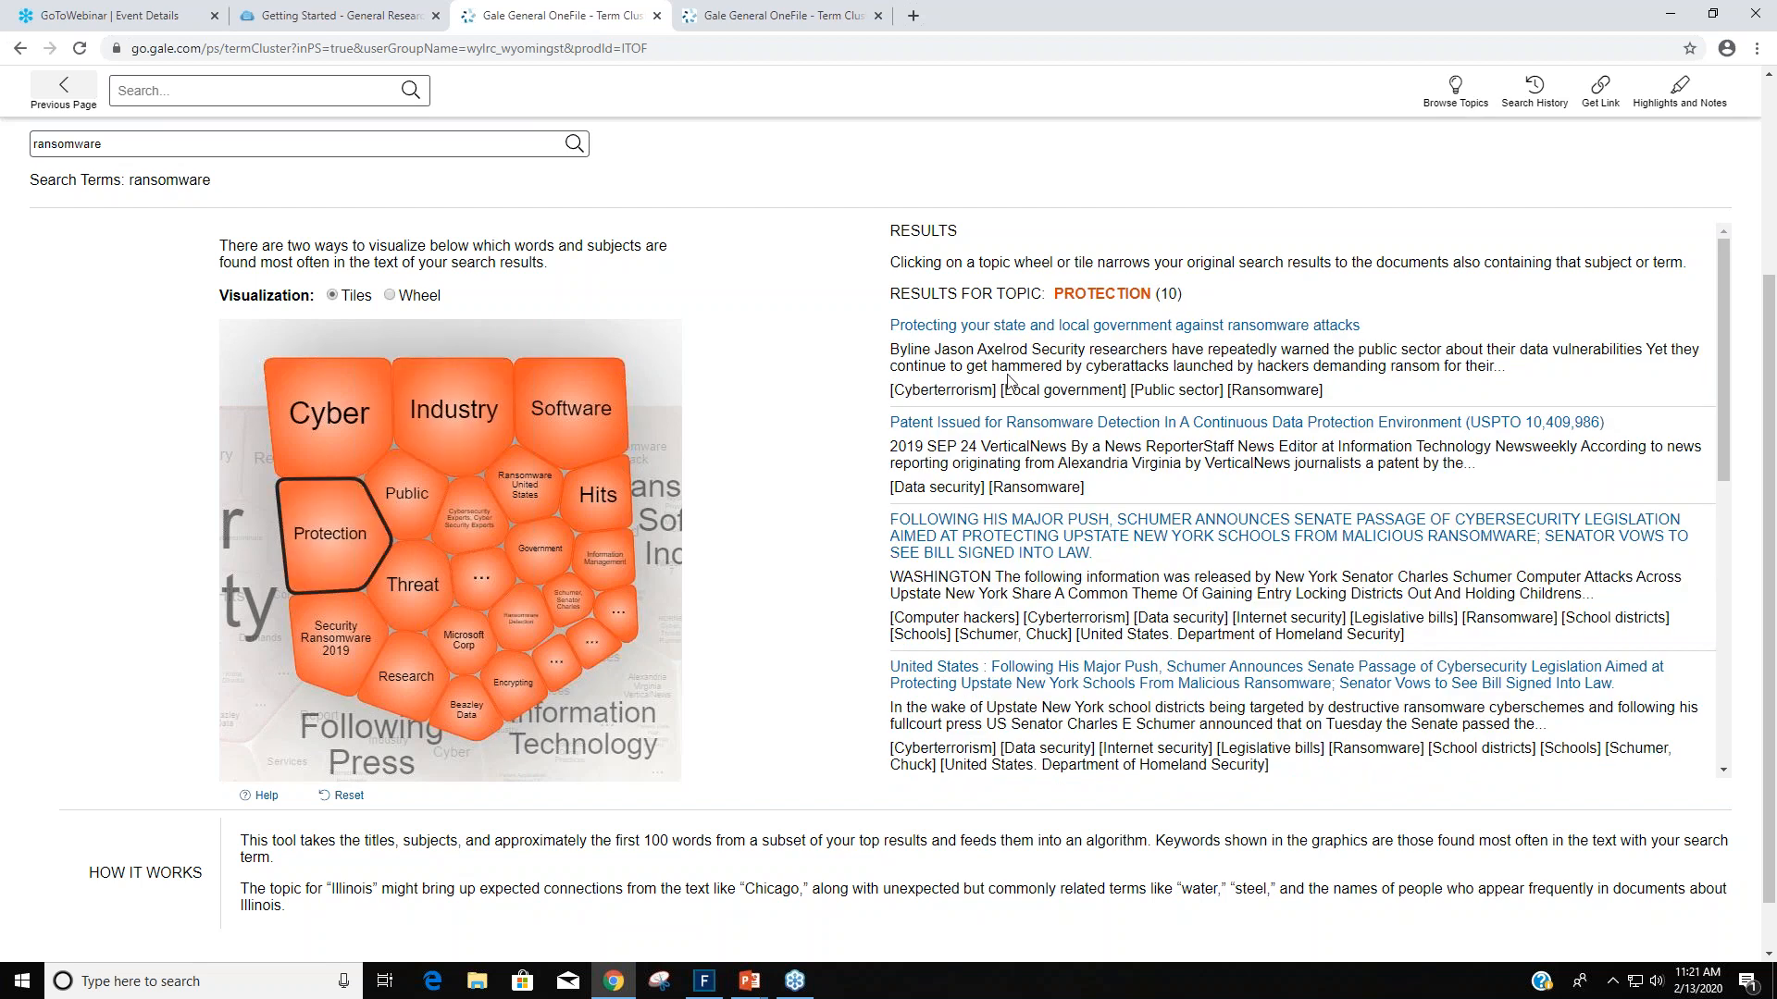
pyautogui.scroll(-3)
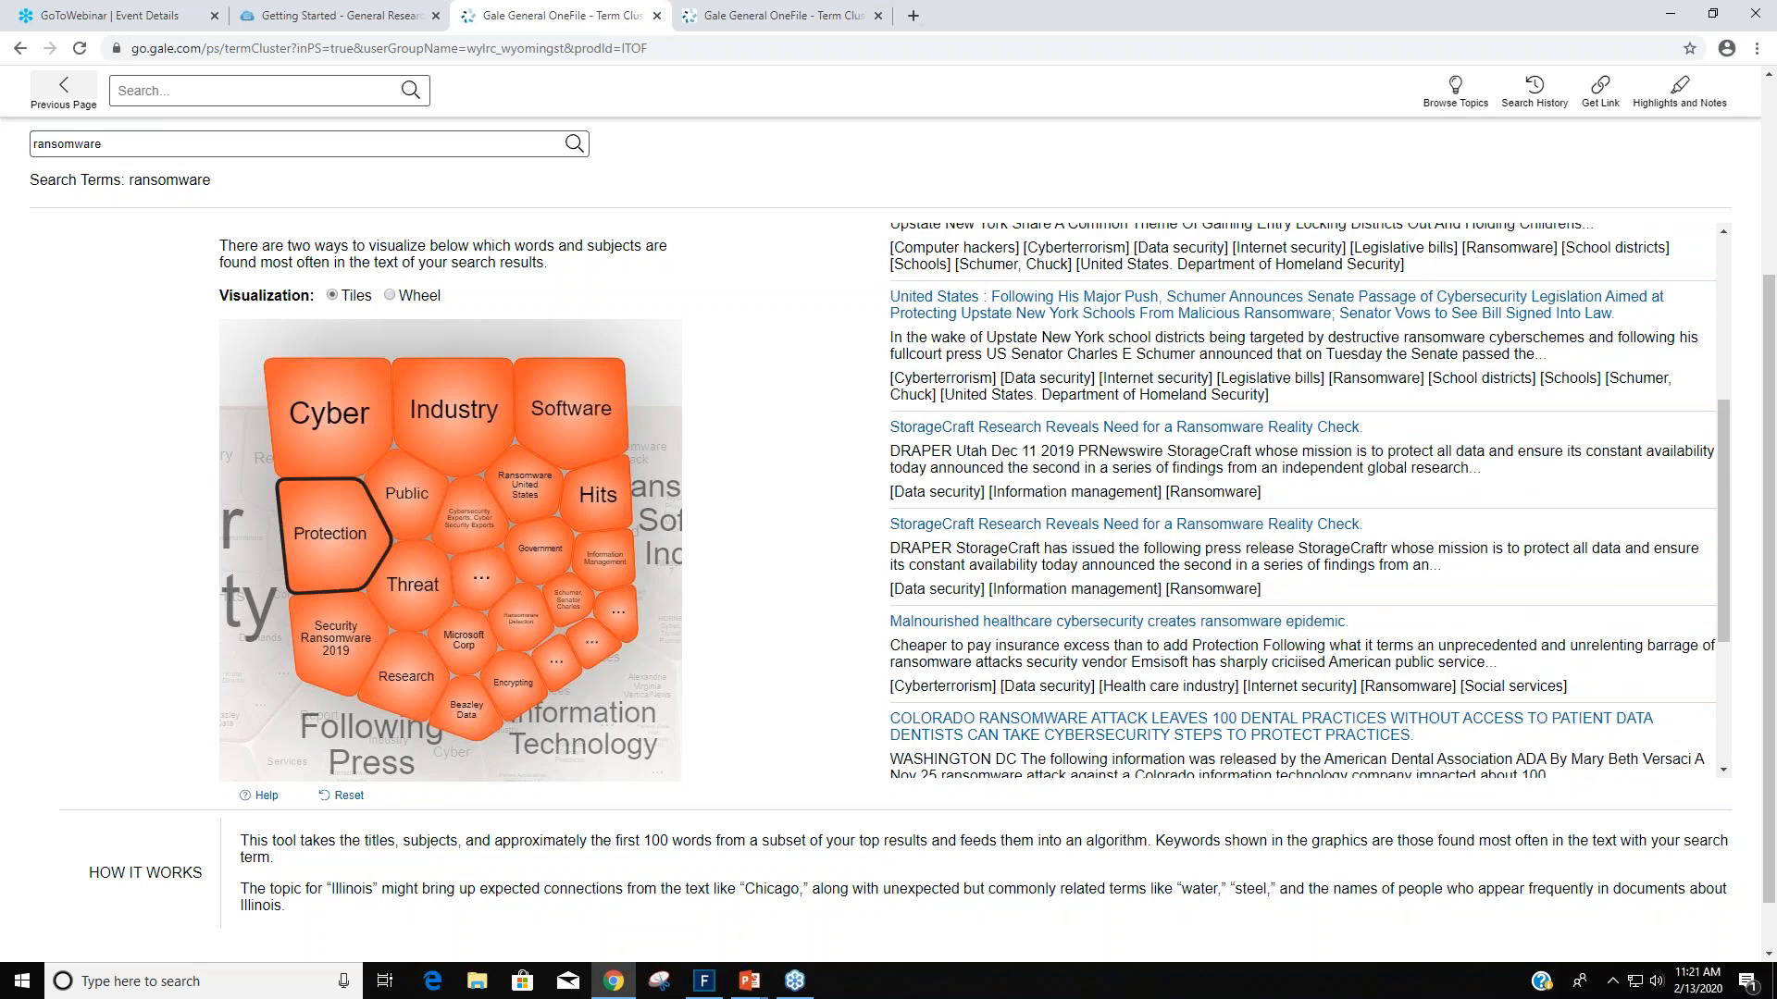
# Read the ransomware detection patent article, go back to Topic Finder, then to the home page.
pyautogui.click(329, 533)
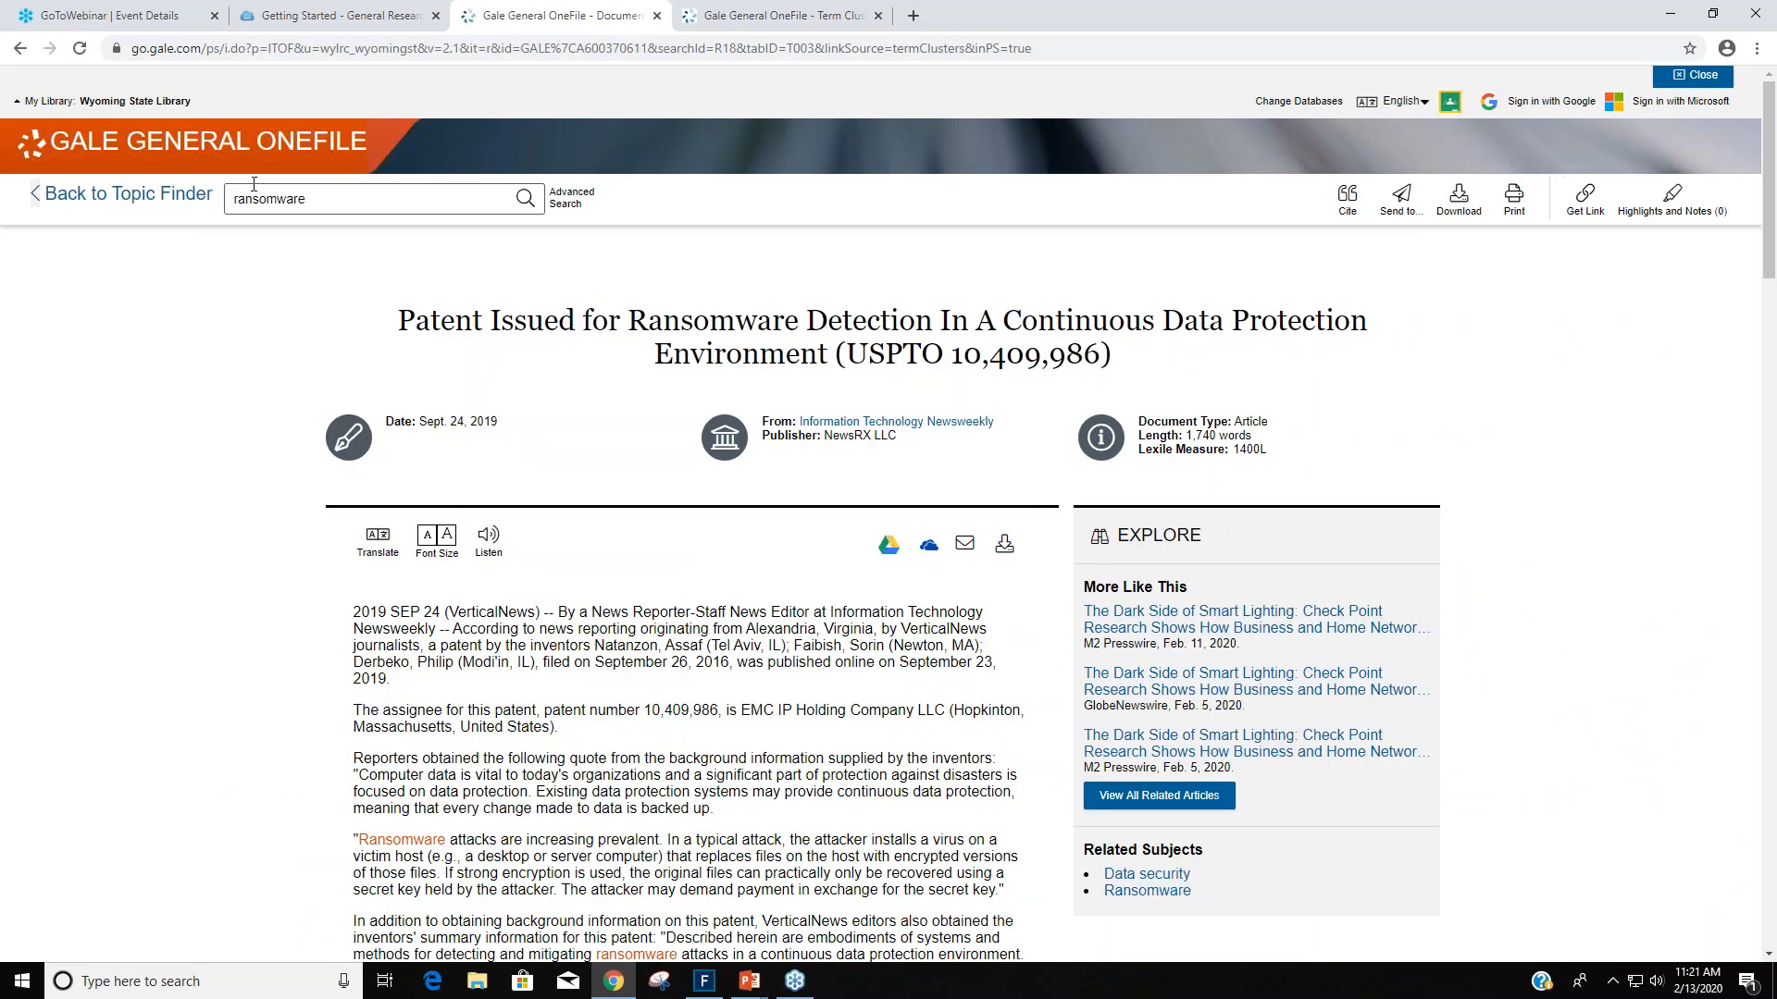
pyautogui.moveTo(109, 207)
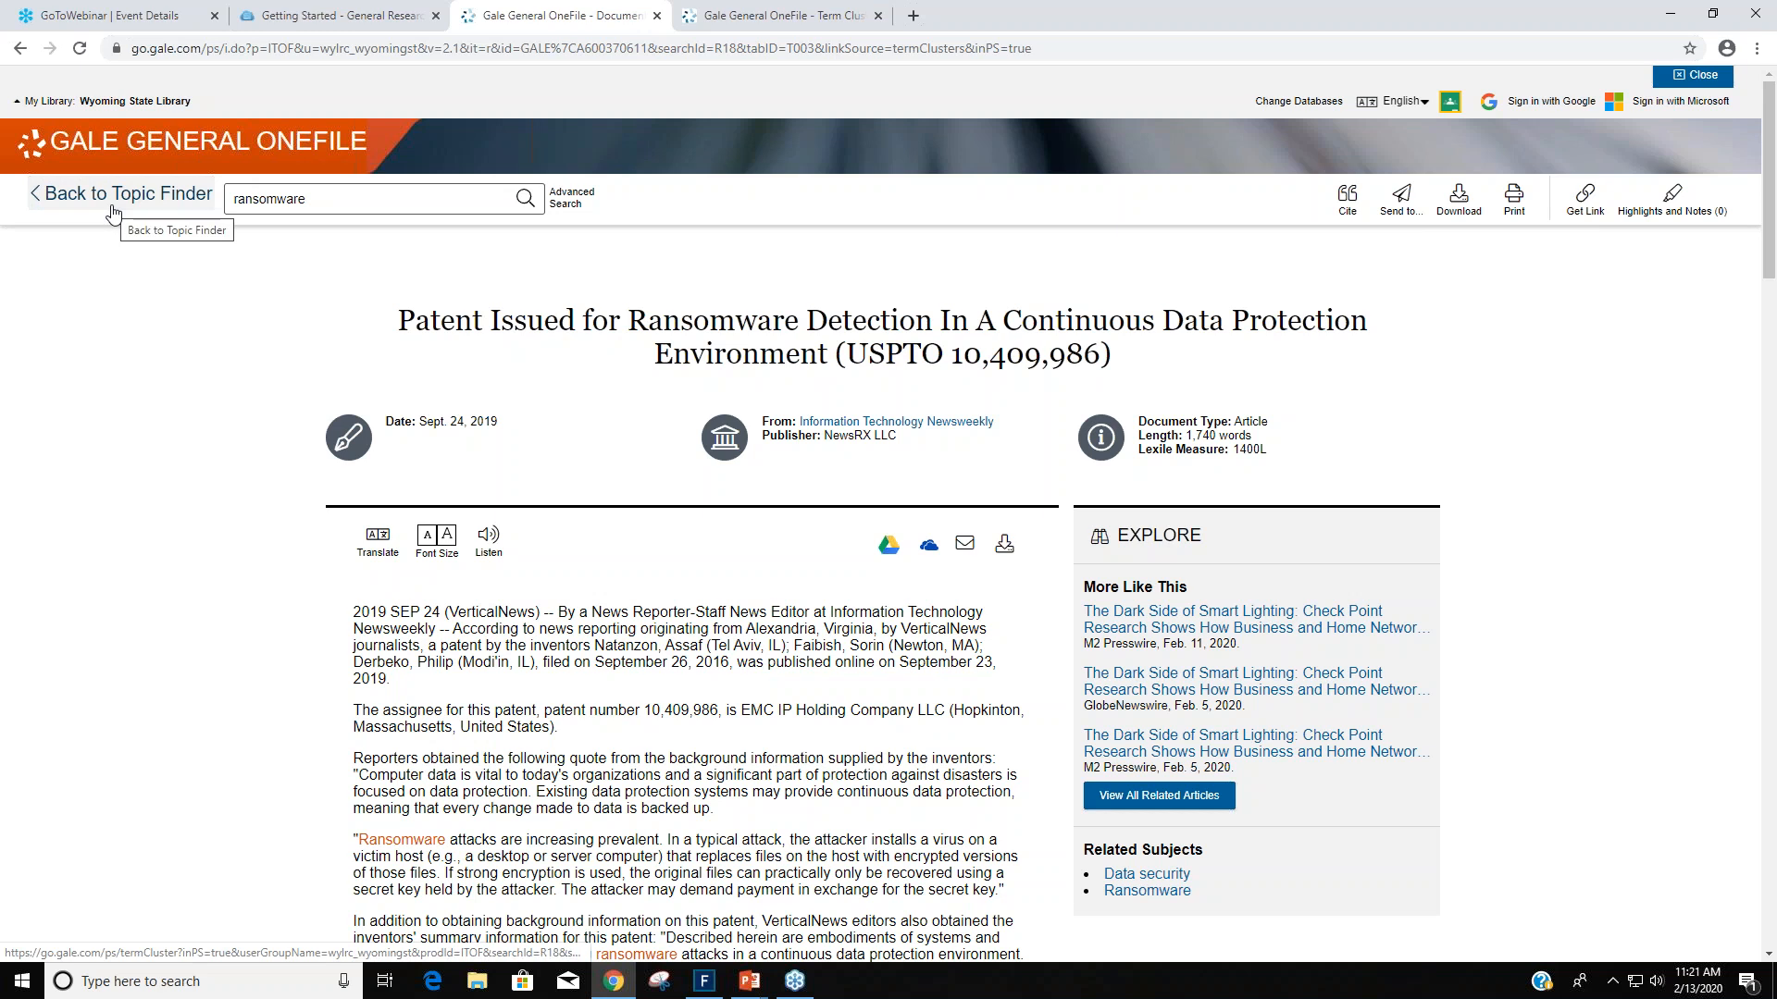
pyautogui.click(122, 194)
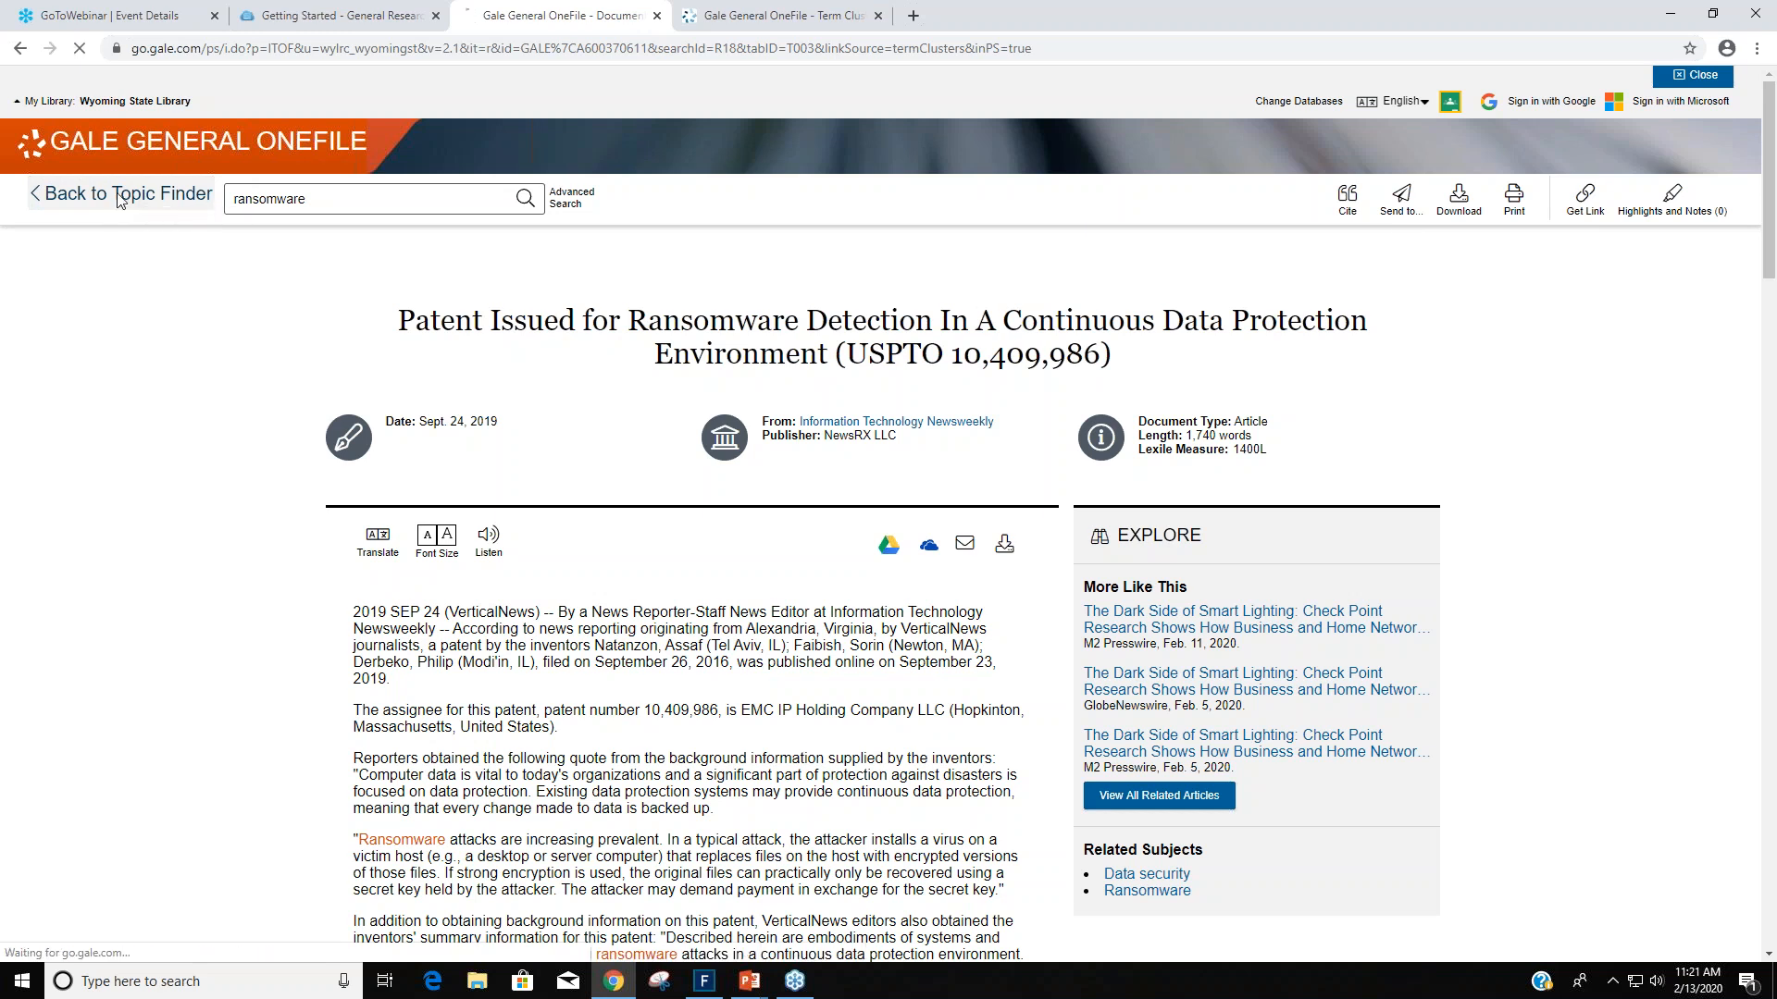
pyautogui.click(123, 194)
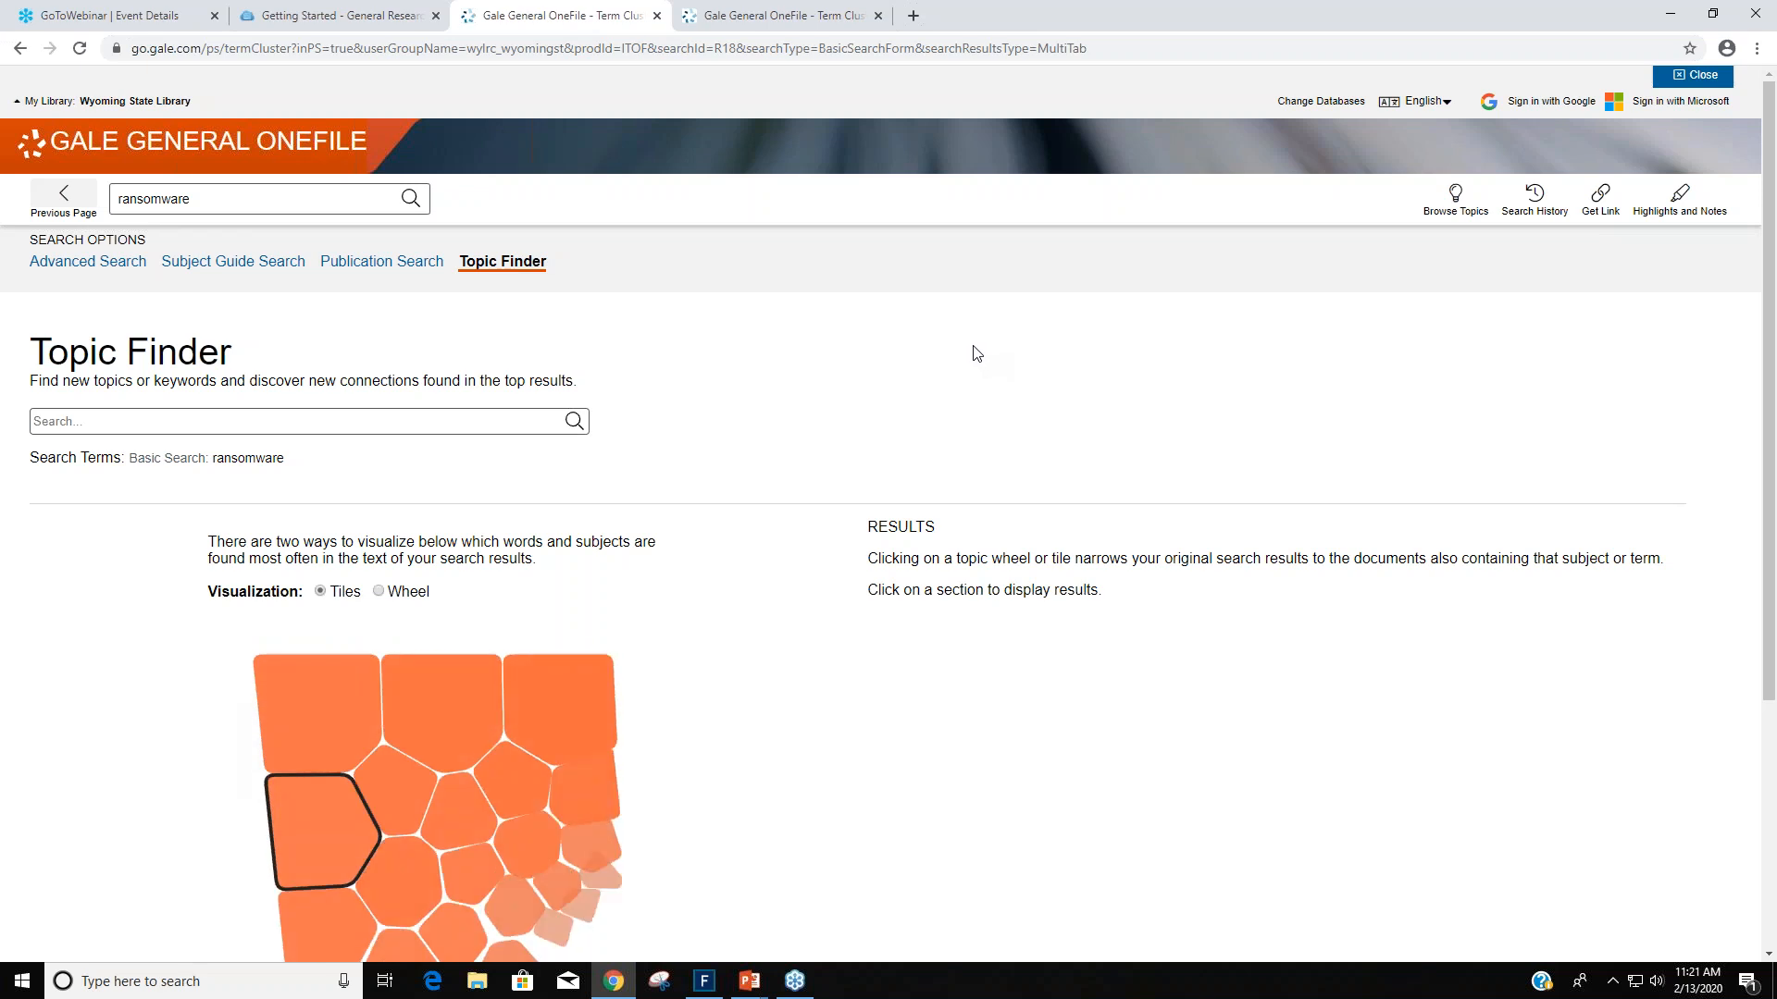
pyautogui.click(318, 835)
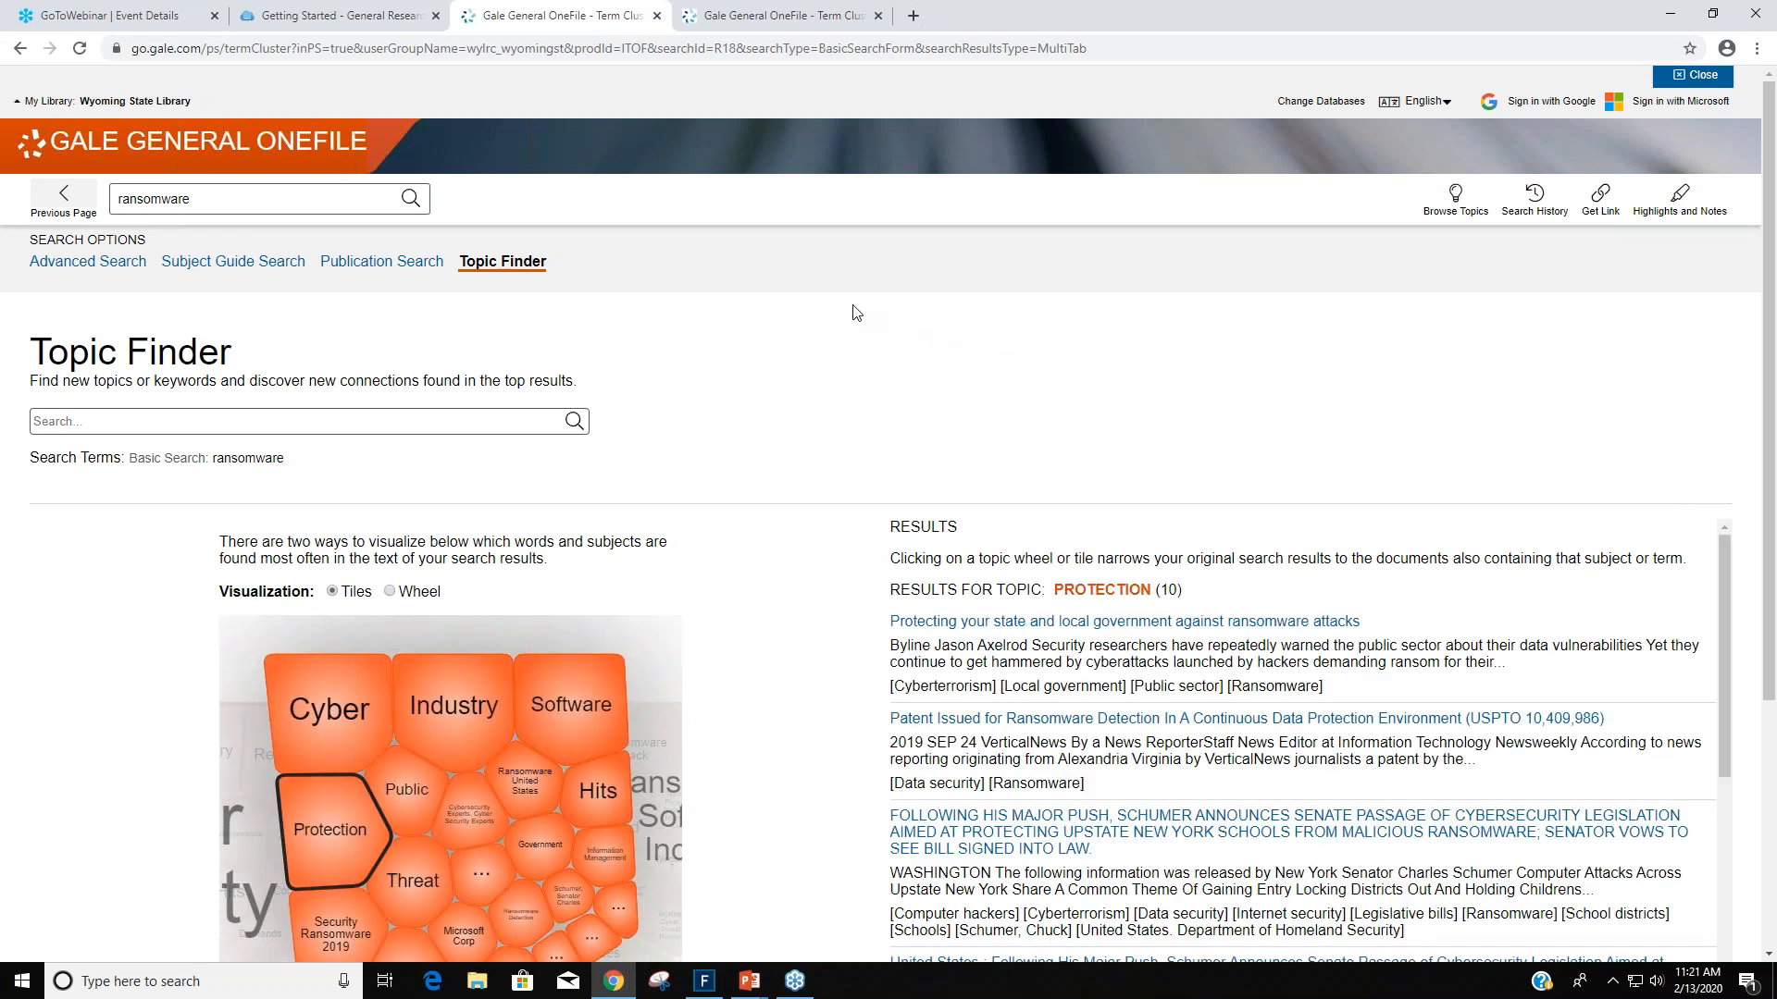
pyautogui.moveTo(773, 341)
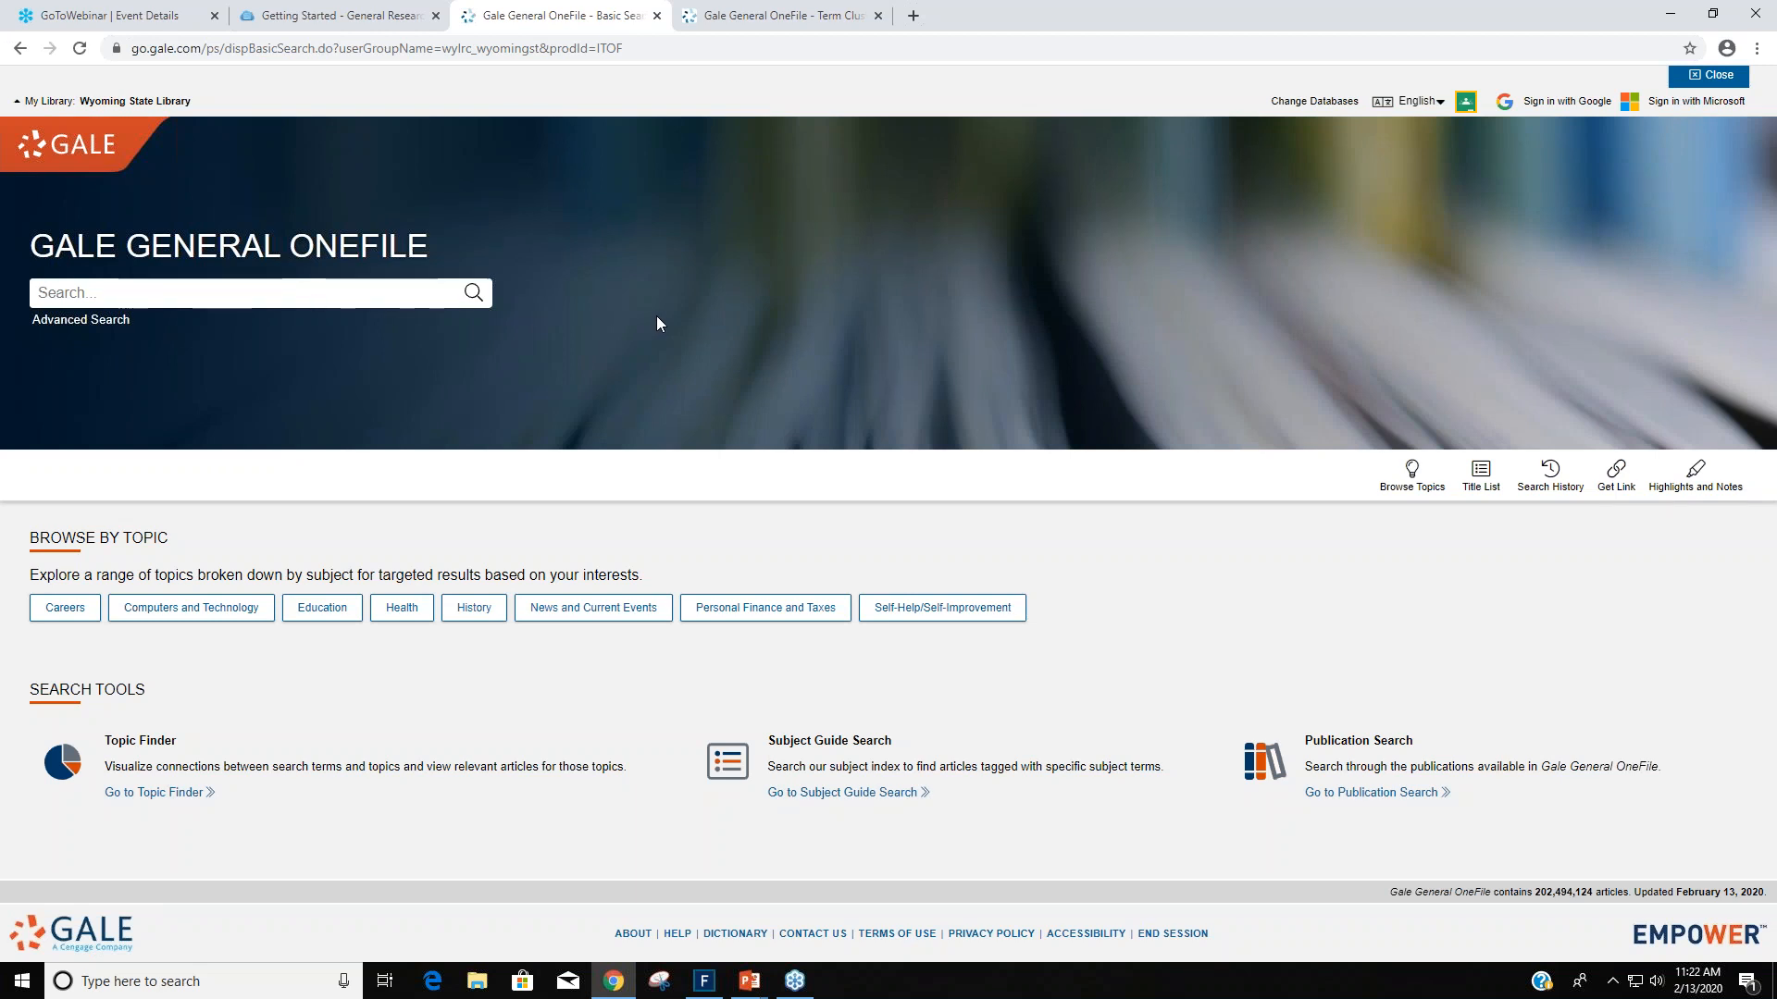
# Search the home page for 'Christina Koch', returning 135 magazine results about her spacewalks.
pyautogui.click(200, 301)
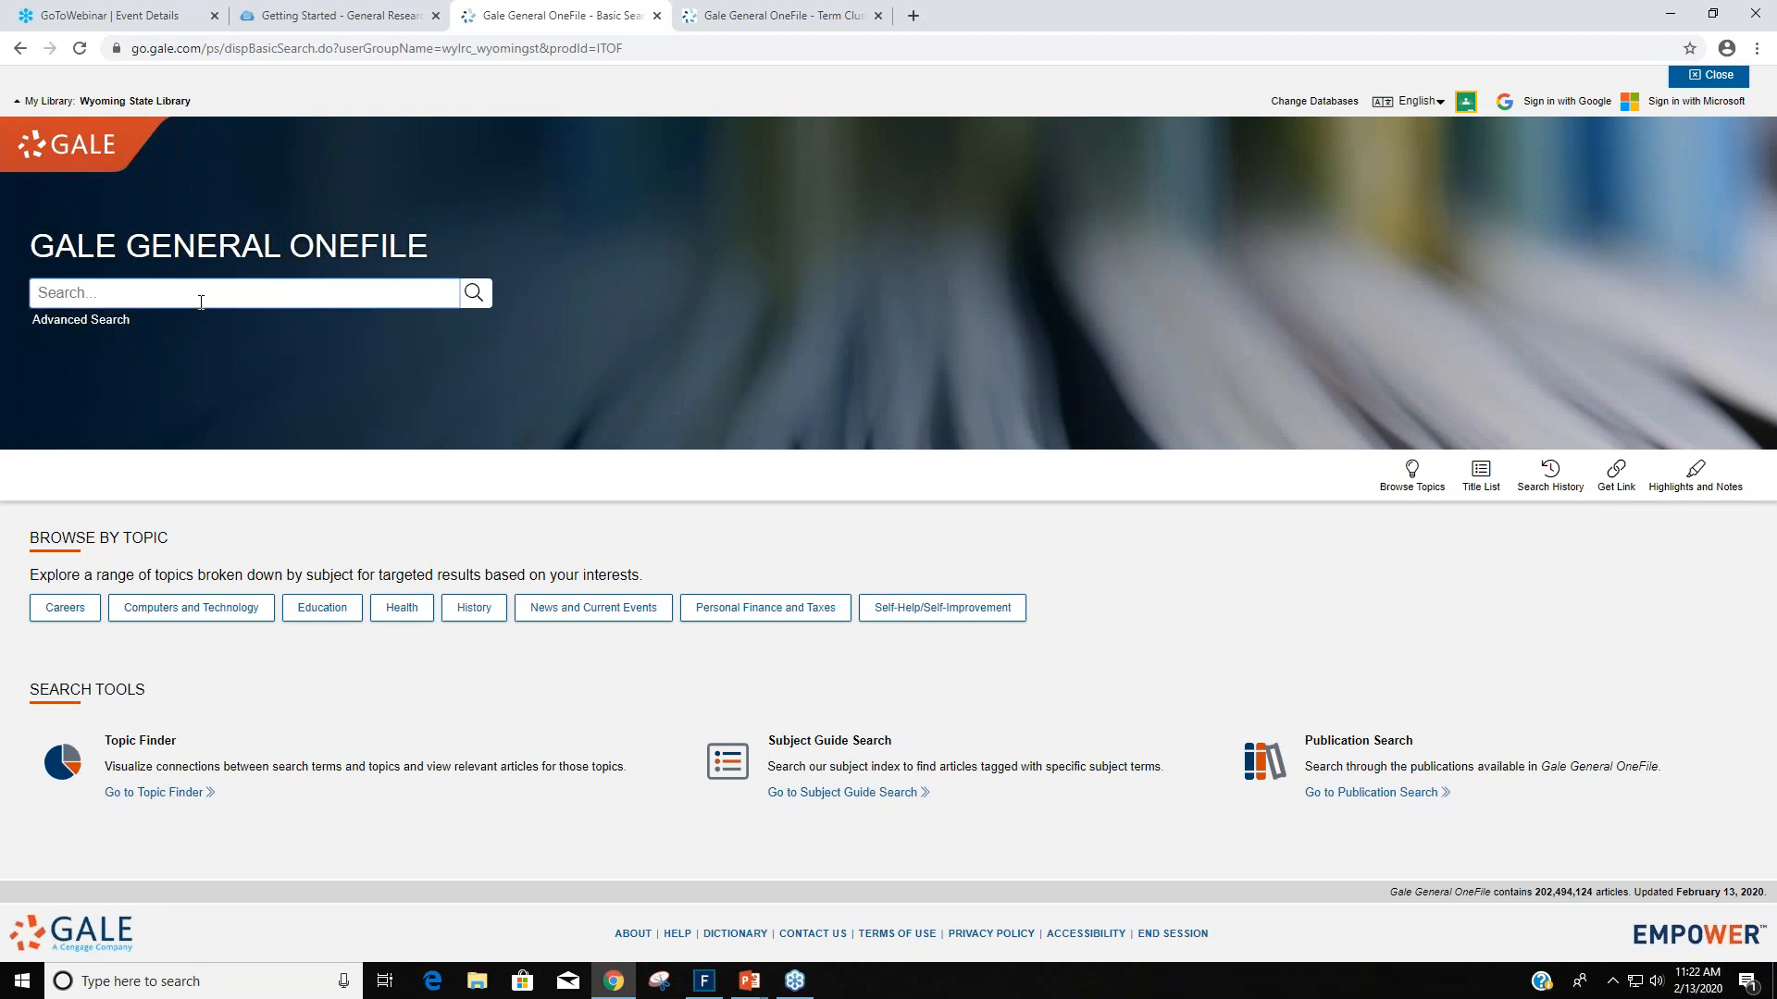
pyautogui.write('C')
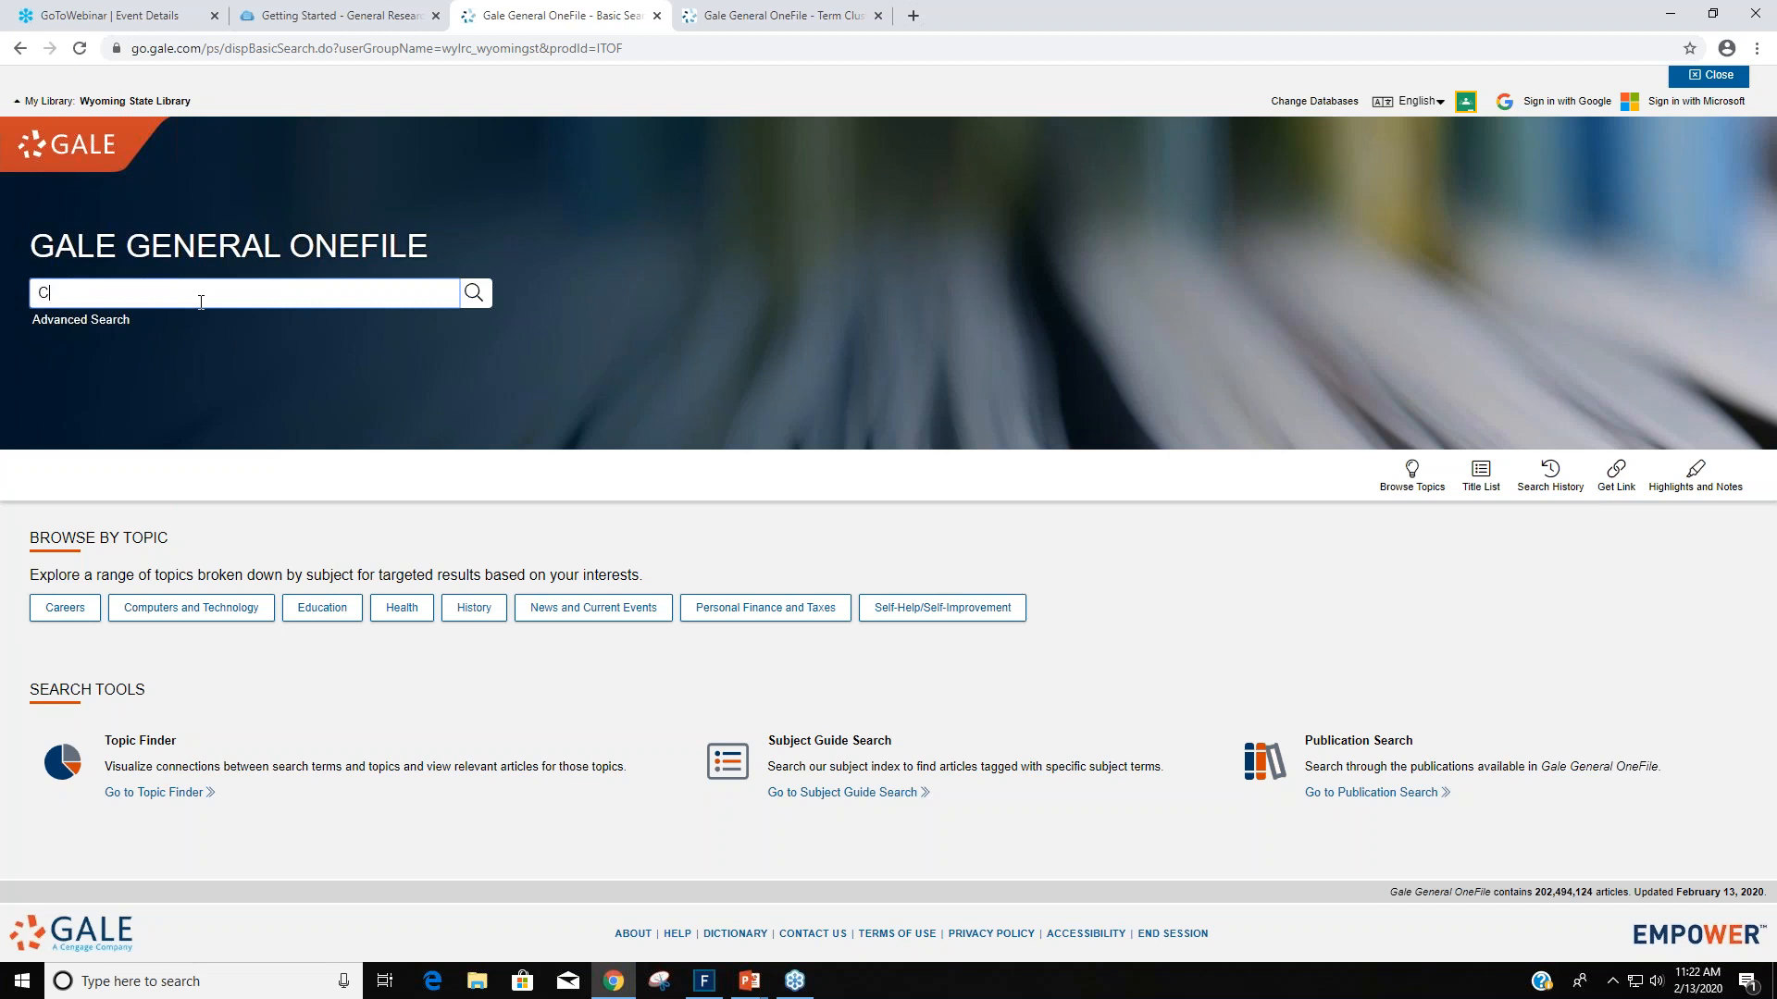
pyautogui.write('hristina')
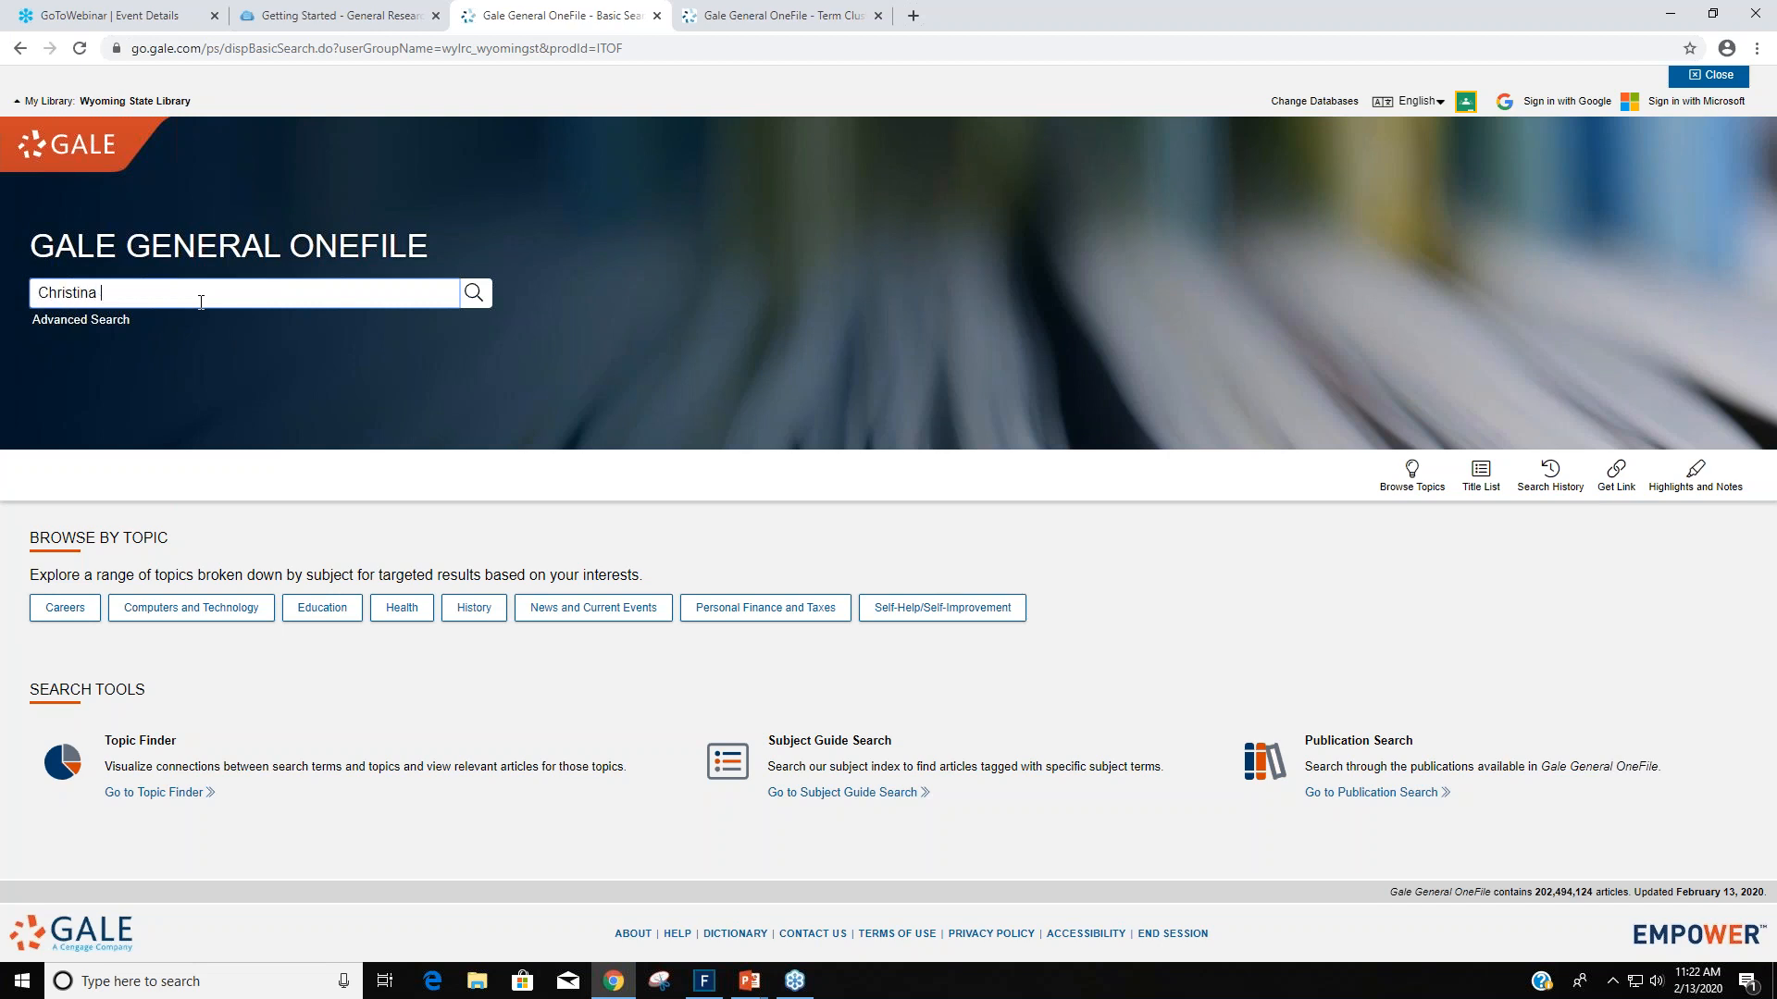
pyautogui.write('Koch')
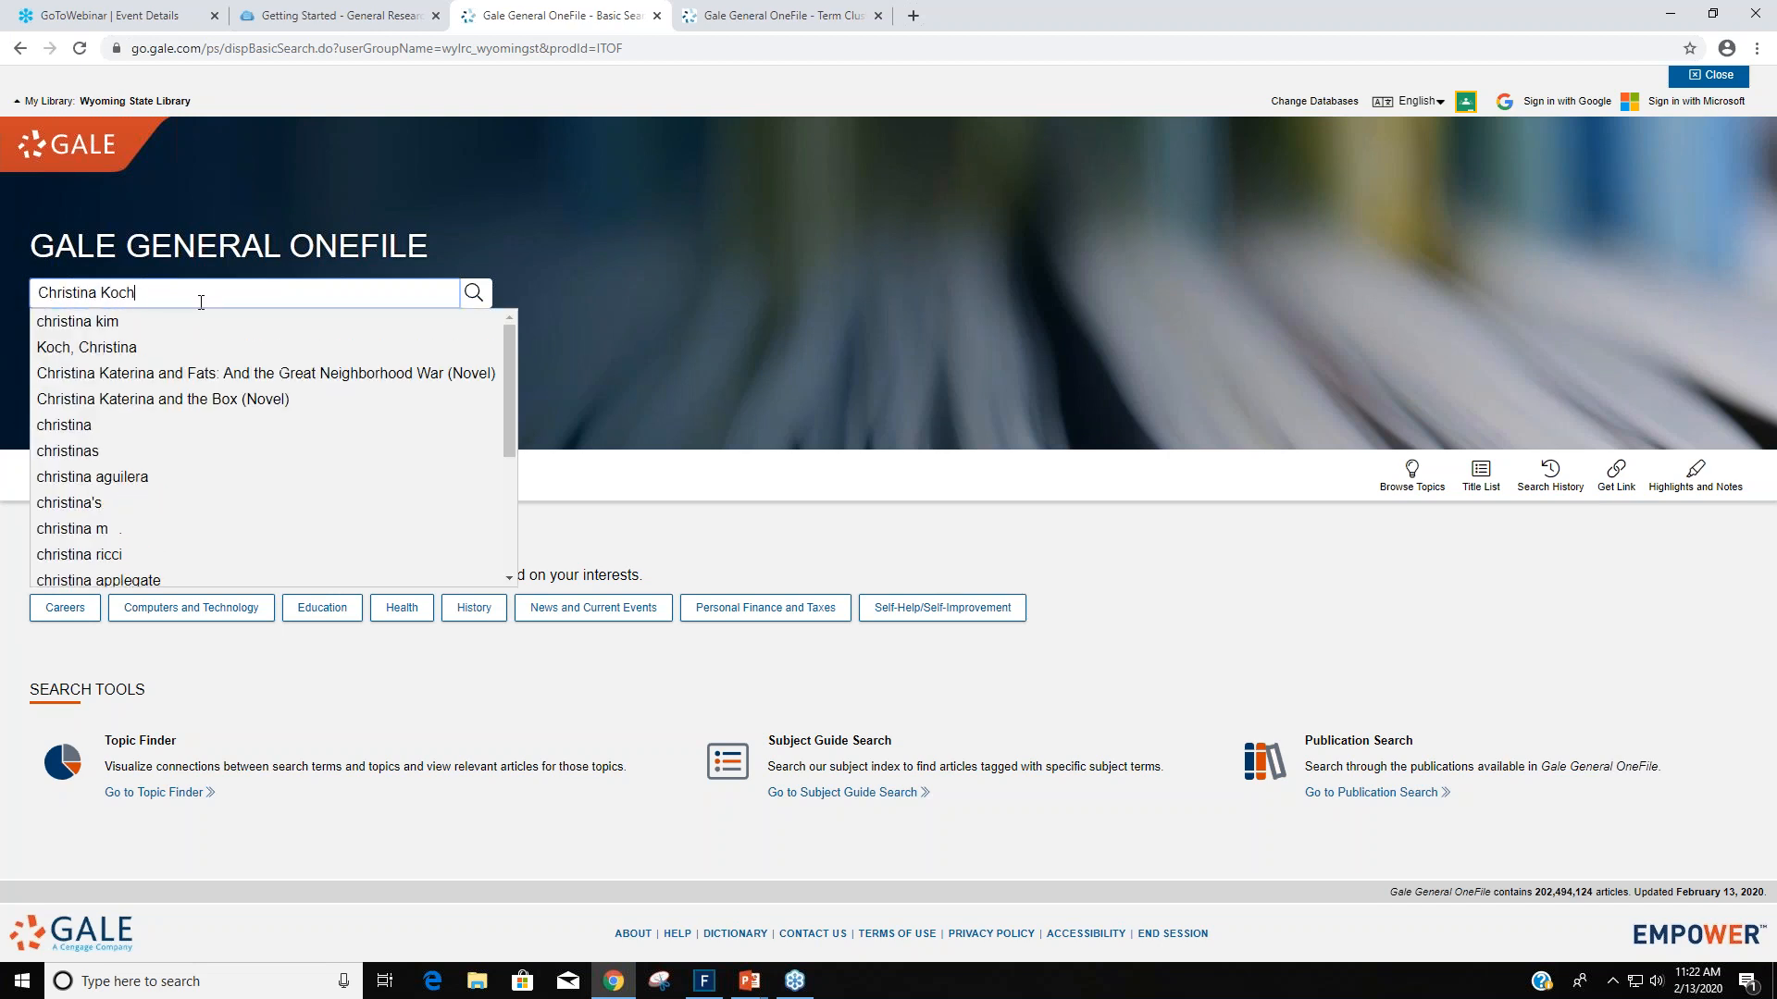
pyautogui.moveTo(475, 292)
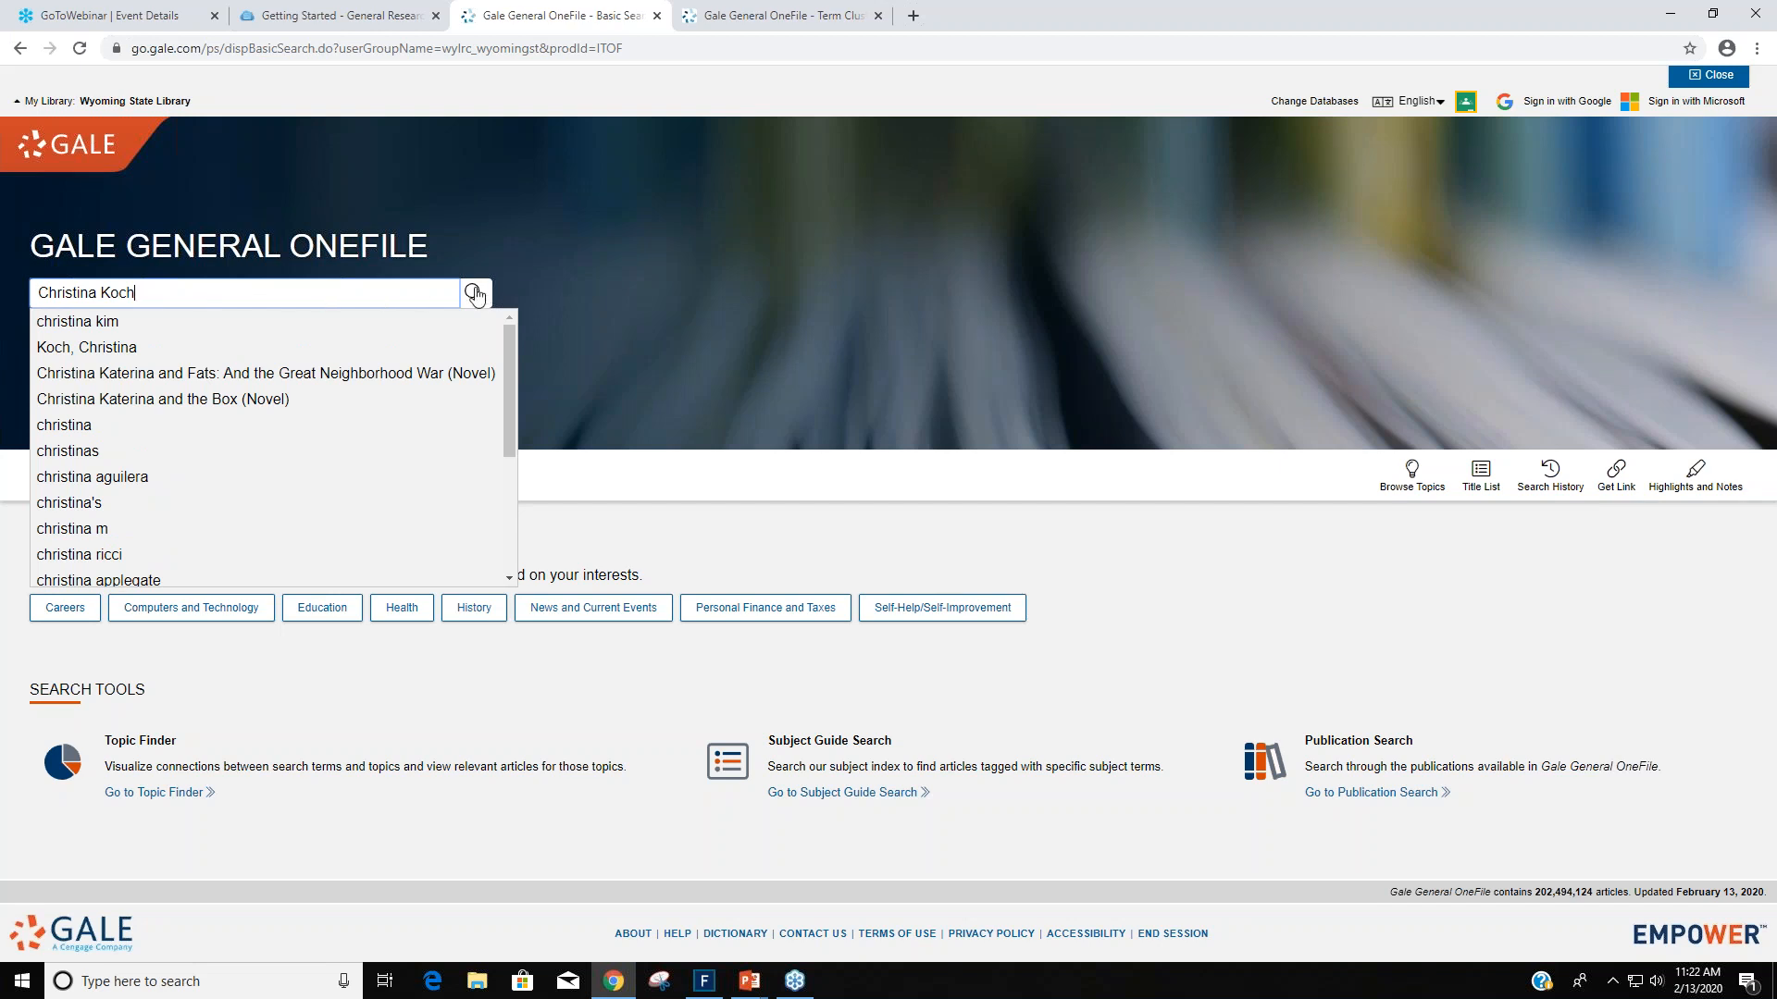
pyautogui.click(476, 292)
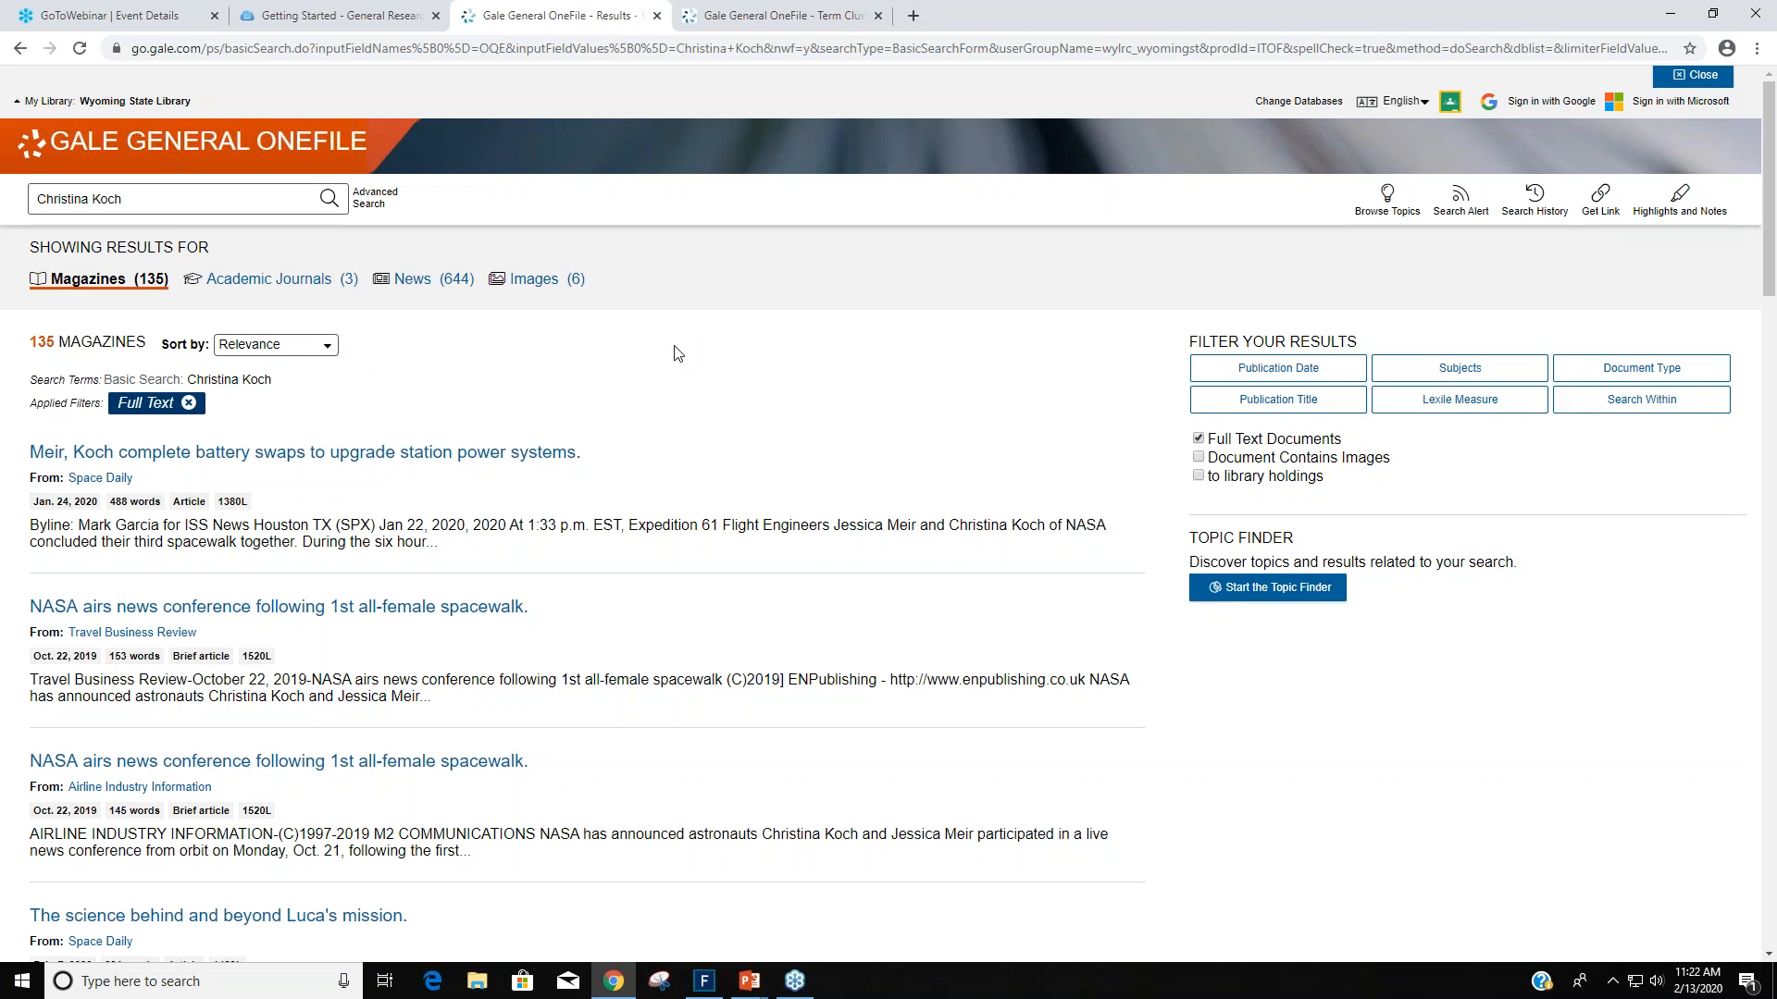
pyautogui.moveTo(684, 329)
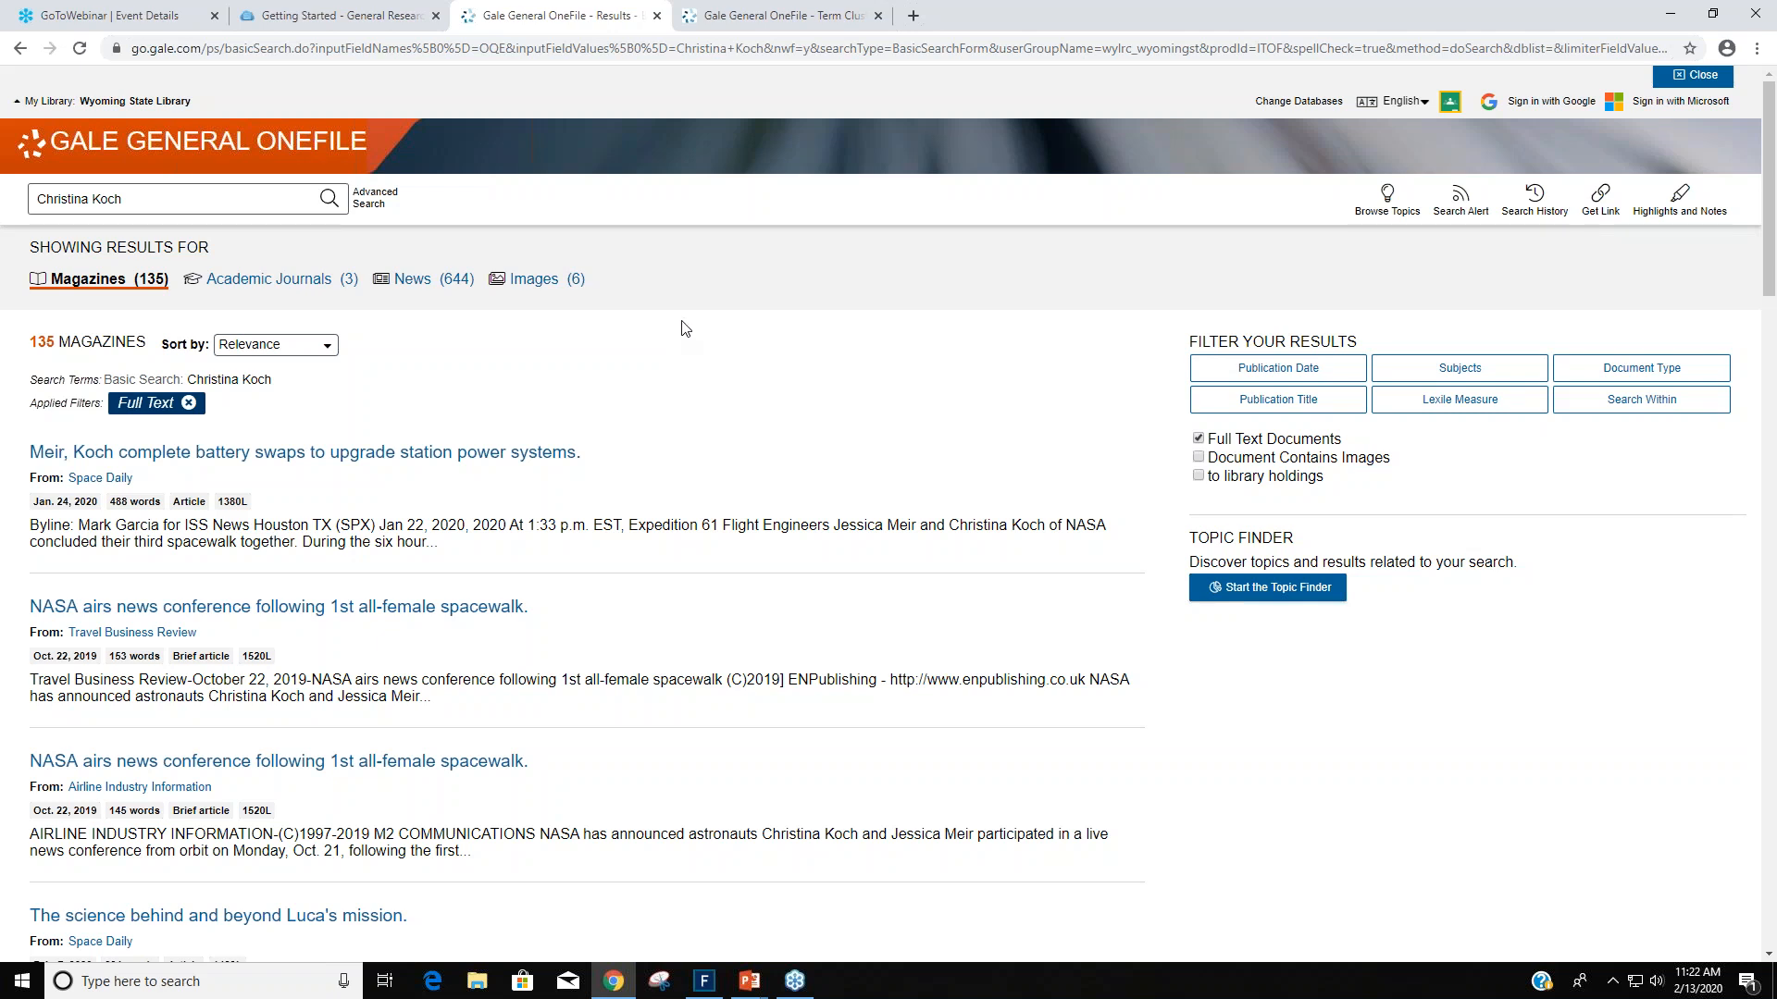
pyautogui.moveTo(129, 296)
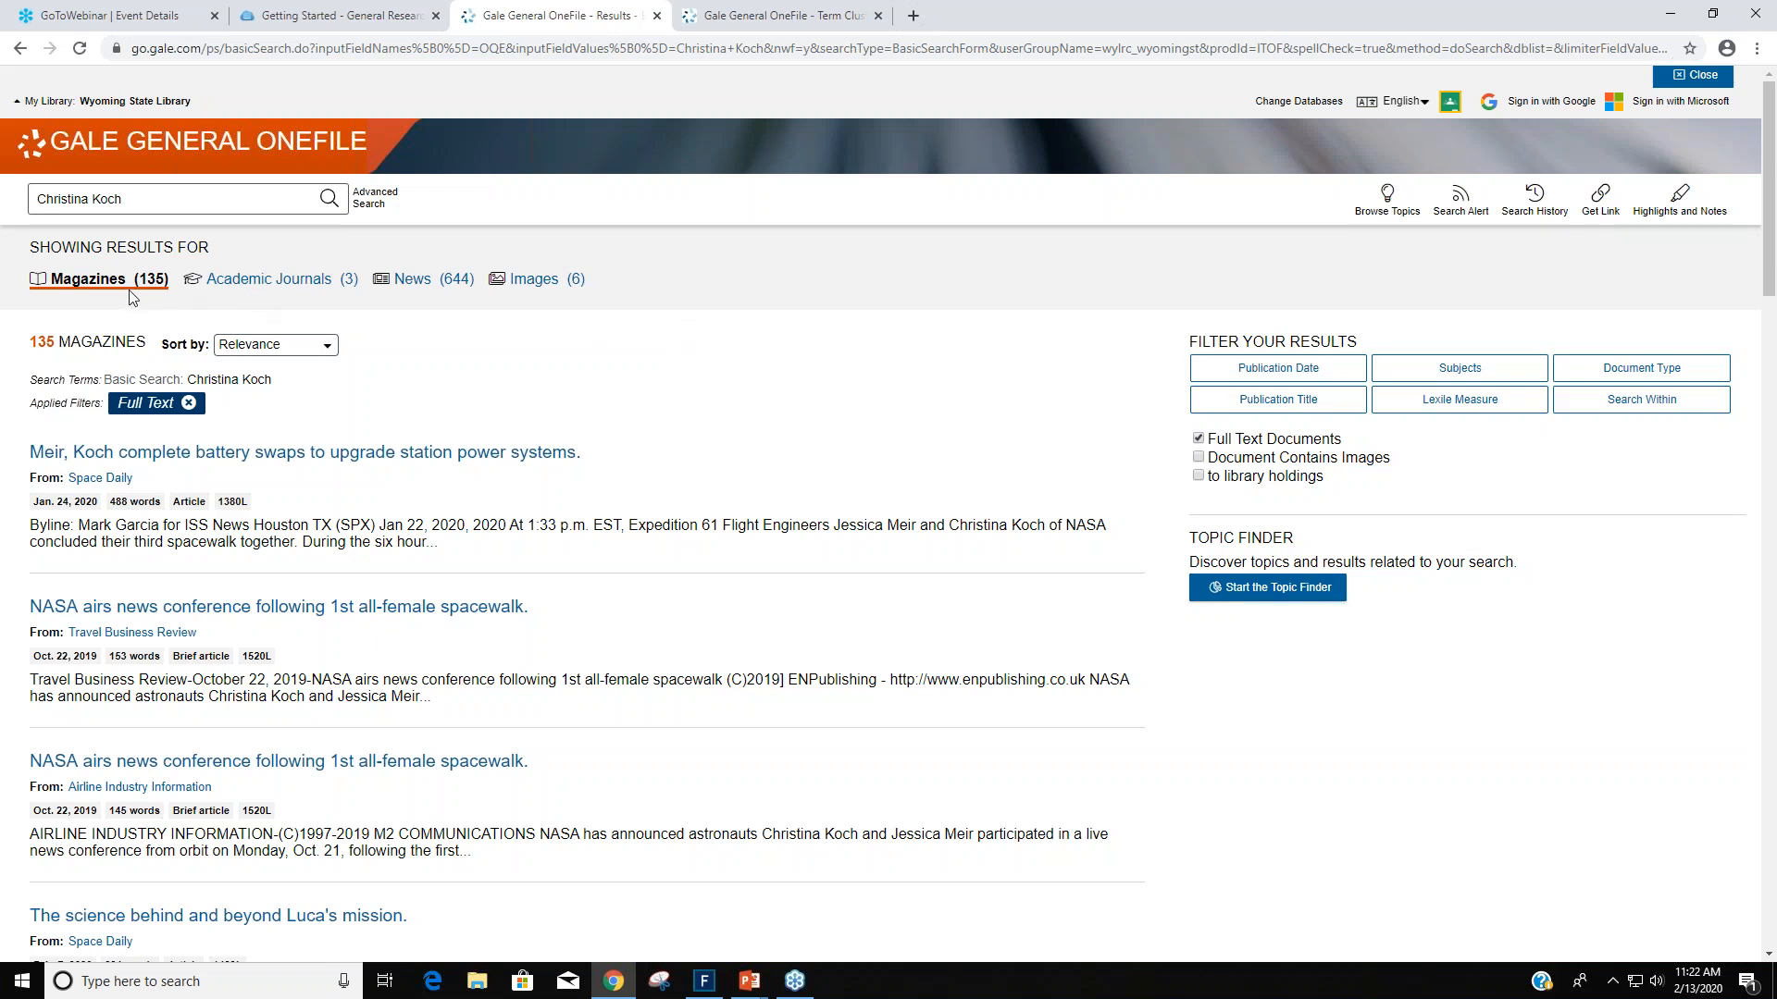
pyautogui.moveTo(329, 296)
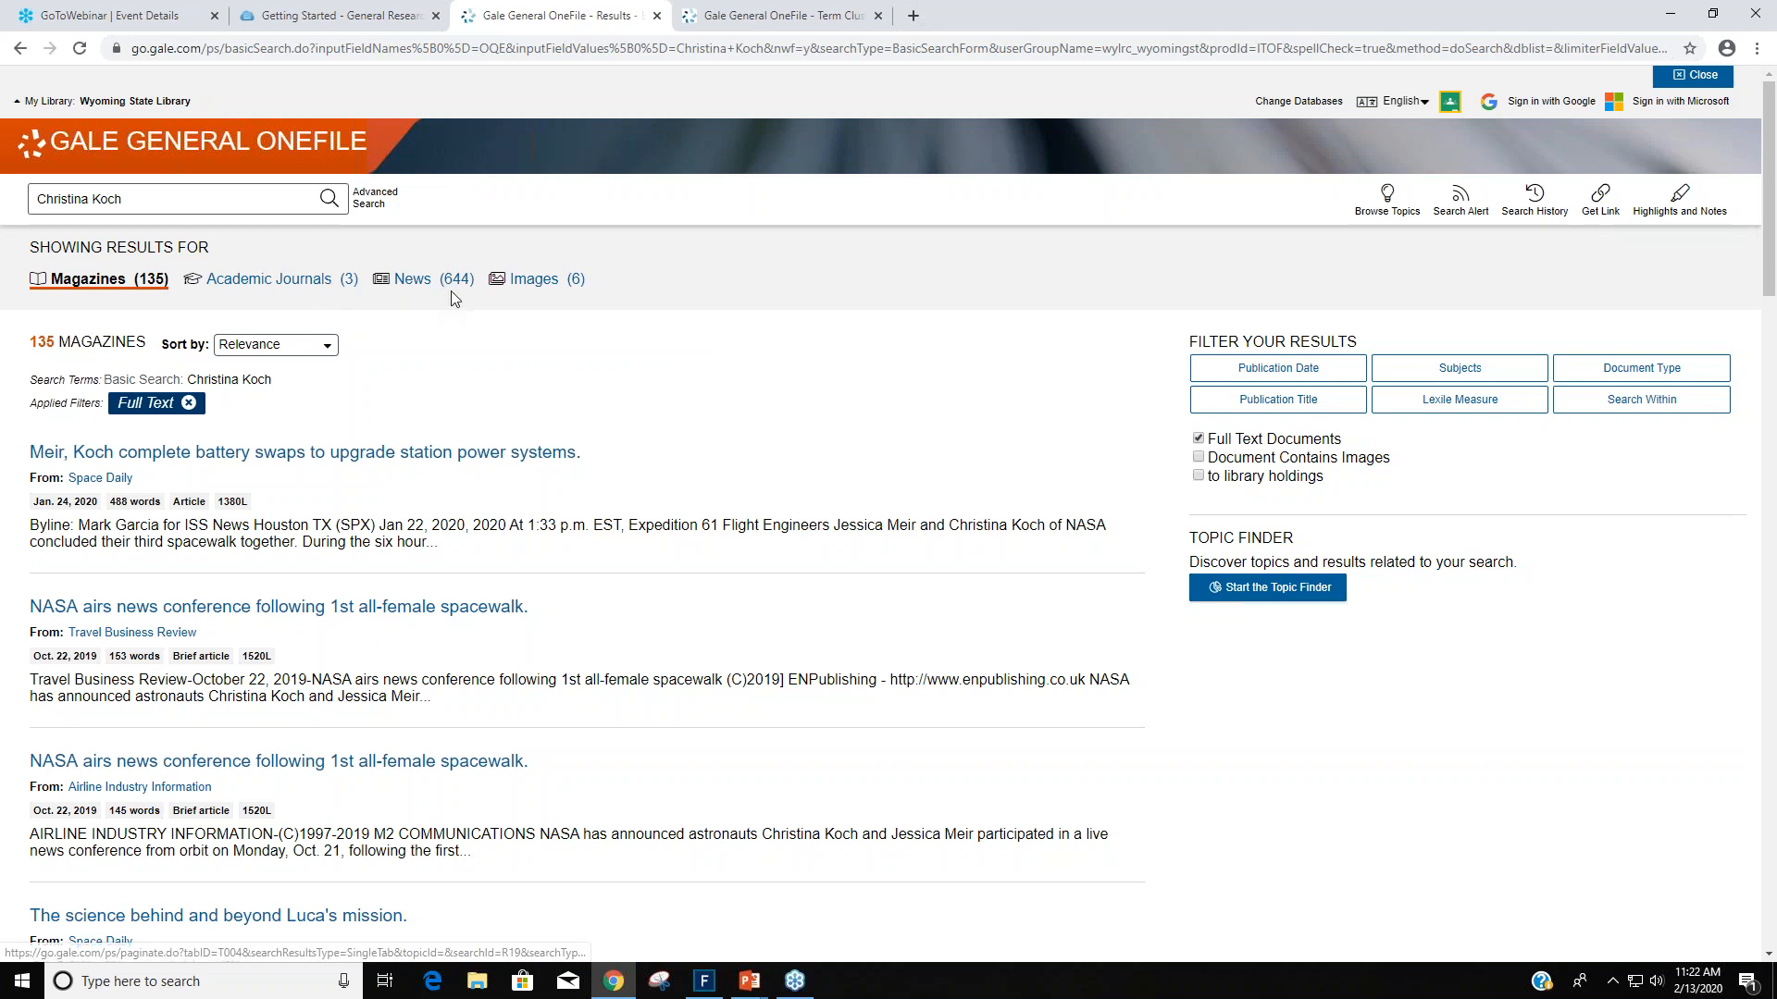
pyautogui.moveTo(560, 300)
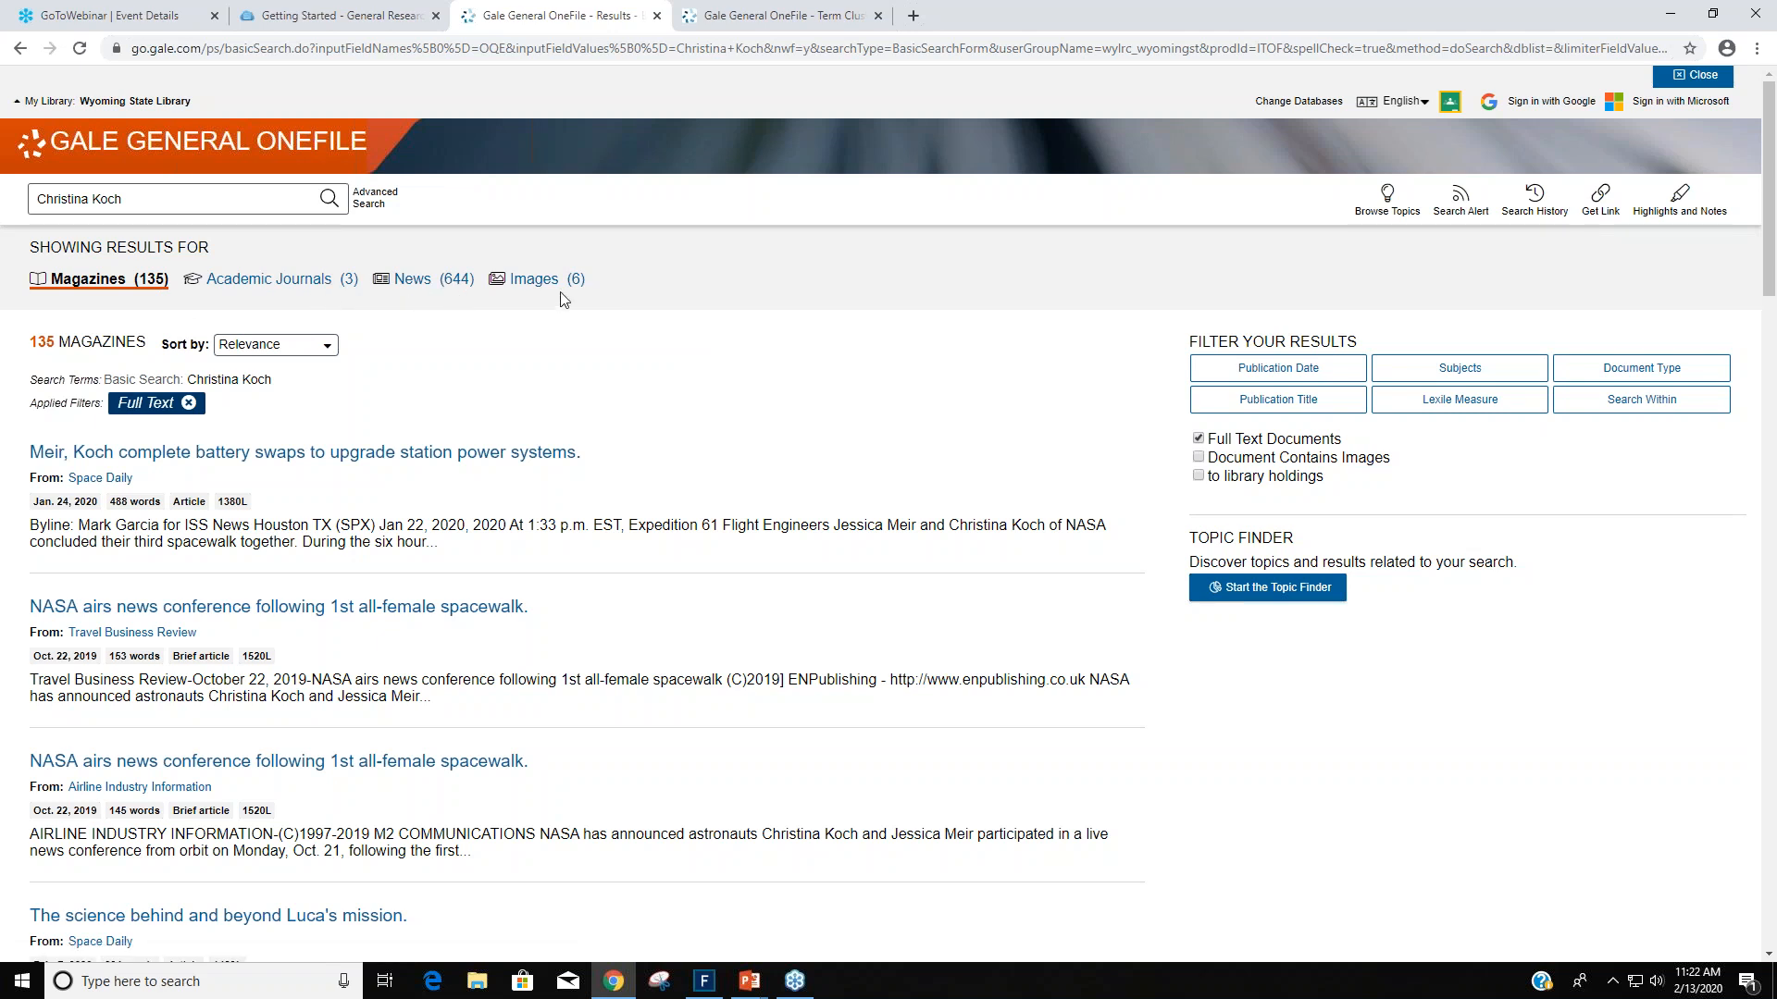
pyautogui.moveTo(862, 330)
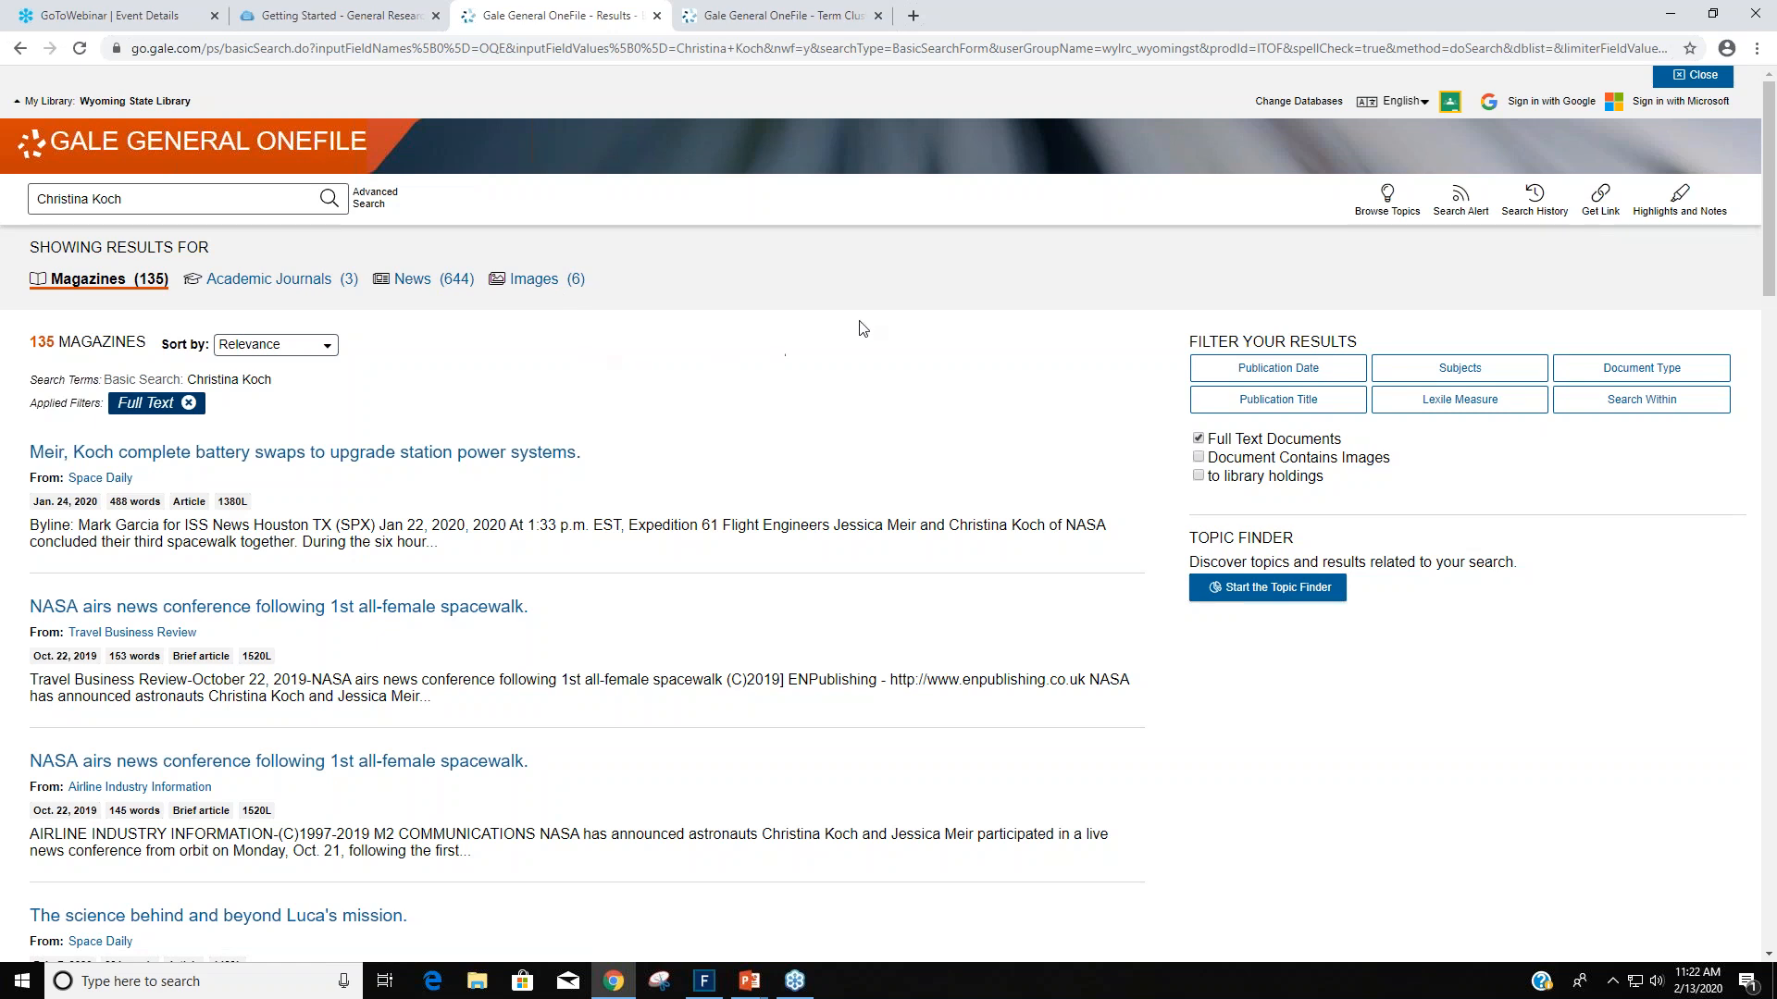
pyautogui.moveTo(812, 428)
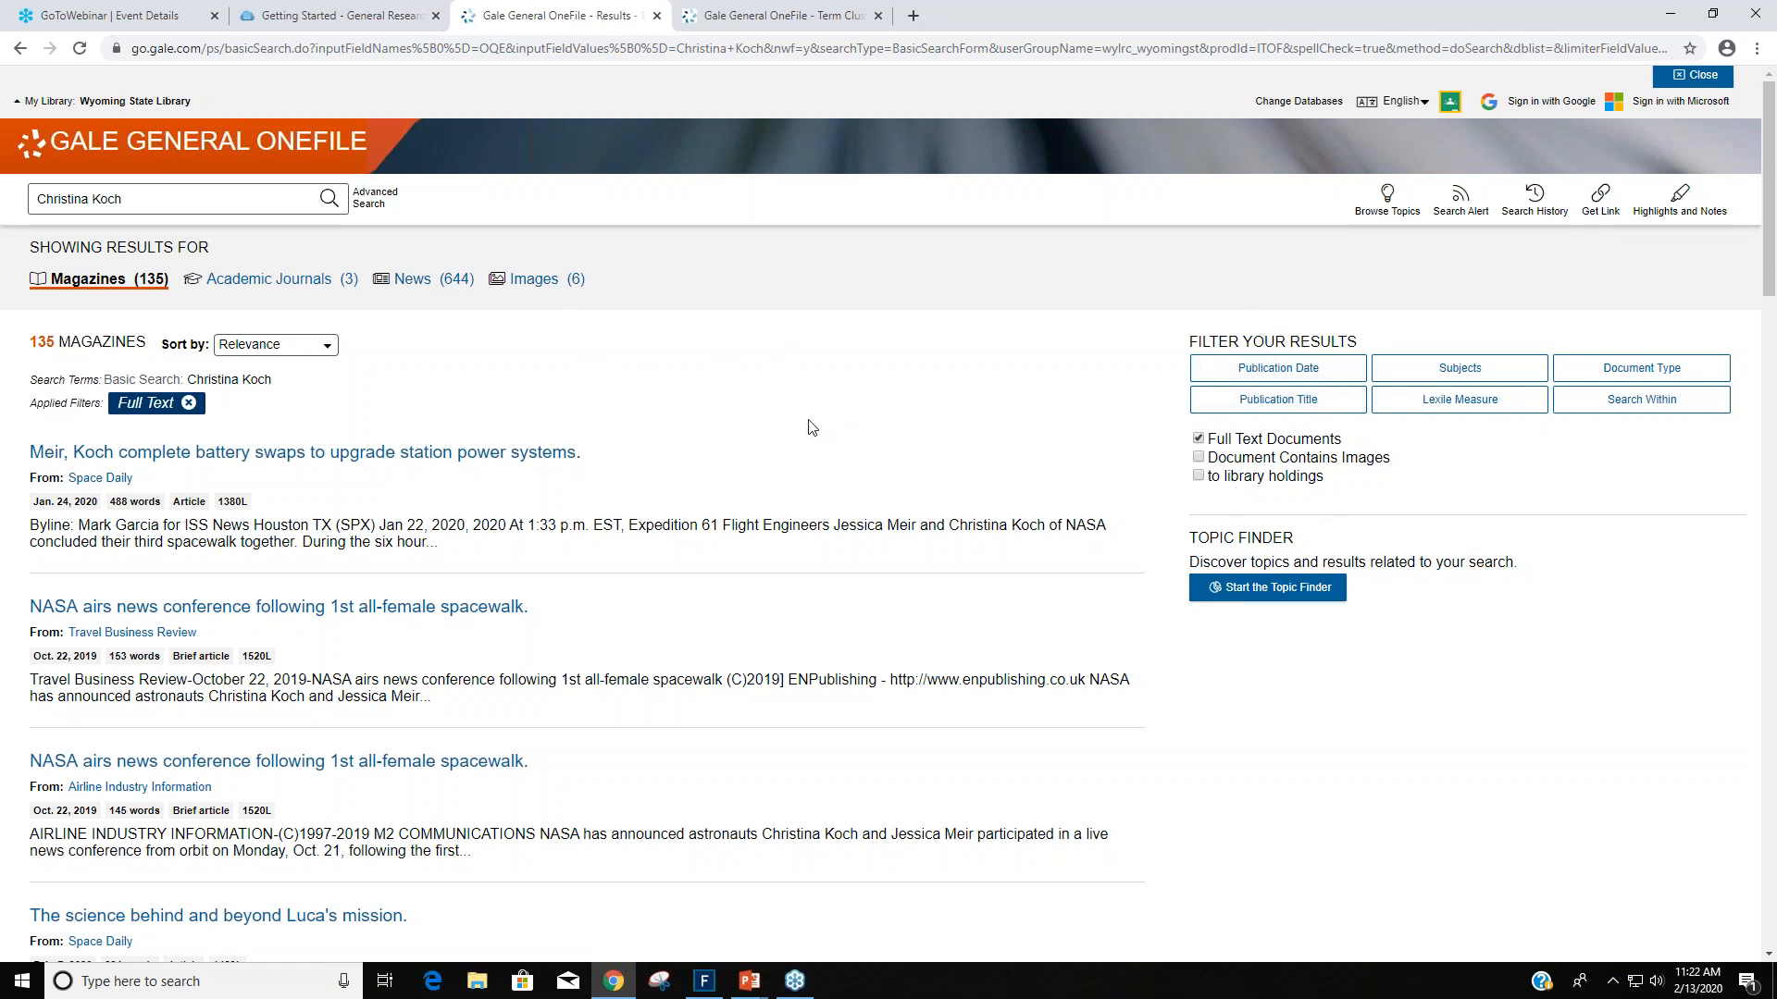
pyautogui.moveTo(748, 419)
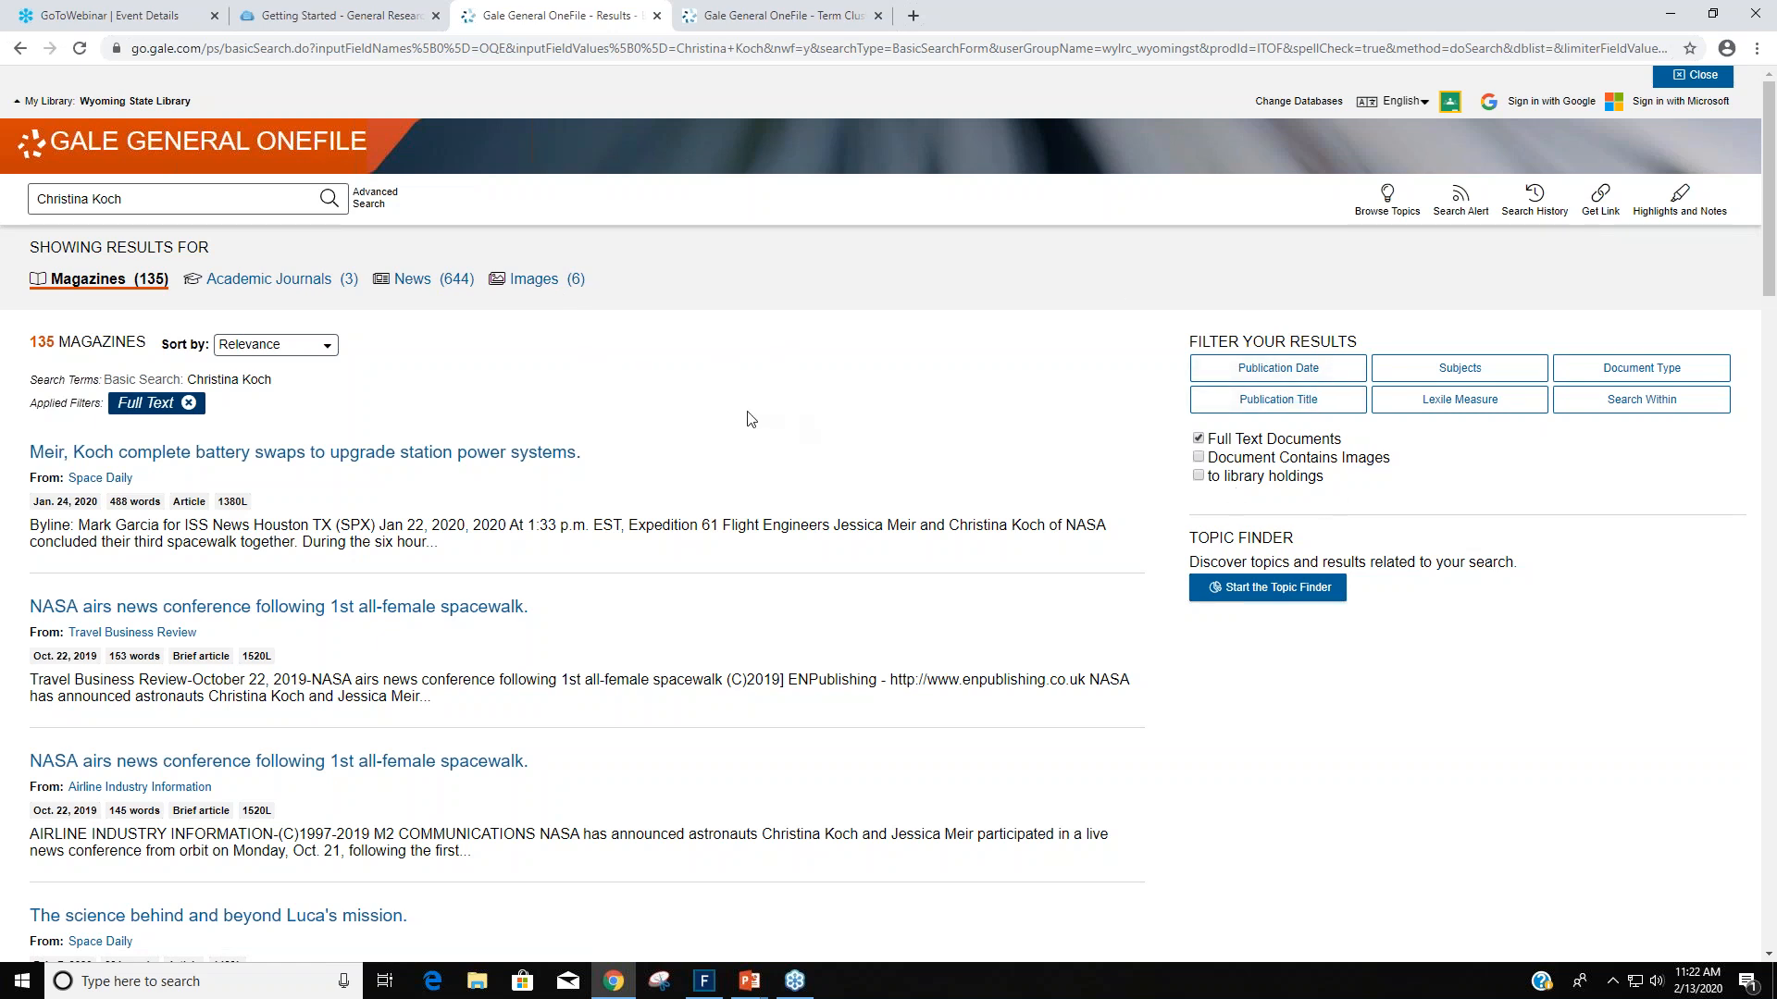
pyautogui.moveTo(907, 389)
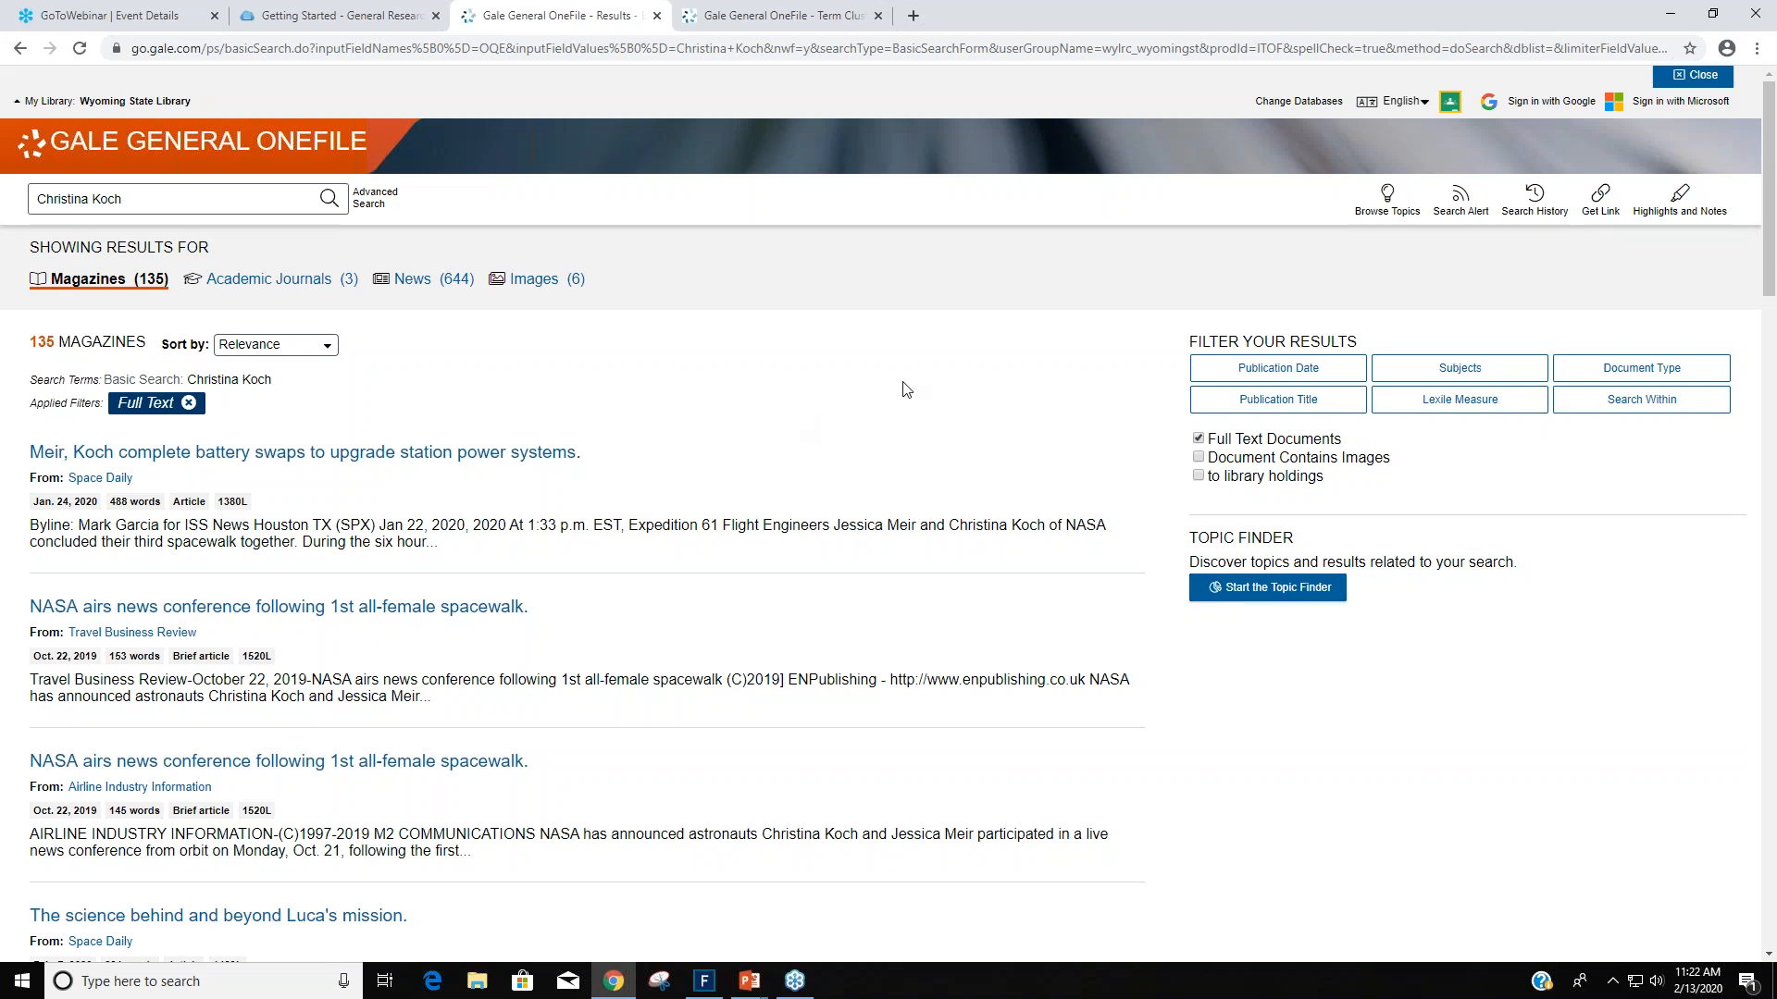
pyautogui.moveTo(931, 389)
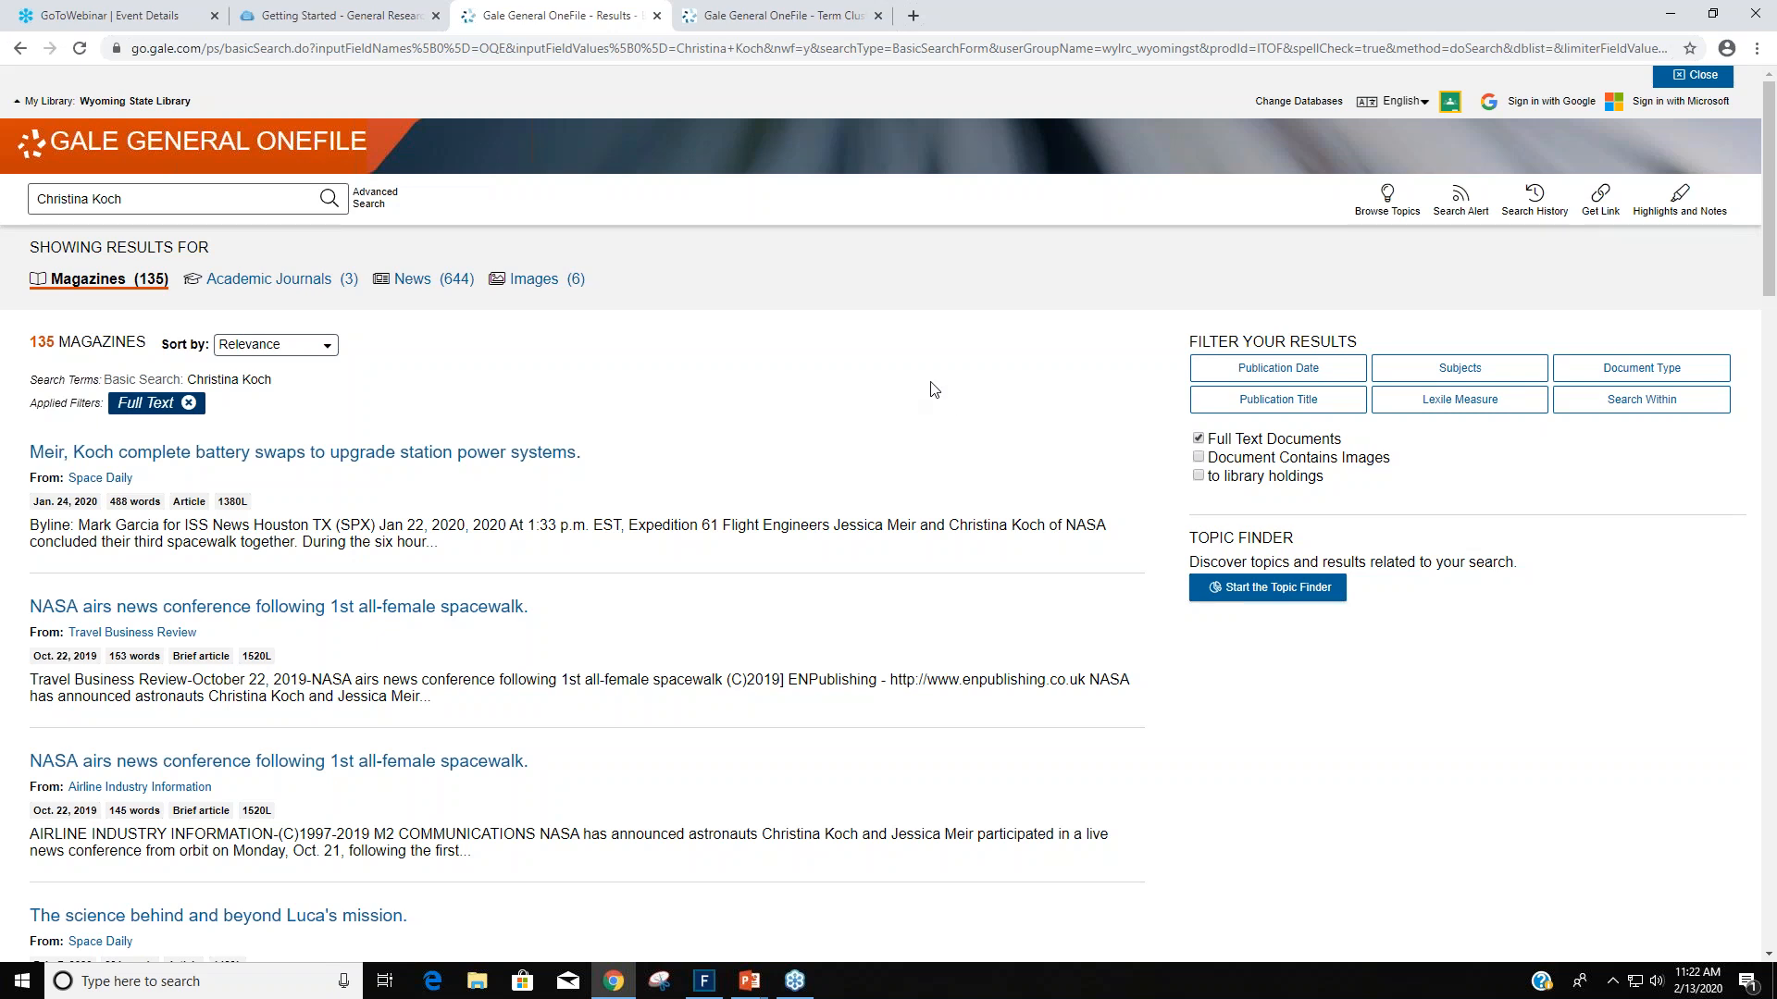
# Show the Subjects filter list for the 135 Christina Koch results and browse through it.
pyautogui.click(1459, 367)
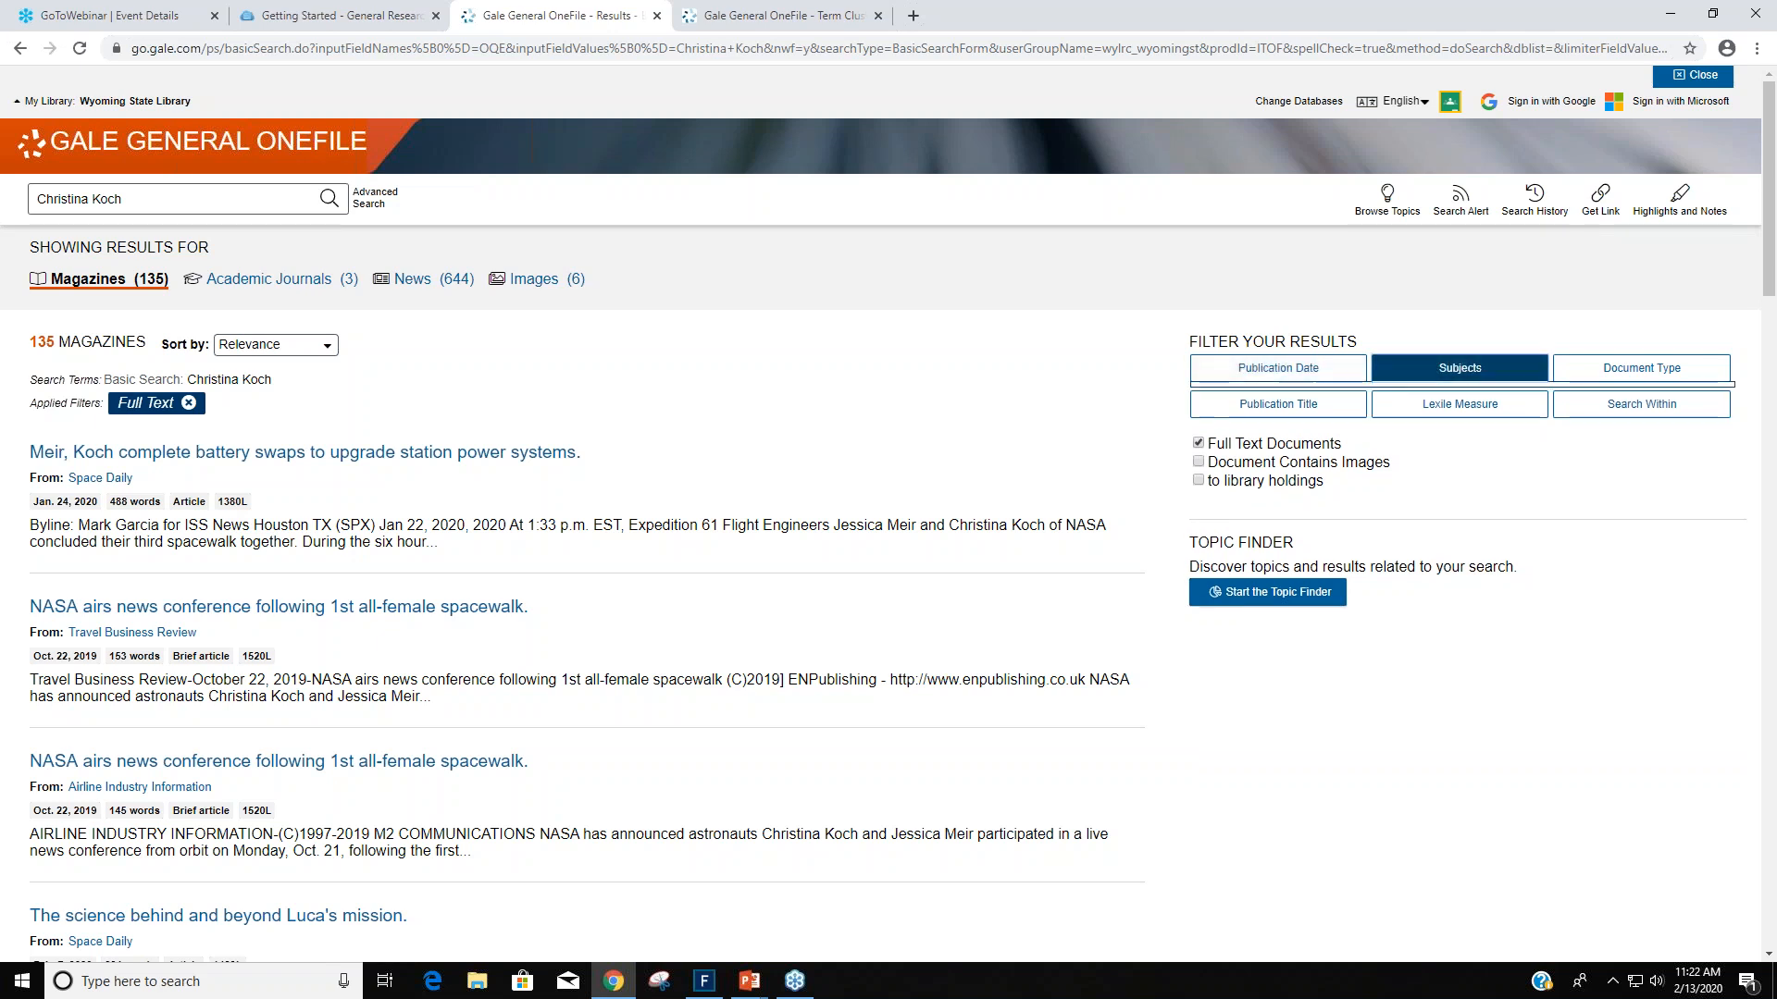
pyautogui.click(1459, 367)
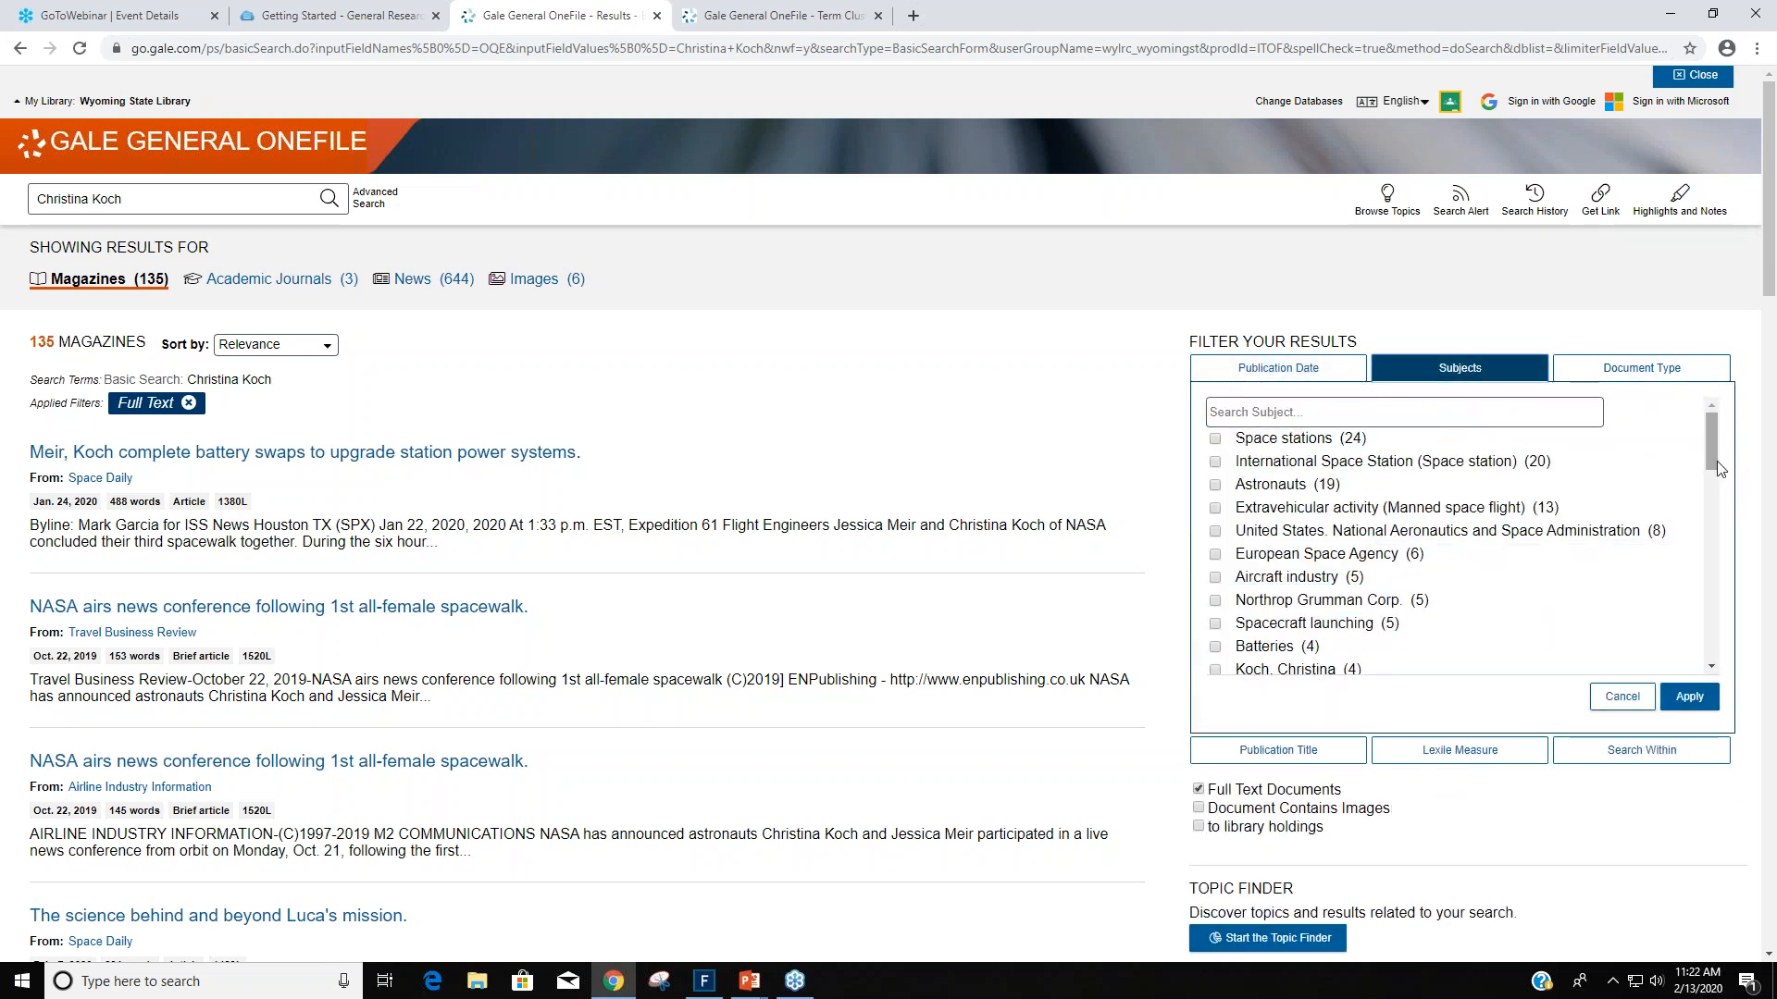
pyautogui.scroll(-3)
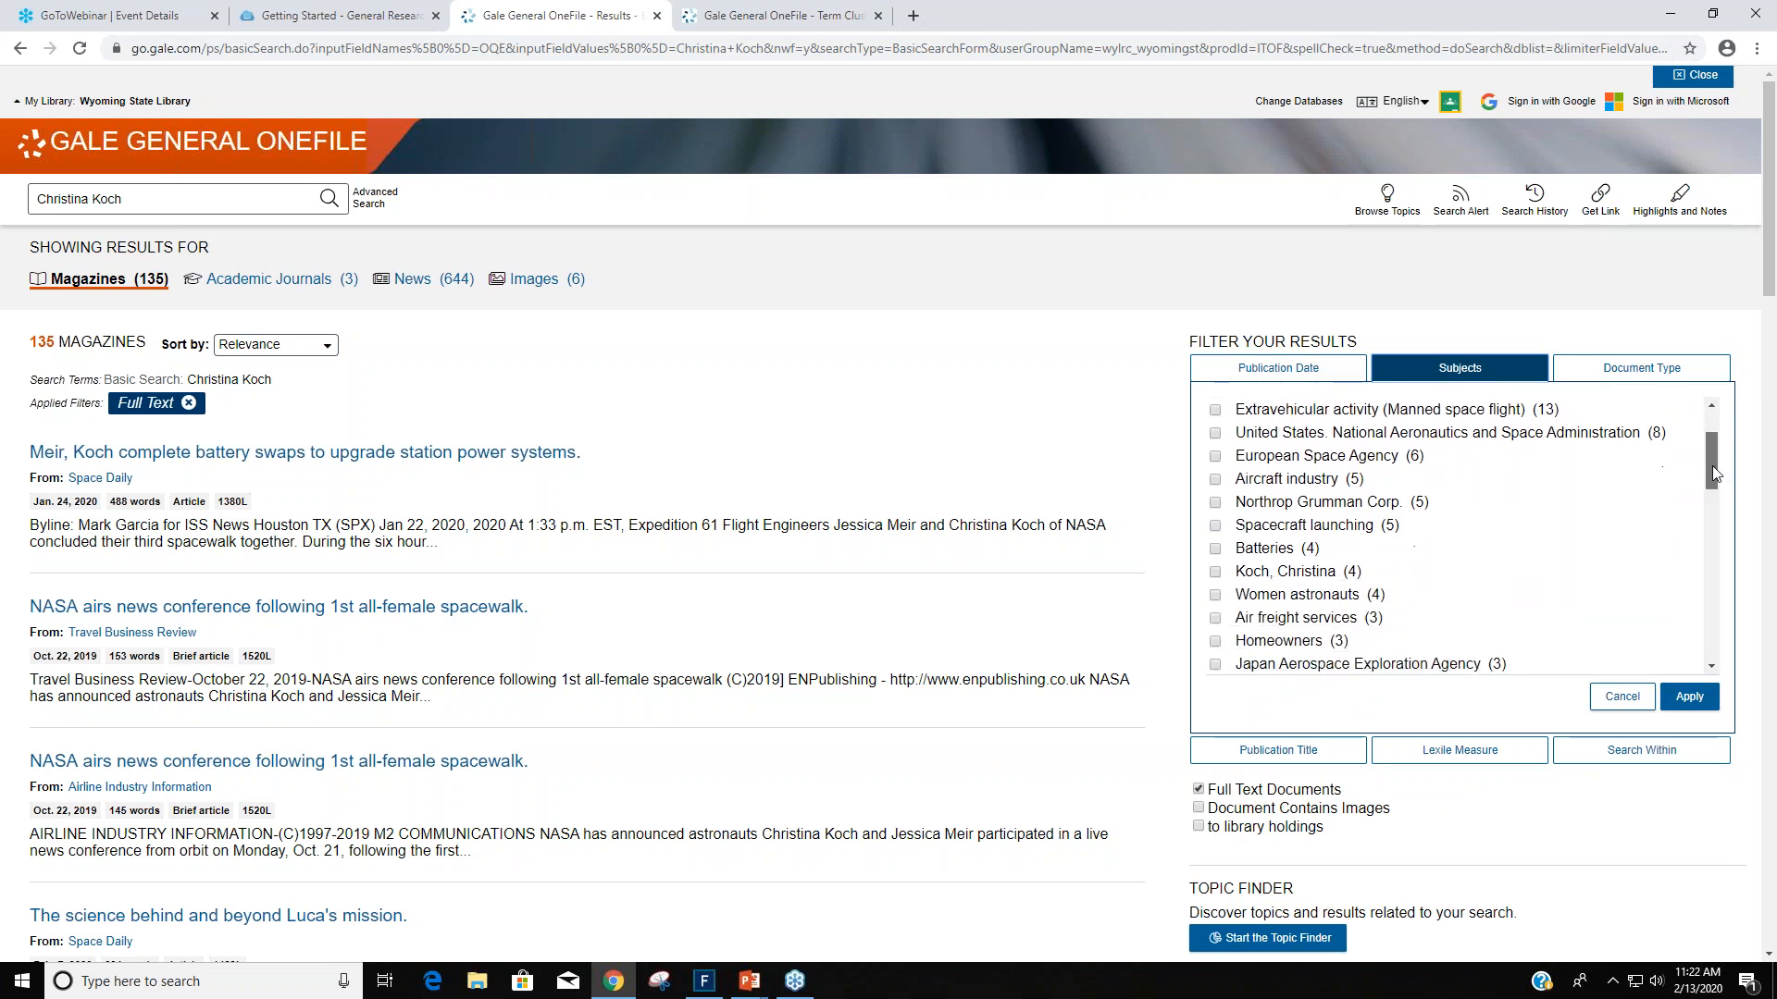
pyautogui.scroll(-3)
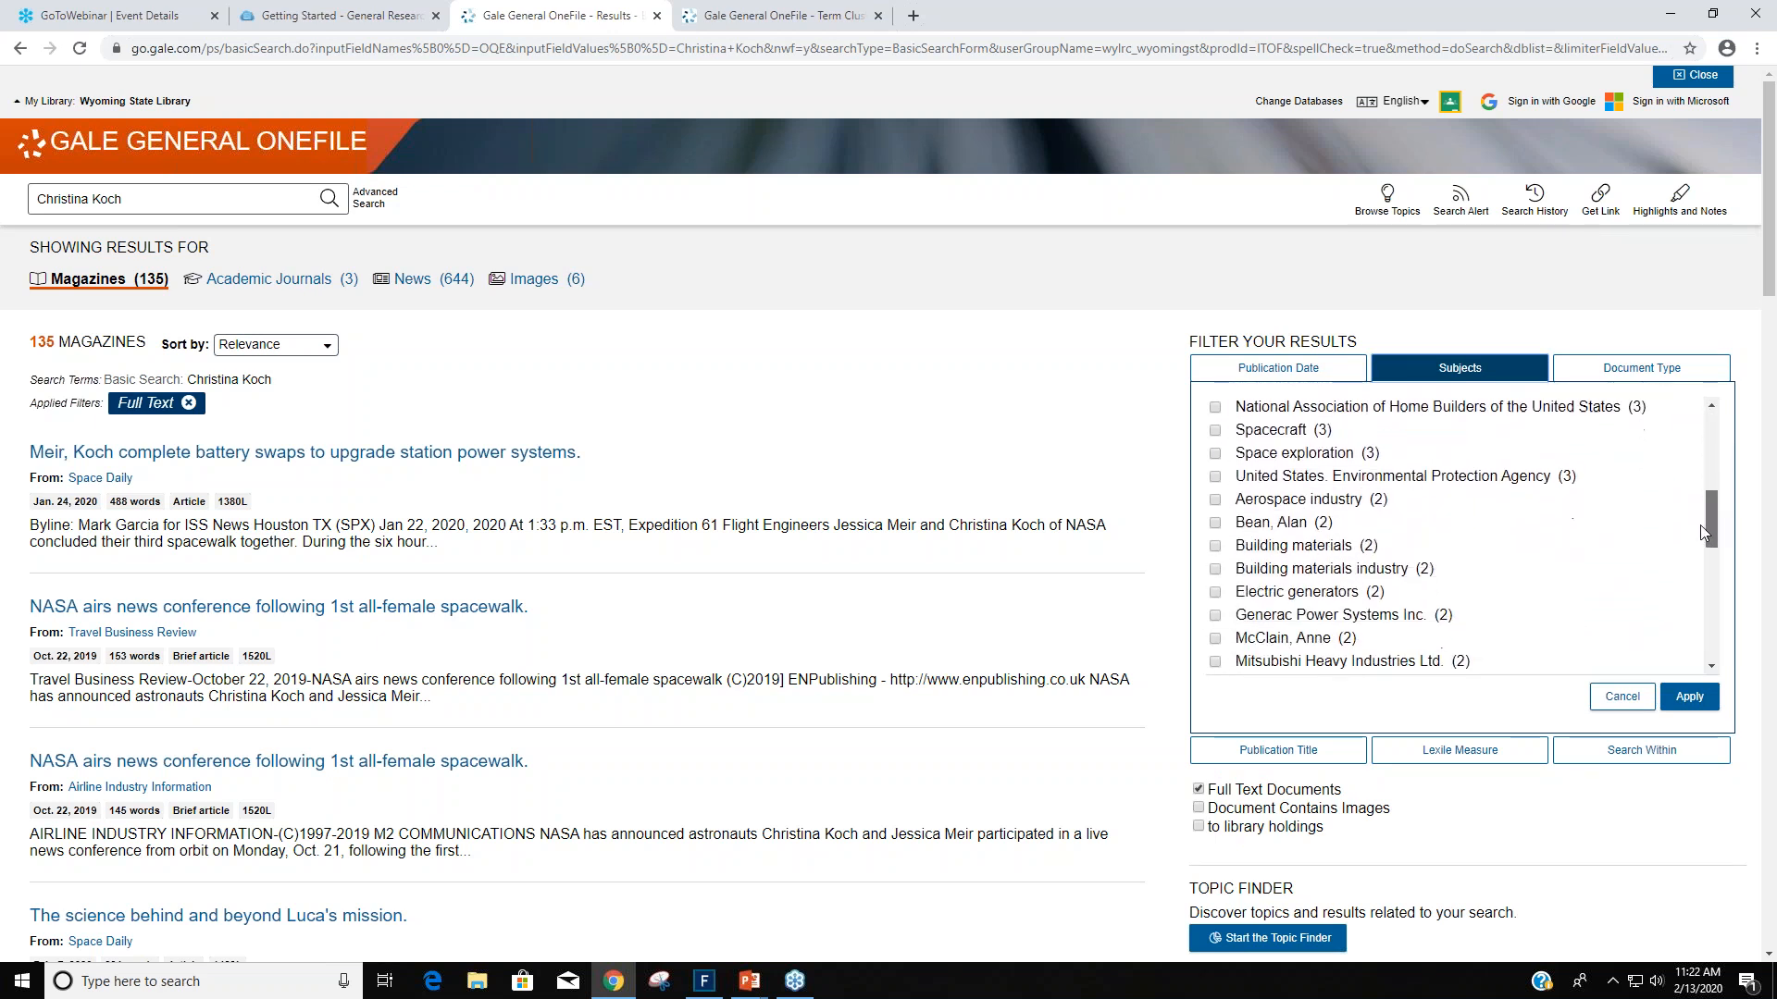
pyautogui.scroll(-3)
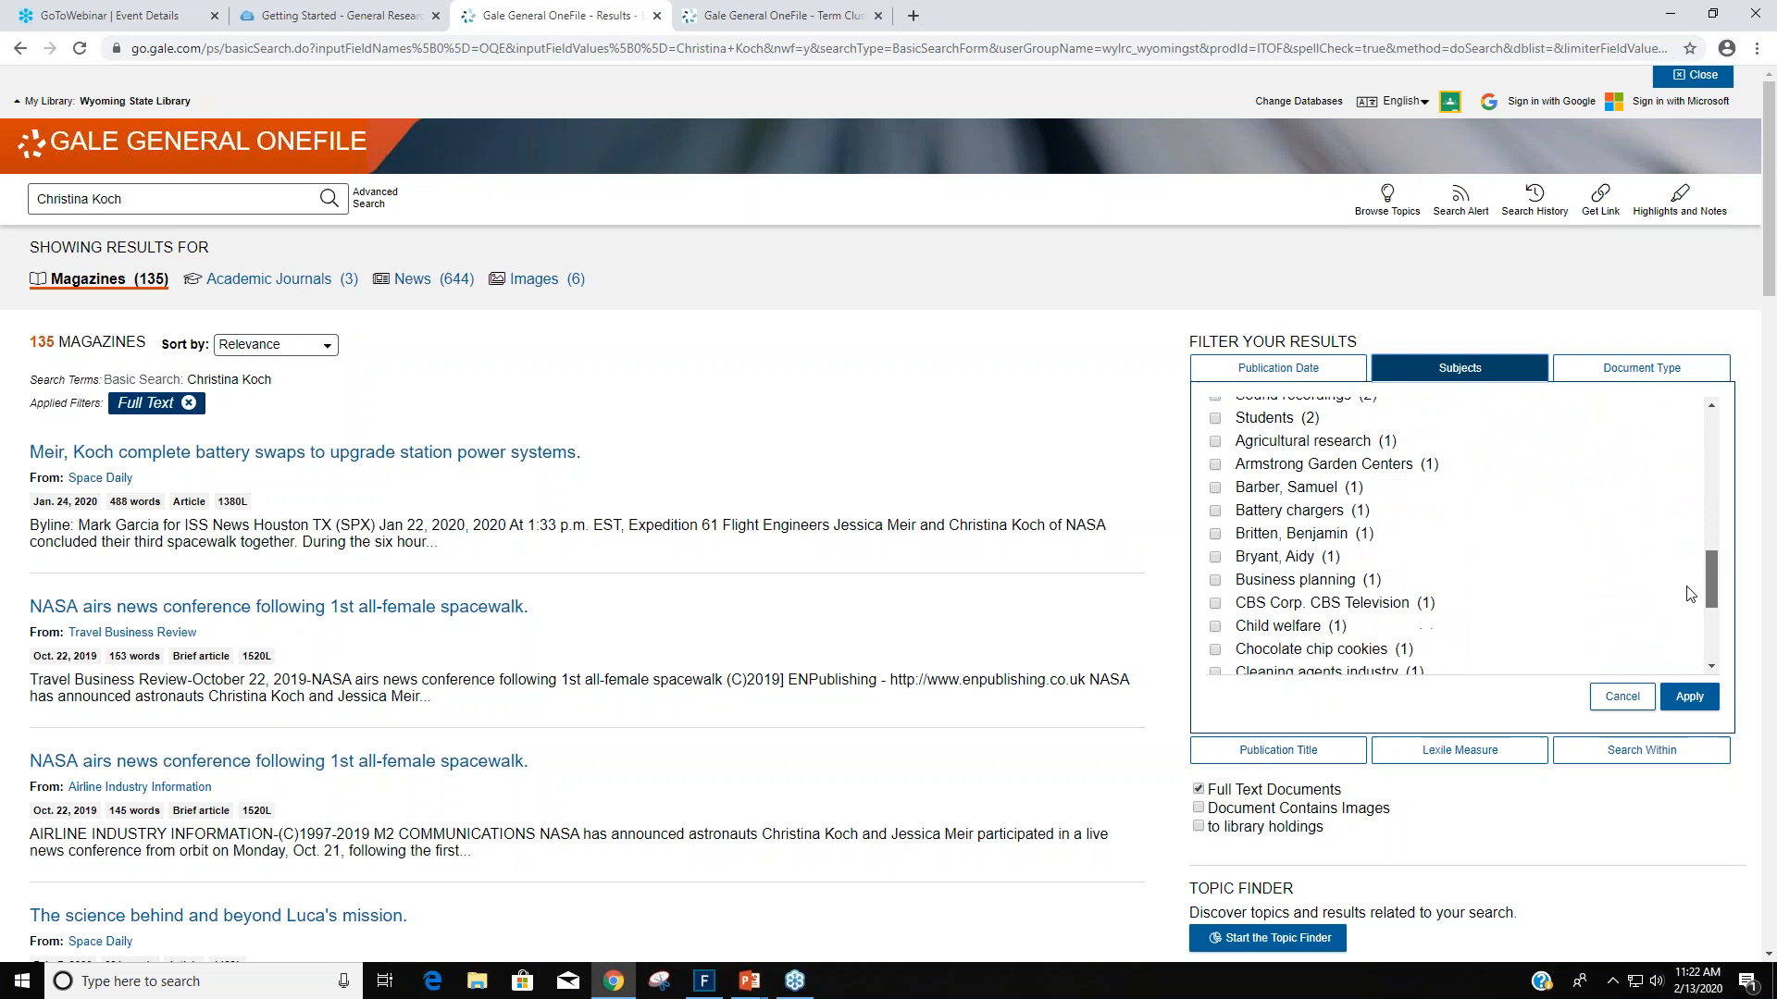
# Filter by the 'Chocolate chip cookies' subject and view the ISS DoubleTree cookies article.
pyautogui.scroll(-3)
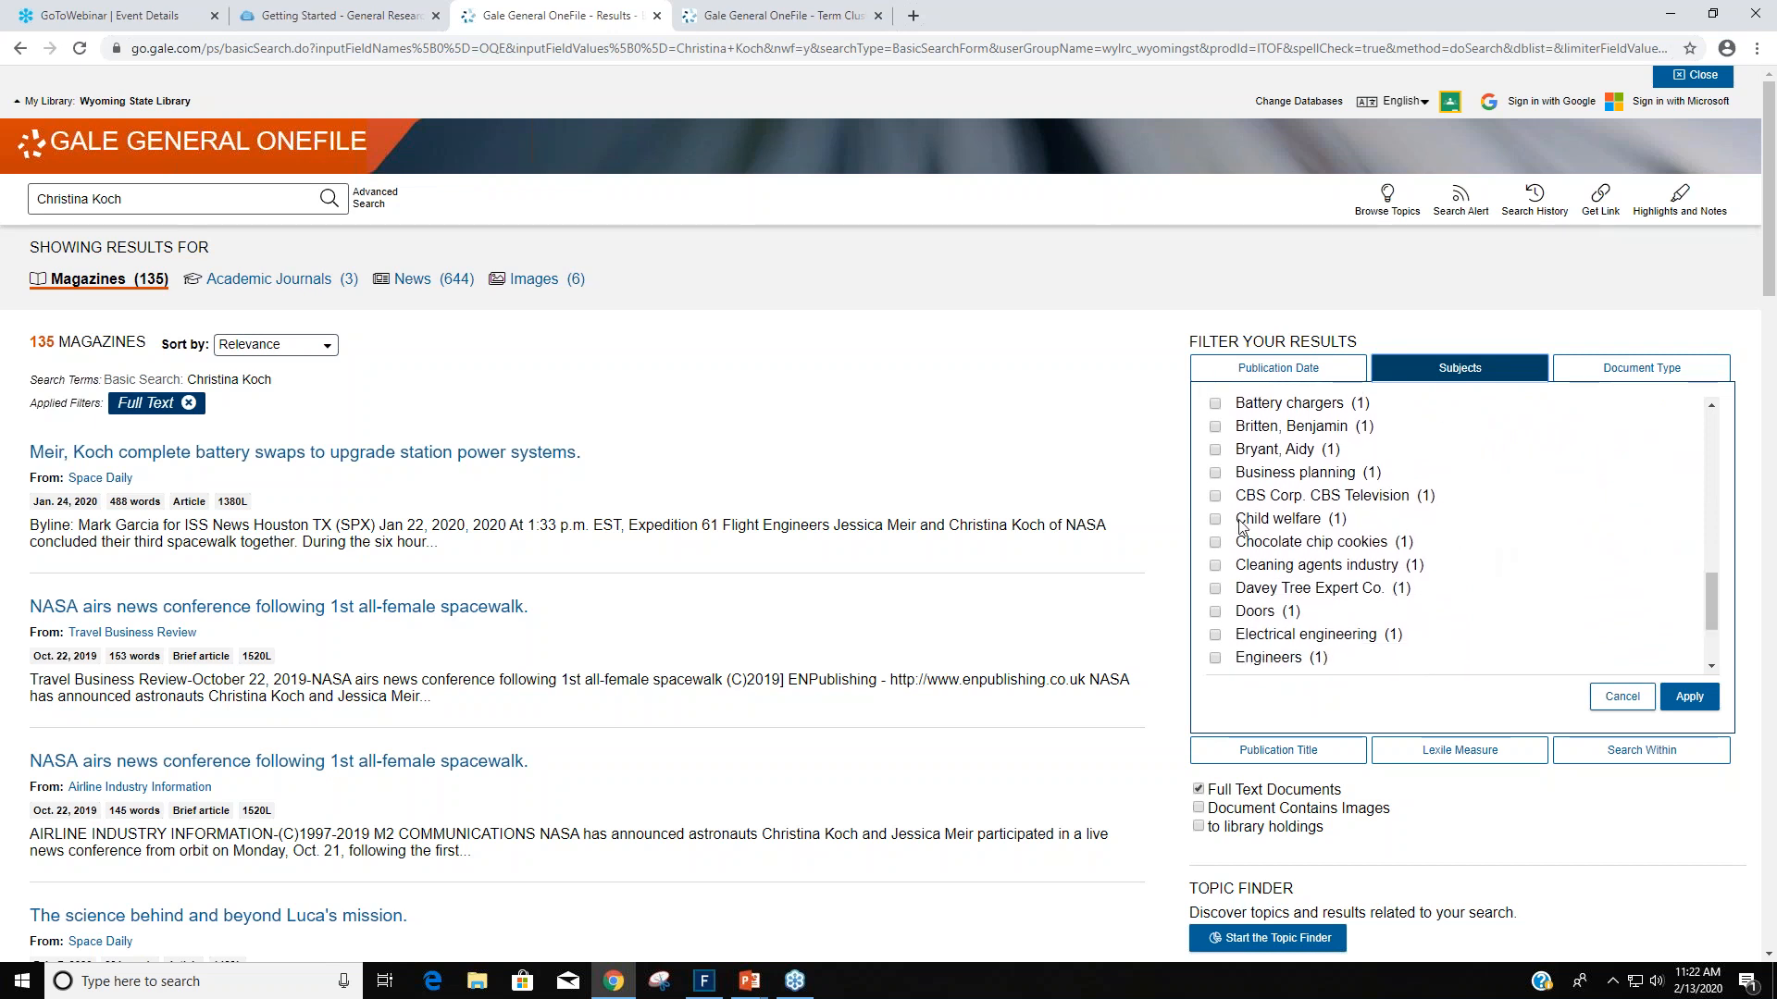
pyautogui.click(1214, 543)
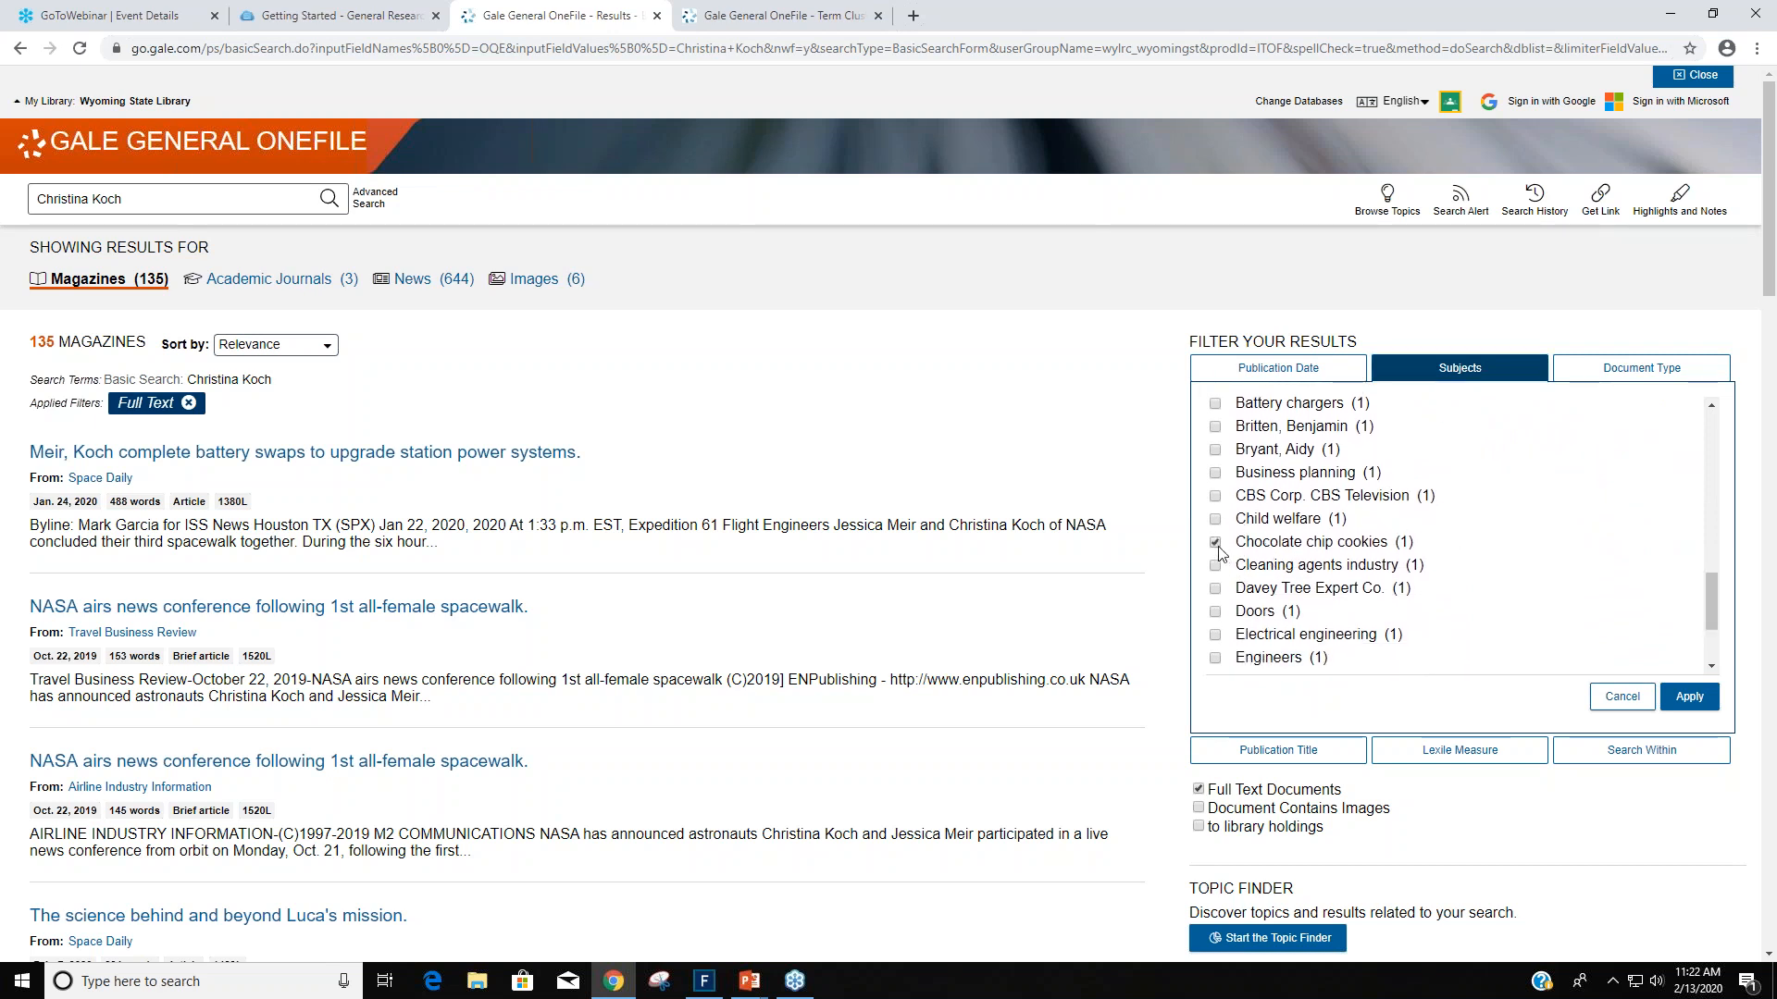
pyautogui.click(1214, 543)
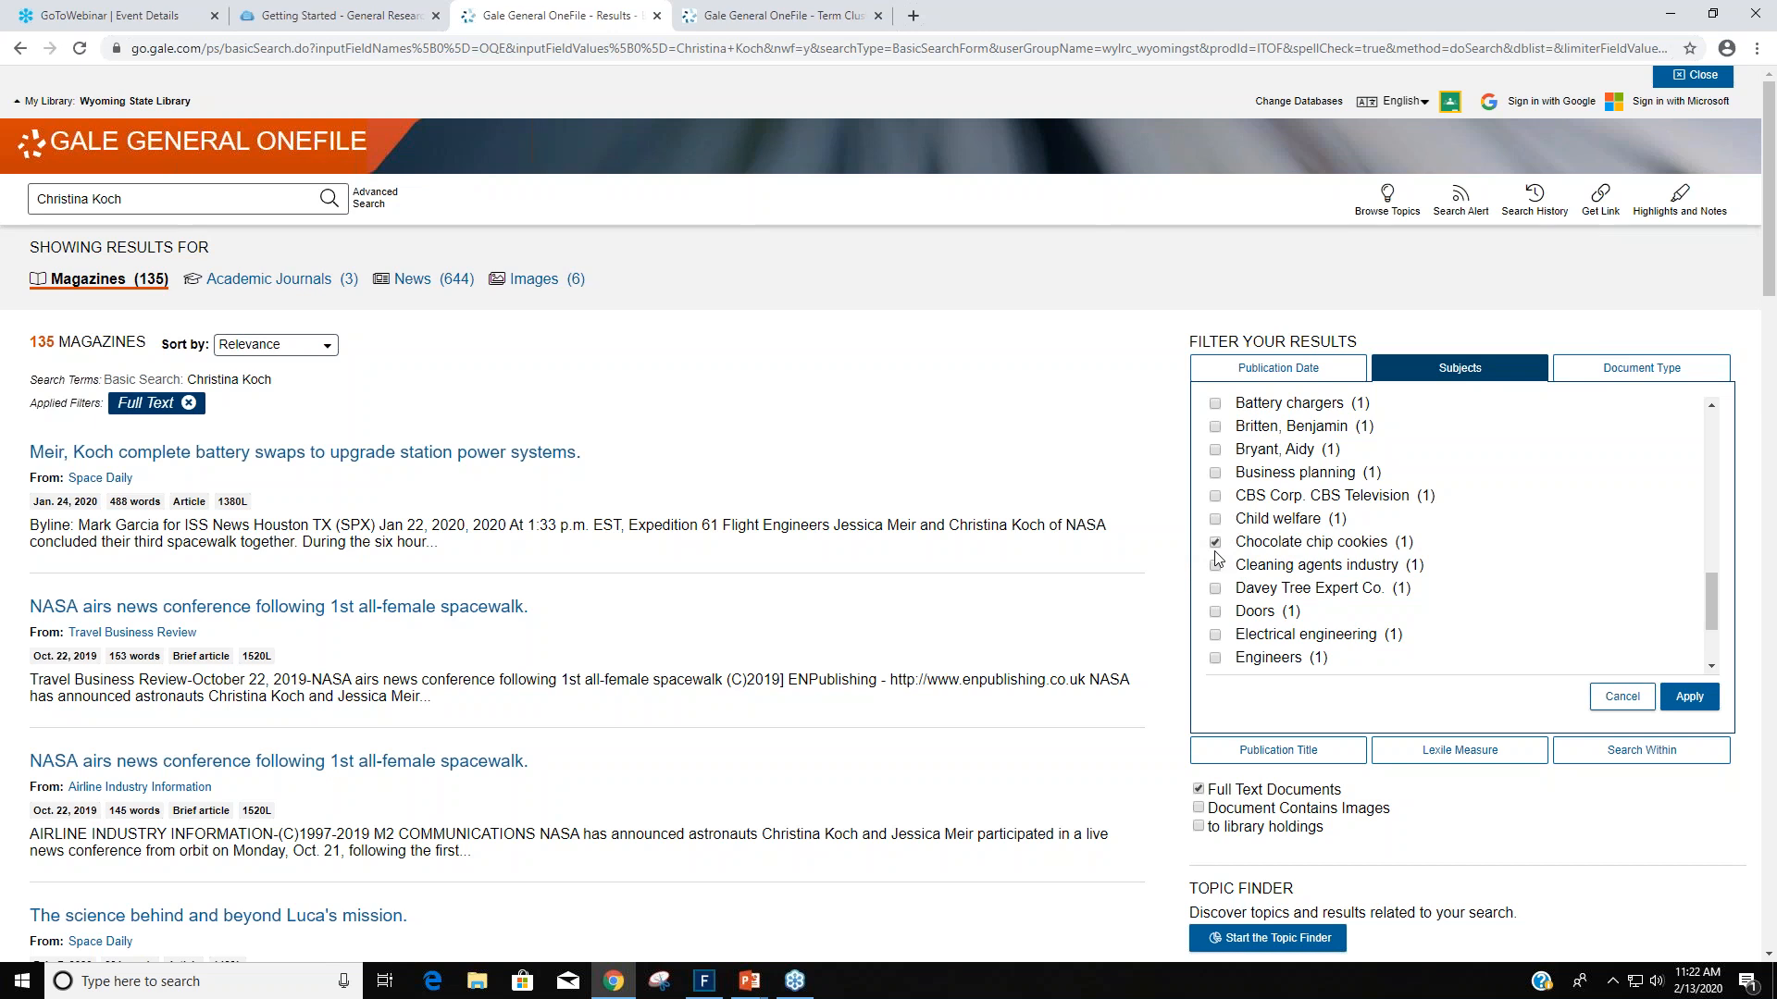
pyautogui.click(1688, 696)
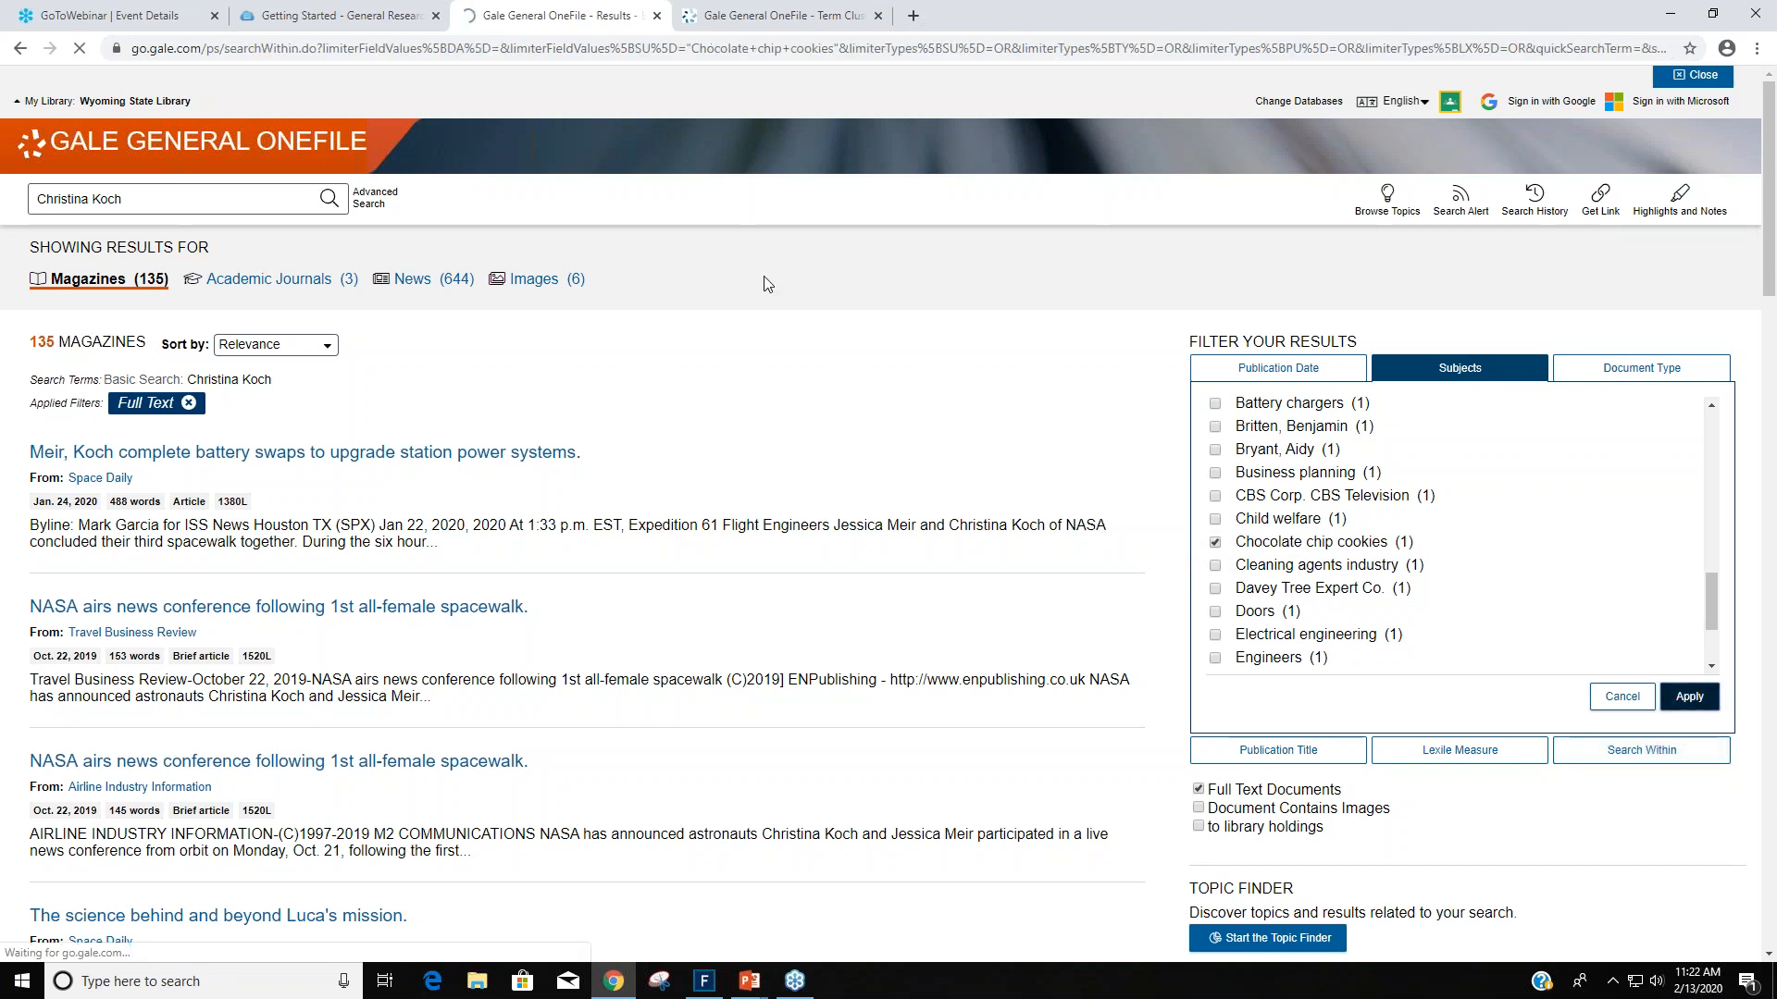
pyautogui.click(1688, 696)
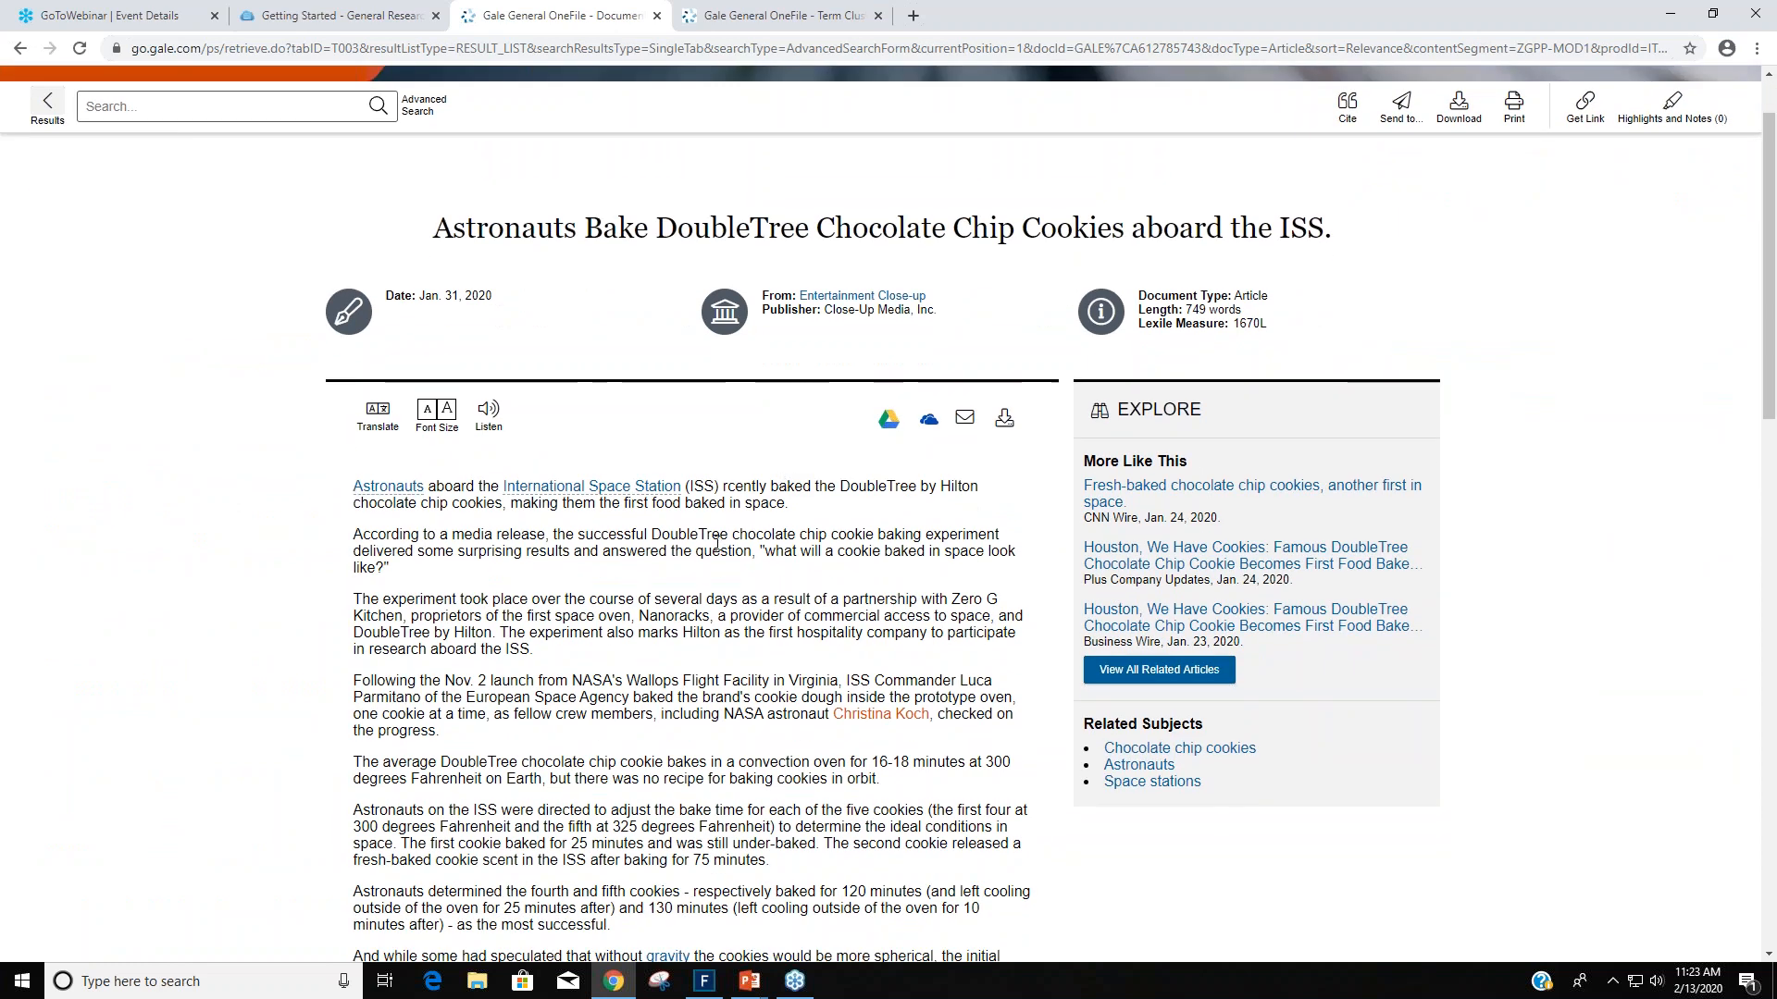
pyautogui.moveTo(687, 546)
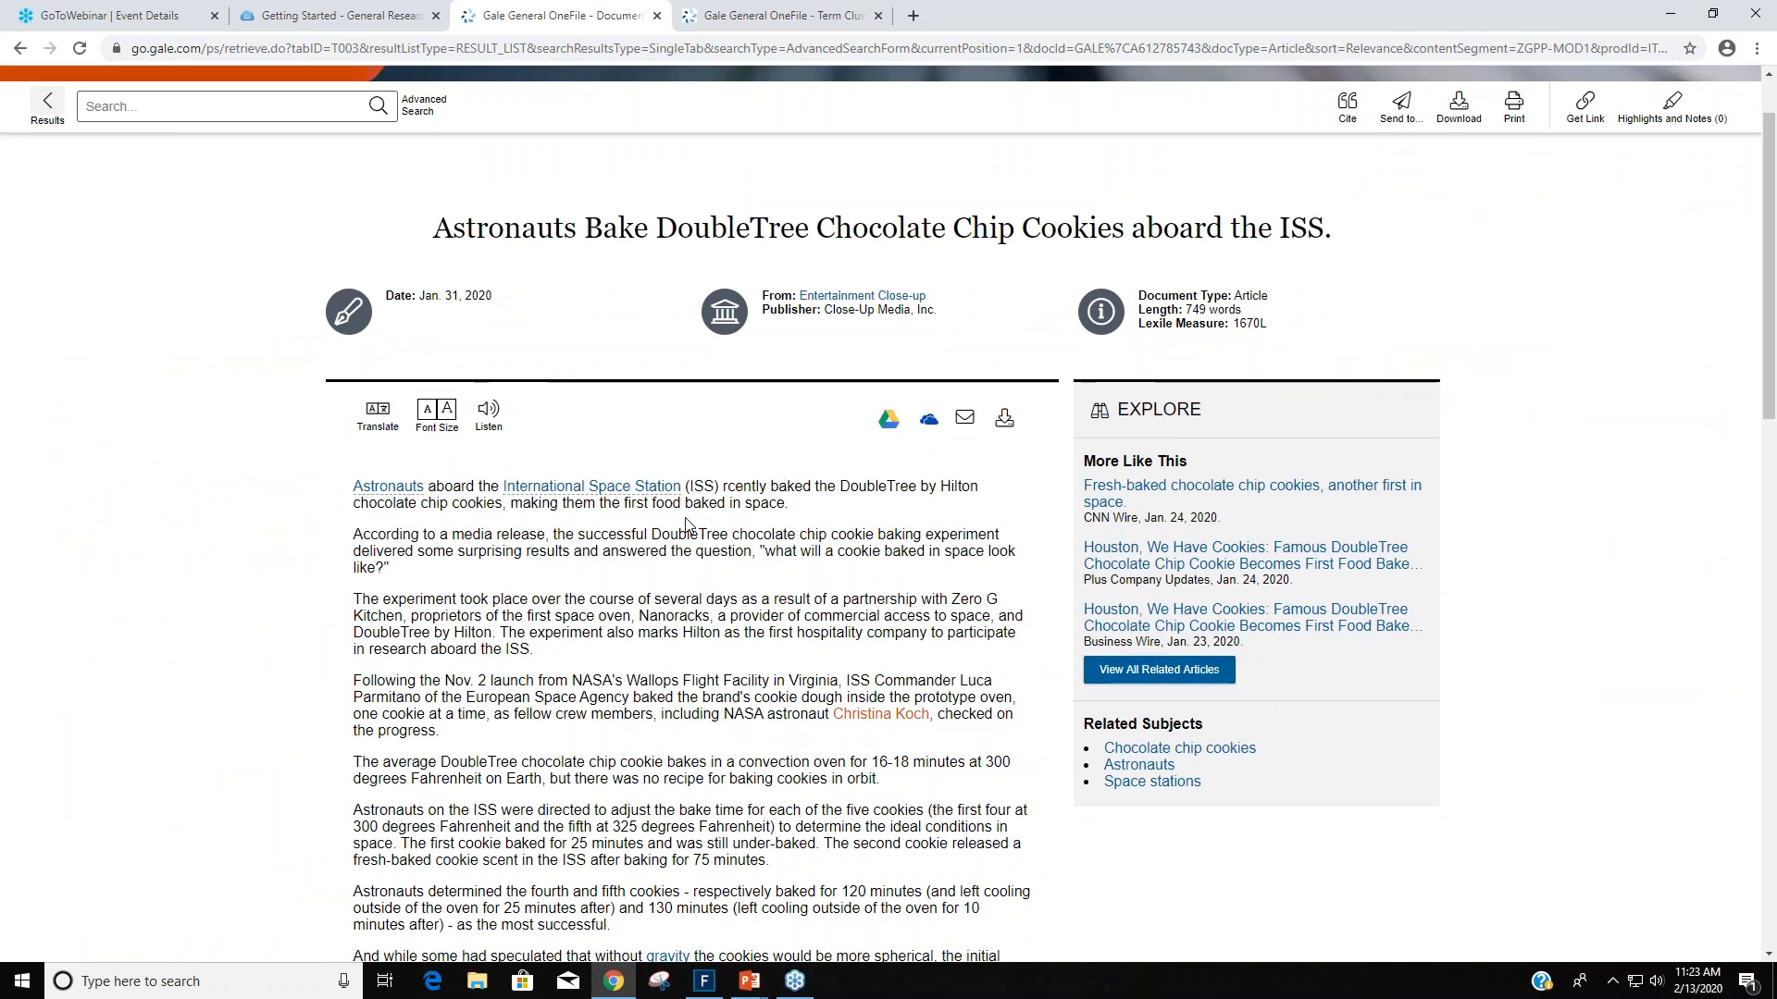
pyautogui.moveTo(535, 529)
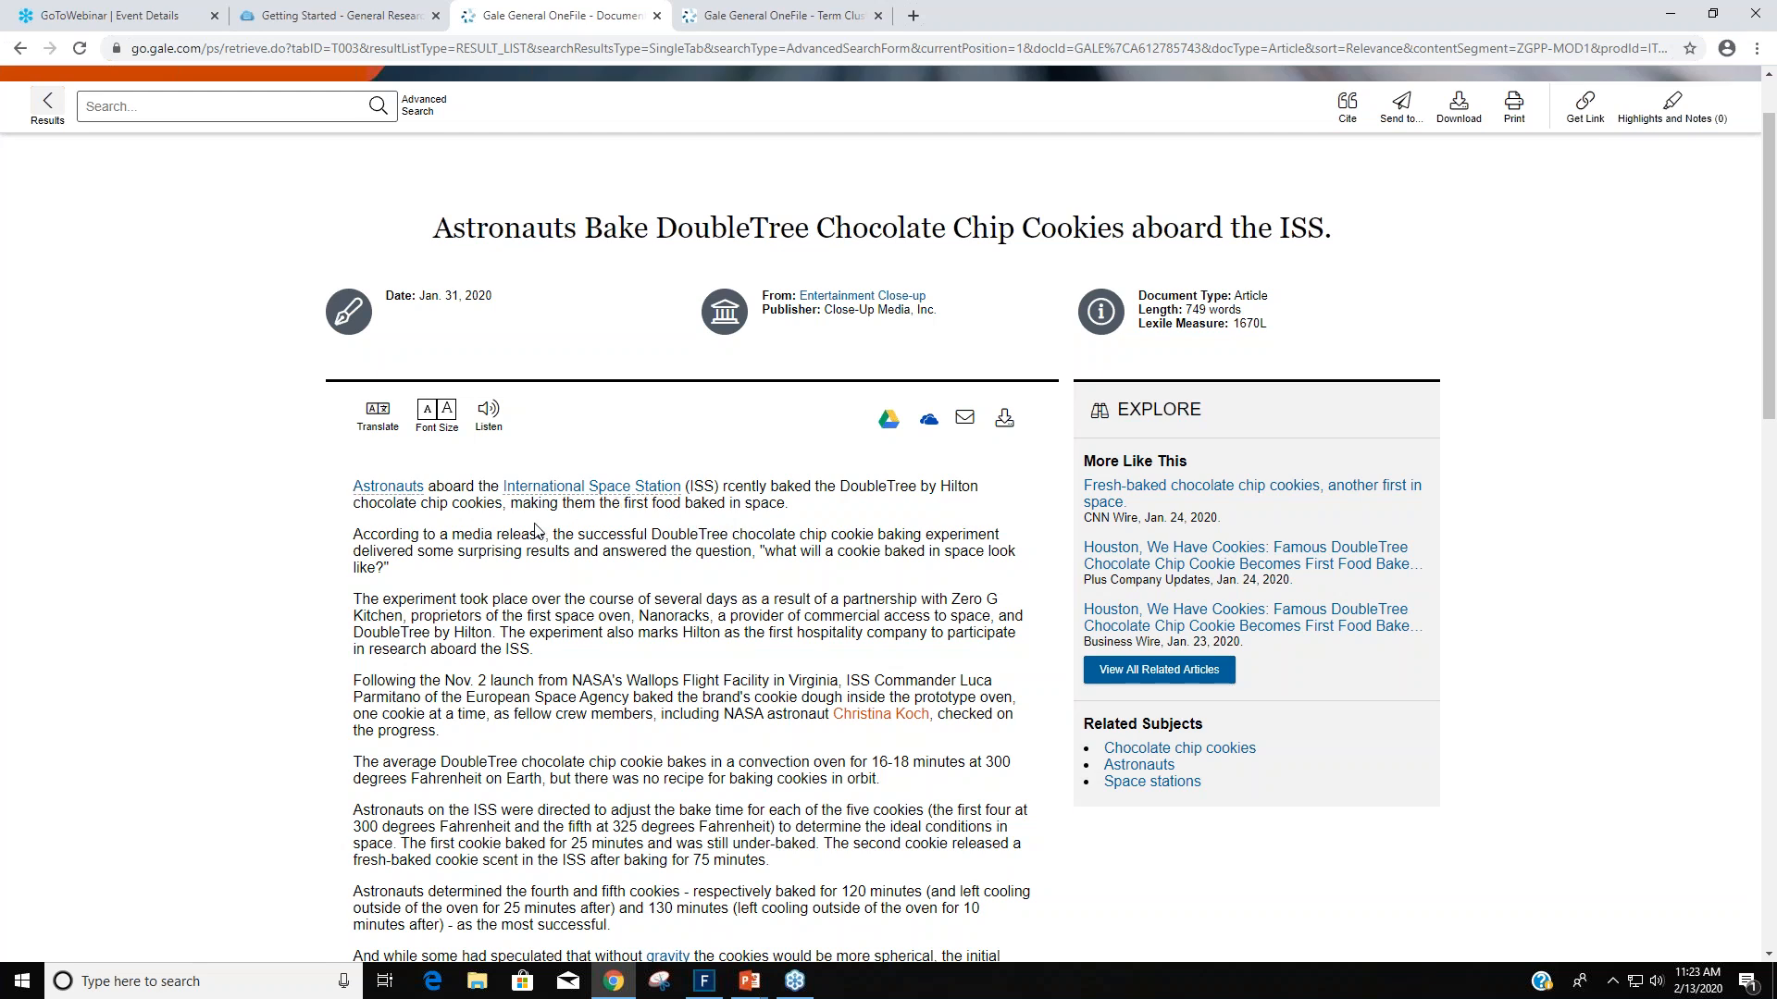
pyautogui.moveTo(548, 500)
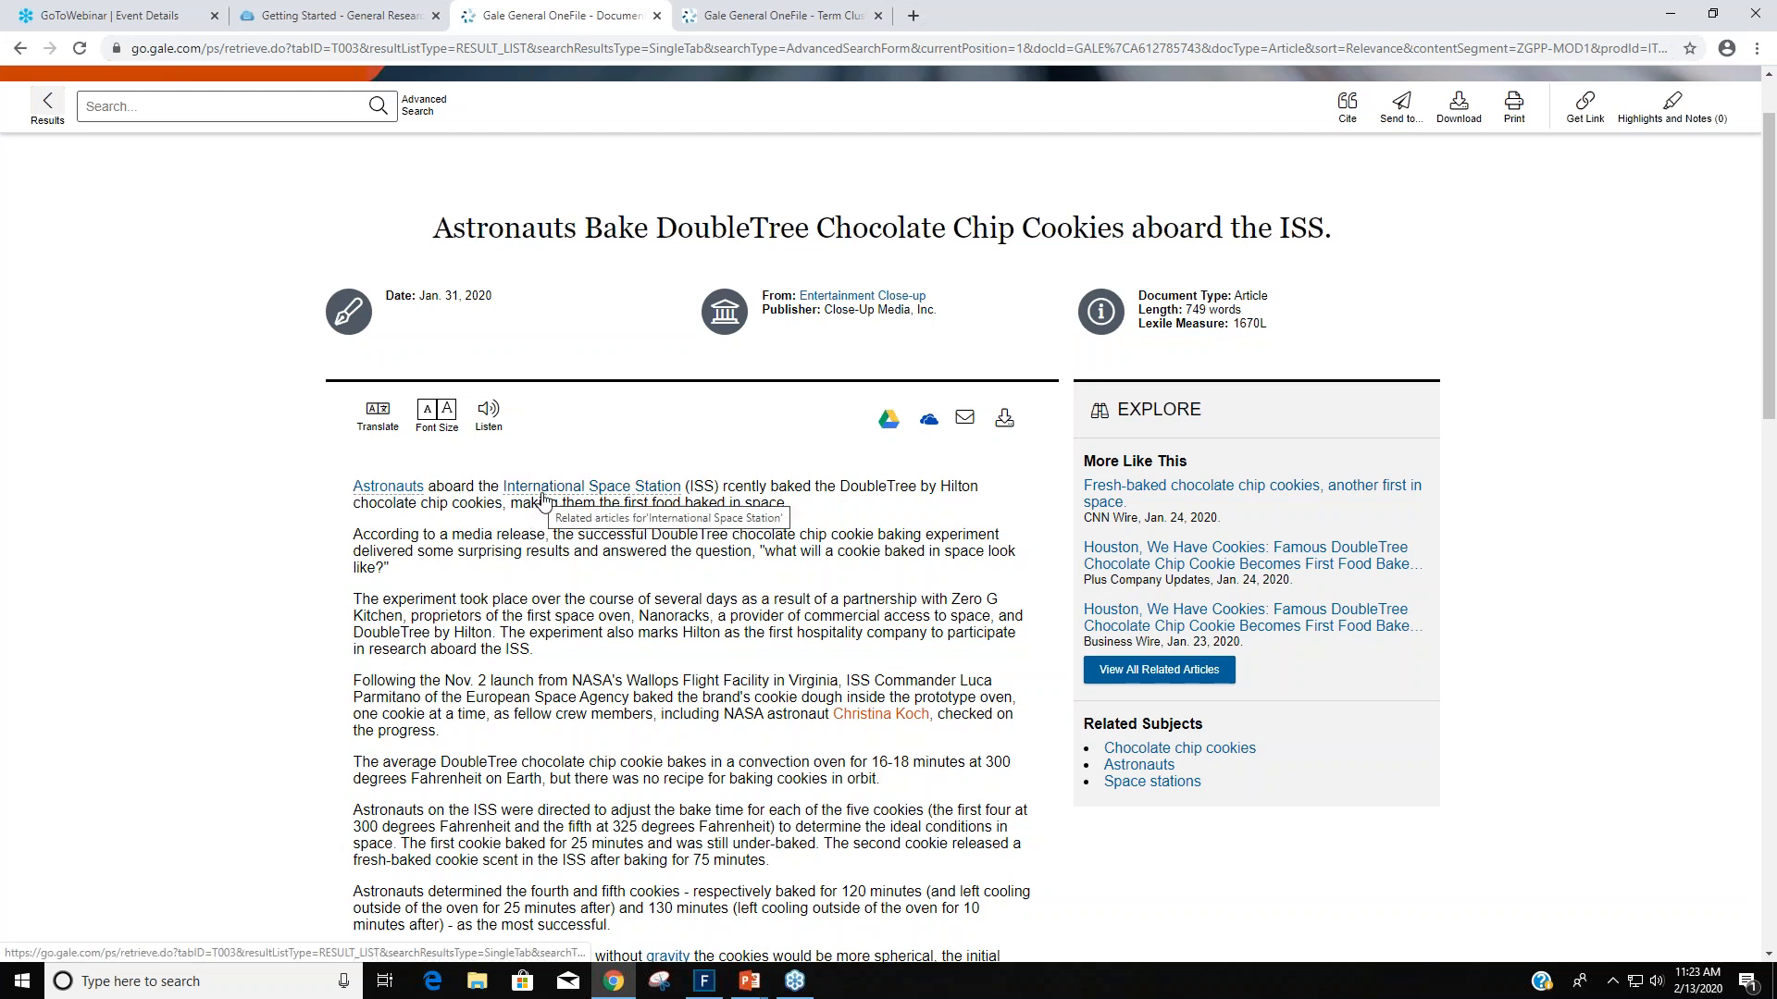
pyautogui.moveTo(411, 322)
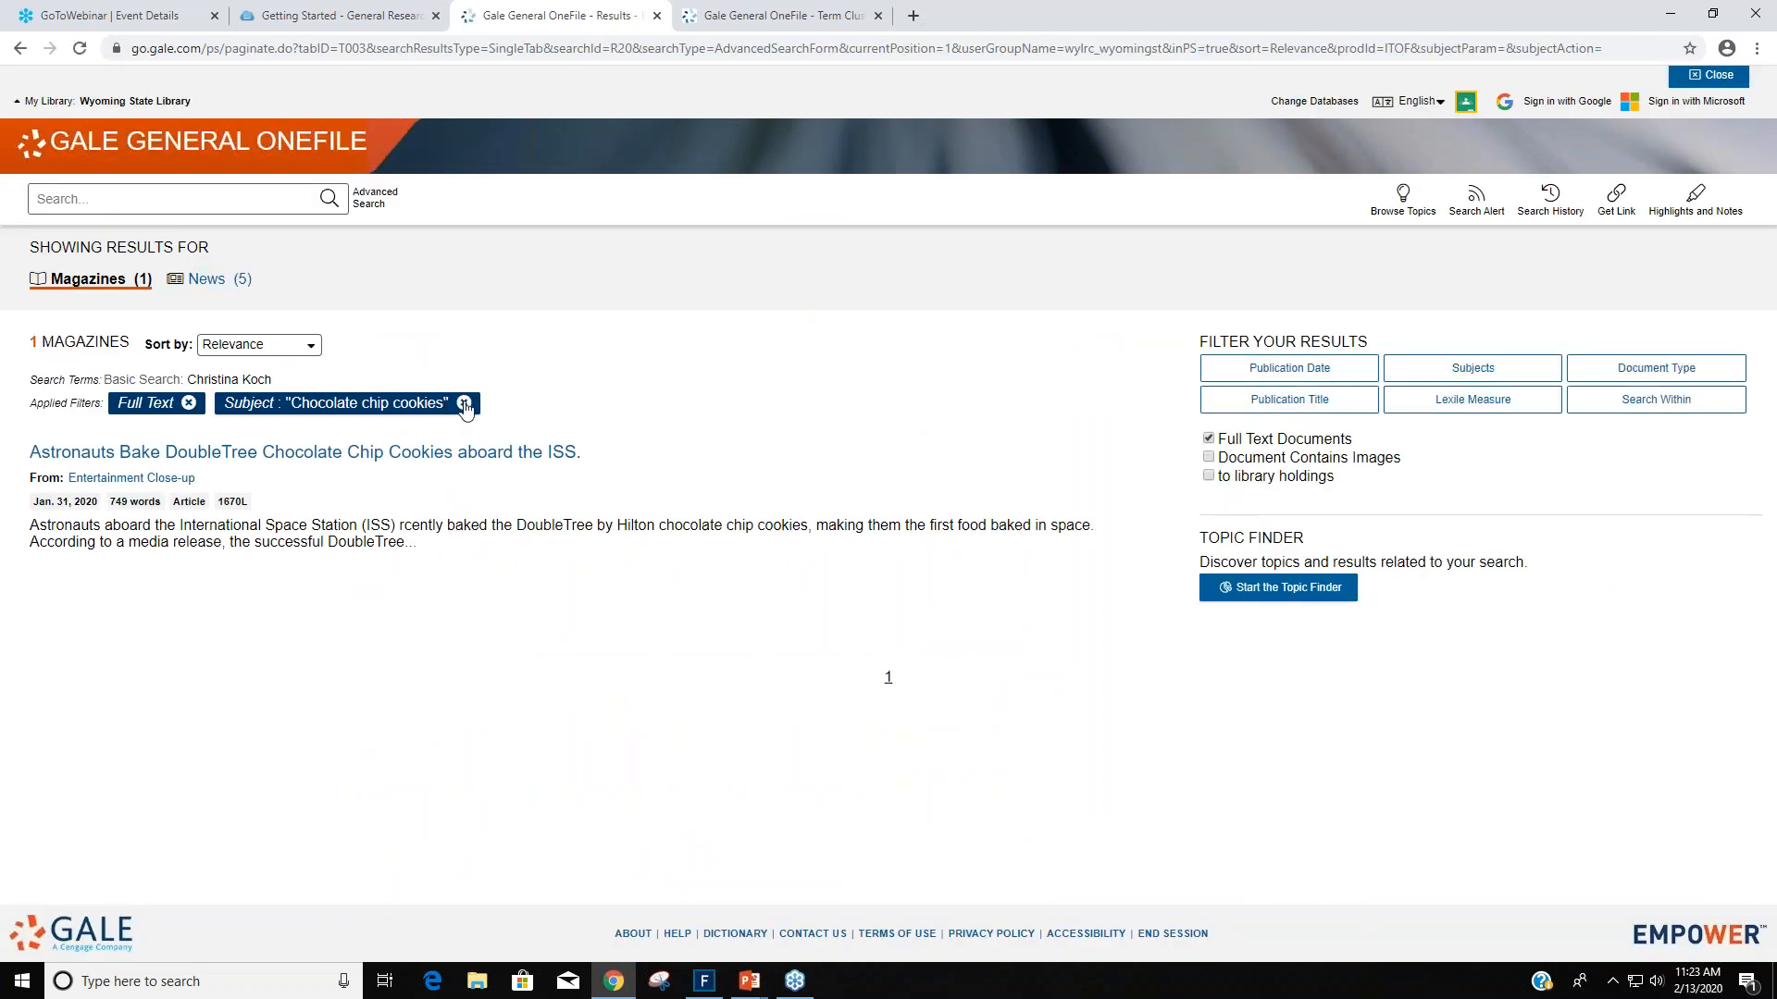
# Remove the 'Subject: Chocolate chip cookies' tag to restore all 135 results.
pyautogui.click(462, 403)
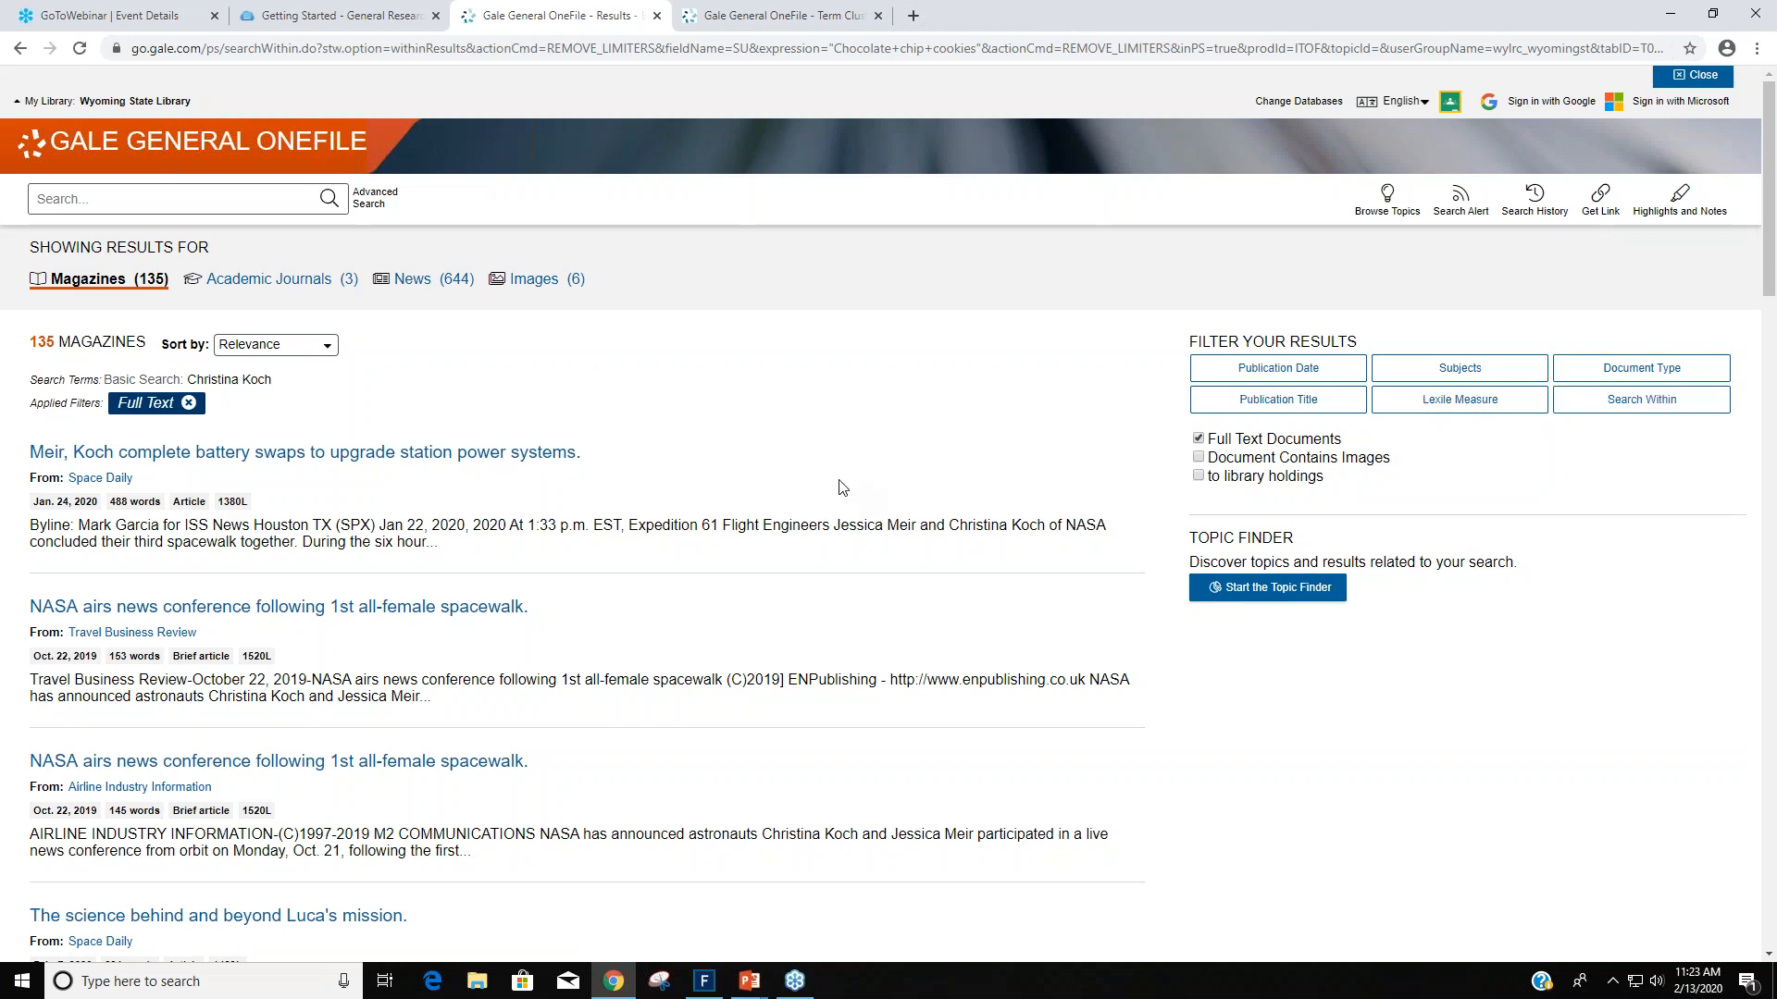
pyautogui.moveTo(304, 452)
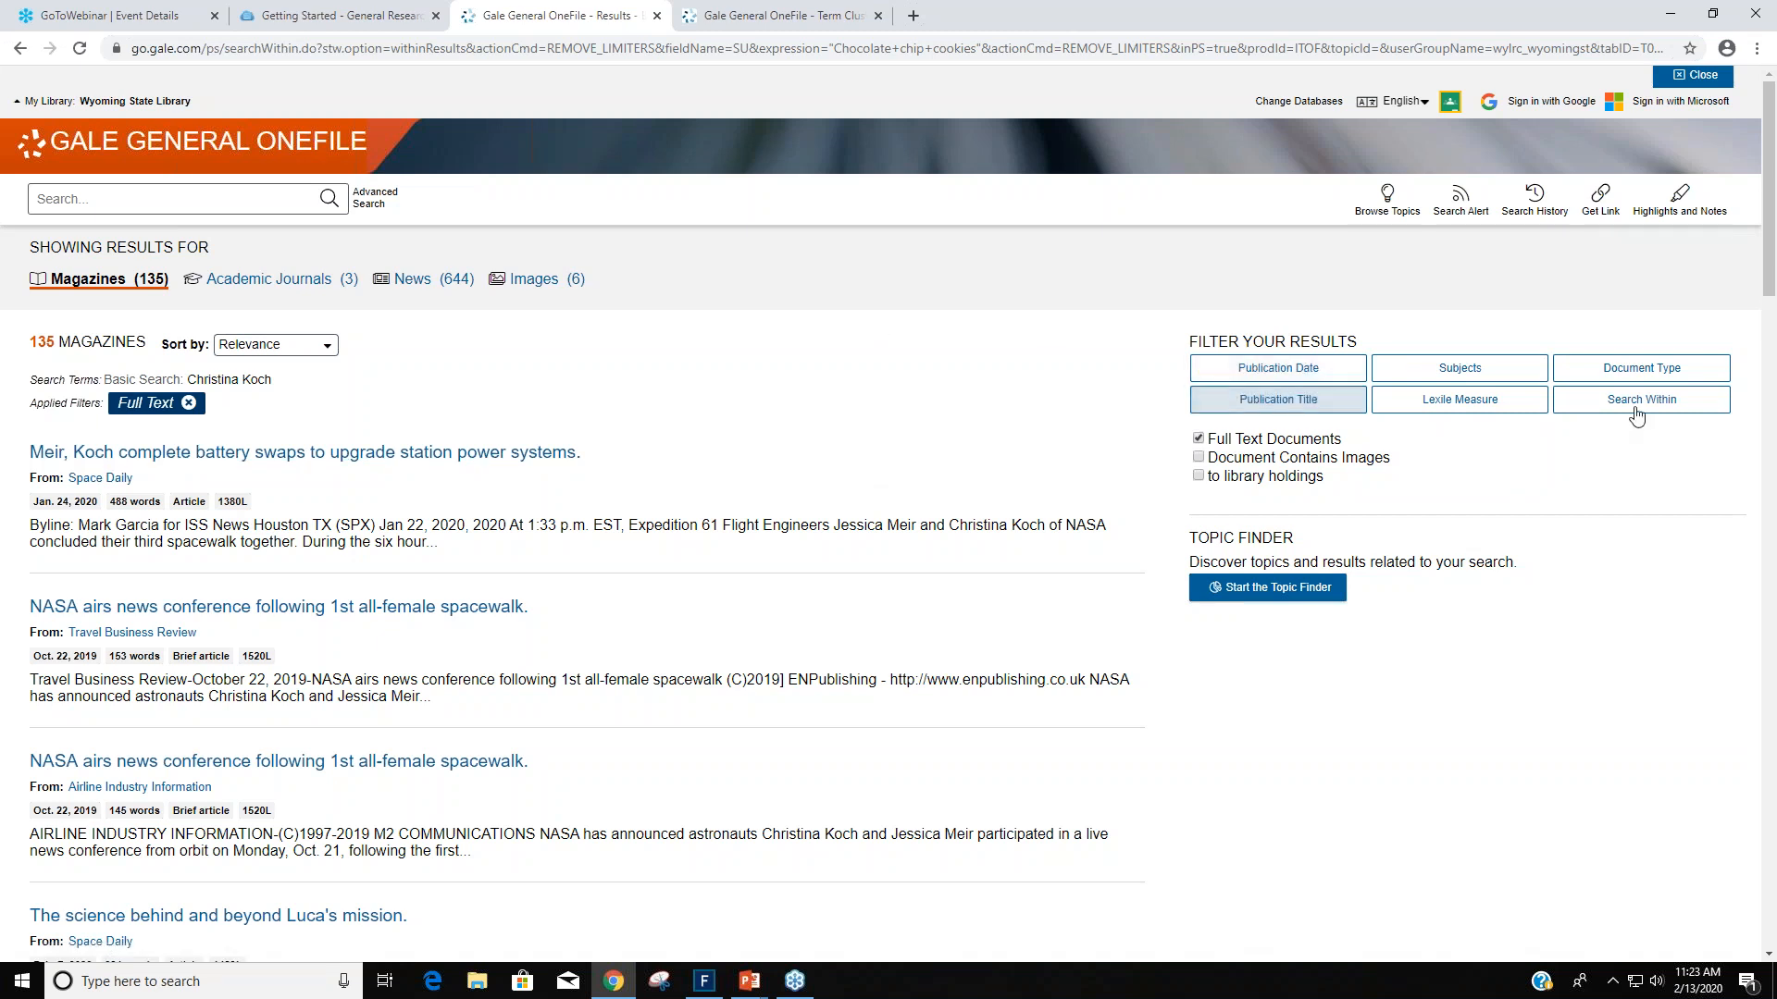
# Search within the Christina Koch results for 'experiments', narrowing to 19 magazine articles.
pyautogui.click(1640, 400)
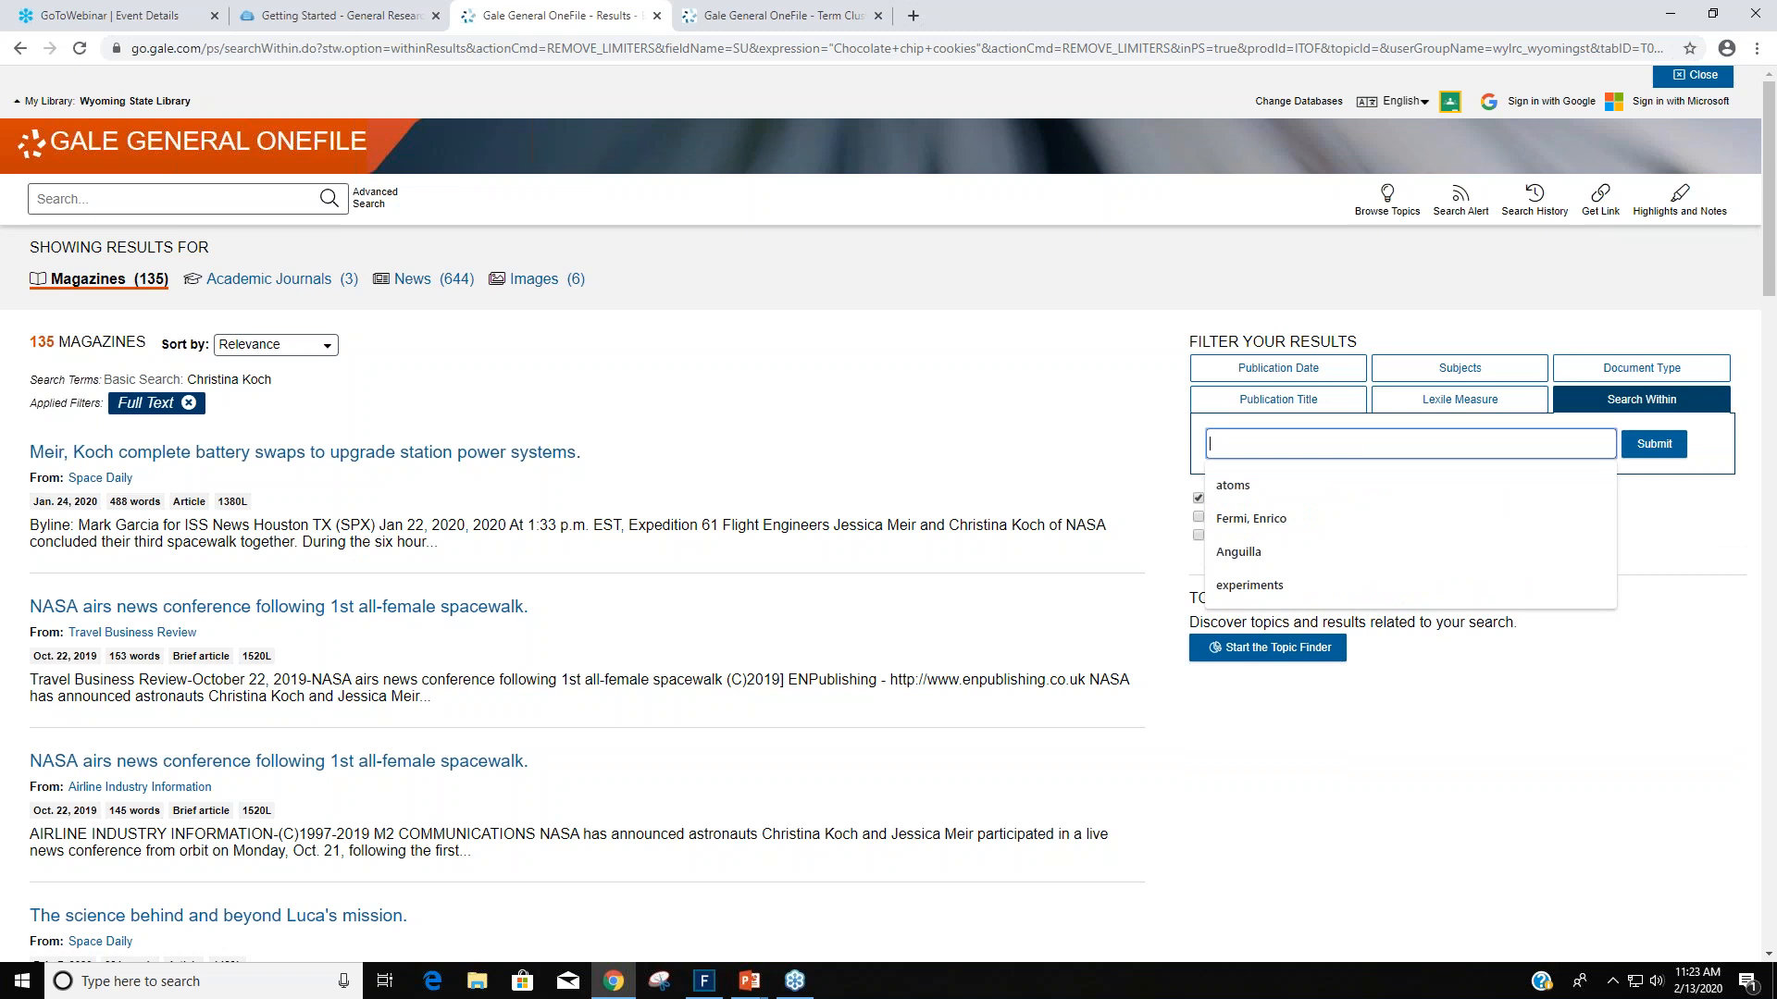
pyautogui.write('experi')
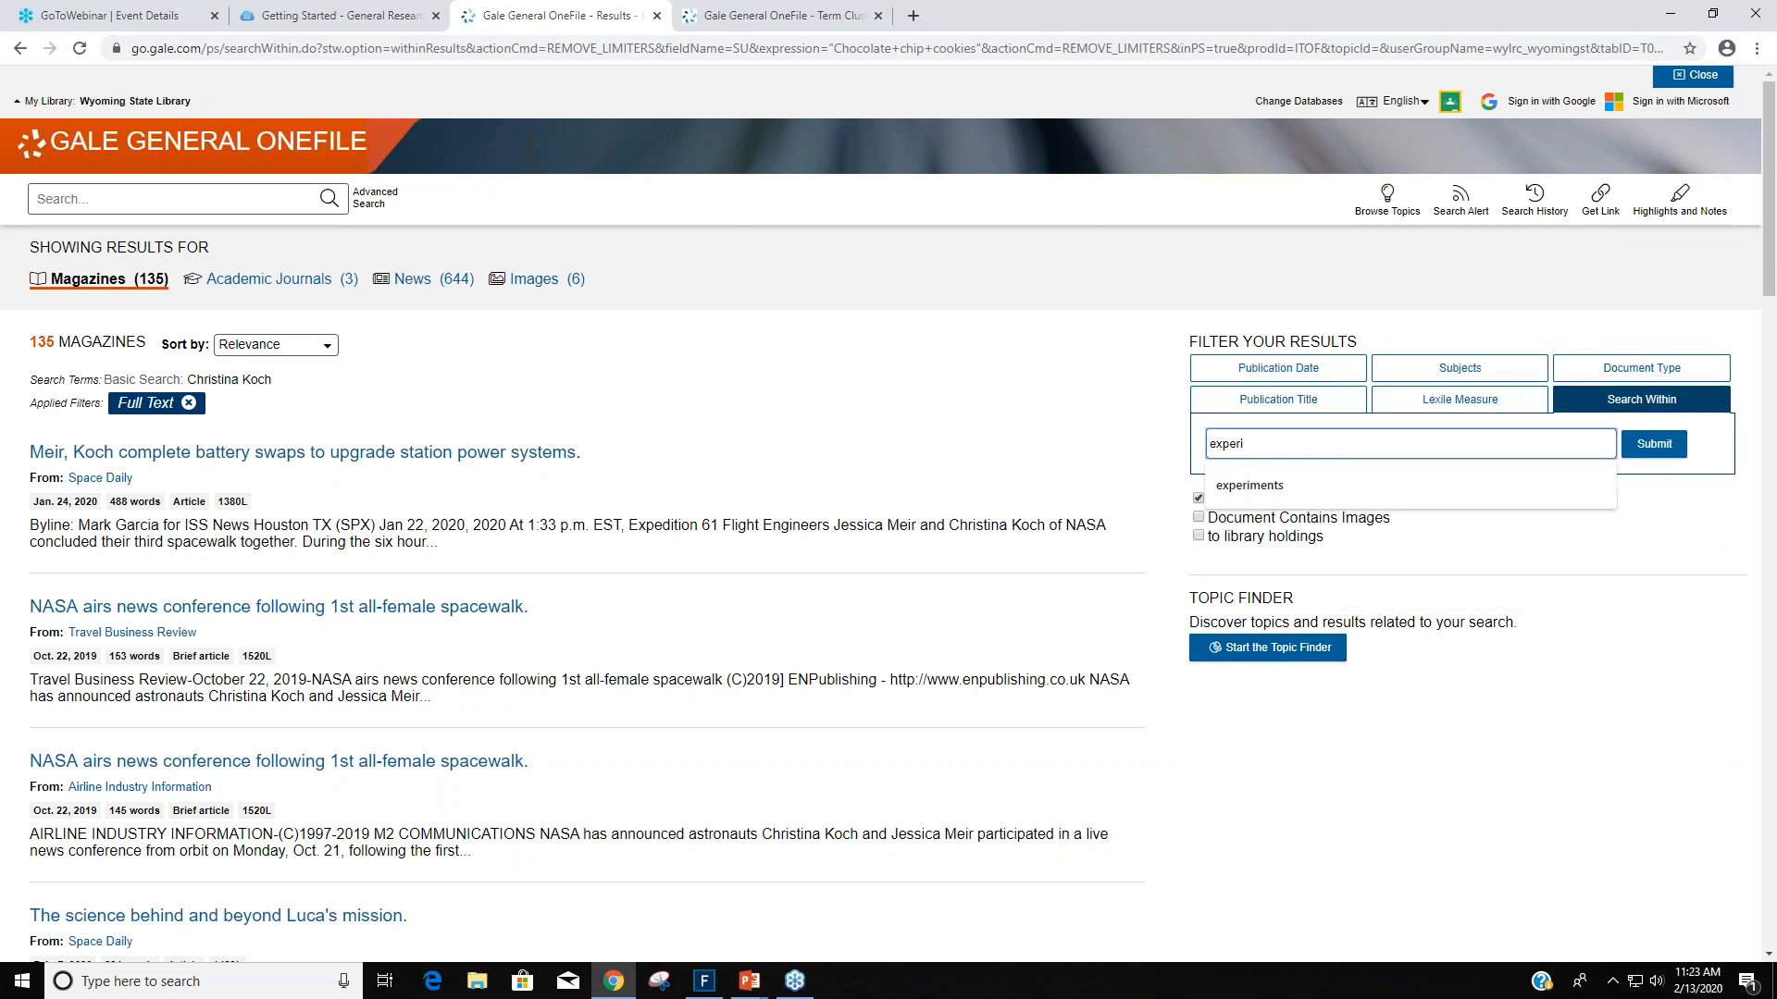
pyautogui.click(1249, 485)
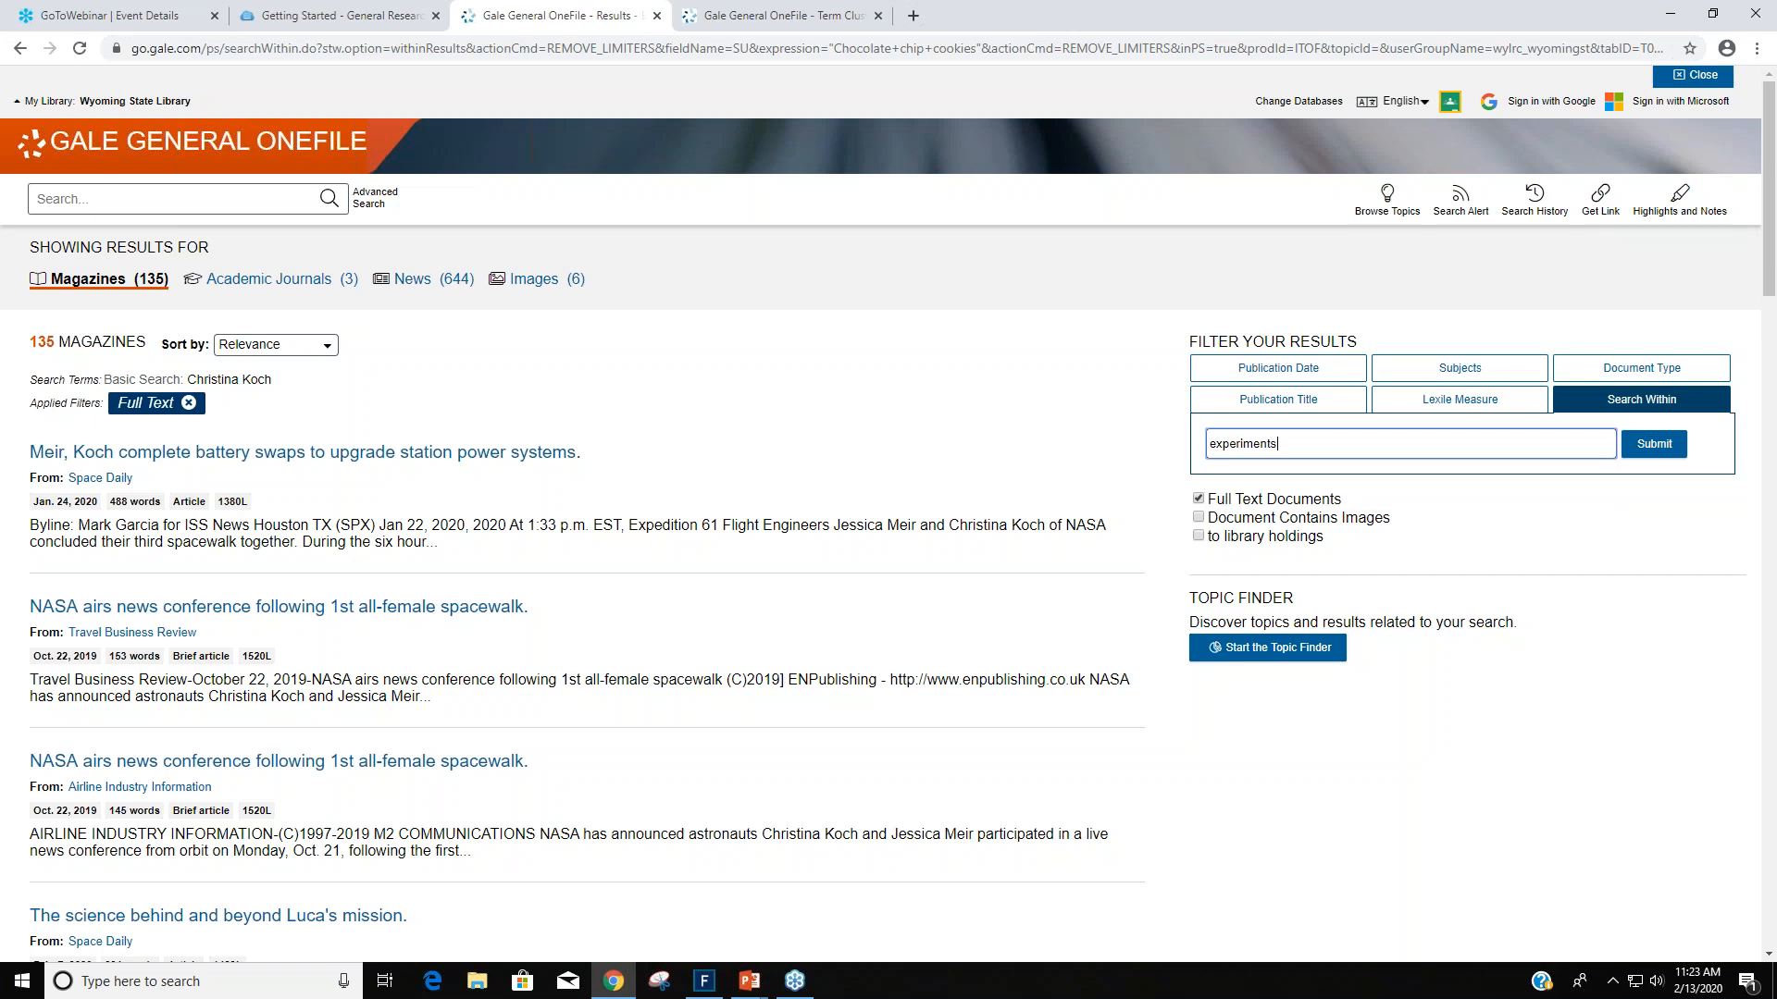
pyautogui.click(1655, 444)
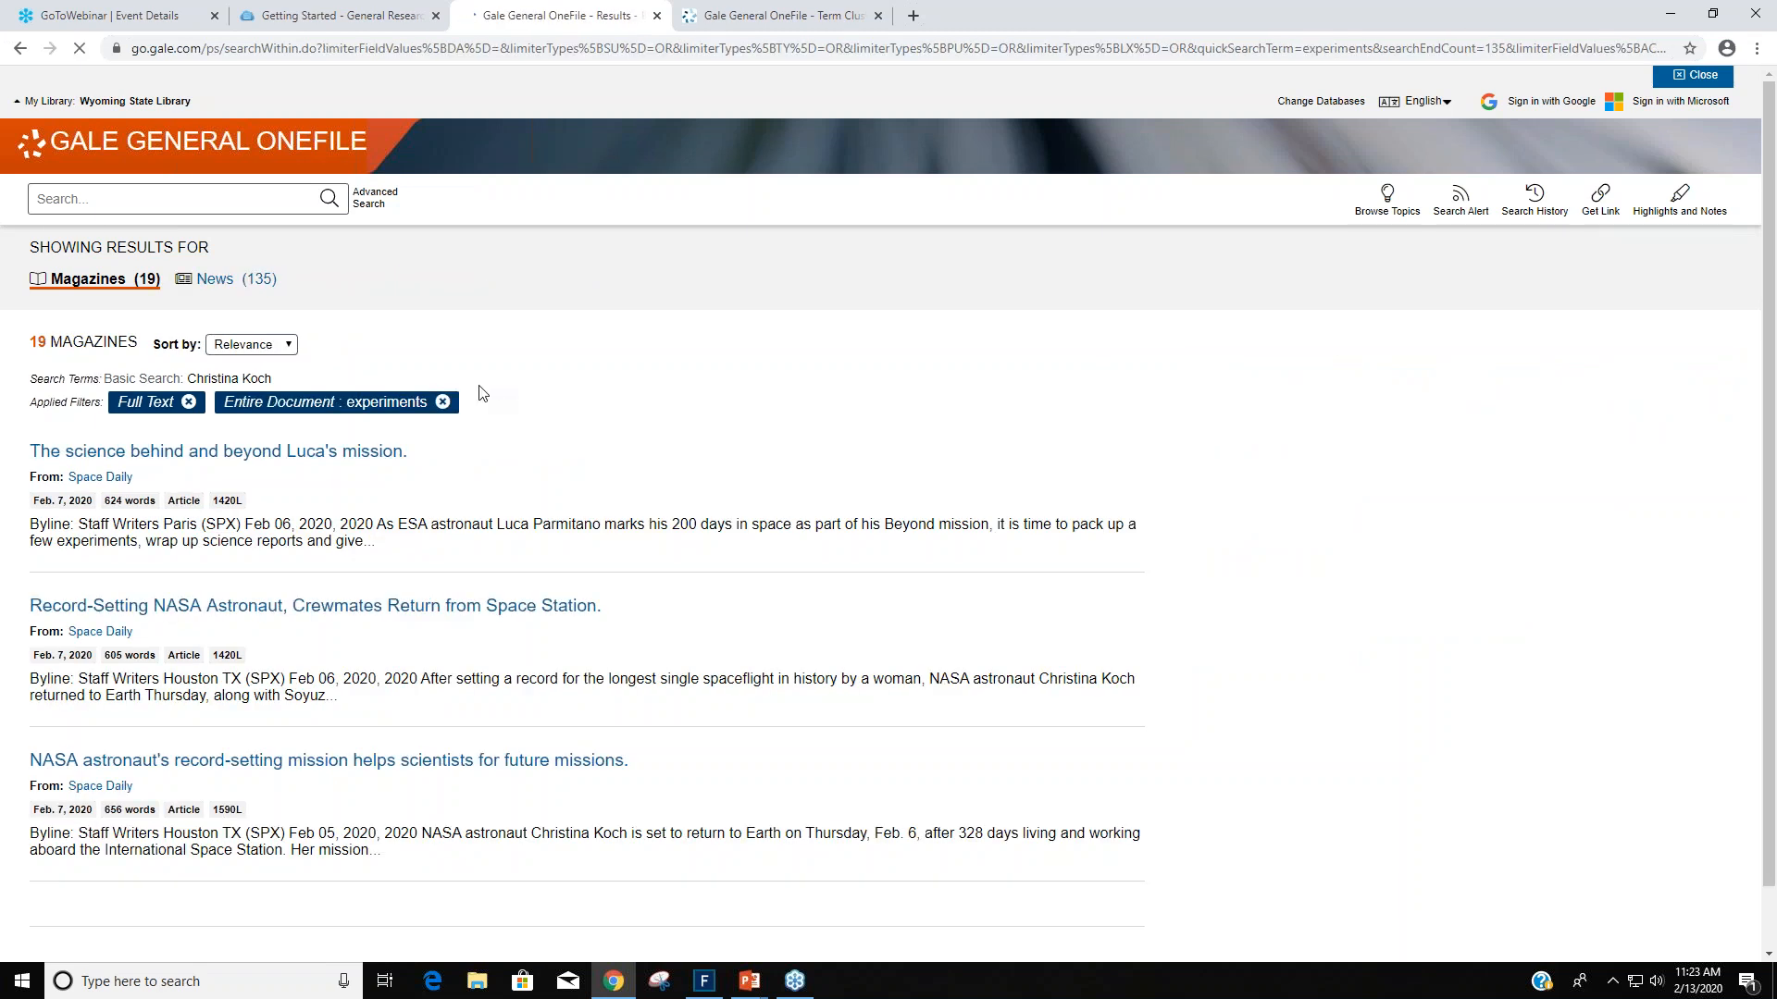
pyautogui.scroll(-3)
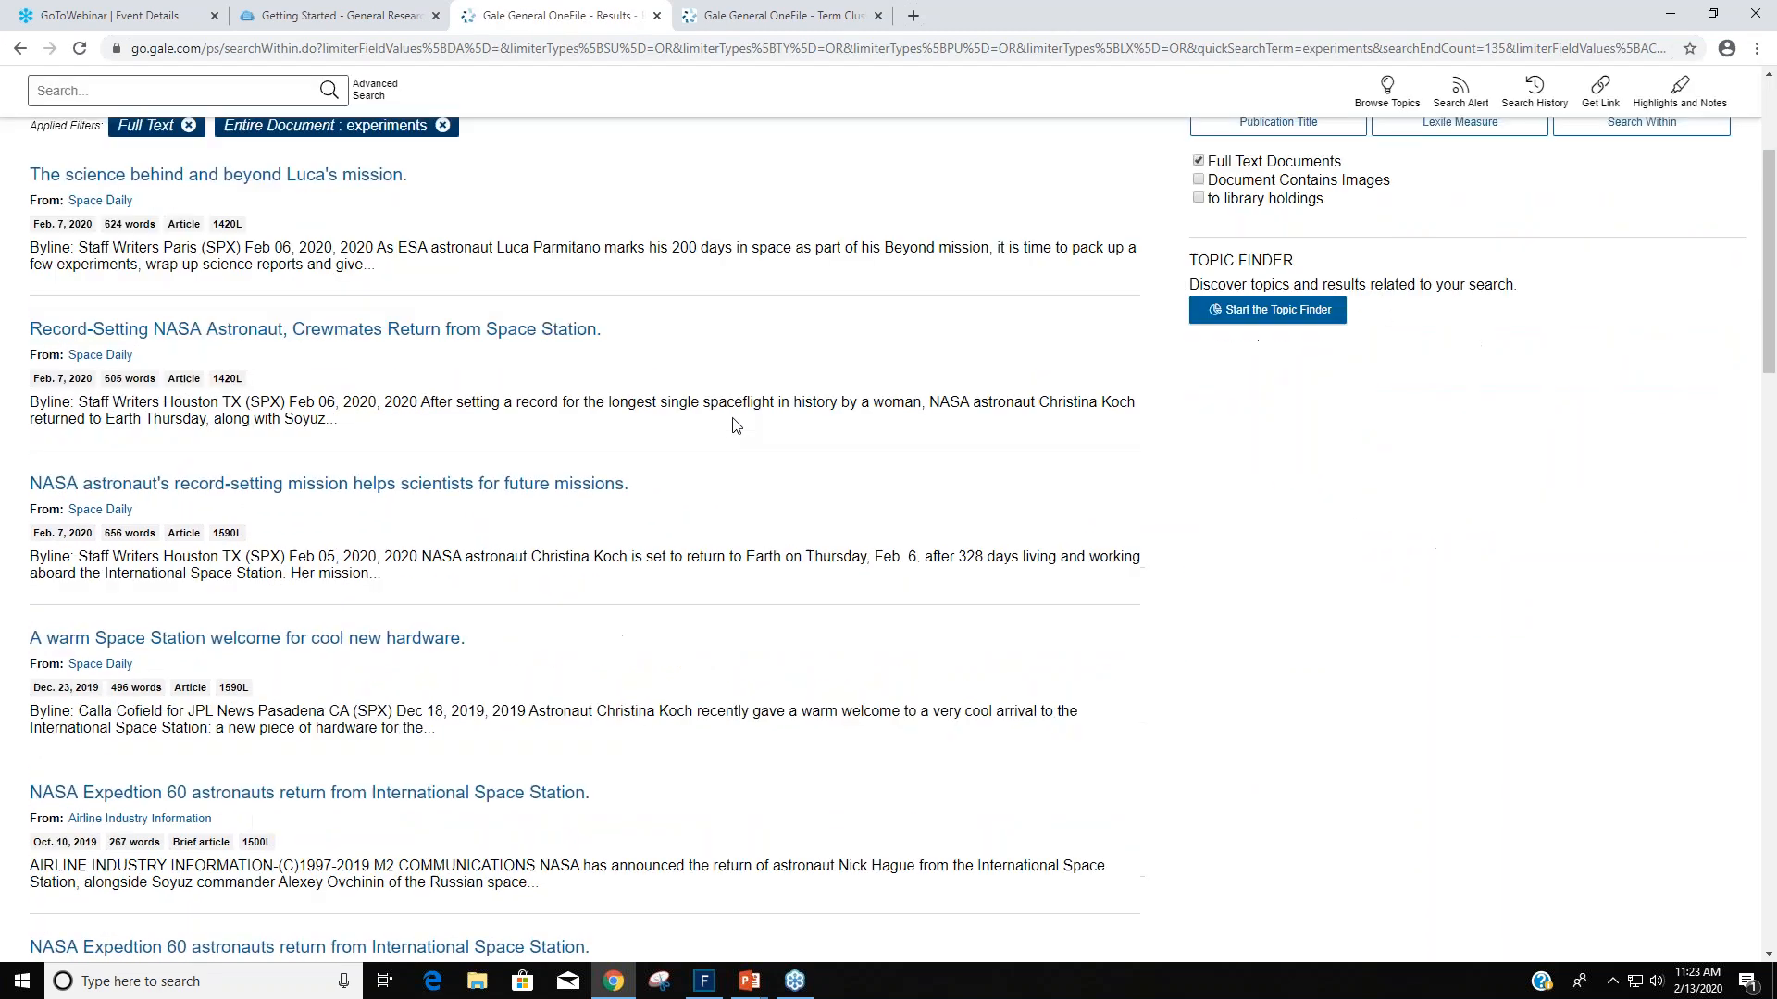
pyautogui.moveTo(411, 381)
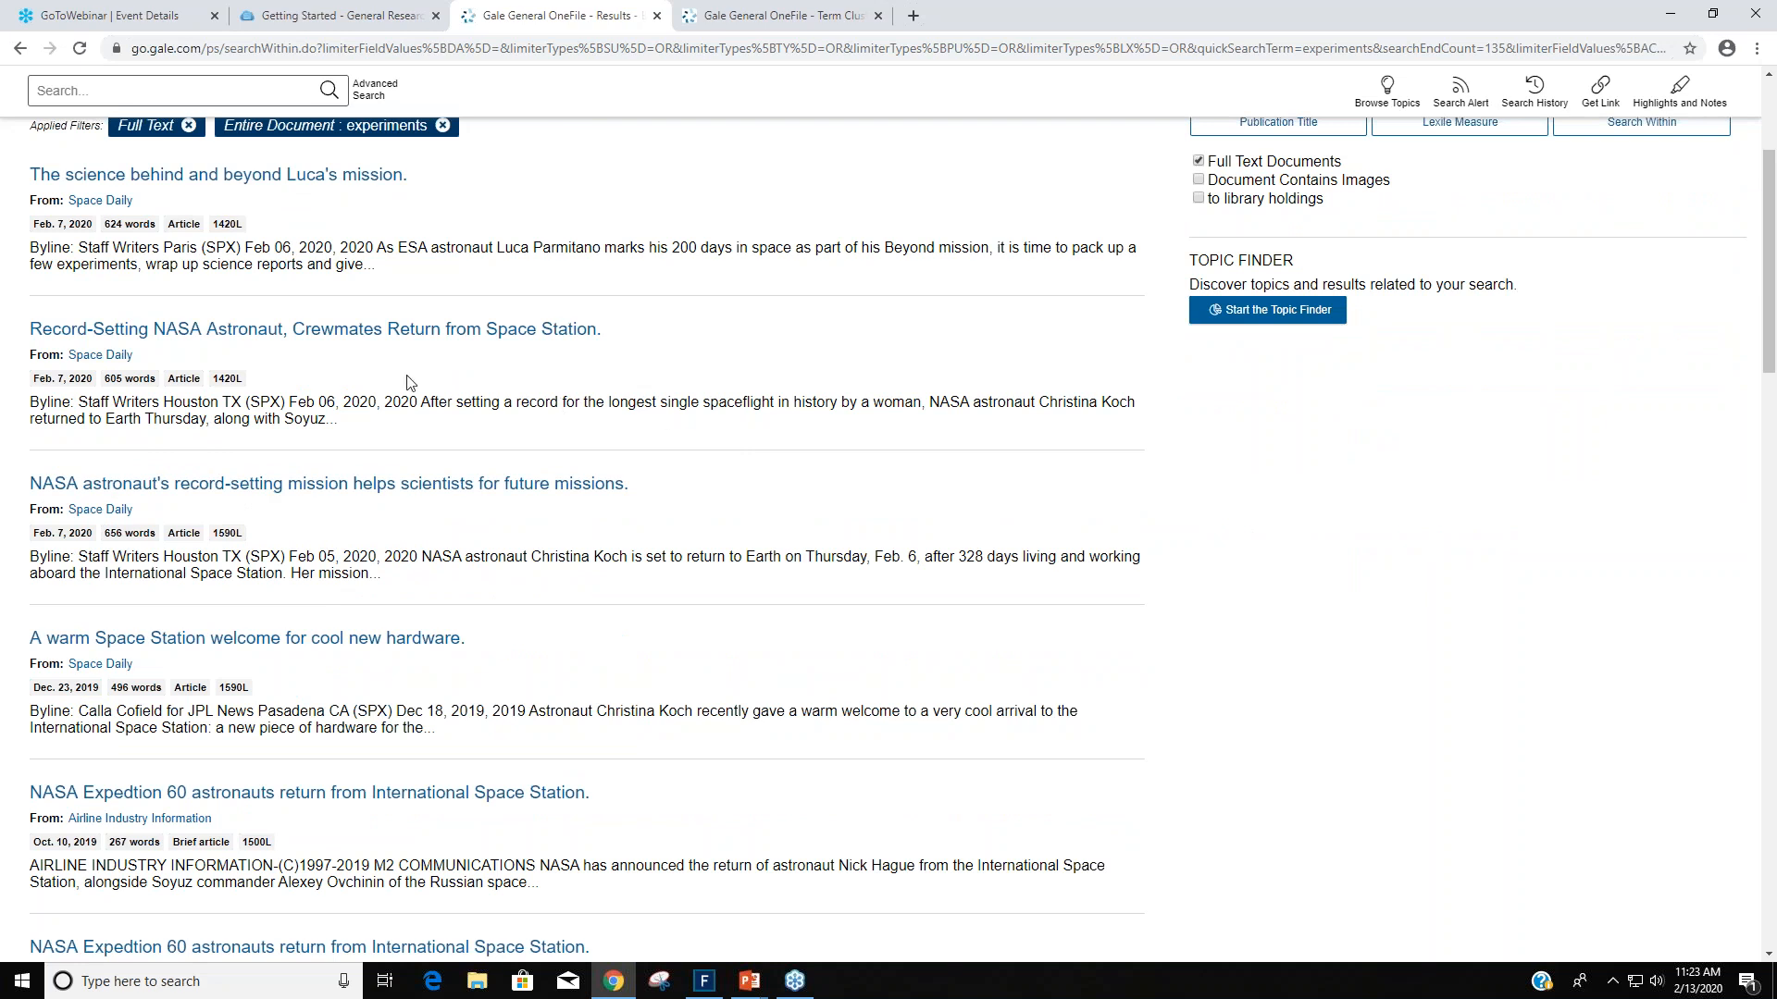
pyautogui.moveTo(627, 499)
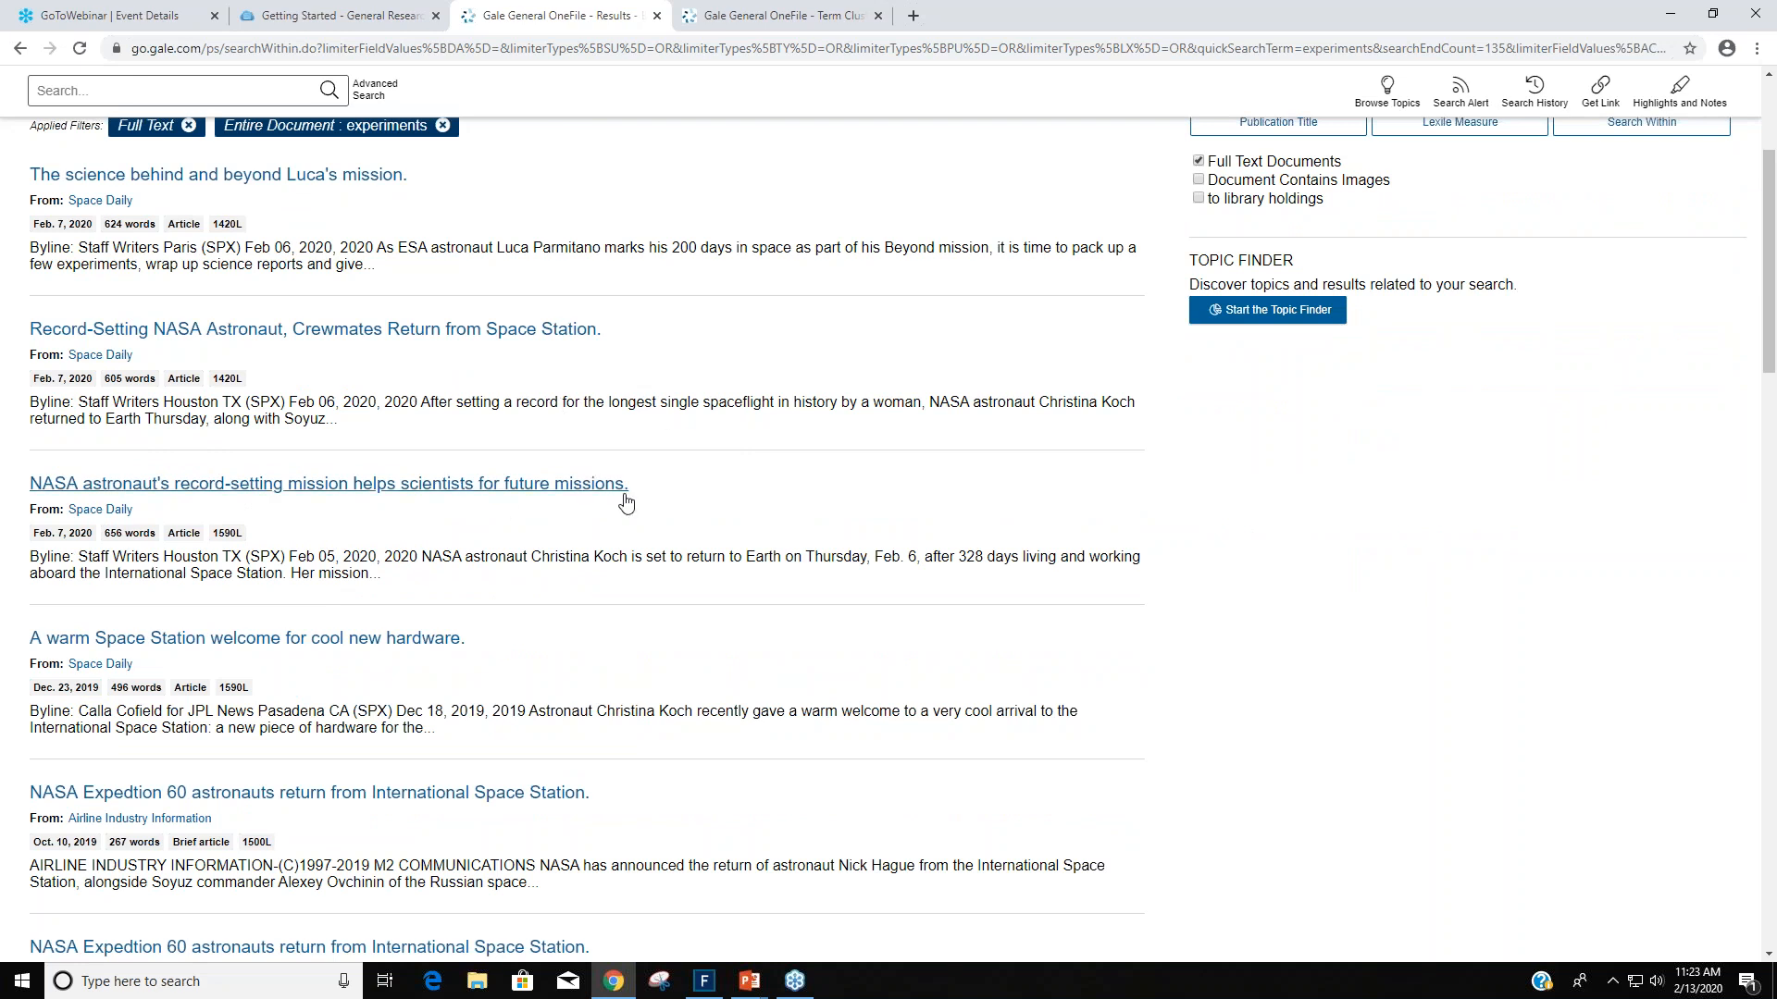
pyautogui.moveTo(650, 496)
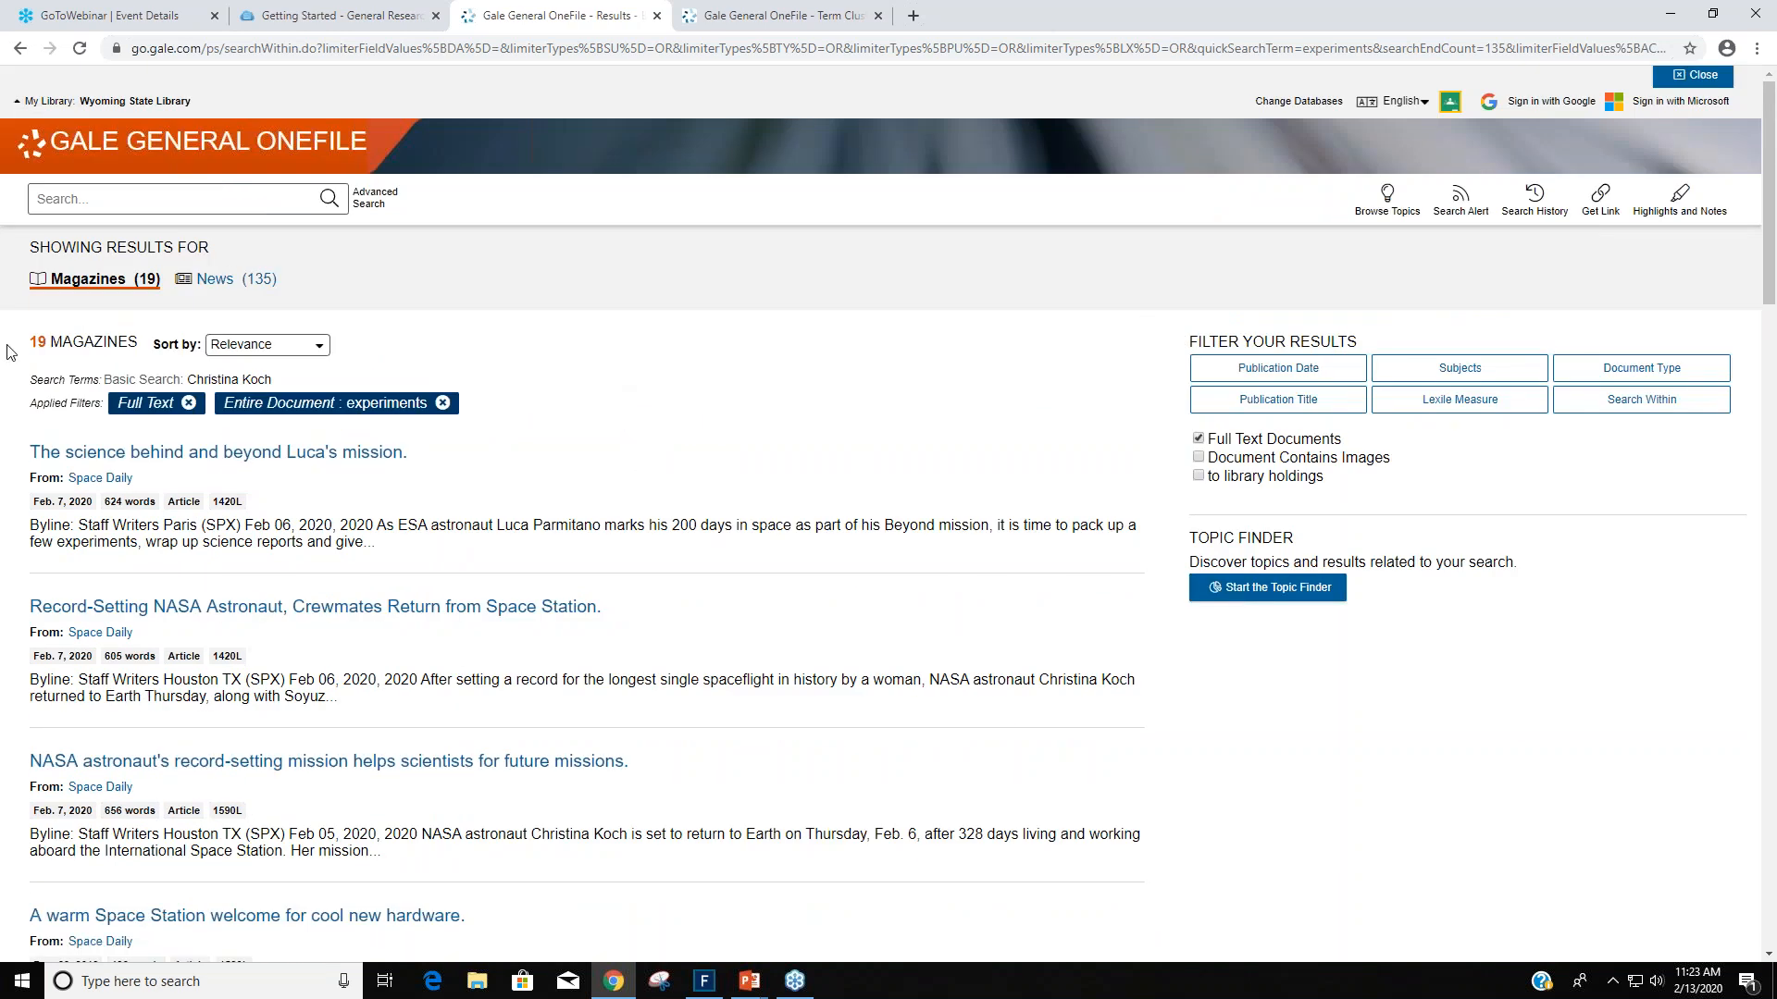
pyautogui.moveTo(218, 452)
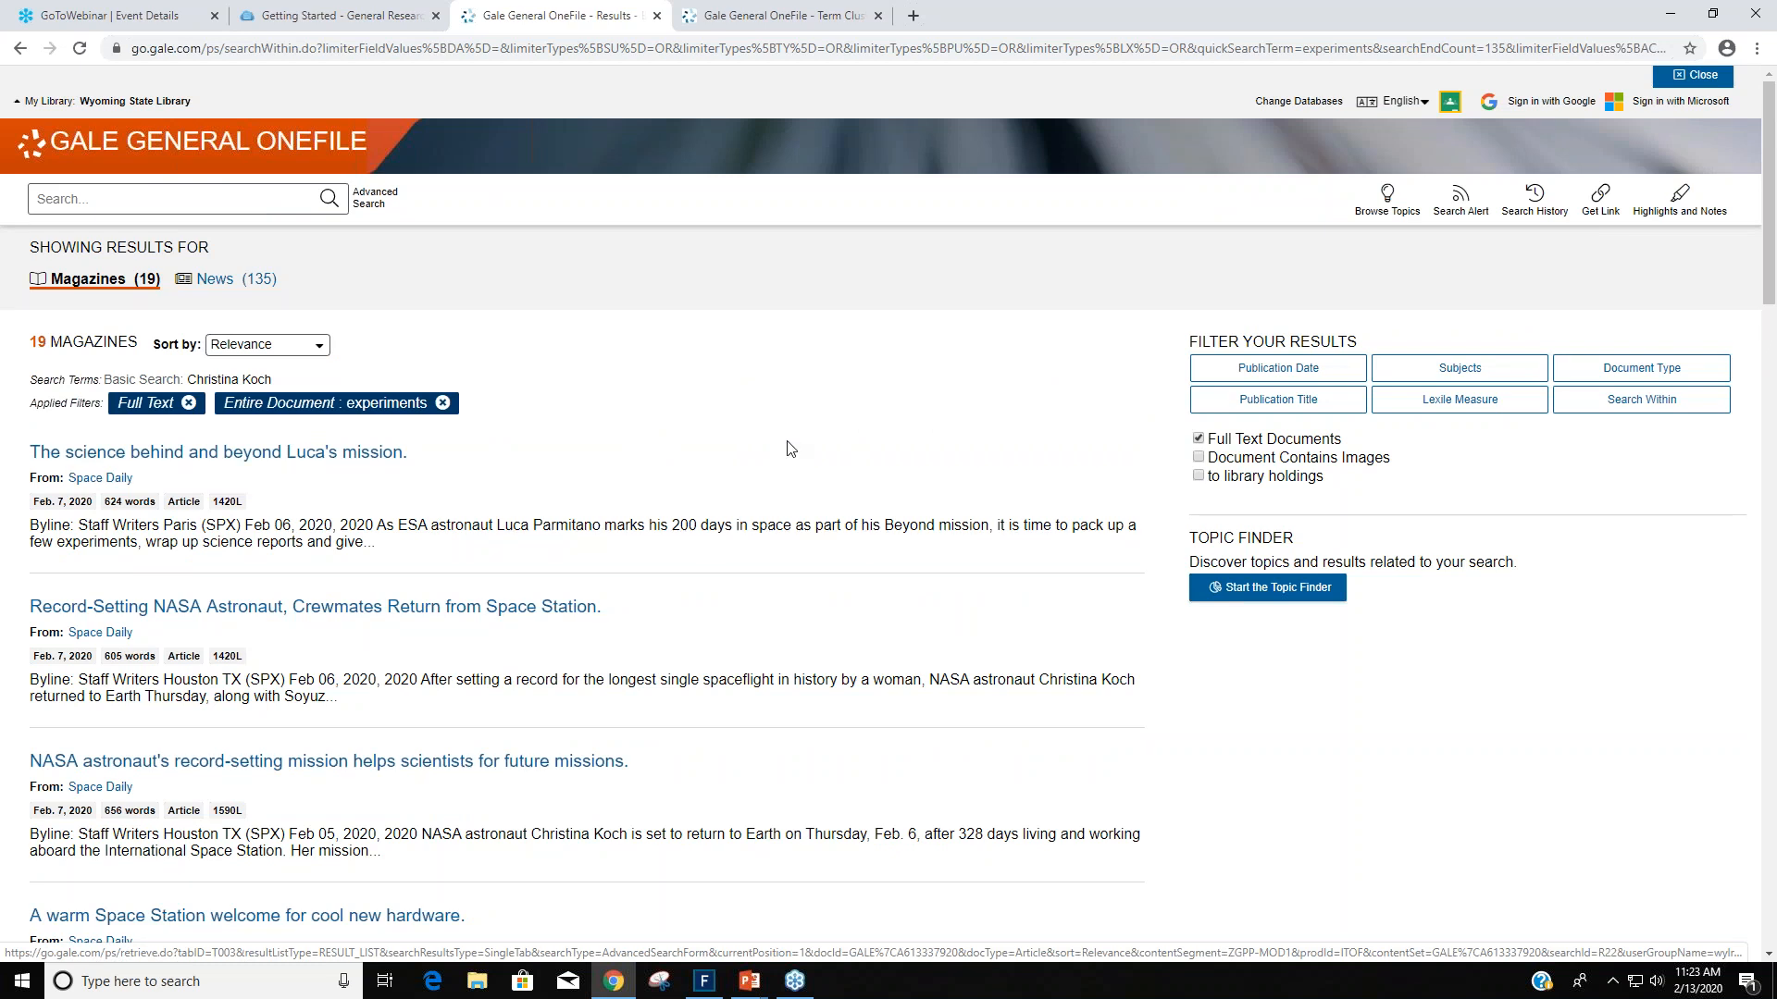
pyautogui.moveTo(1177, 288)
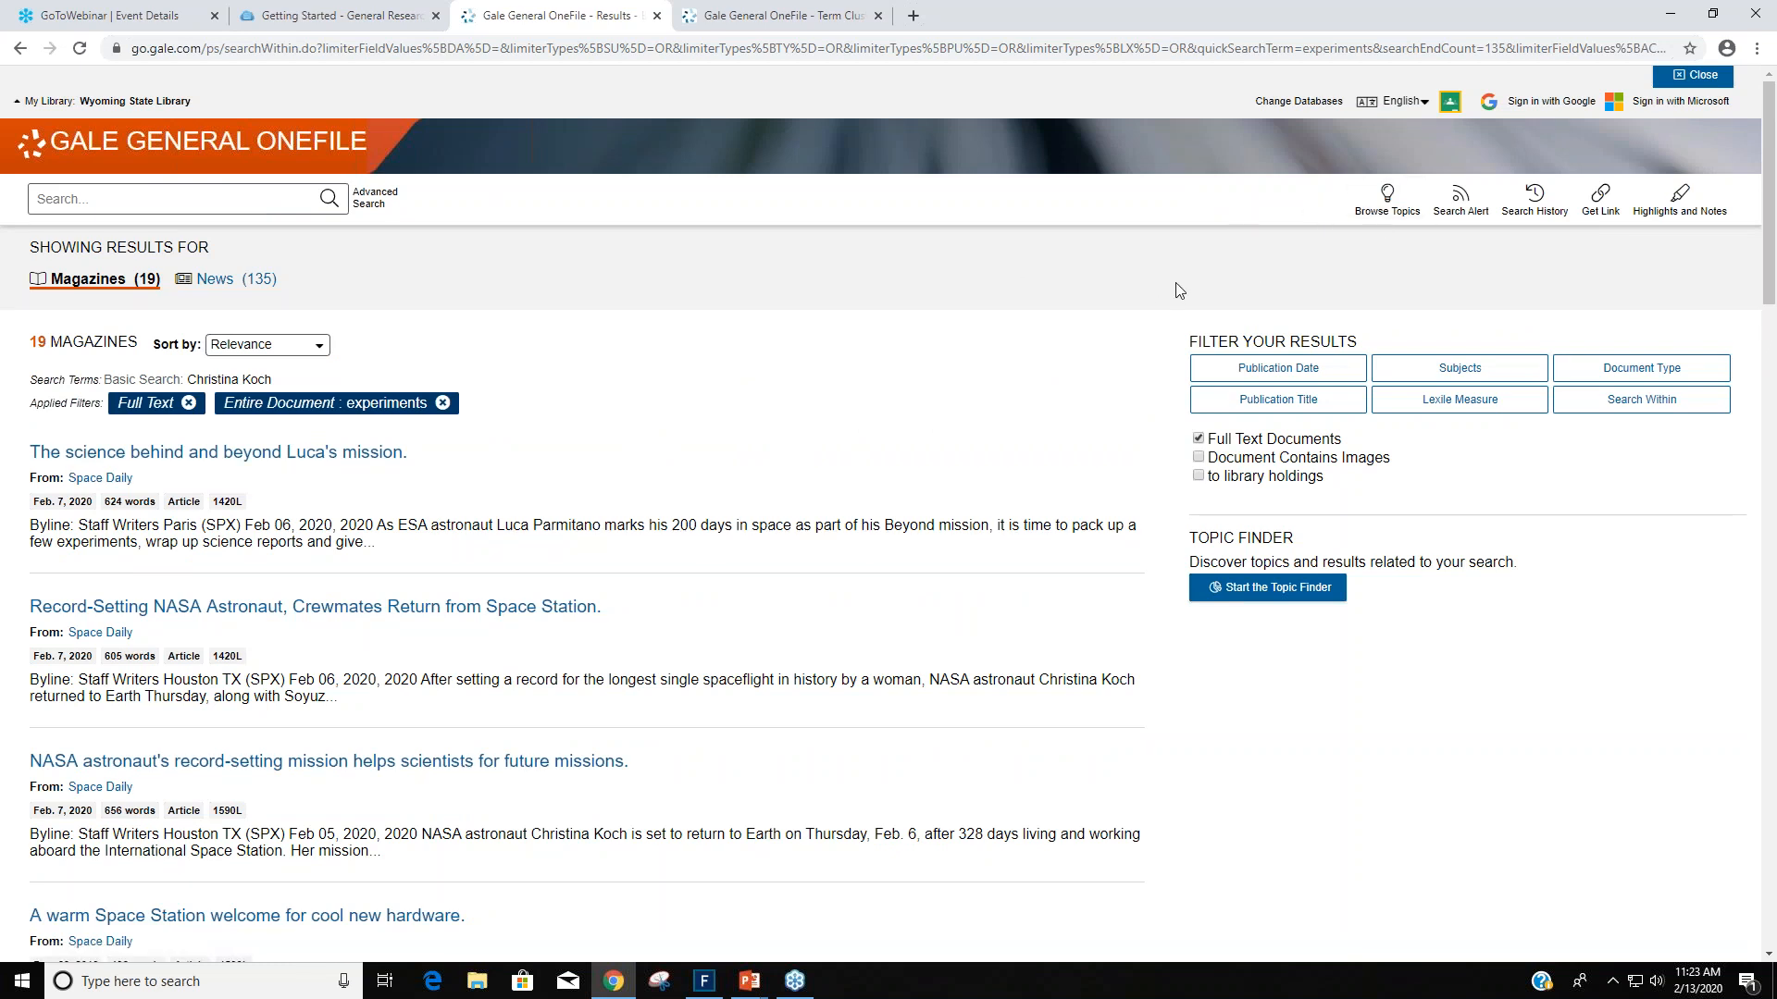
pyautogui.moveTo(638, 198)
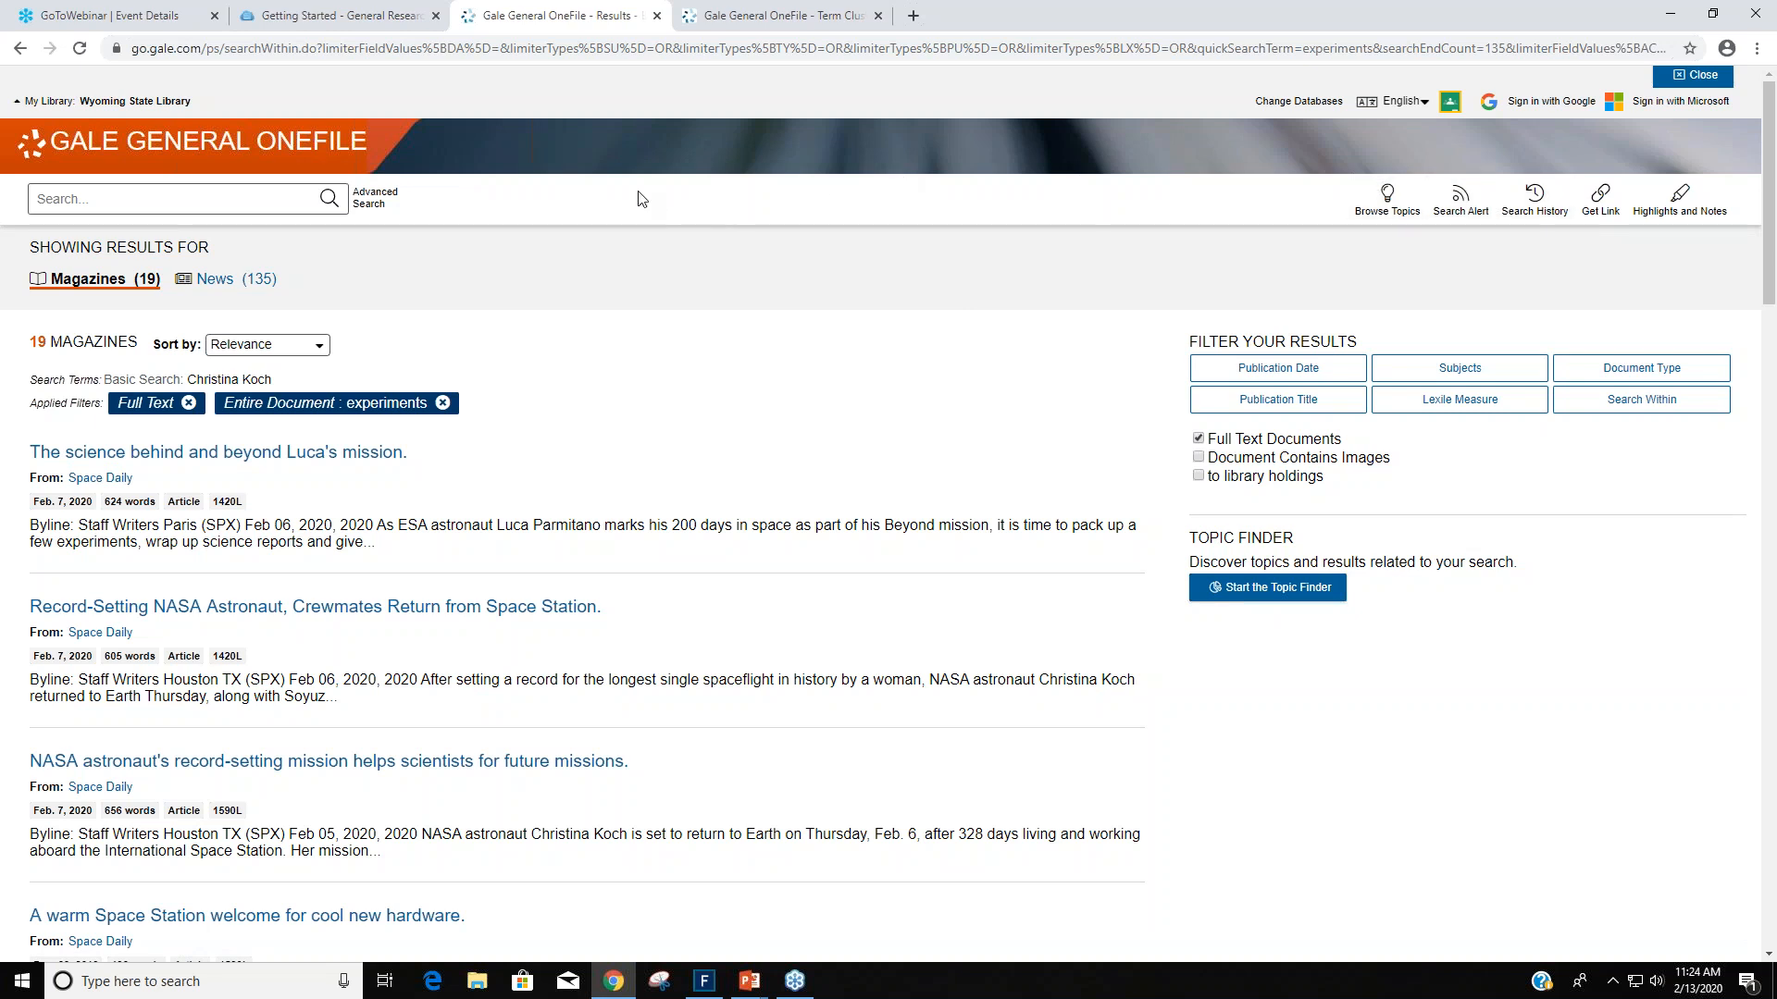
pyautogui.click(1460, 195)
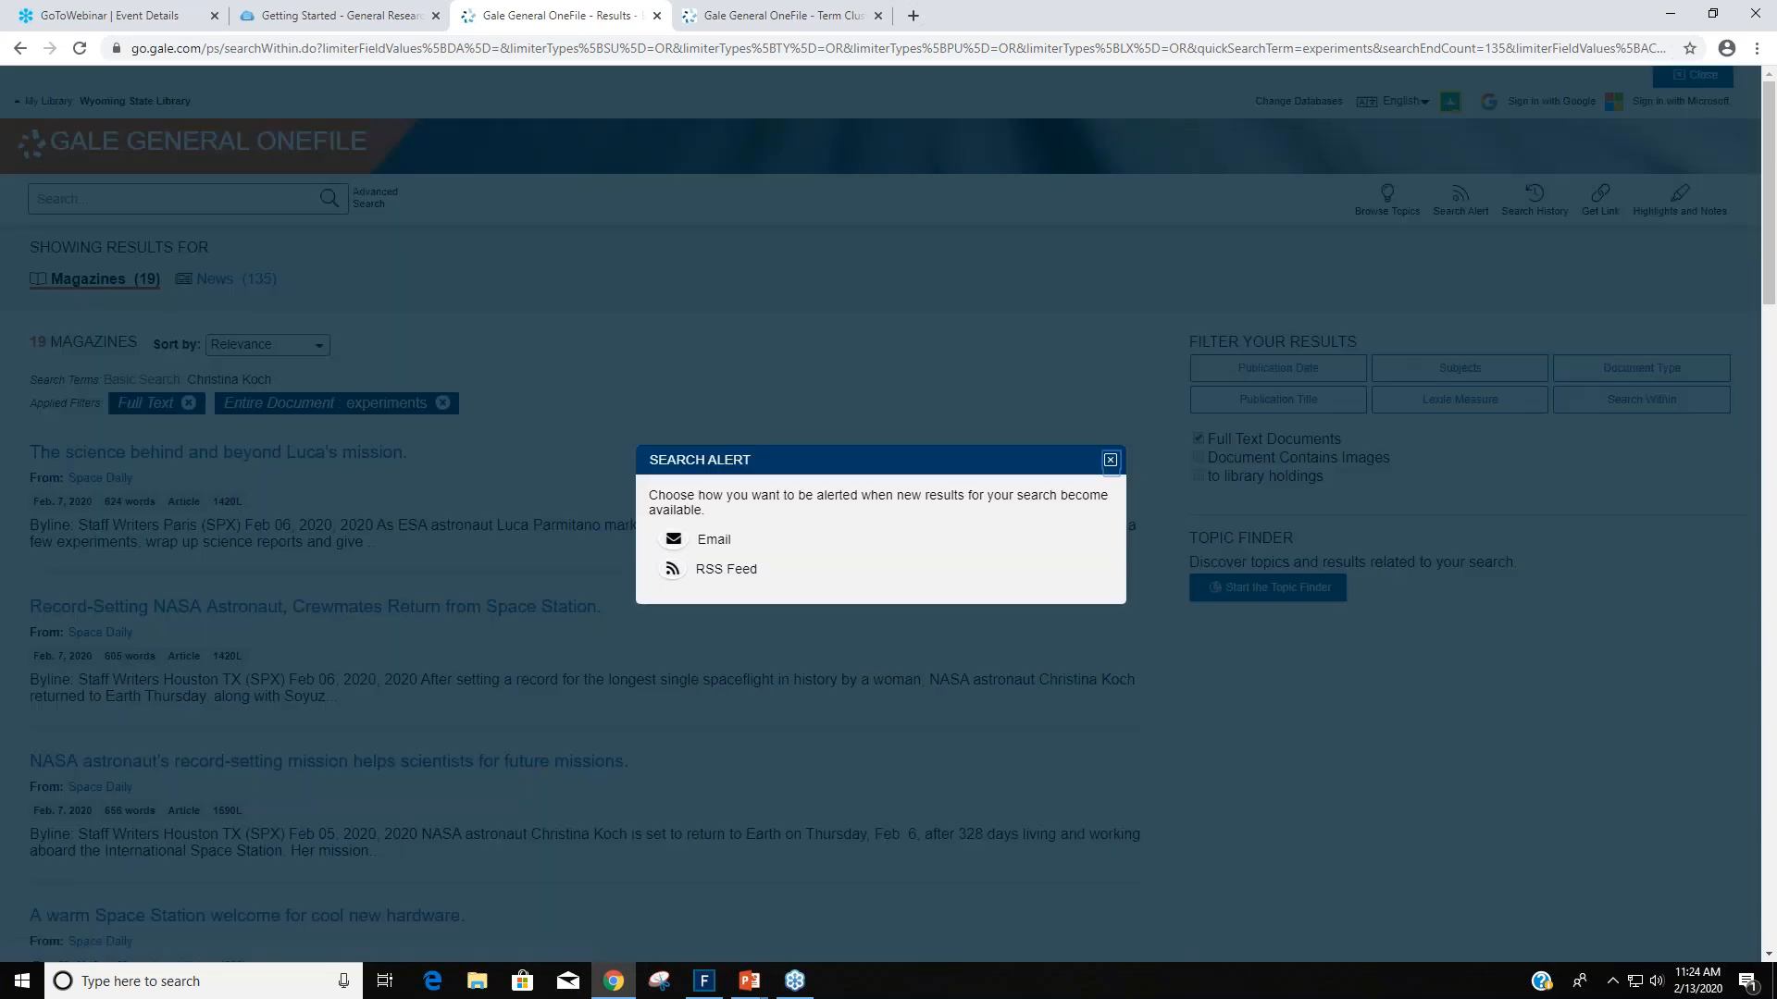
pyautogui.moveTo(839, 533)
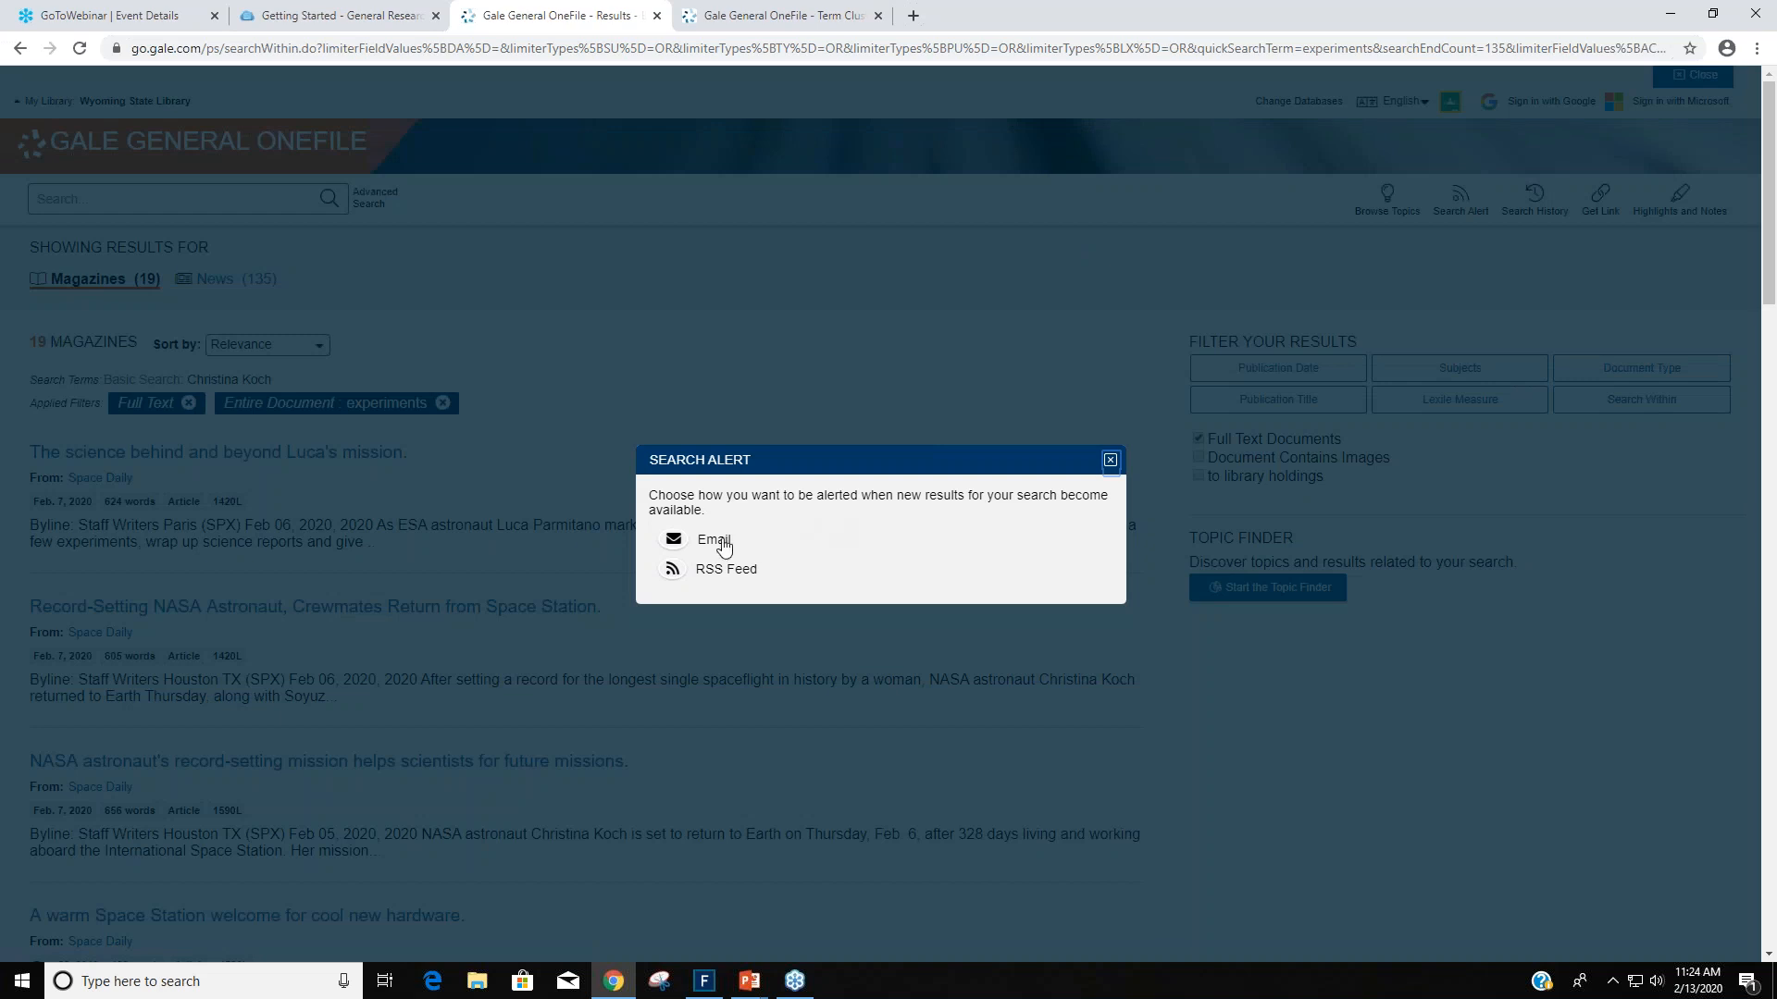
pyautogui.click(714, 541)
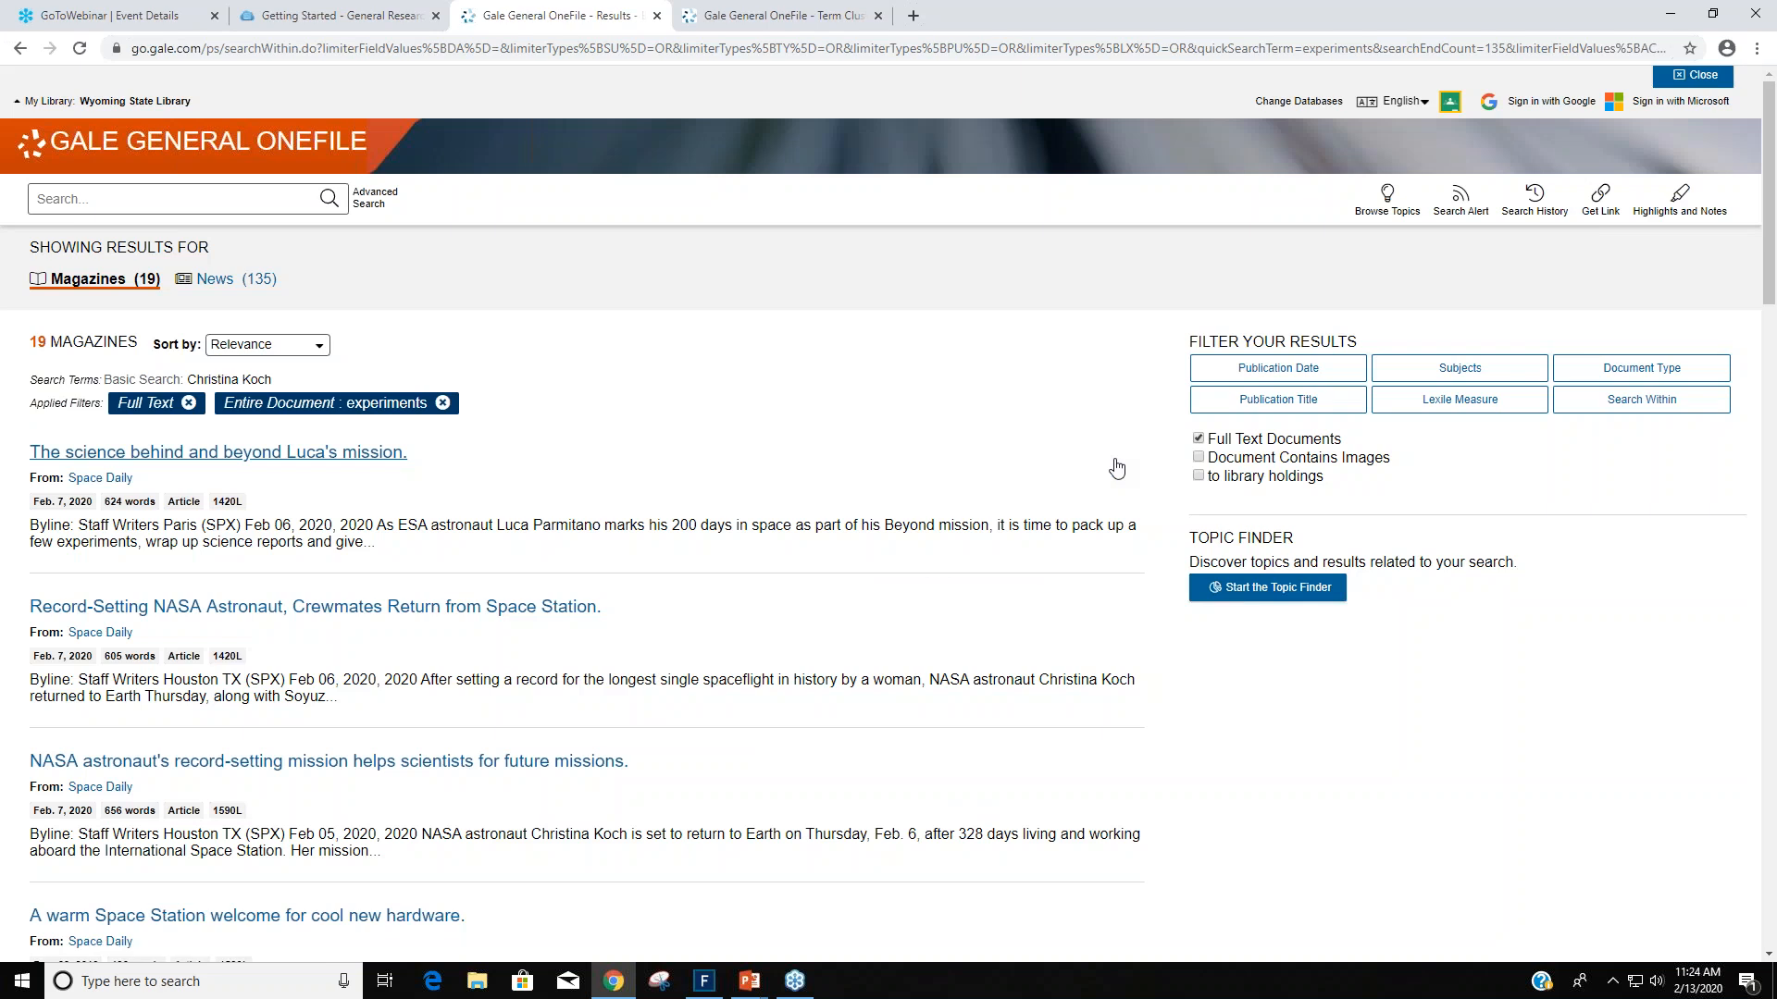
pyautogui.moveTo(297, 344)
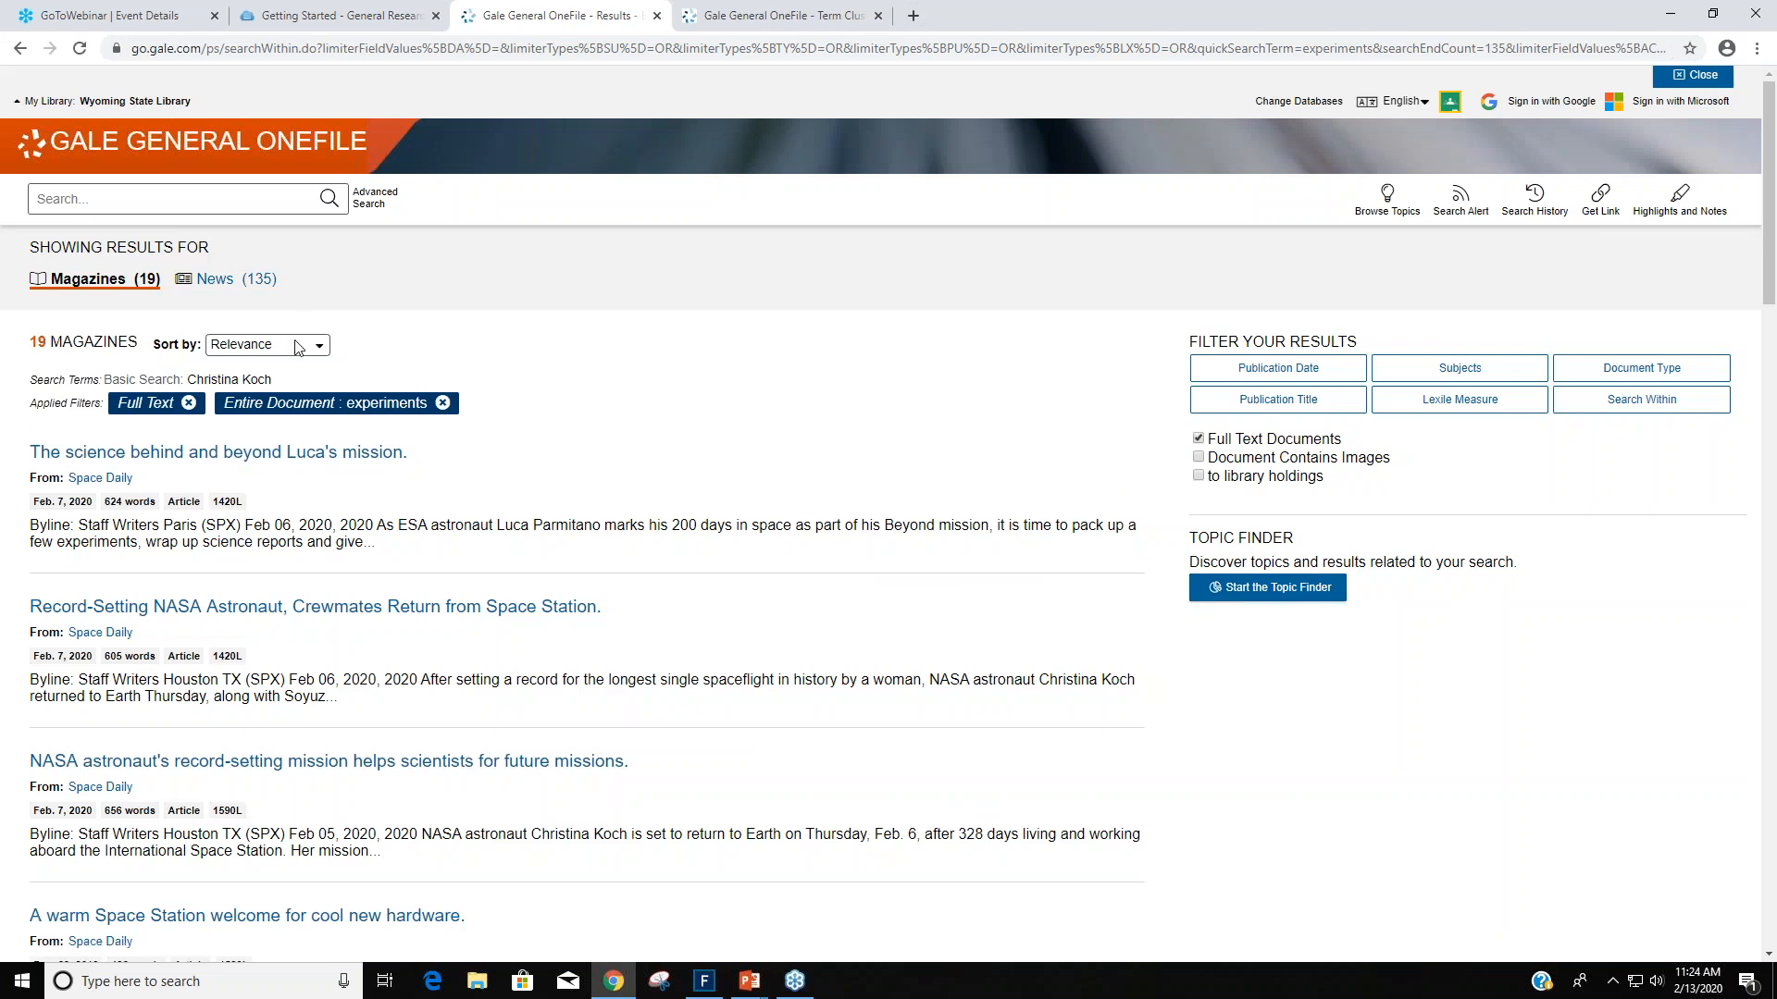
pyautogui.moveTo(385, 330)
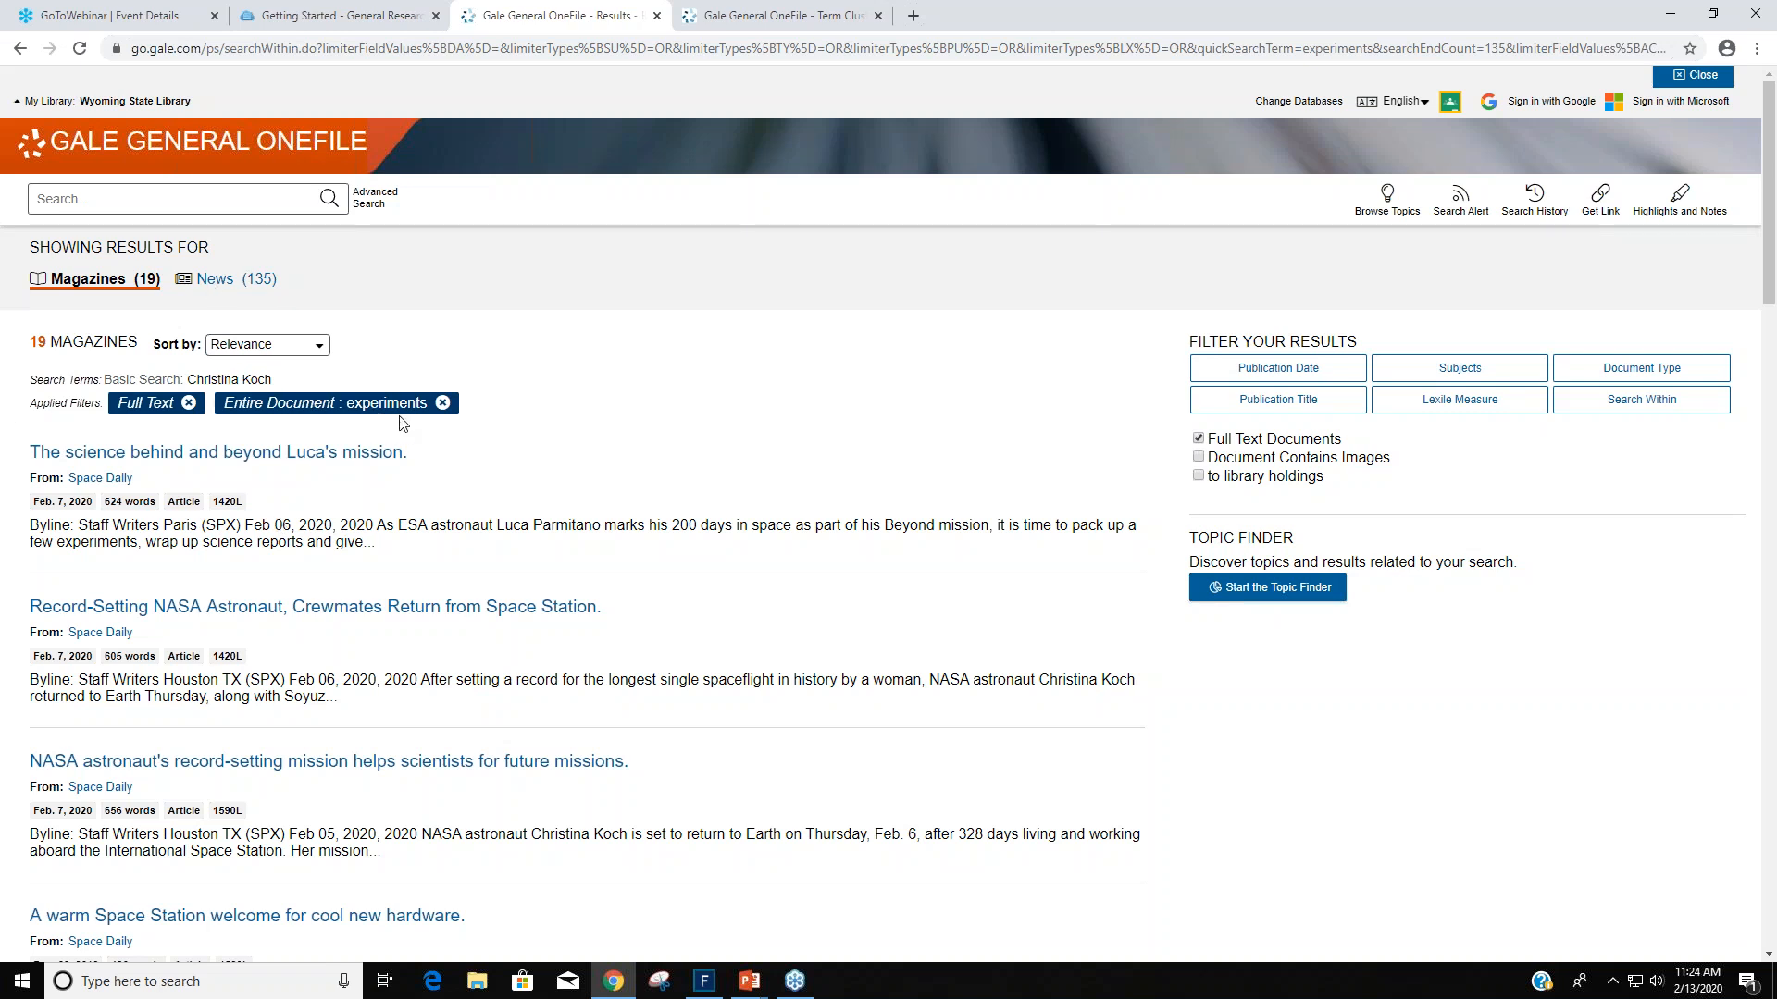
pyautogui.moveTo(767, 379)
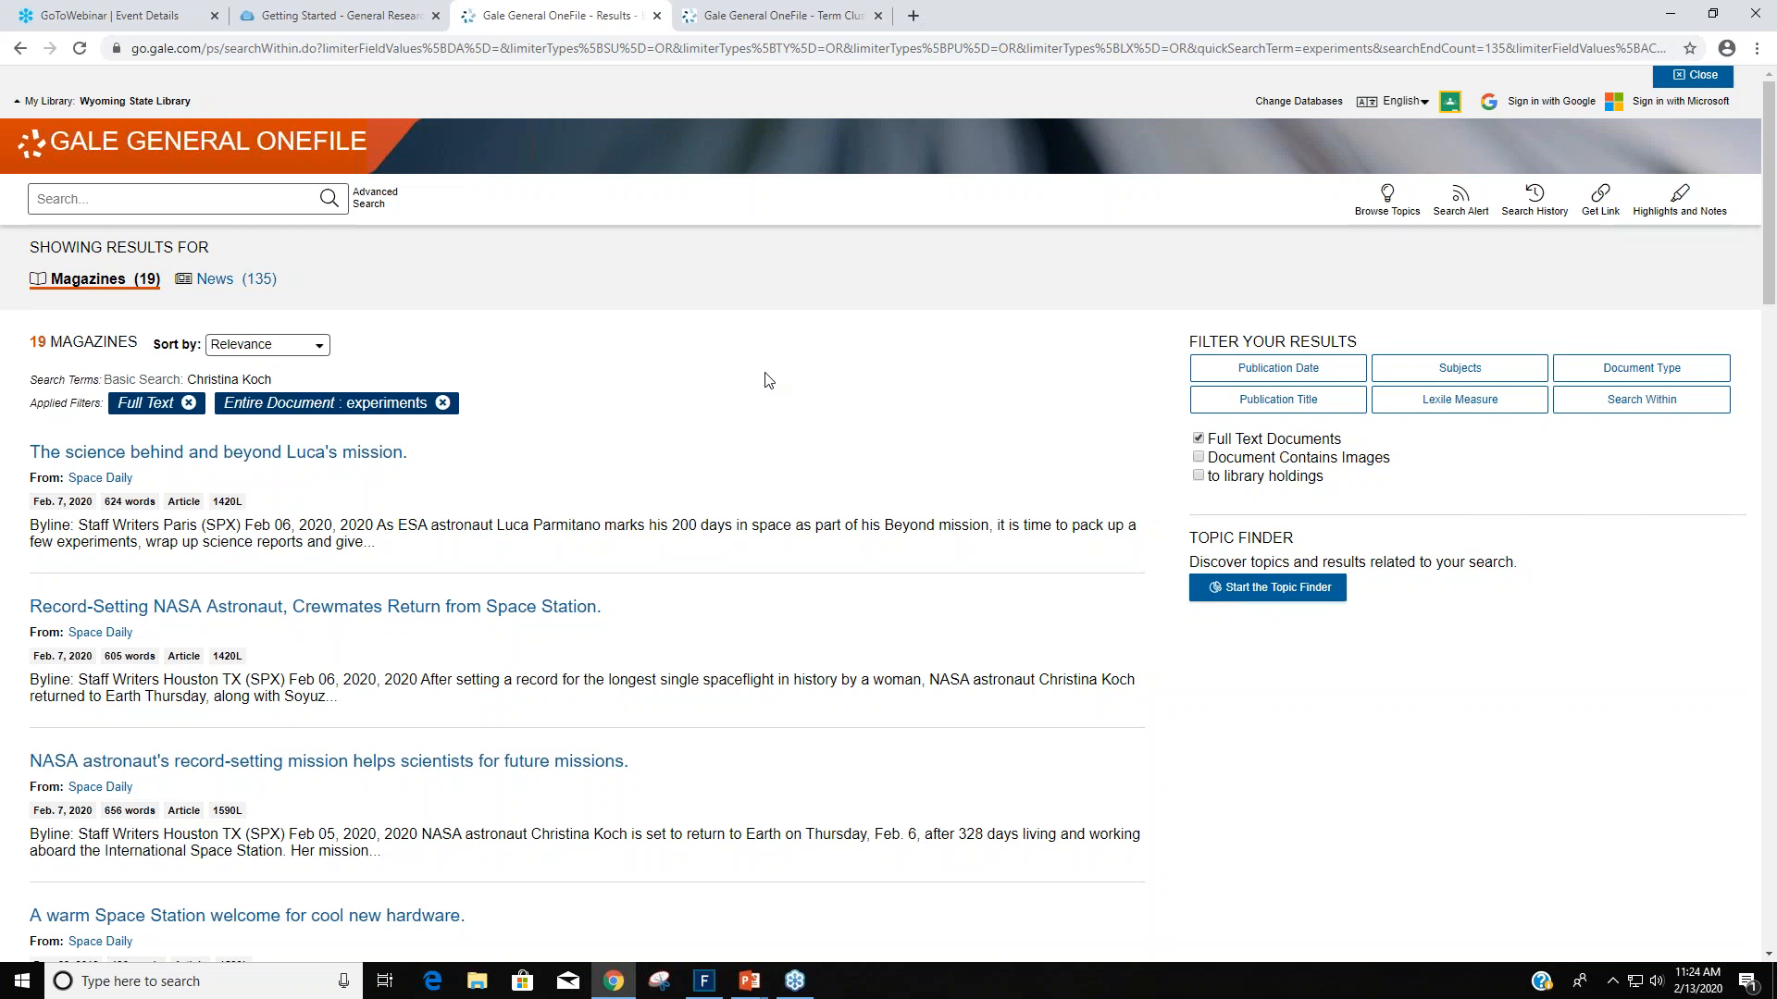
pyautogui.moveTo(838, 385)
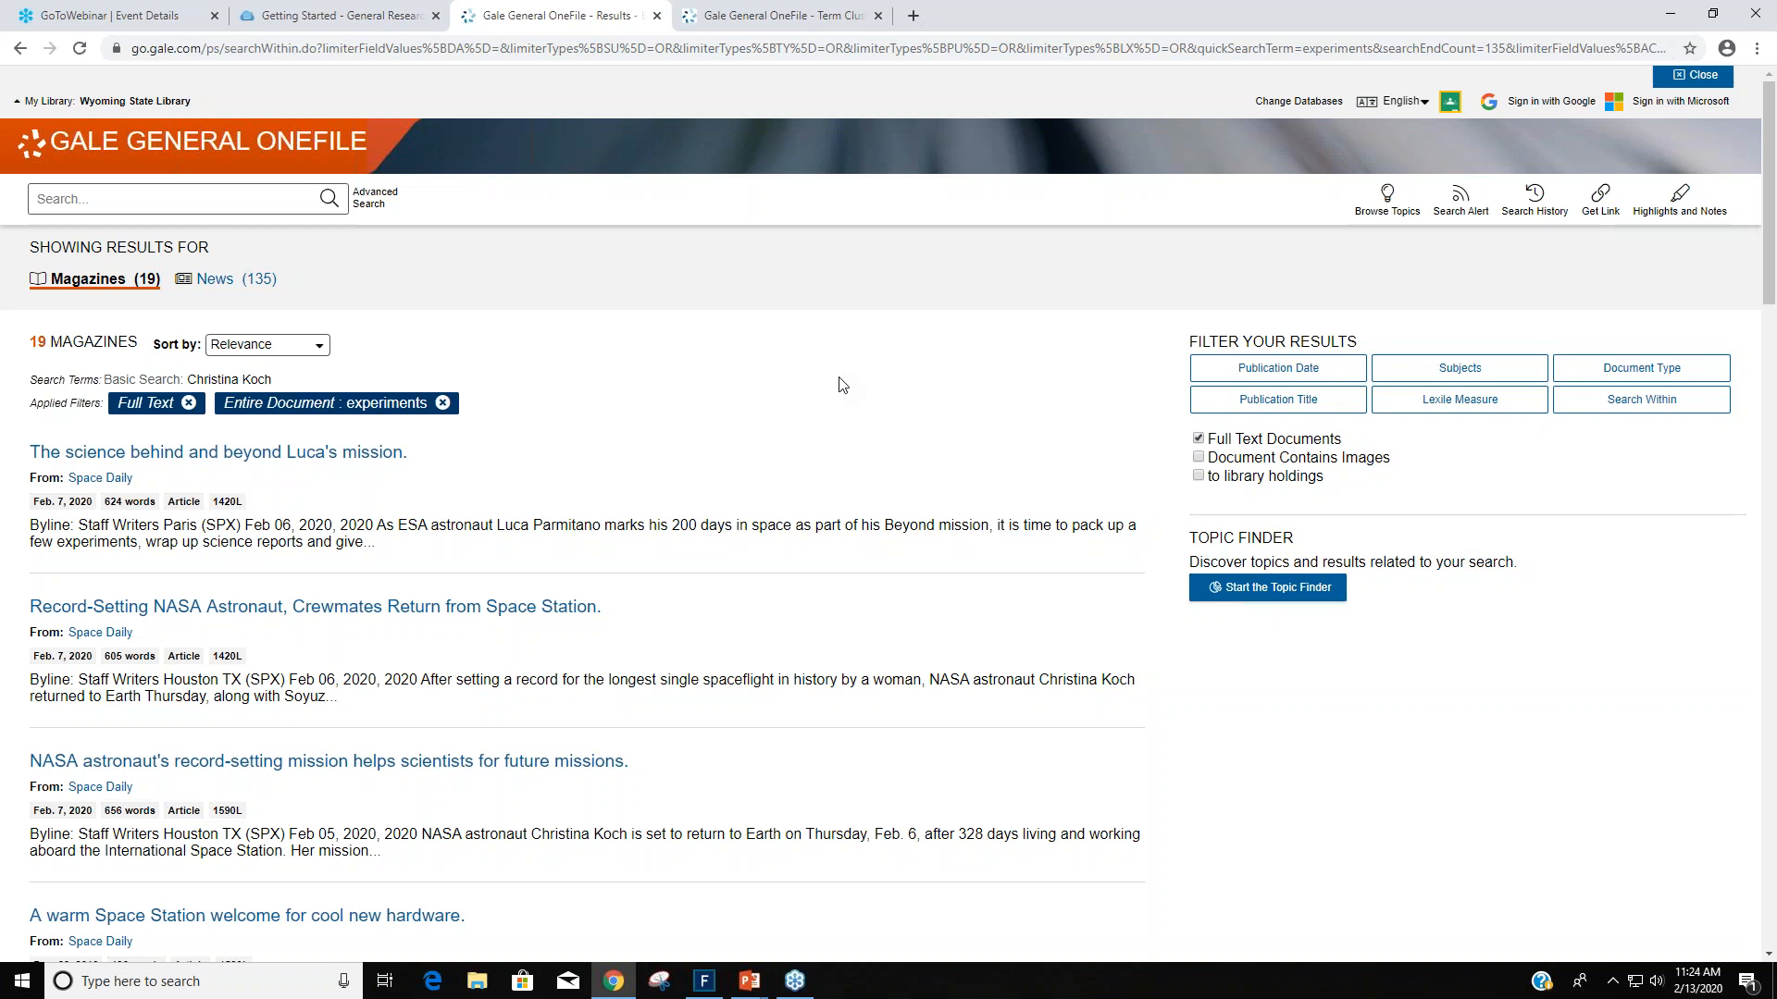
pyautogui.moveTo(850, 407)
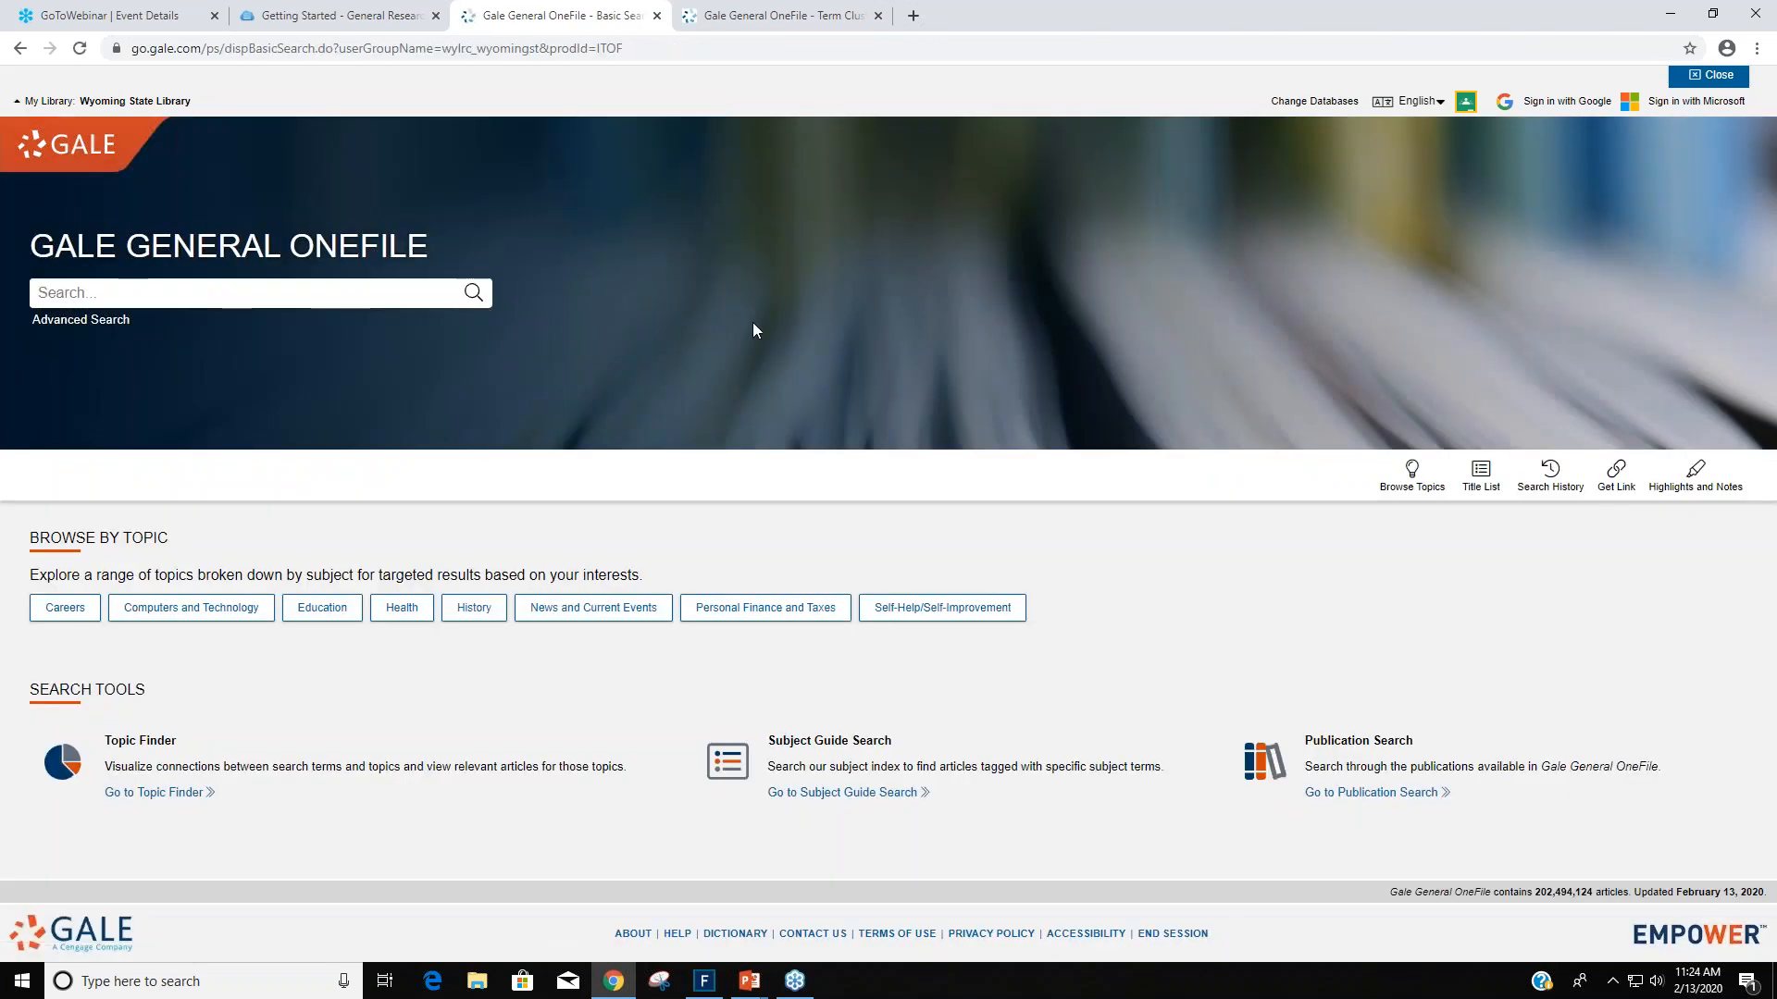
pyautogui.moveTo(762, 344)
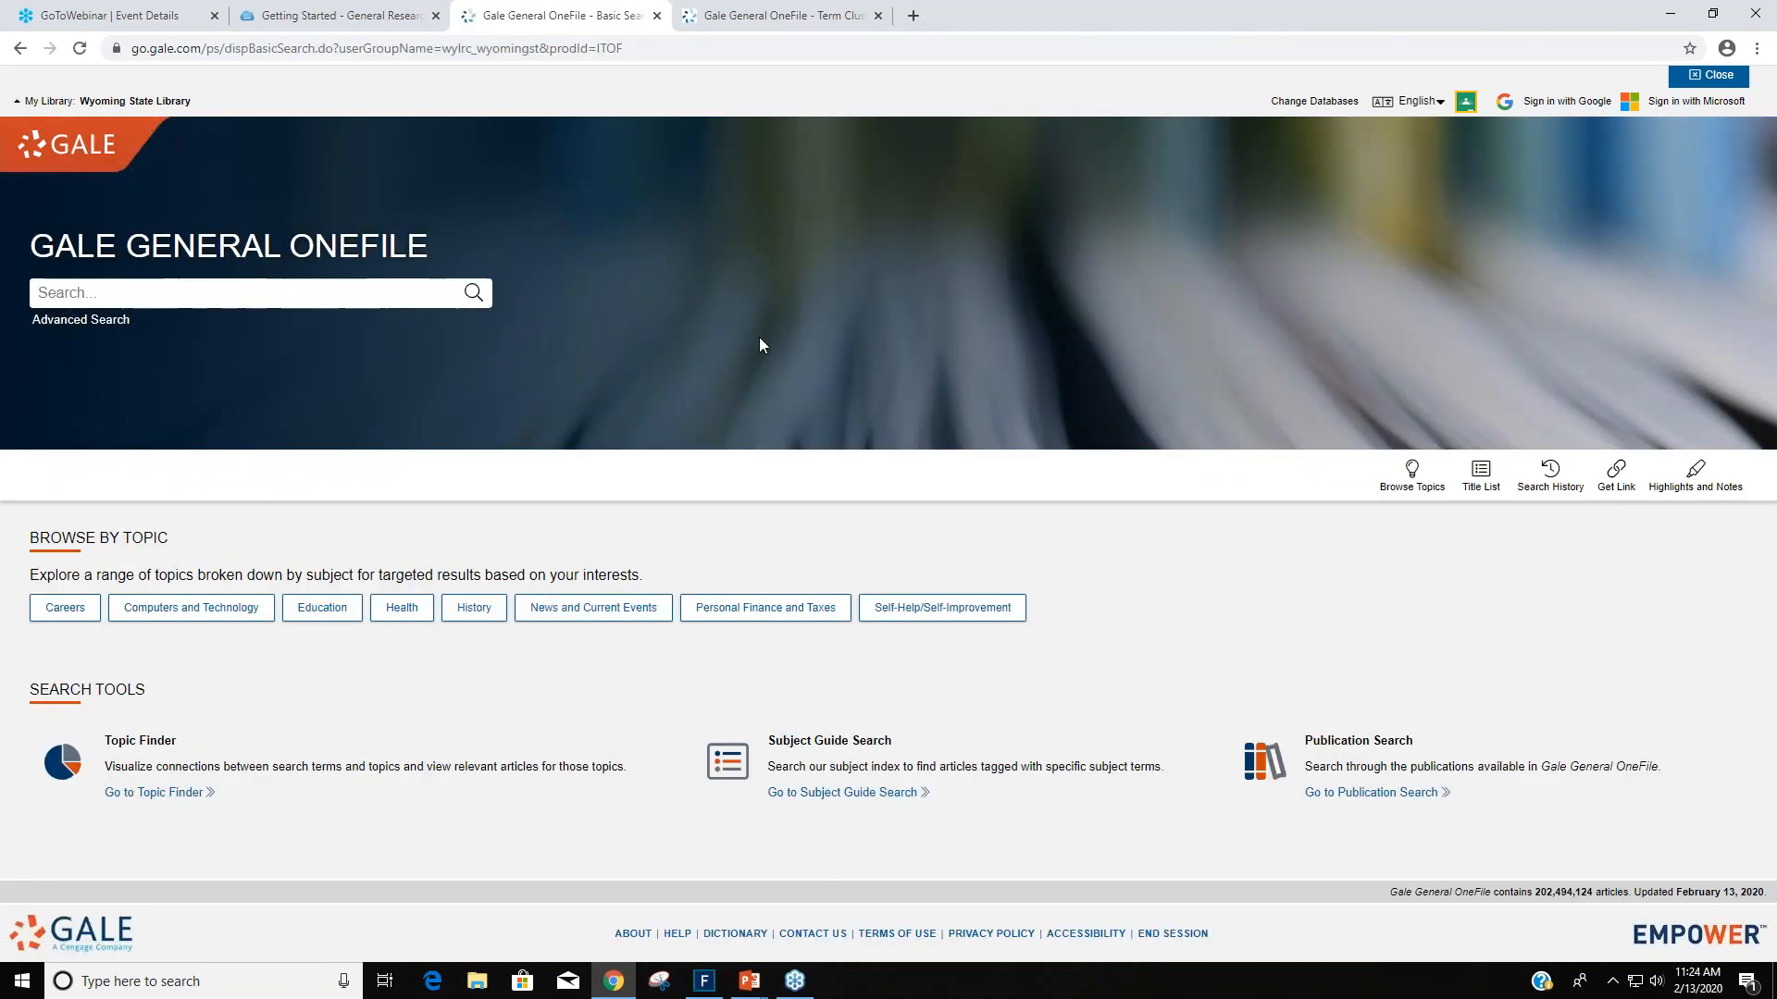
pyautogui.moveTo(1332, 640)
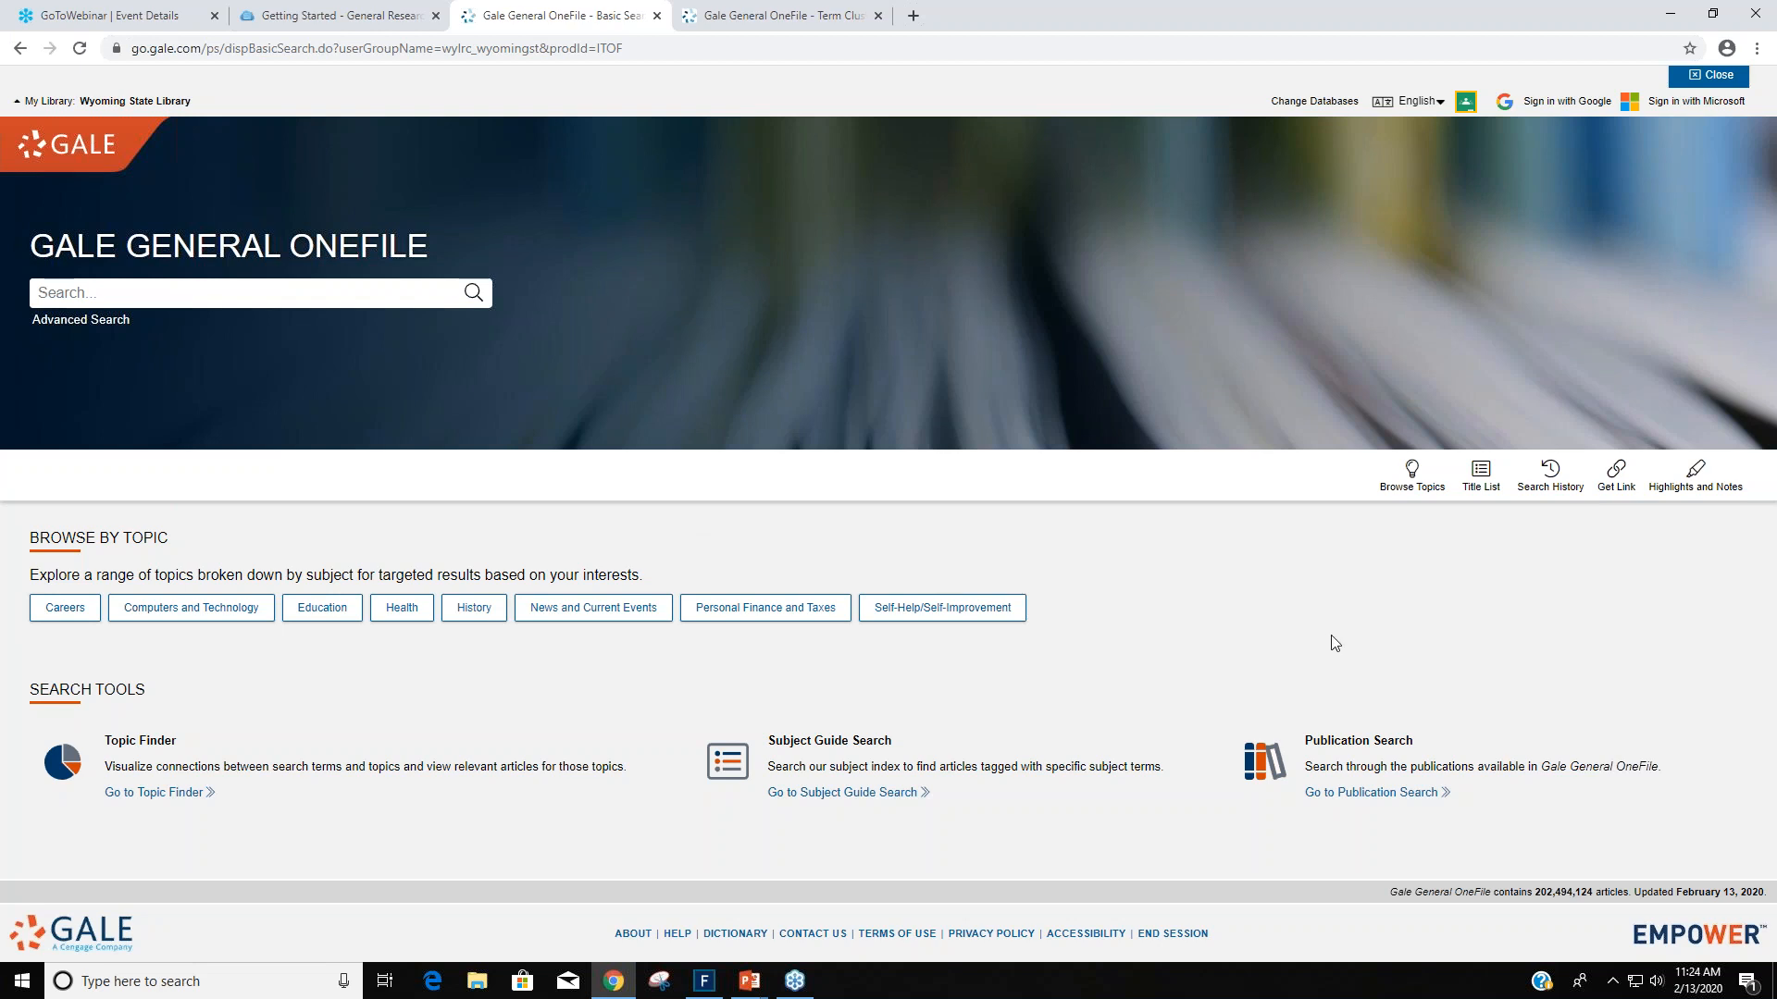
pyautogui.moveTo(1290, 629)
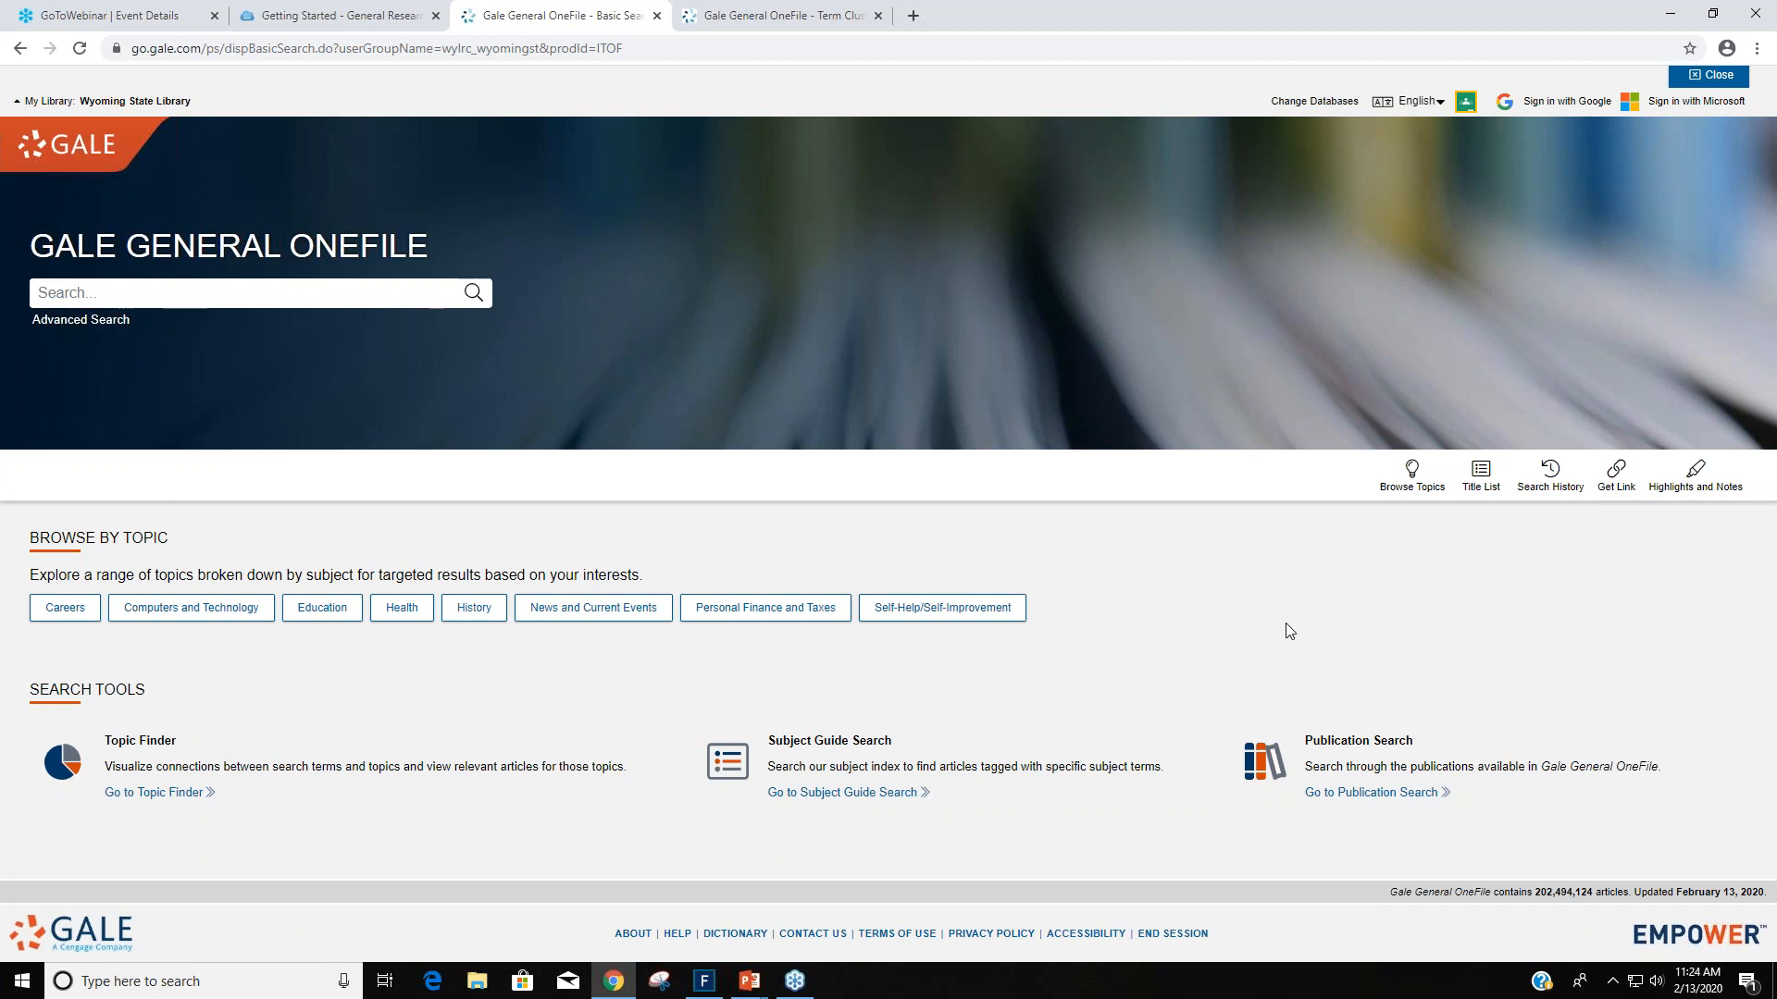
# Run a basic search for 'turtles', bringing up 40,770 full-text magazine results.
pyautogui.click(249, 292)
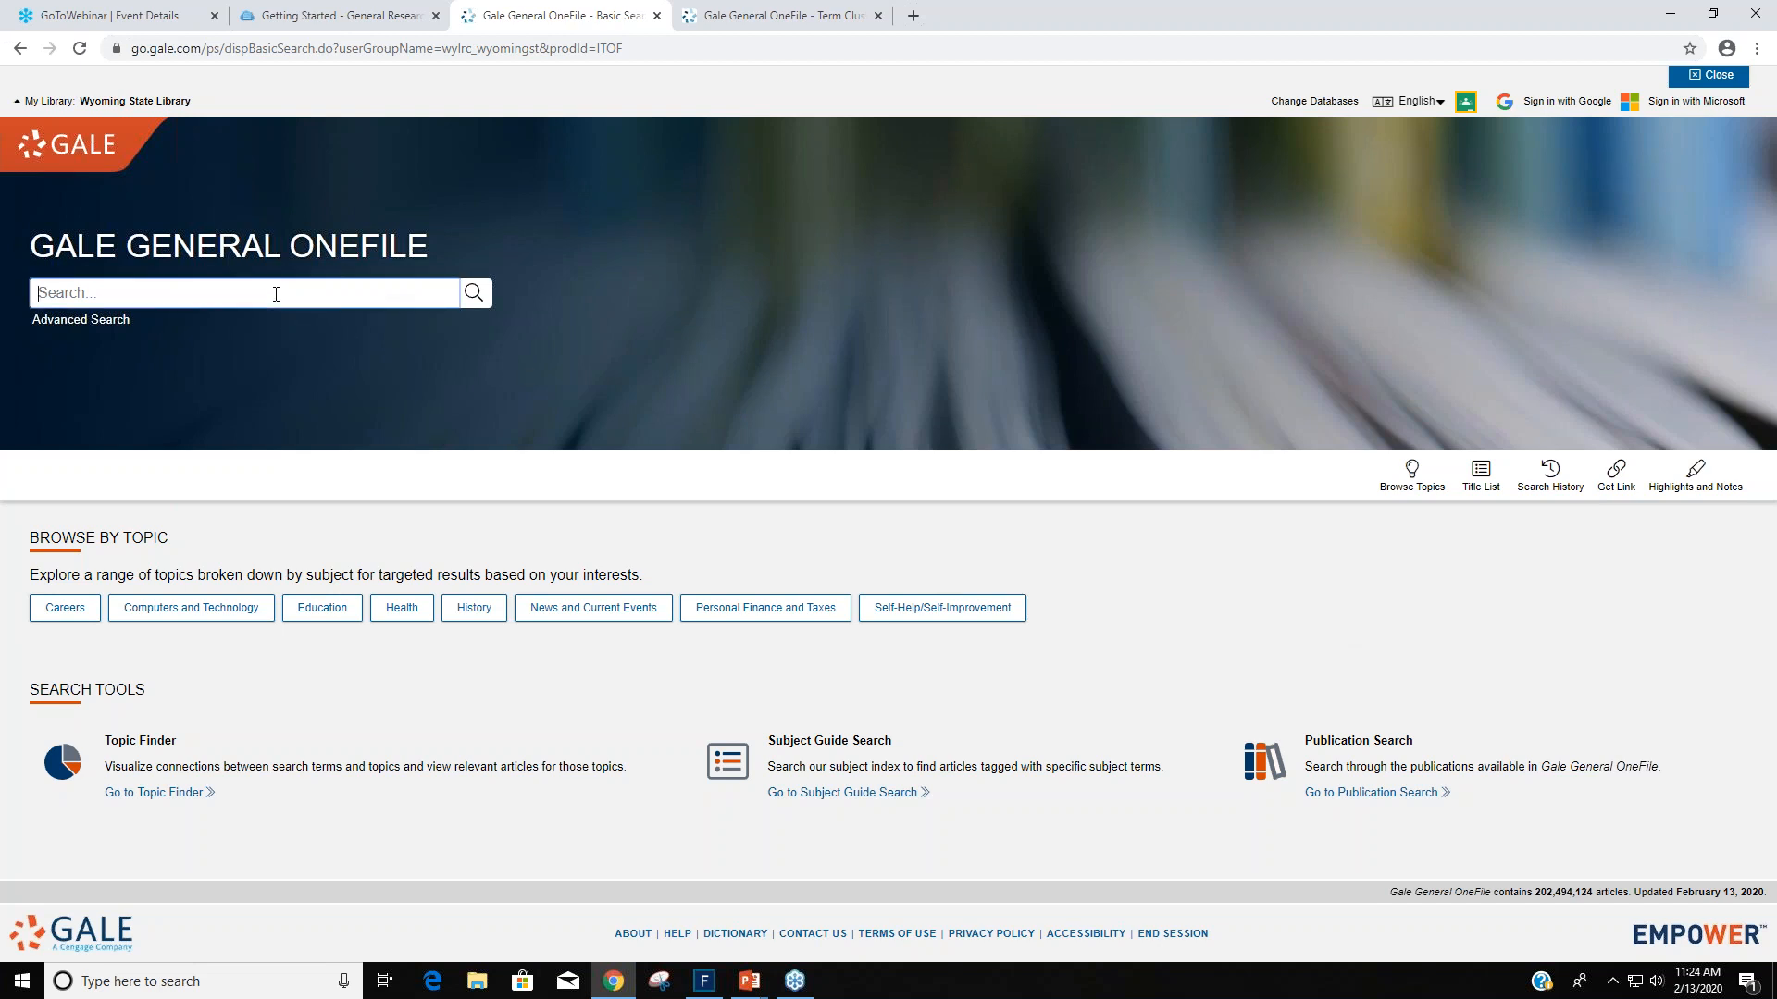
pyautogui.write('turtles')
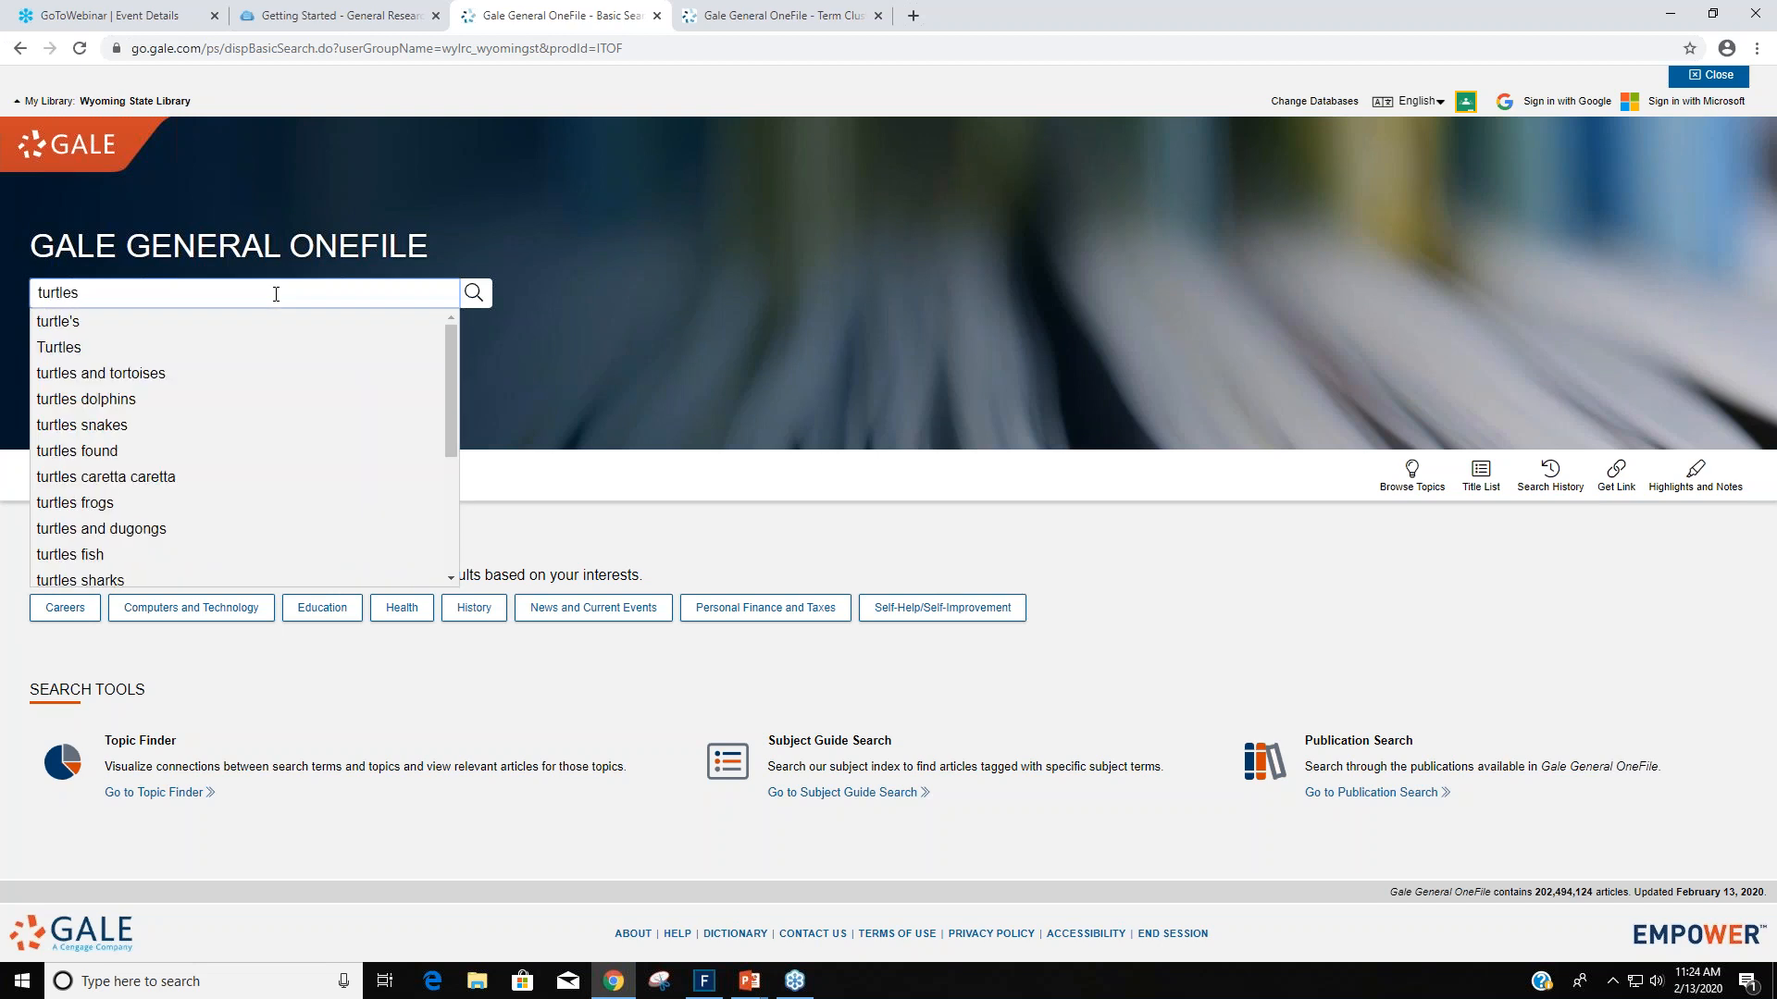
pyautogui.moveTo(255, 292)
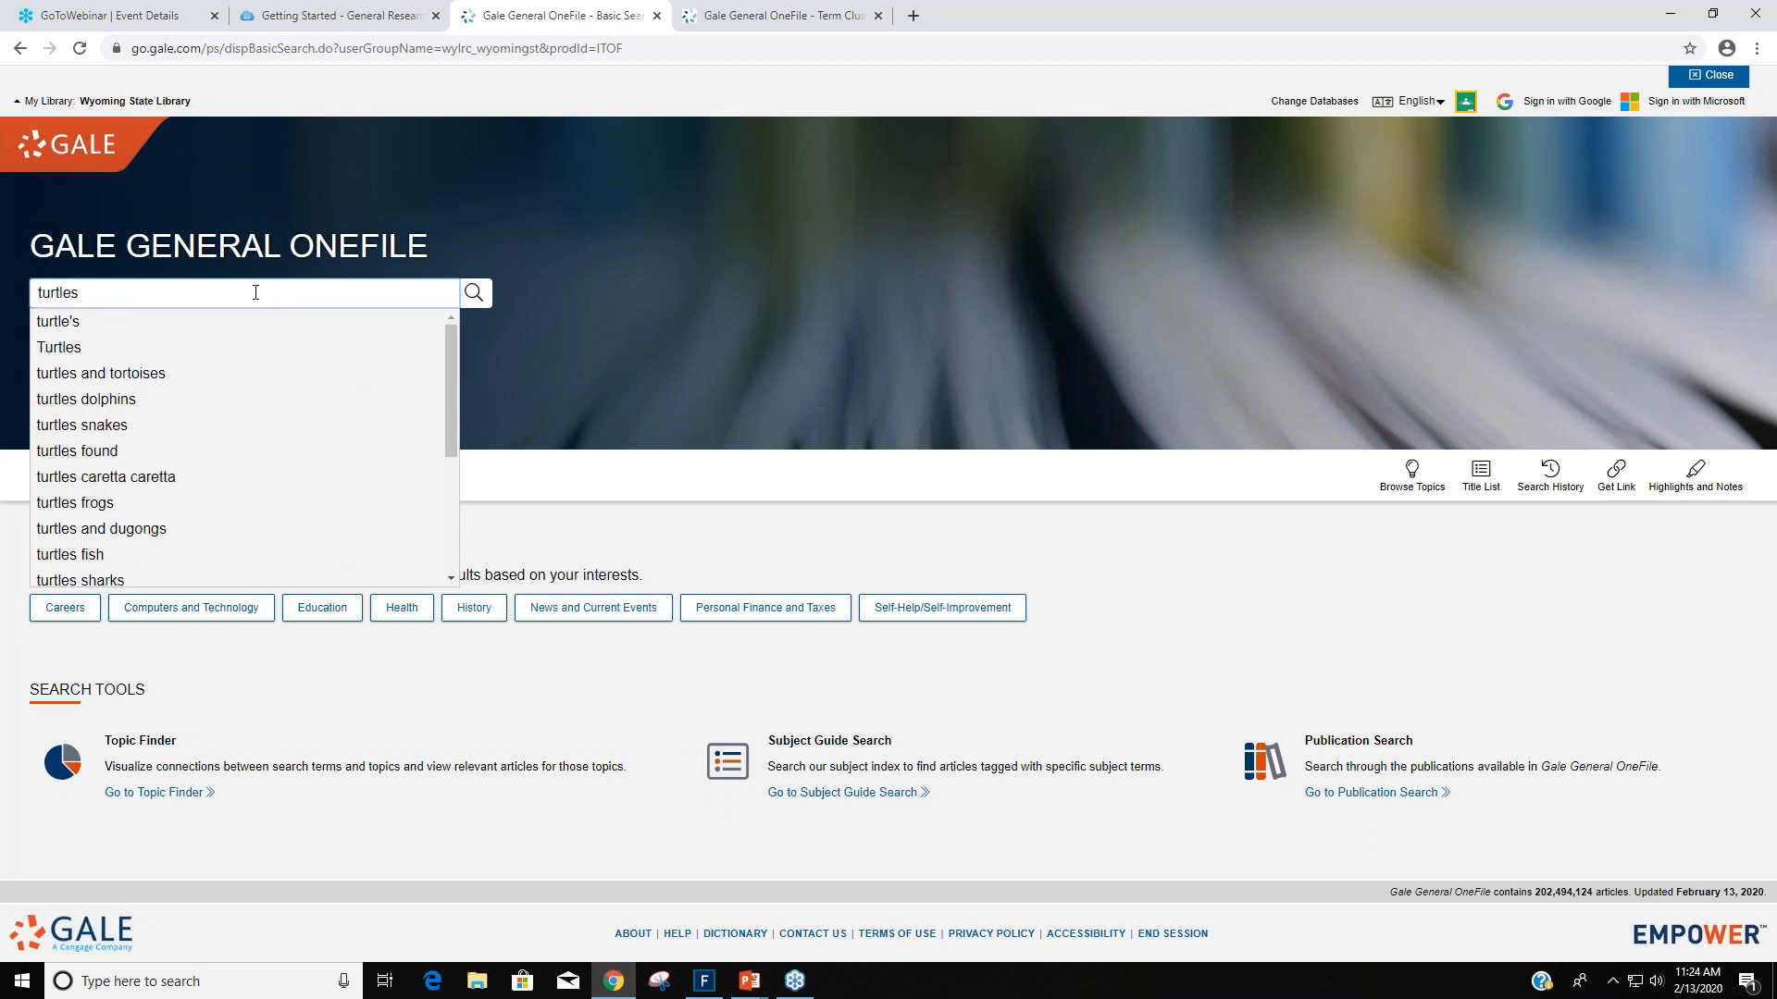
pyautogui.click(474, 293)
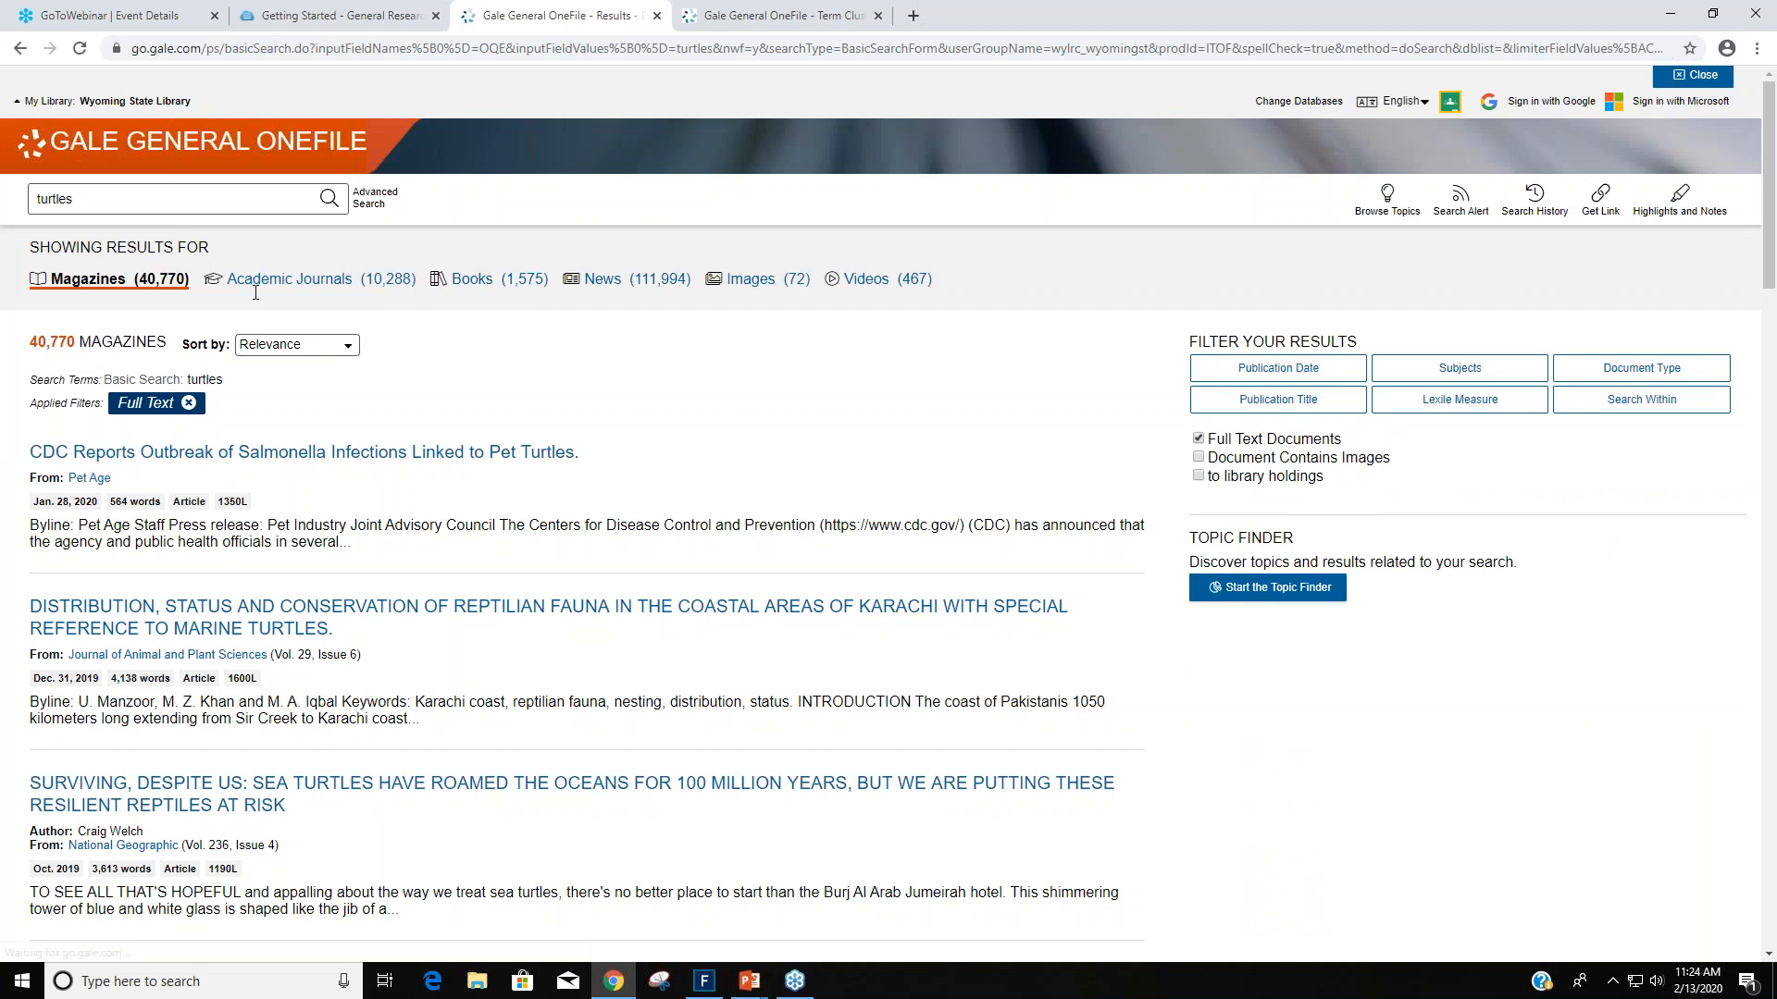
pyautogui.moveTo(304, 451)
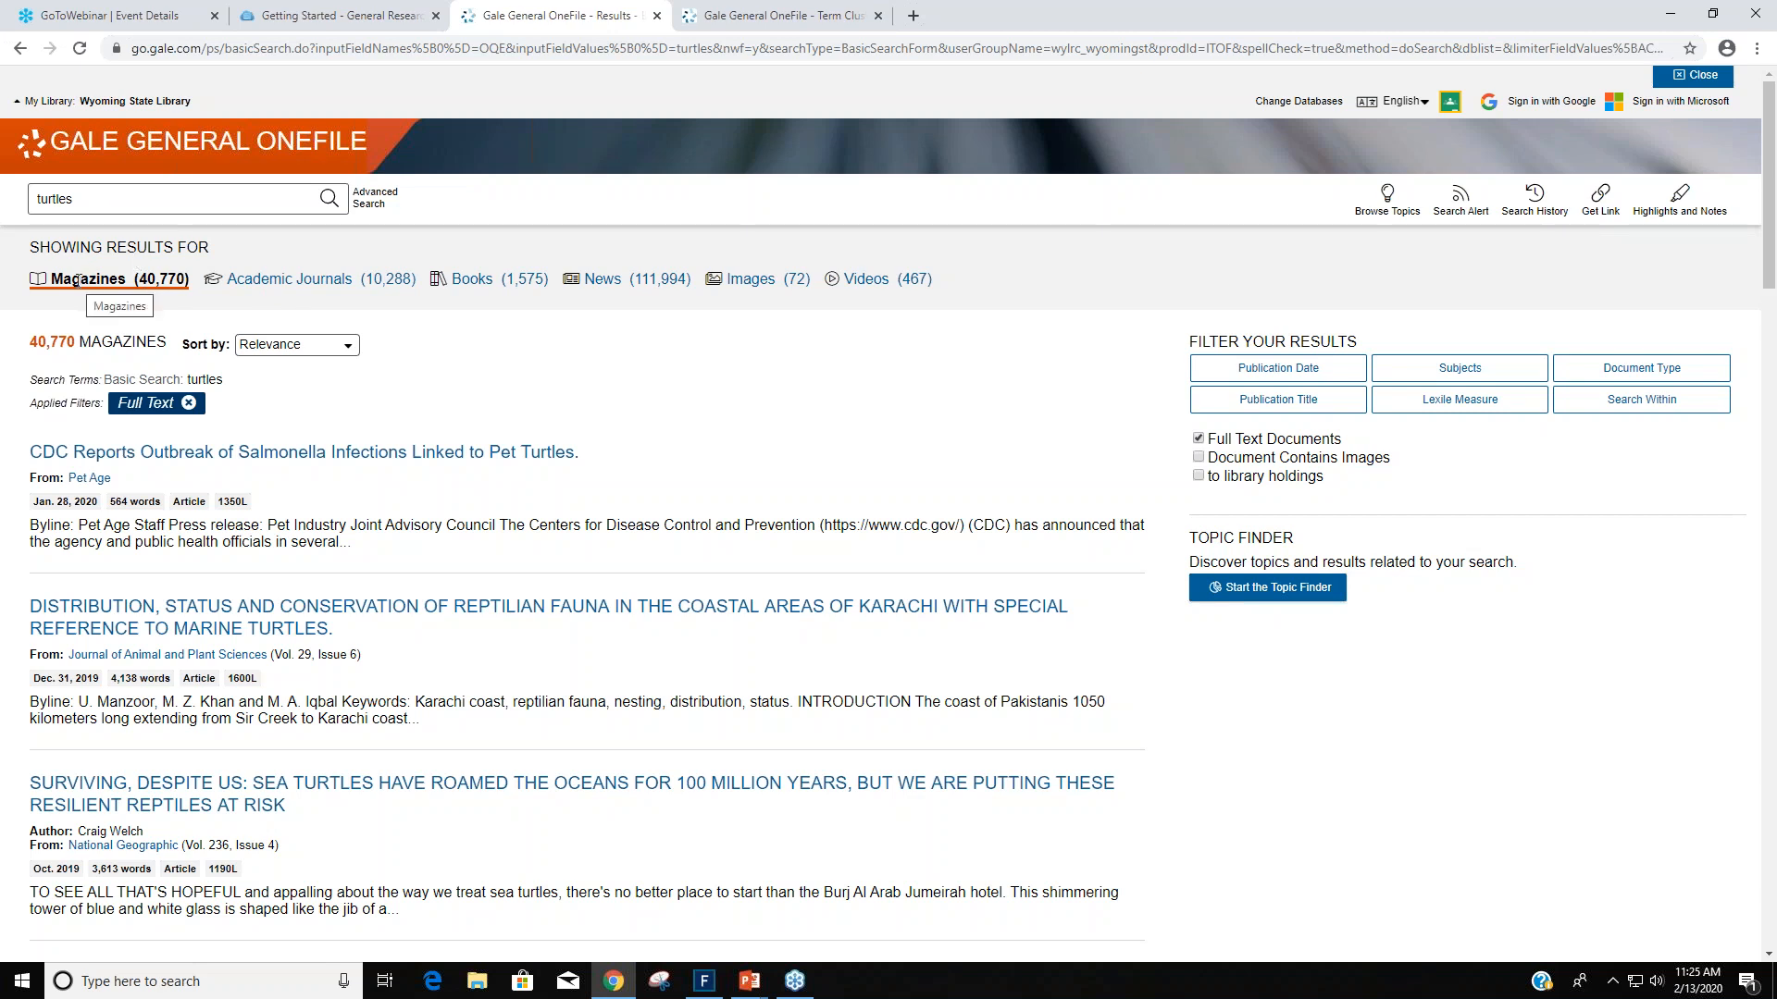
pyautogui.moveTo(881, 316)
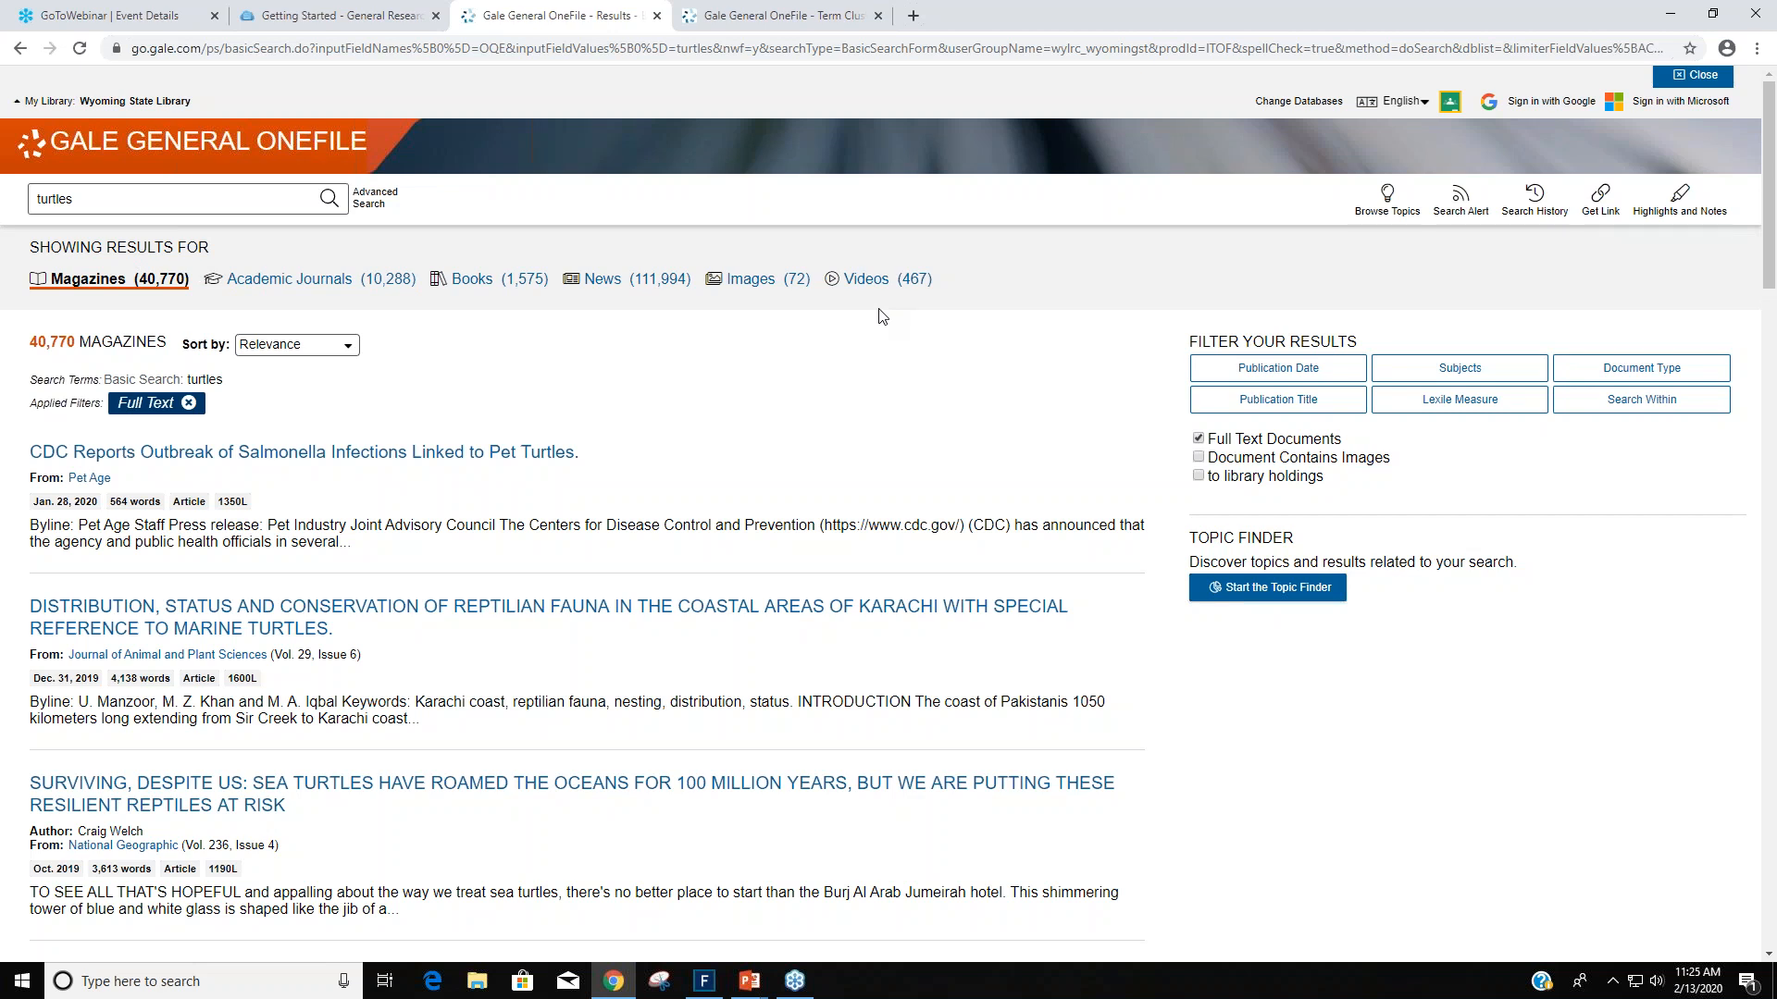
pyautogui.moveTo(844, 381)
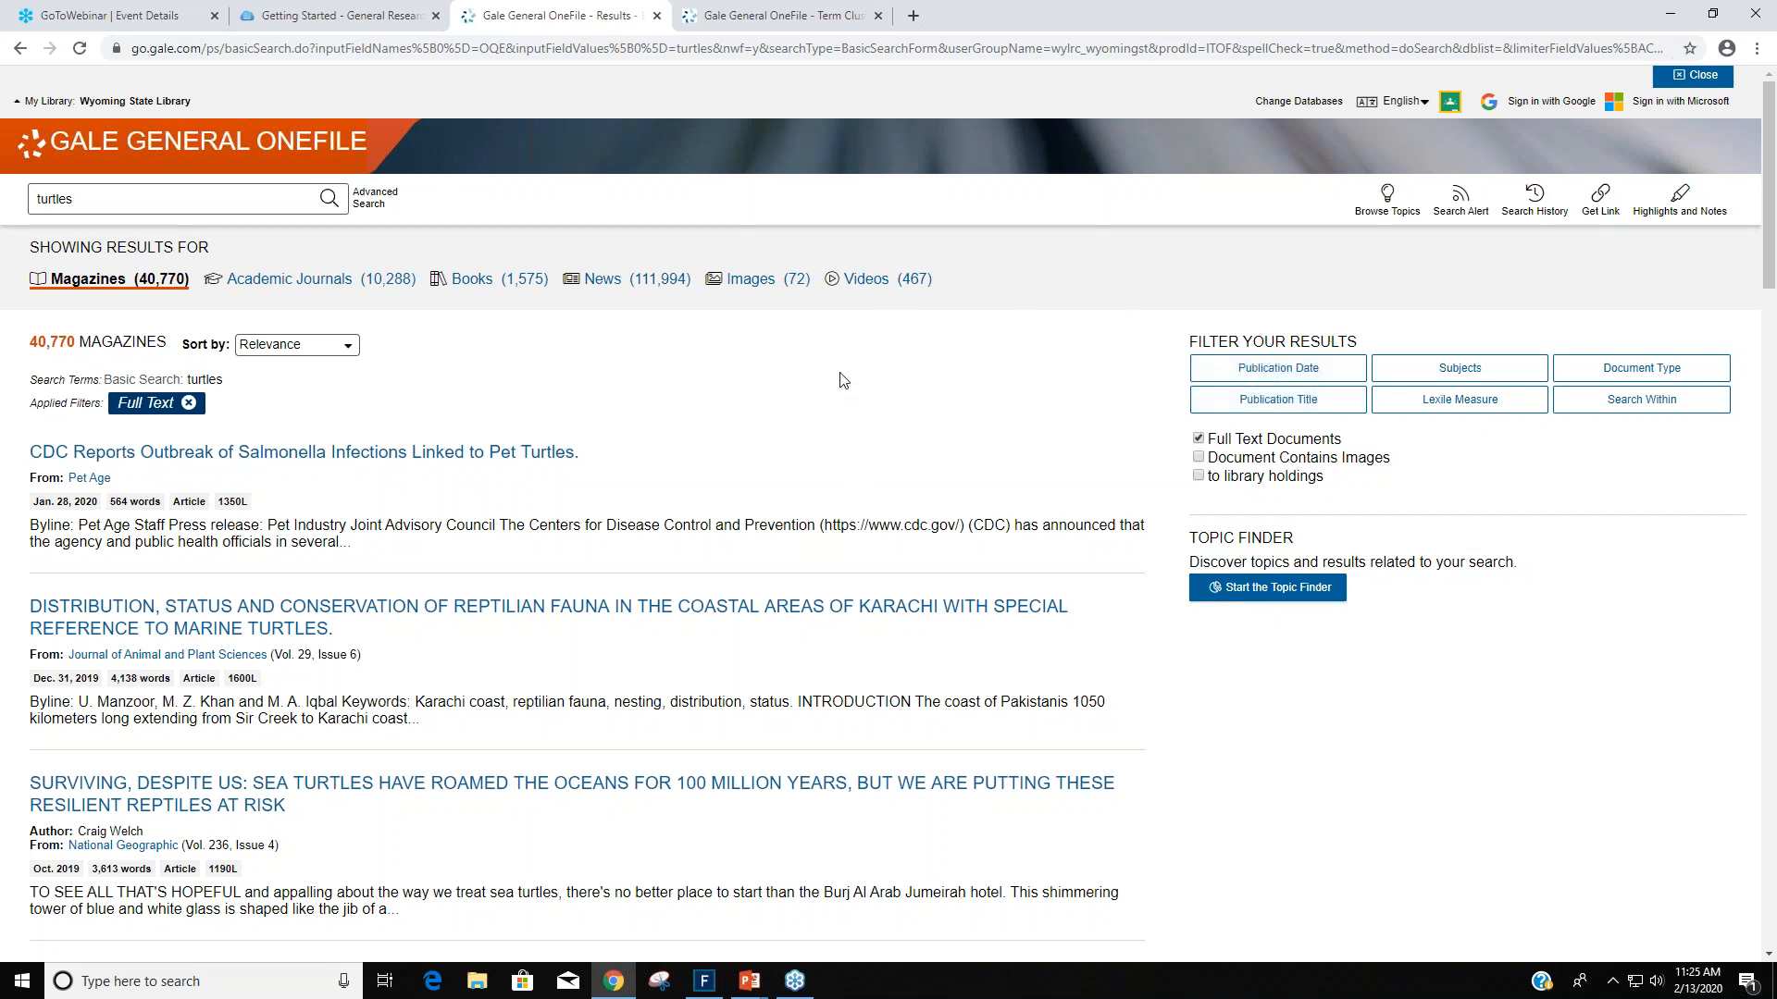
pyautogui.moveTo(690, 411)
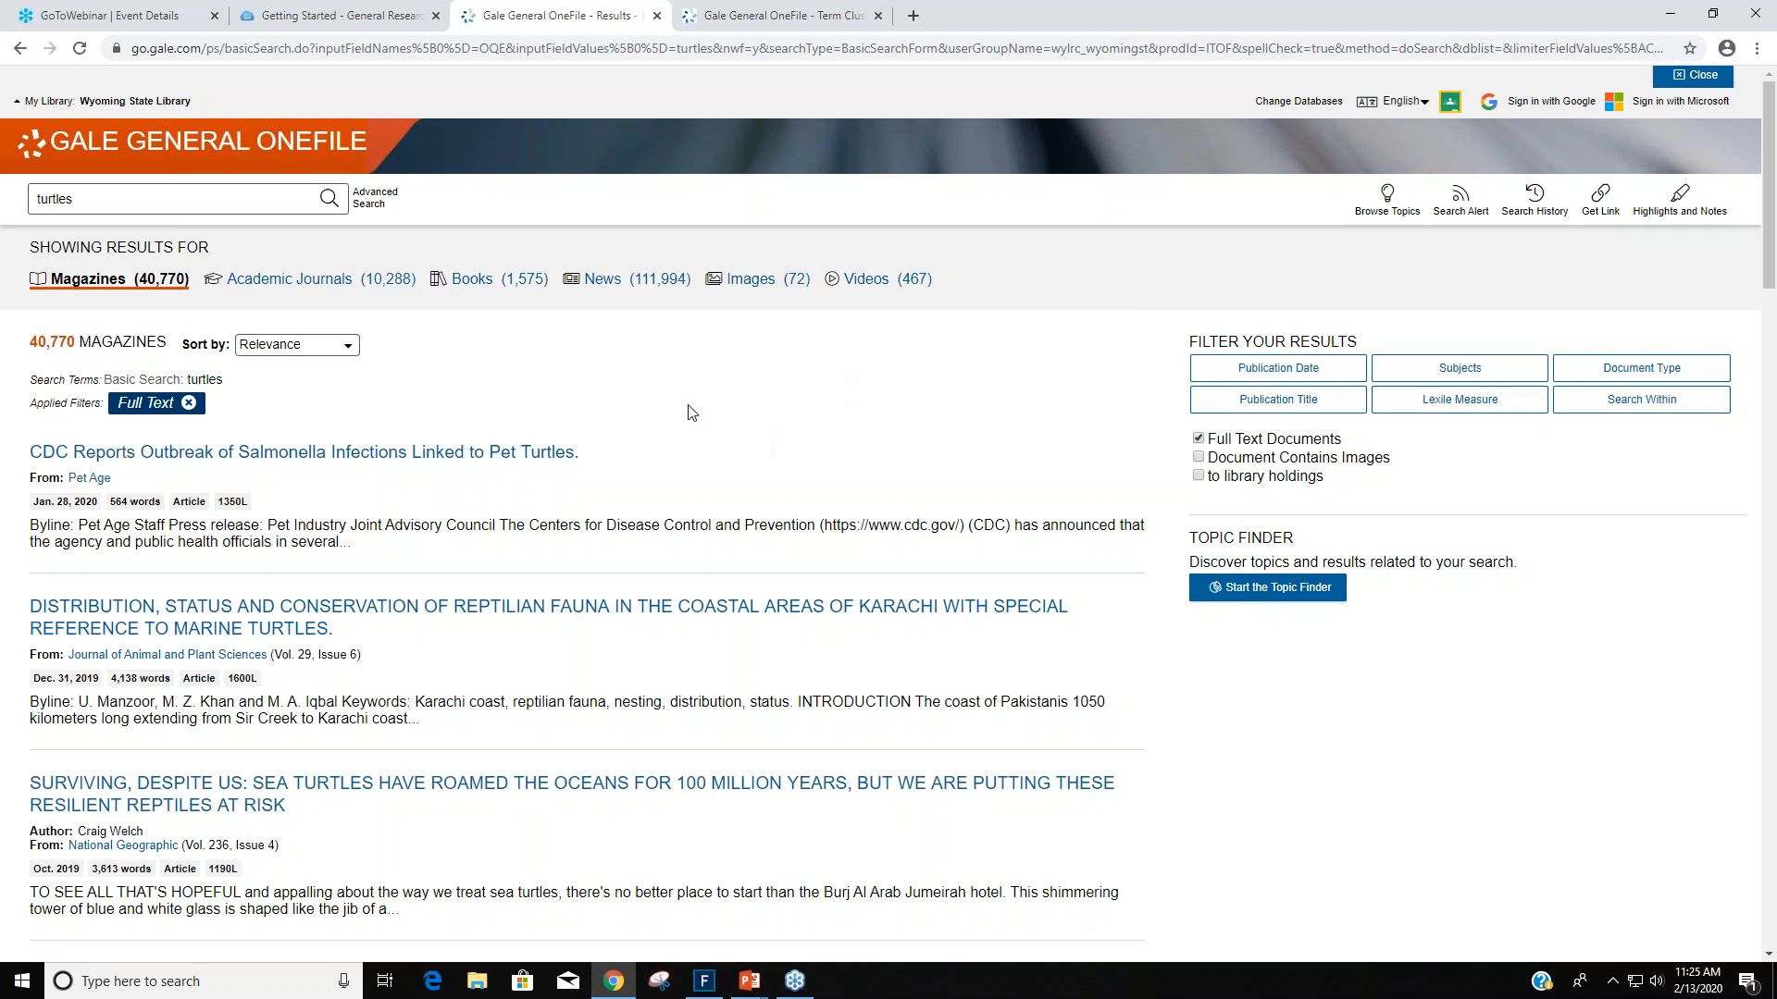
# Locate and view the Boys' Life result 'Sea Turtles Dig the Beach' with turtles highlighted.
pyautogui.scroll(-3)
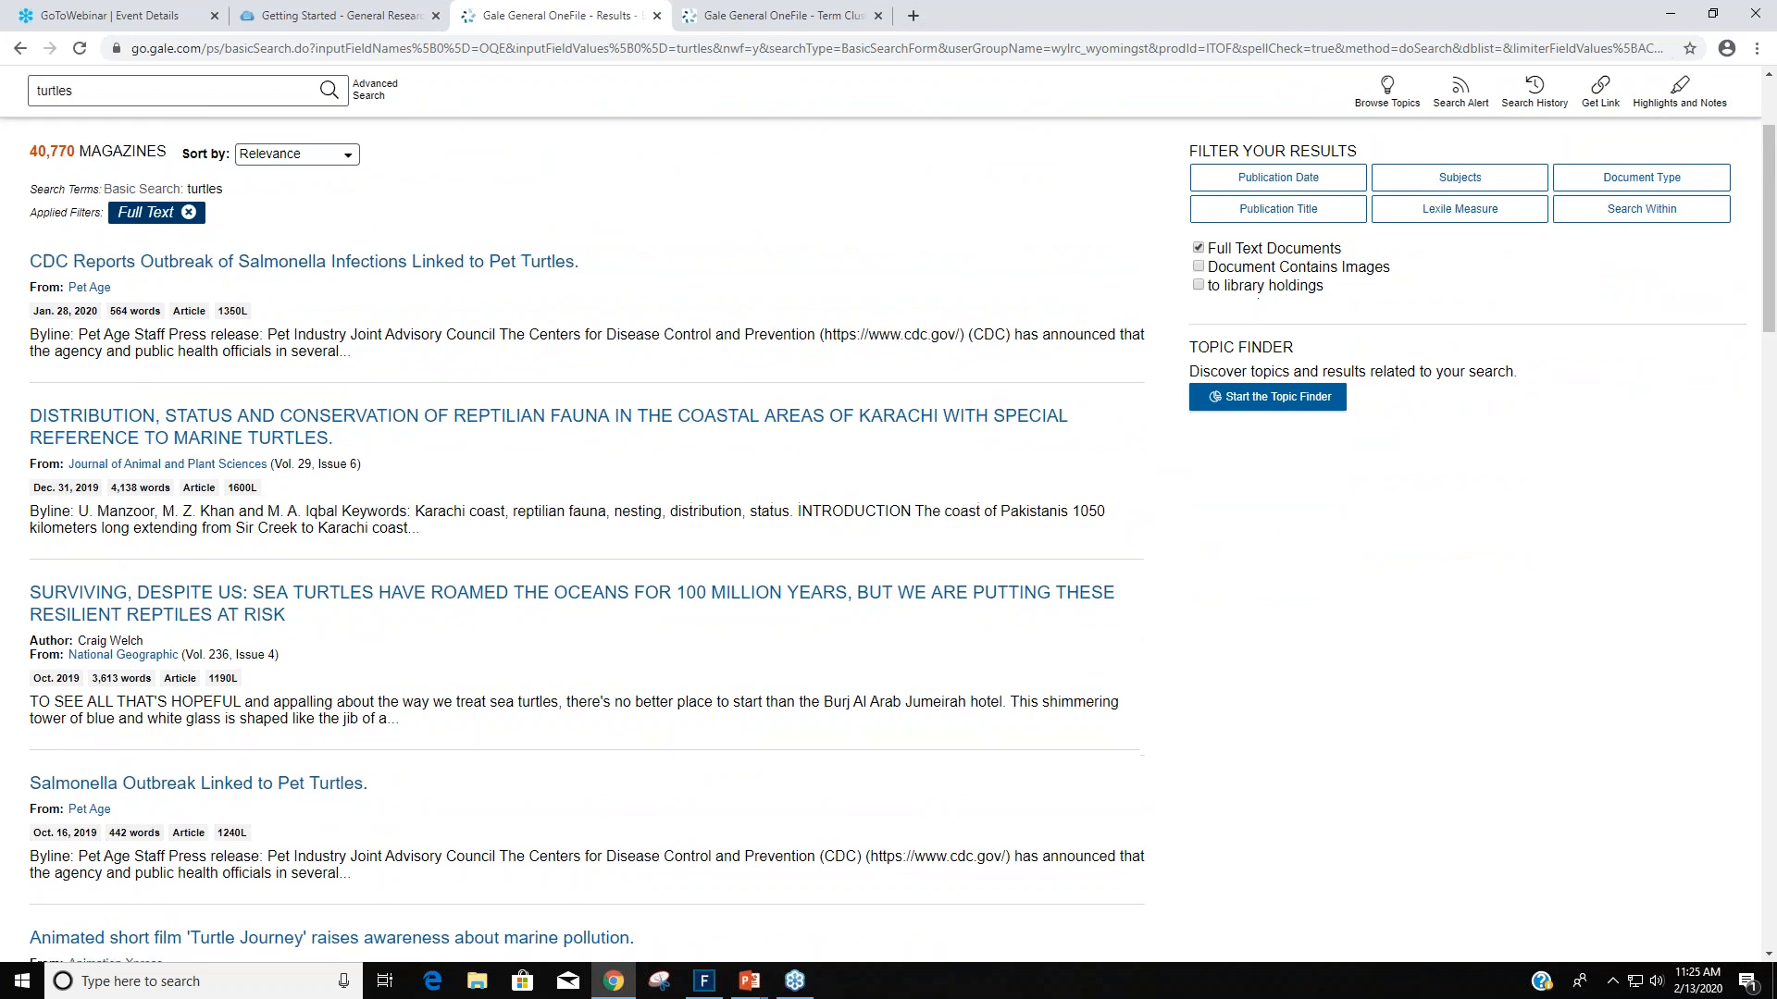
pyautogui.scroll(-3)
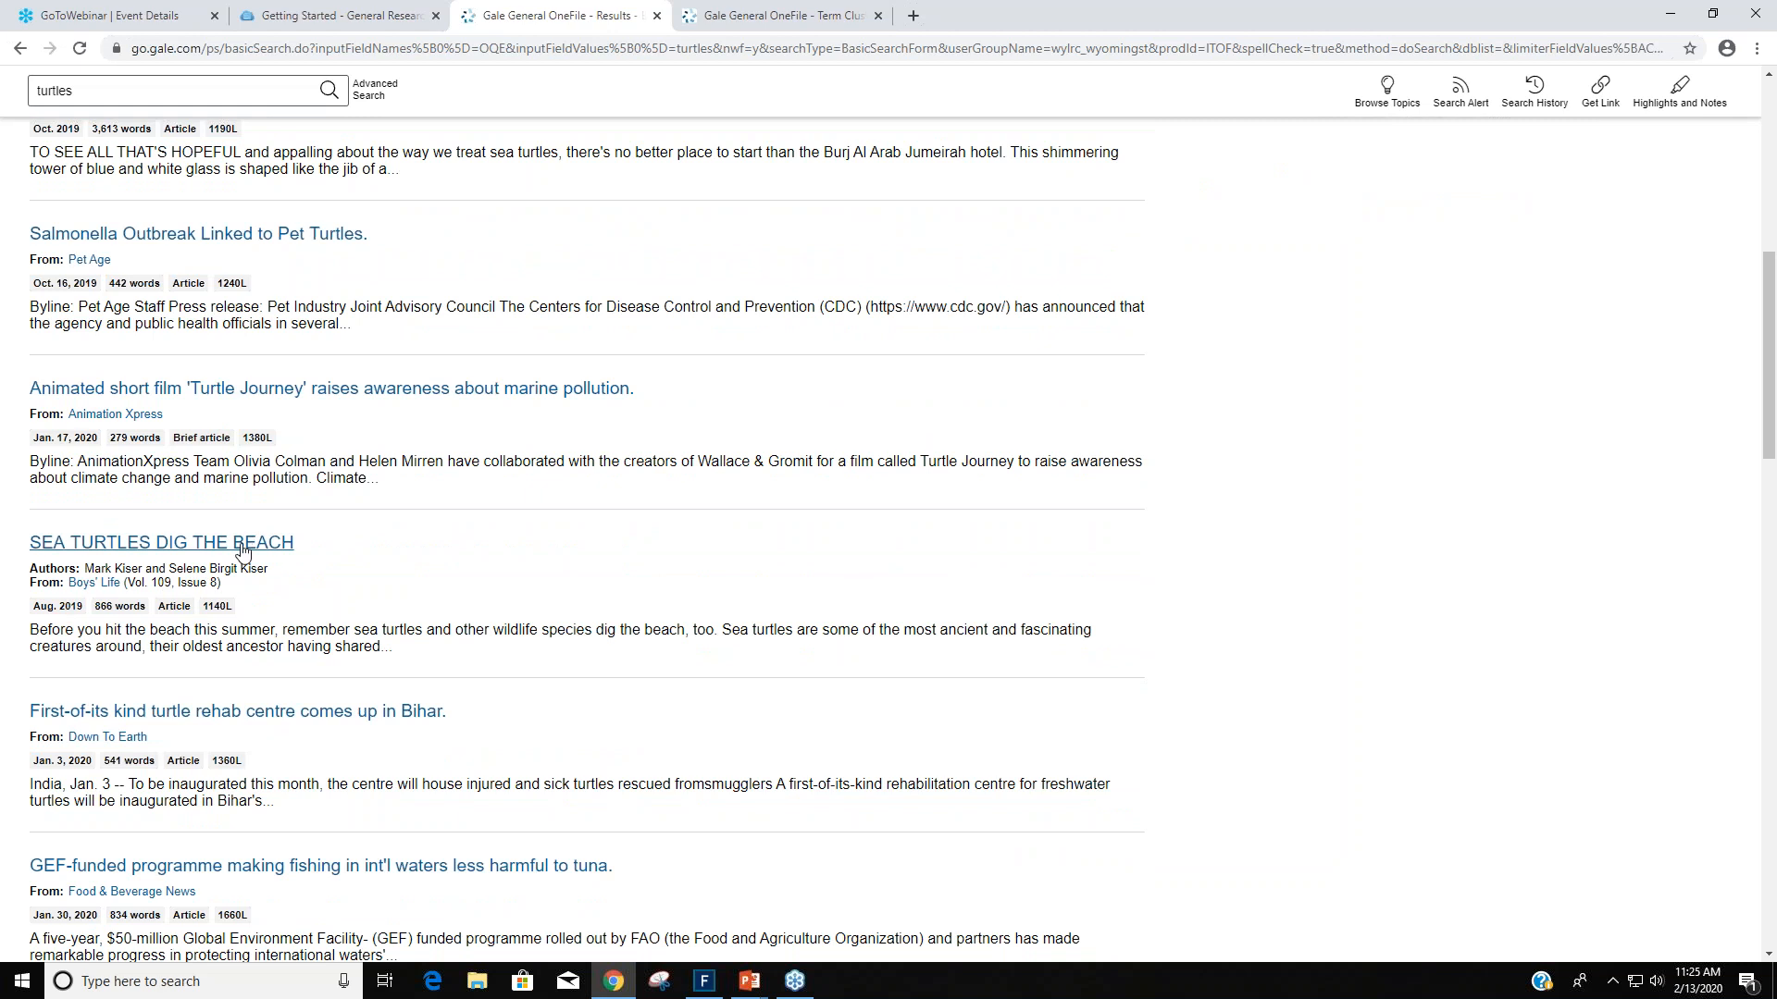
pyautogui.click(163, 542)
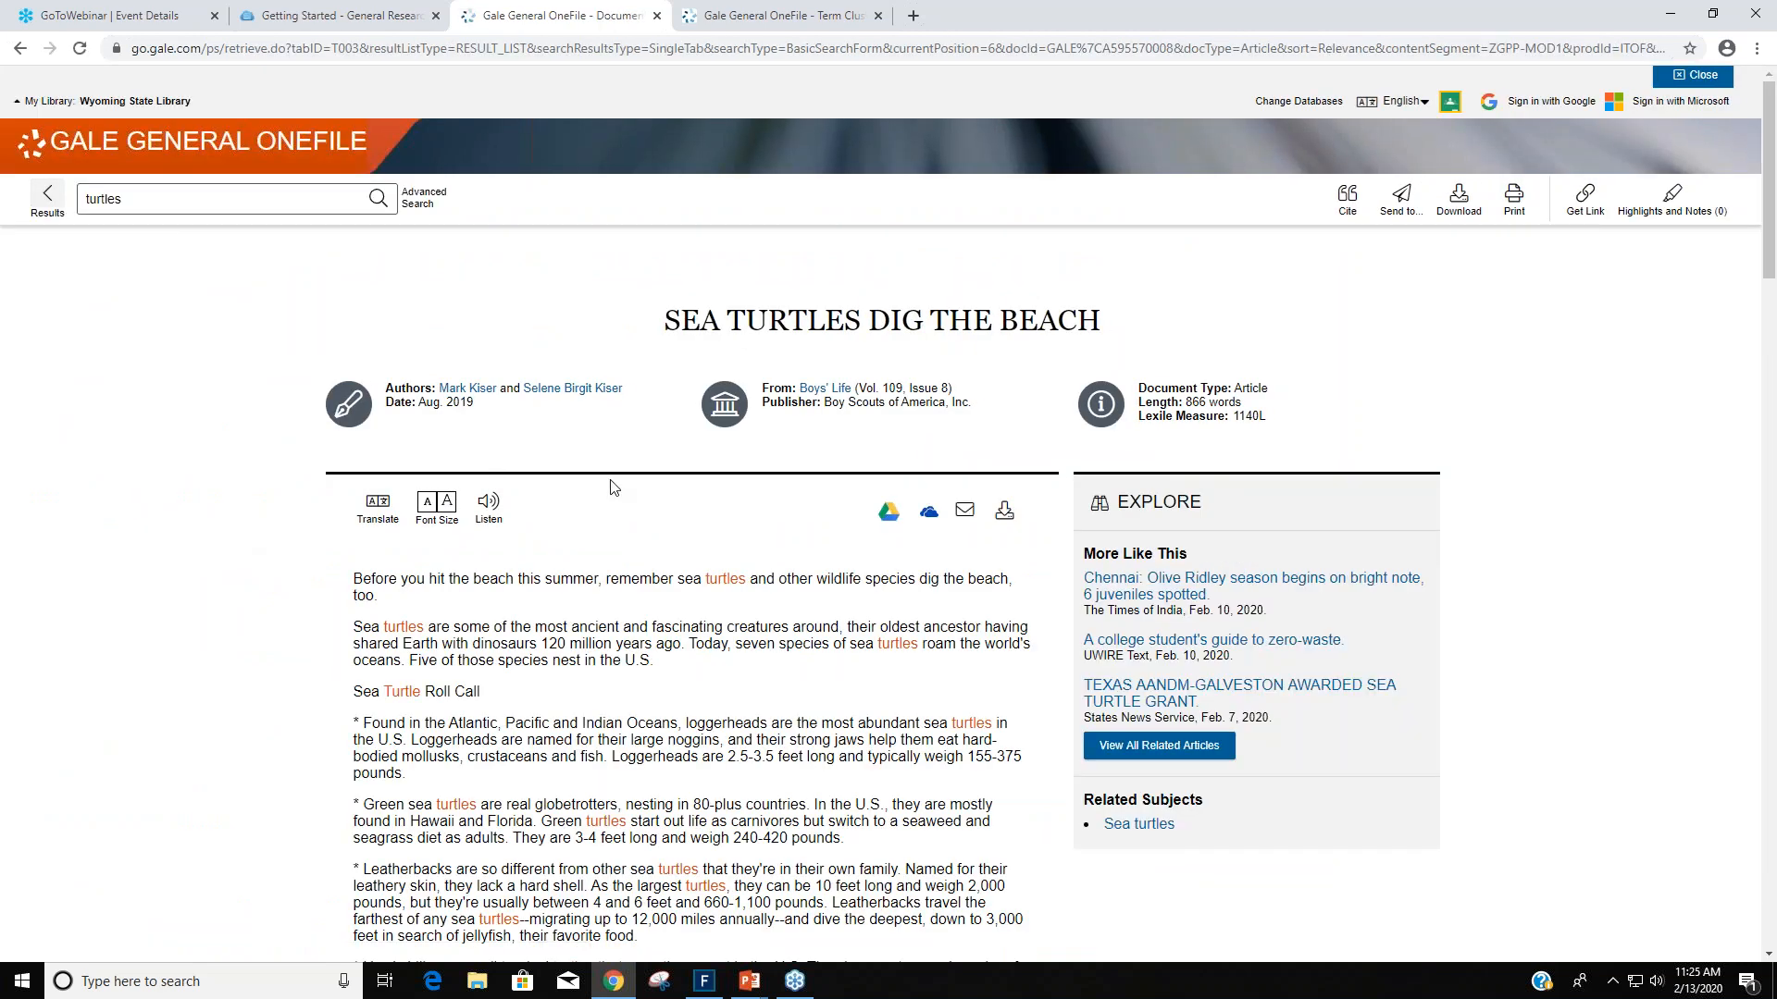
pyautogui.moveTo(696, 550)
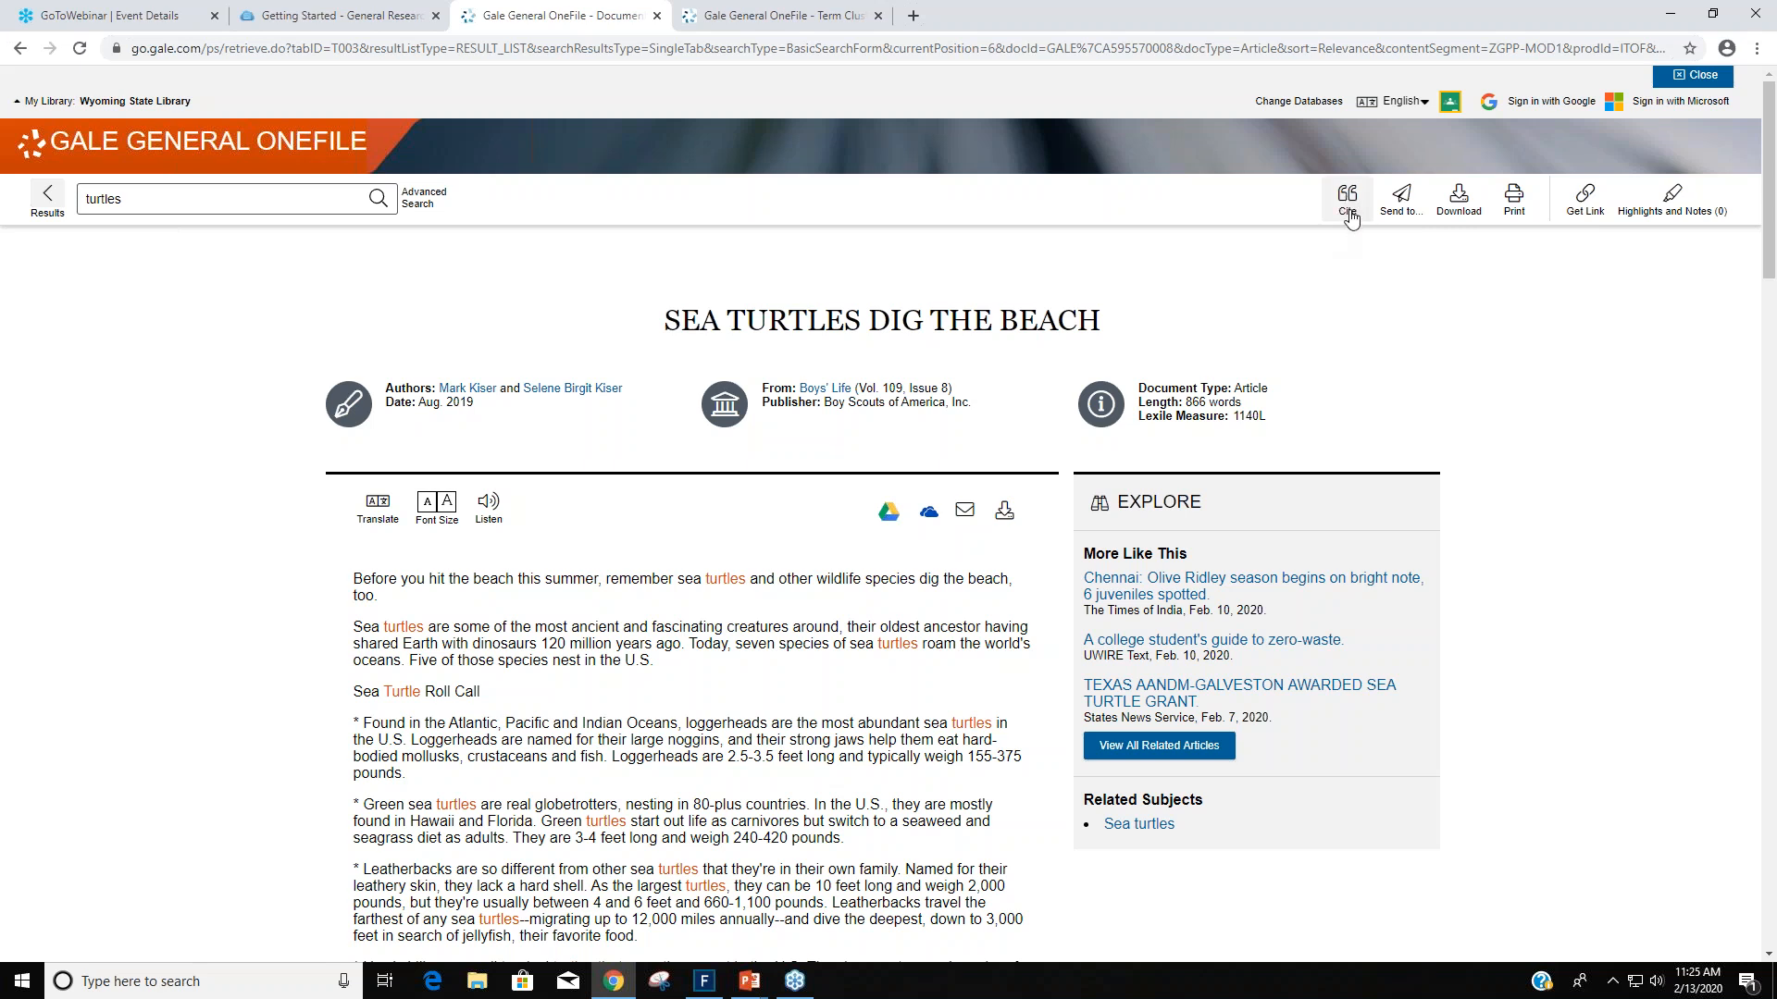
pyautogui.moveTo(1388, 251)
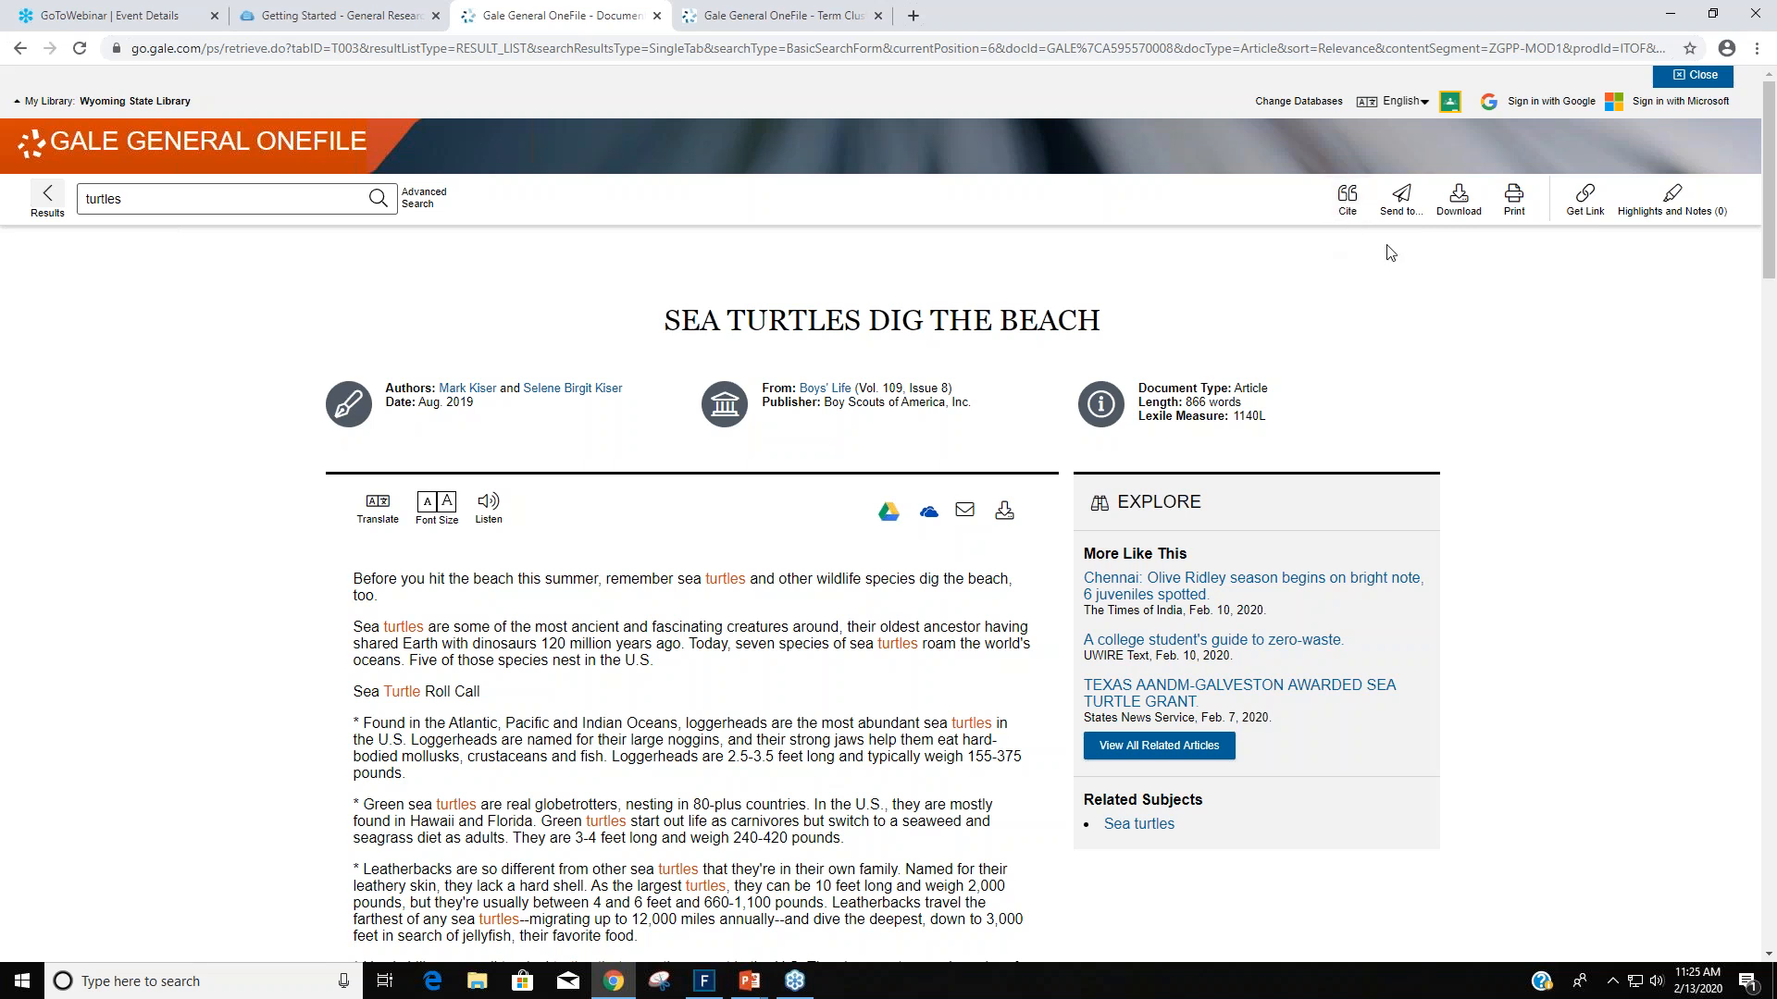
pyautogui.moveTo(1529, 233)
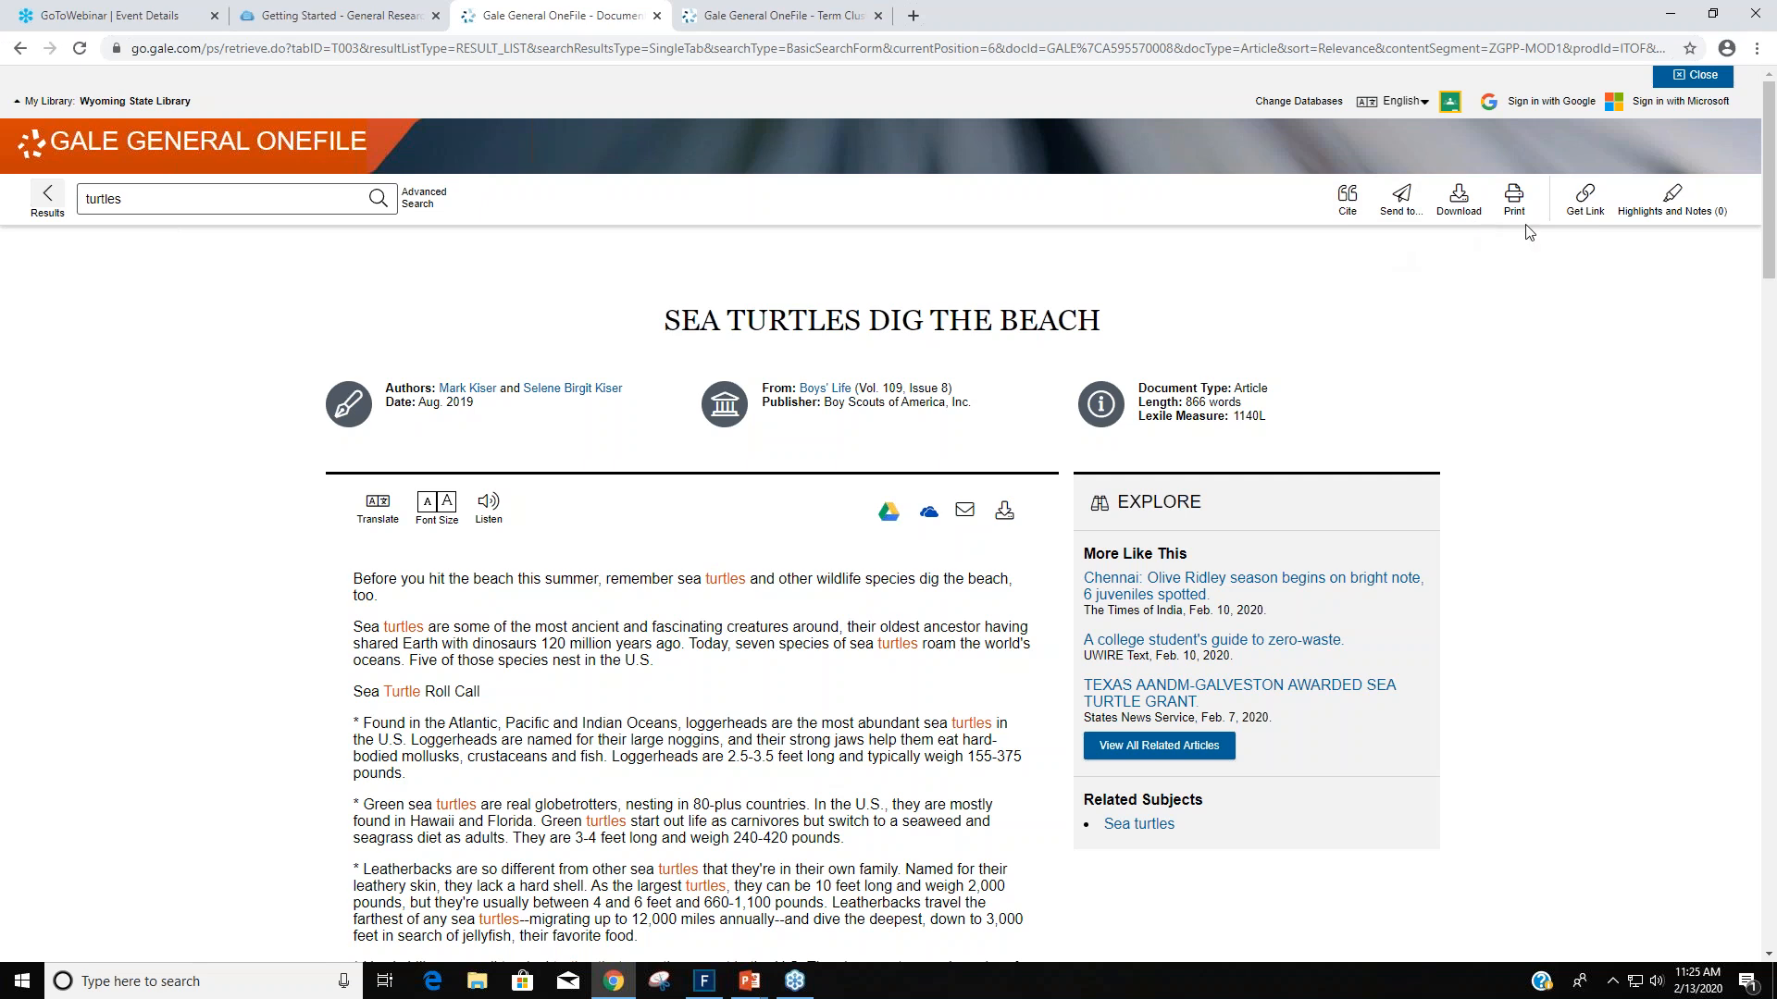
pyautogui.scroll(-3)
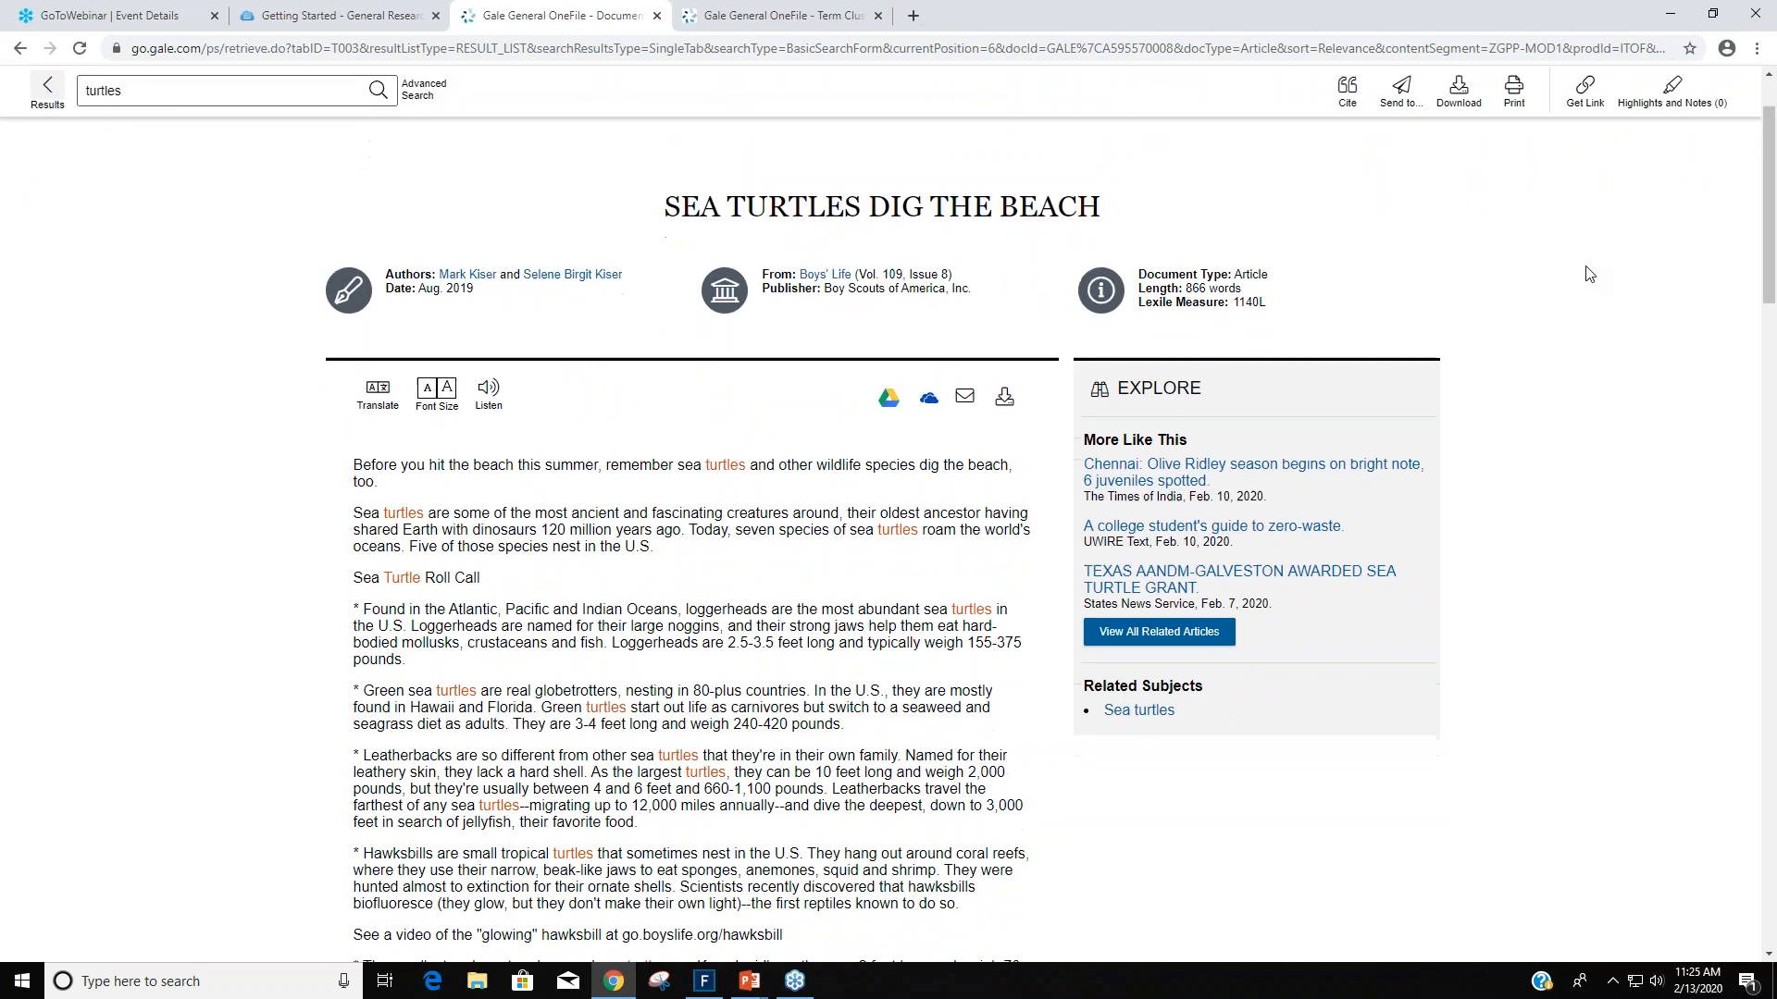
pyautogui.scroll(-3)
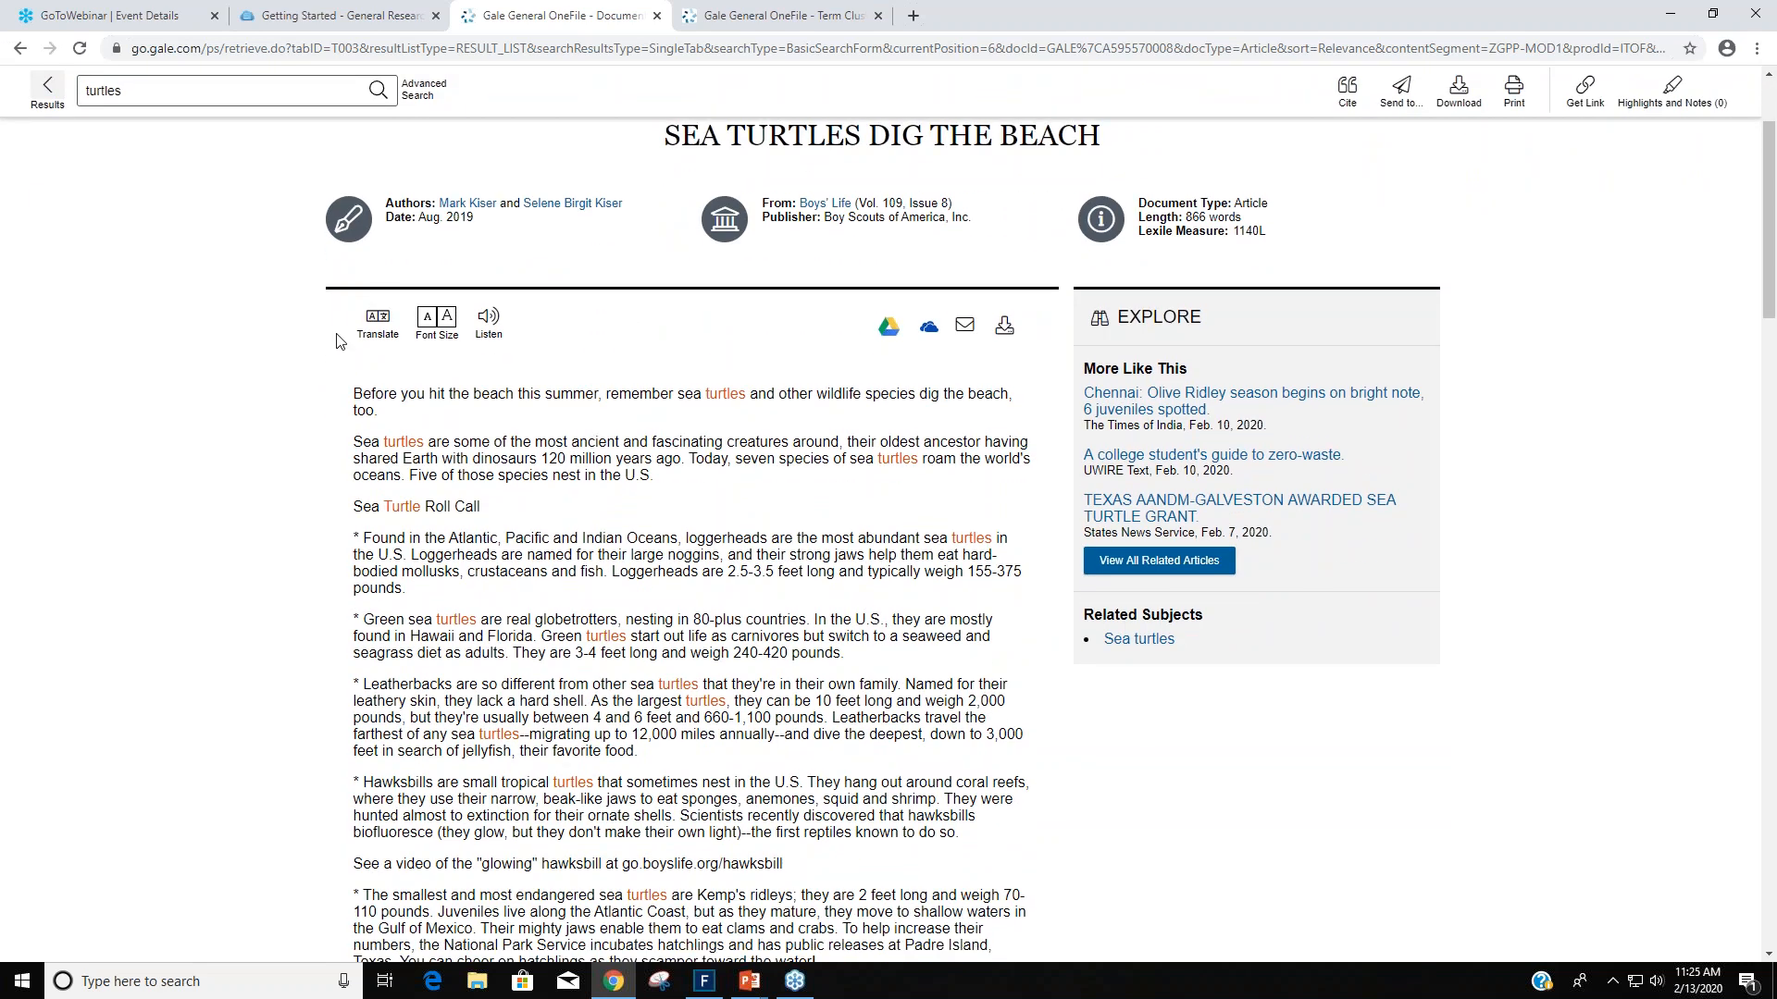
pyautogui.moveTo(627, 365)
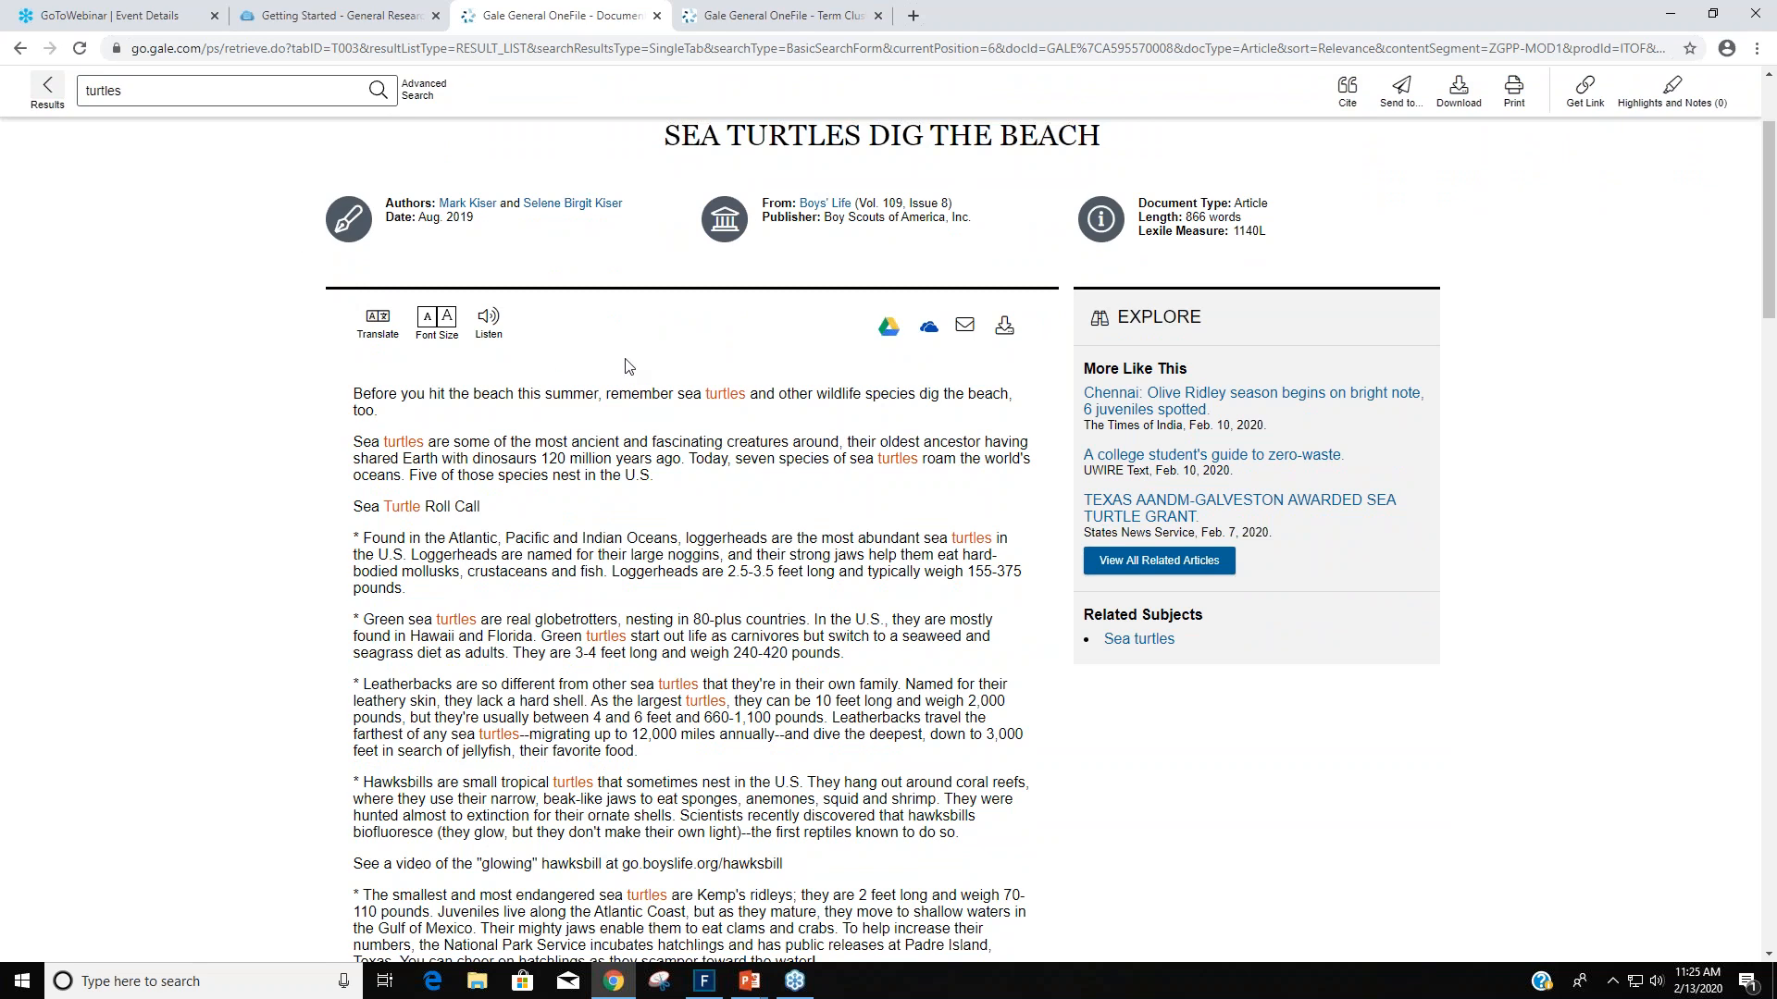
pyautogui.moveTo(385, 324)
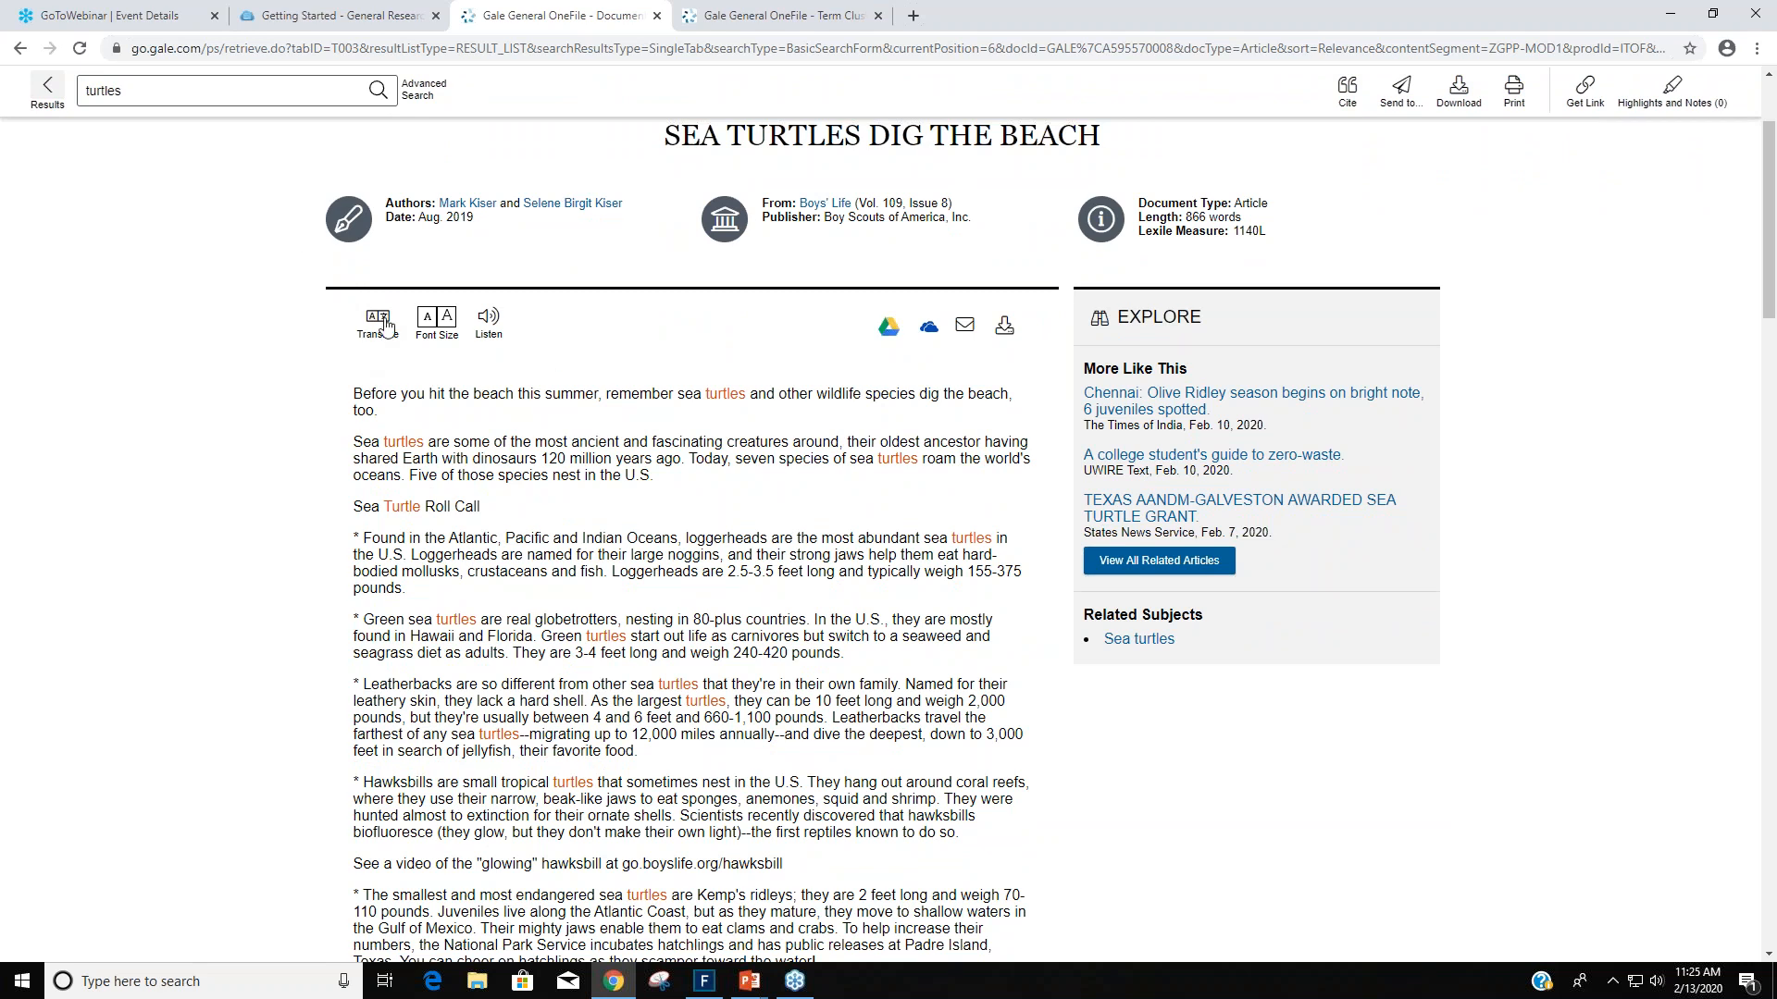
# Look at the Translate options and enlarge the article text size.
pyautogui.click(378, 318)
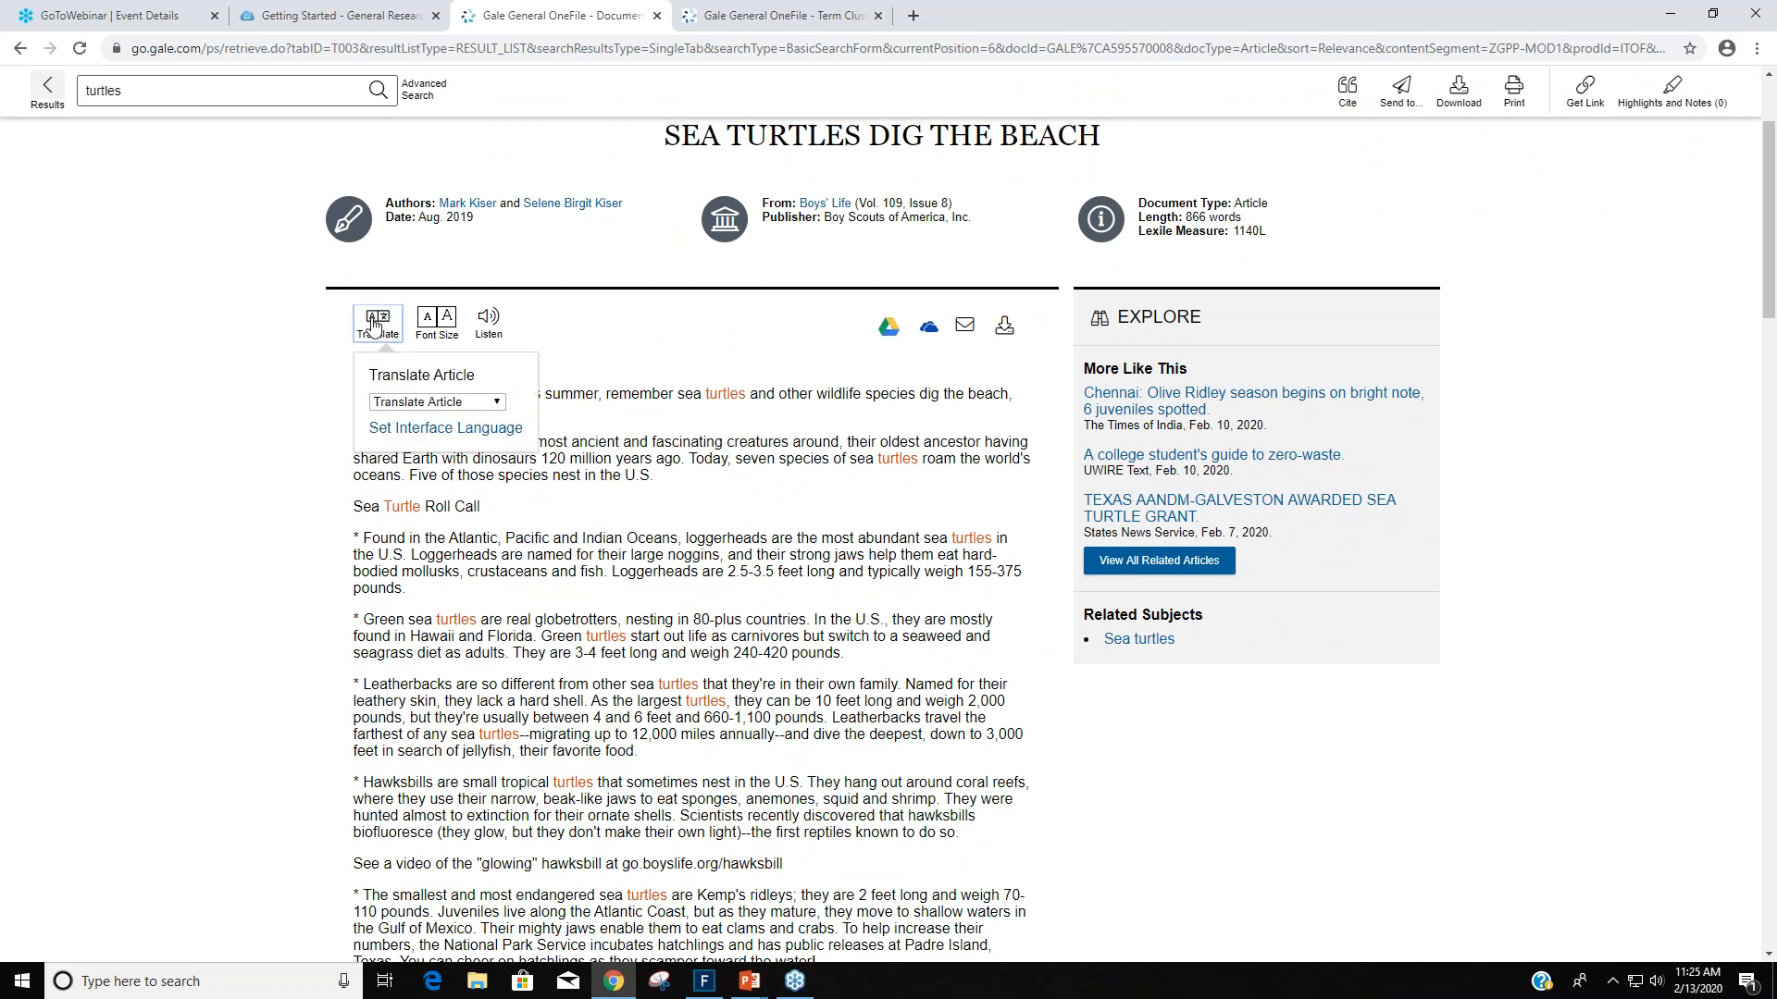
pyautogui.click(437, 401)
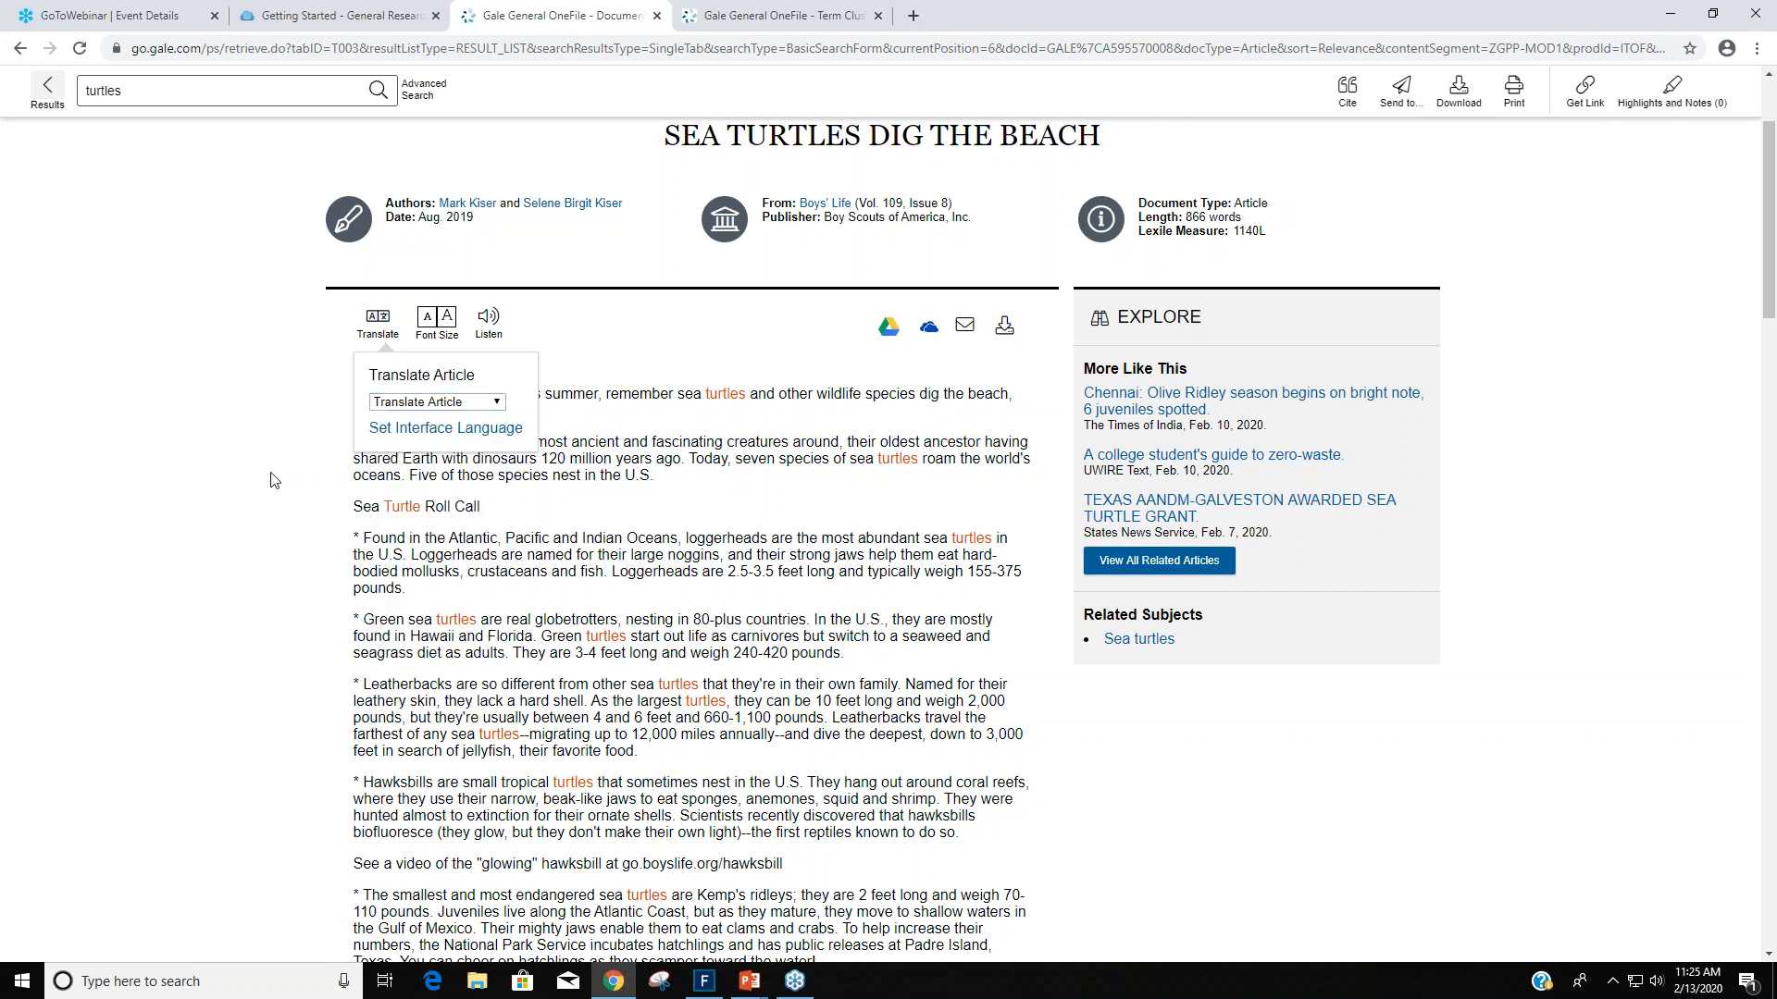
pyautogui.moveTo(535, 379)
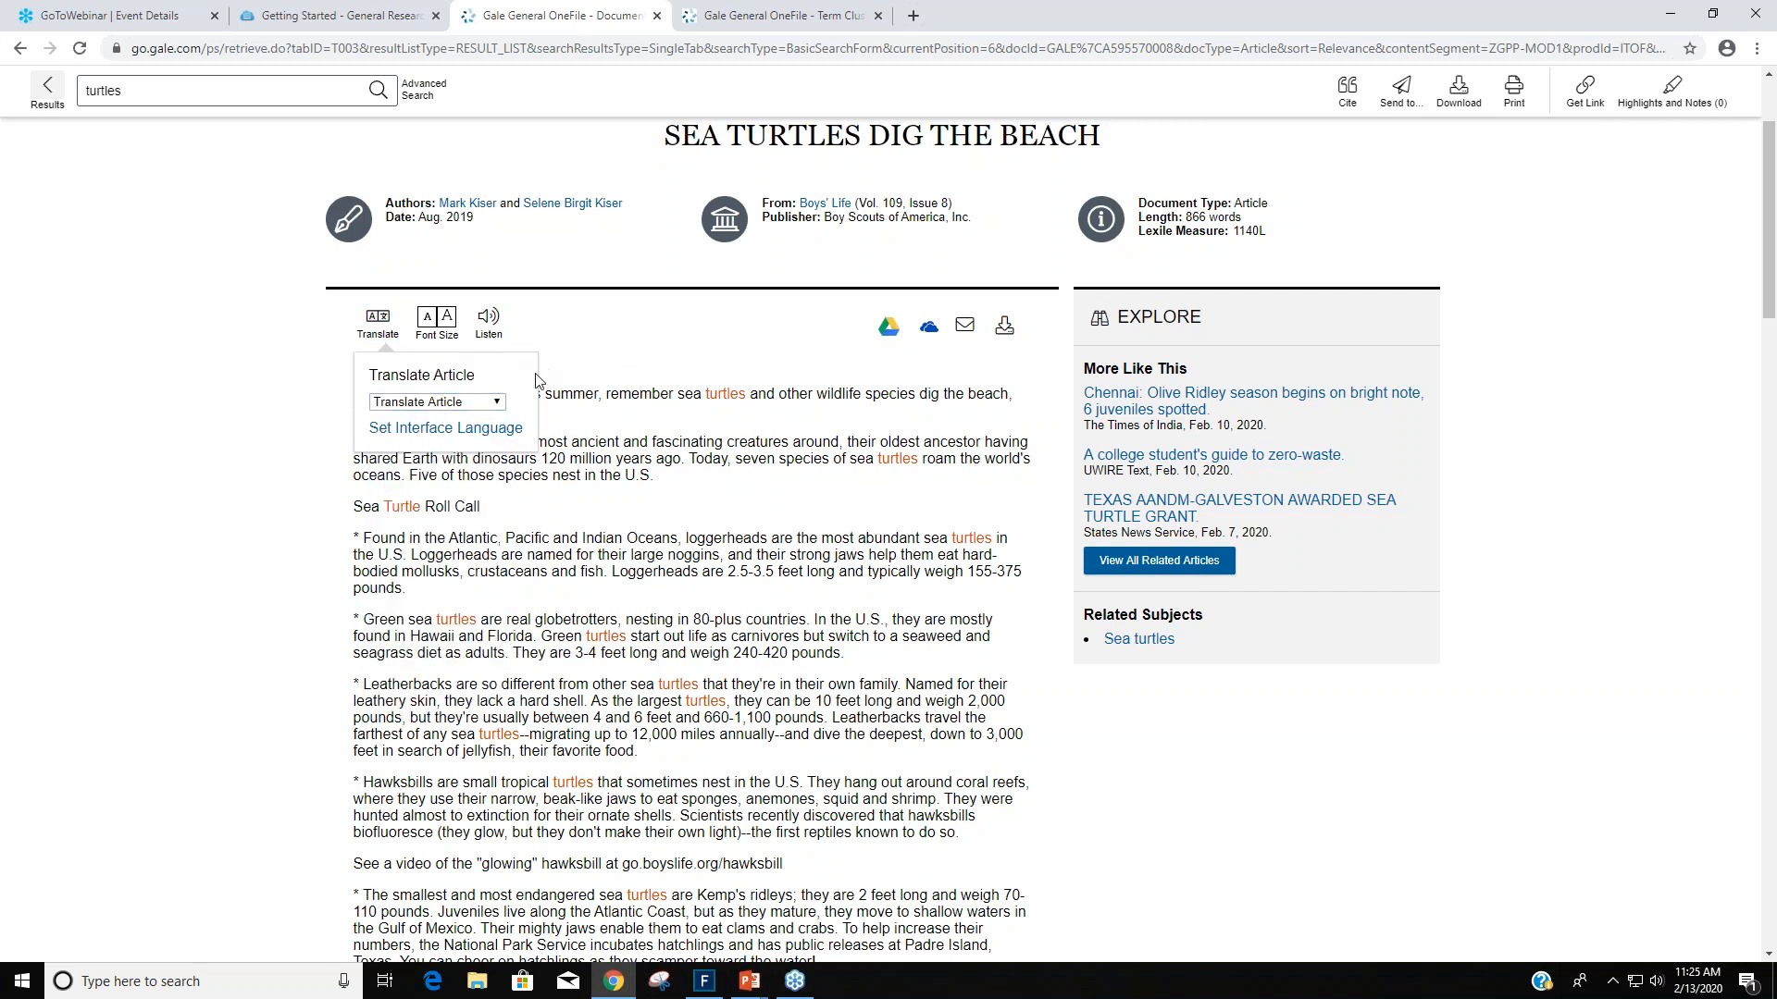
pyautogui.click(448, 318)
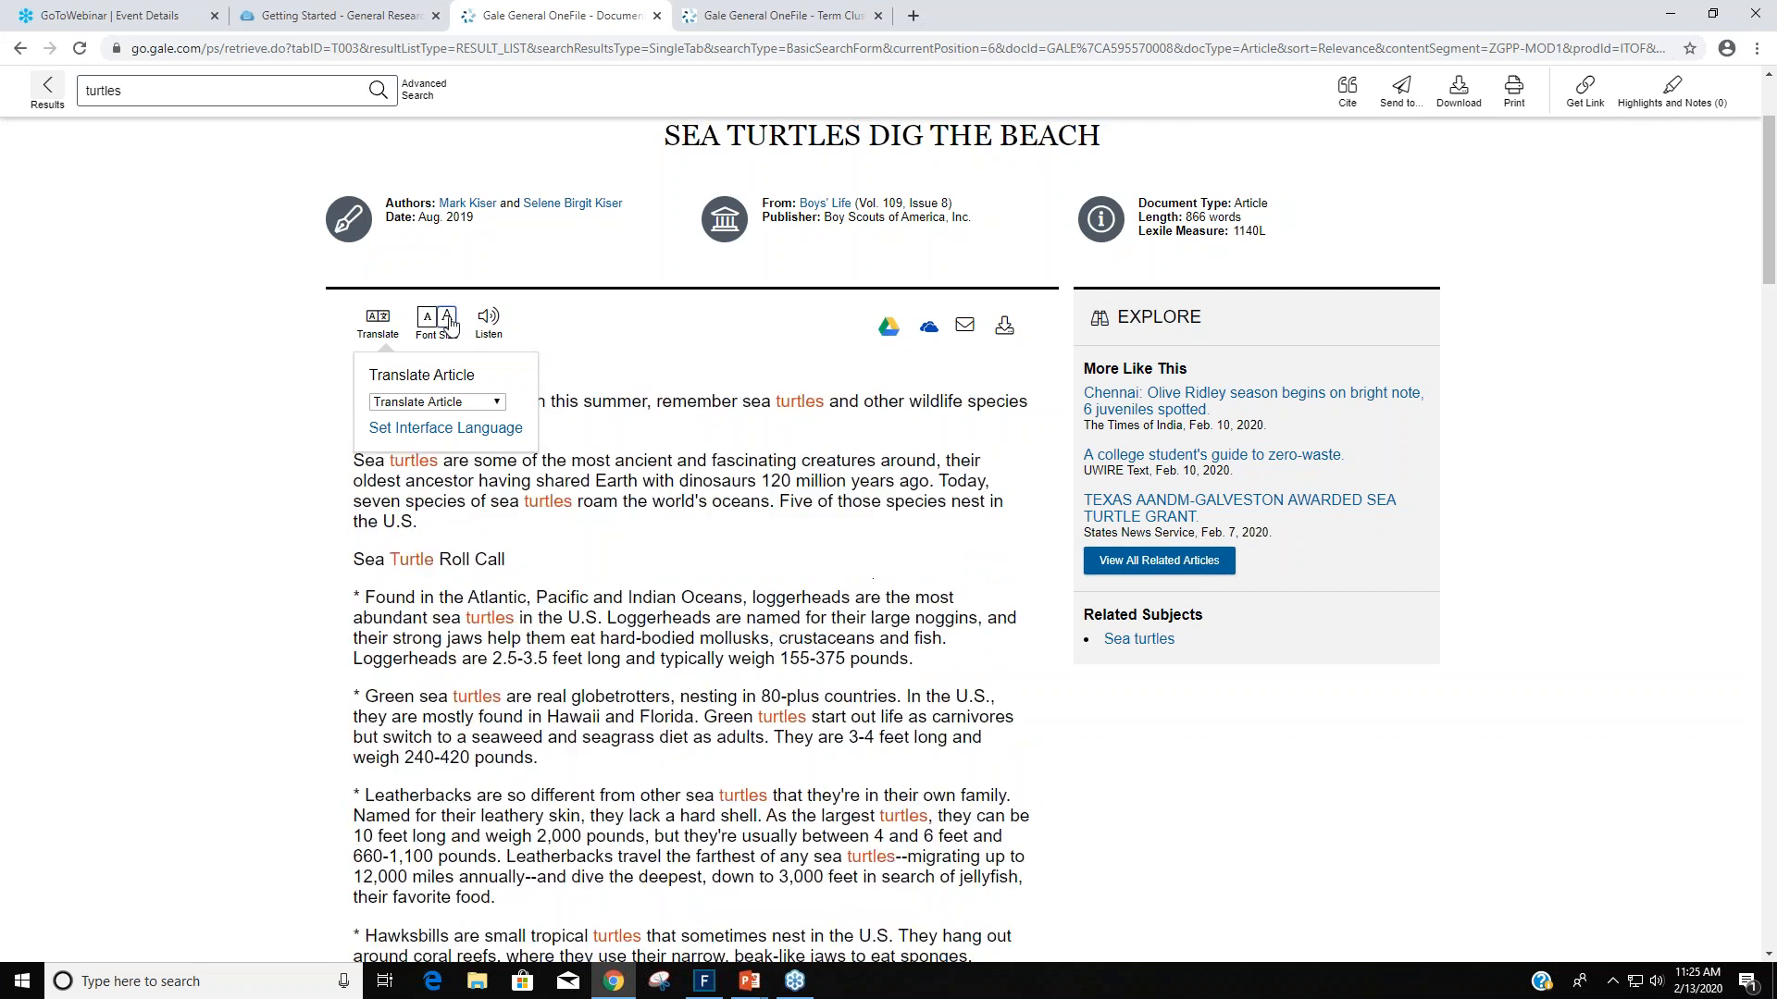
pyautogui.moveTo(533, 381)
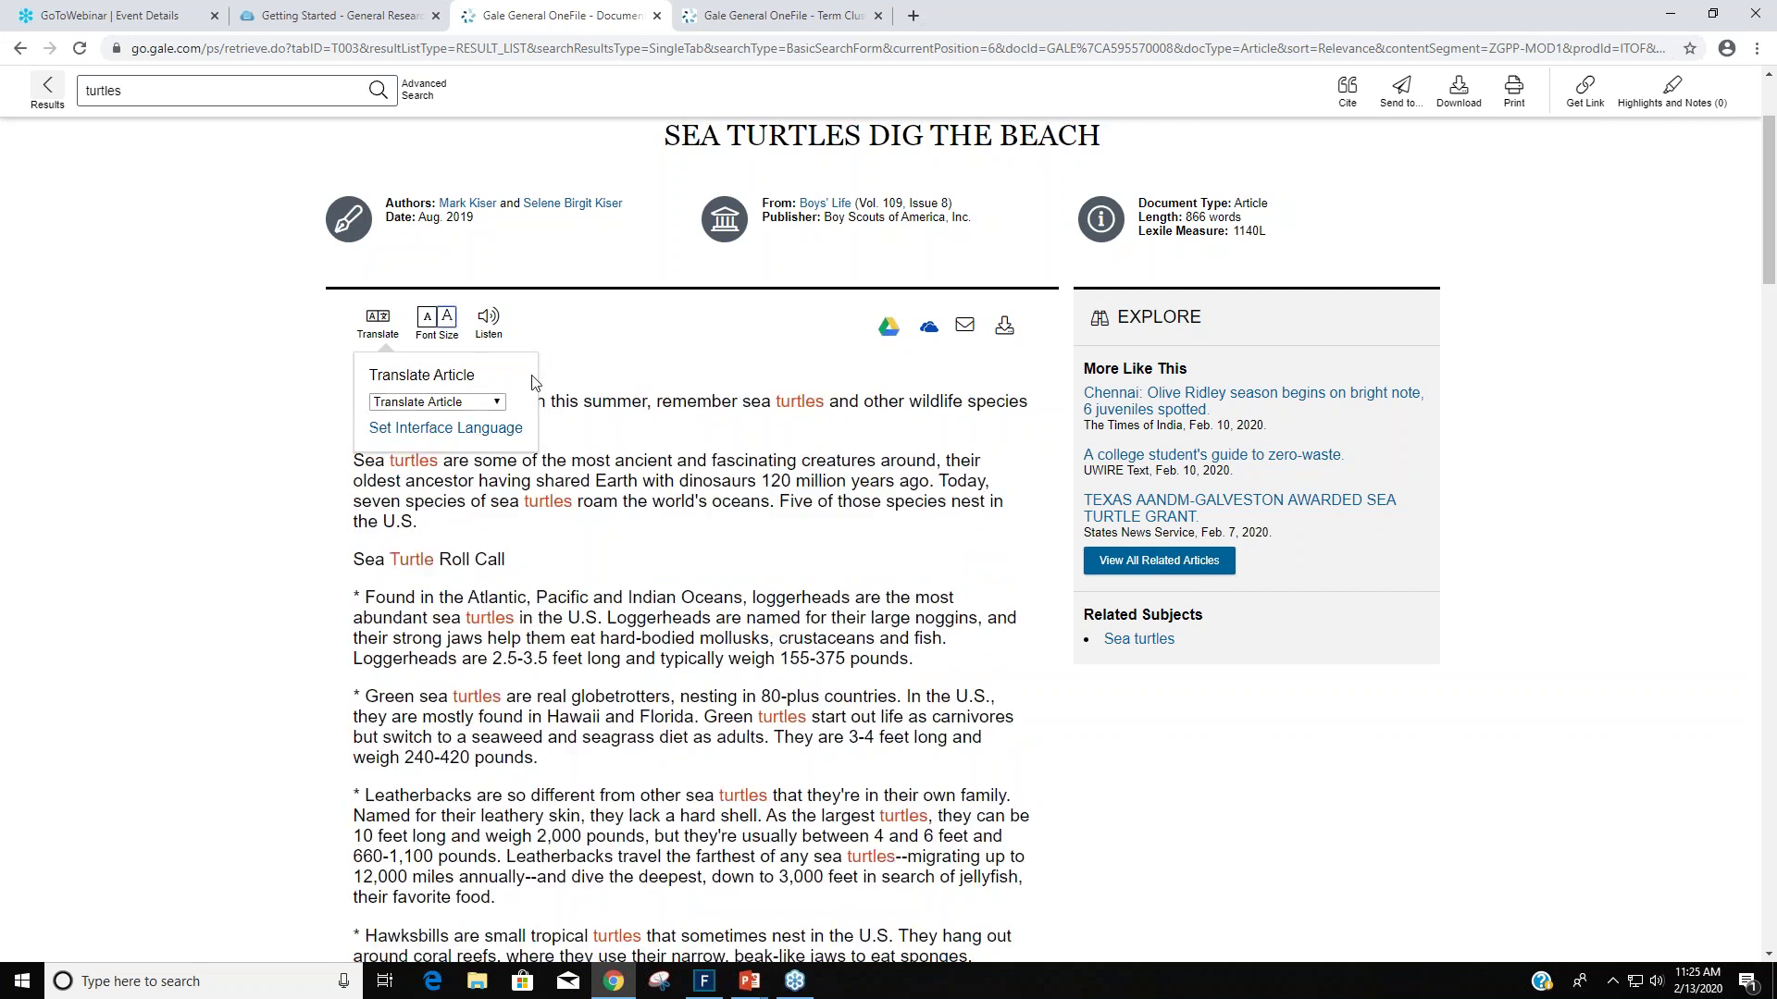
pyautogui.click(377, 322)
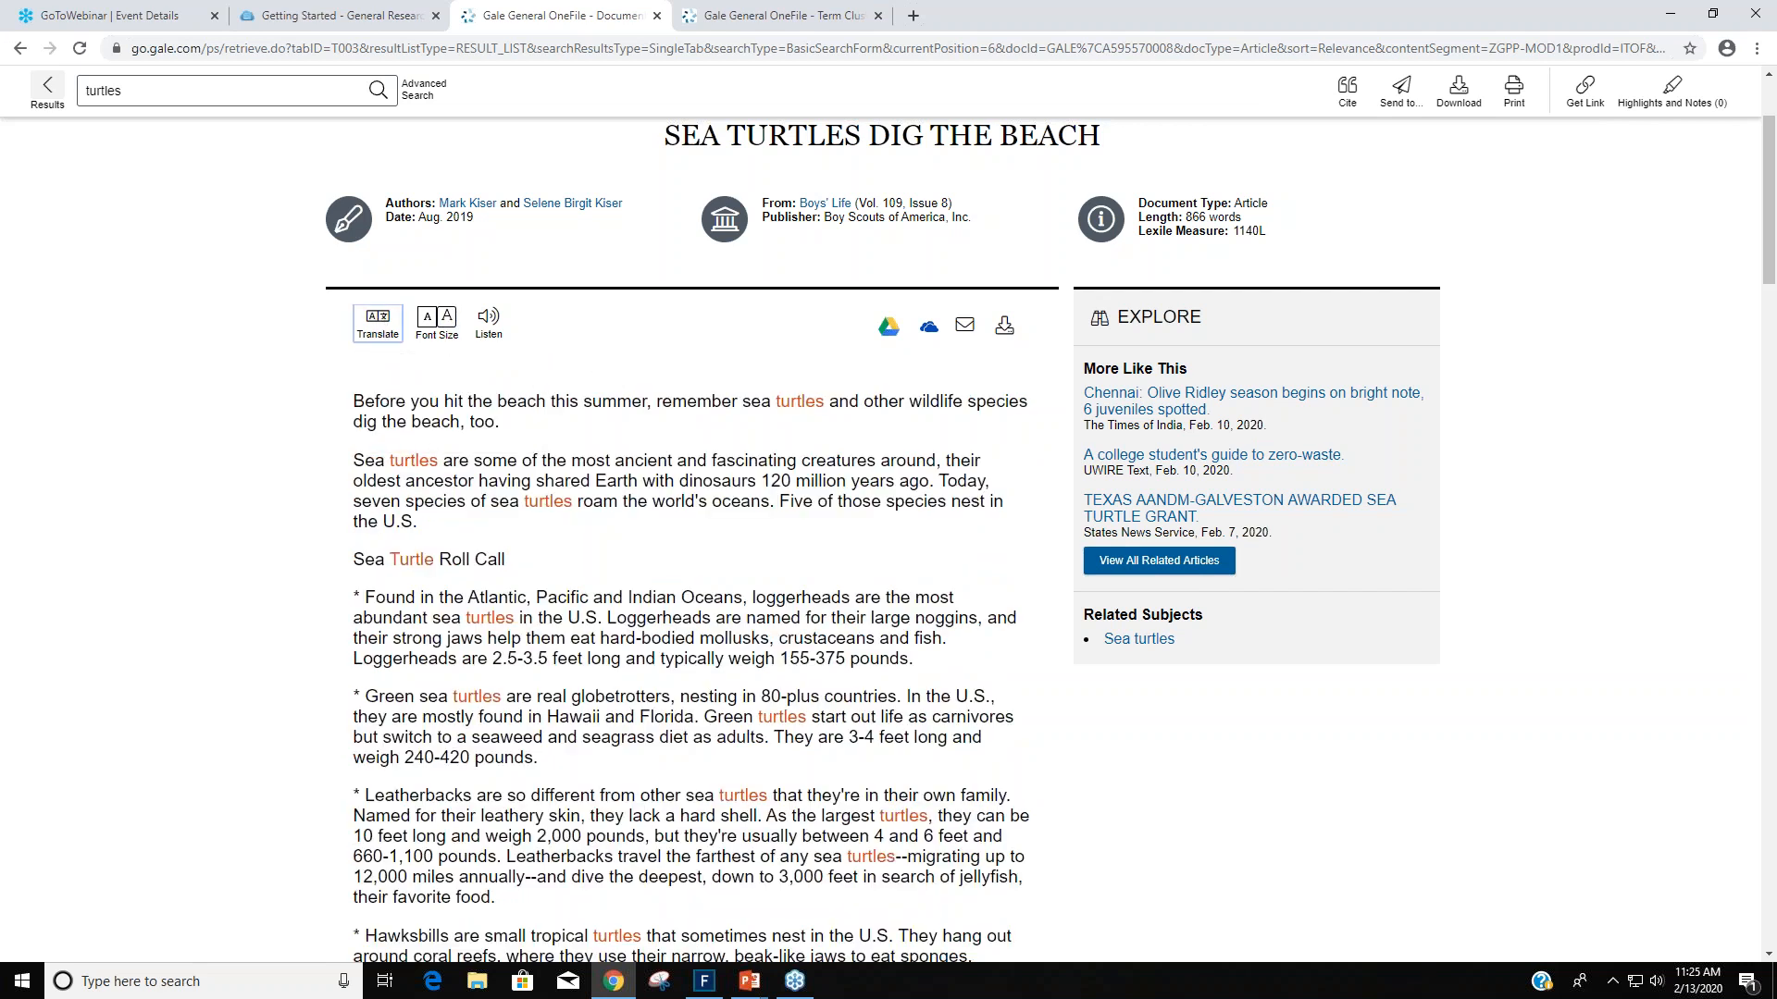
pyautogui.click(448, 317)
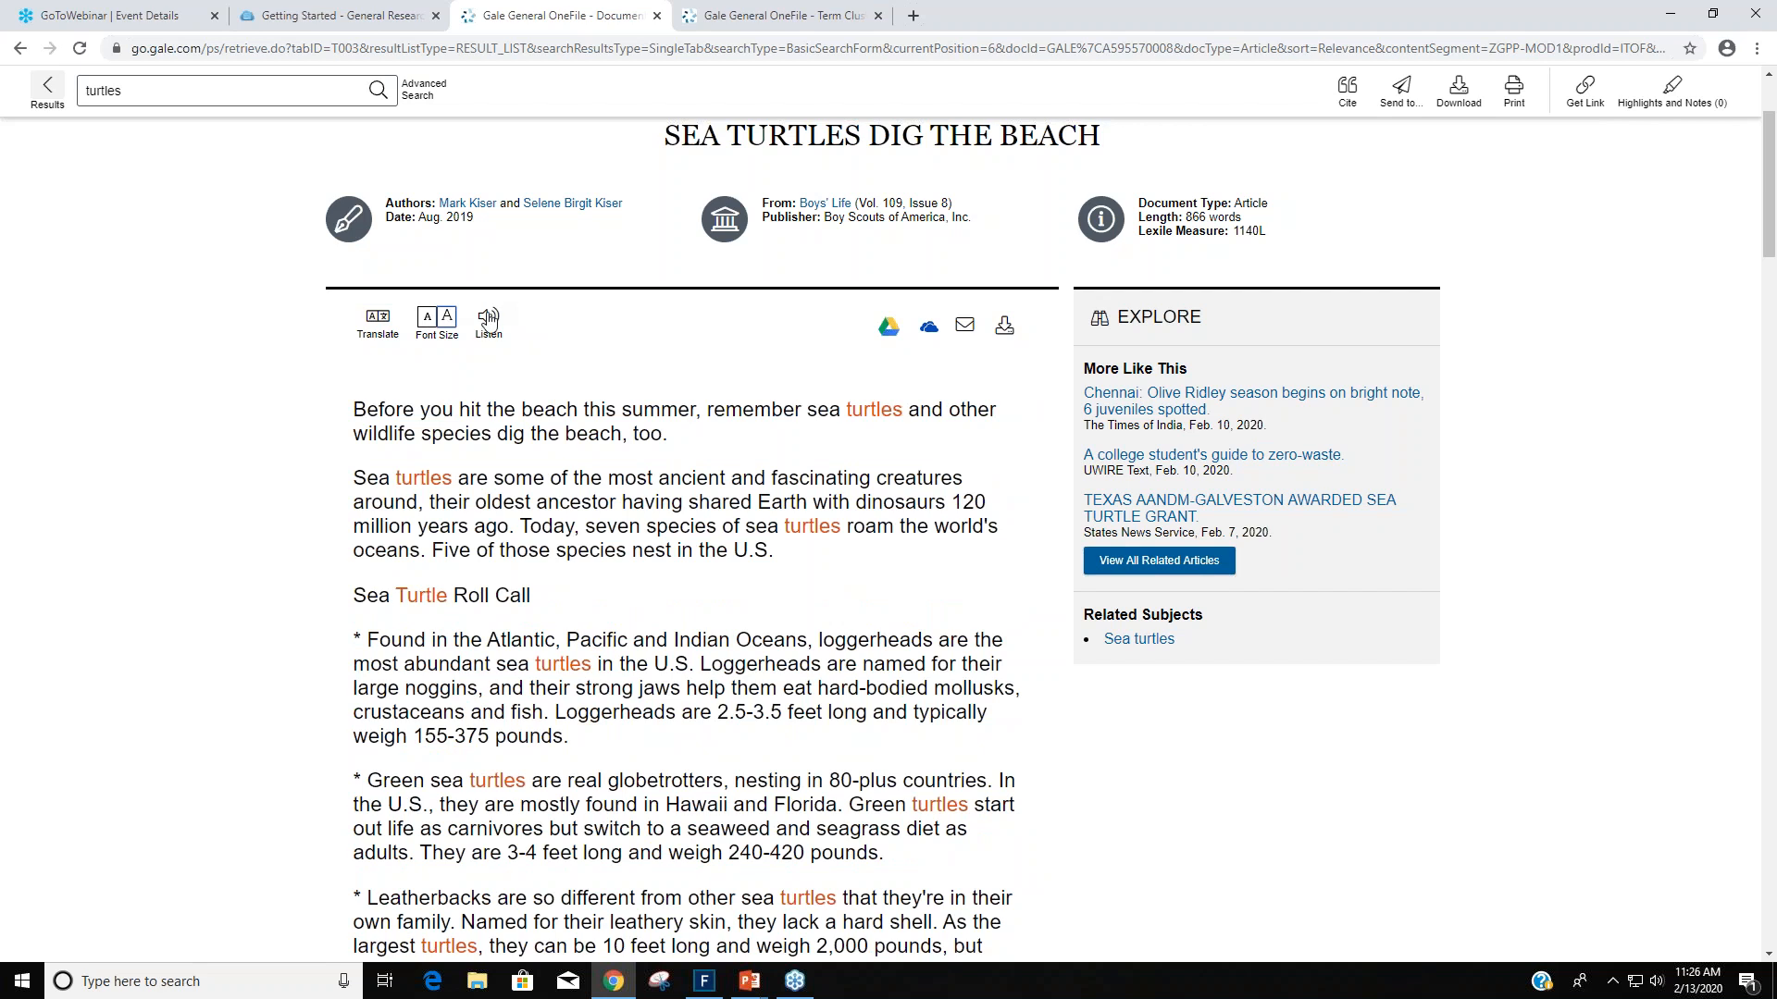
# Start Listen read-aloud of the article and bring up the player's settings.
pyautogui.click(488, 319)
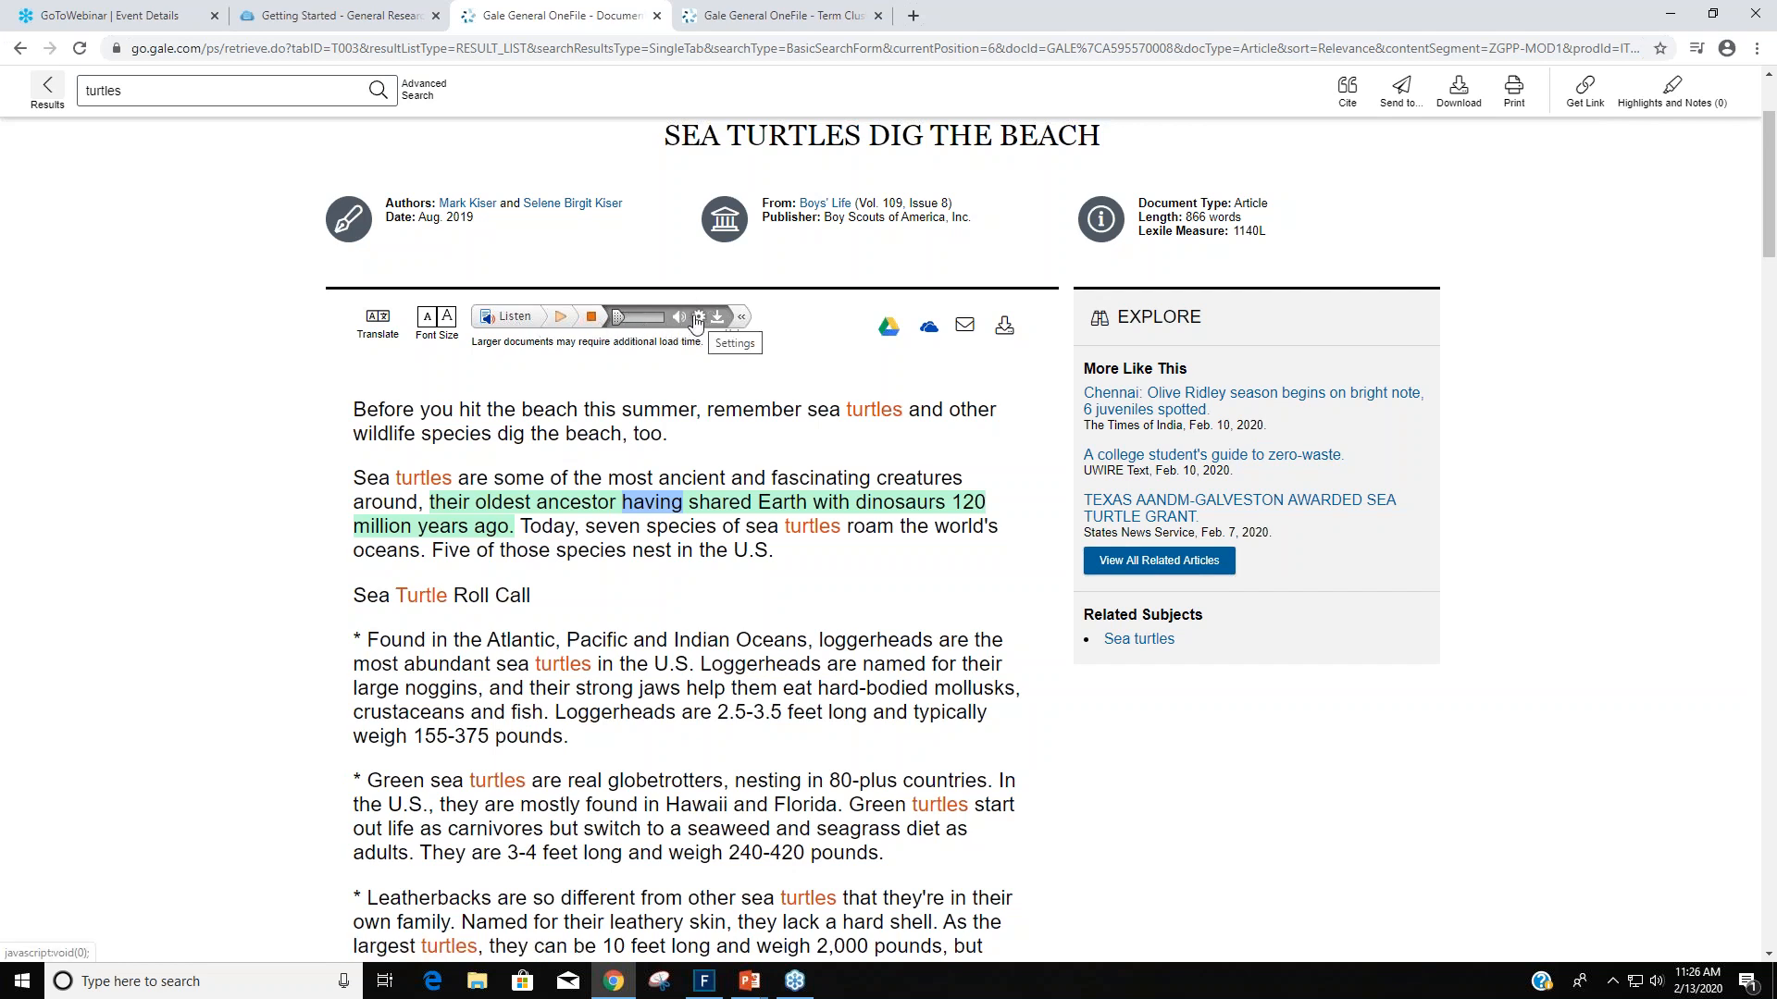
pyautogui.moveTo(714, 322)
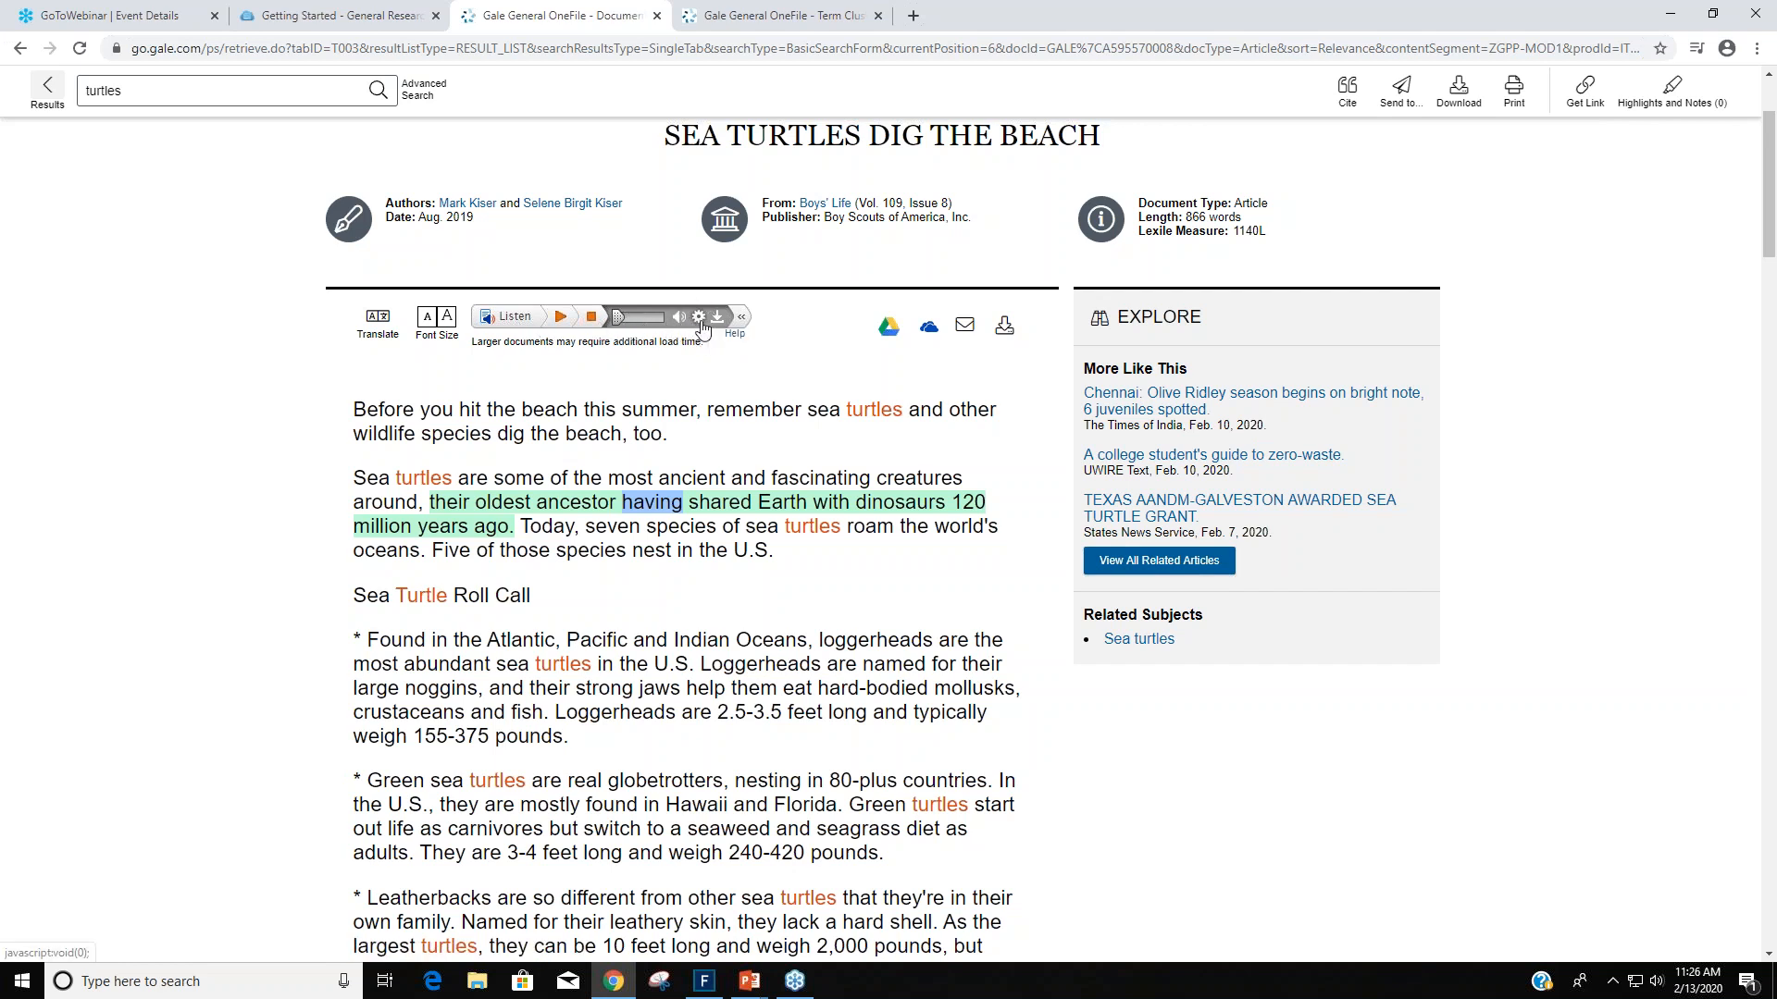
pyautogui.click(696, 322)
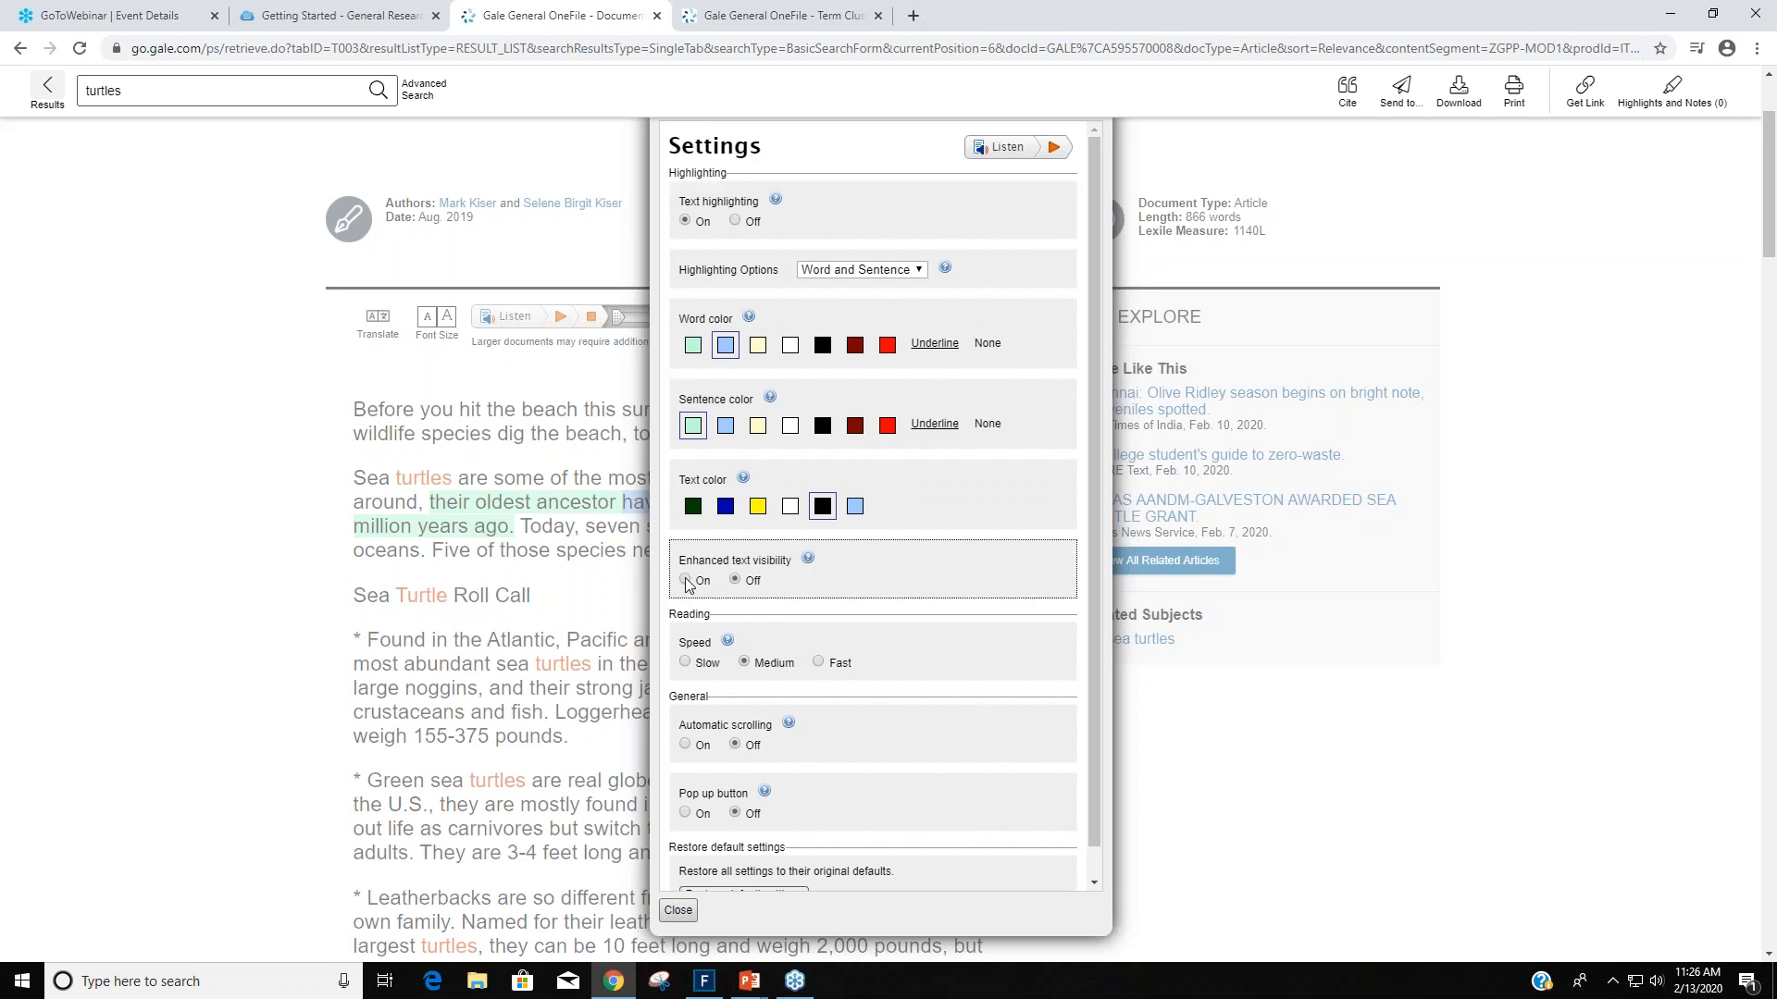
# Turn Enhanced text visibility On, try light blue then keep black text colour, and close settings.
pyautogui.click(684, 579)
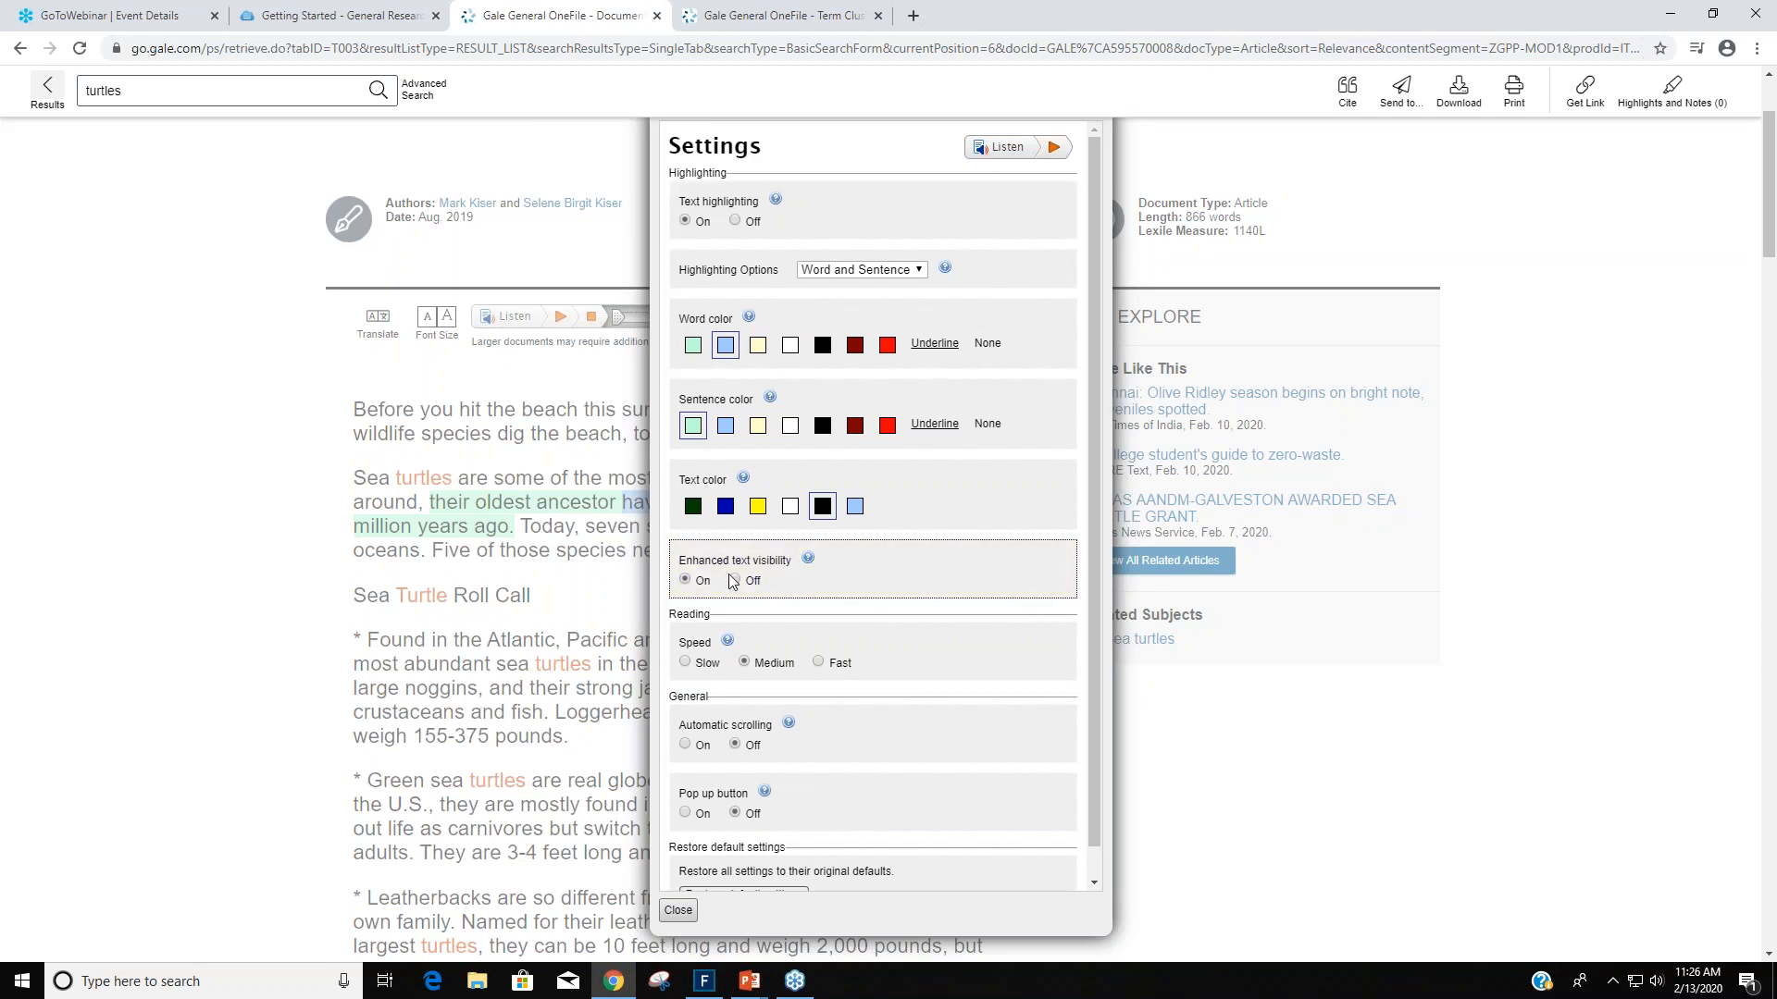
pyautogui.moveTo(777, 398)
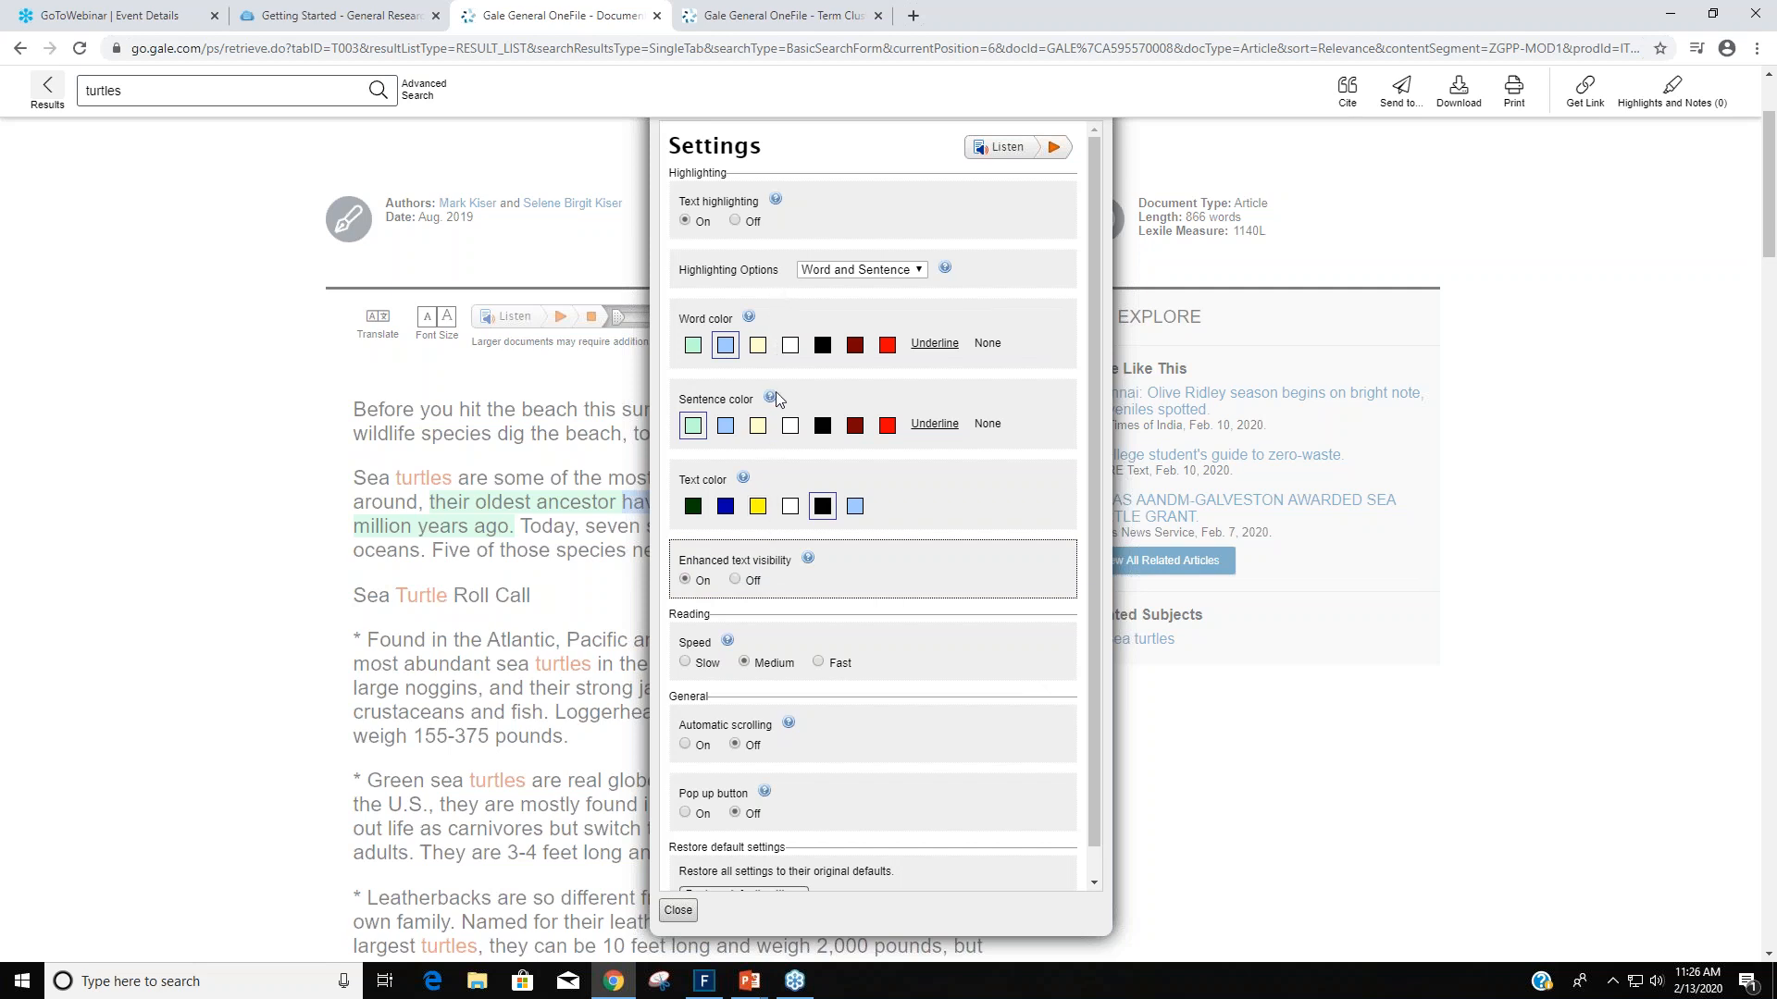
pyautogui.moveTo(772, 529)
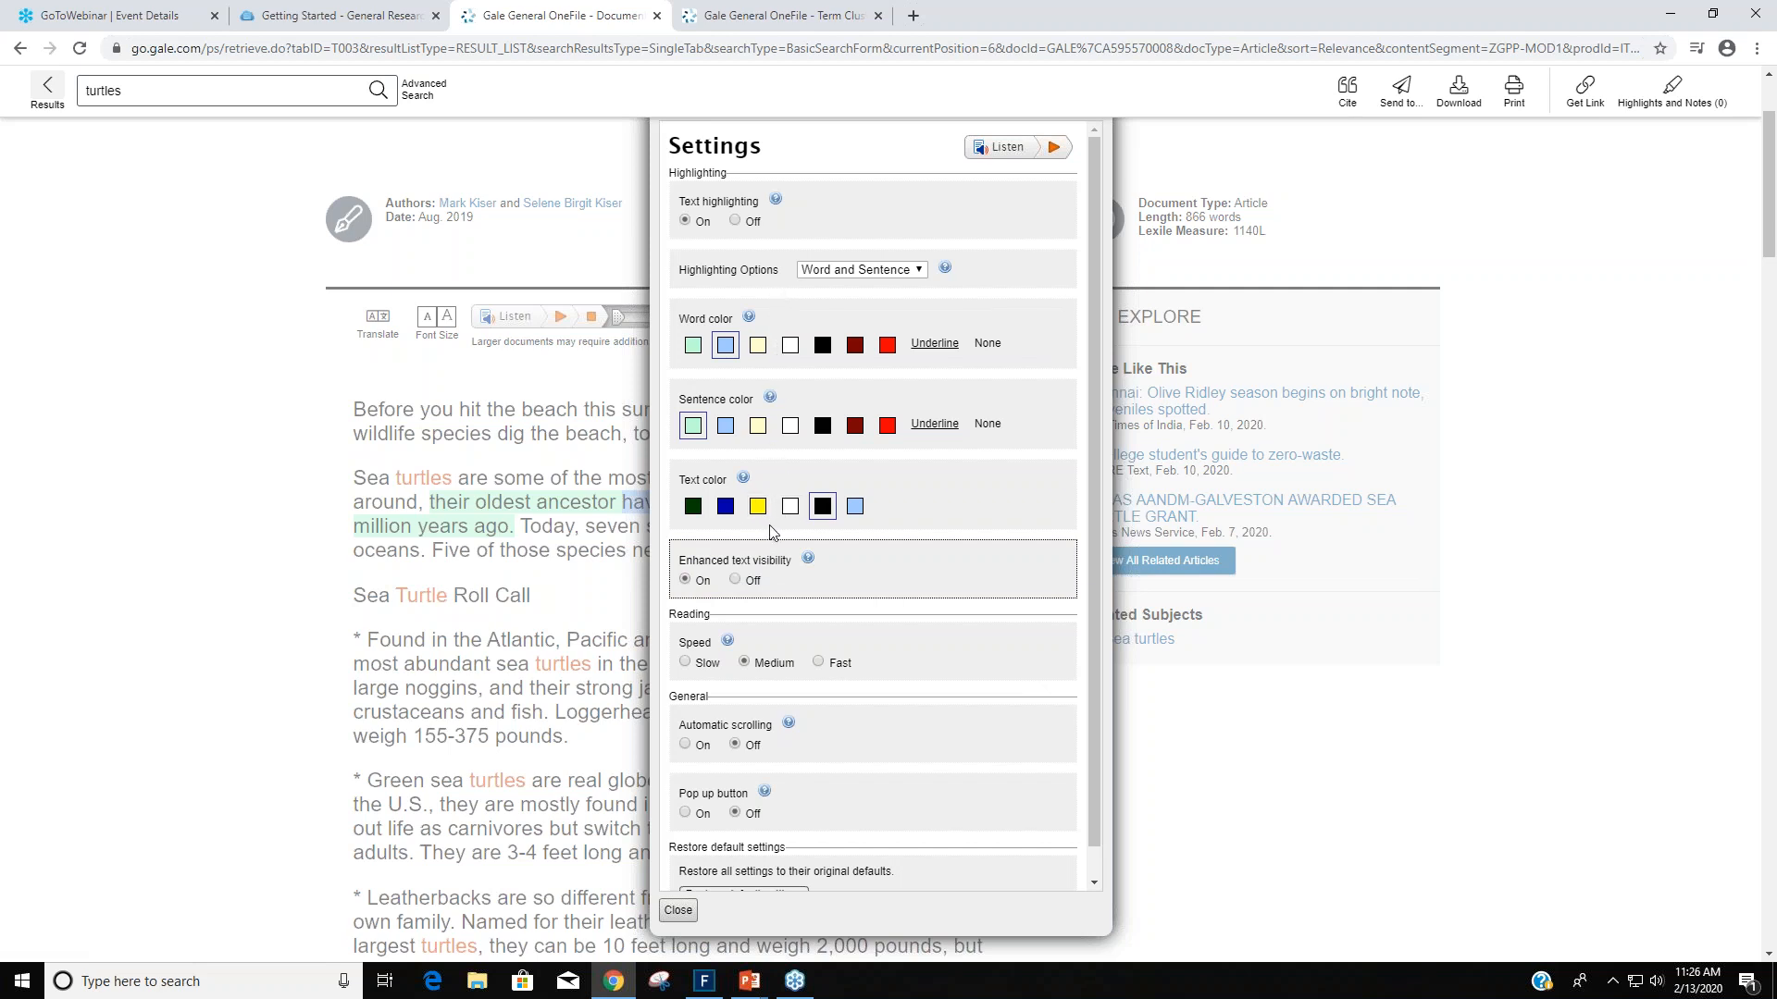
pyautogui.moveTo(781, 699)
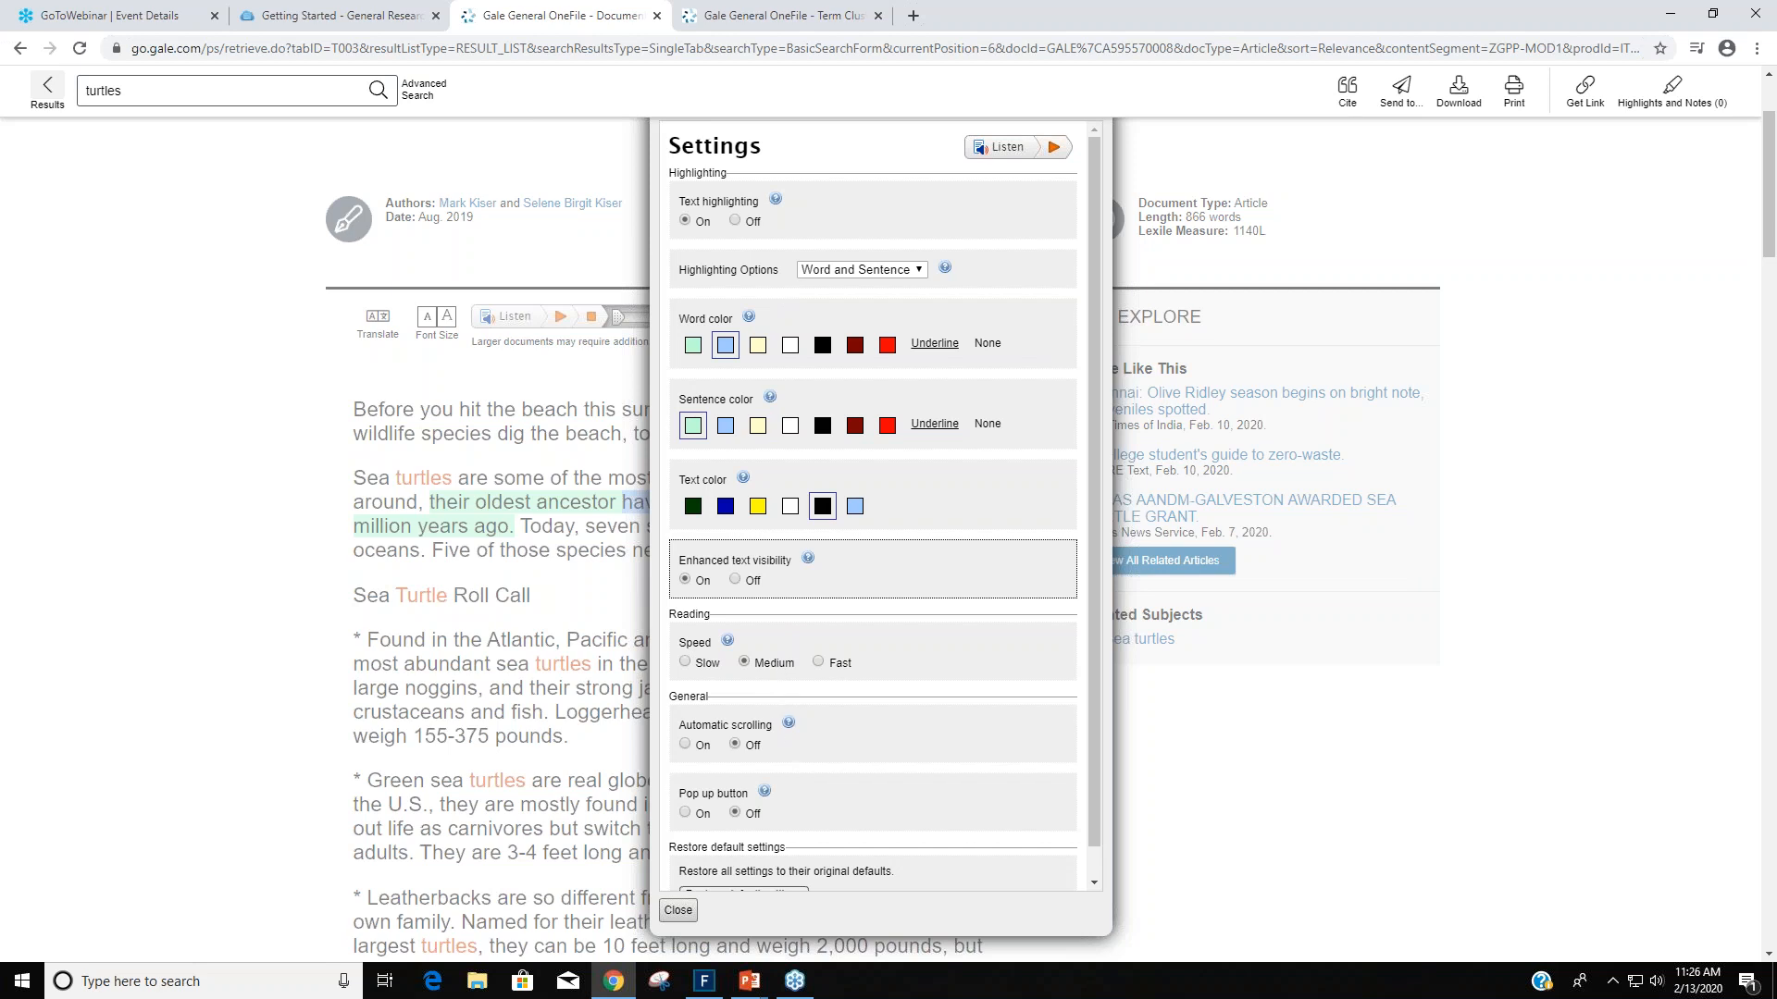
pyautogui.moveTo(855, 525)
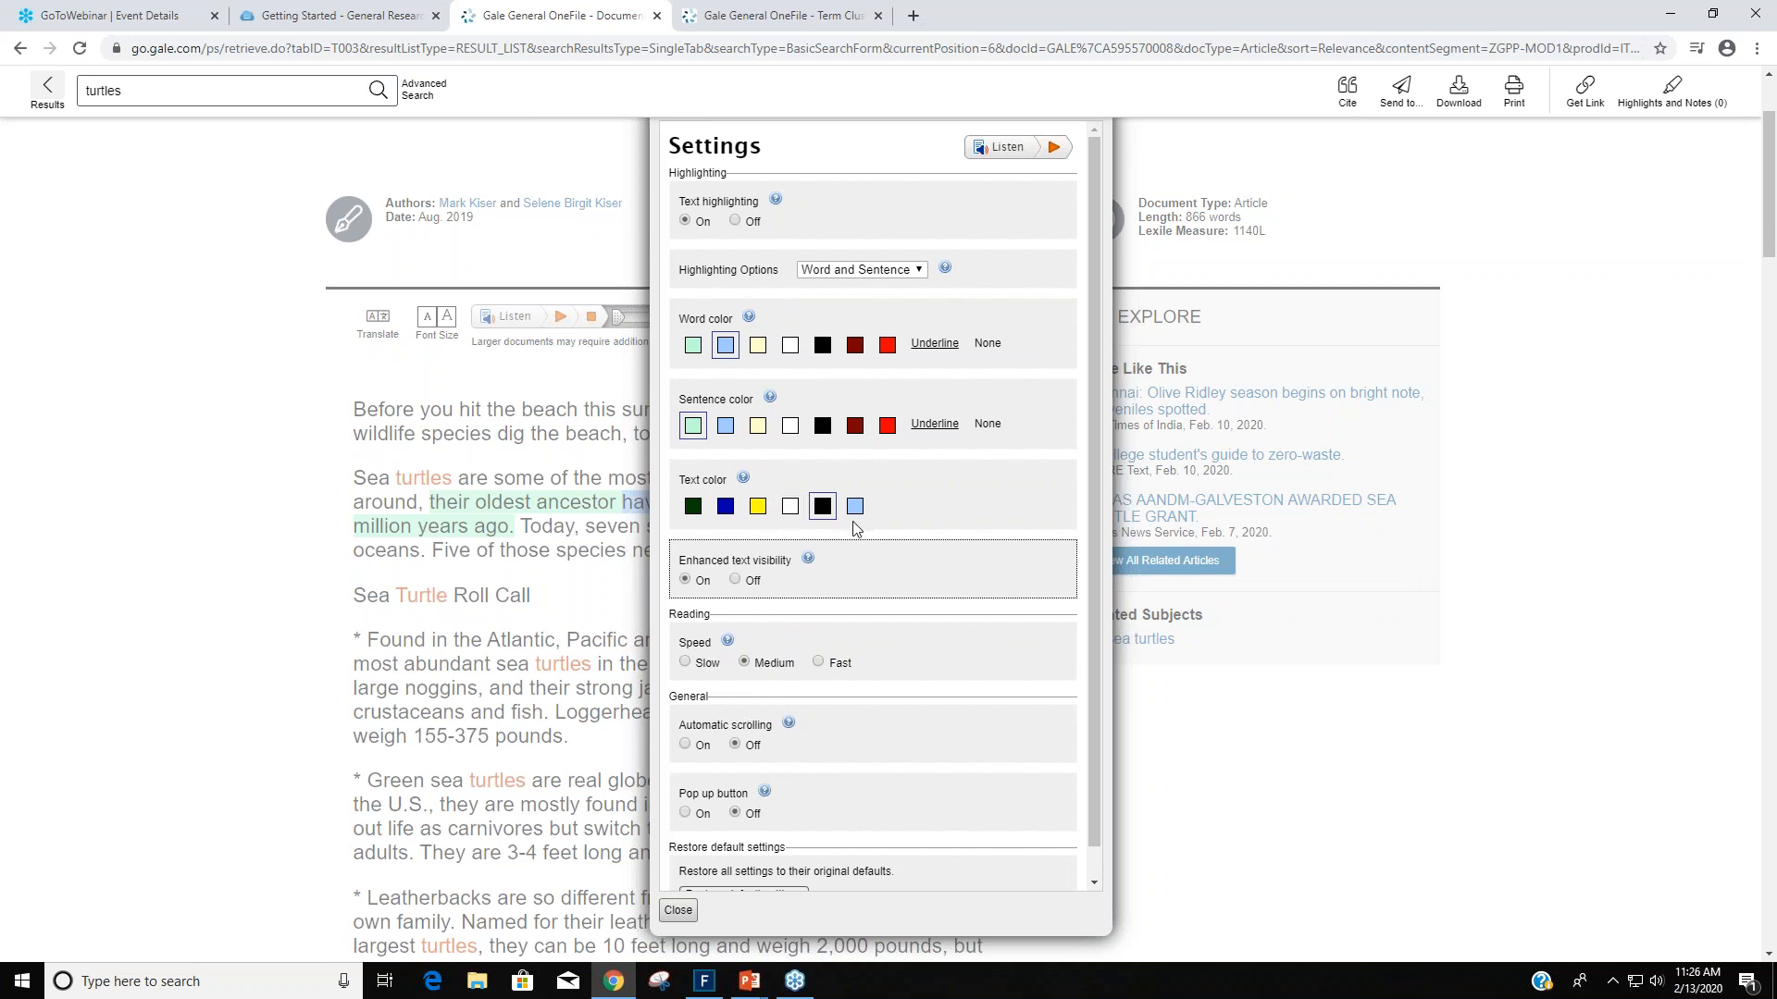
pyautogui.click(855, 505)
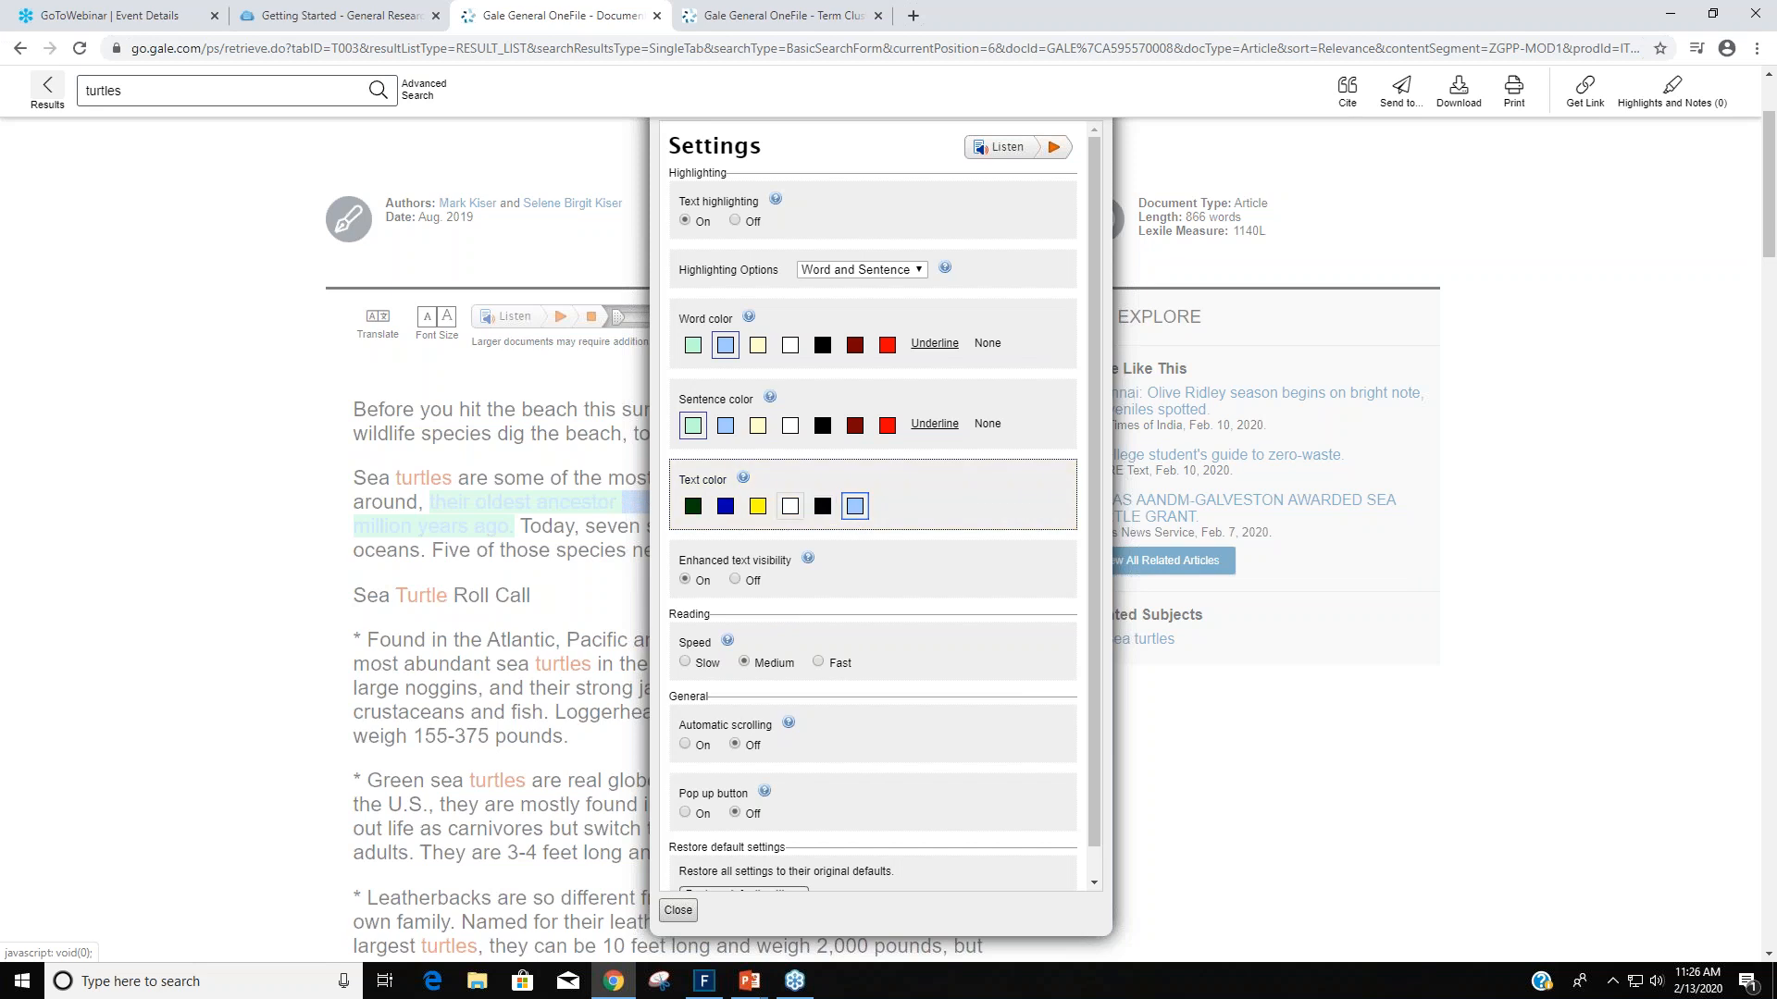
pyautogui.click(822, 505)
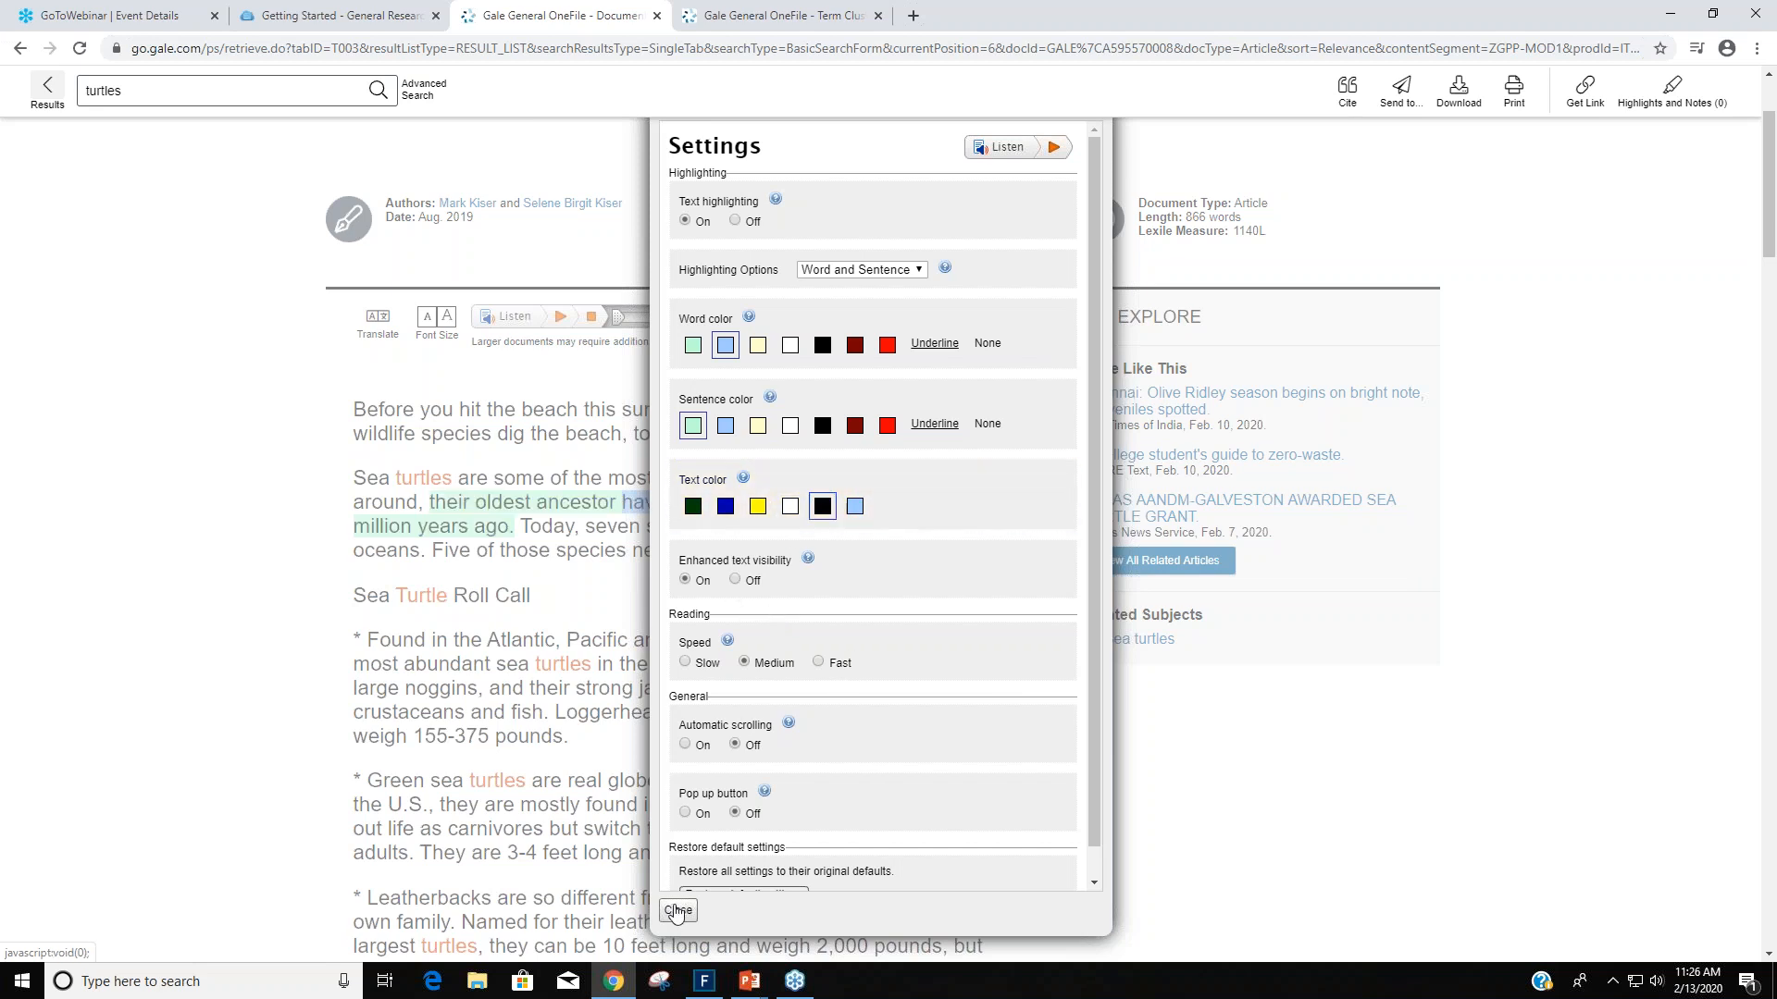
pyautogui.click(679, 911)
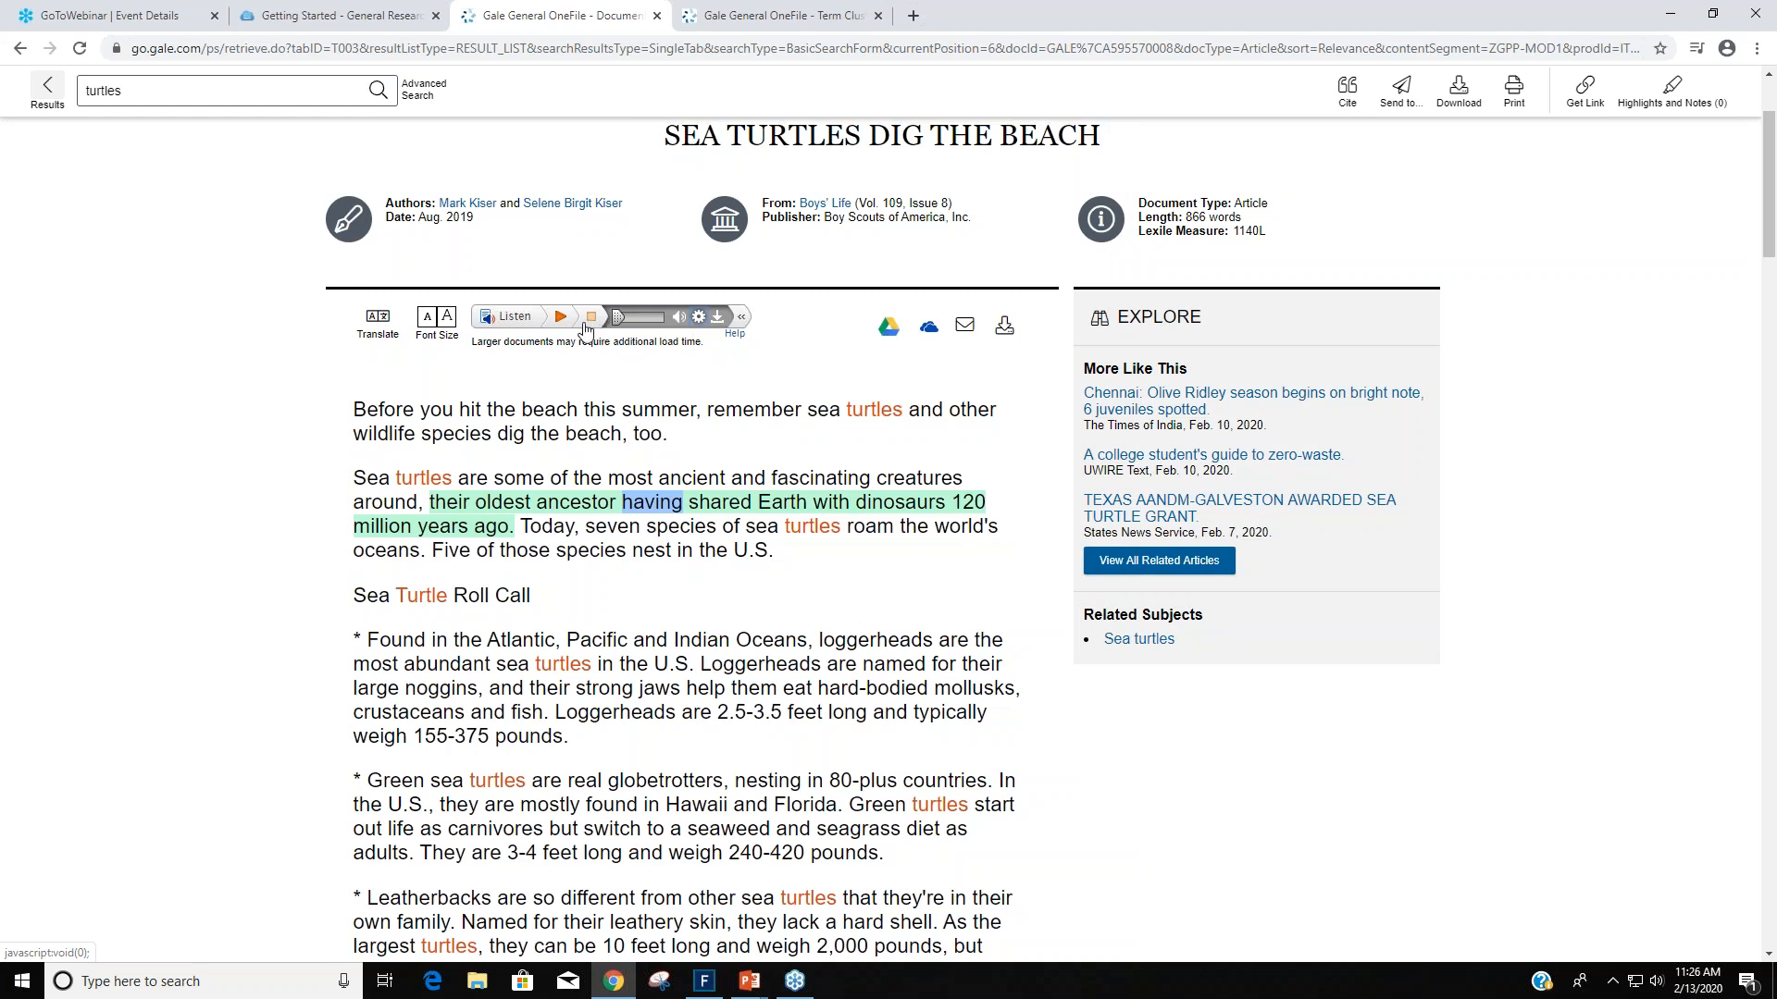
# Resume the read-aloud with enlarged spoken lines, then stop and dismiss the player.
pyautogui.click(559, 315)
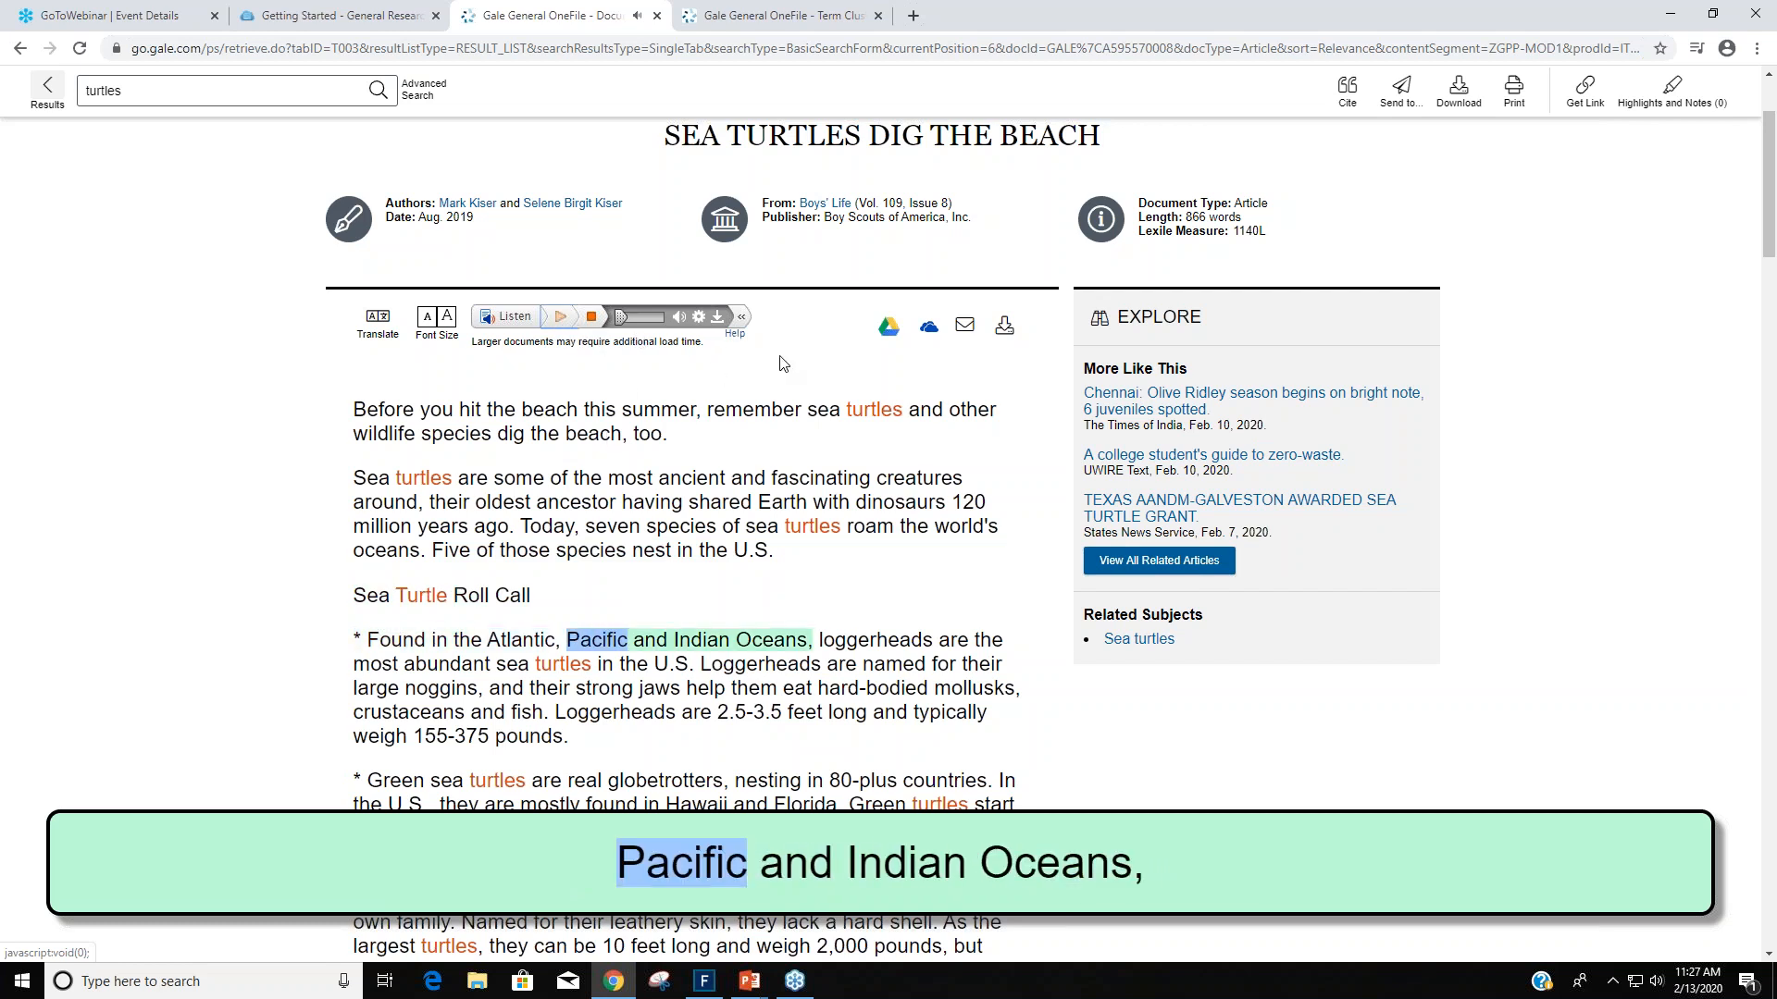
pyautogui.click(742, 317)
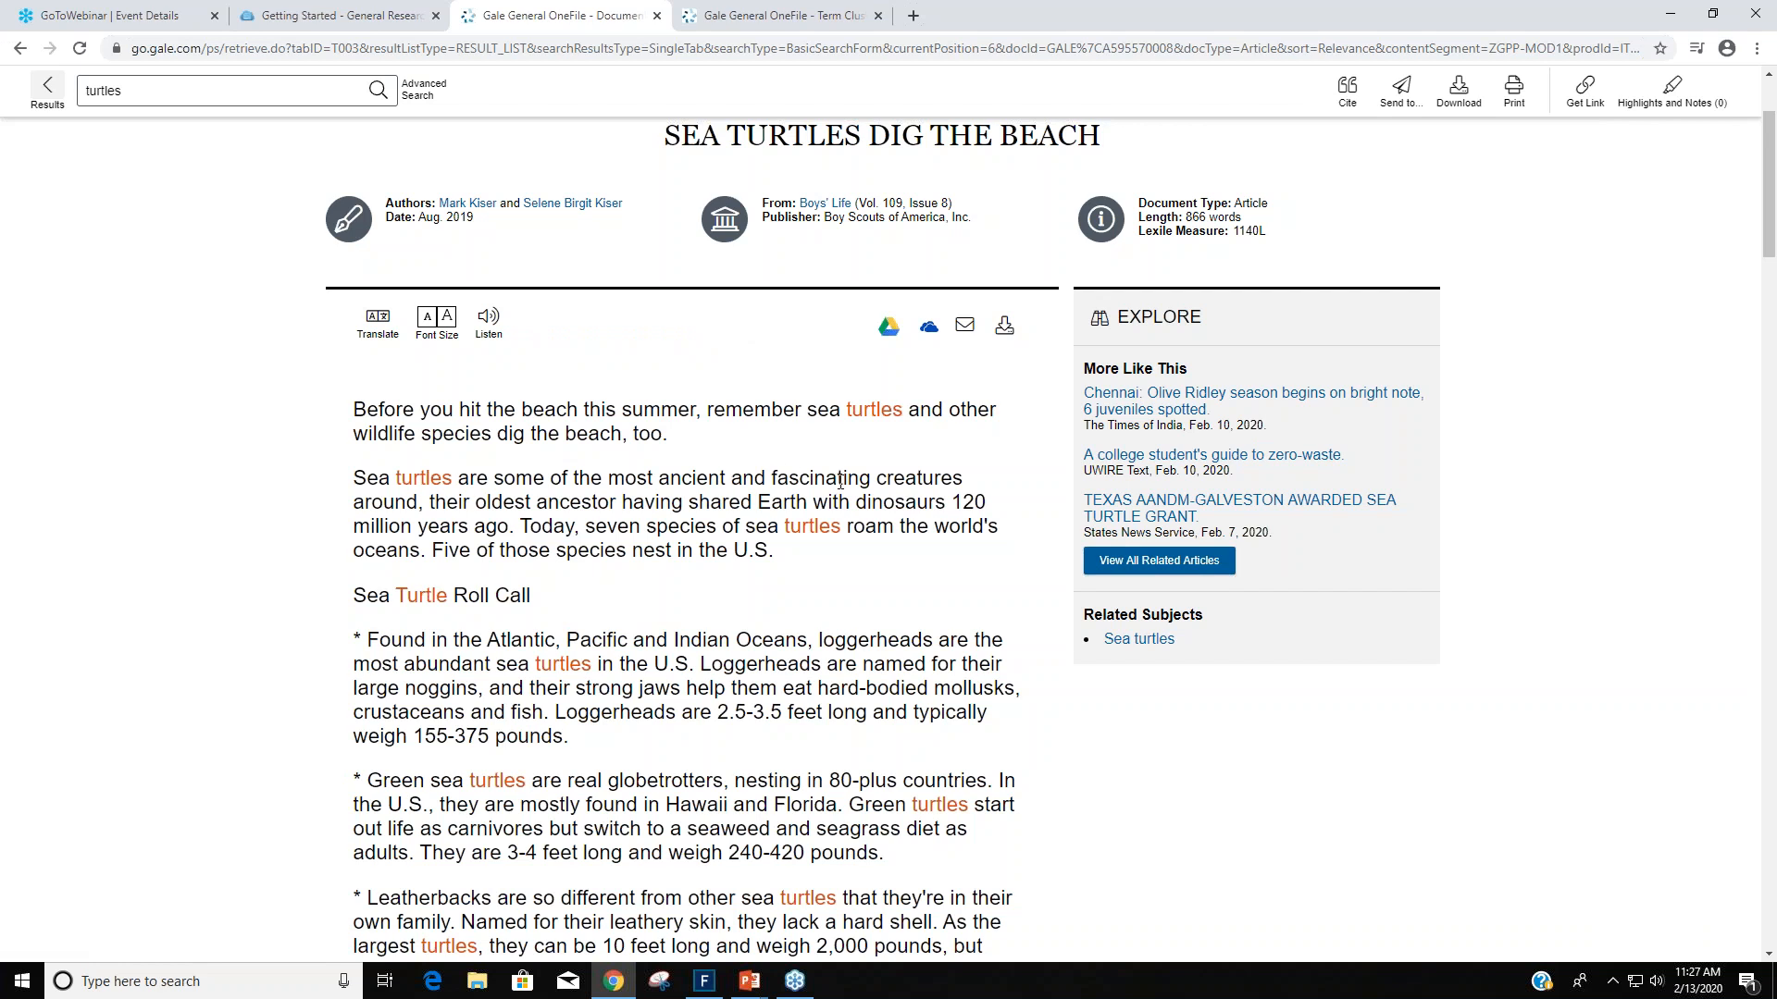
# Highlight the green sea turtles sentences in green and start a note reading 'green'.
pyautogui.scroll(-3)
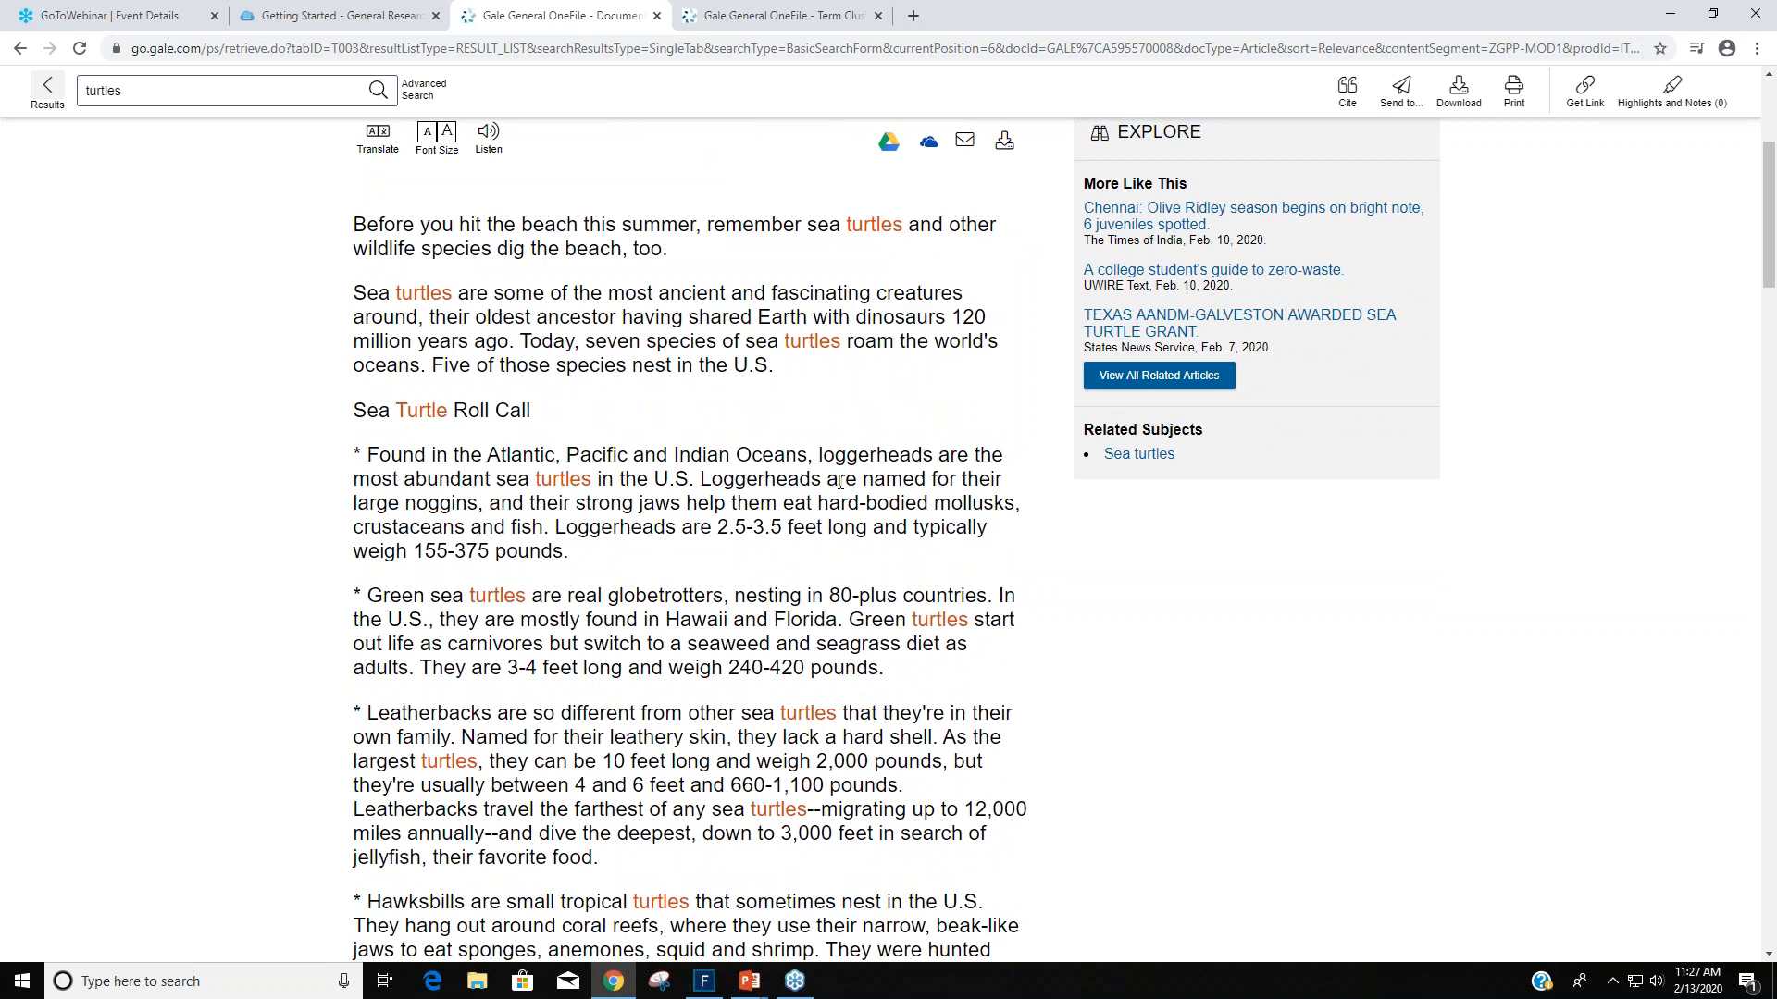
pyautogui.scroll(-3)
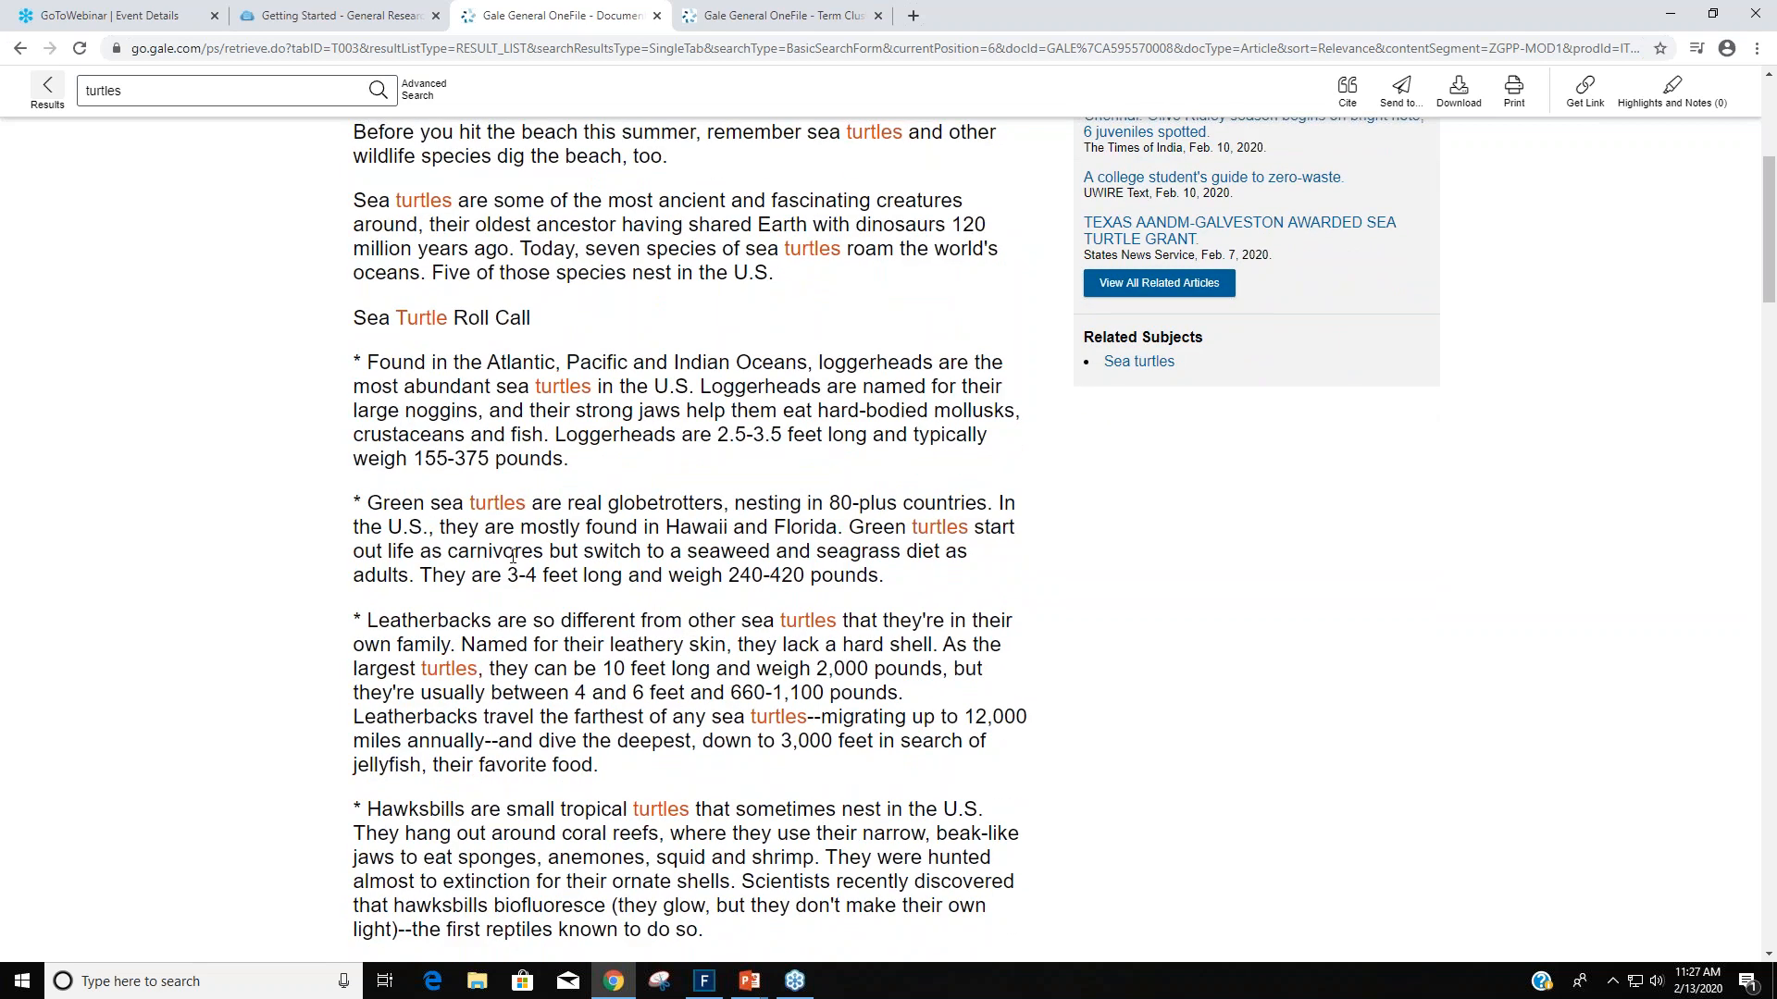
pyautogui.moveTo(367, 502); pyautogui.dragTo(537, 502)
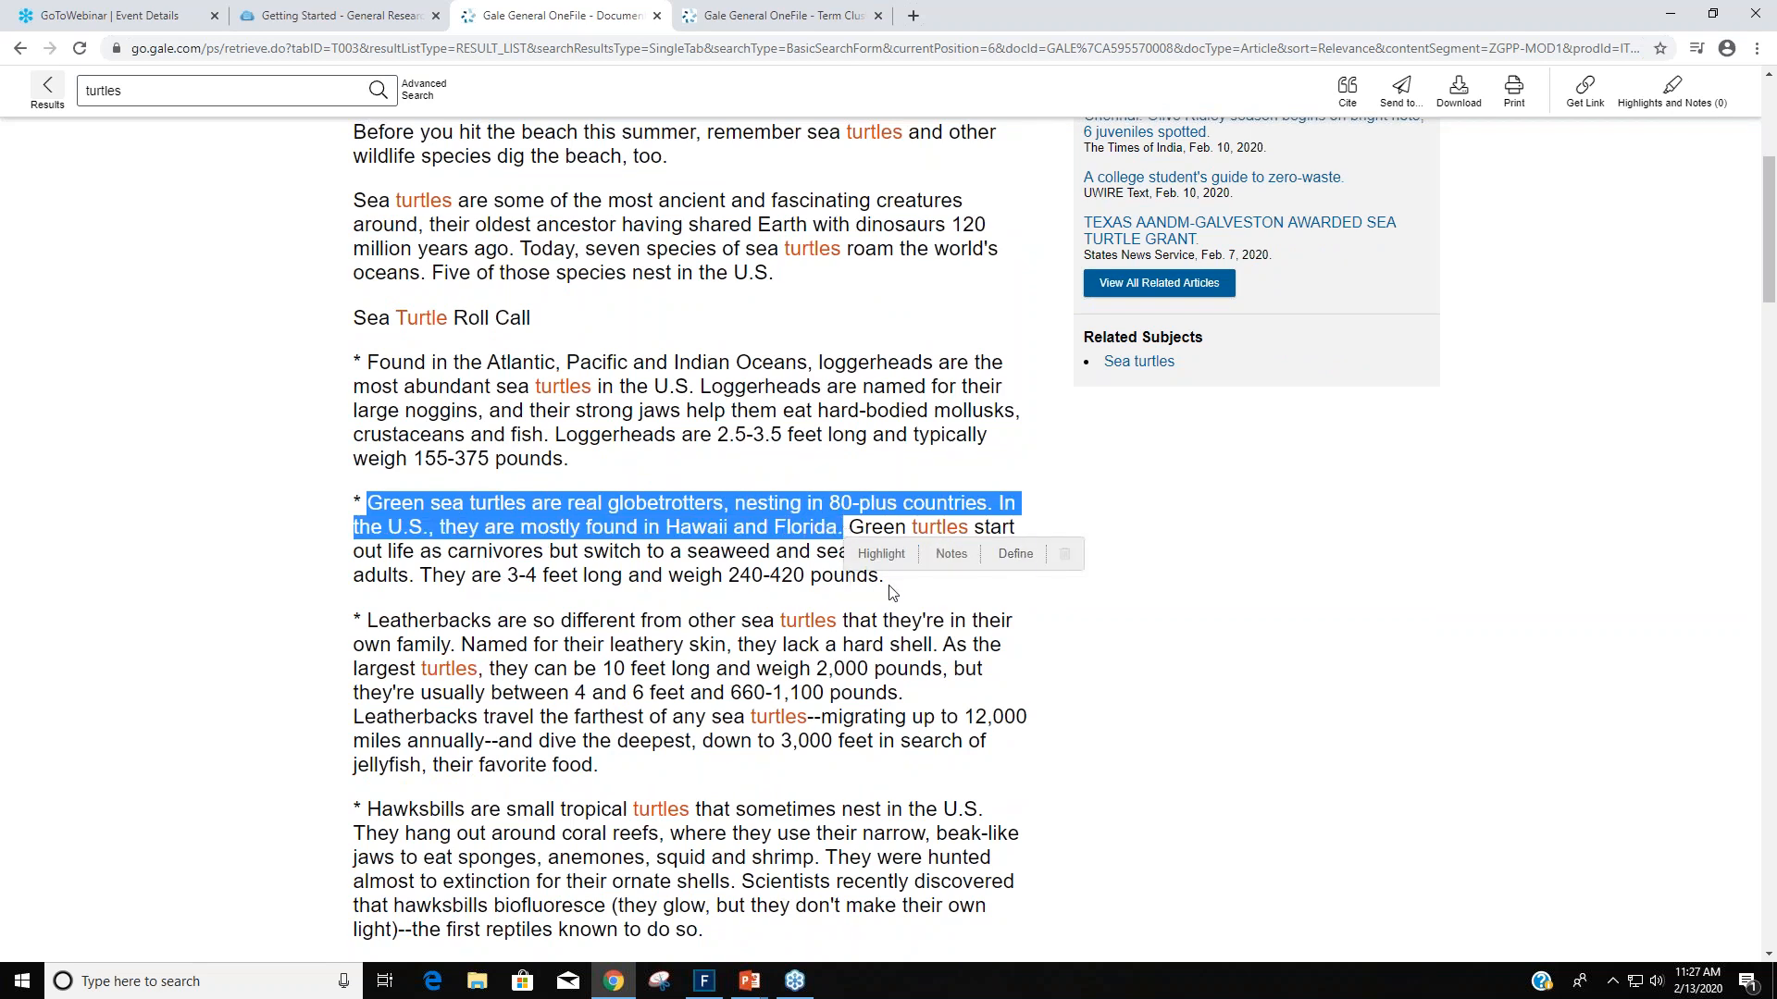
pyautogui.click(881, 553)
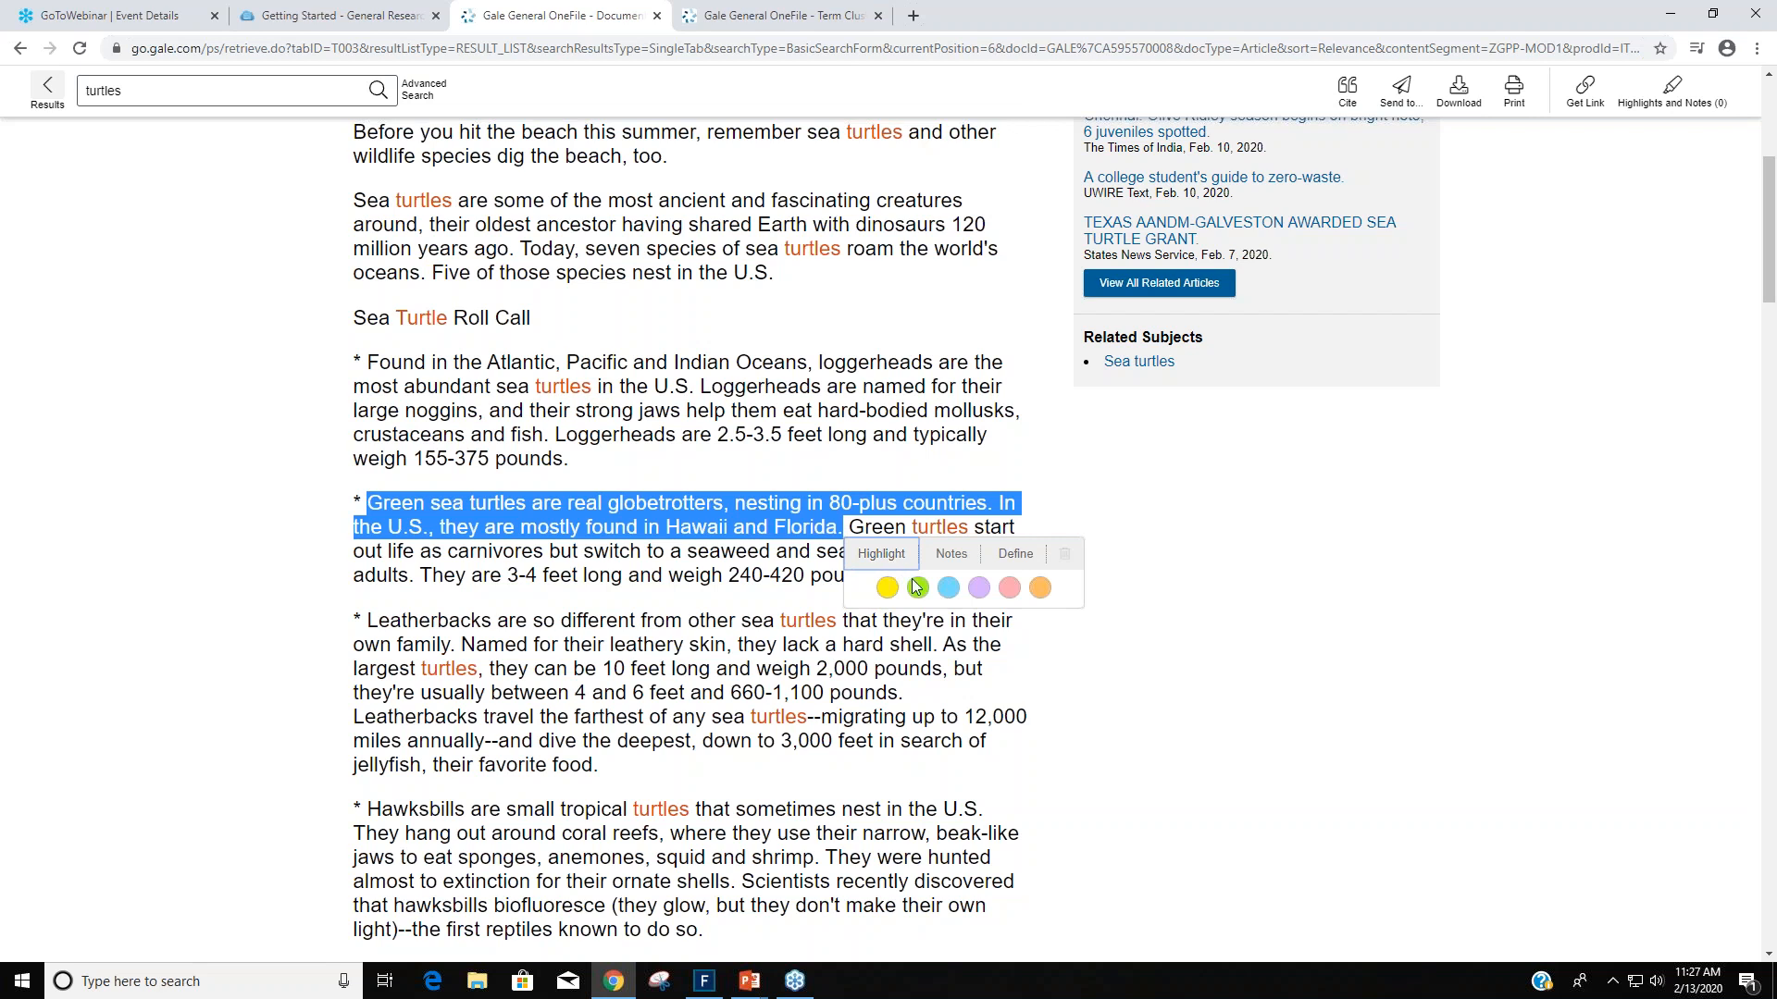
pyautogui.click(927, 589)
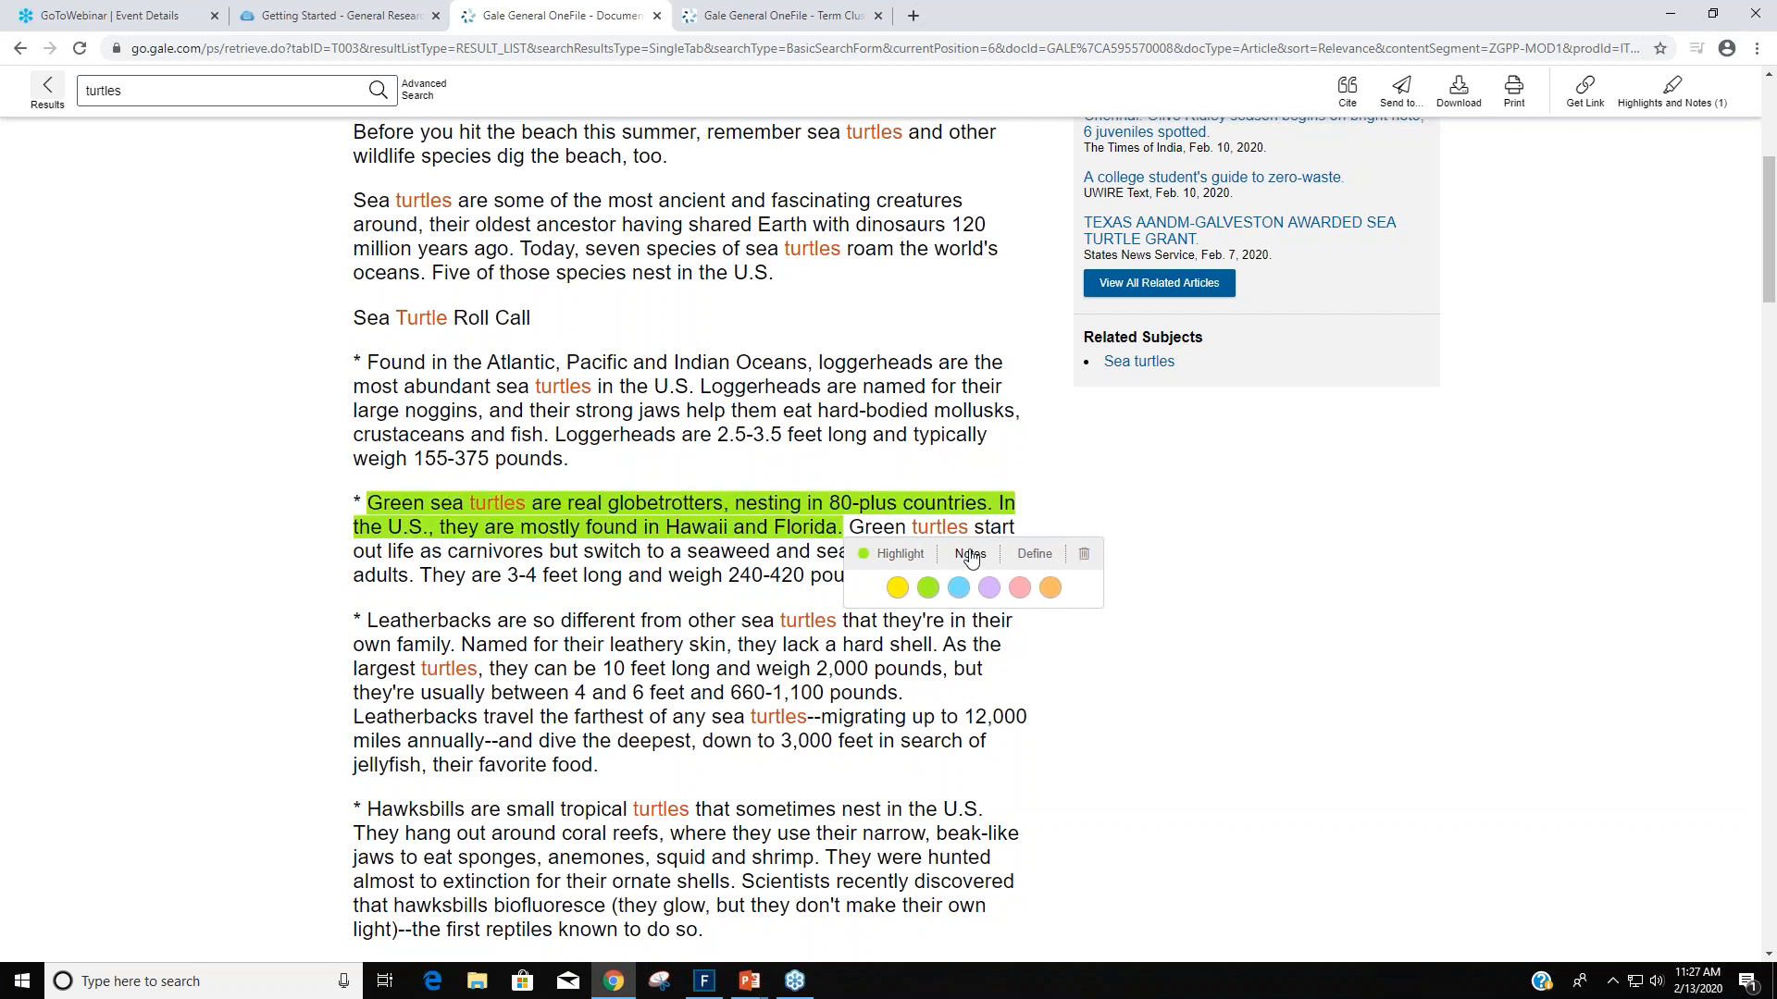
pyautogui.click(970, 553)
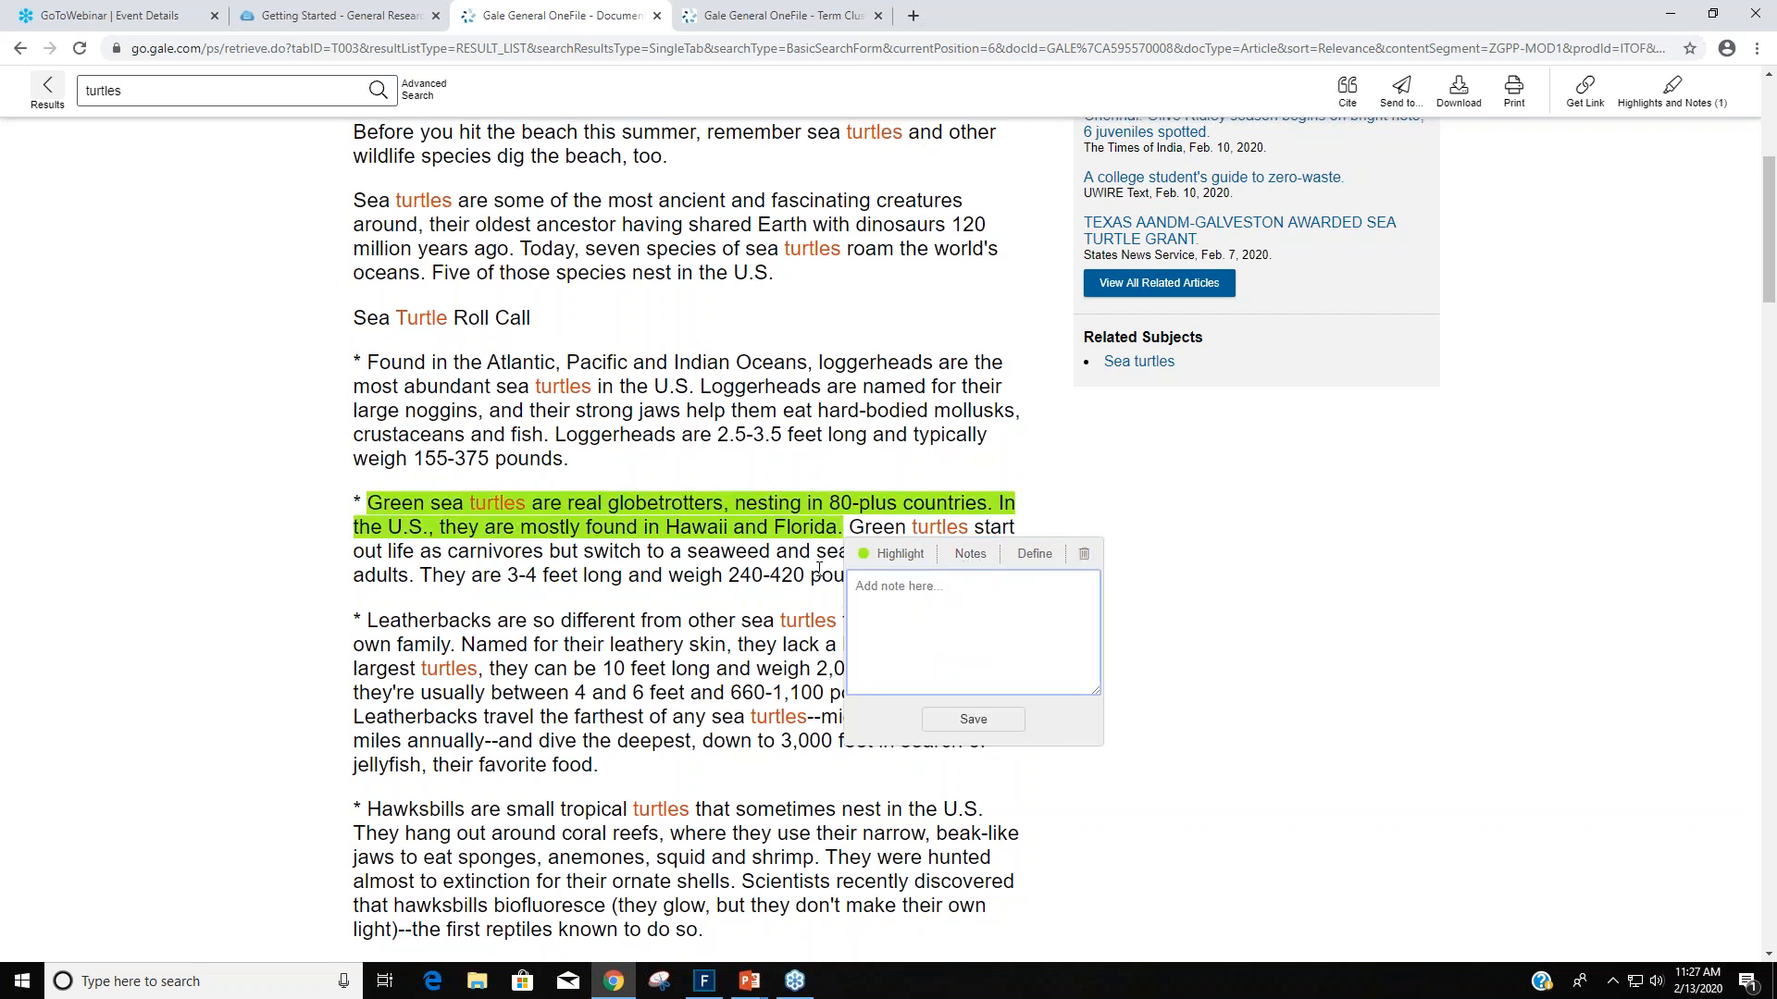
pyautogui.write('green')
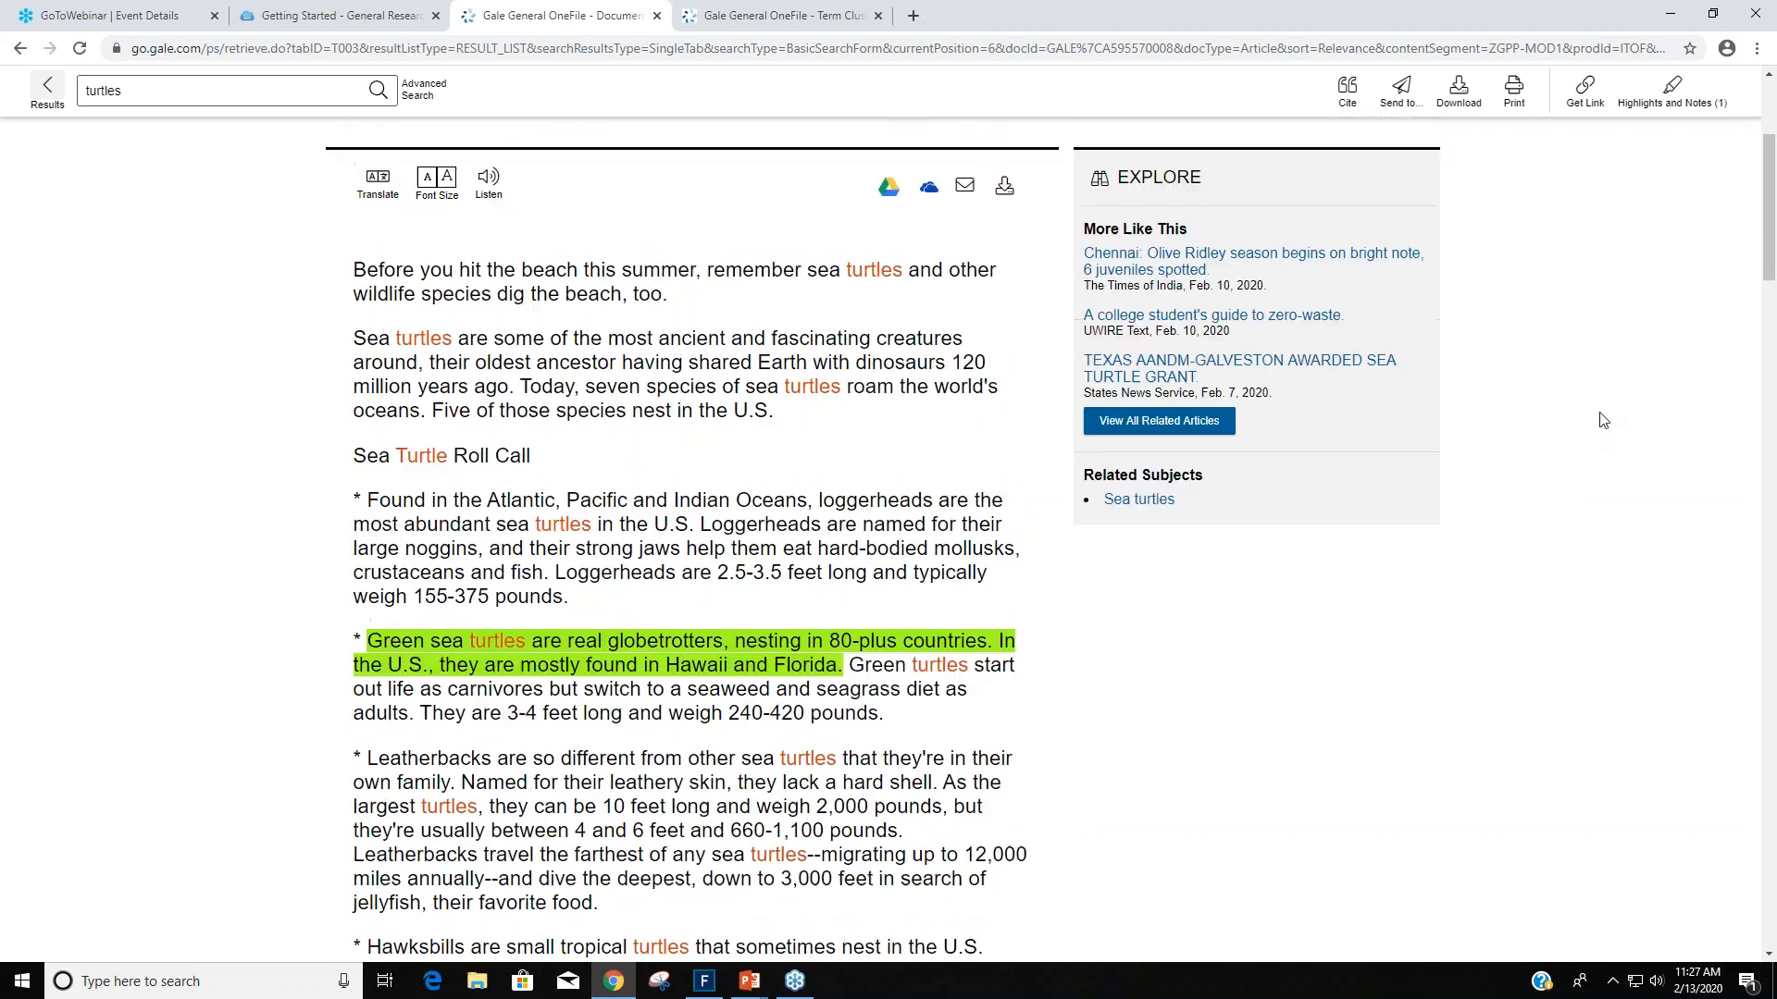
pyautogui.scroll(3)
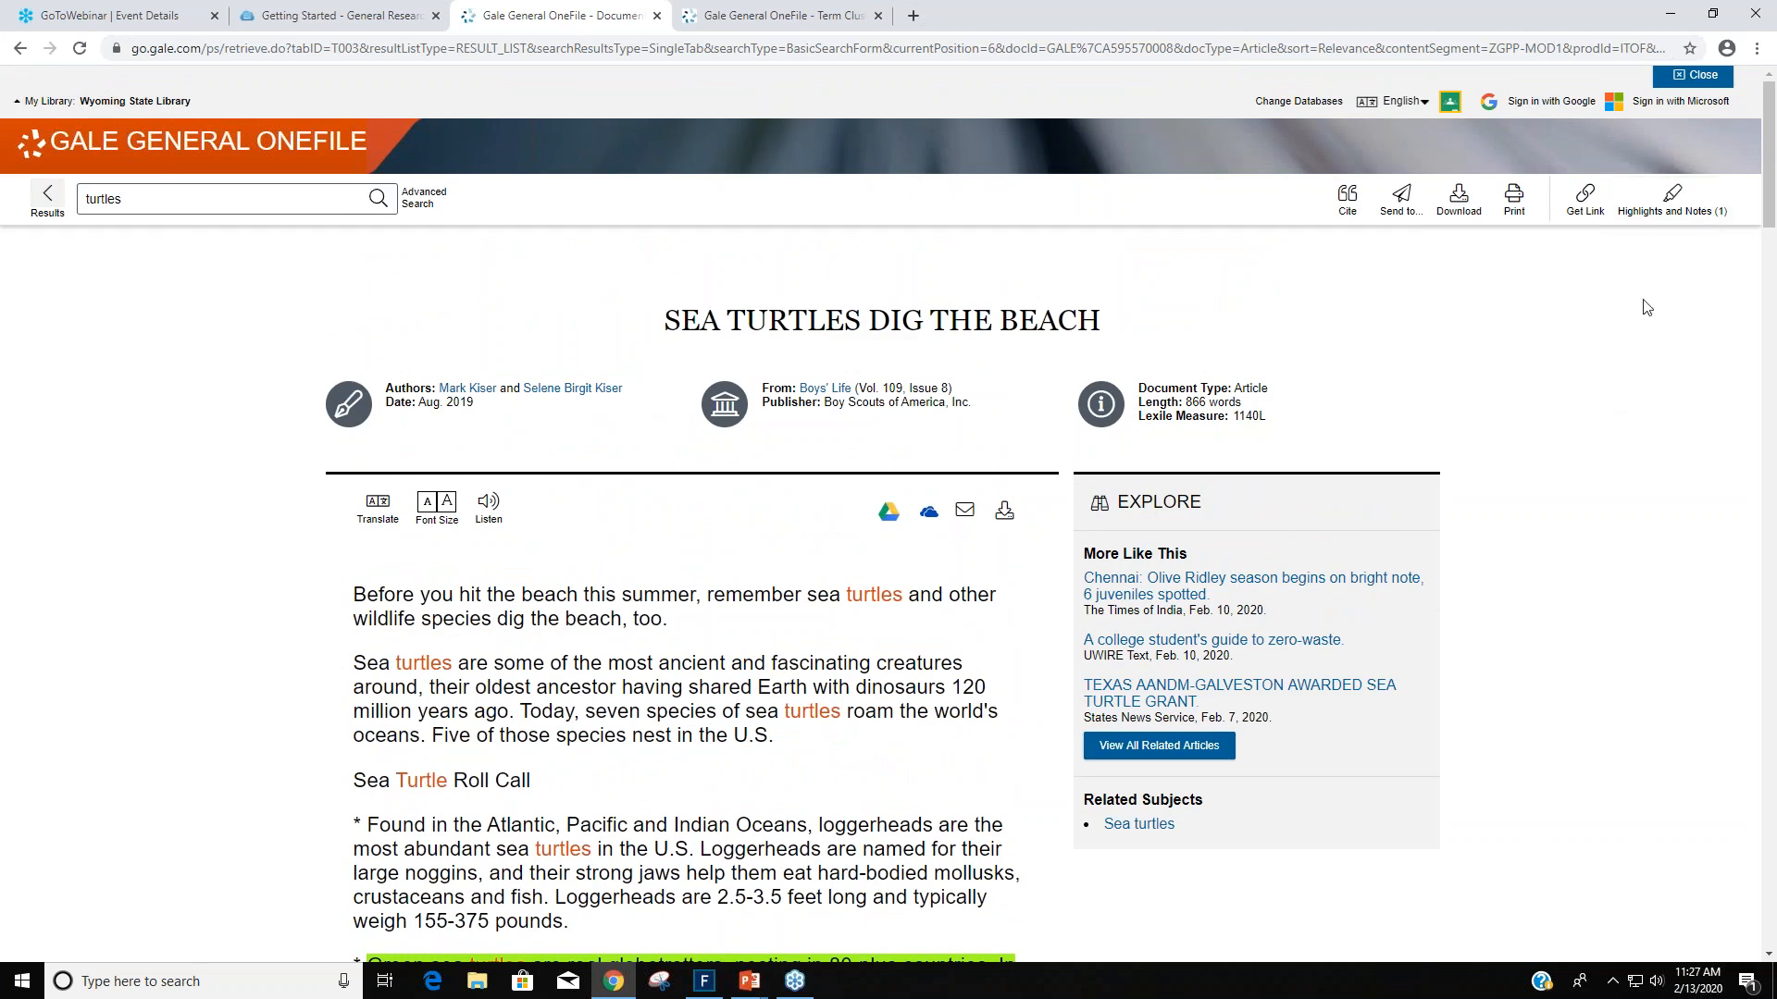
pyautogui.moveTo(1703, 237)
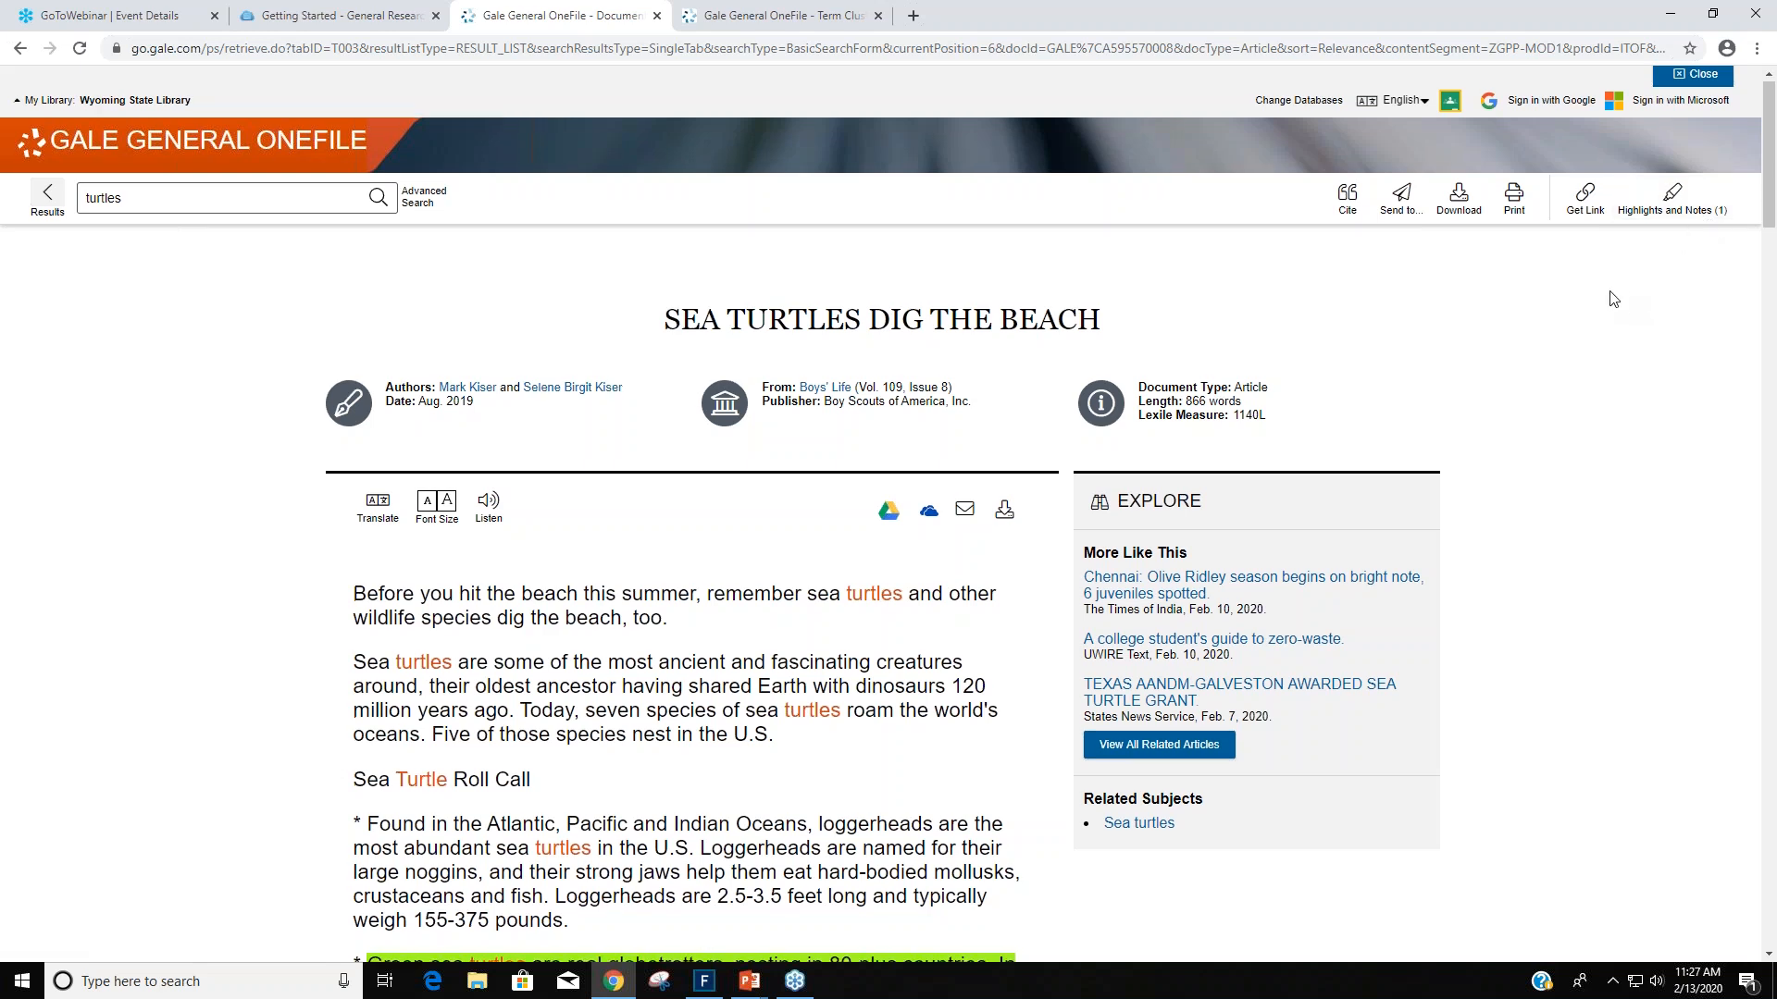
pyautogui.scroll(-3)
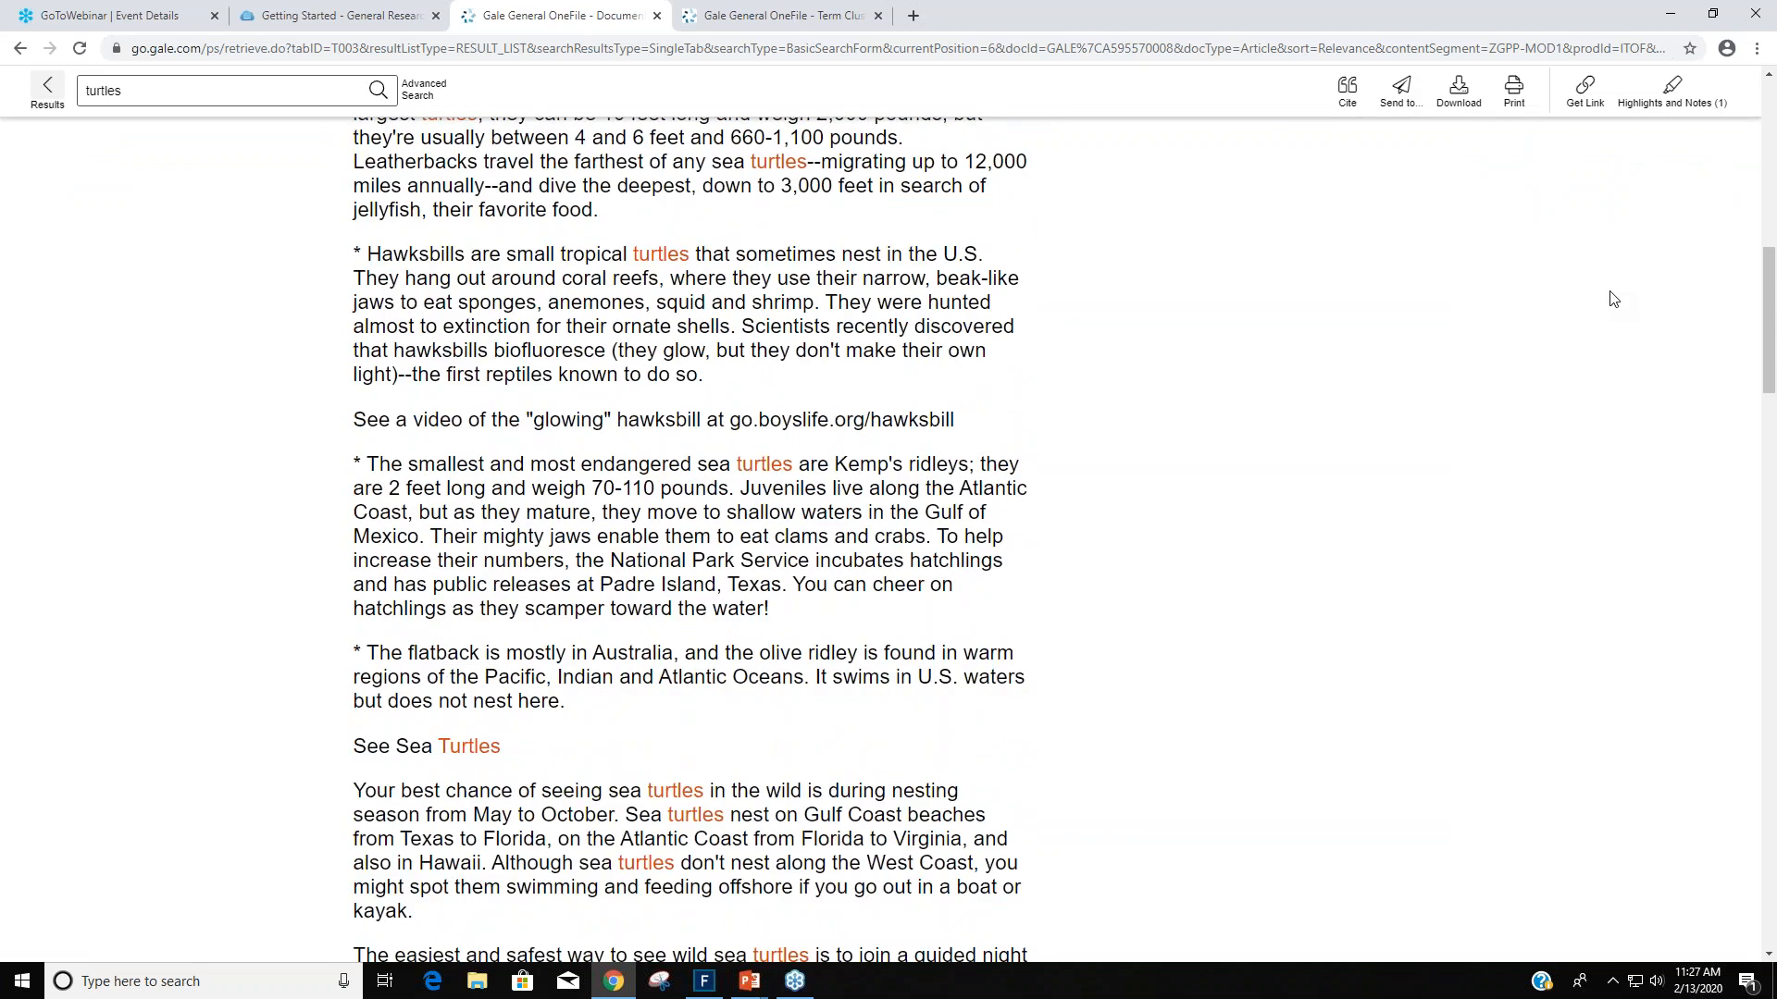
pyautogui.scroll(3)
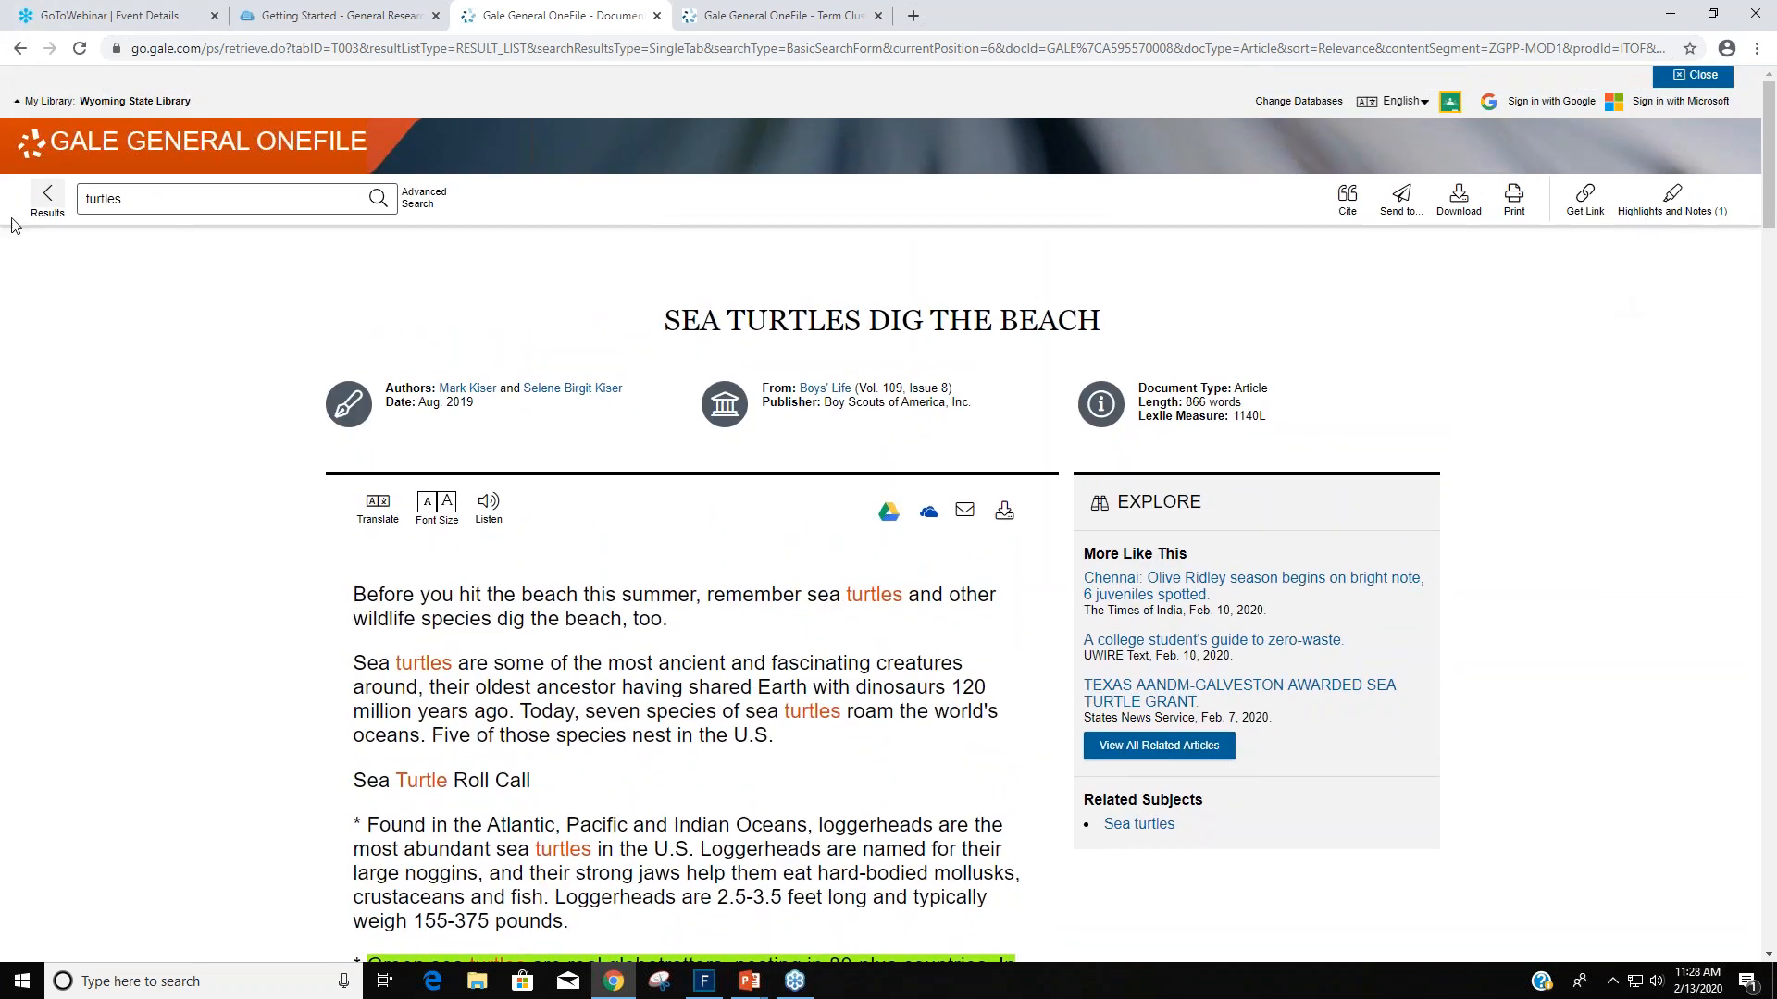
# Return to the turtles magazine results and browse down past the Sea Turtles Dig the Beach entry.
pyautogui.click(43, 196)
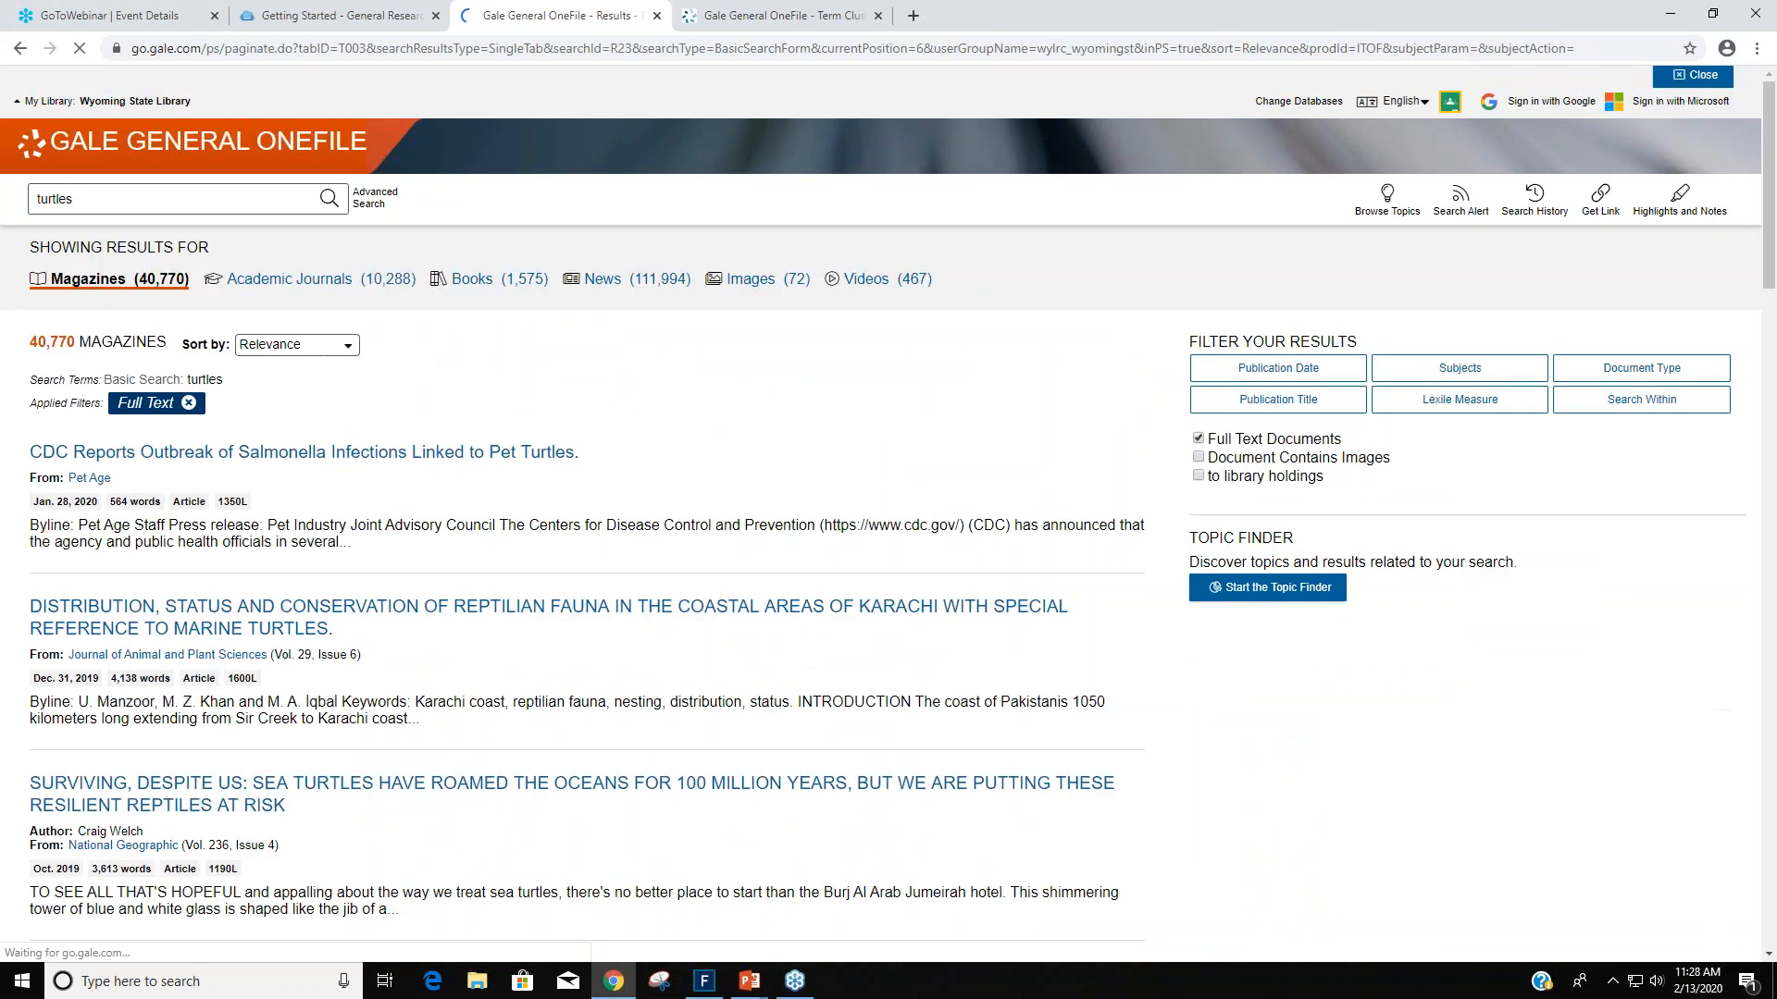
pyautogui.scroll(-3)
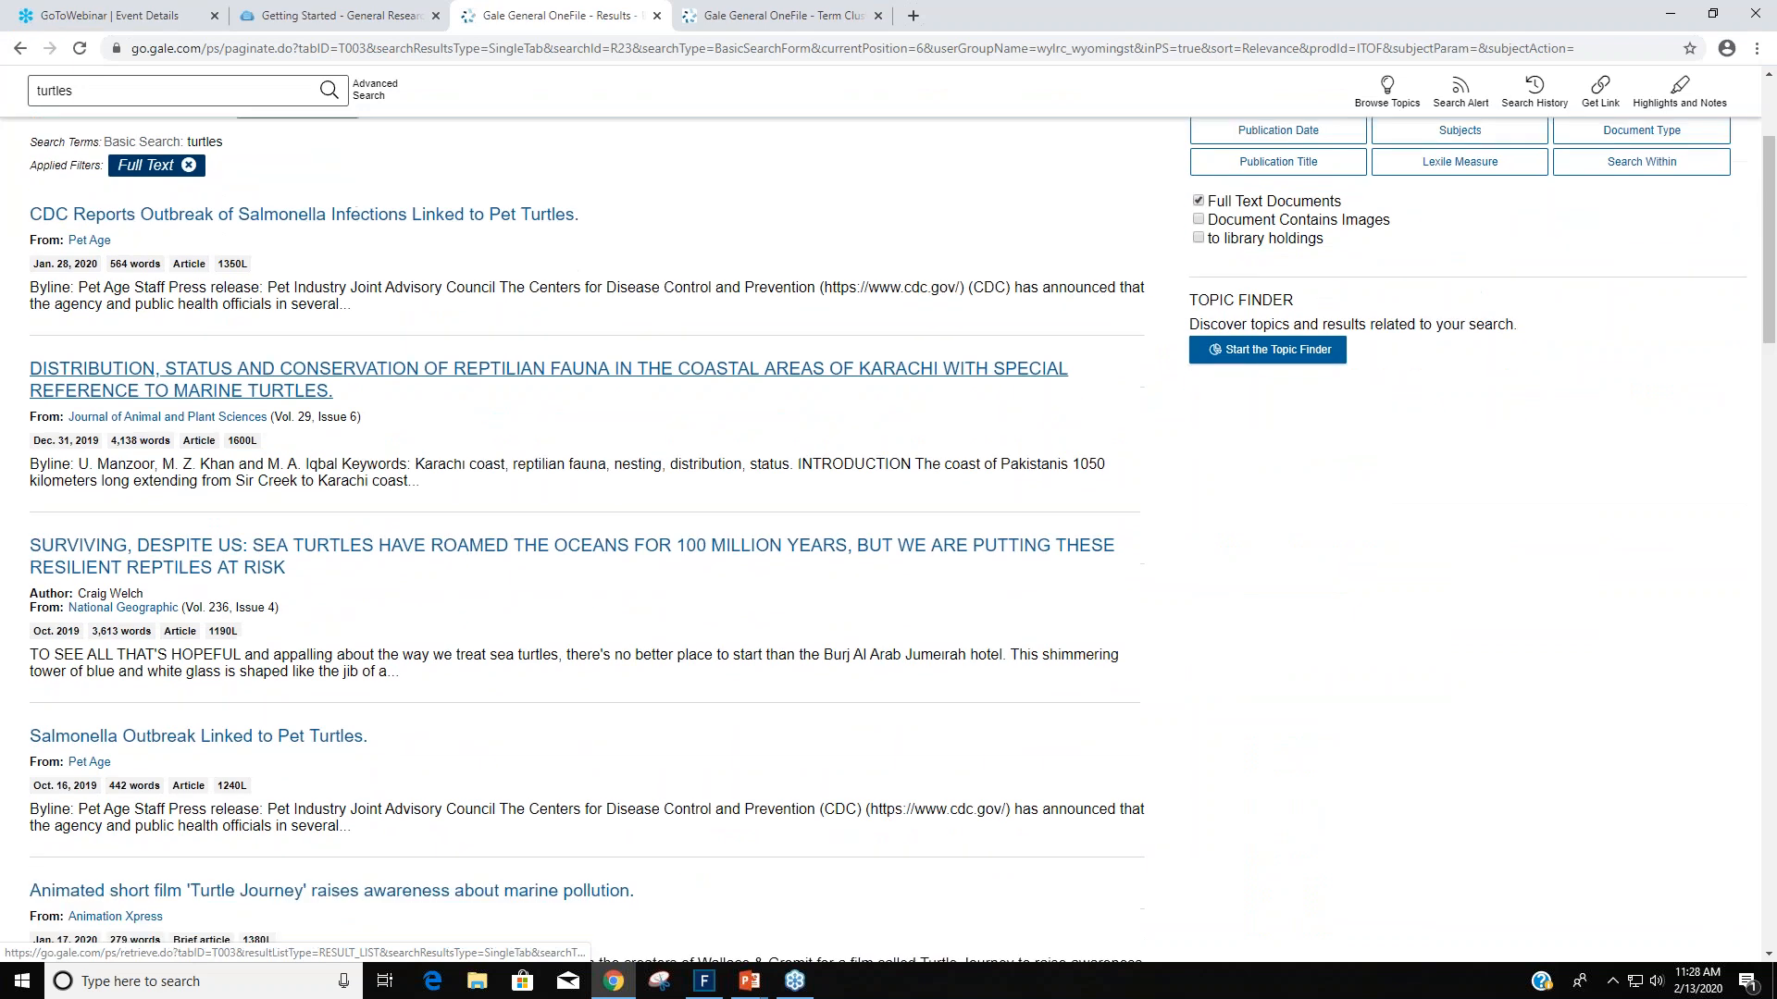
pyautogui.scroll(-3)
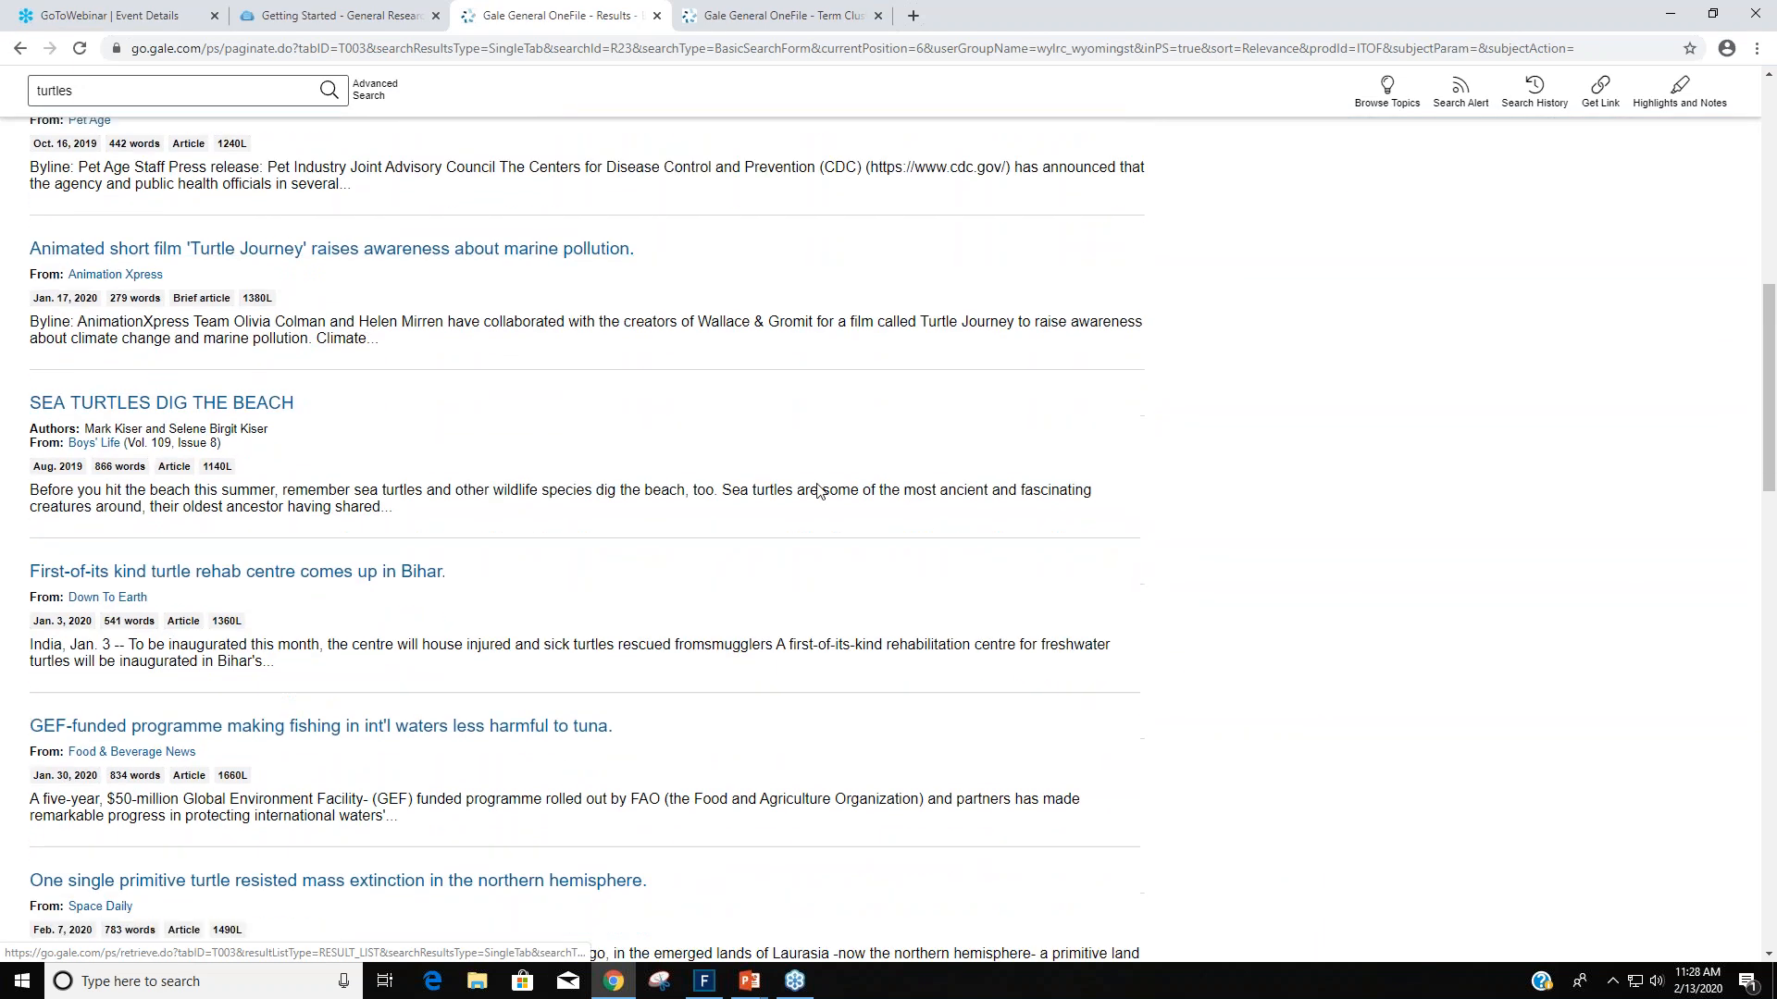
pyautogui.scroll(-3)
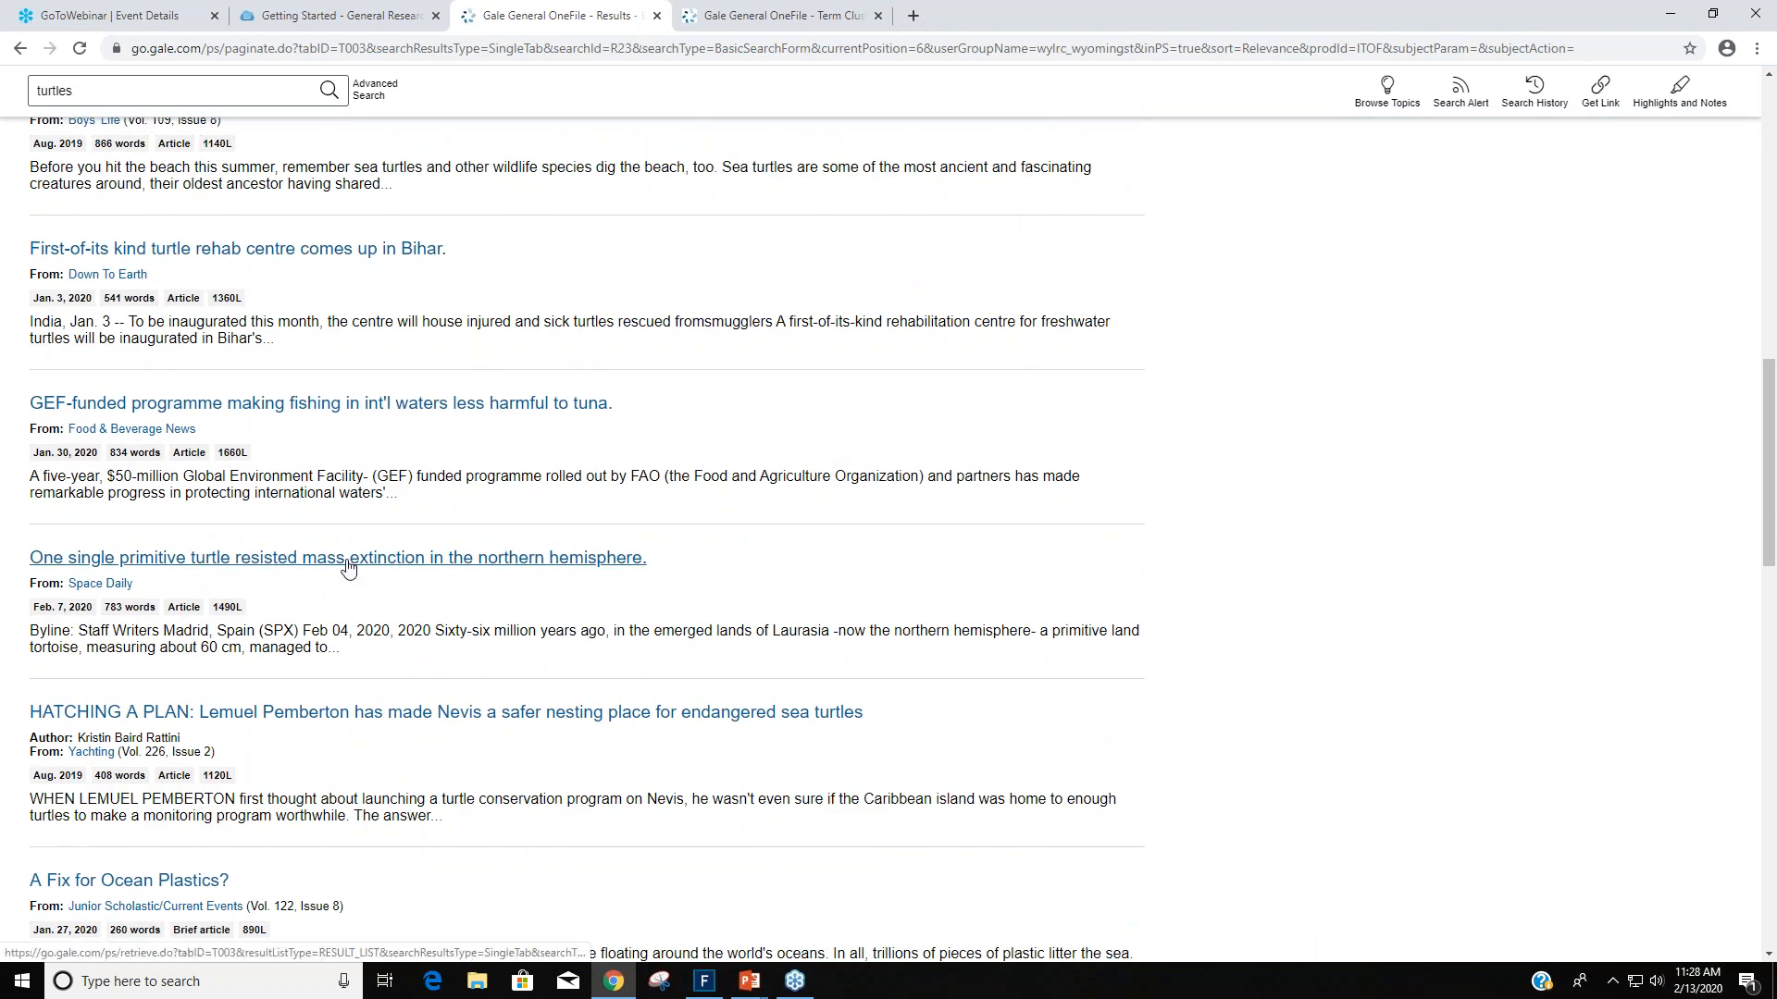
# Open the primitive turtle article and highlight the horned turtles in Gondwana passage in blue.
pyautogui.click(337, 559)
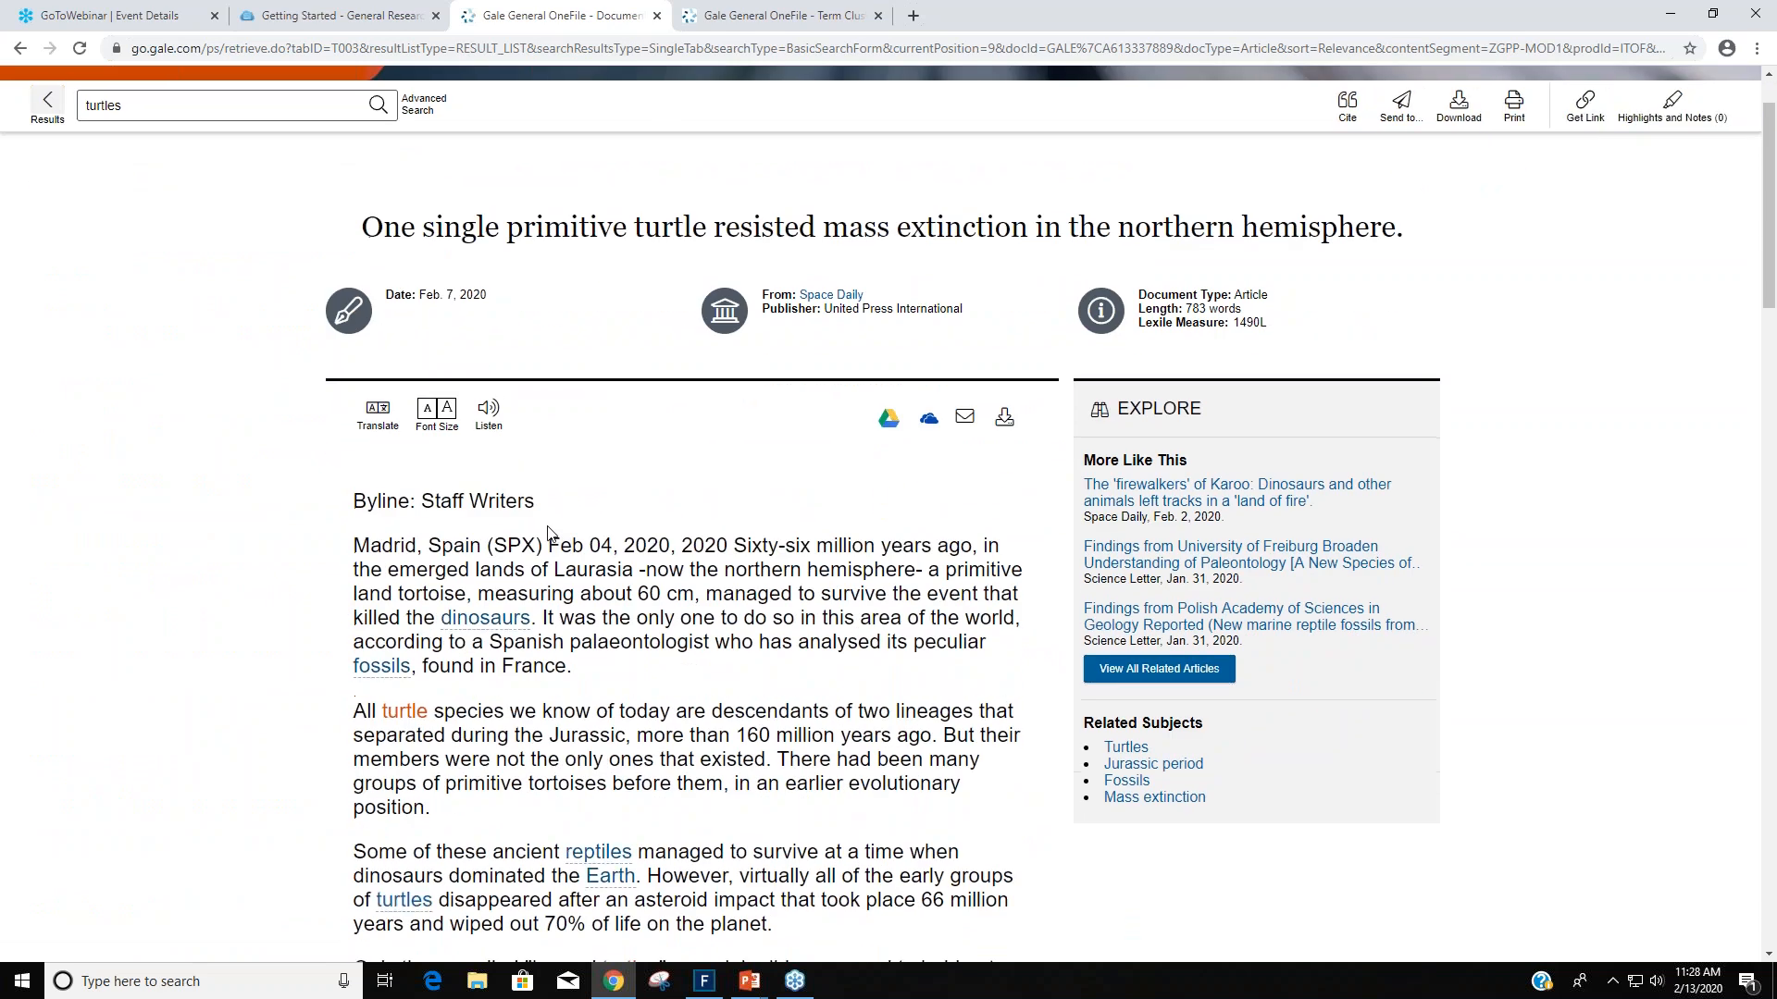
pyautogui.scroll(-3)
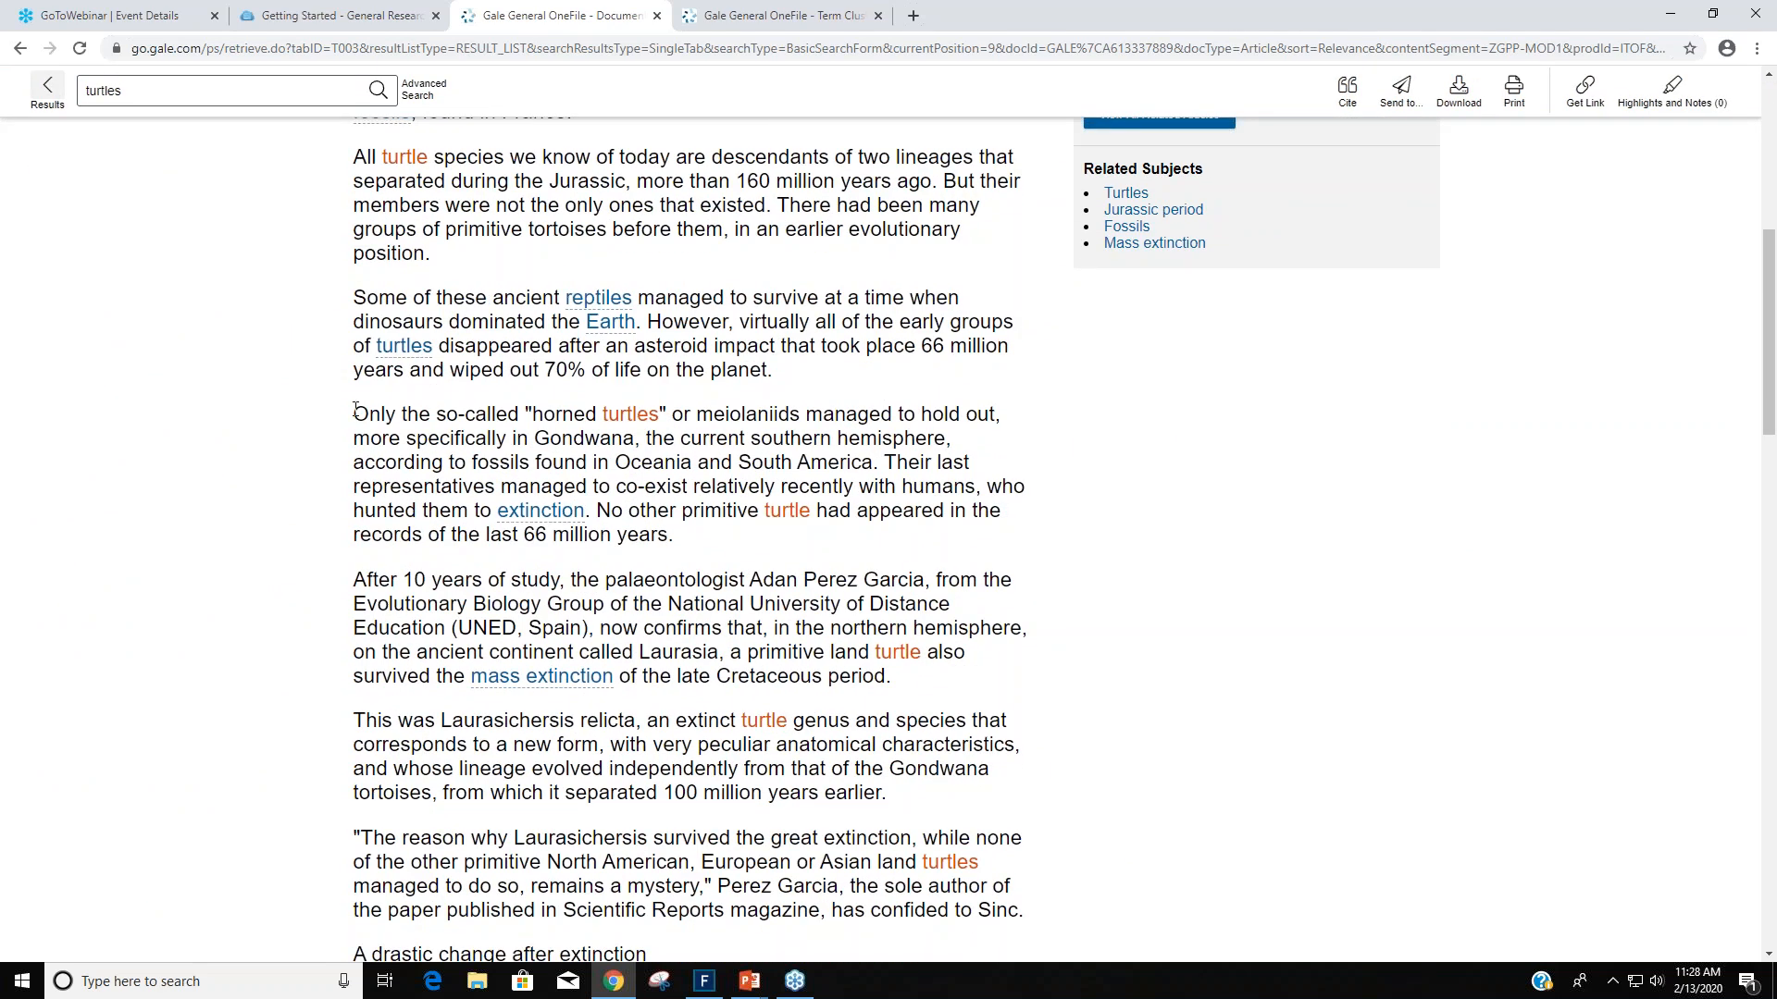
pyautogui.moveTo(352, 413); pyautogui.dragTo(653, 462)
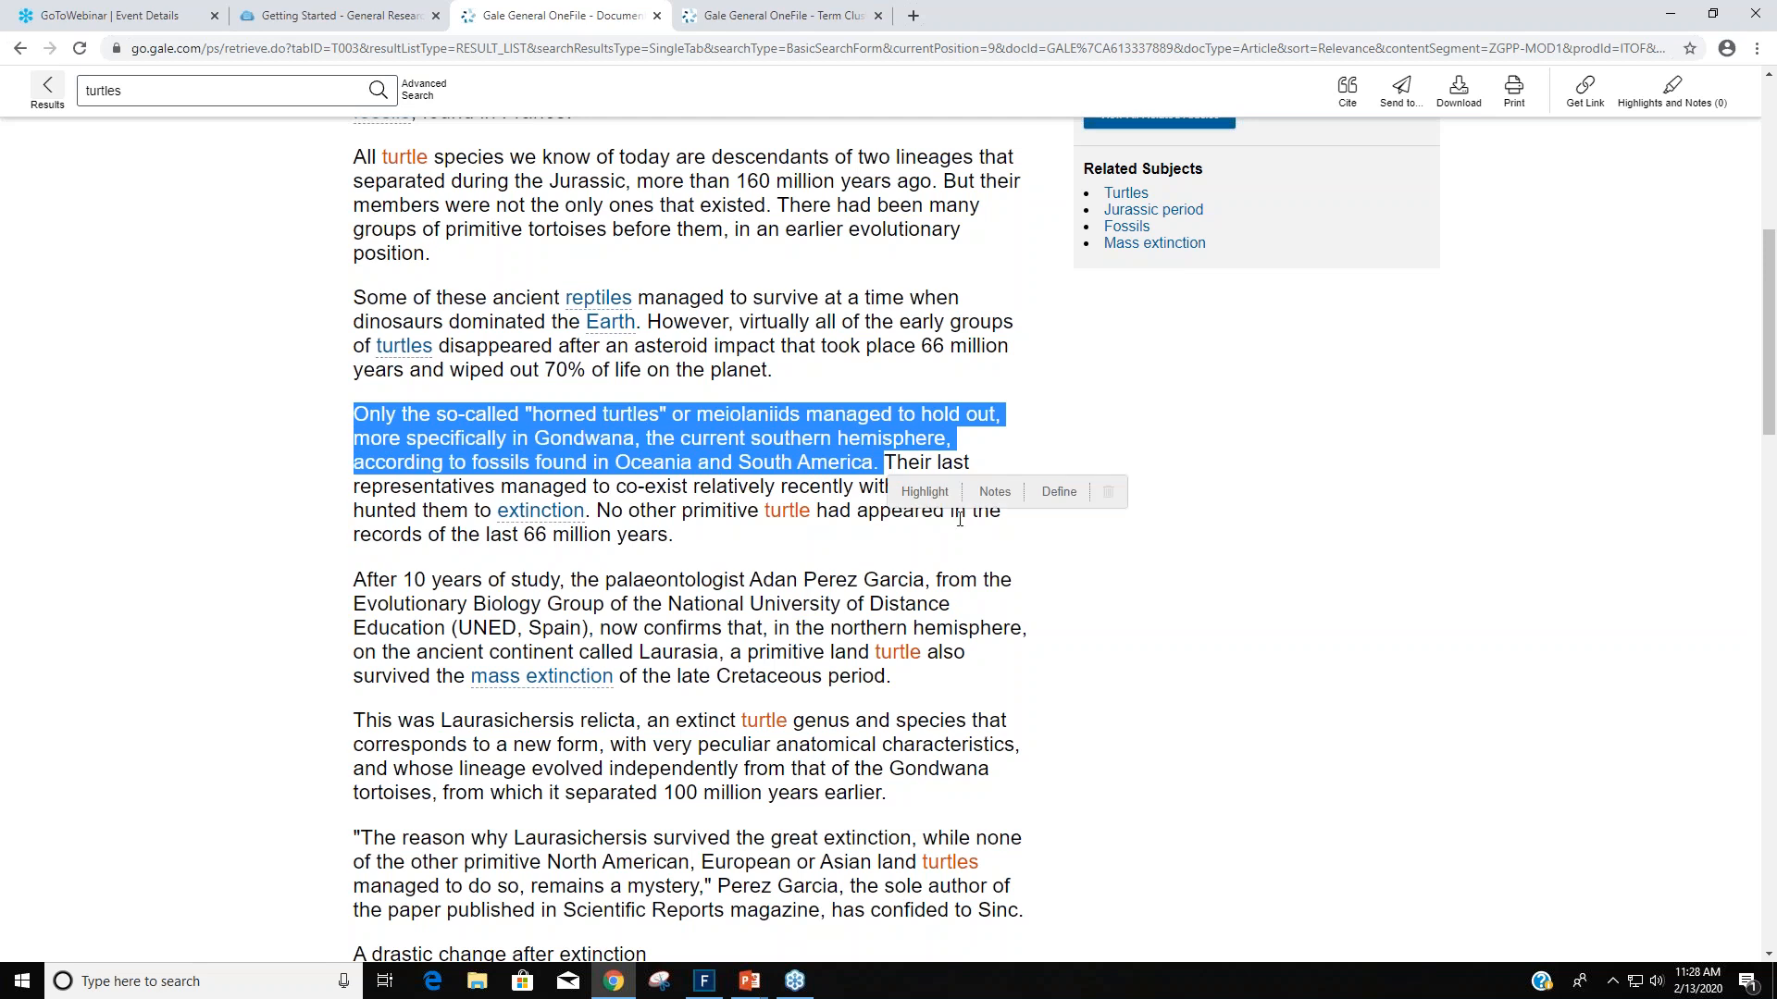
pyautogui.click(926, 493)
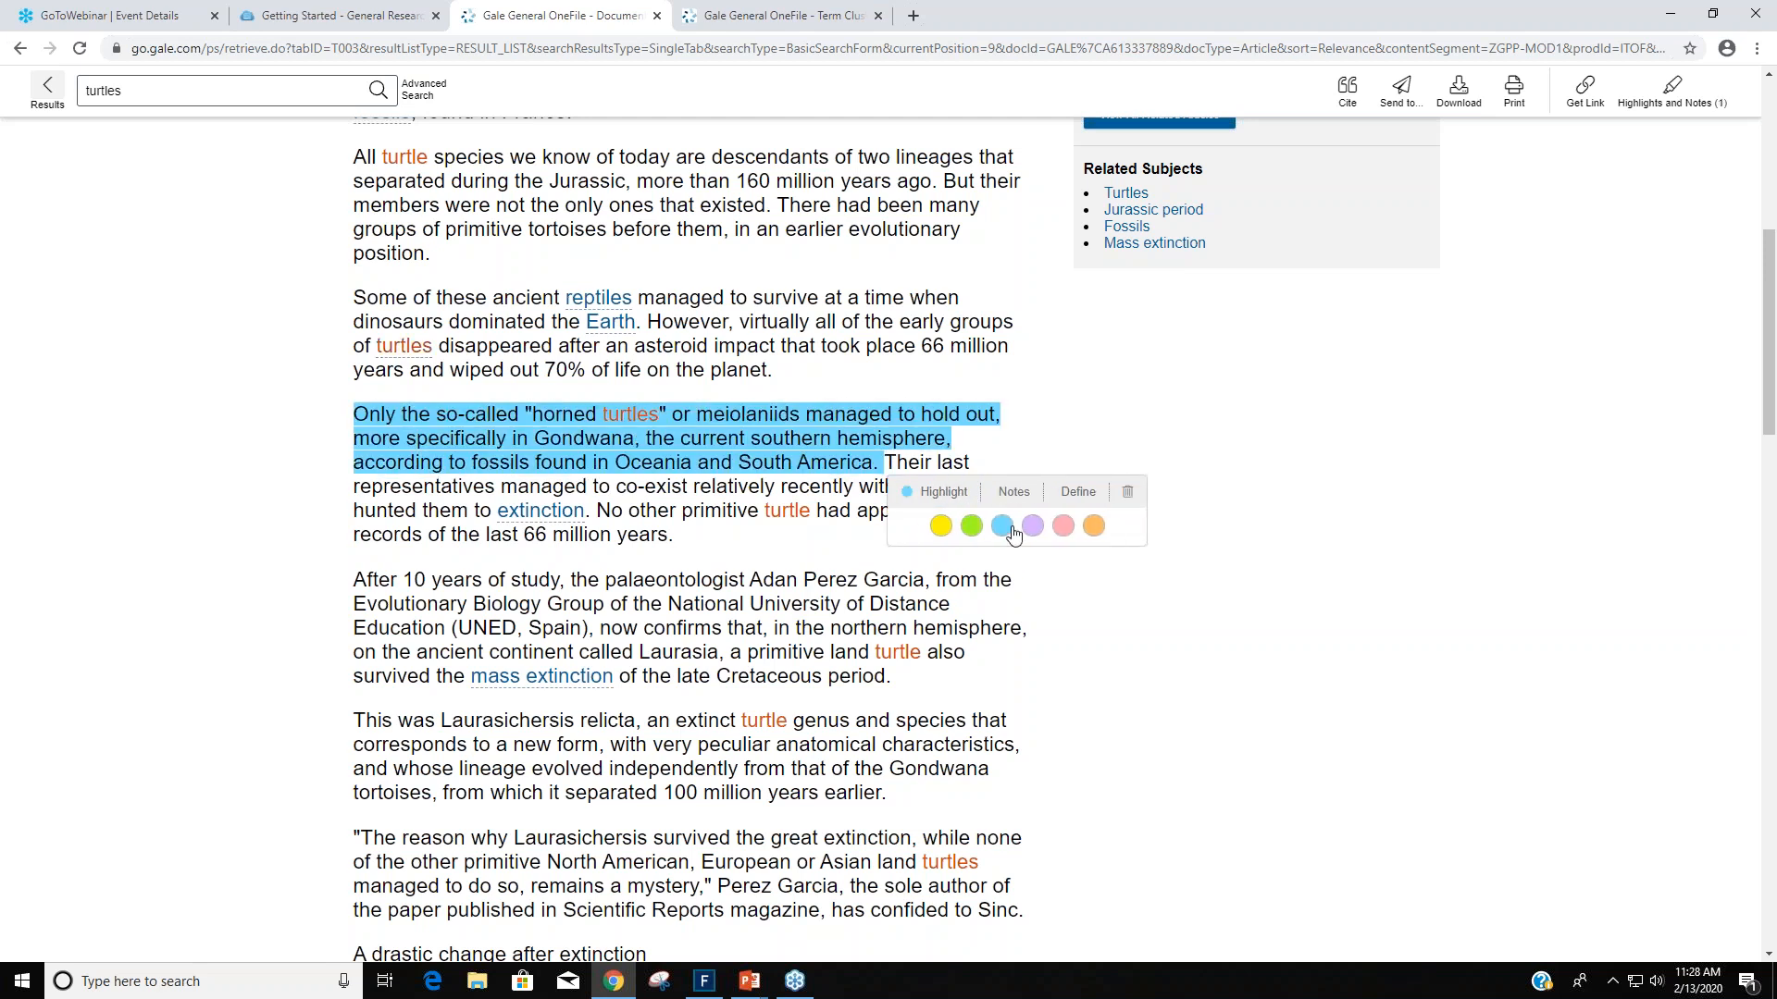
# Add the note 'horned turtles' to the highlight and bring up the saved highlights and notes list.
pyautogui.click(1014, 492)
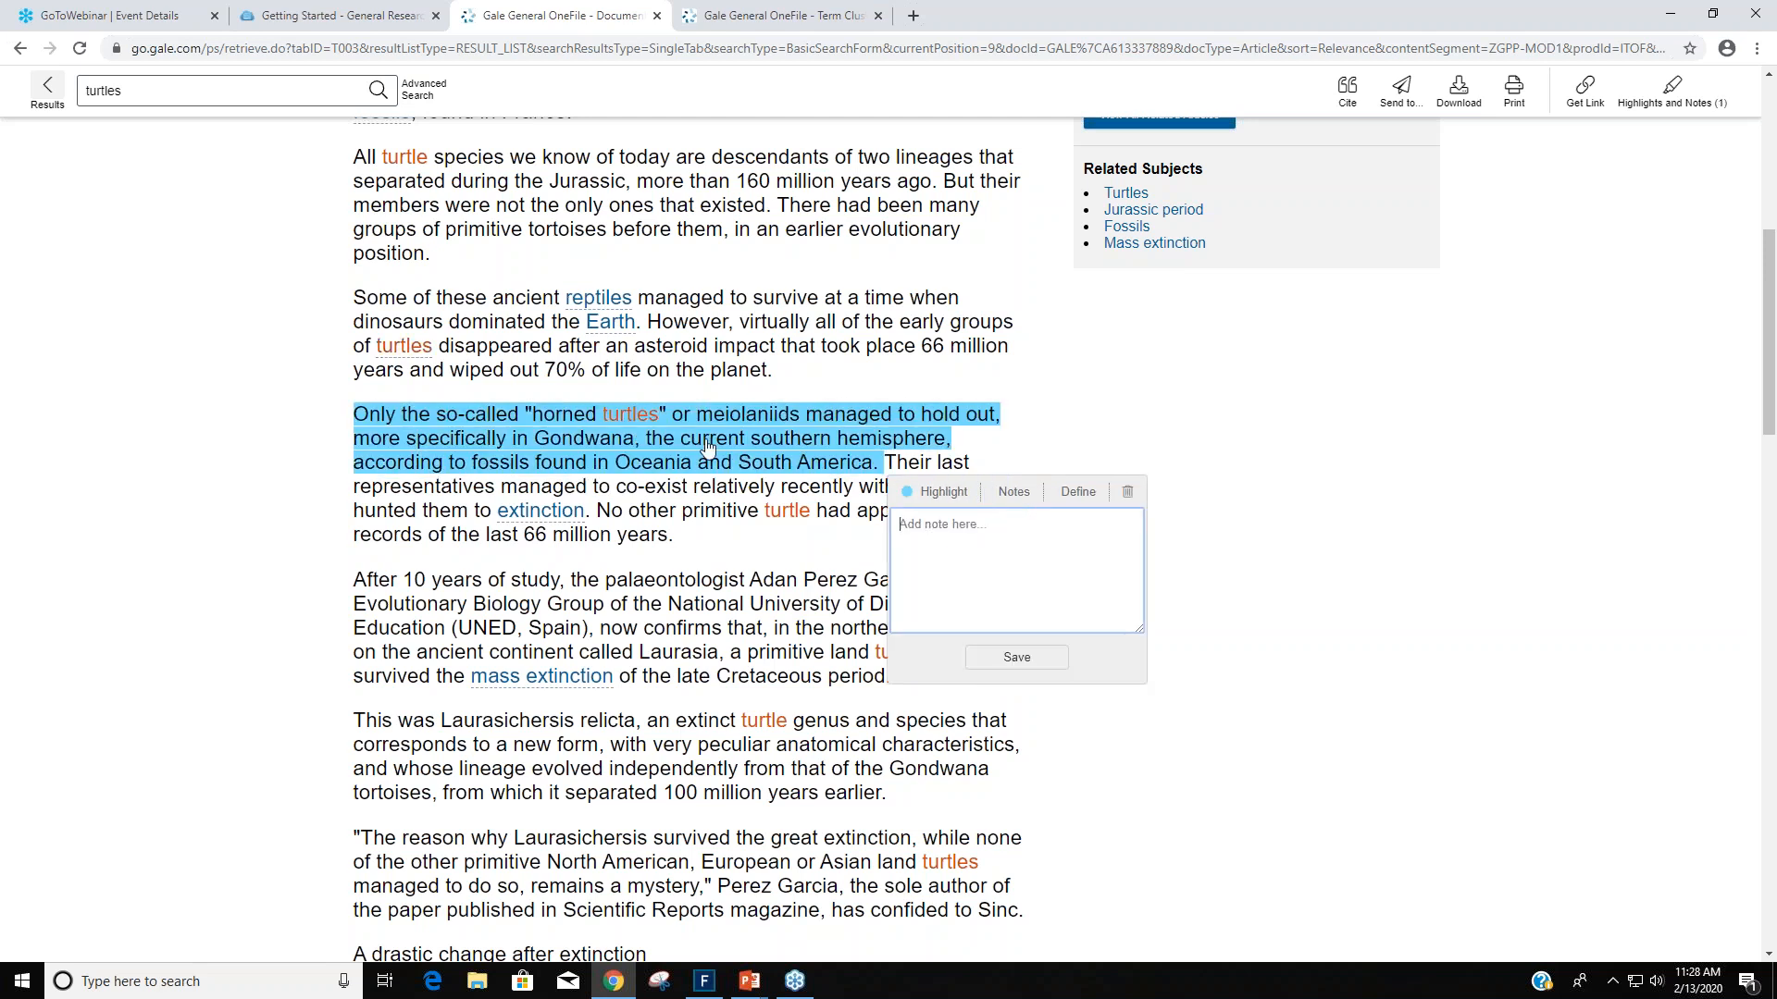
pyautogui.write('horned')
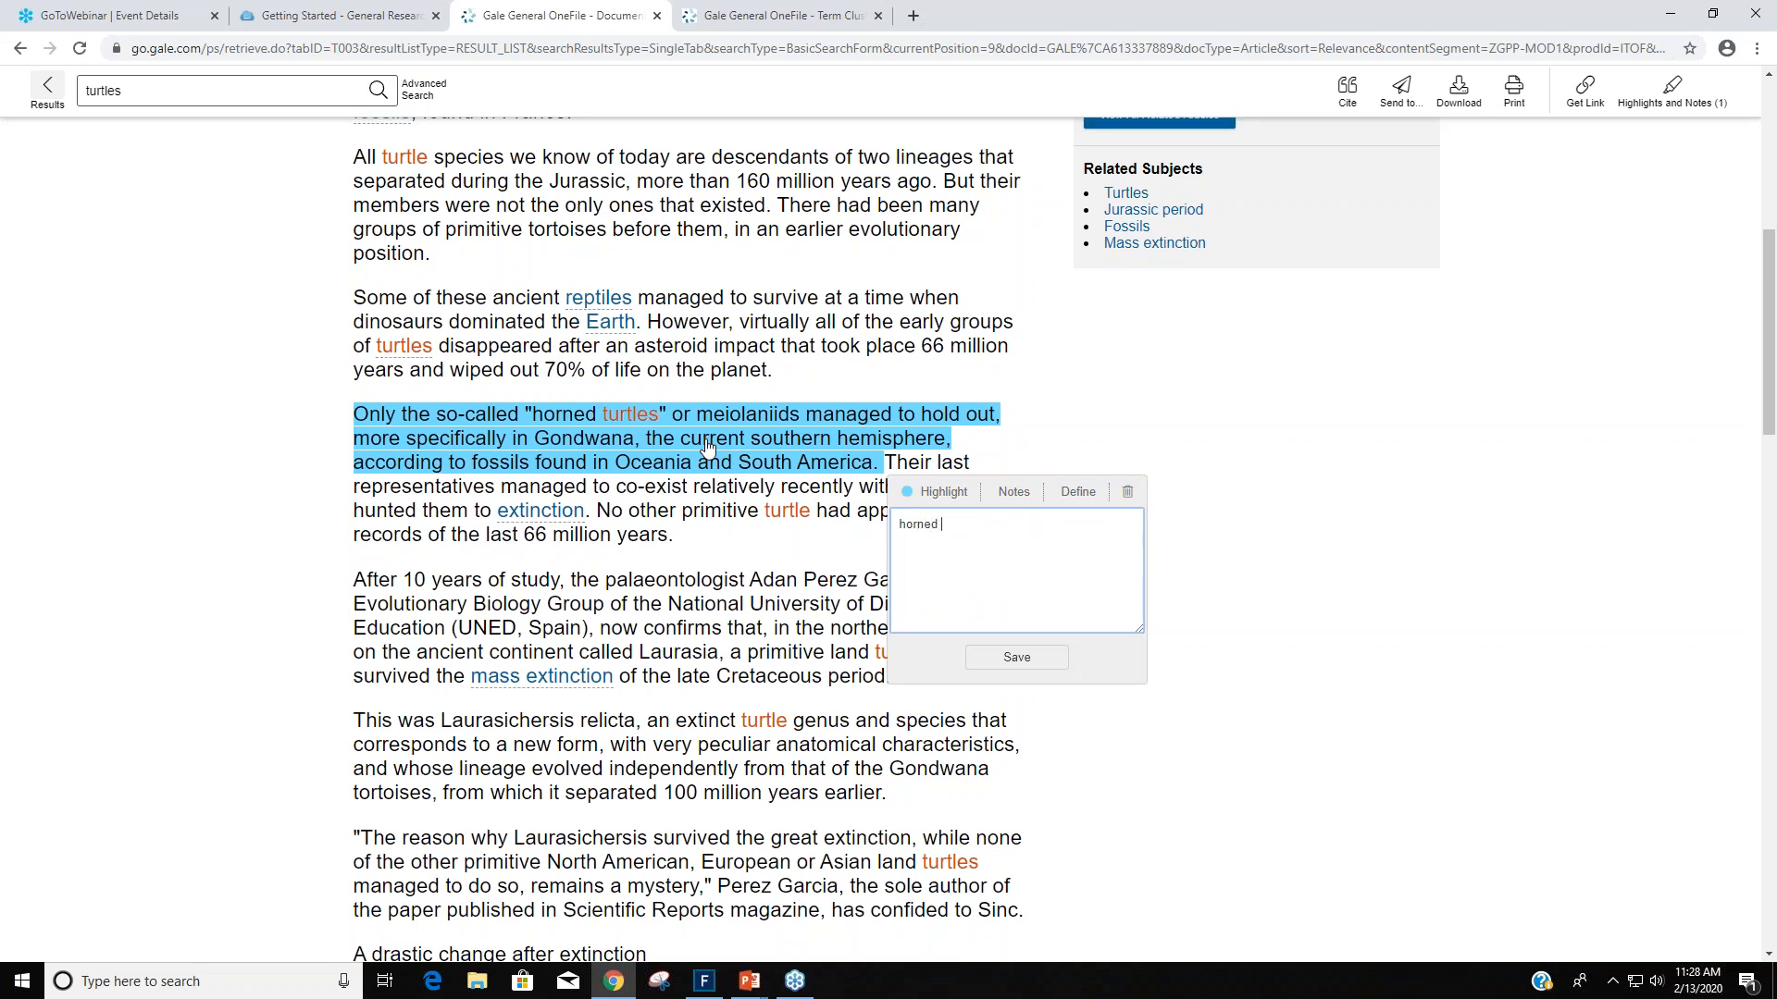
pyautogui.write('turtles')
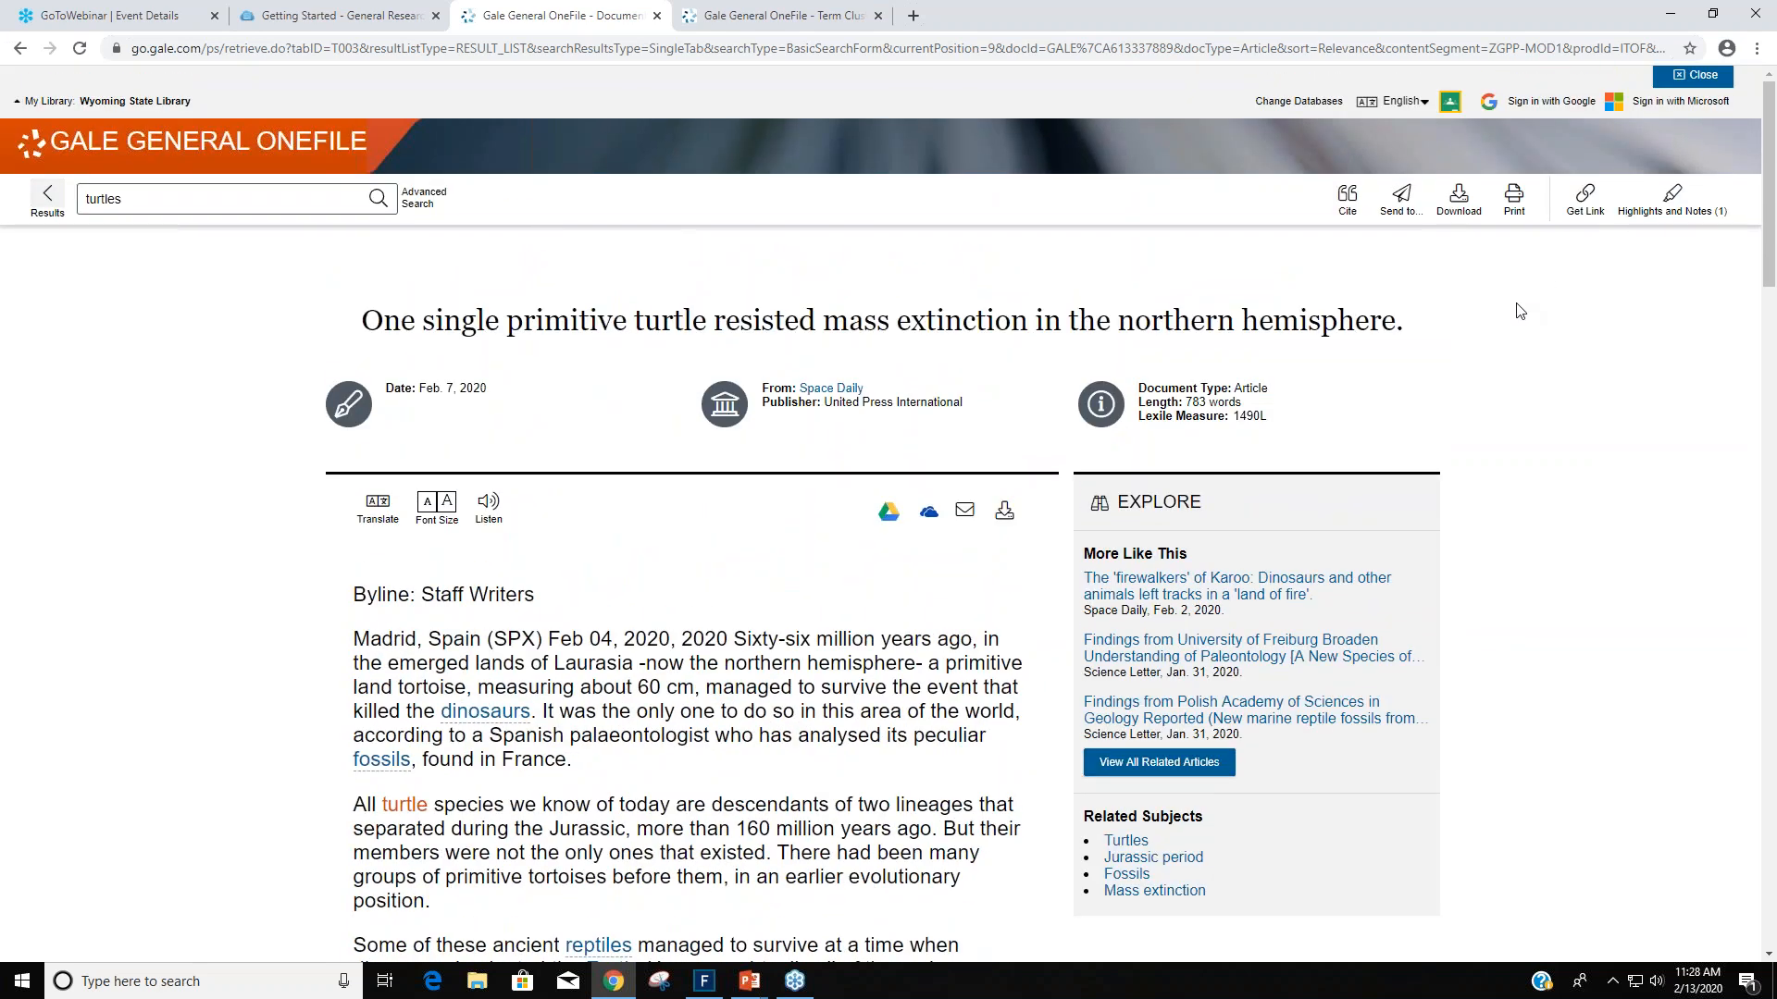
pyautogui.moveTo(1732, 348)
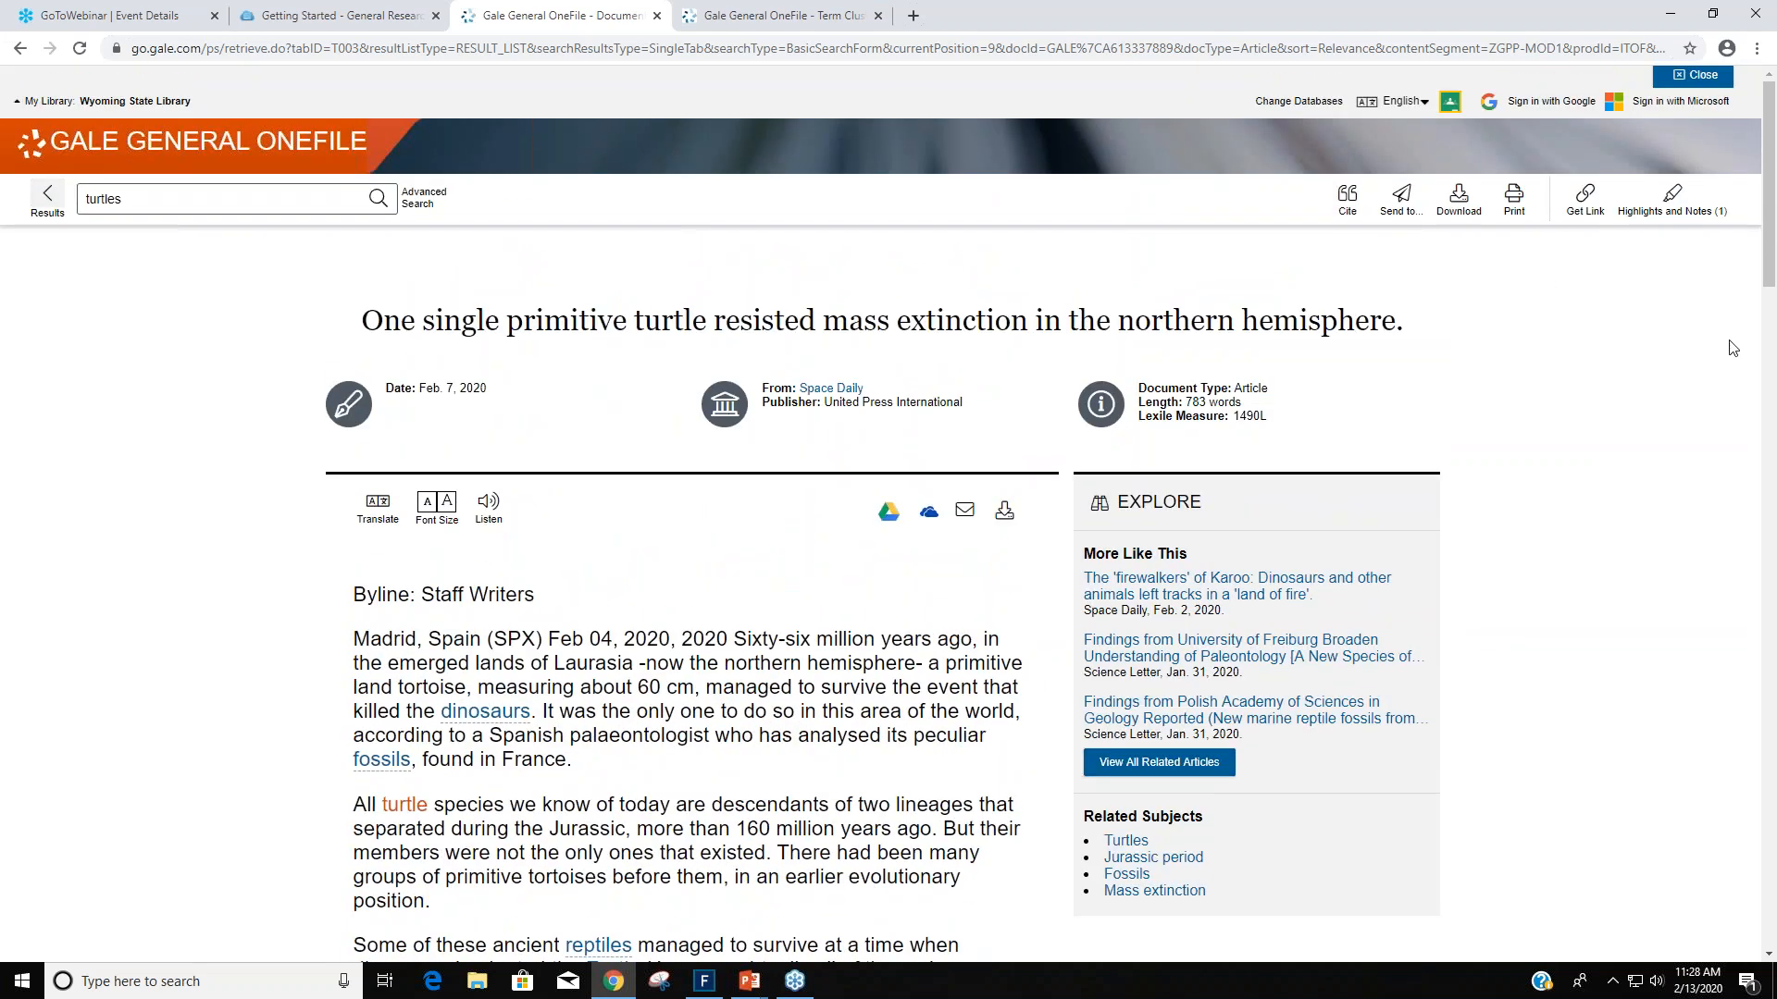
pyautogui.click(1673, 200)
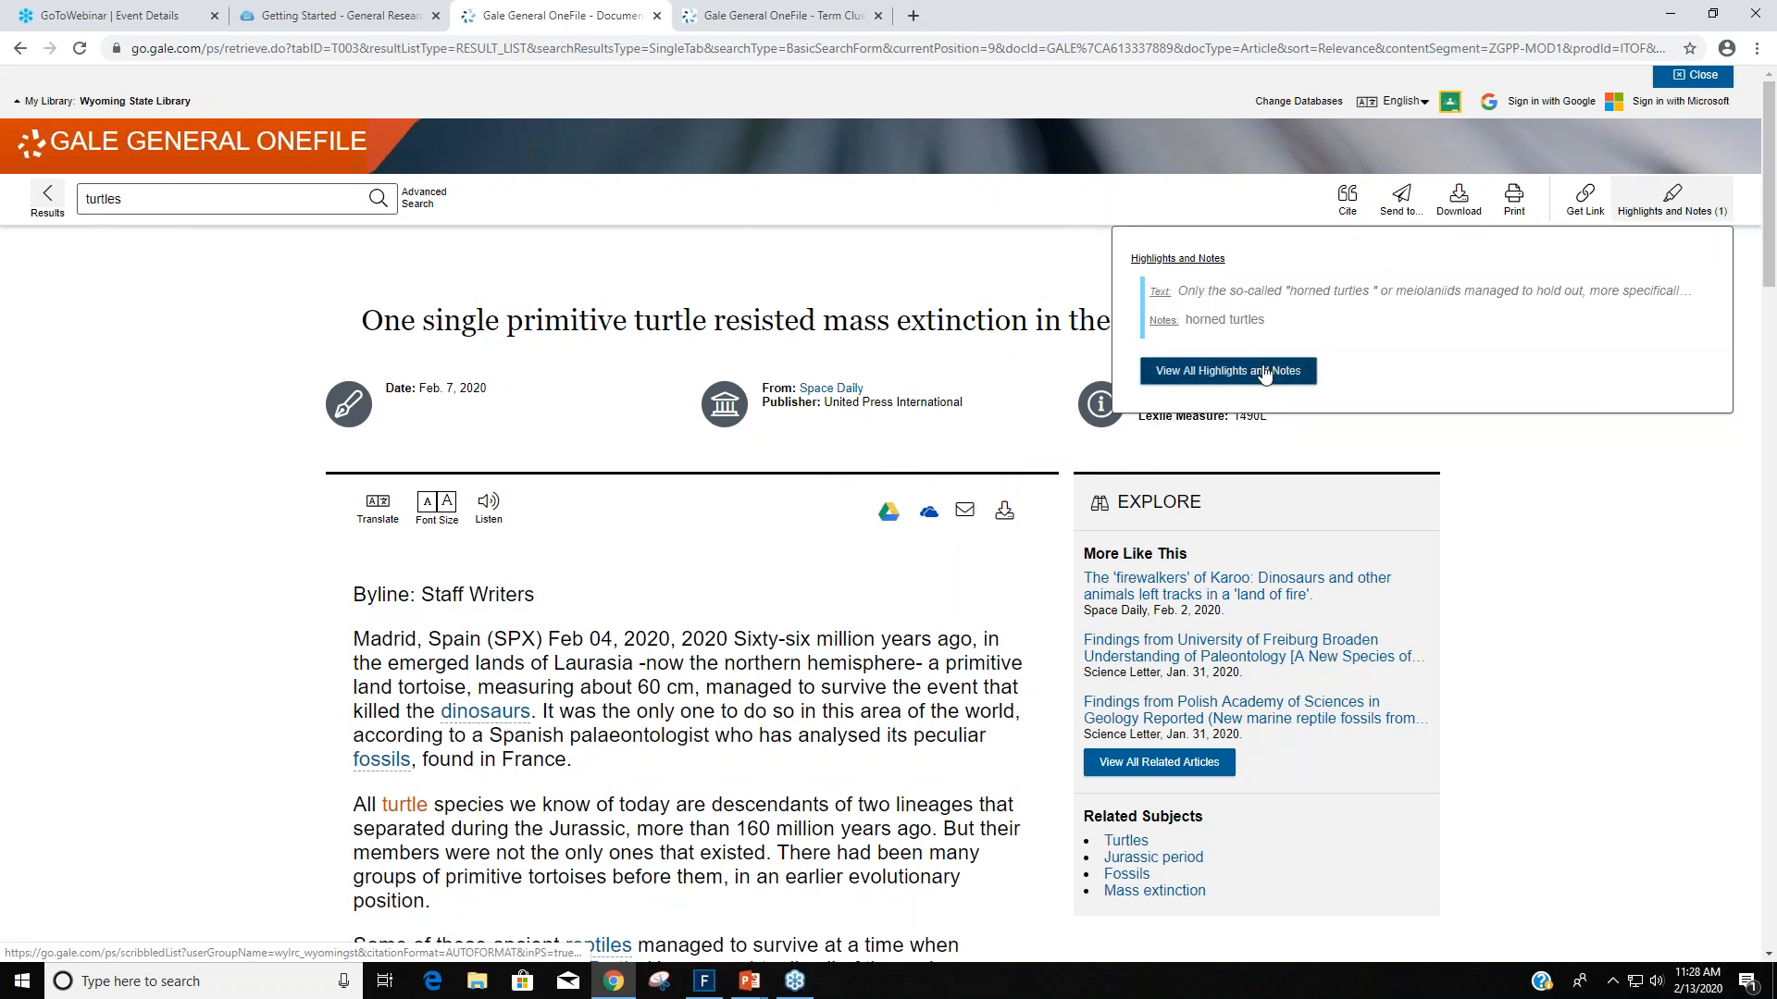
# View all highlights and notes on one page with the bibliography in APA format.
pyautogui.click(1229, 370)
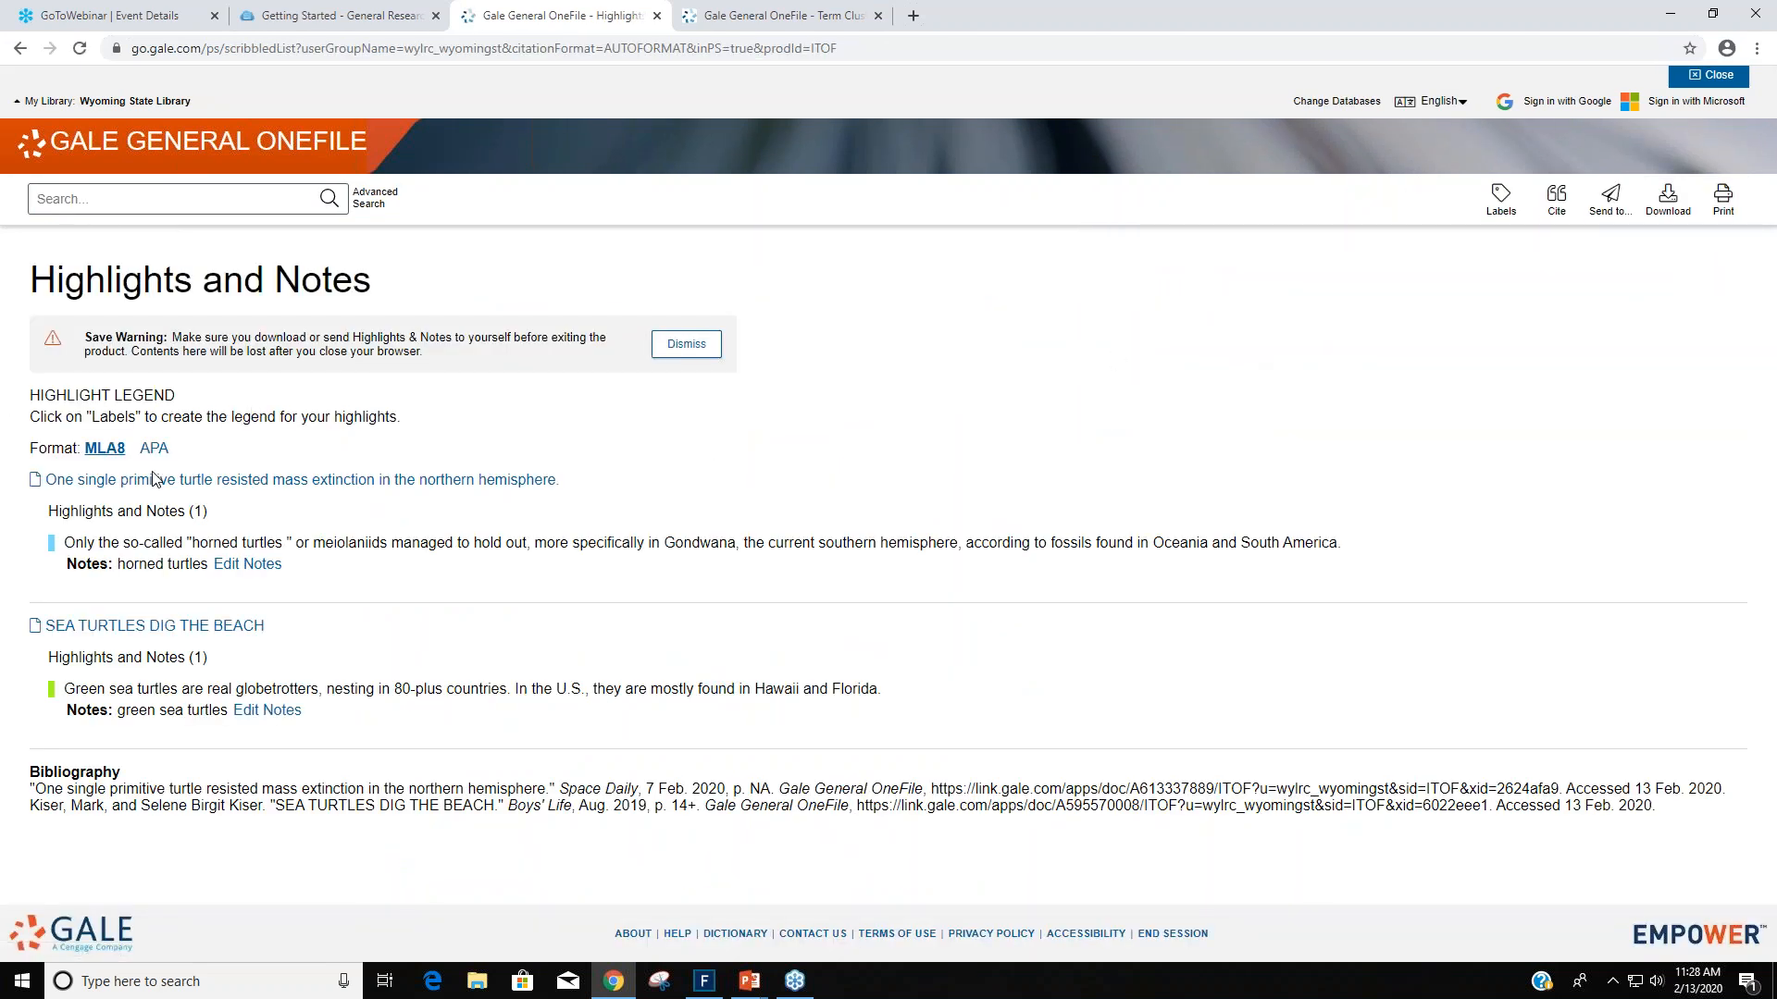
pyautogui.moveTo(15, 595)
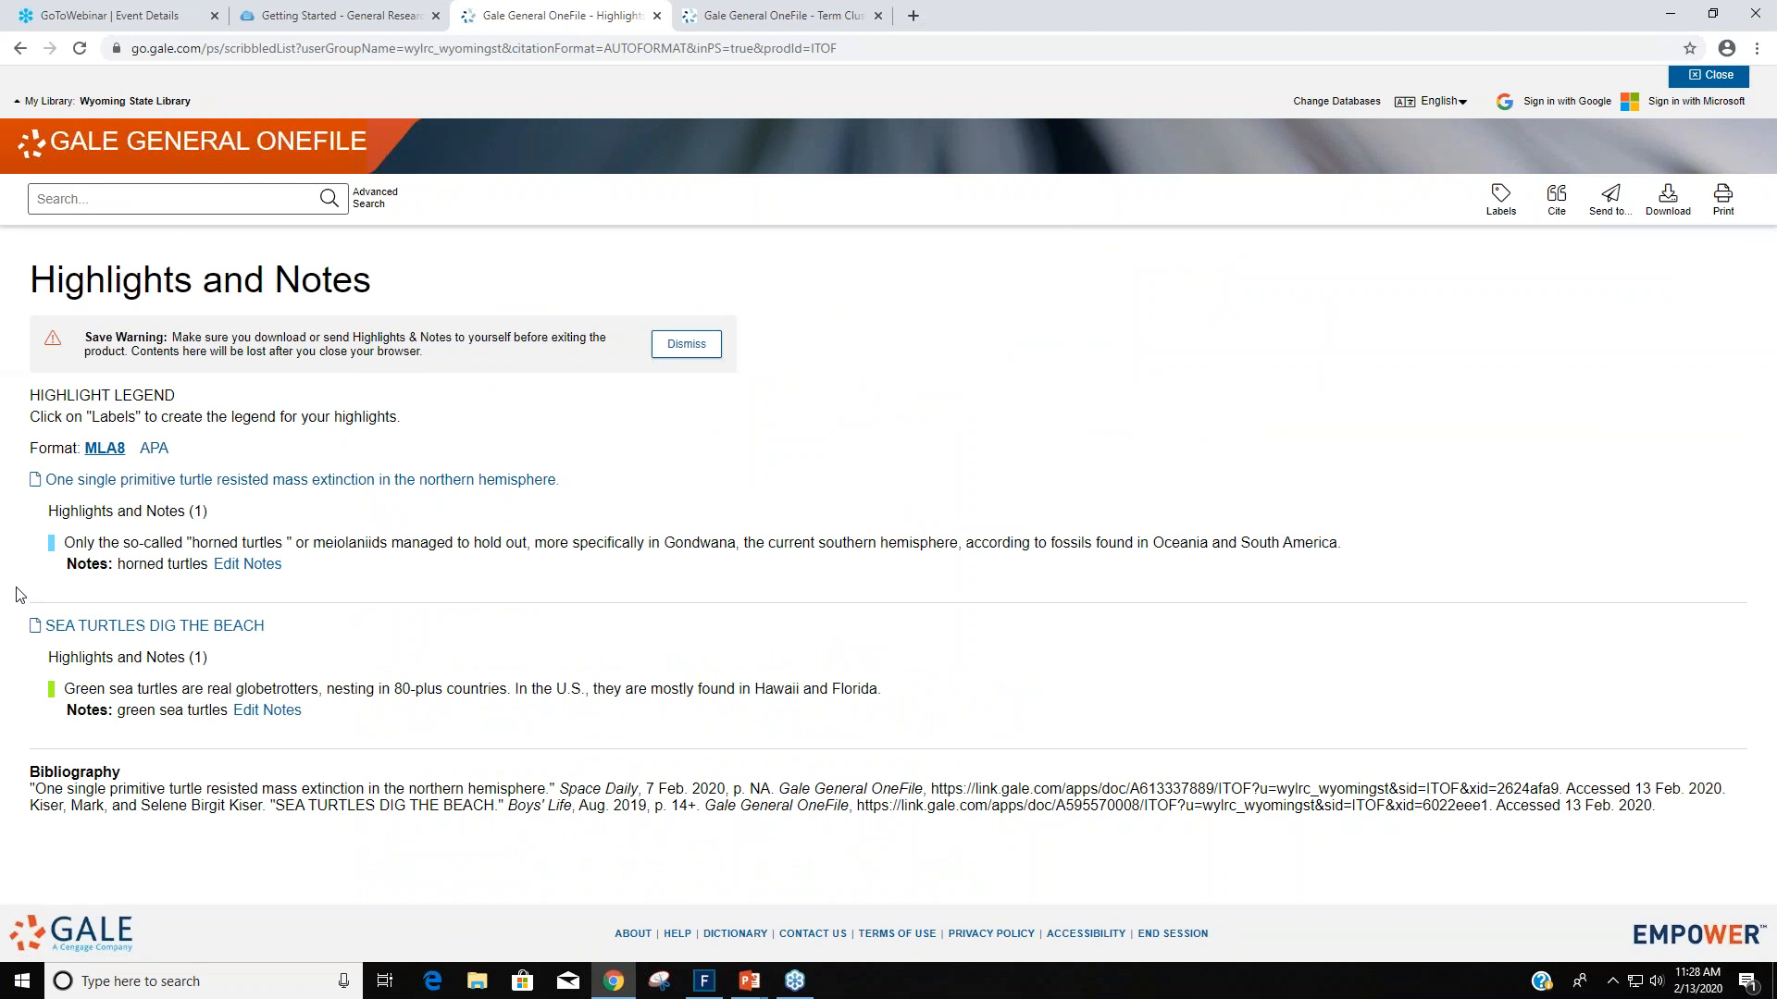
pyautogui.moveTo(788, 432)
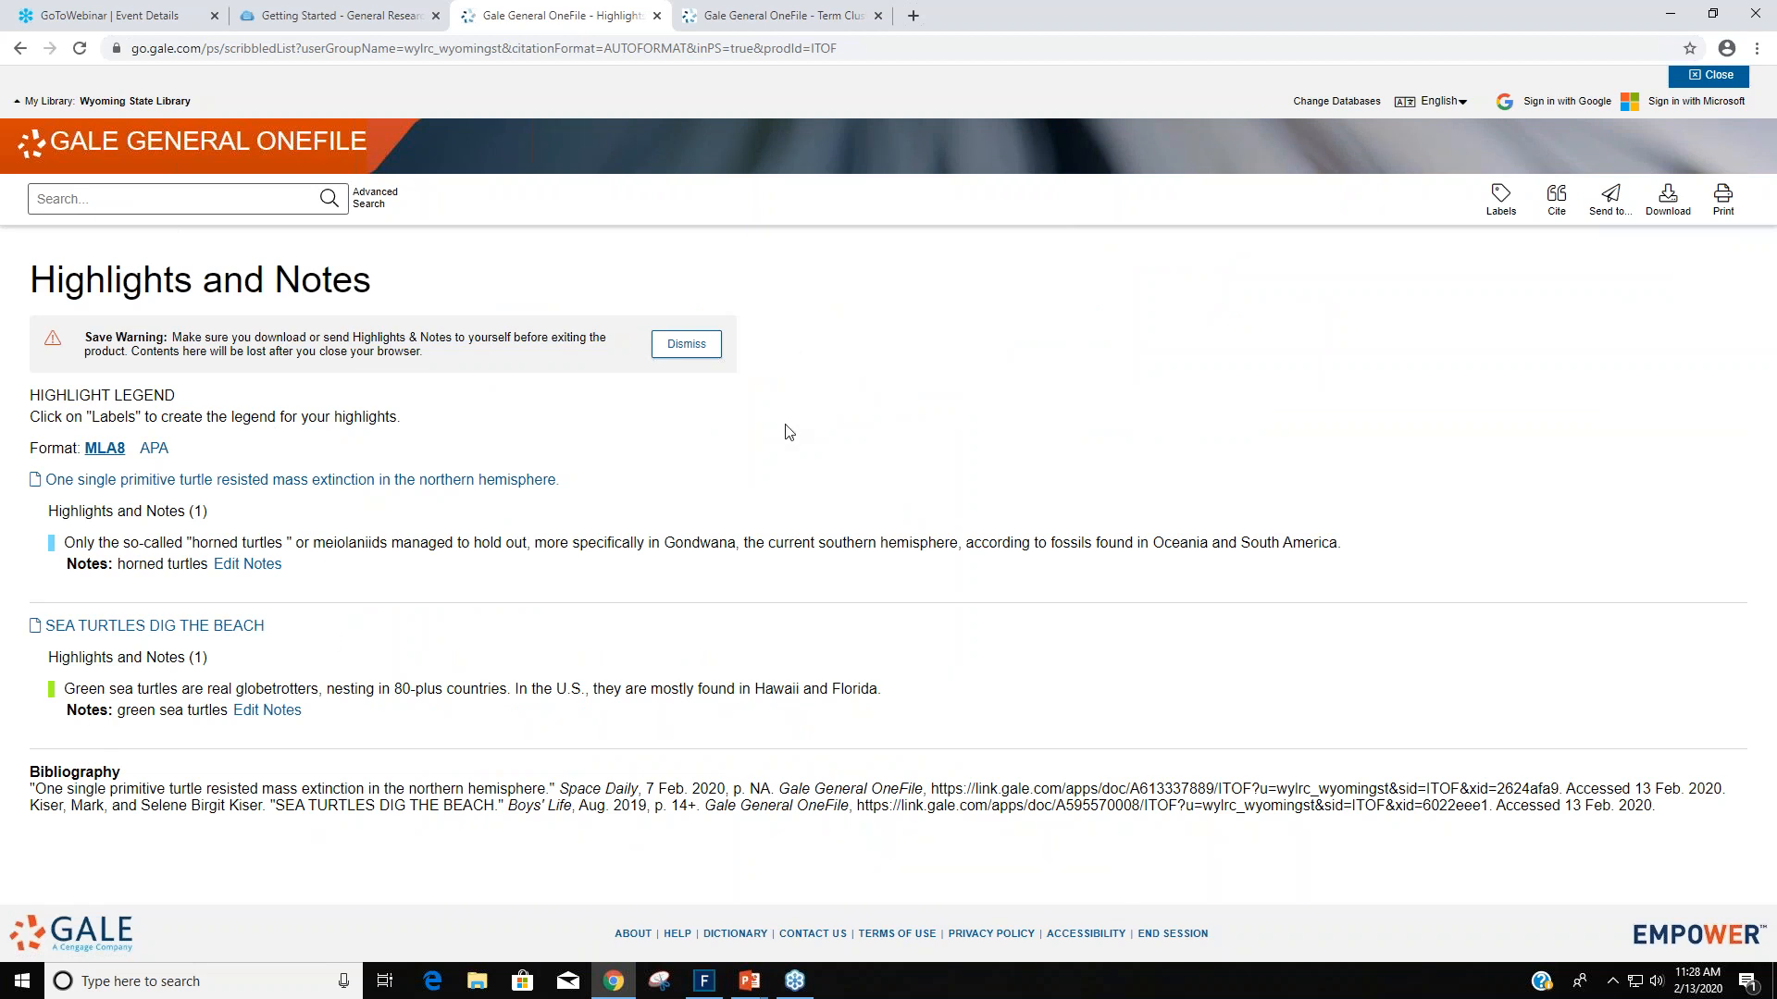
pyautogui.moveTo(541, 440)
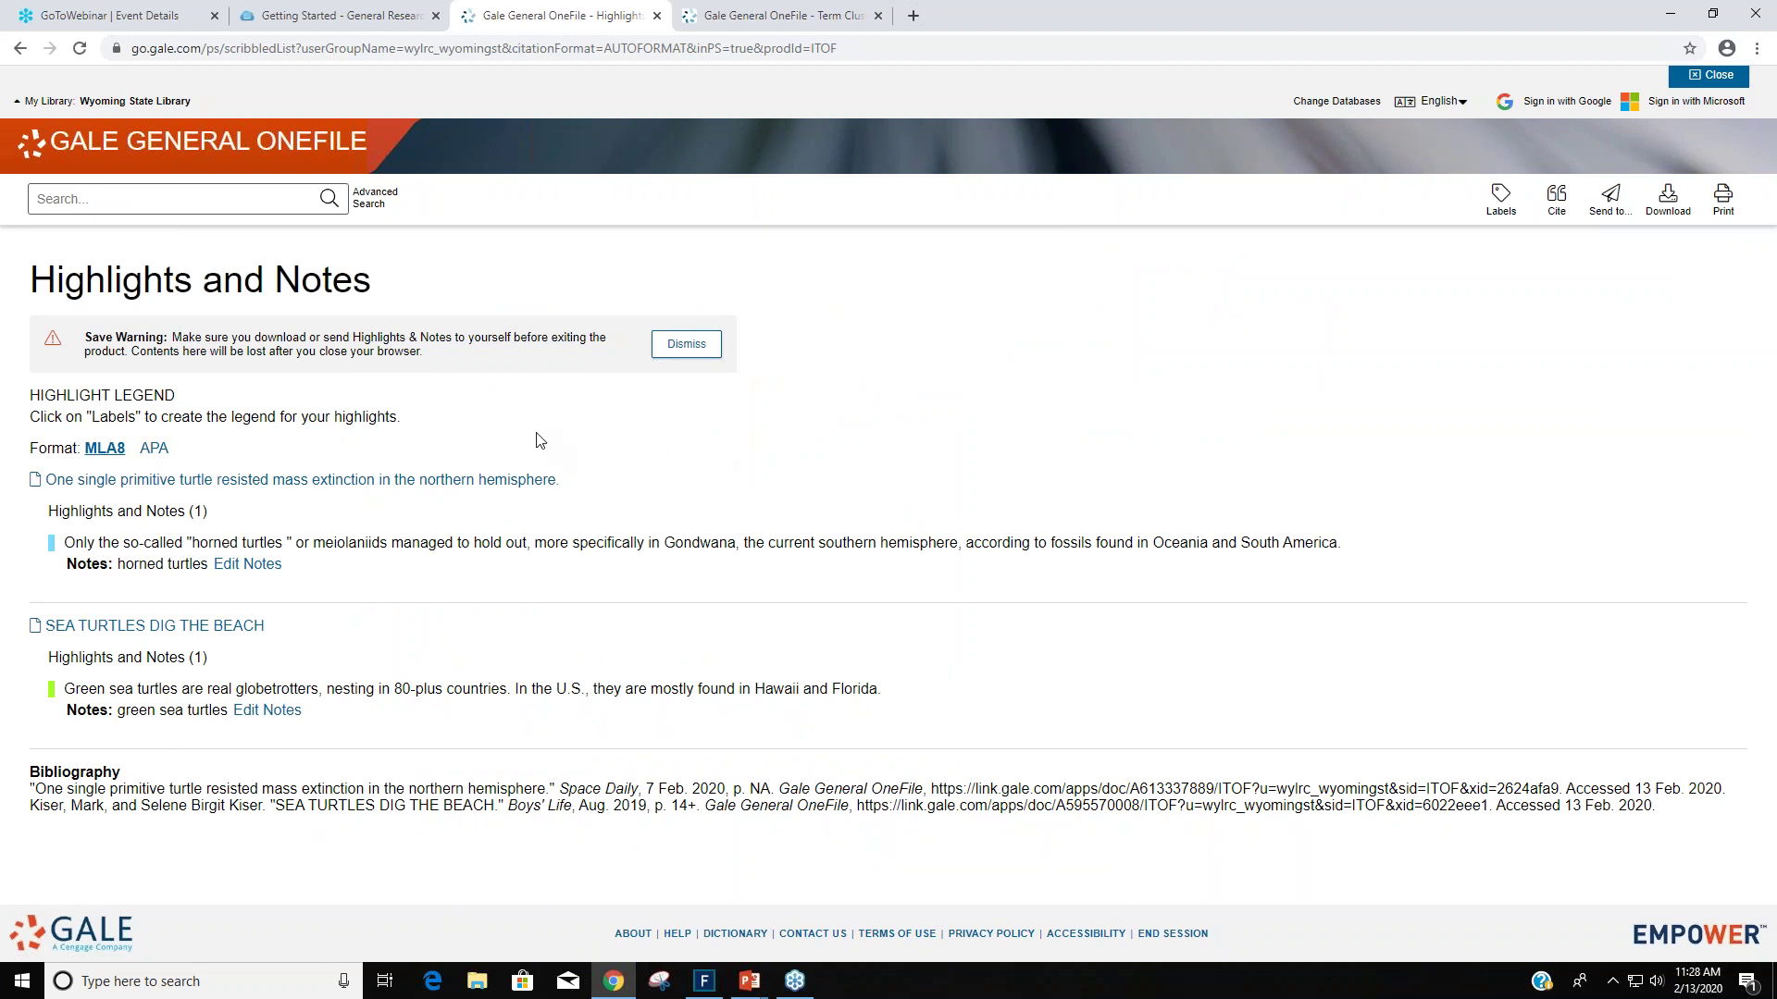
pyautogui.moveTo(123, 330)
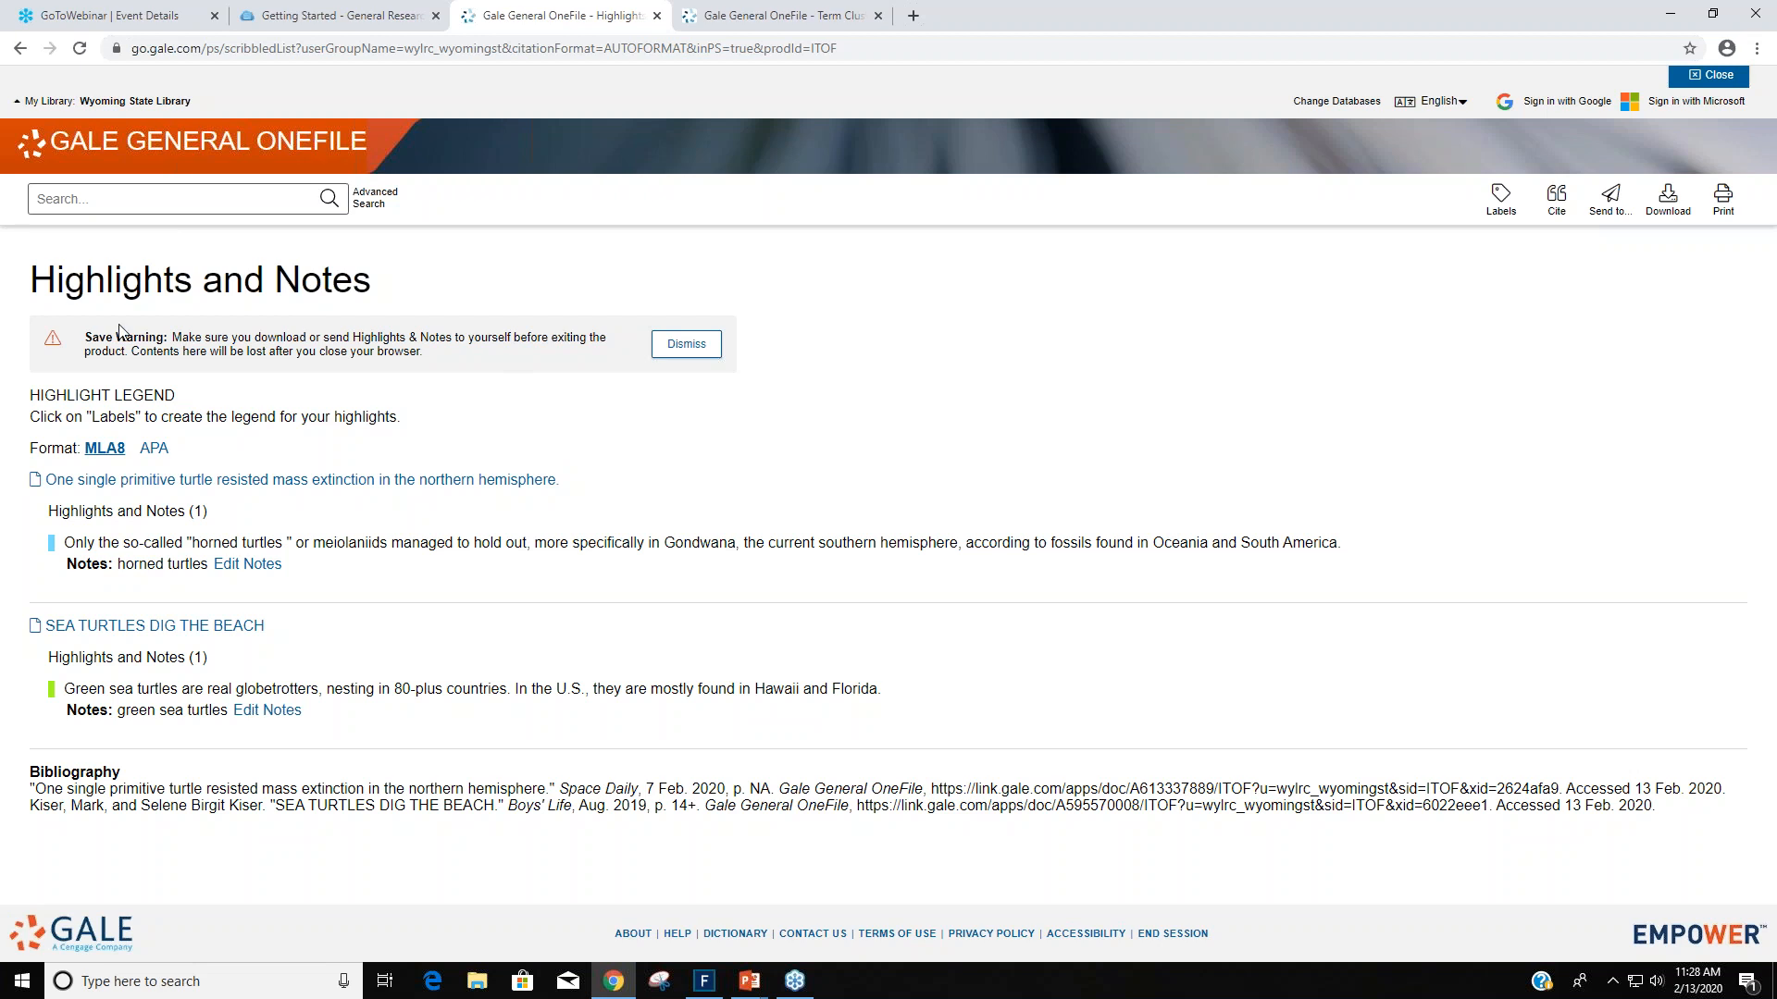
pyautogui.moveTo(1192, 422)
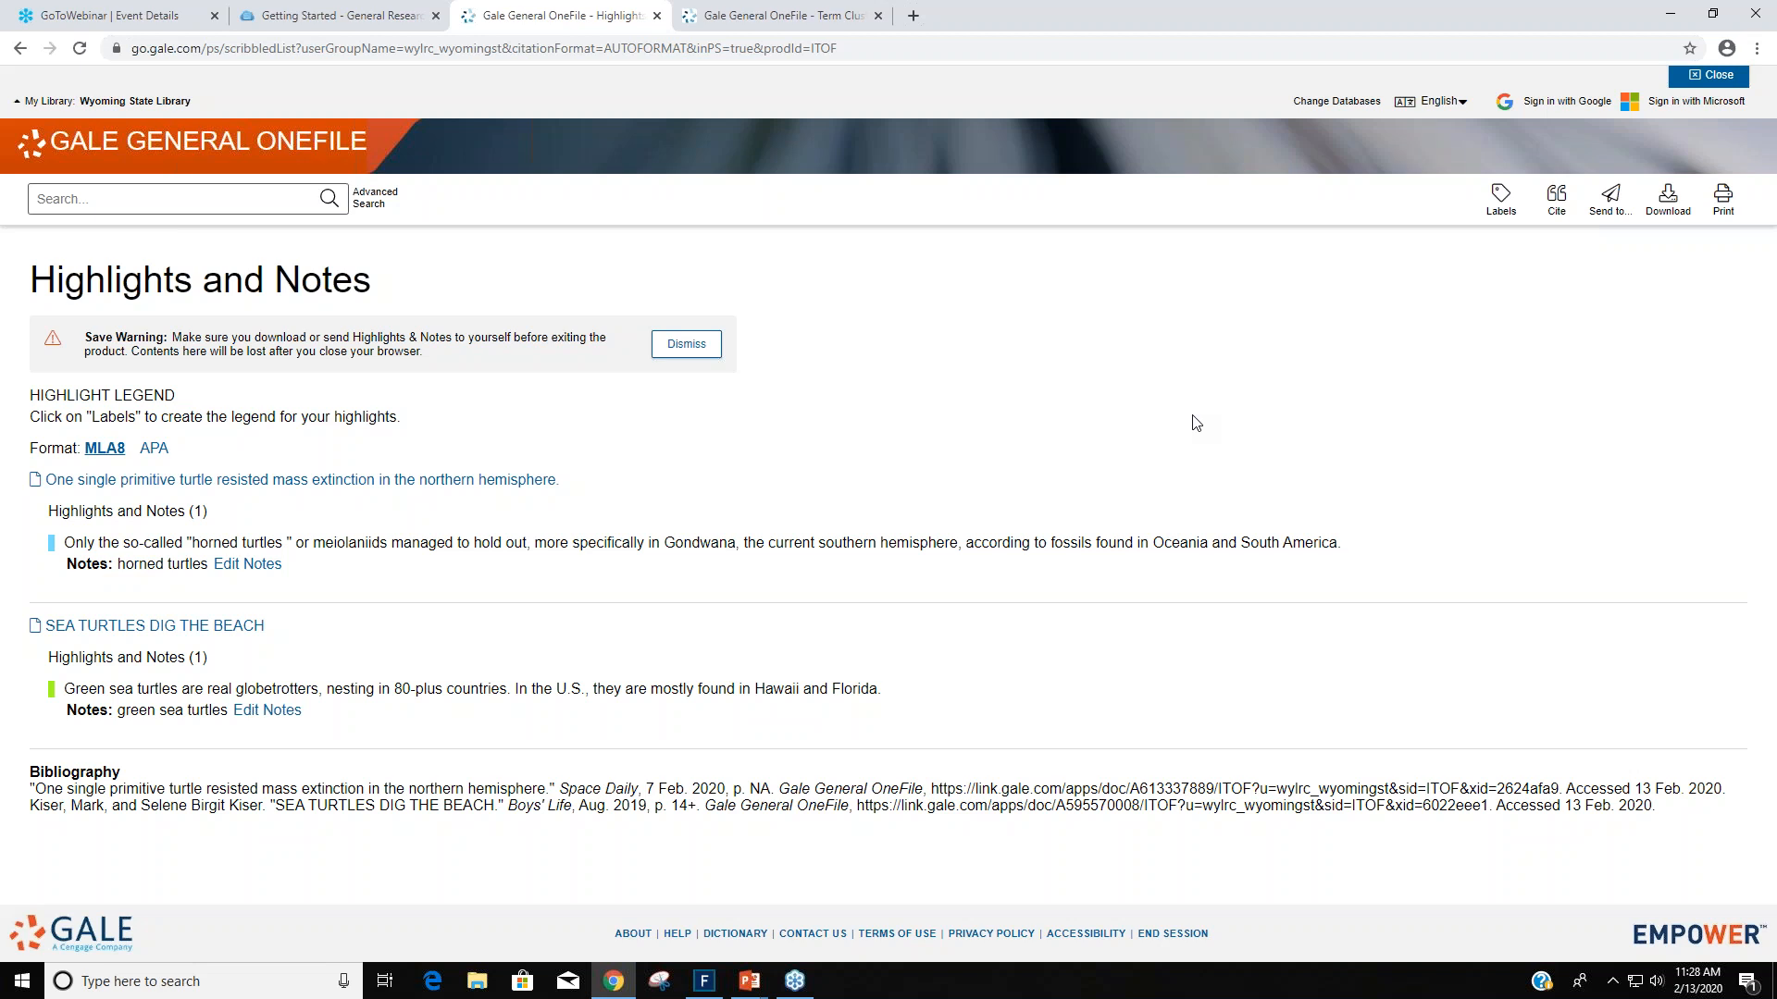
pyautogui.moveTo(96, 715)
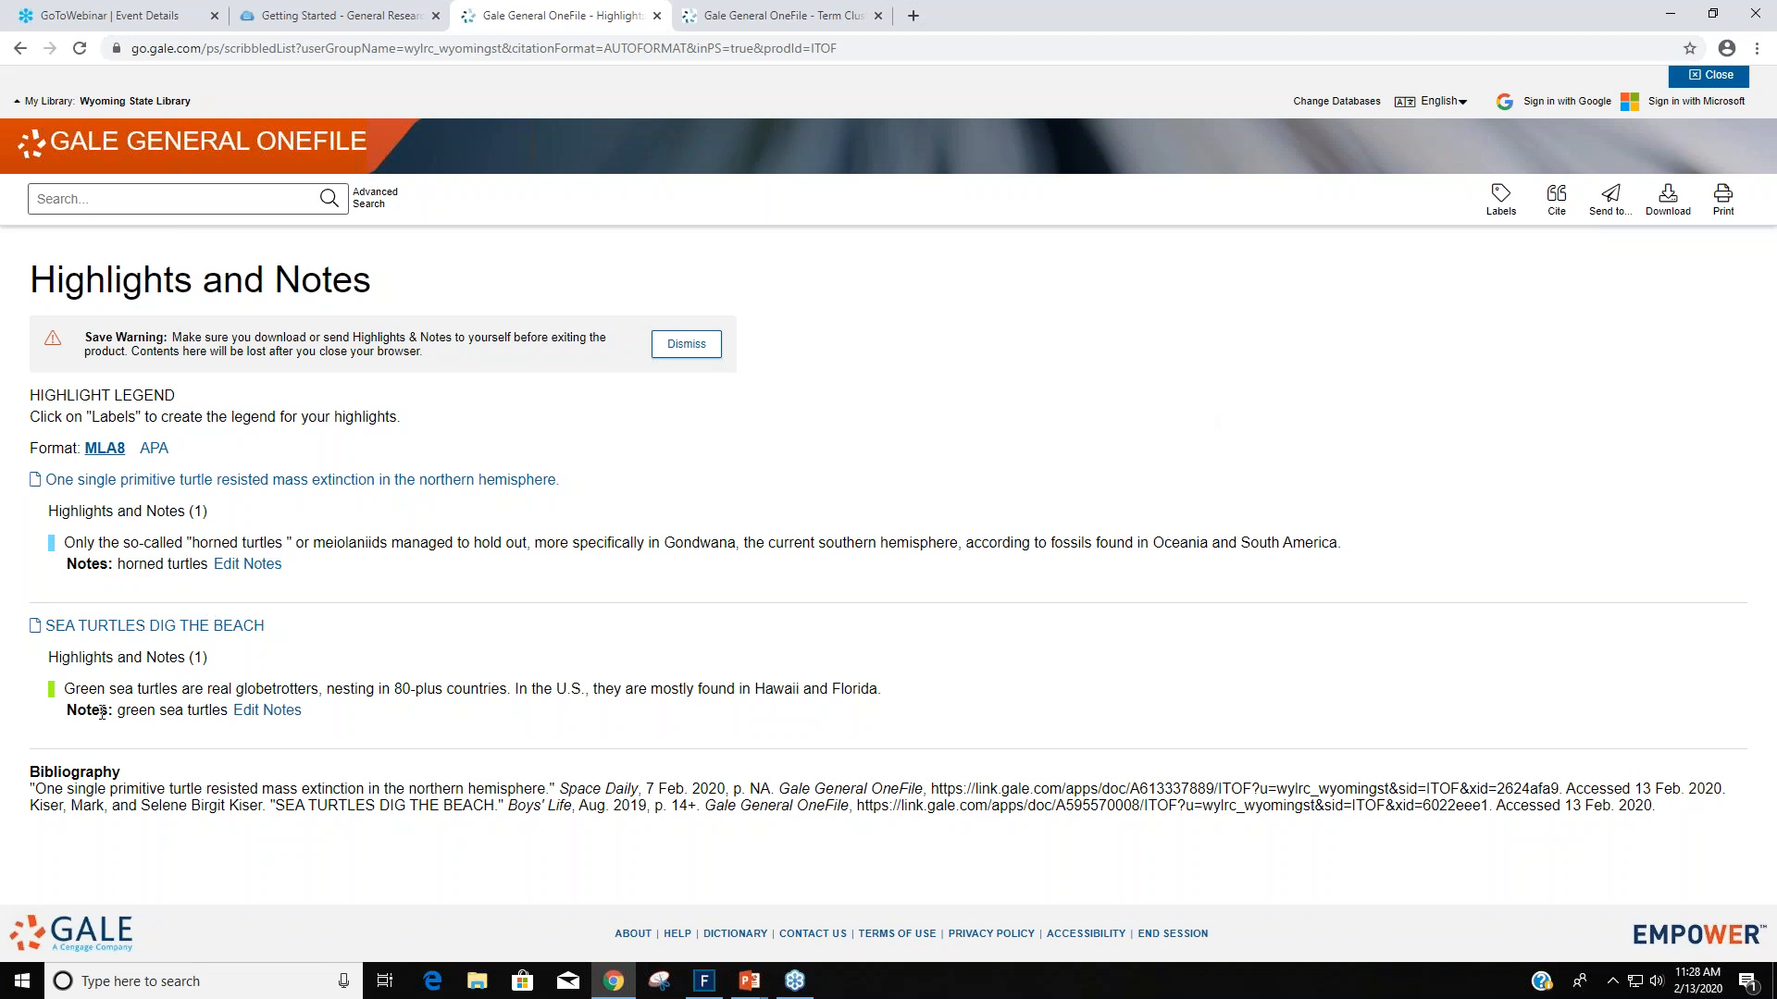
pyautogui.moveTo(759, 667)
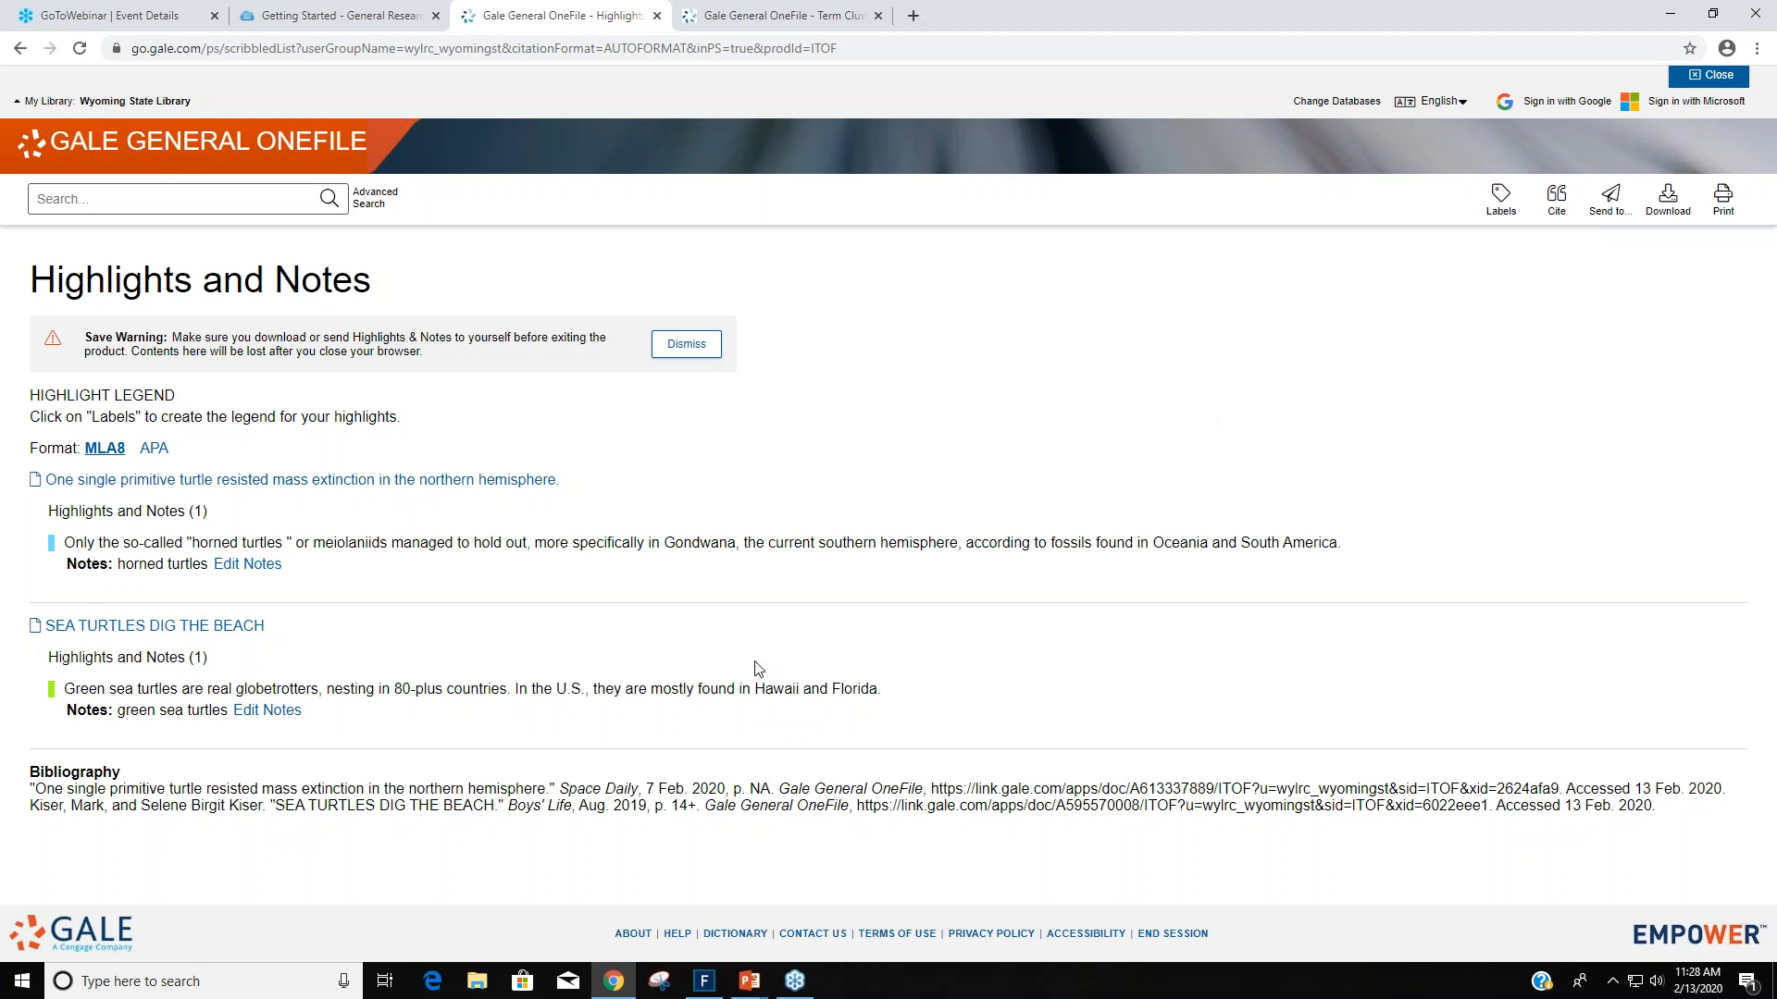
pyautogui.moveTo(342, 511)
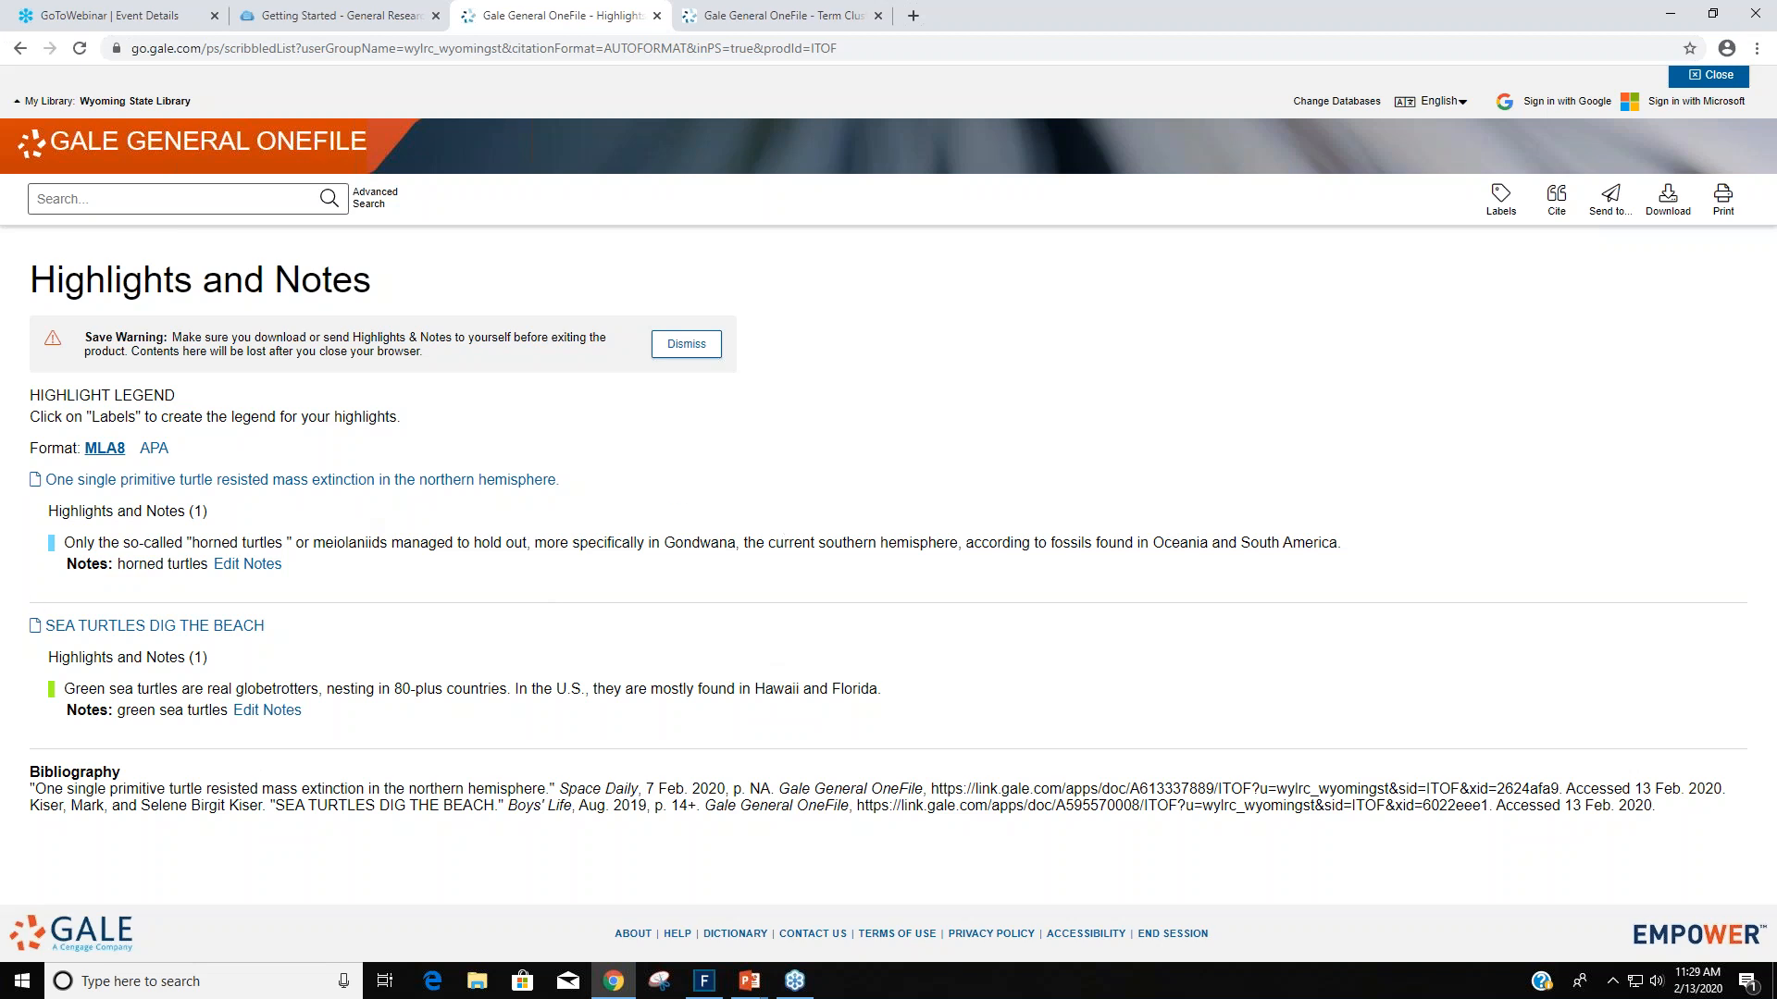
pyautogui.moveTo(81, 503)
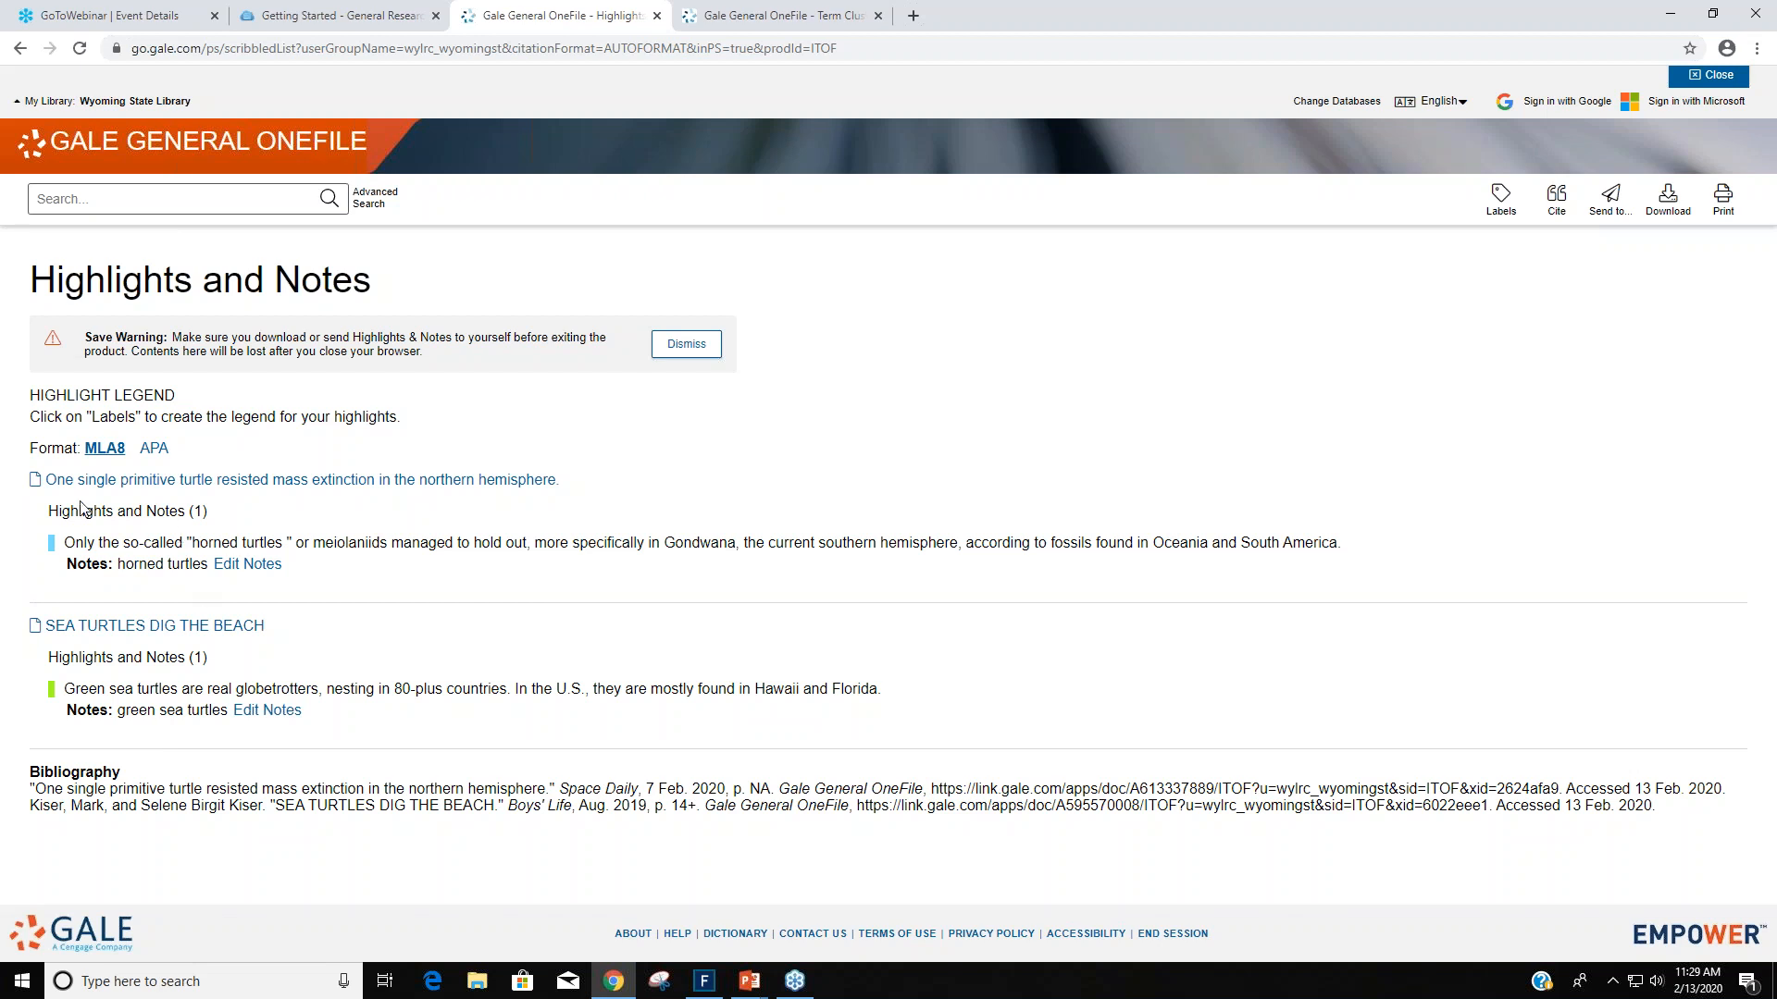
pyautogui.moveTo(337, 526)
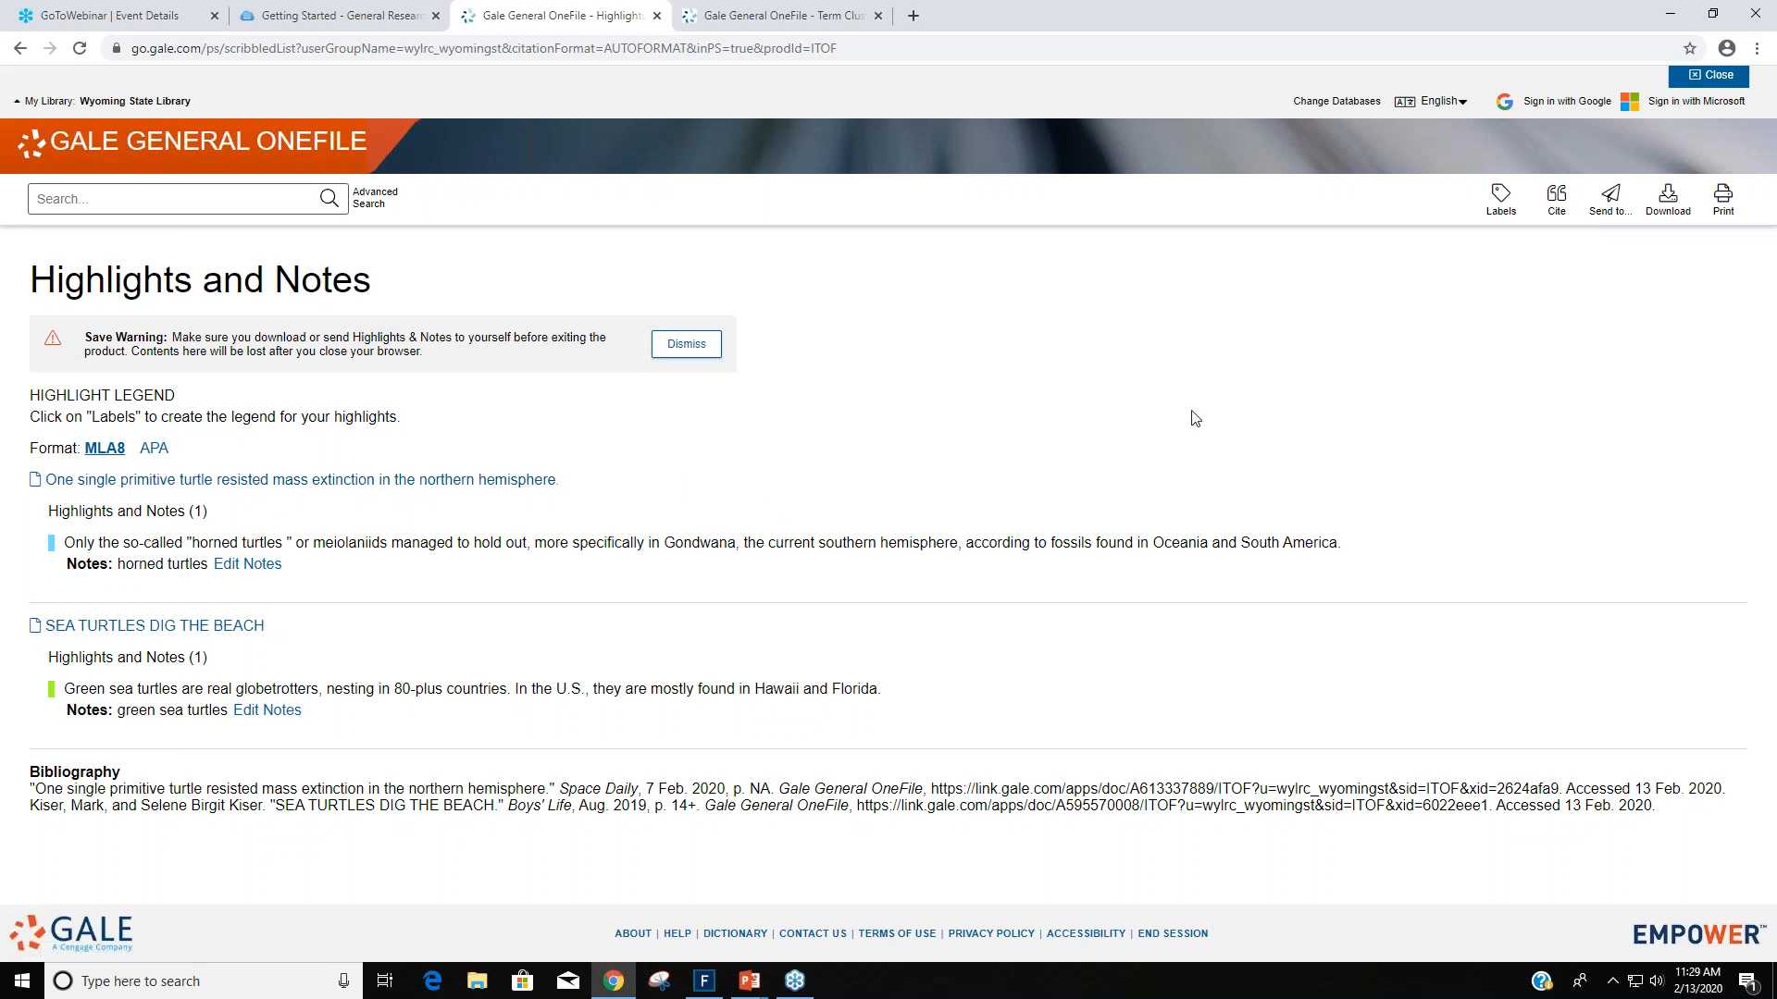
pyautogui.moveTo(680, 422)
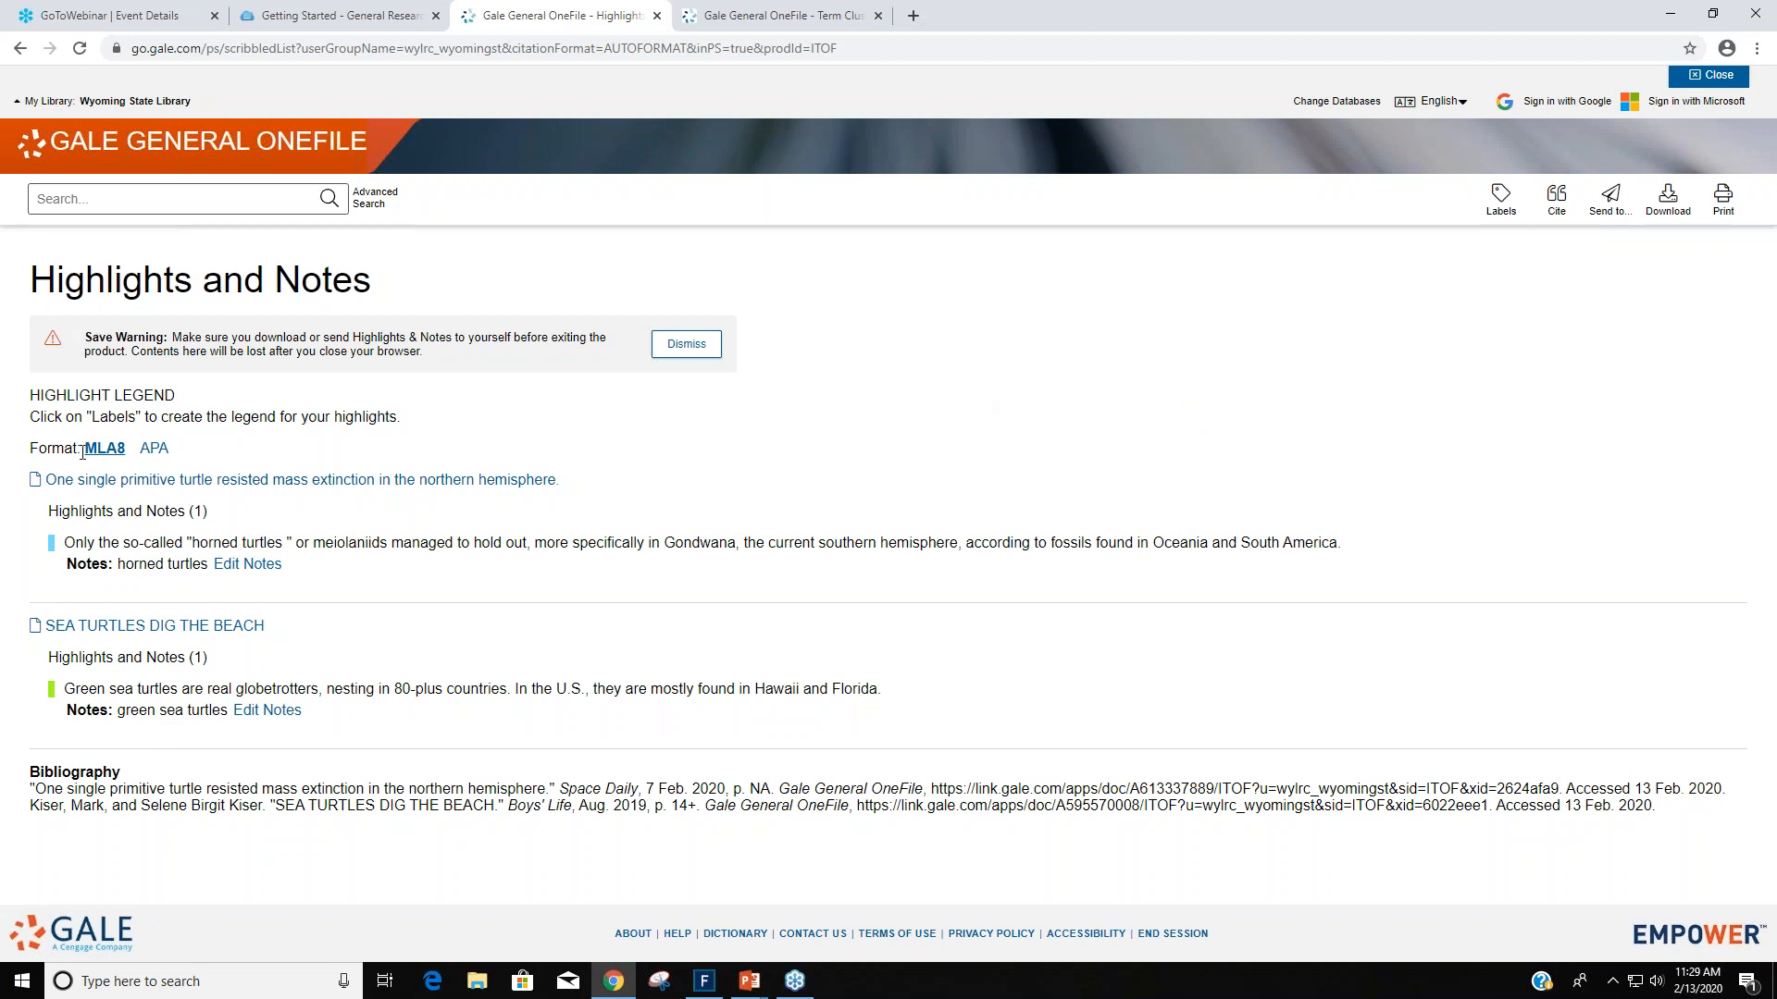
pyautogui.click(153, 448)
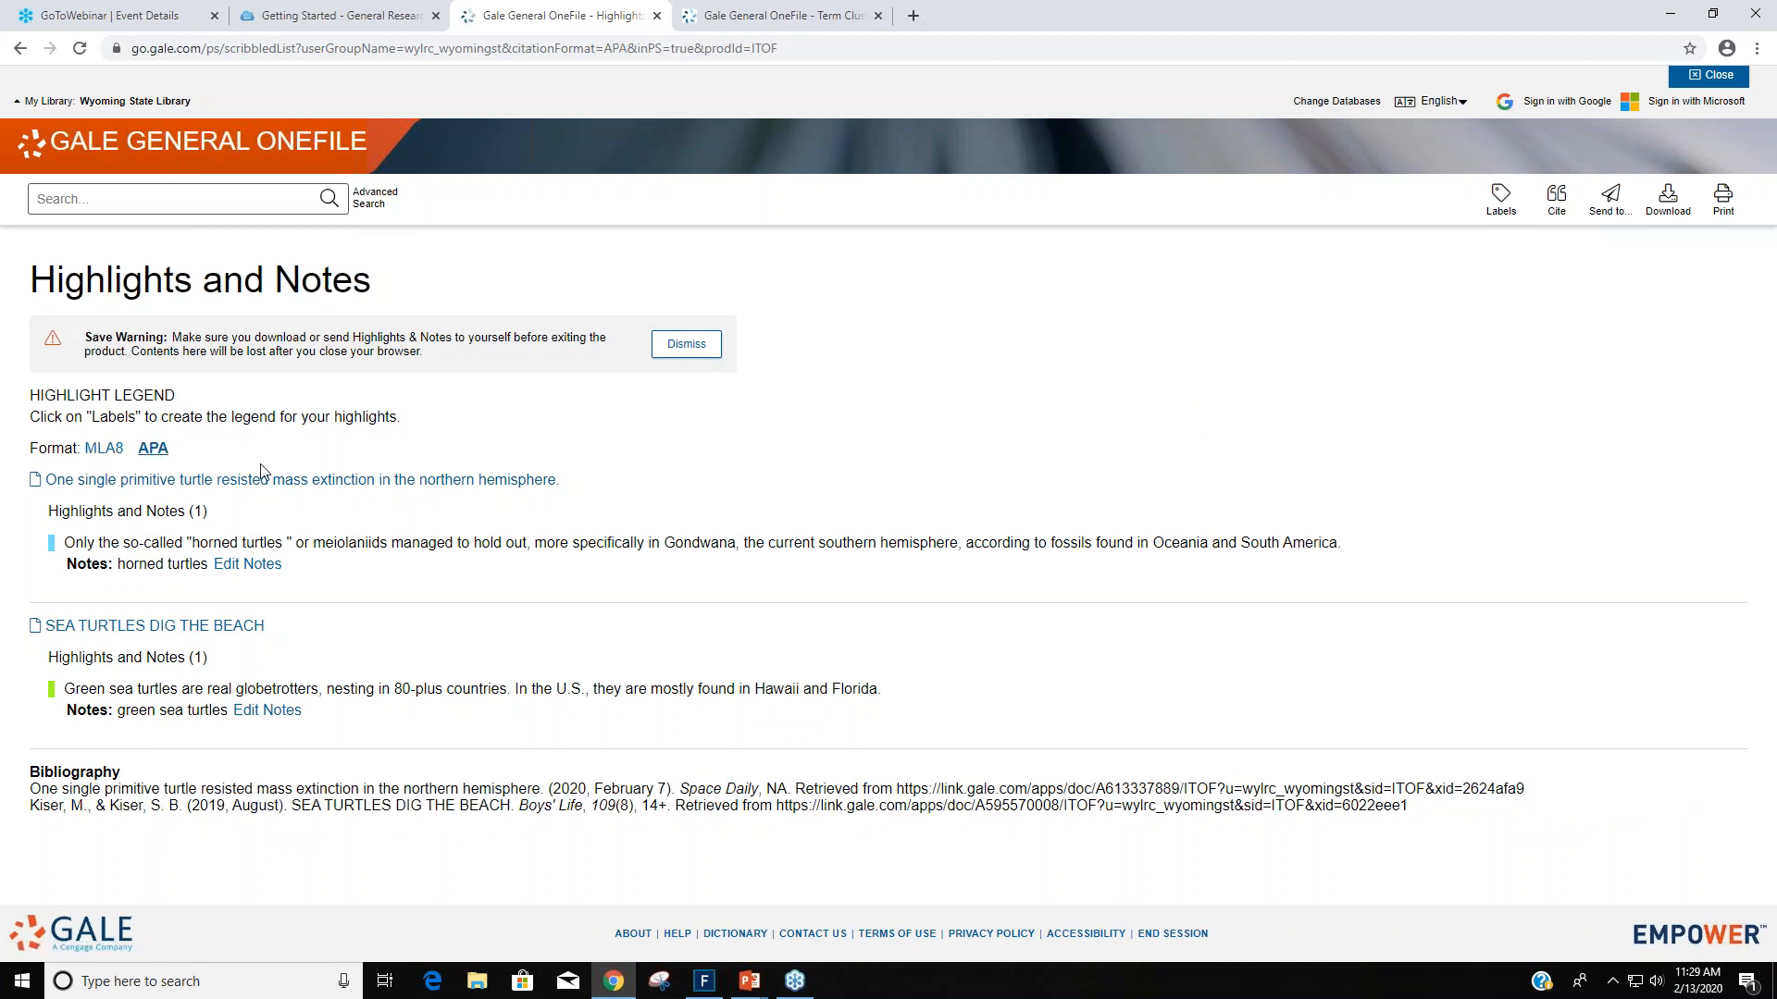
pyautogui.moveTo(367, 559)
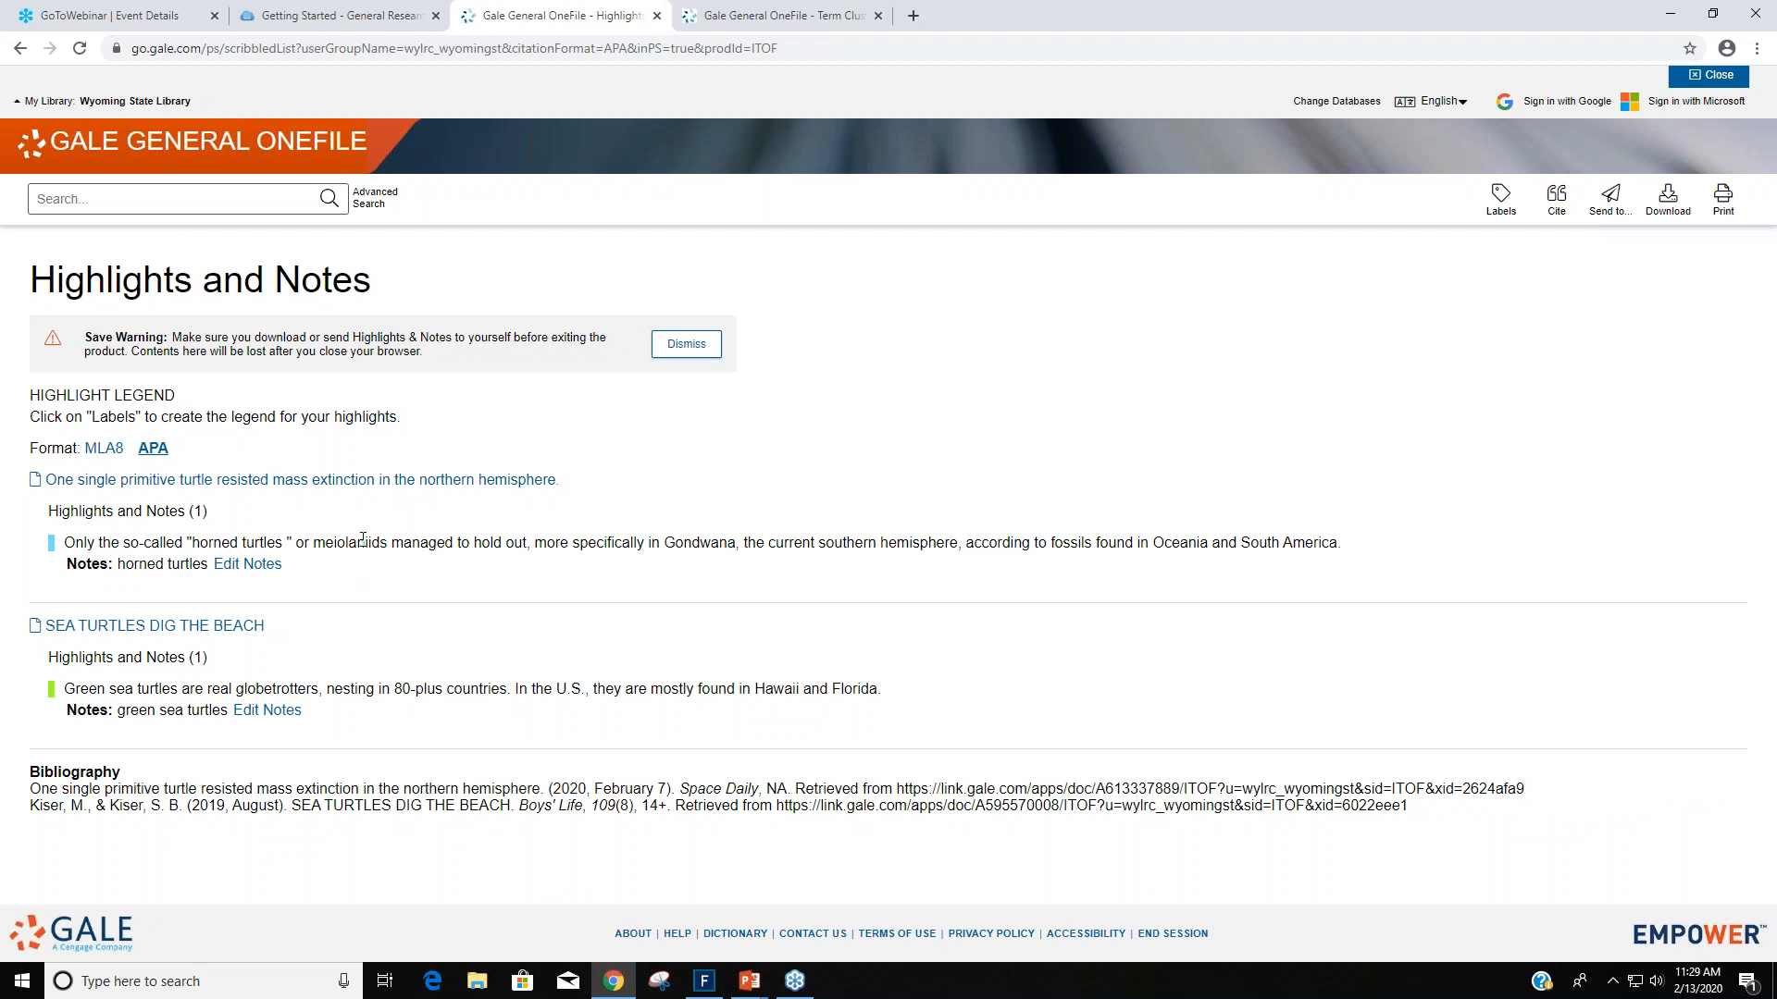
pyautogui.moveTo(1436, 441)
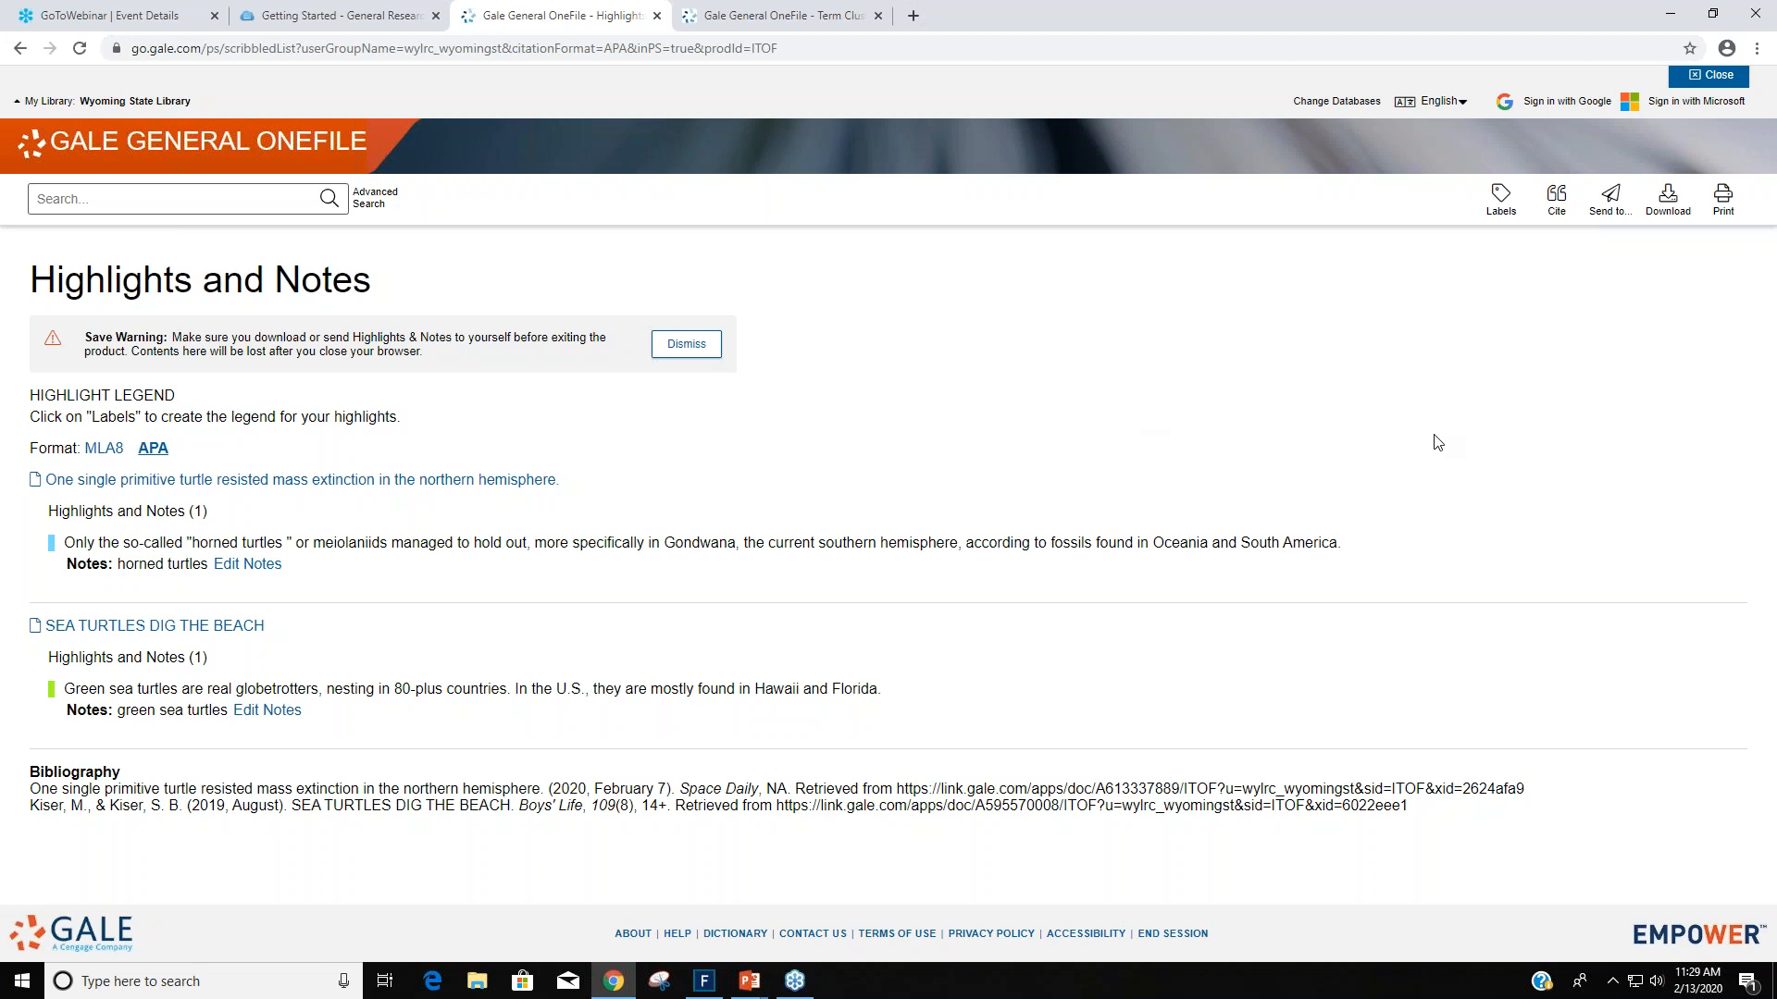
pyautogui.moveTo(197, 263)
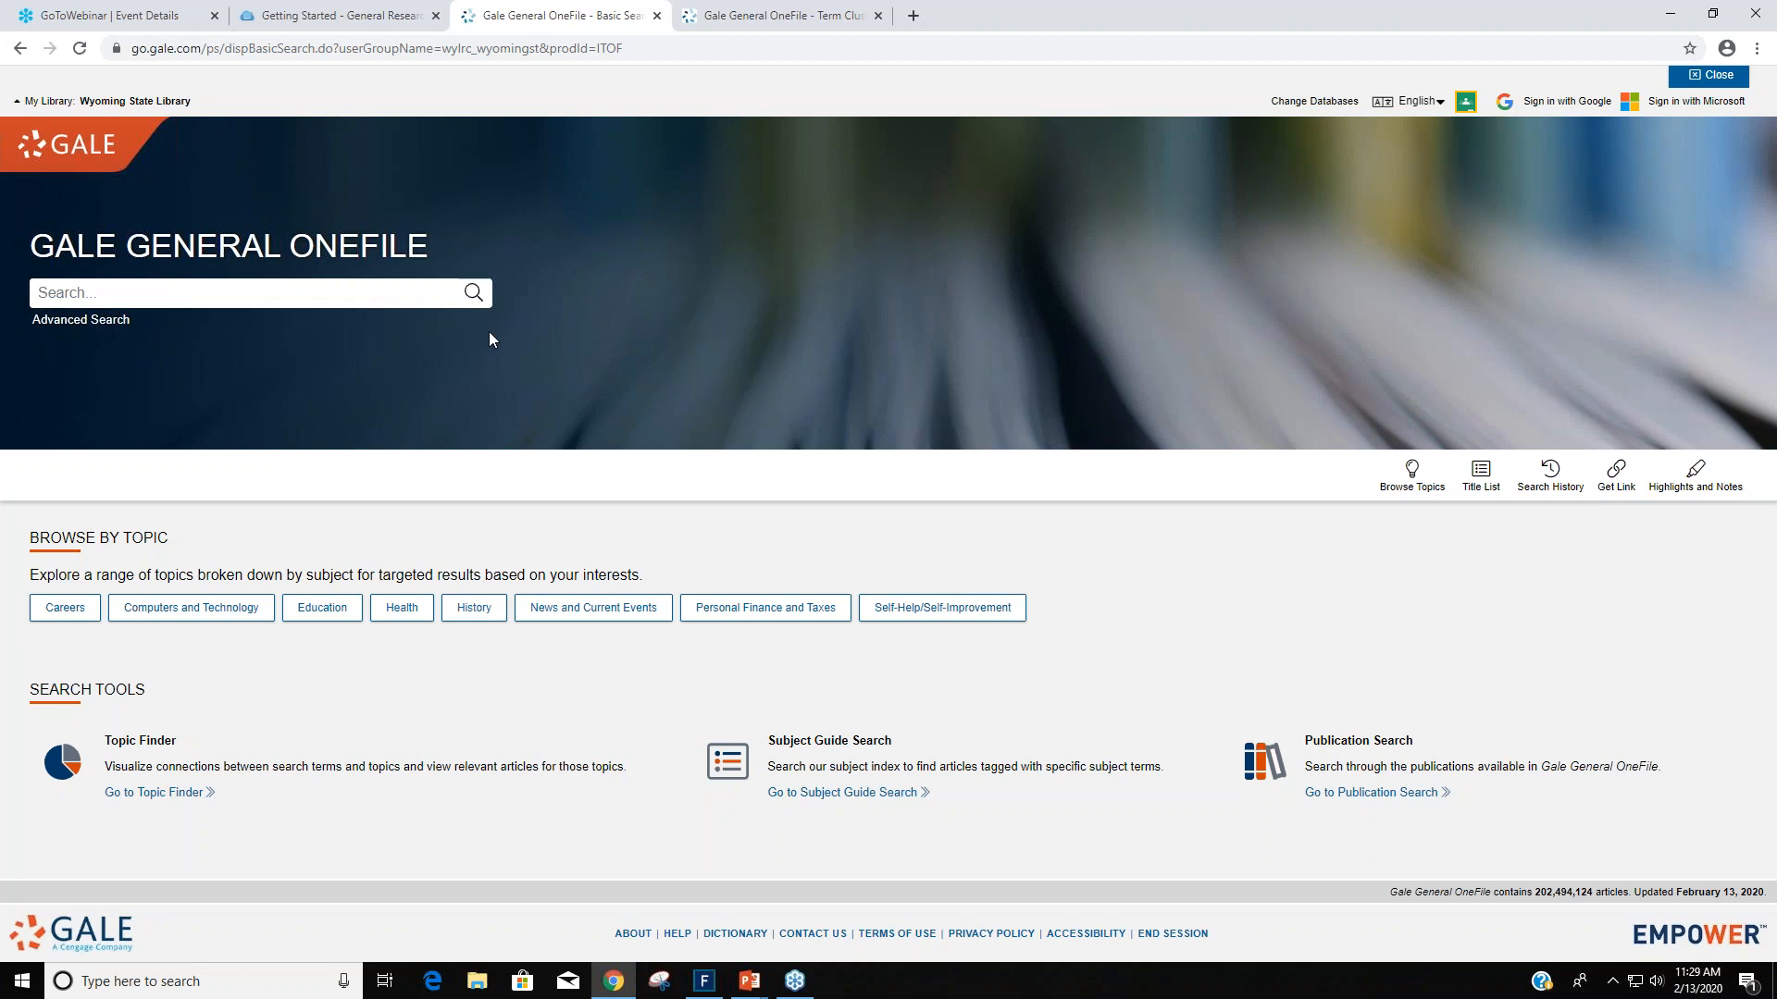
pyautogui.moveTo(1507, 566)
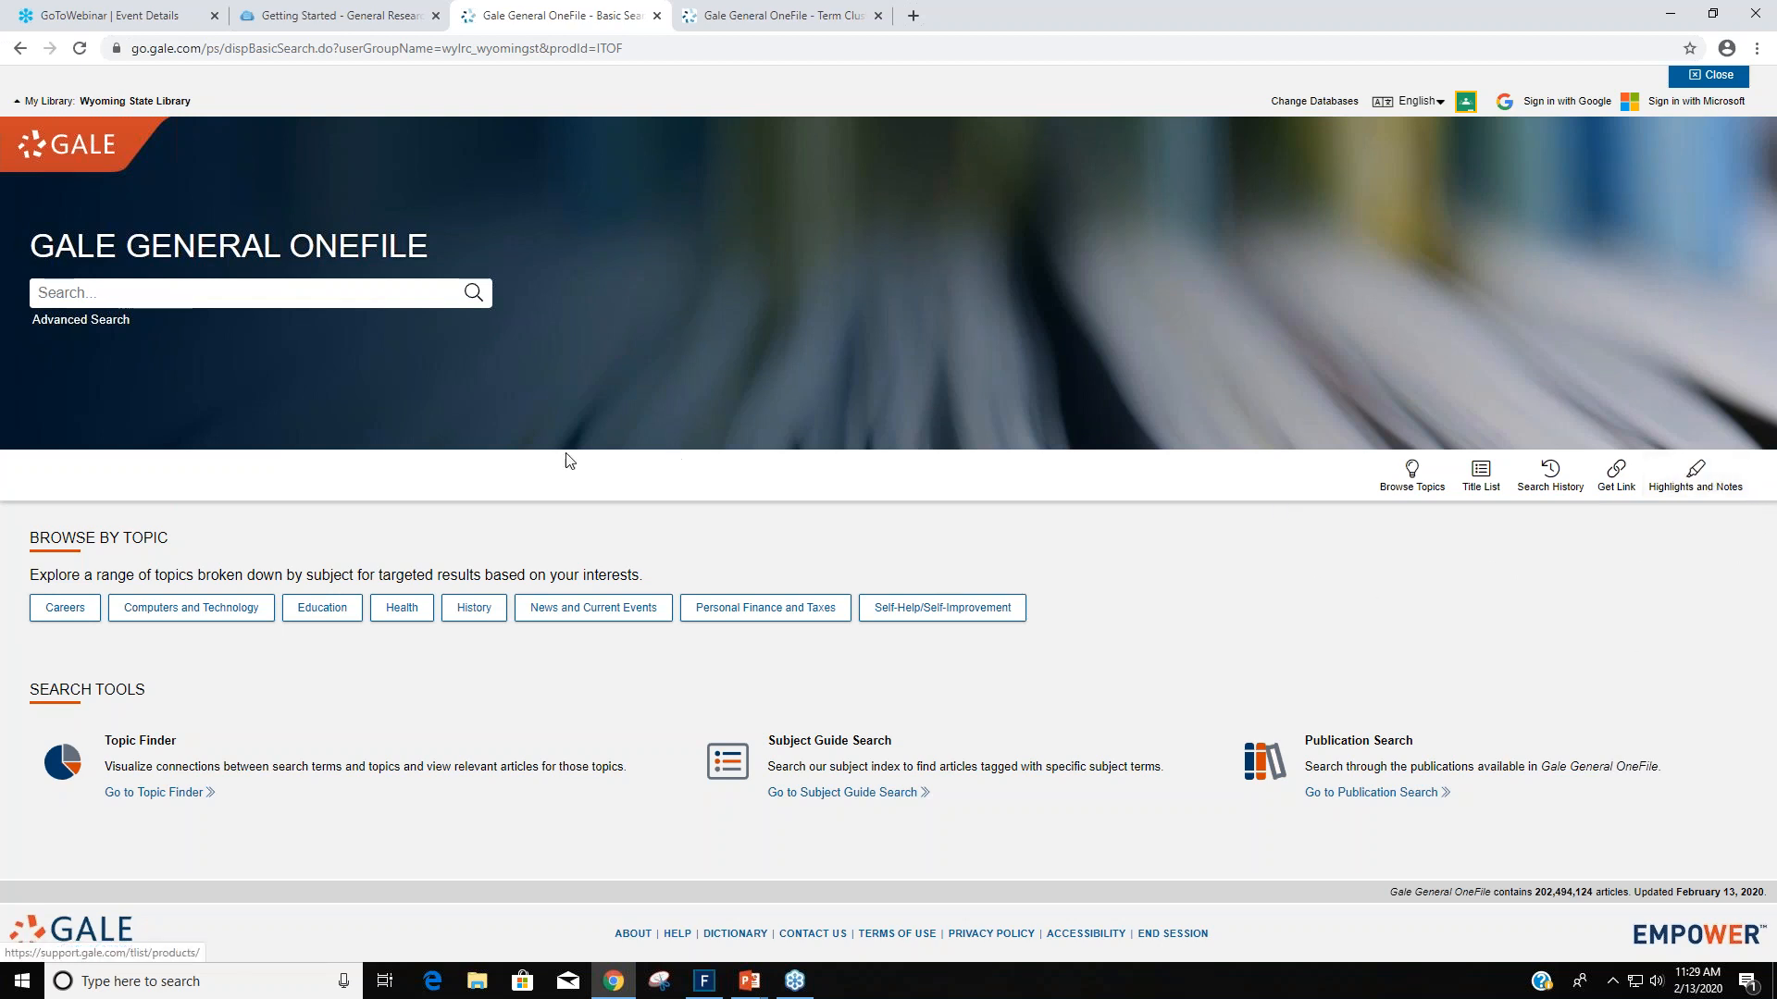
pyautogui.moveTo(556, 478)
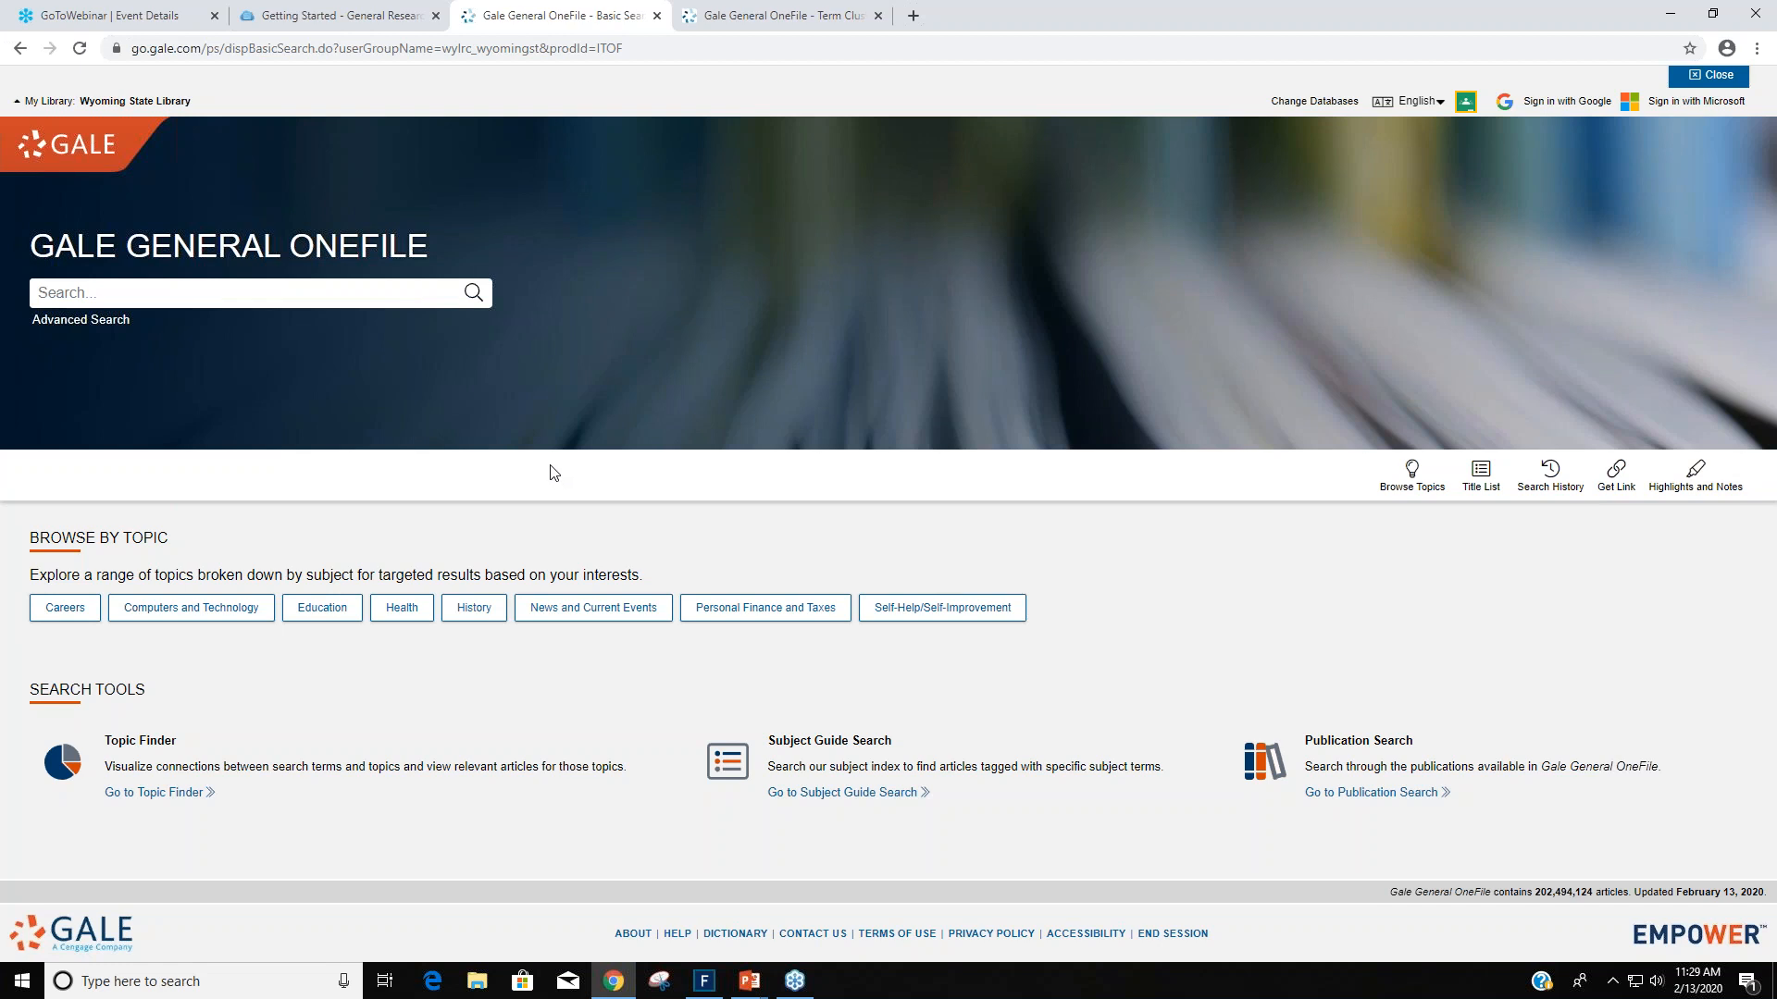
pyautogui.moveTo(1018, 548)
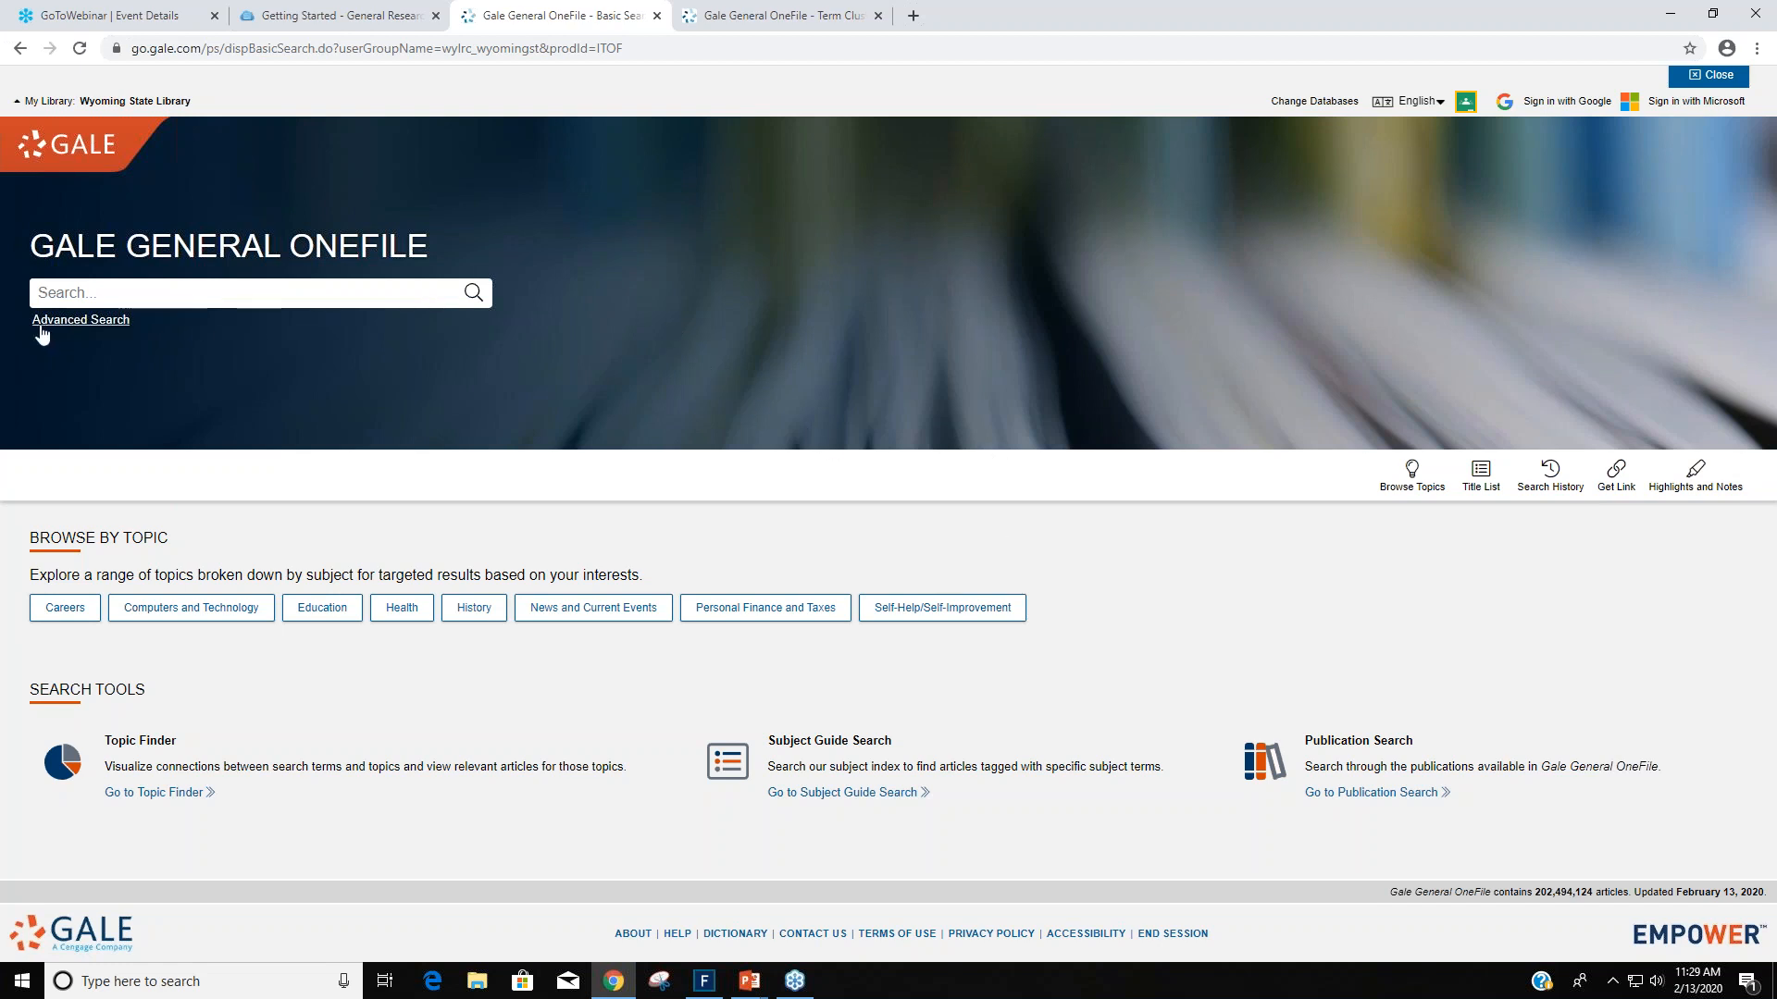
# Go from the home page to Advanced Search.
pyautogui.click(81, 318)
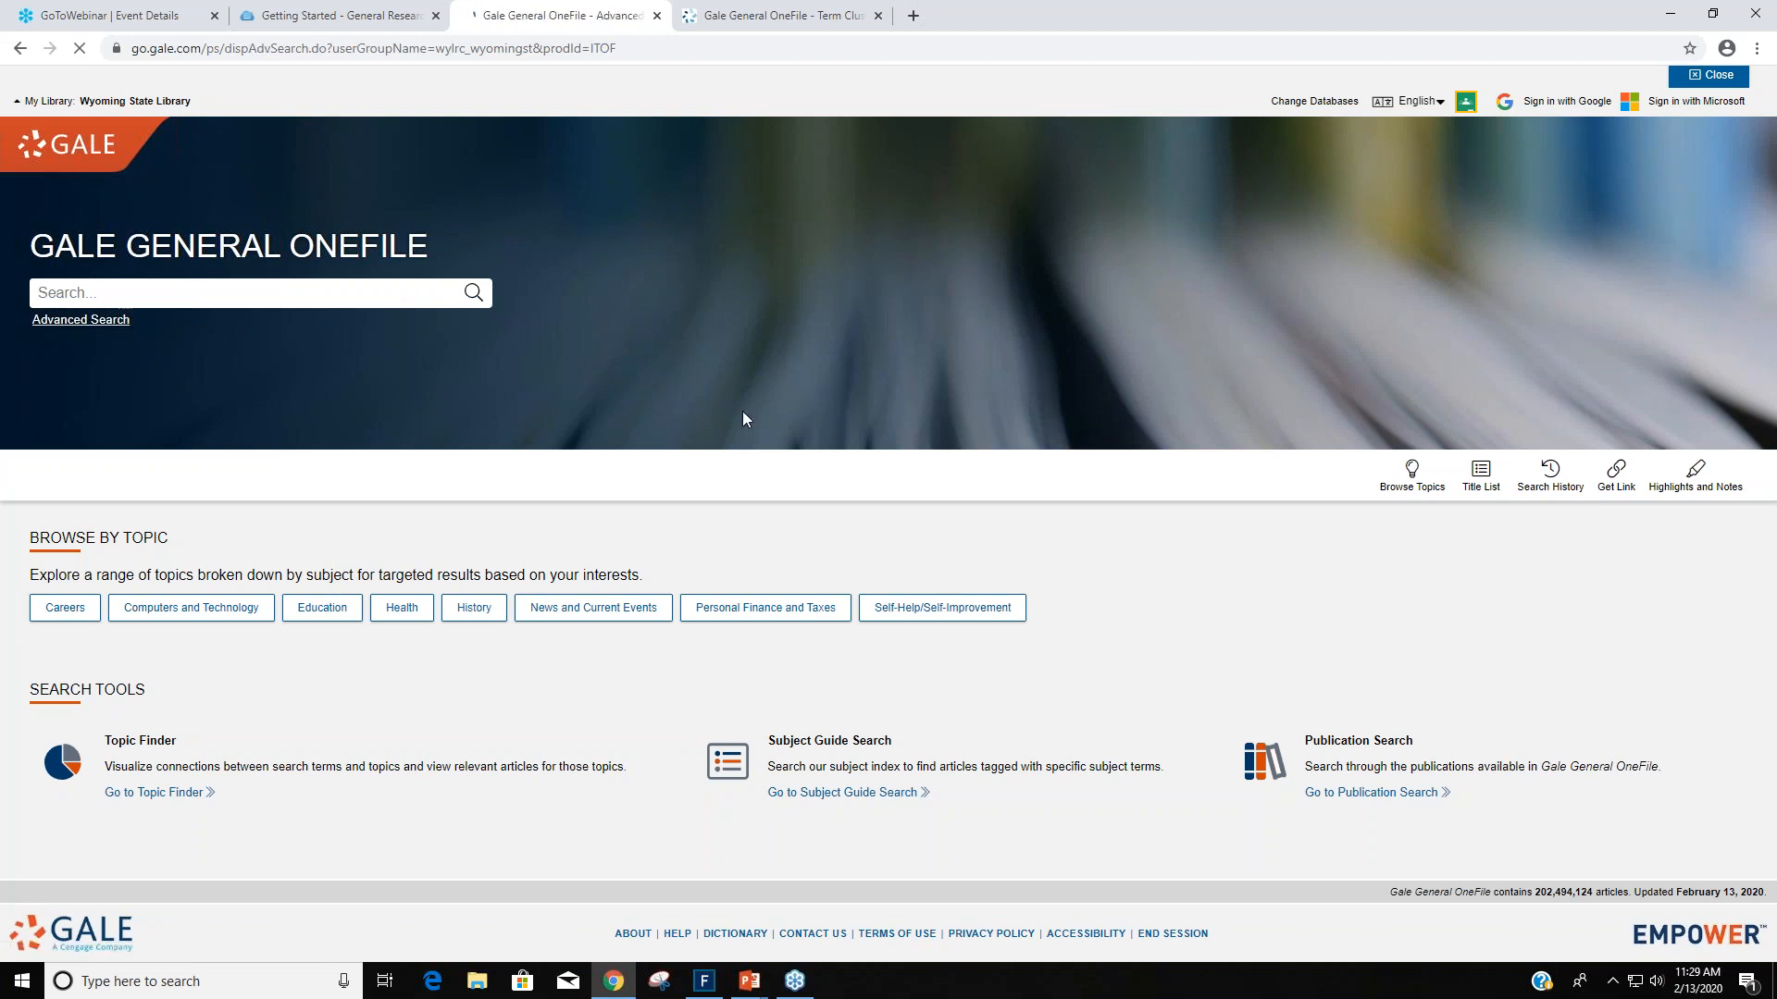
# Explore the Advanced Search form's More Options limiters and Lexile range list, leaving them unchanged.
pyautogui.click(81, 318)
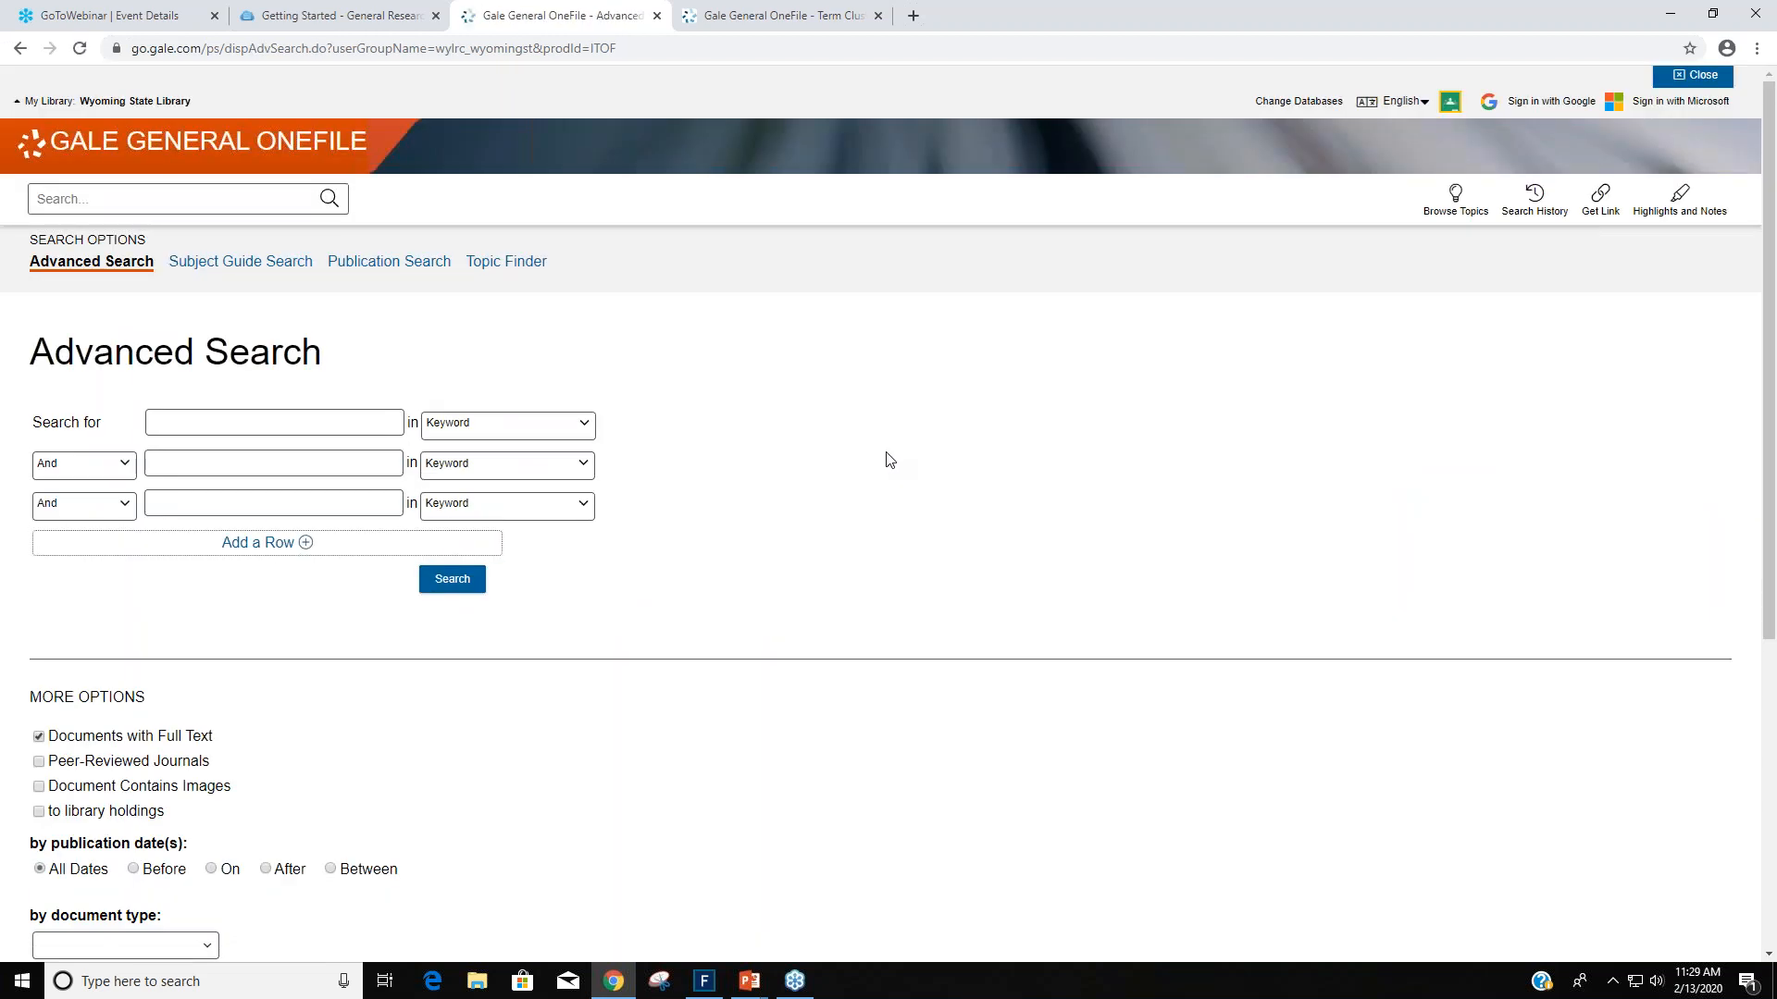
pyautogui.scroll(-3)
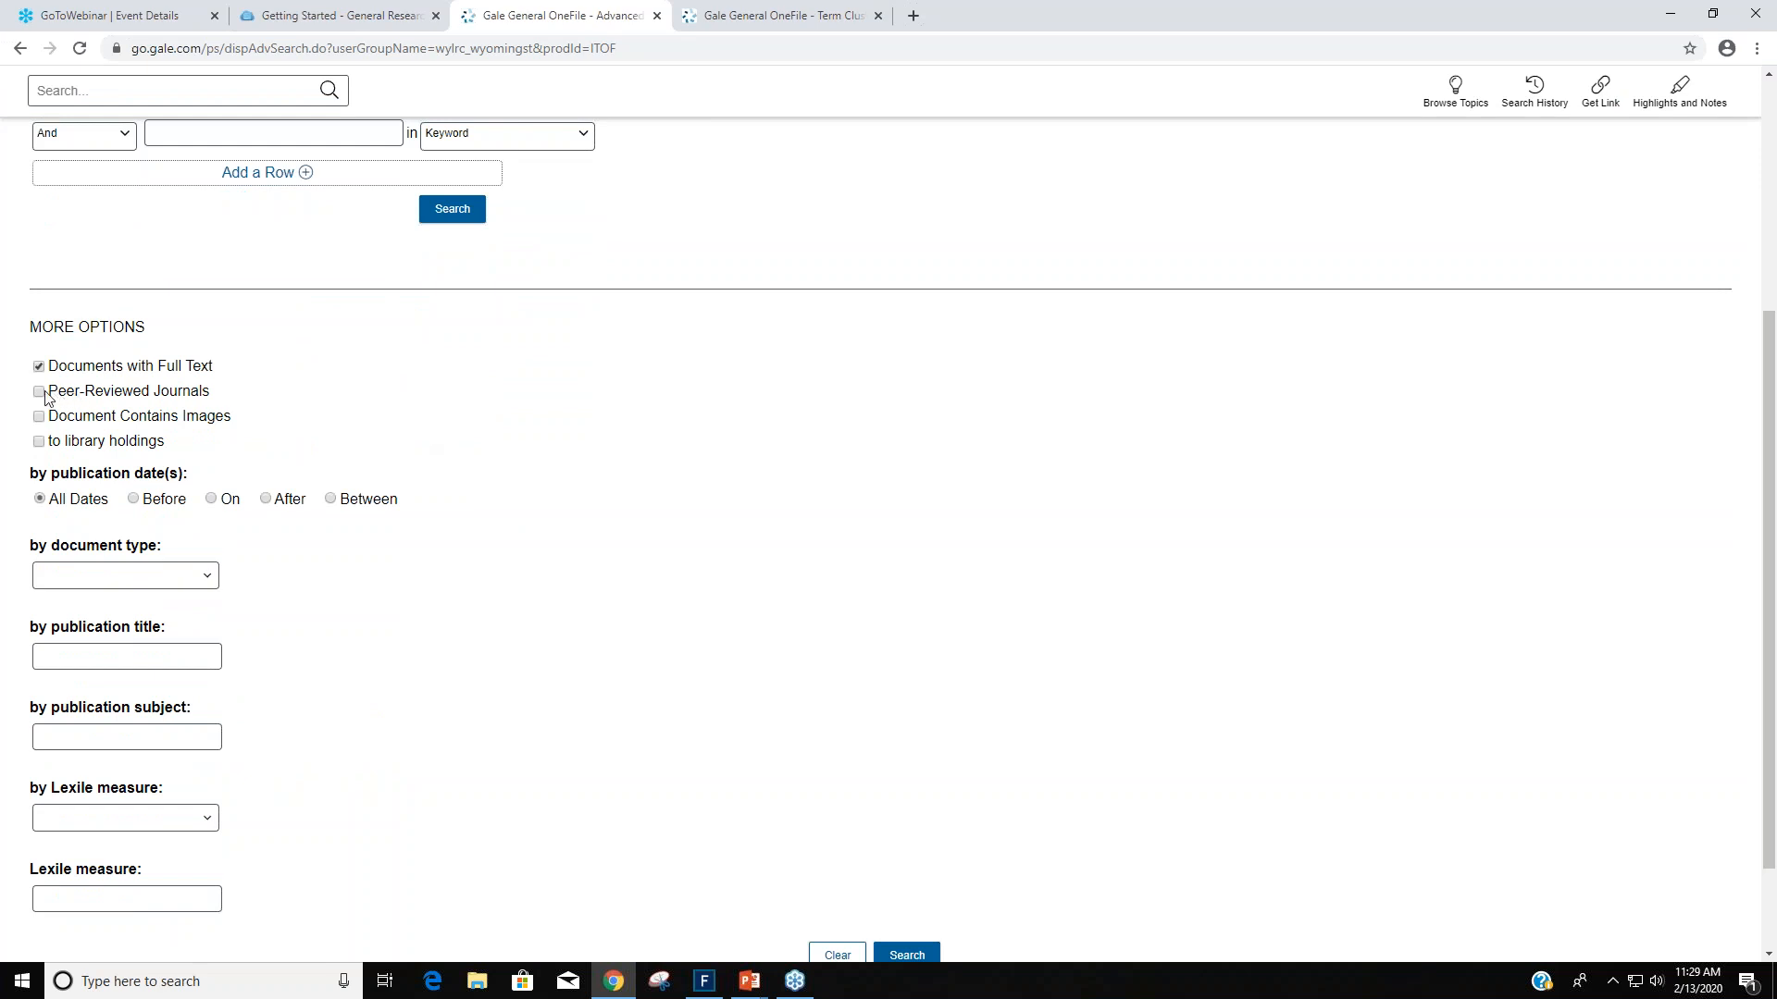
pyautogui.moveTo(455, 396)
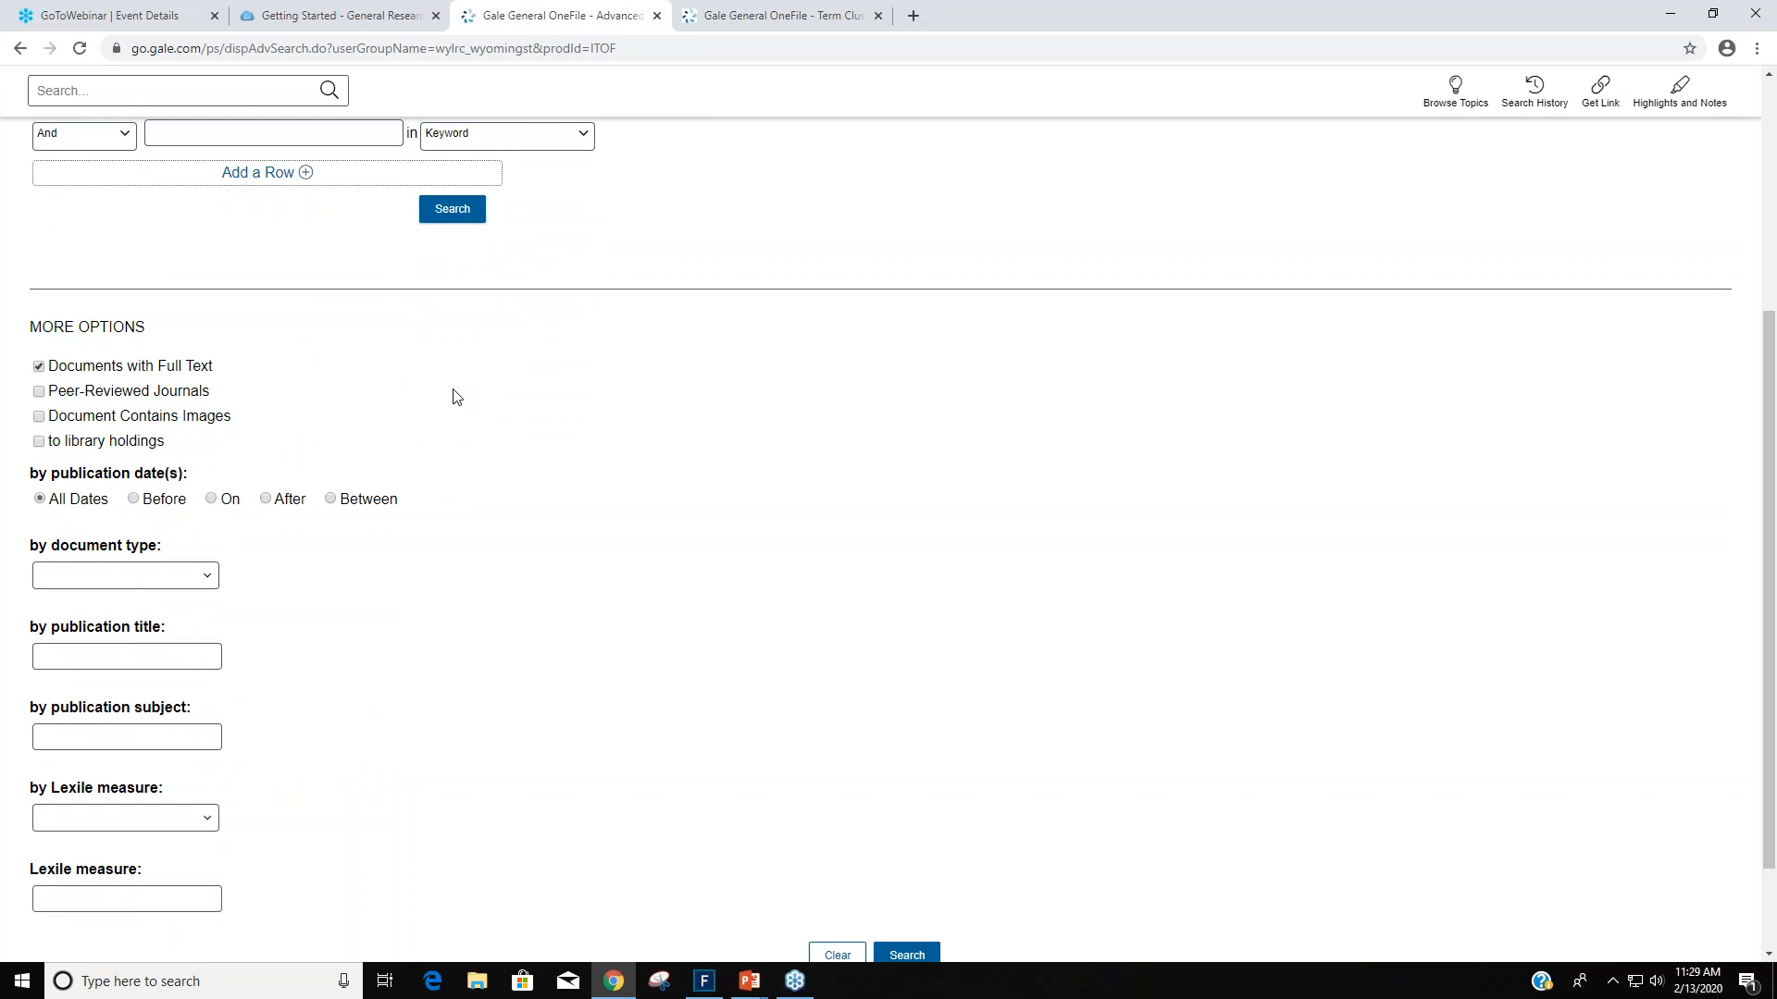
pyautogui.scroll(-3)
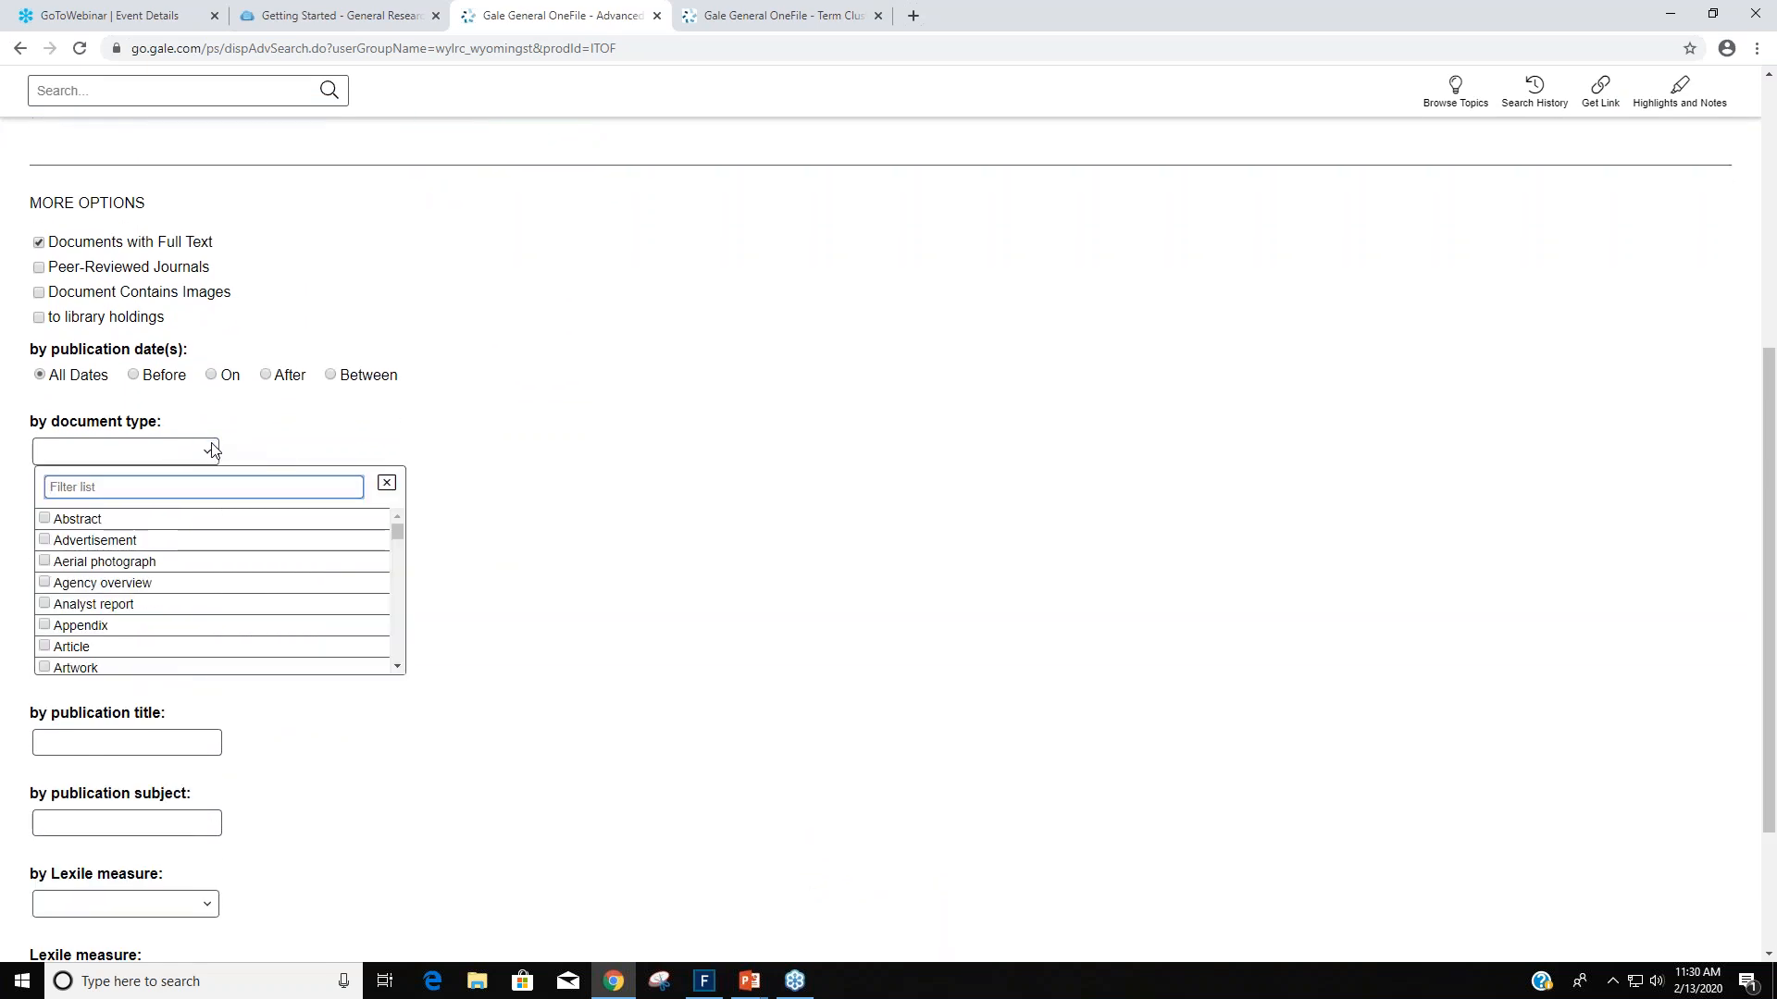
pyautogui.scroll(-3)
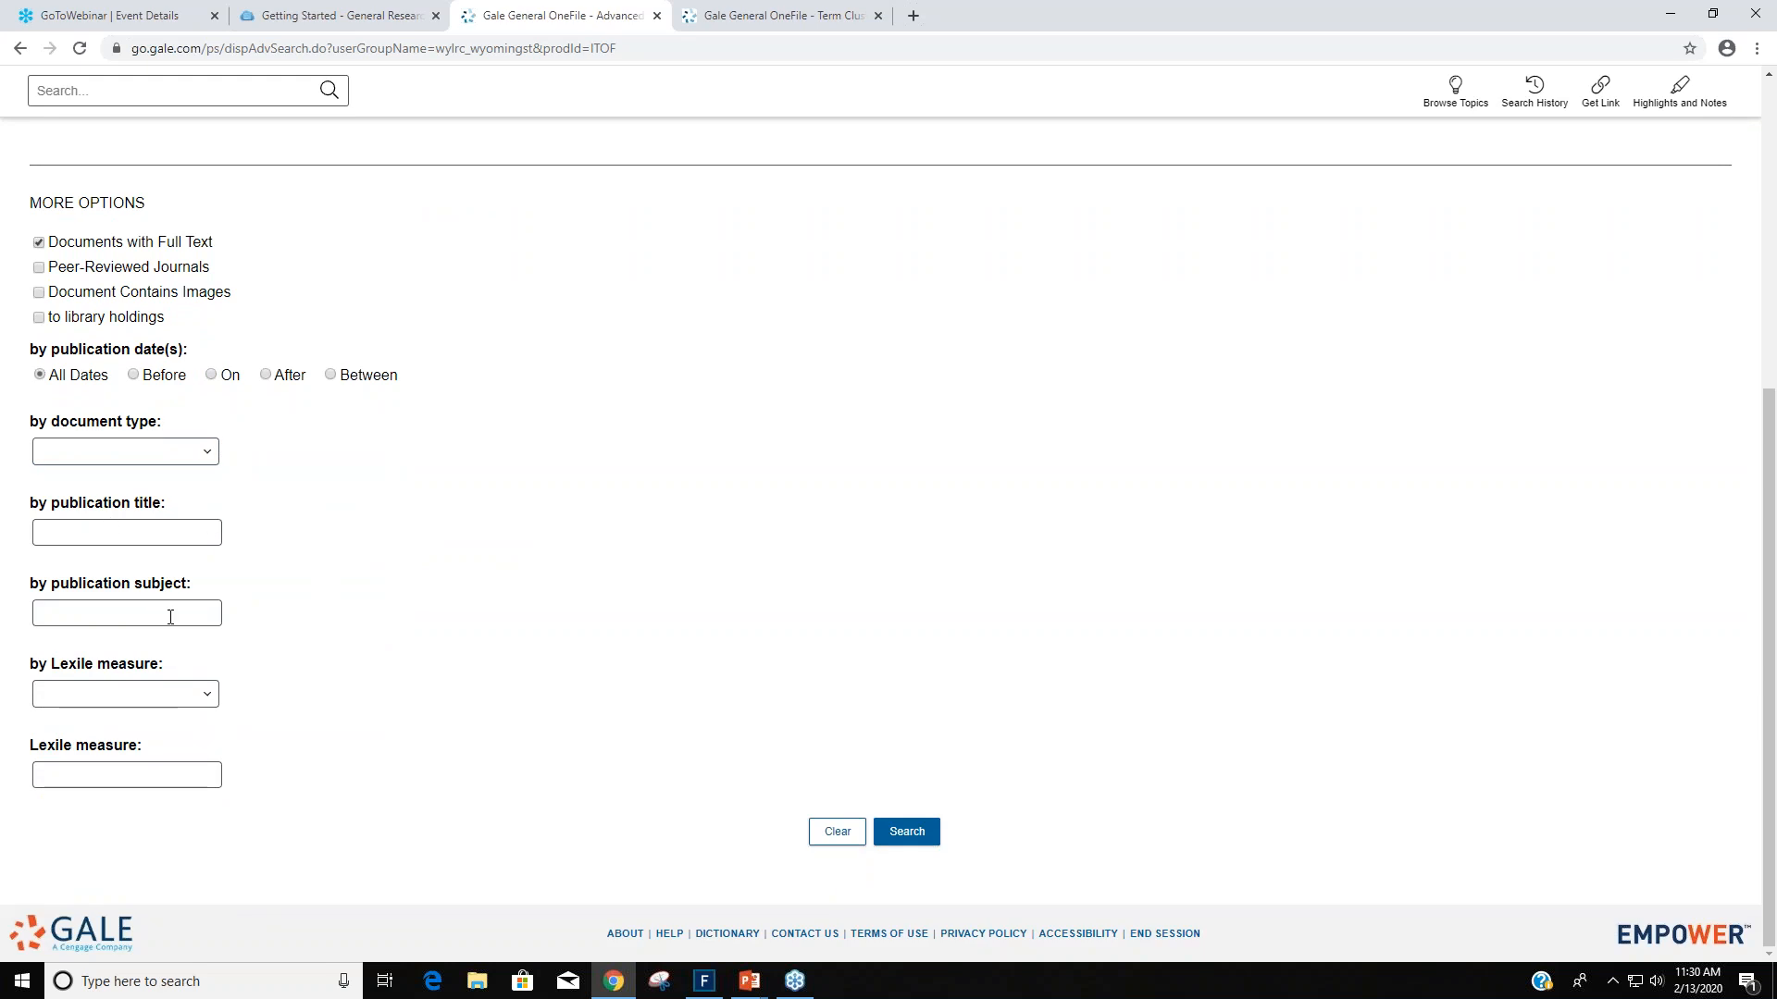
pyautogui.click(126, 693)
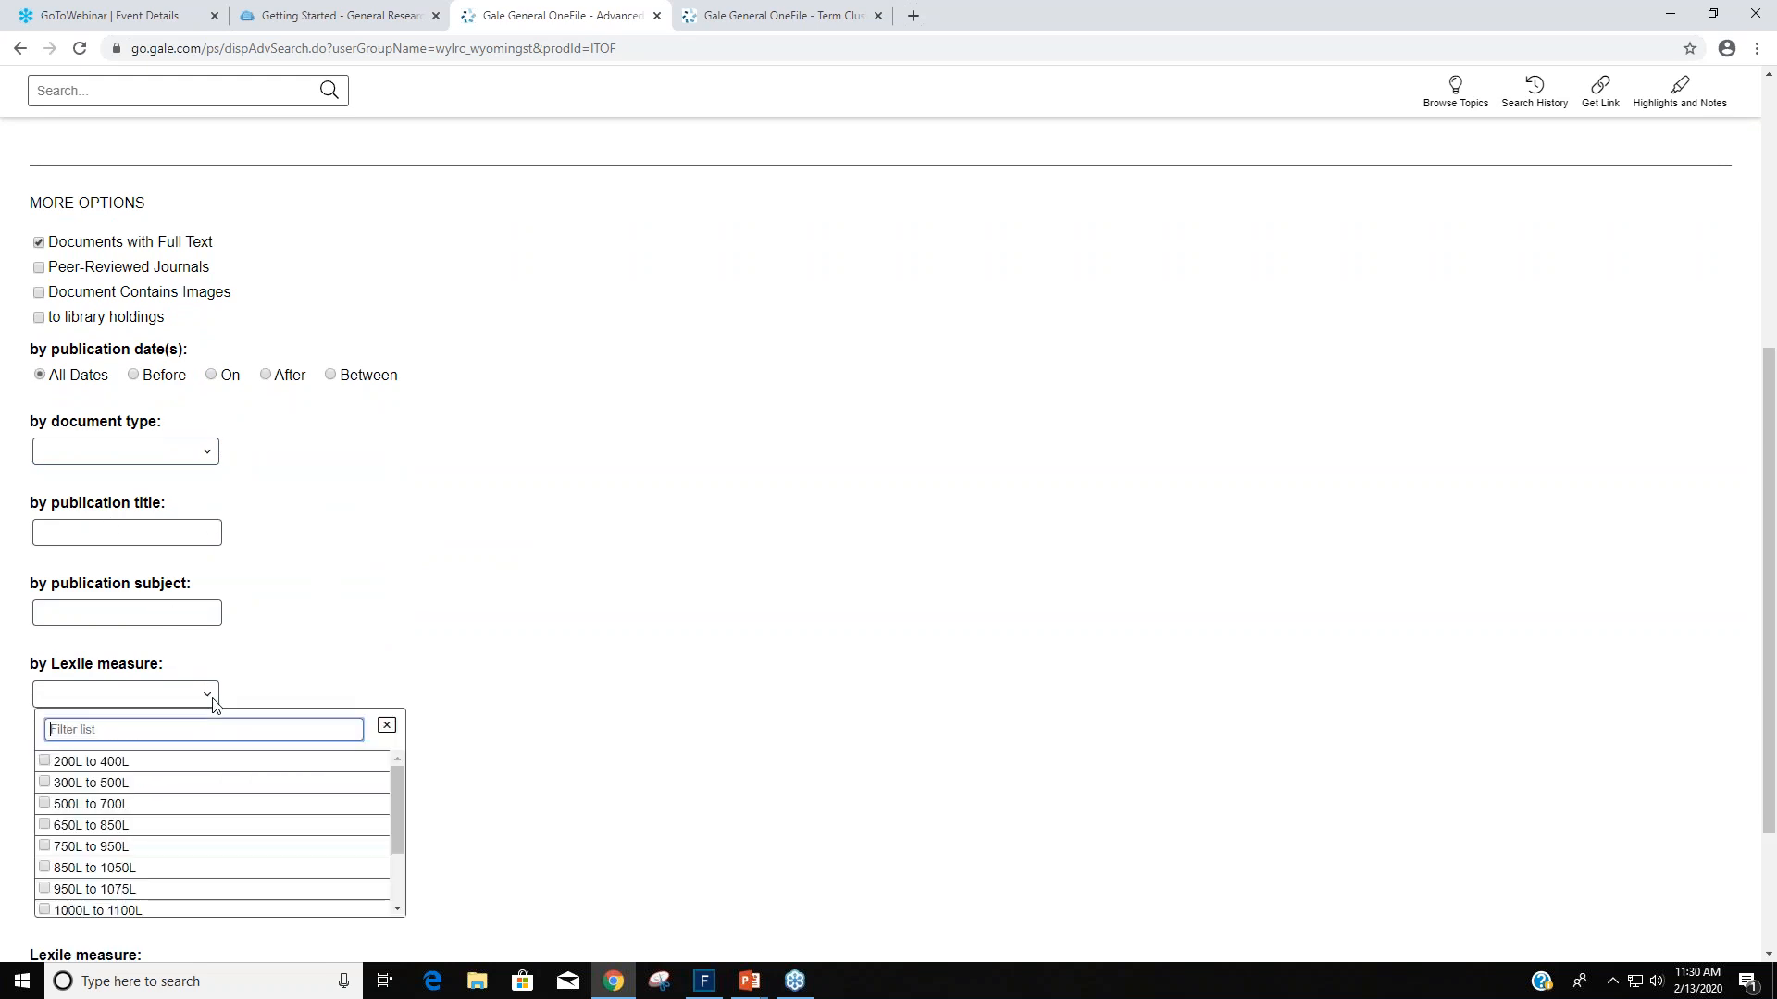
pyautogui.click(385, 725)
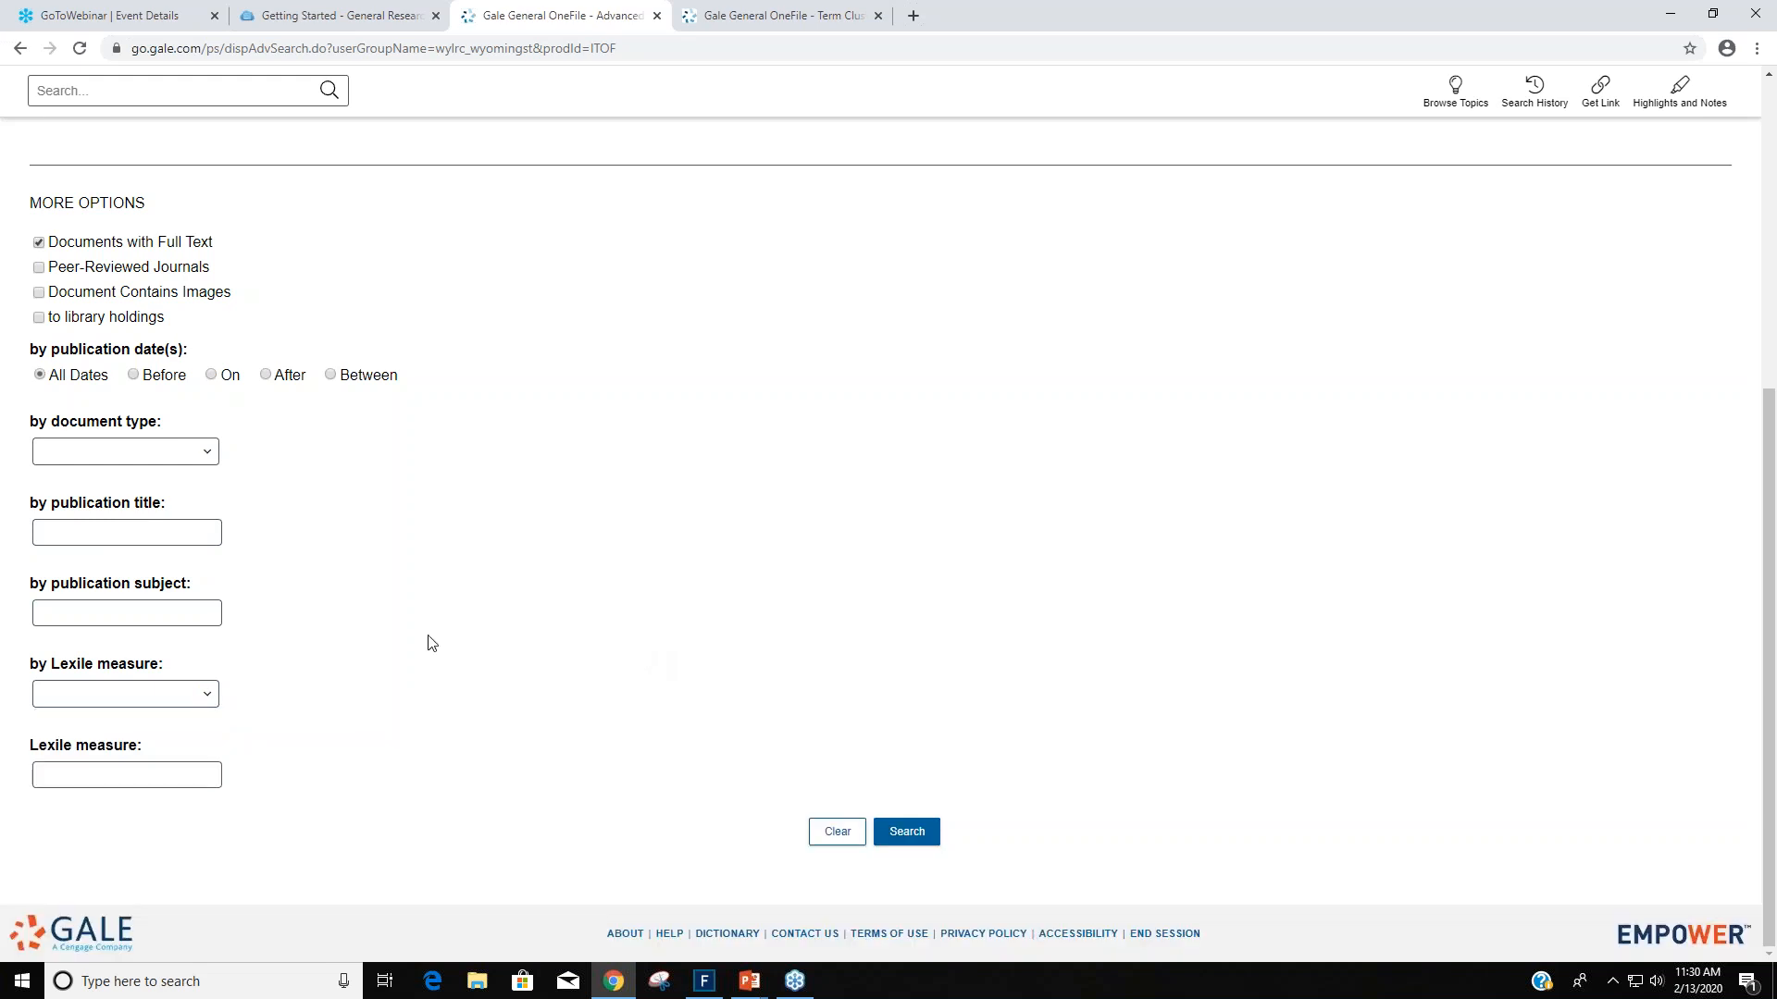
pyautogui.click(126, 774)
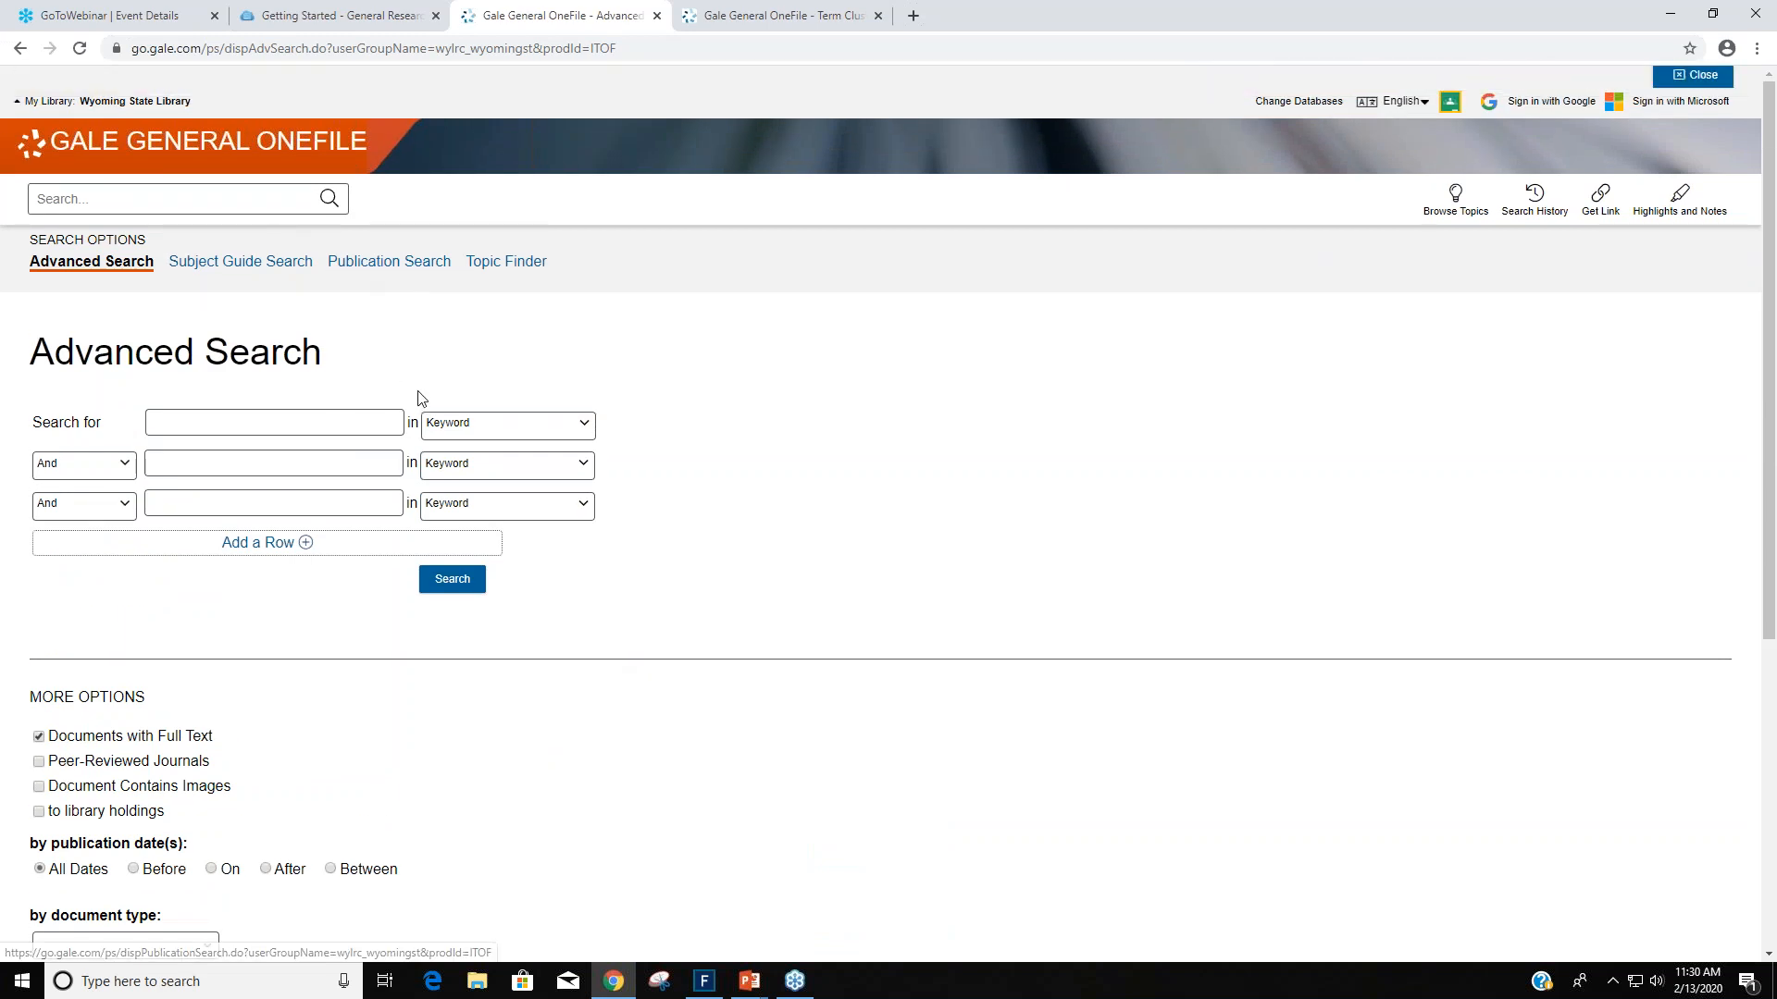
# Run a Publication Search for Boys' Life chosen from the 'boy' autocomplete suggestions.
pyautogui.click(389, 261)
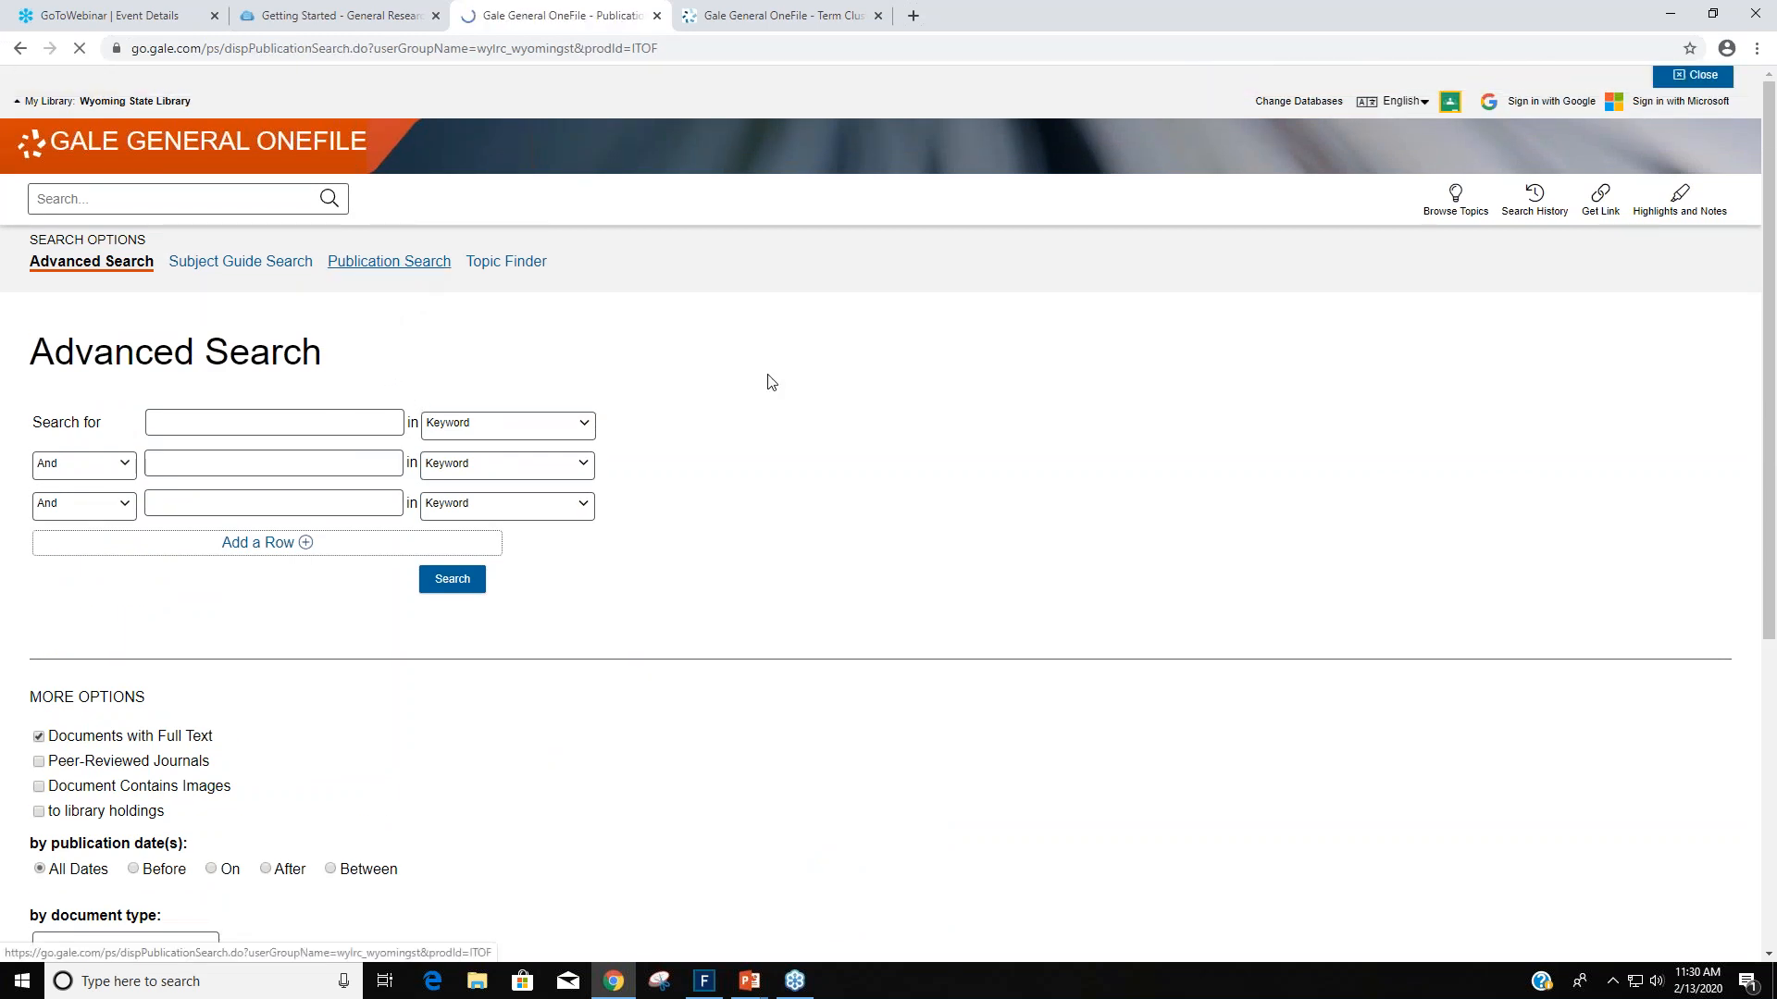
pyautogui.click(389, 261)
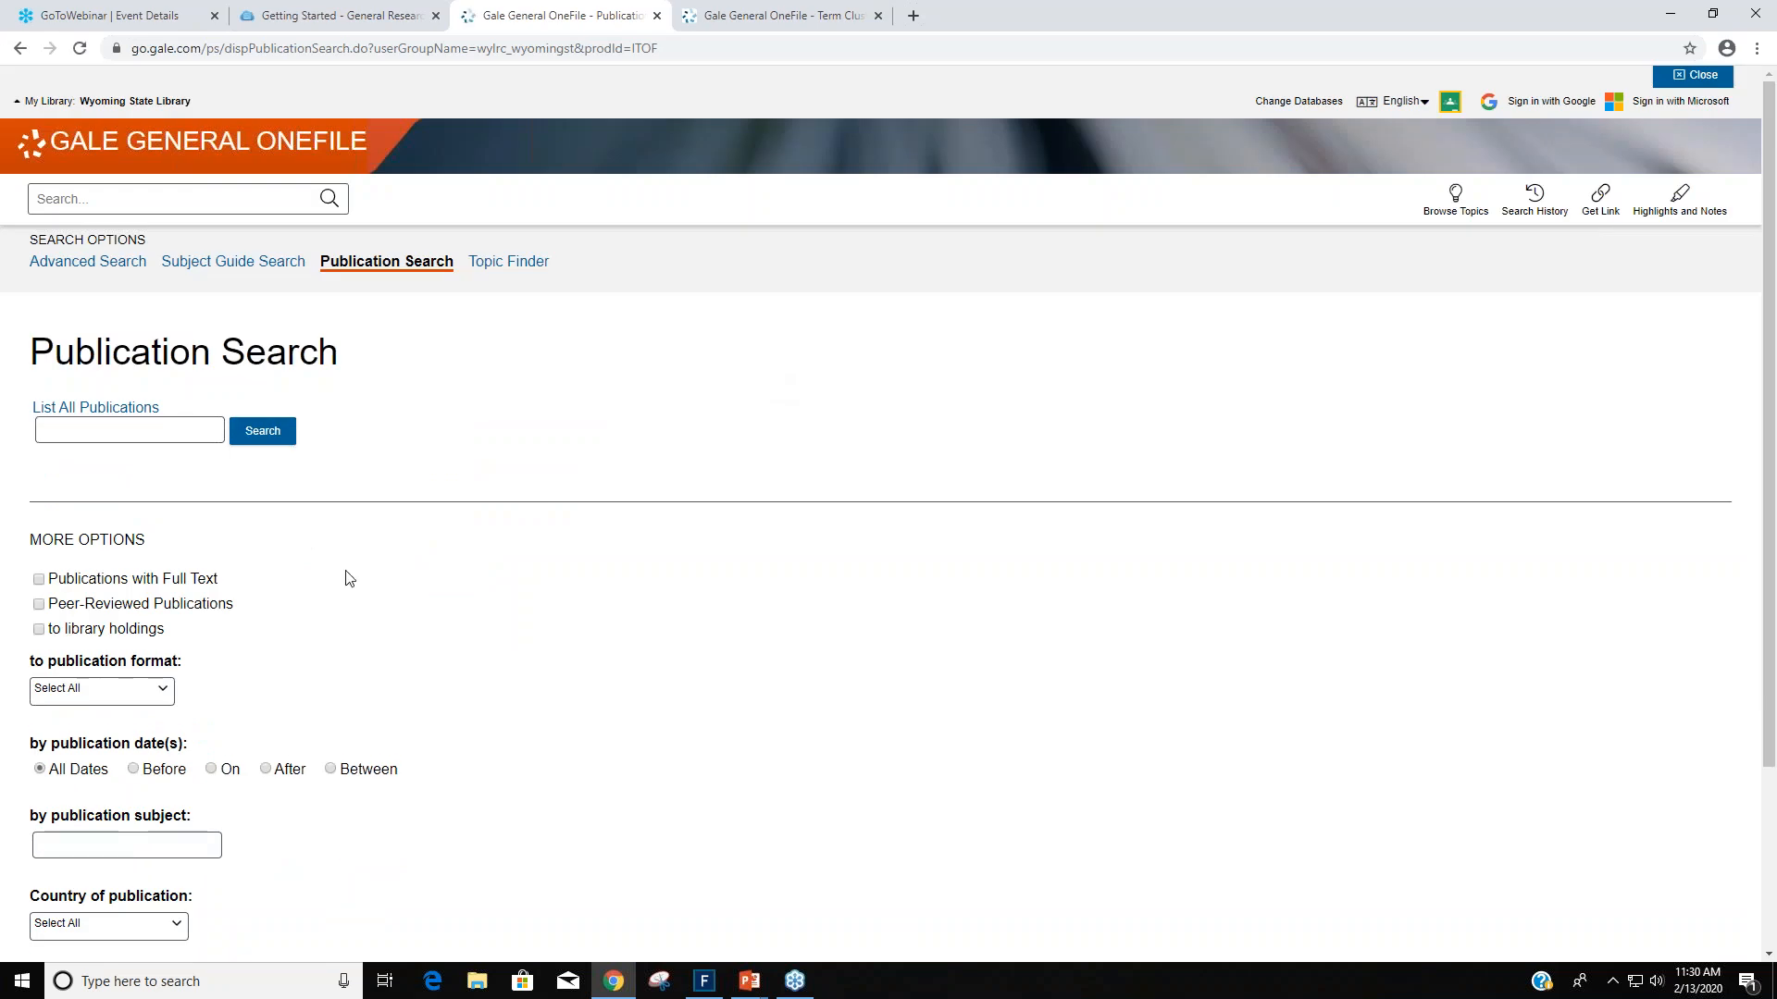
pyautogui.moveTo(257, 543)
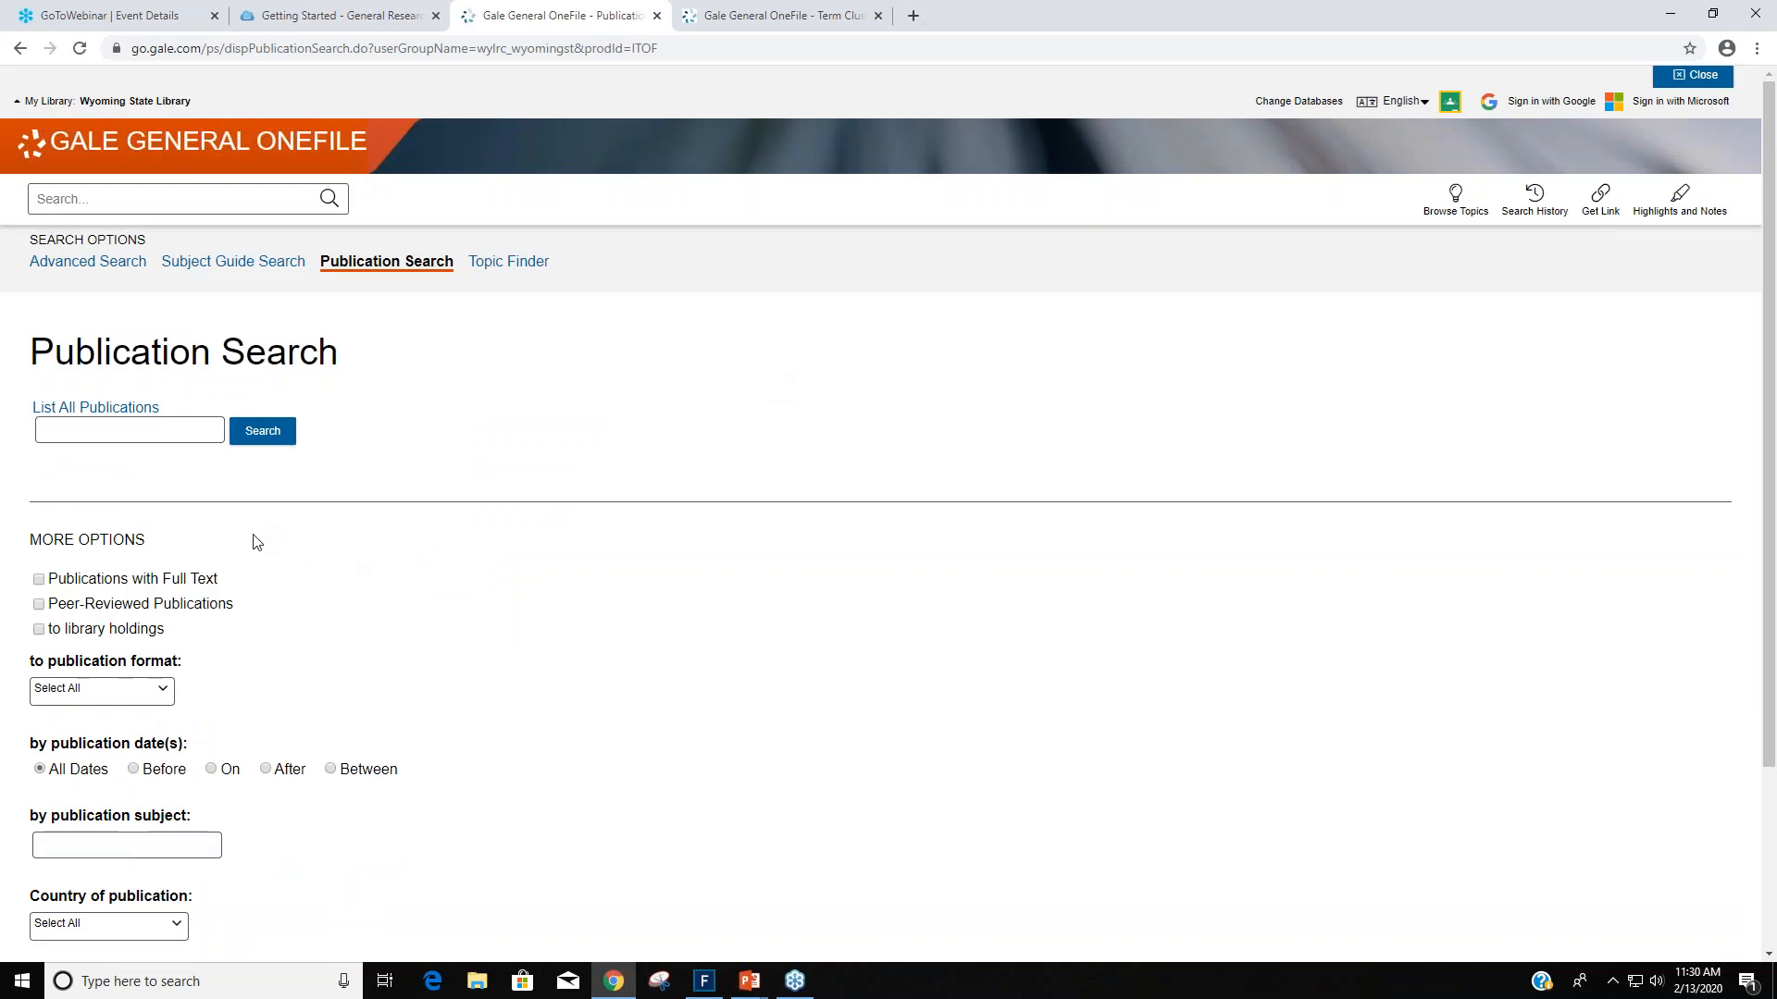
pyautogui.click(99, 429)
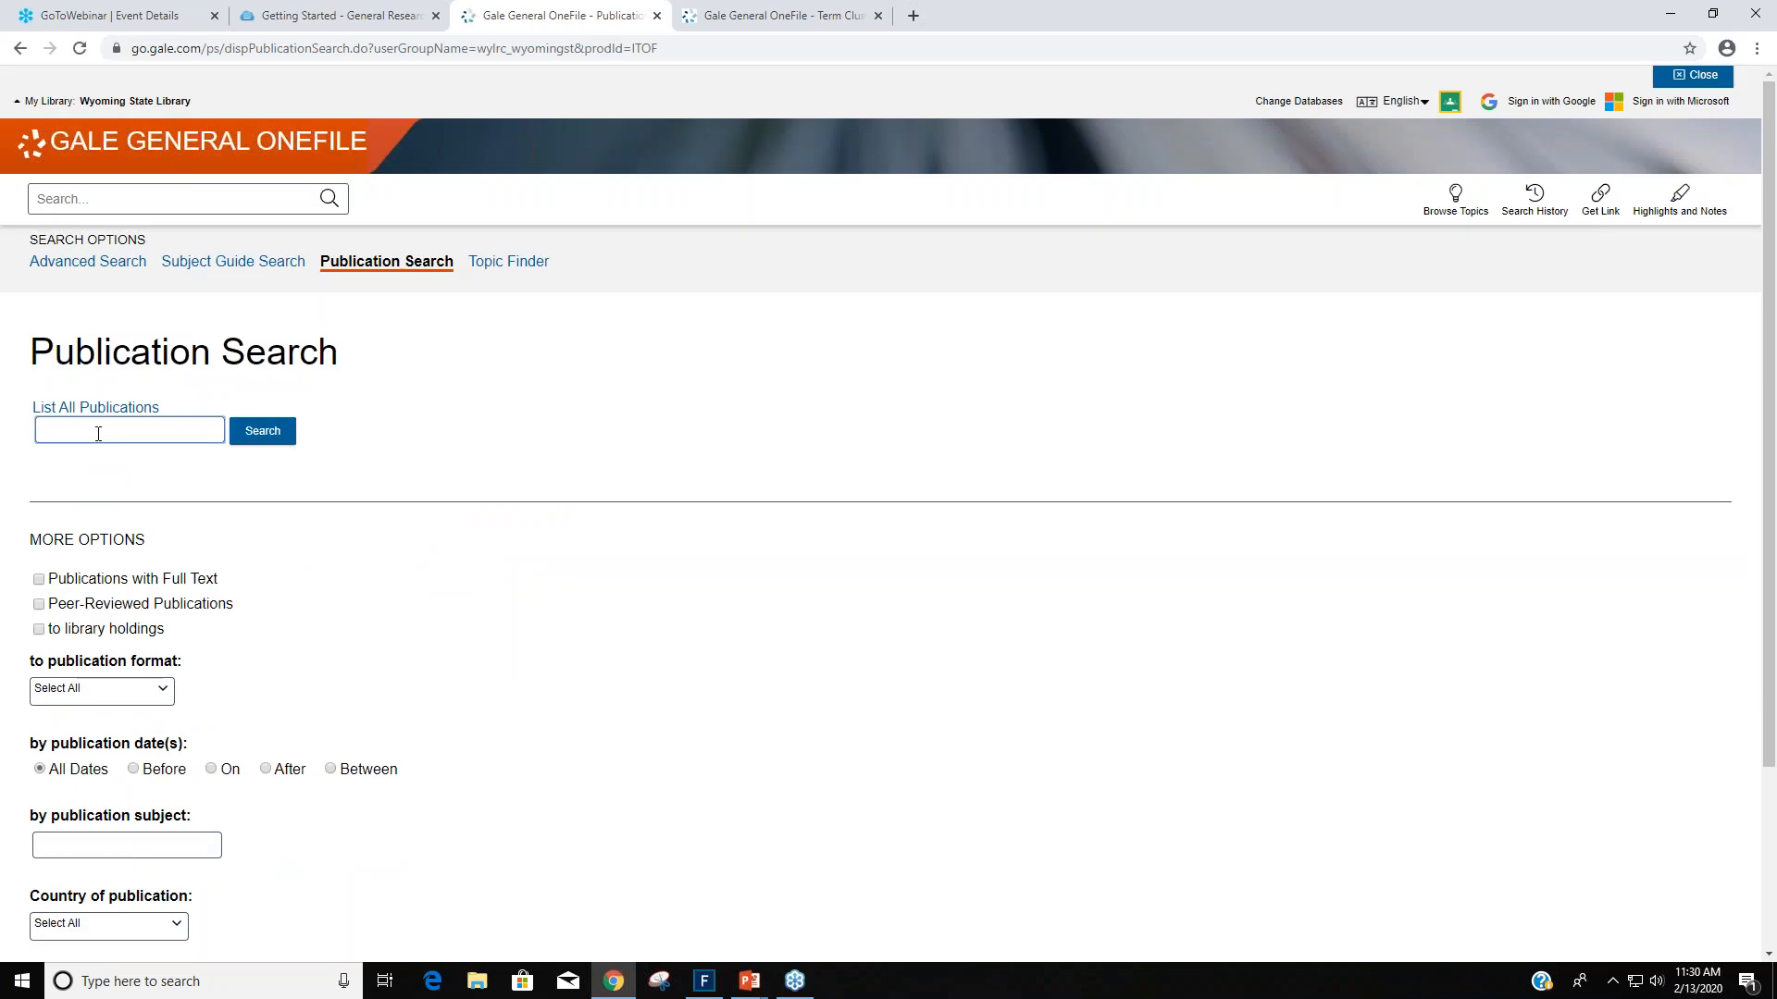
pyautogui.write("boy'")
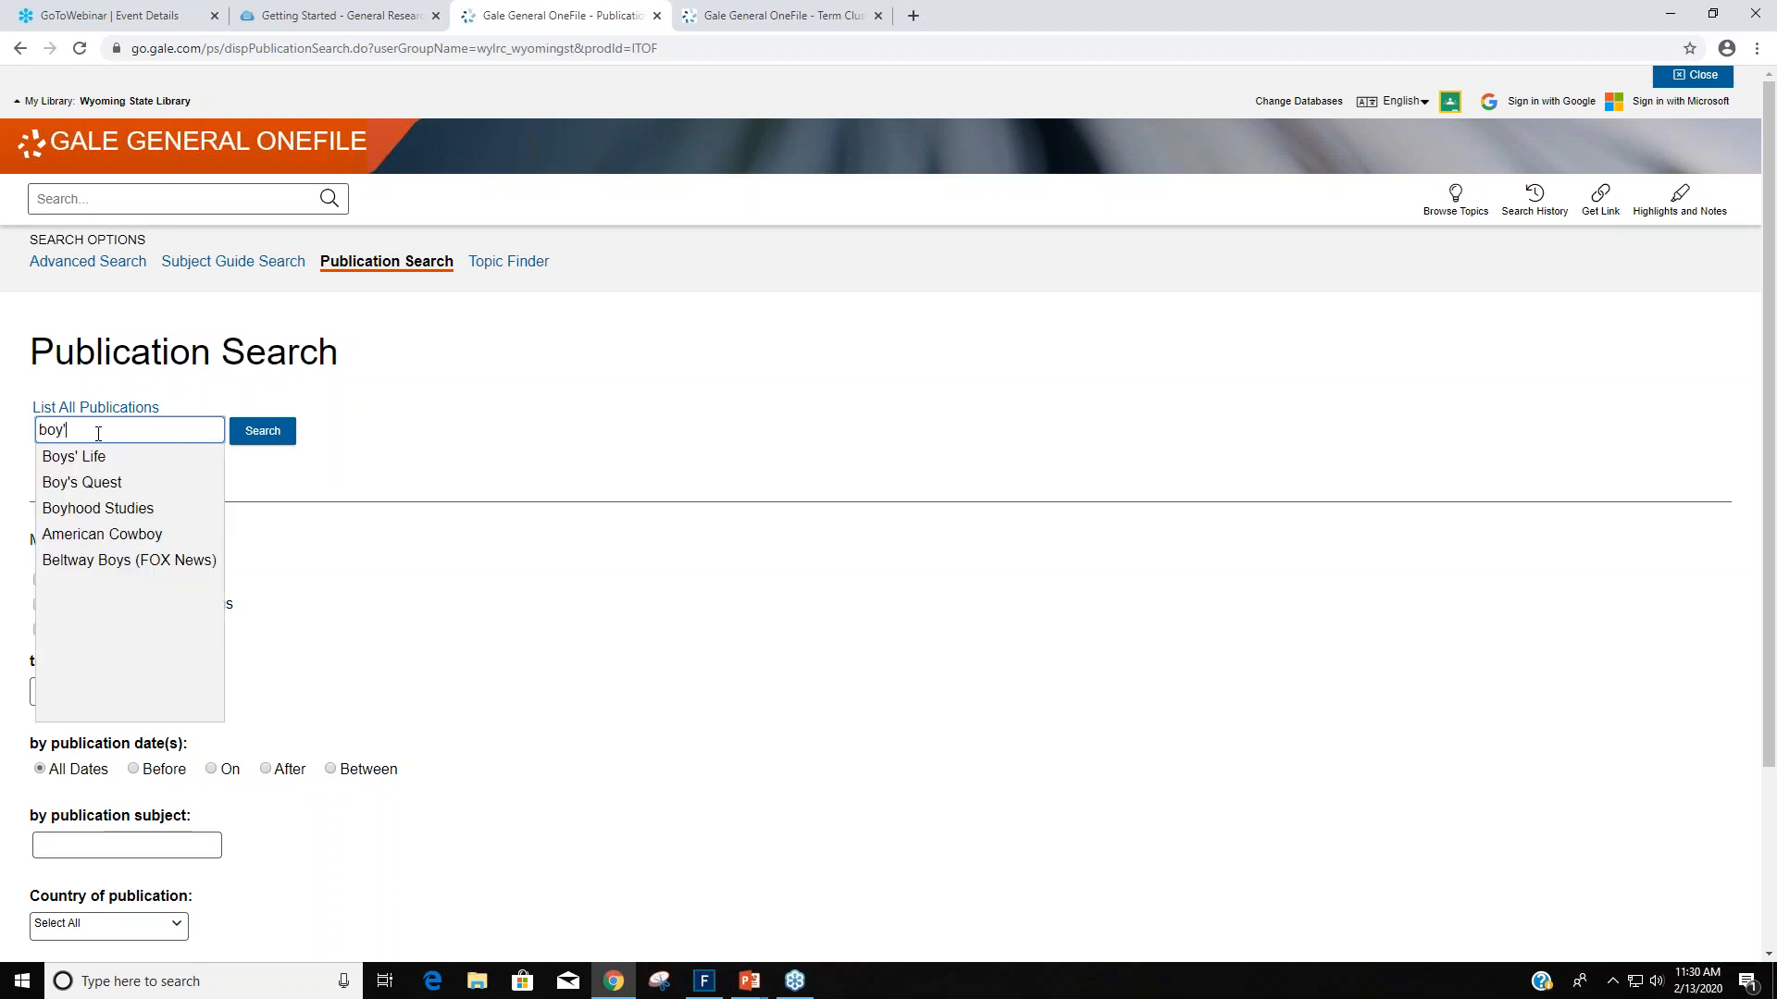
pyautogui.click(82, 481)
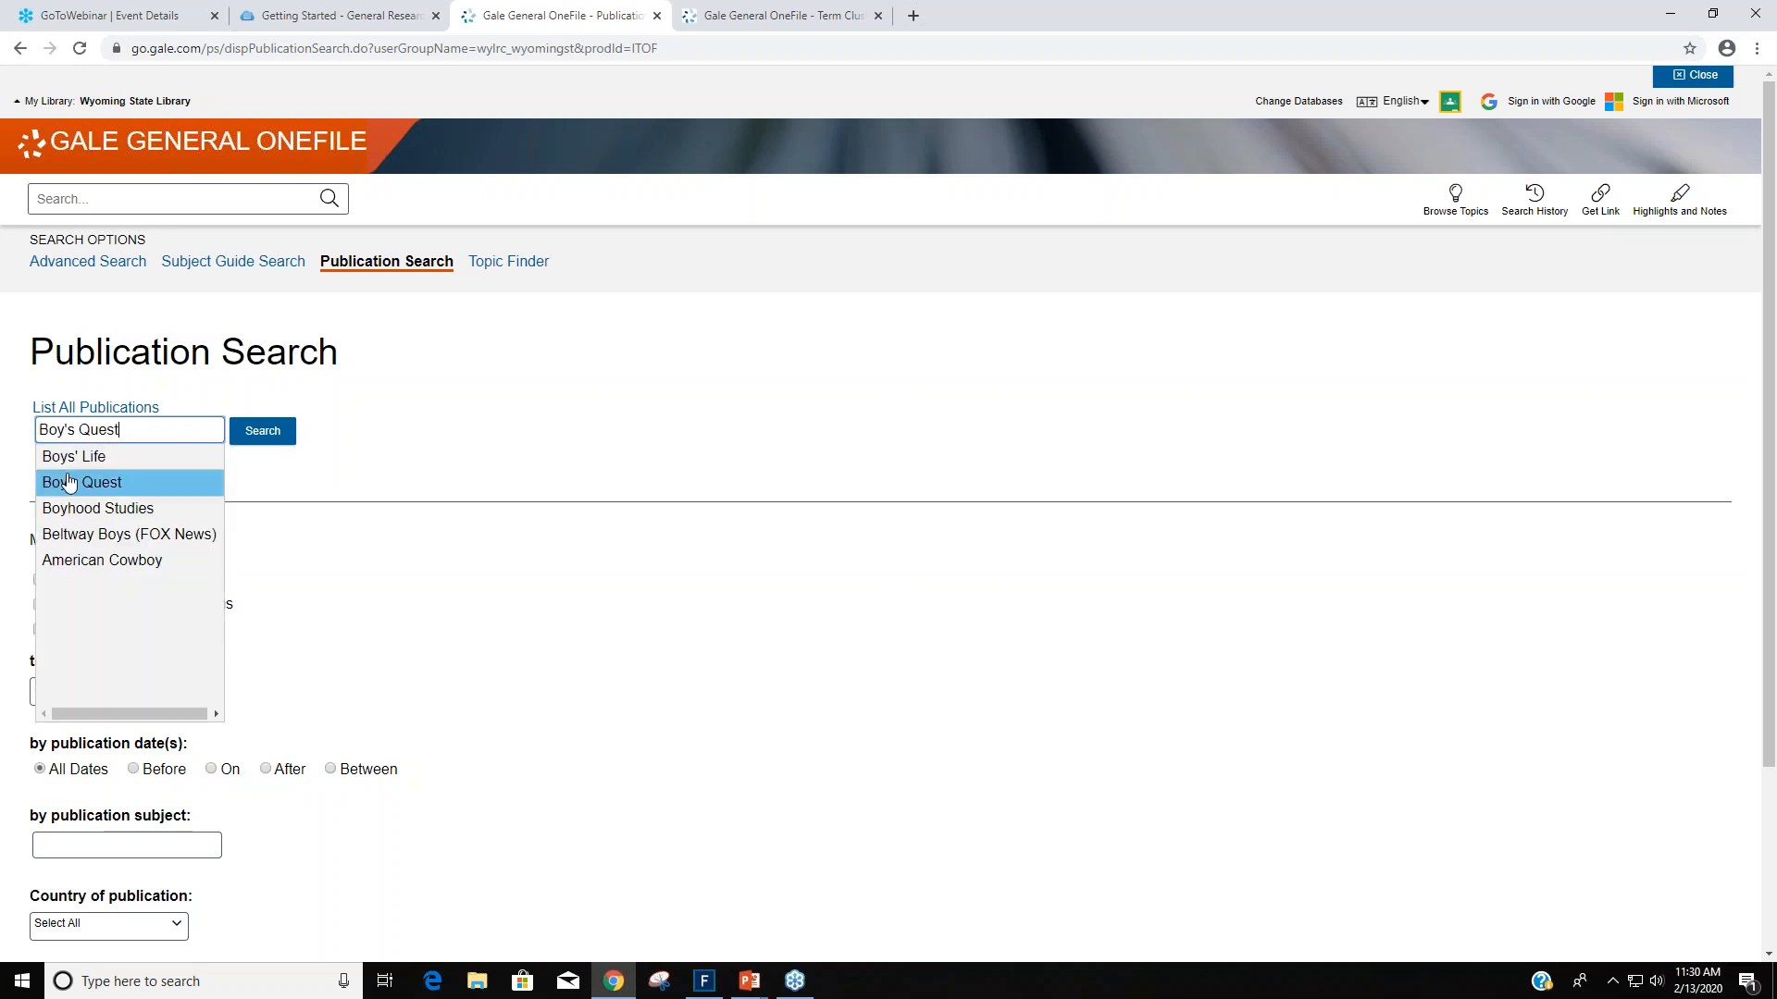
pyautogui.click(70, 456)
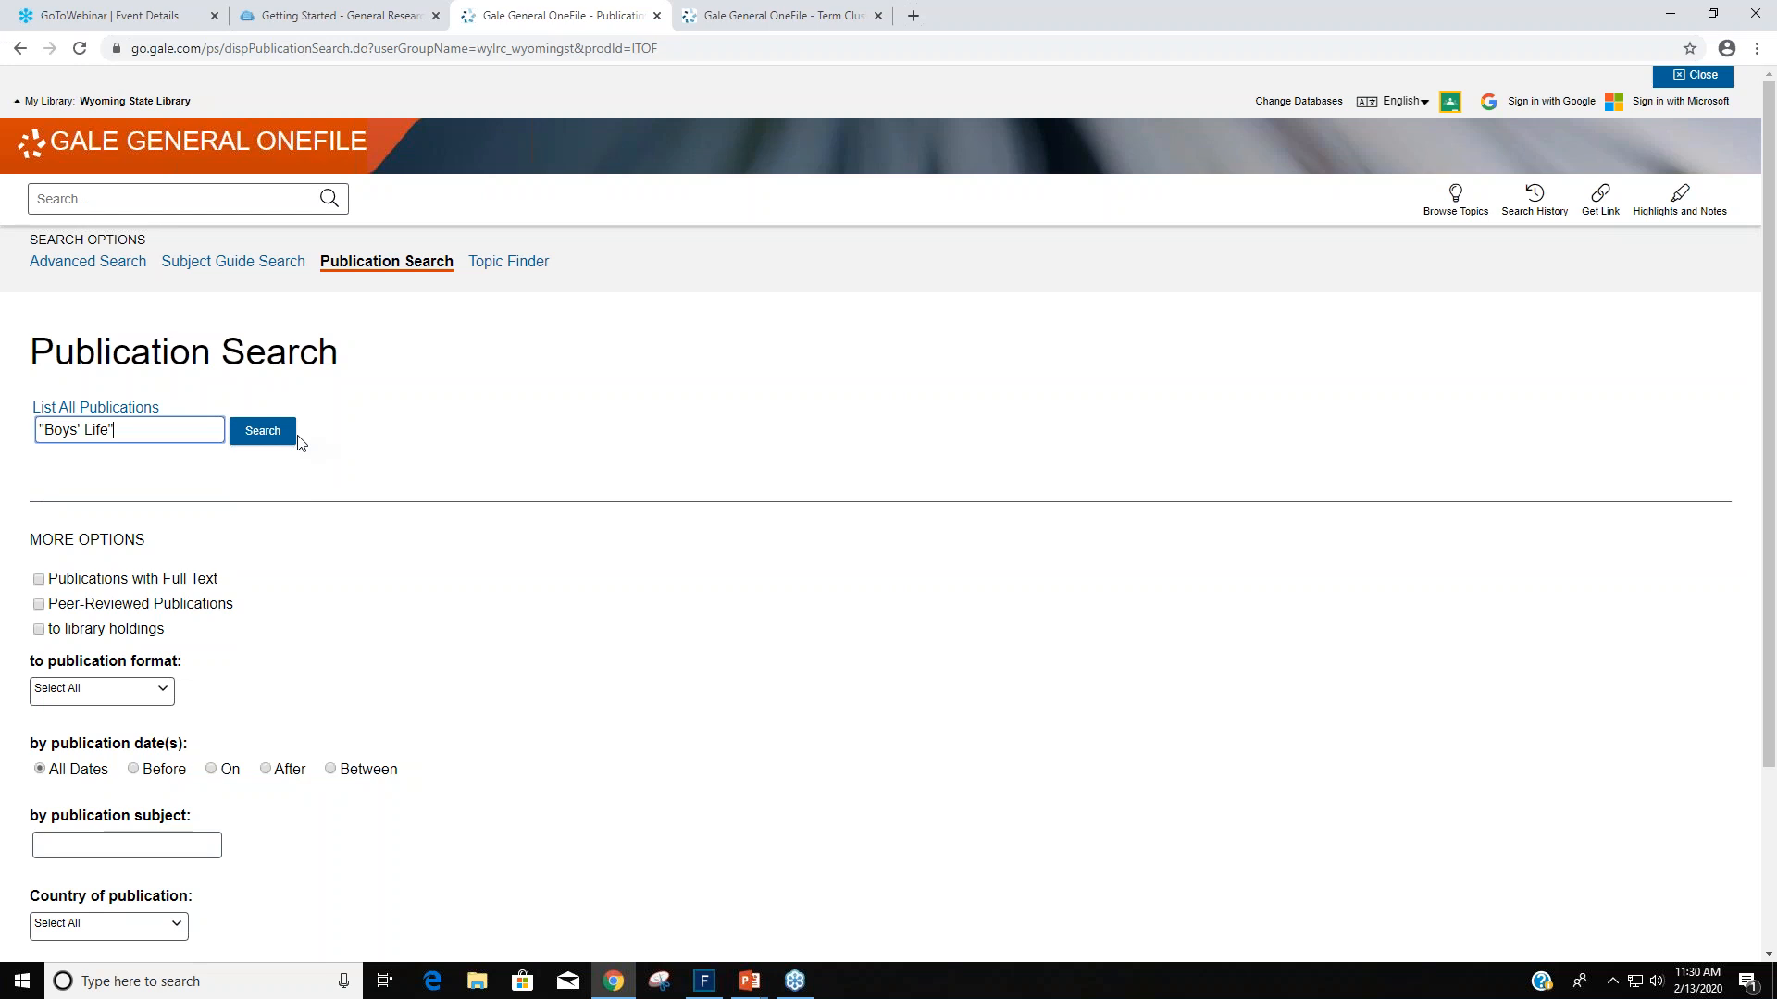
pyautogui.click(263, 429)
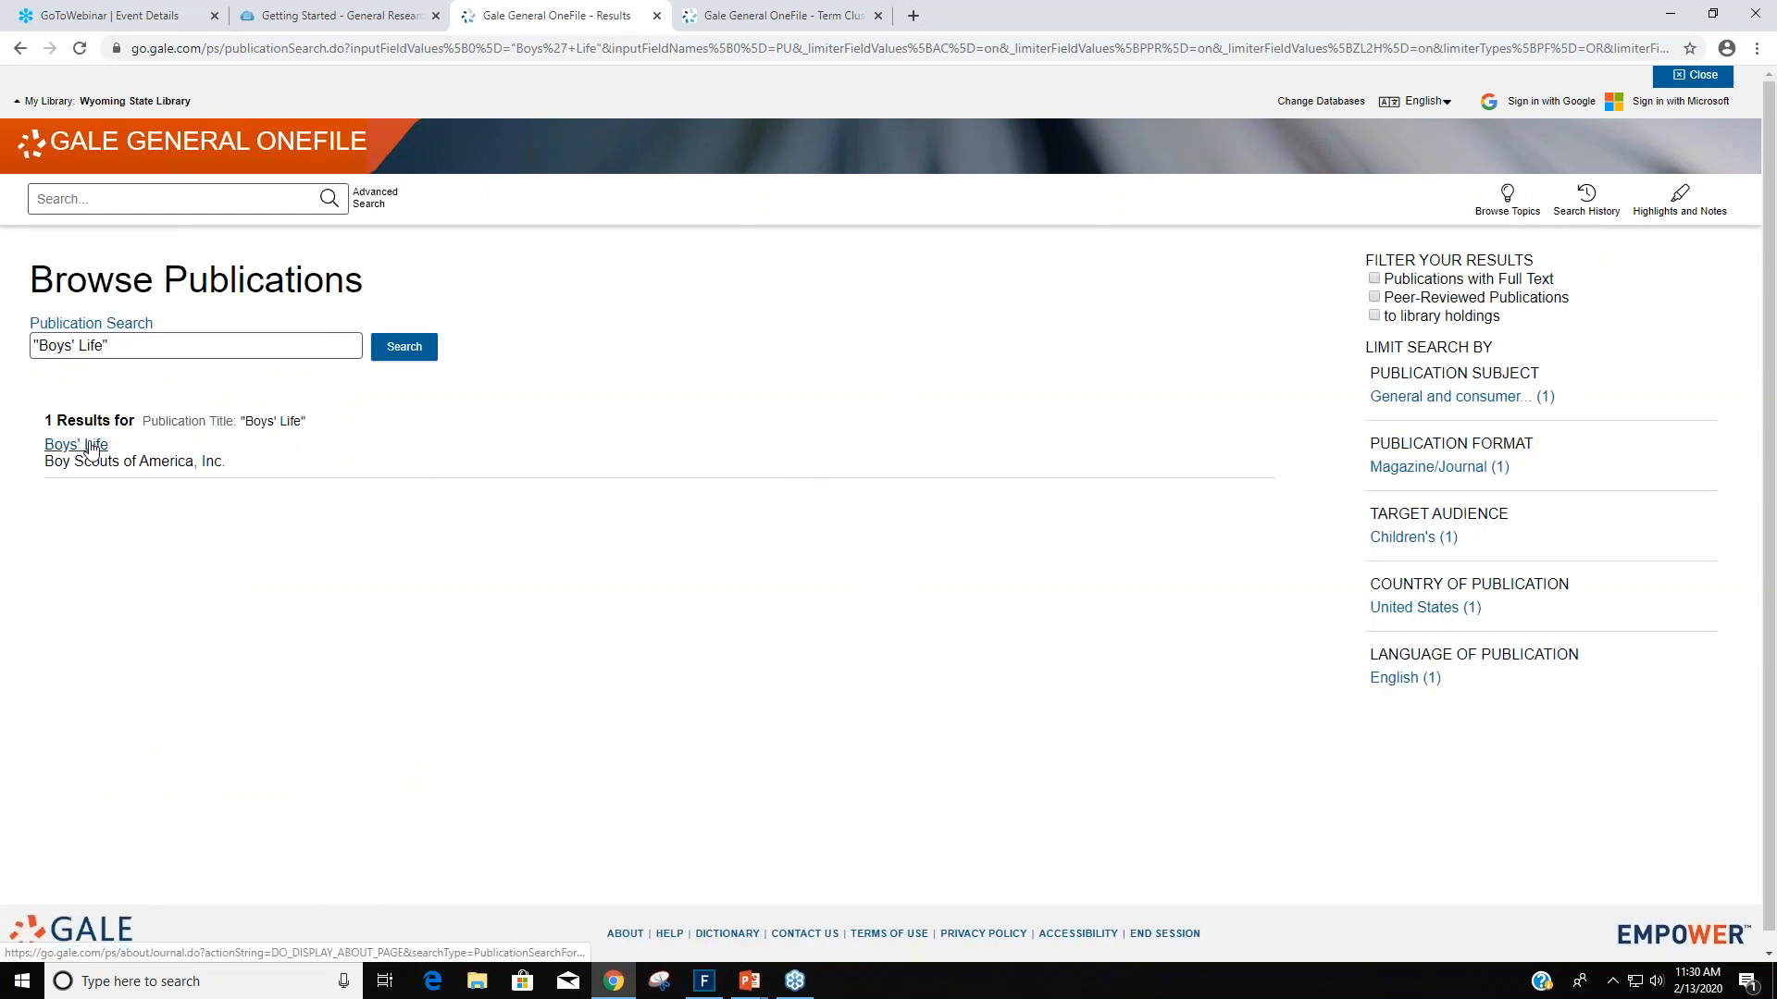
# List the December 1, 2019 Boys' Life issue's articles and read 'Stay Safe on the Slopes.'.
pyautogui.click(74, 445)
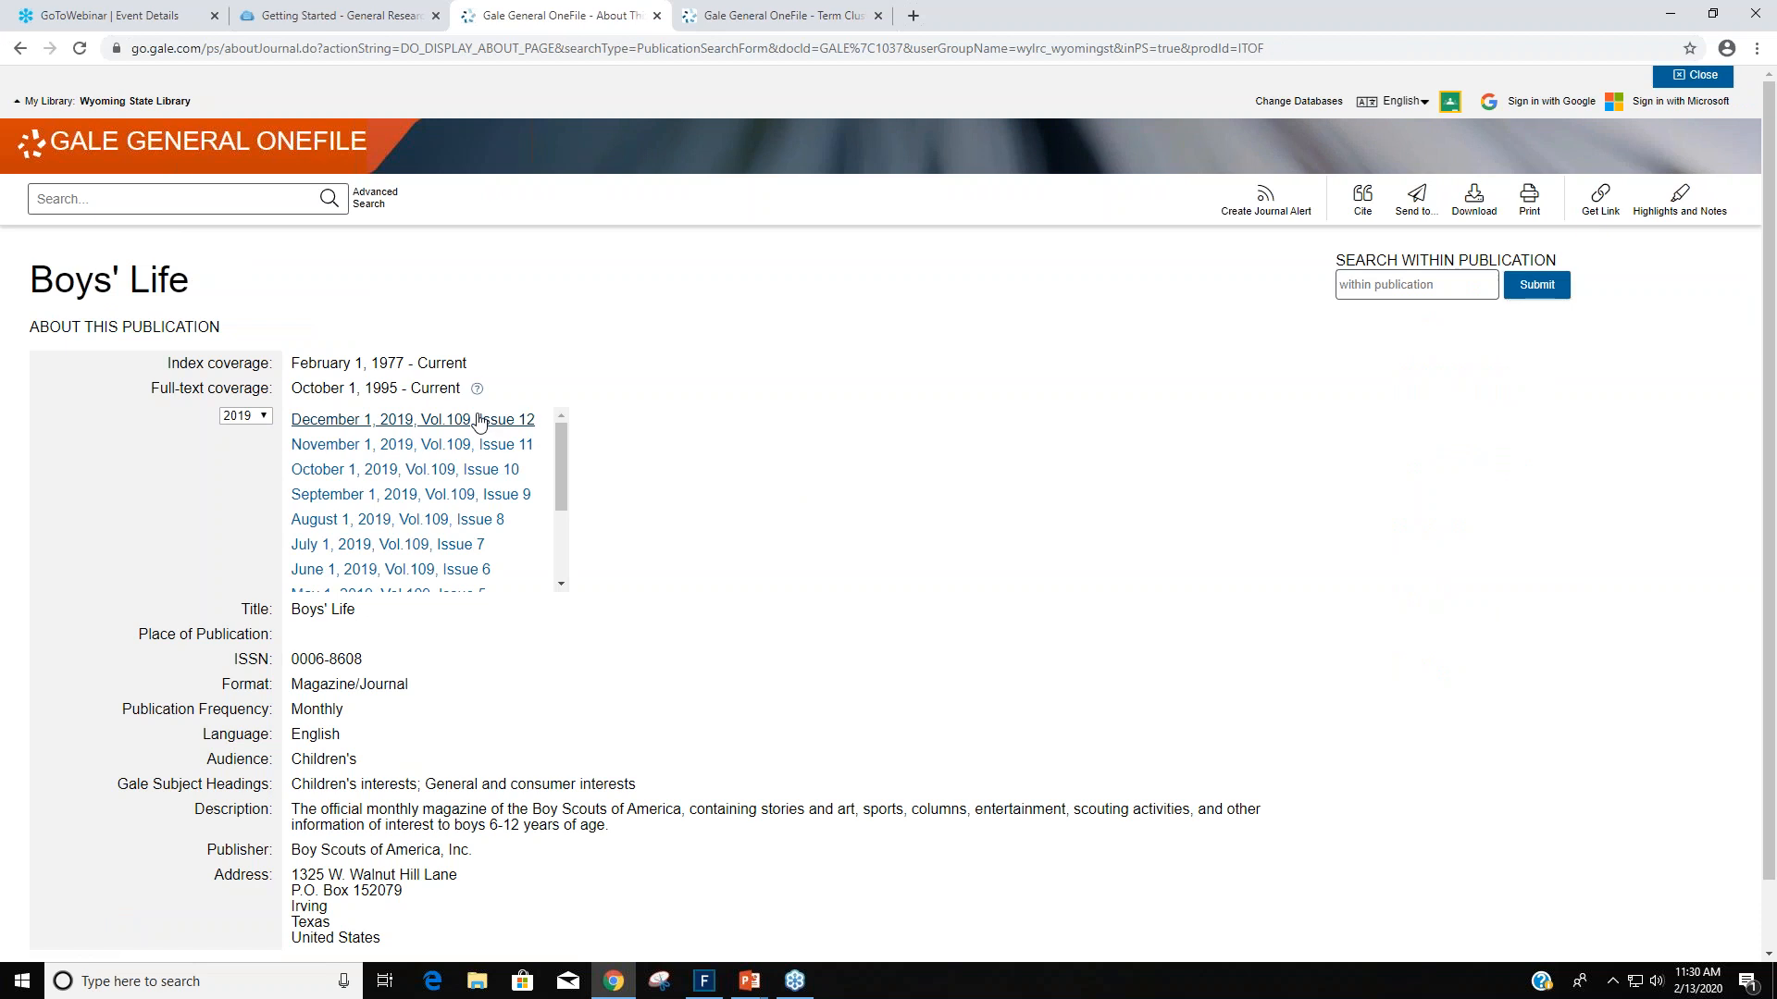
pyautogui.click(367, 419)
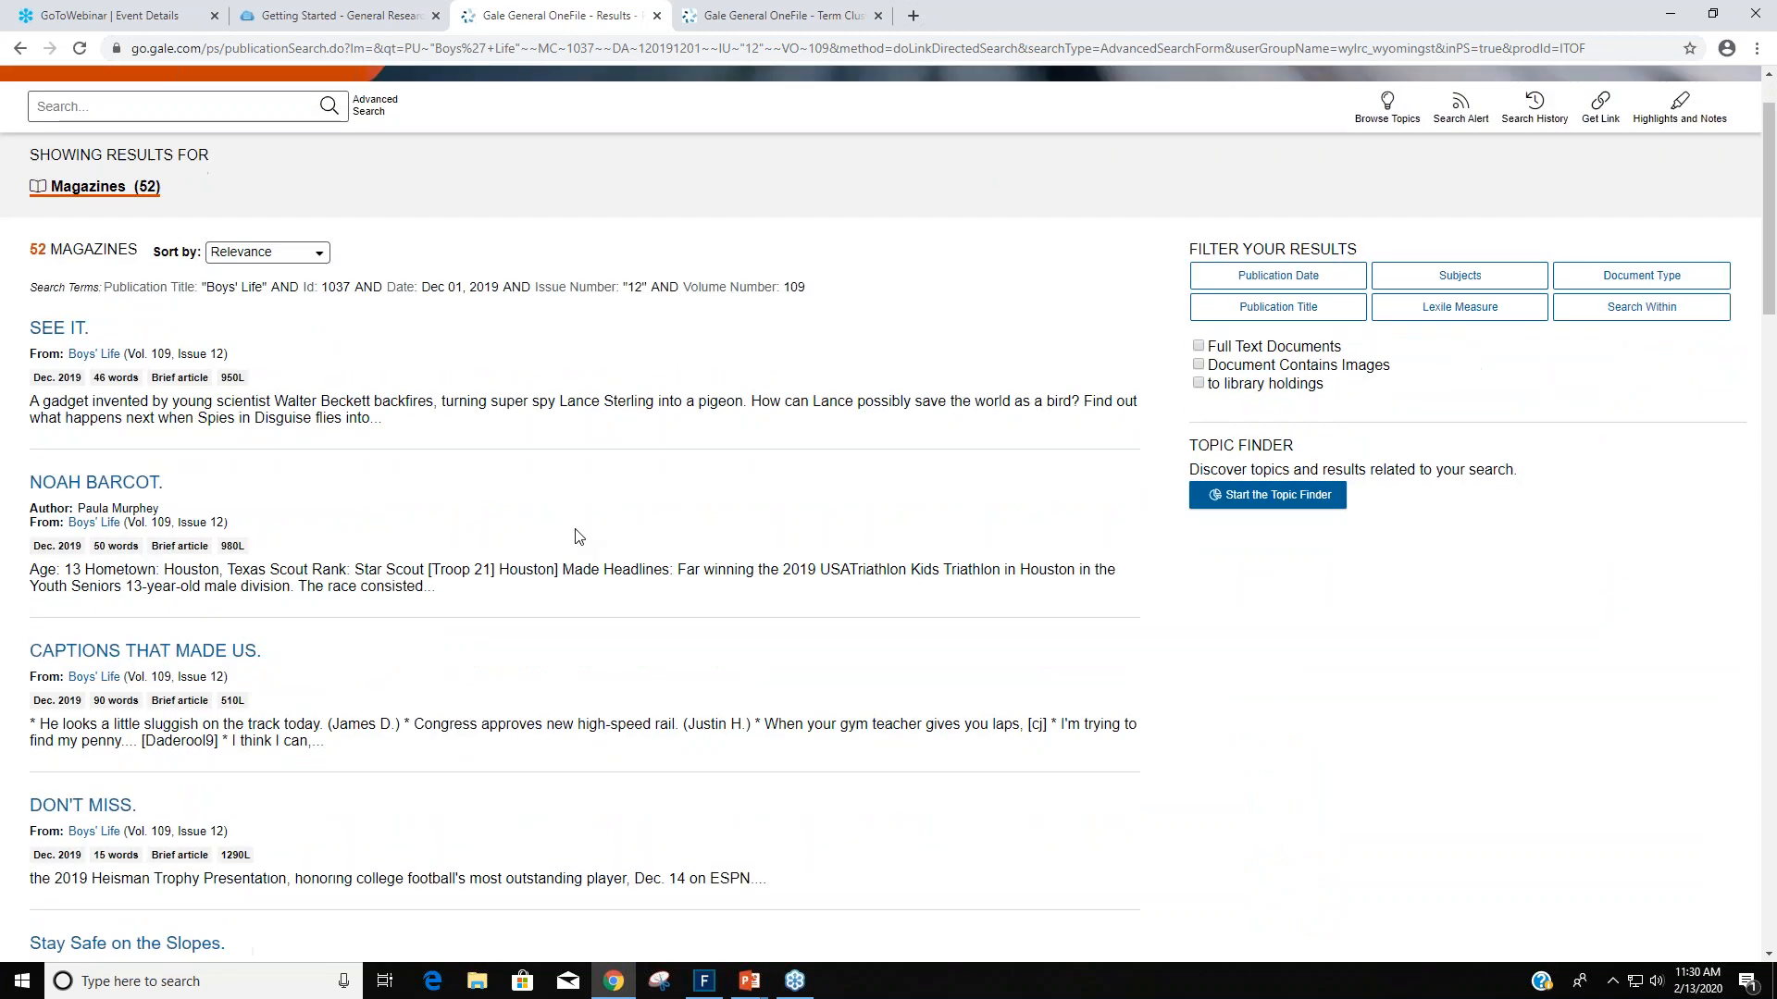
pyautogui.scroll(-3)
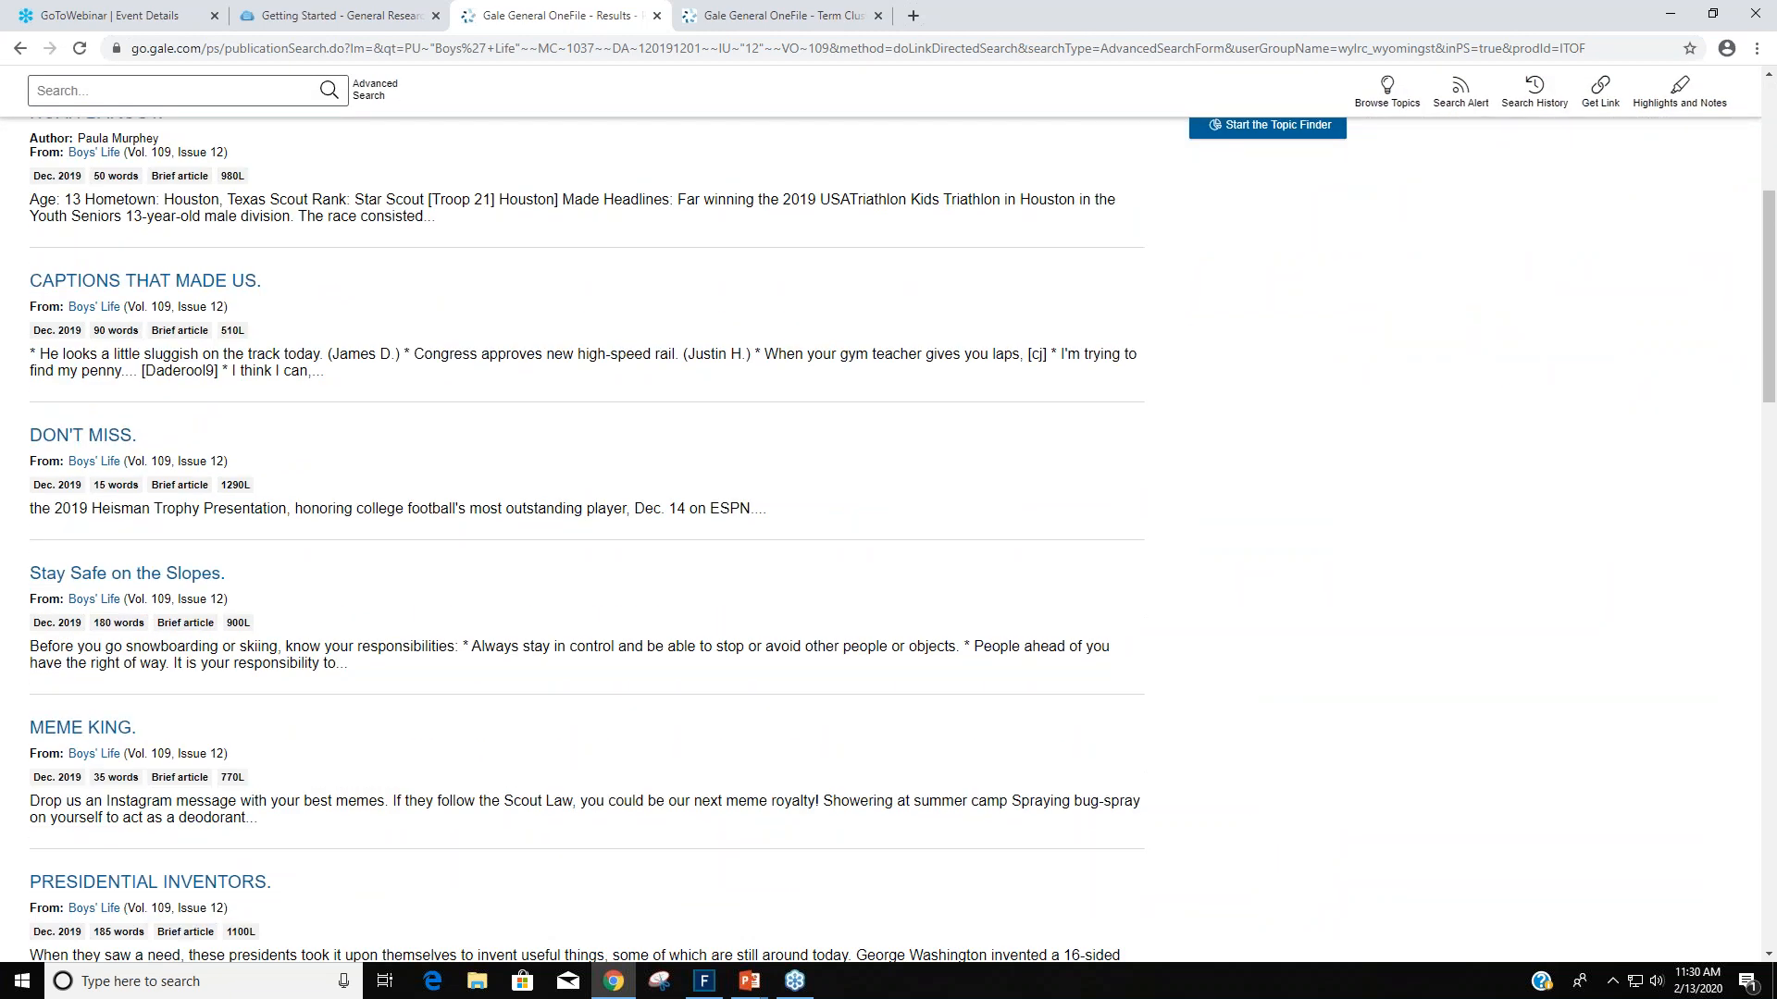
pyautogui.moveTo(307, 485)
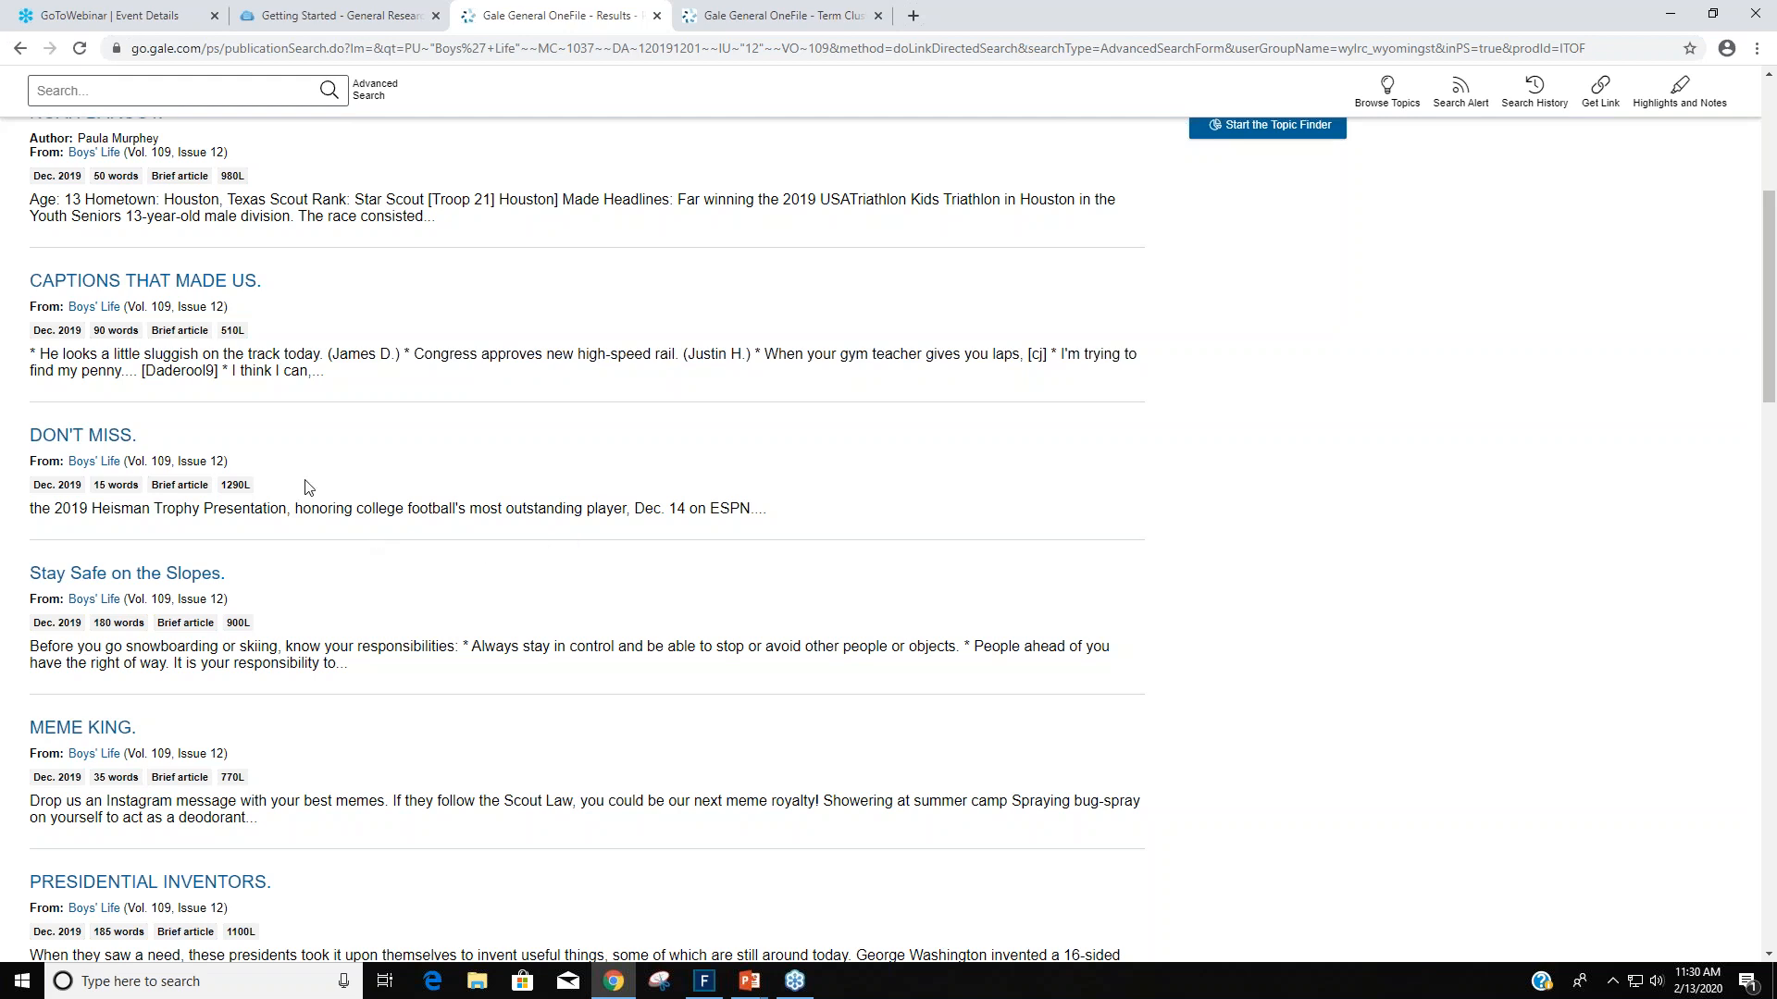
pyautogui.click(126, 574)
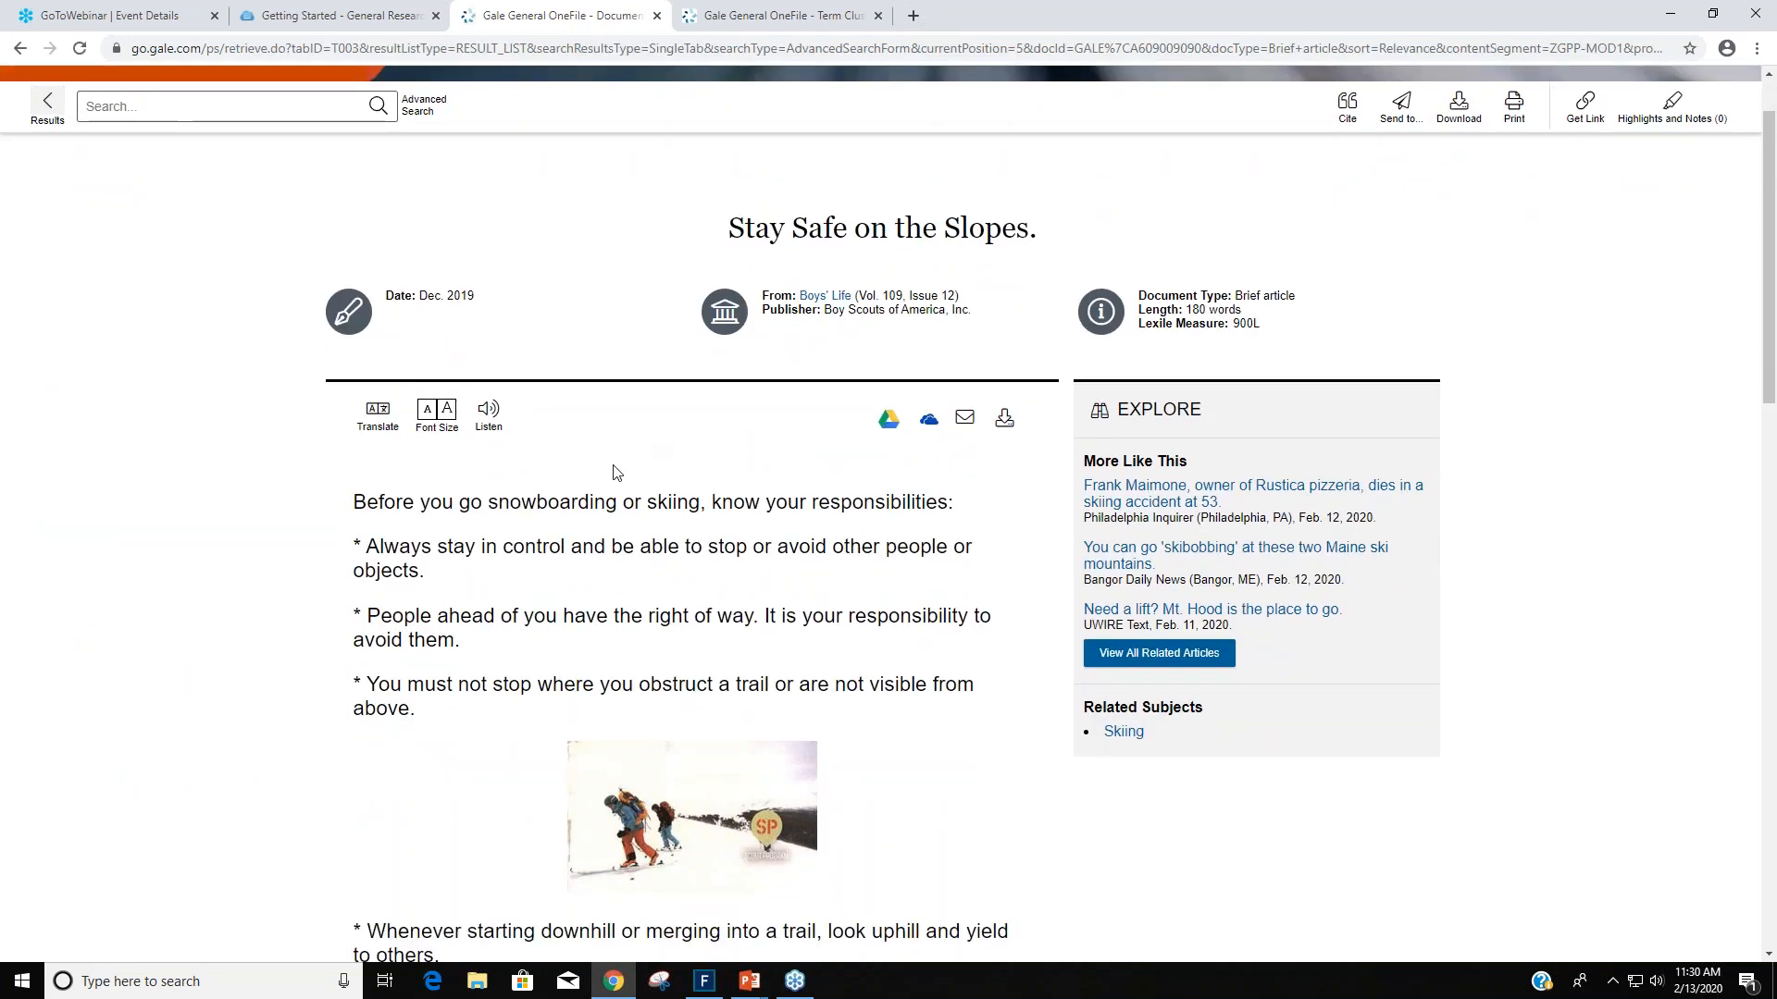
pyautogui.moveTo(503, 151)
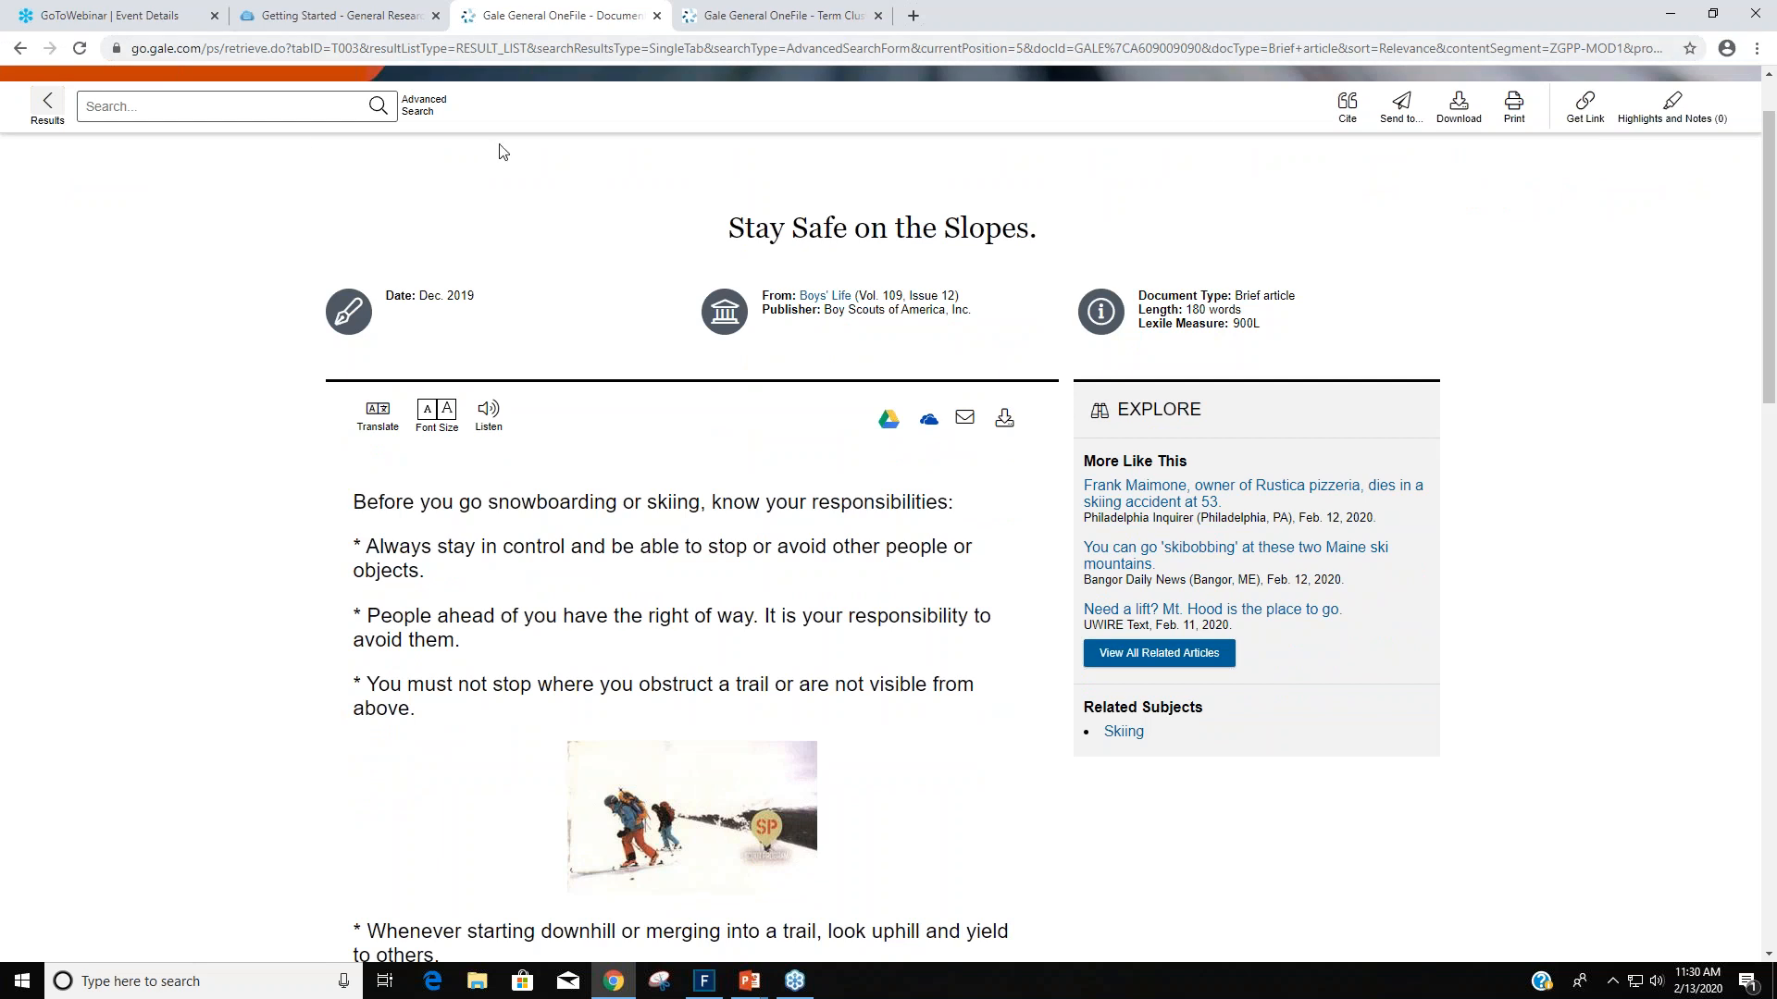
pyautogui.scroll(-3)
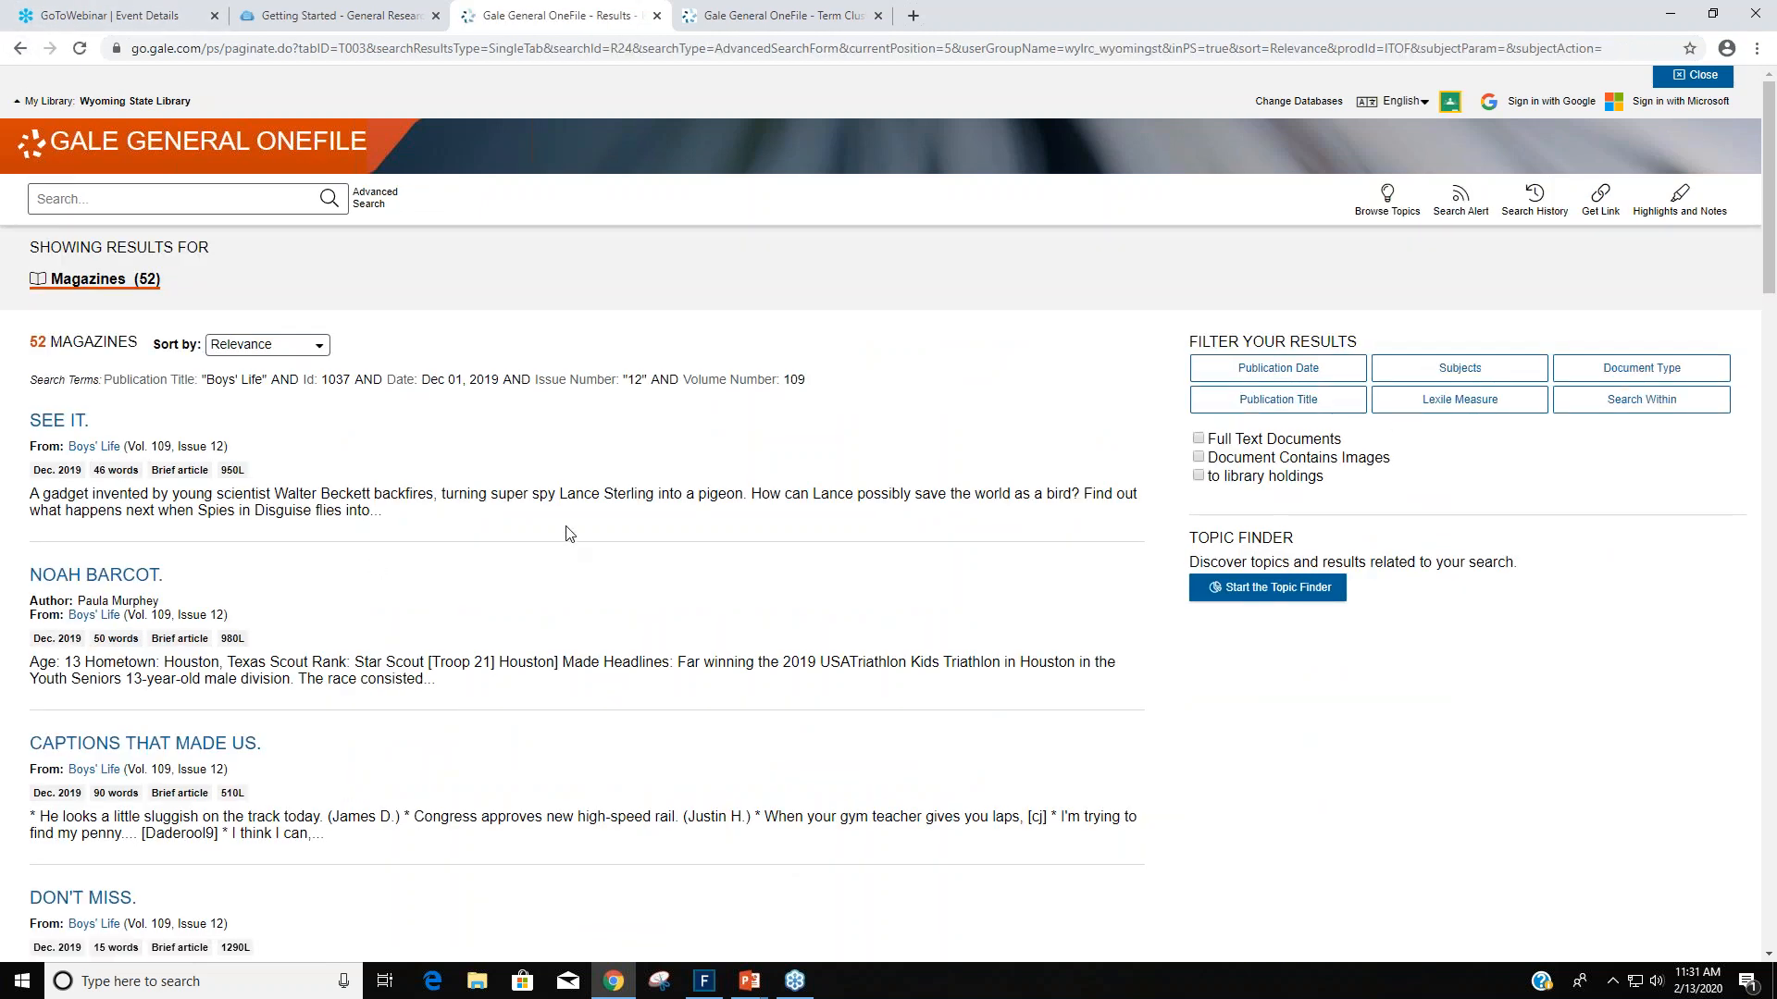
pyautogui.moveTo(552, 518)
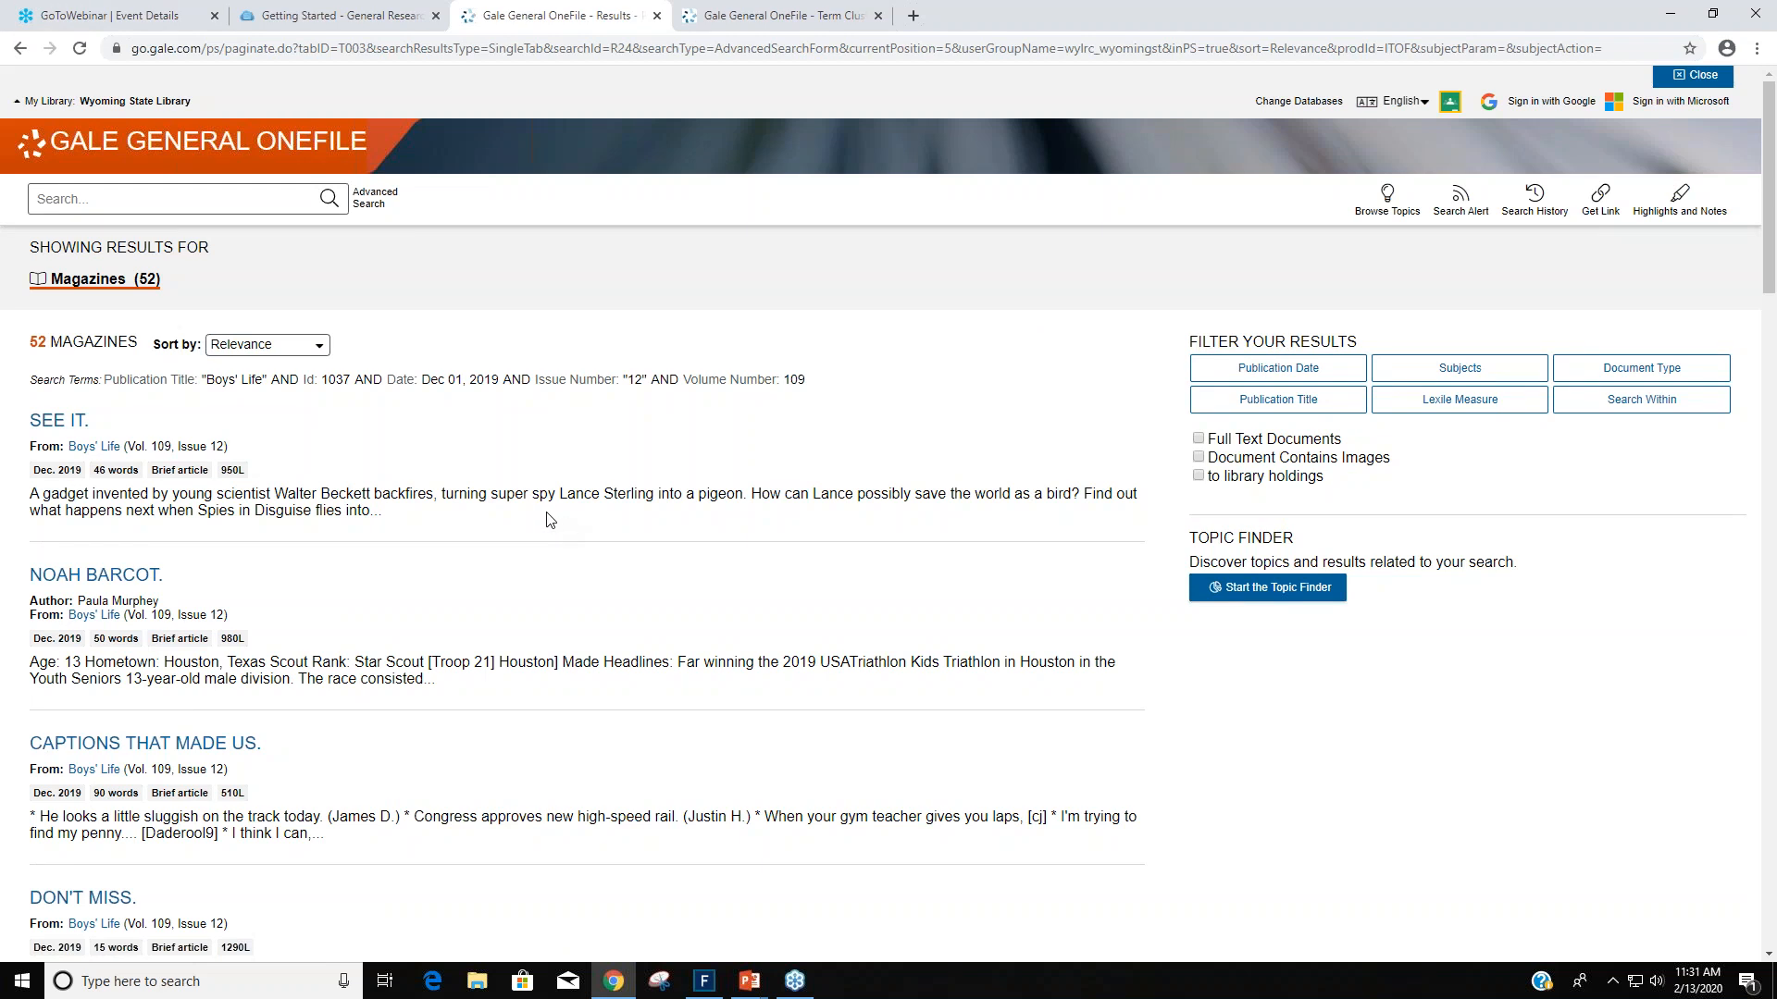
pyautogui.moveTo(740, 466)
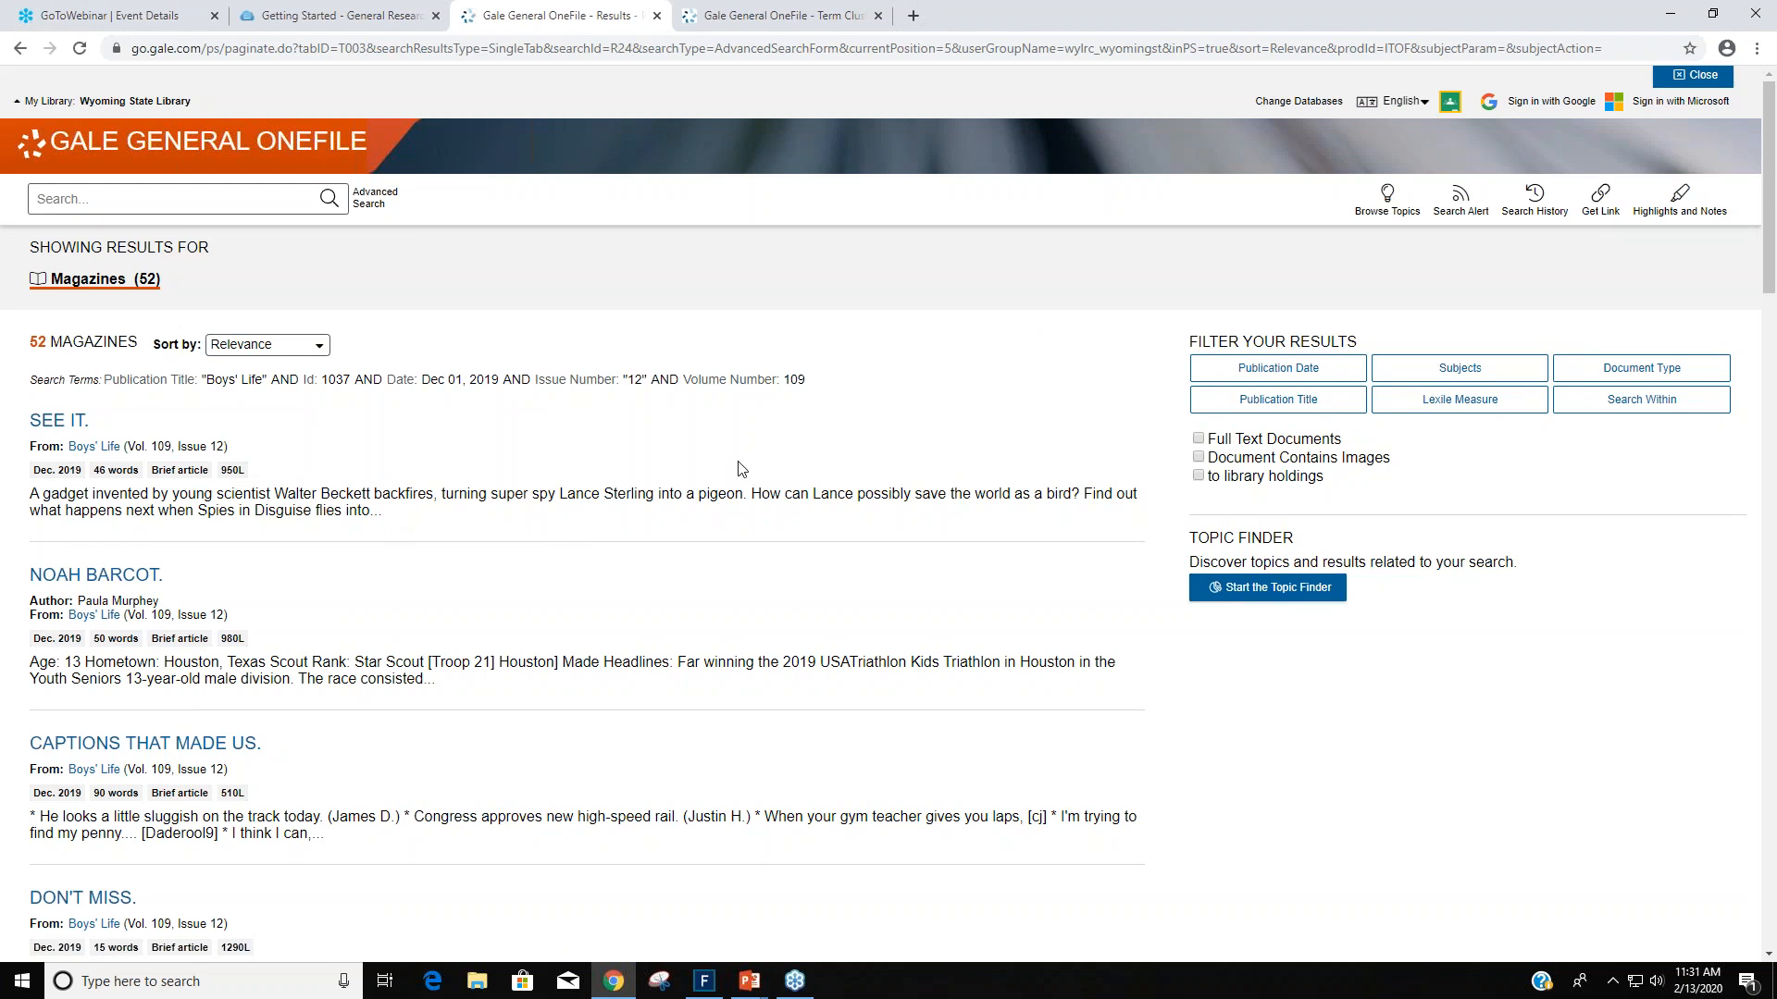
pyautogui.moveTo(1673, 452)
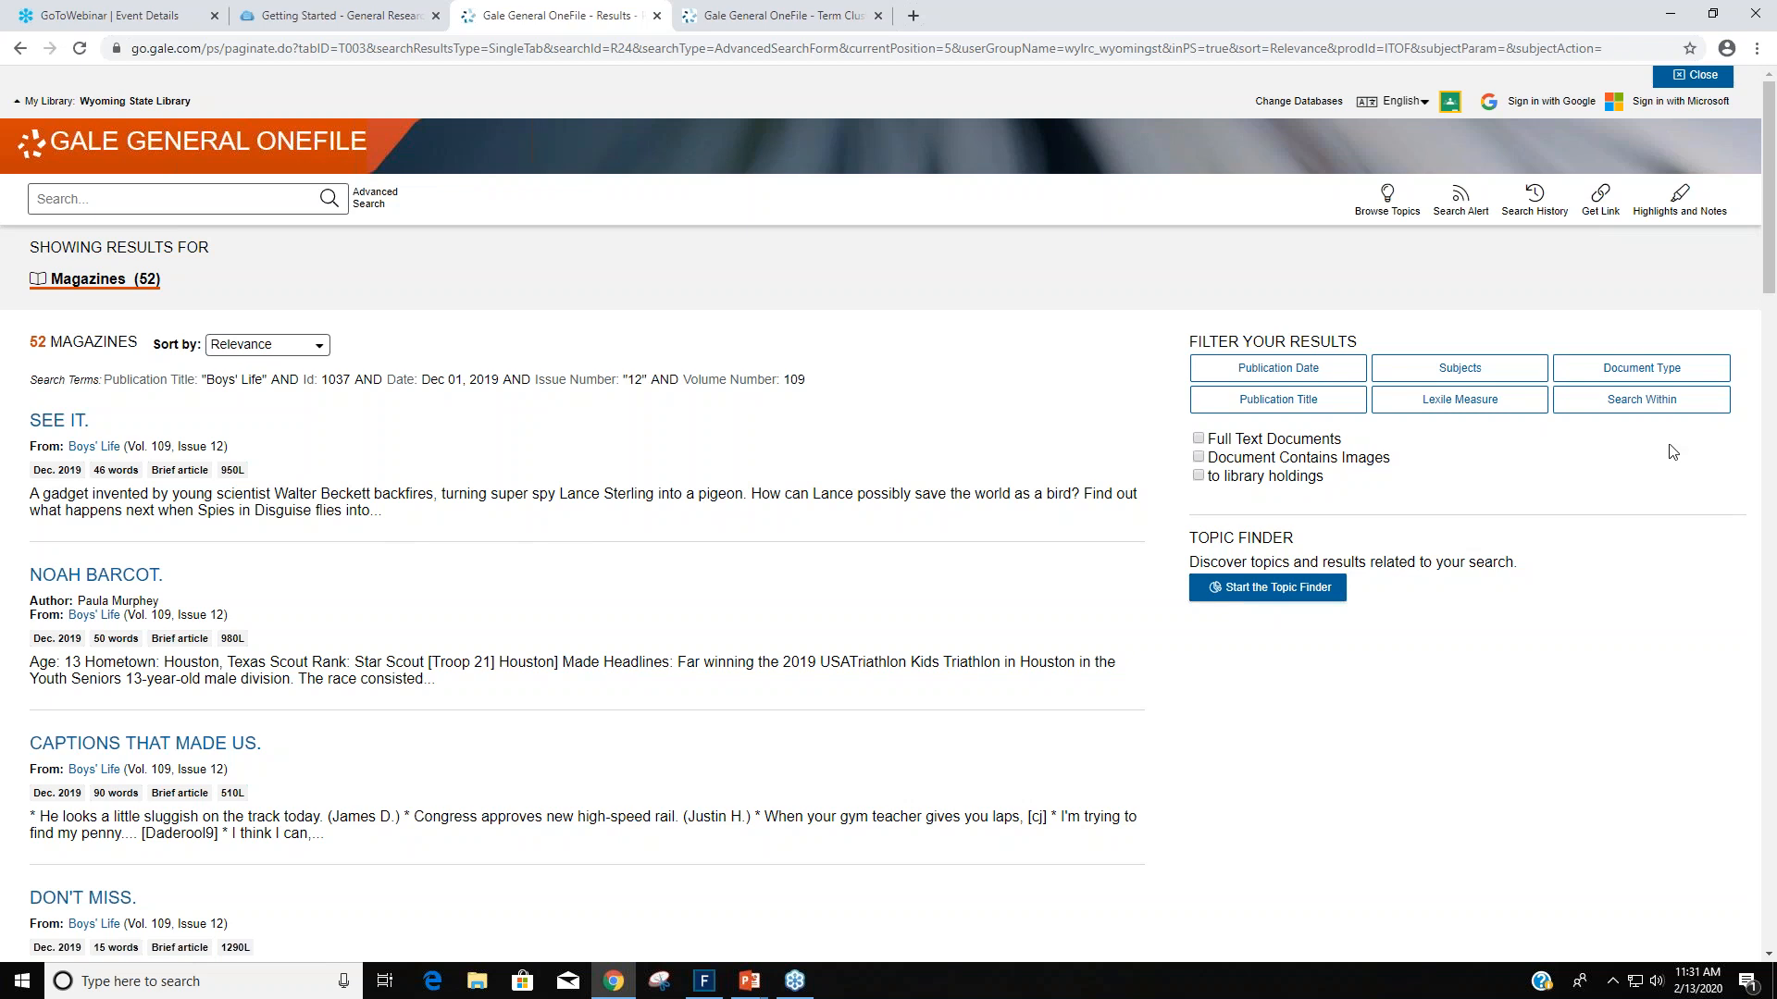
# Search within the issue's articles for the slopes term, leaving 'Stay Safe on the Slopes.'.
pyautogui.click(1640, 400)
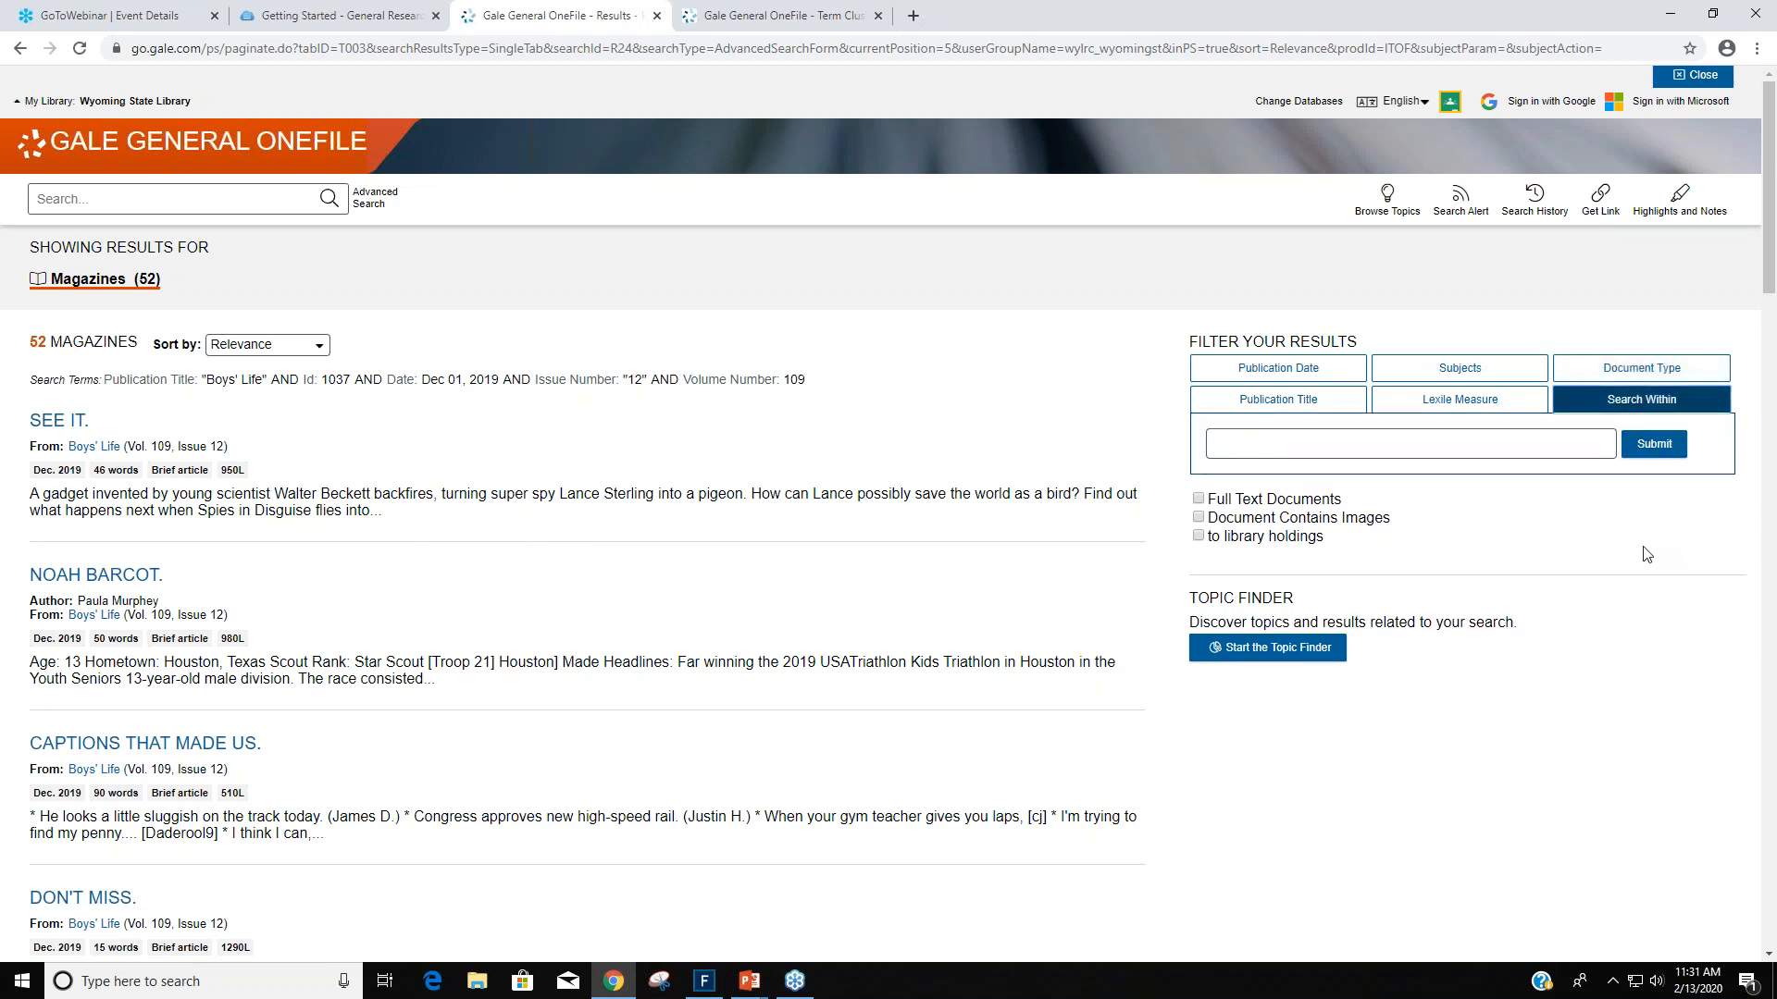
pyautogui.moveTo(657, 518)
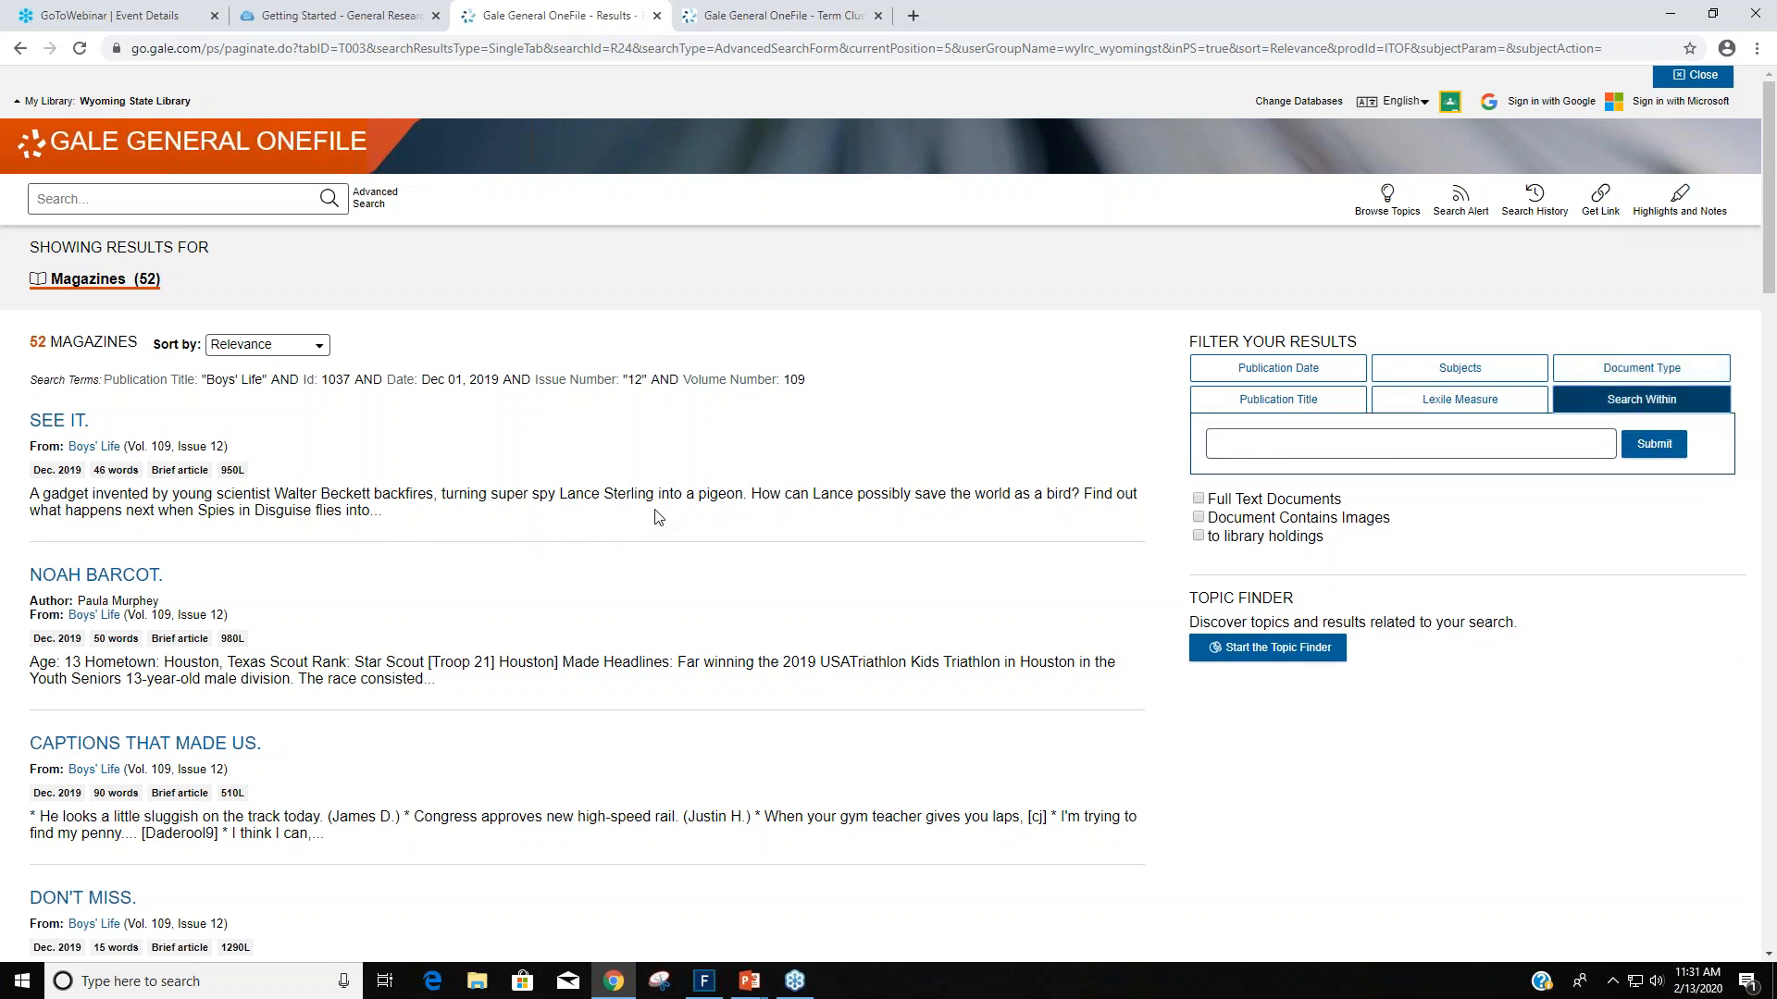
pyautogui.click(1410, 444)
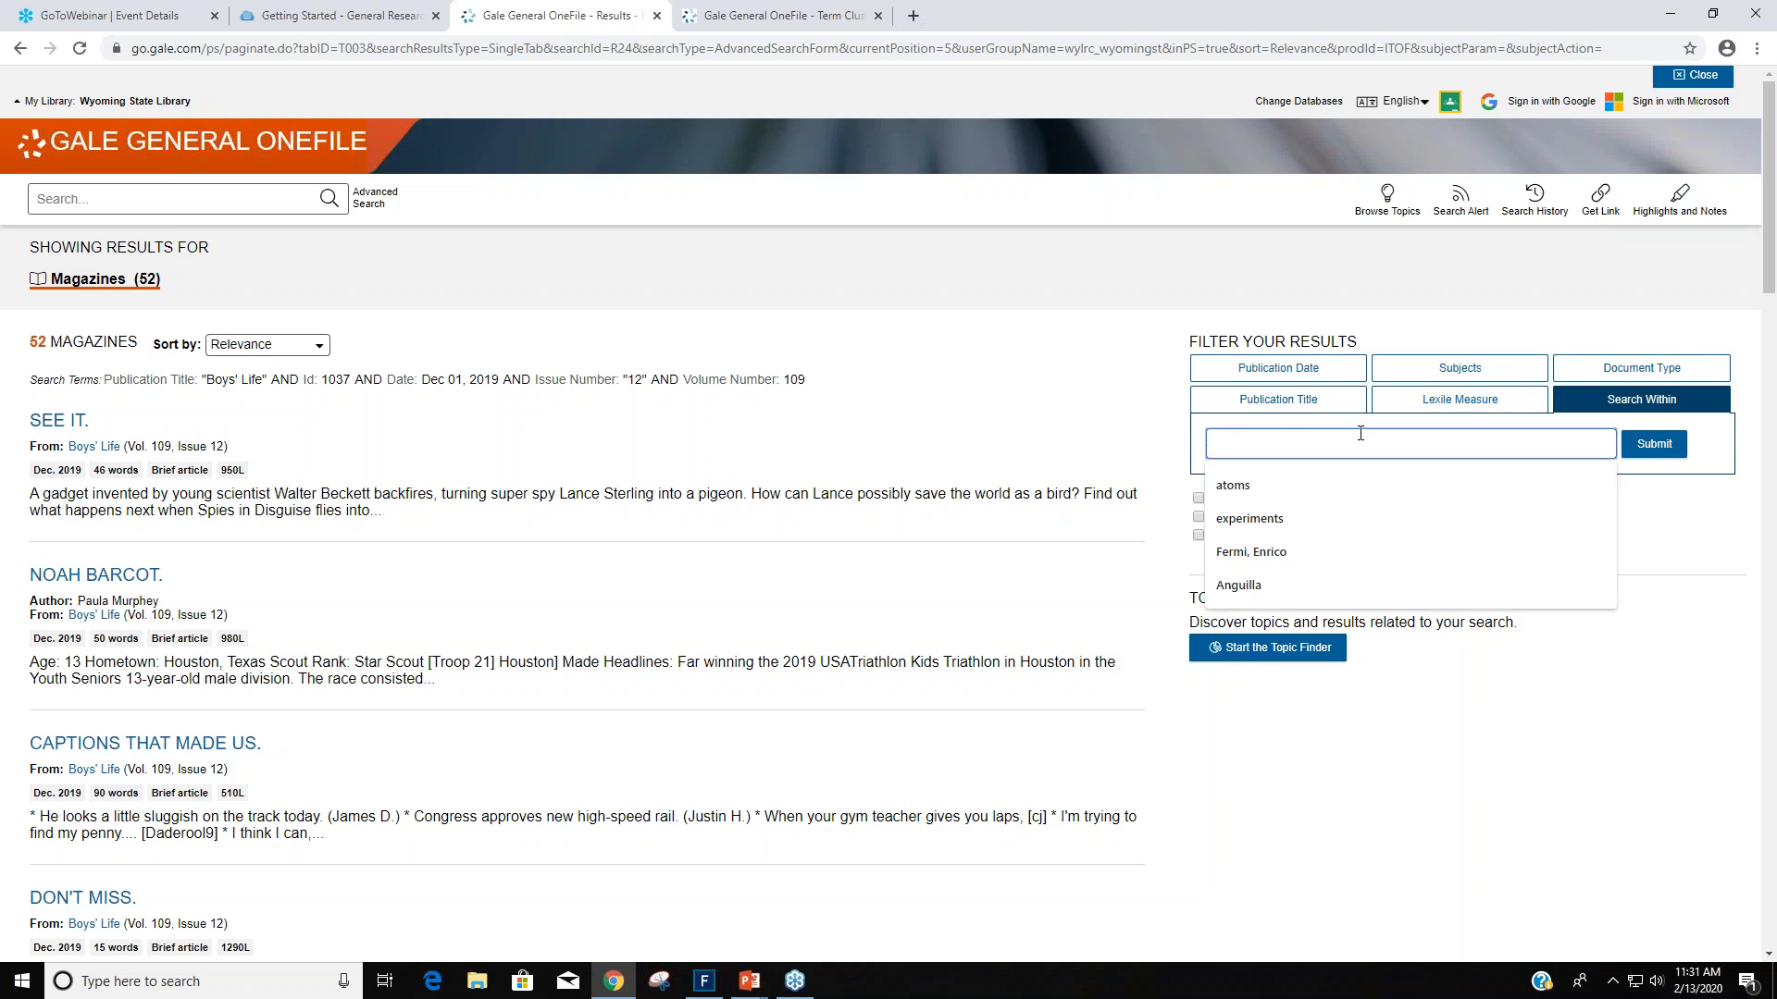
pyautogui.write('sno')
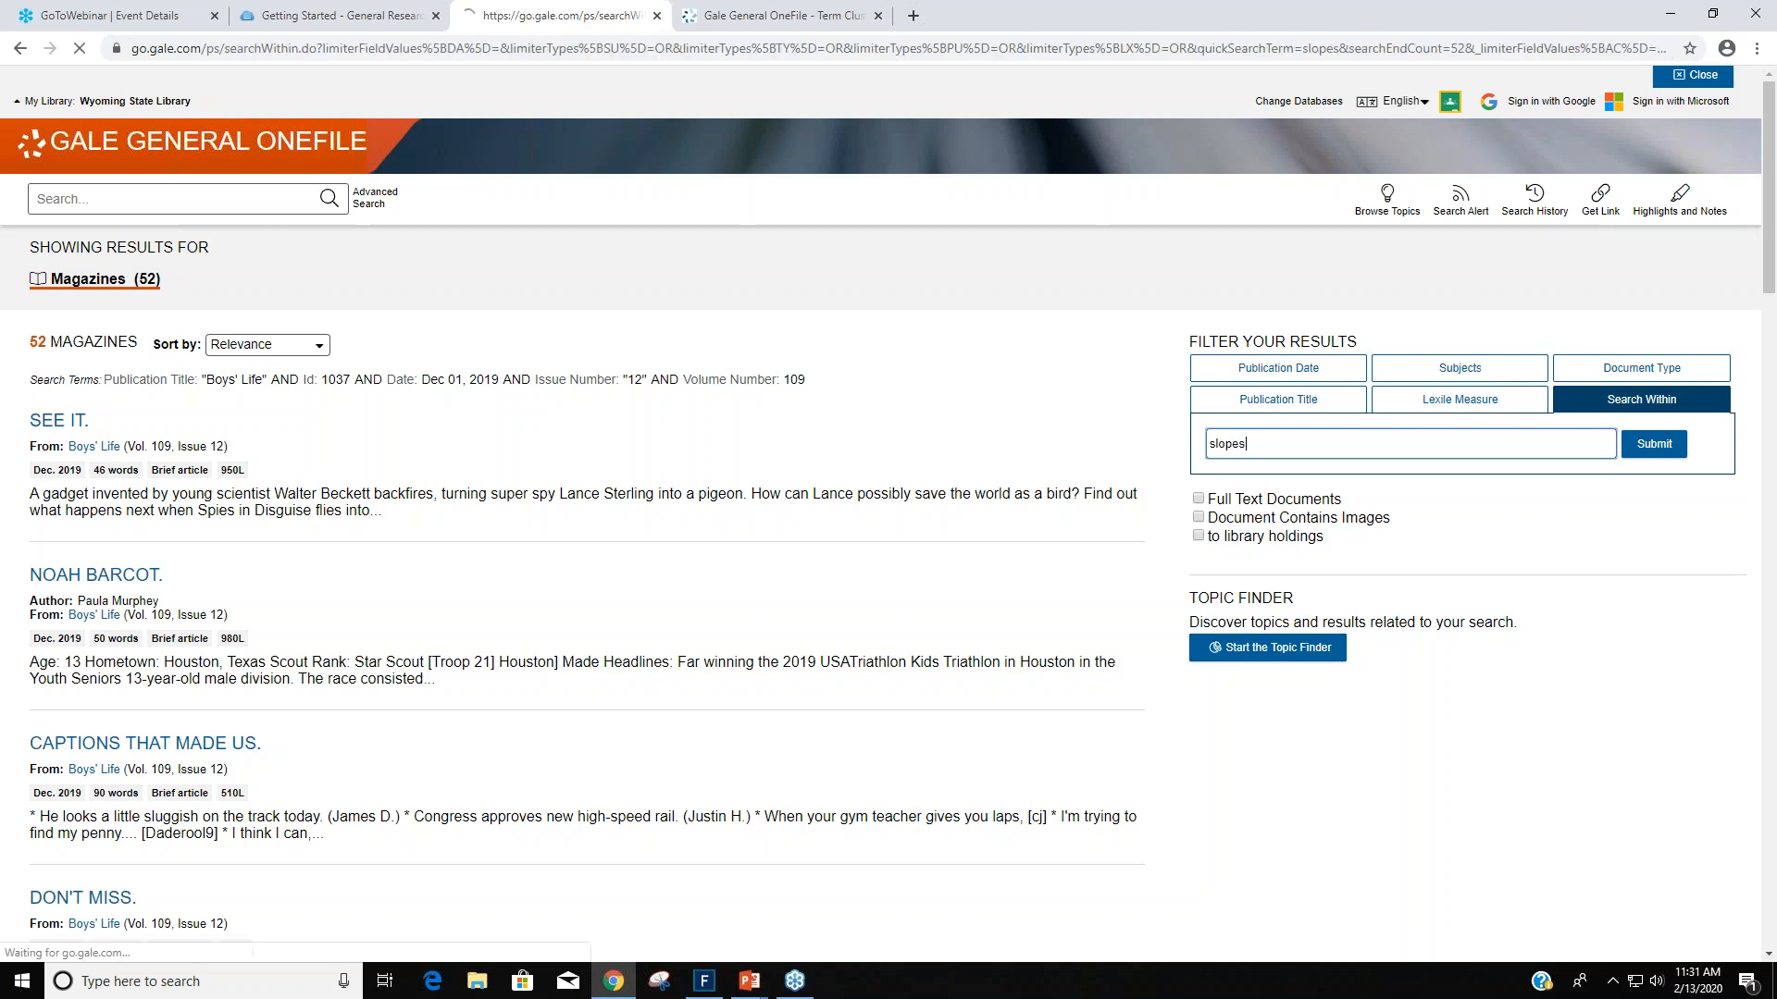
pyautogui.click(1653, 444)
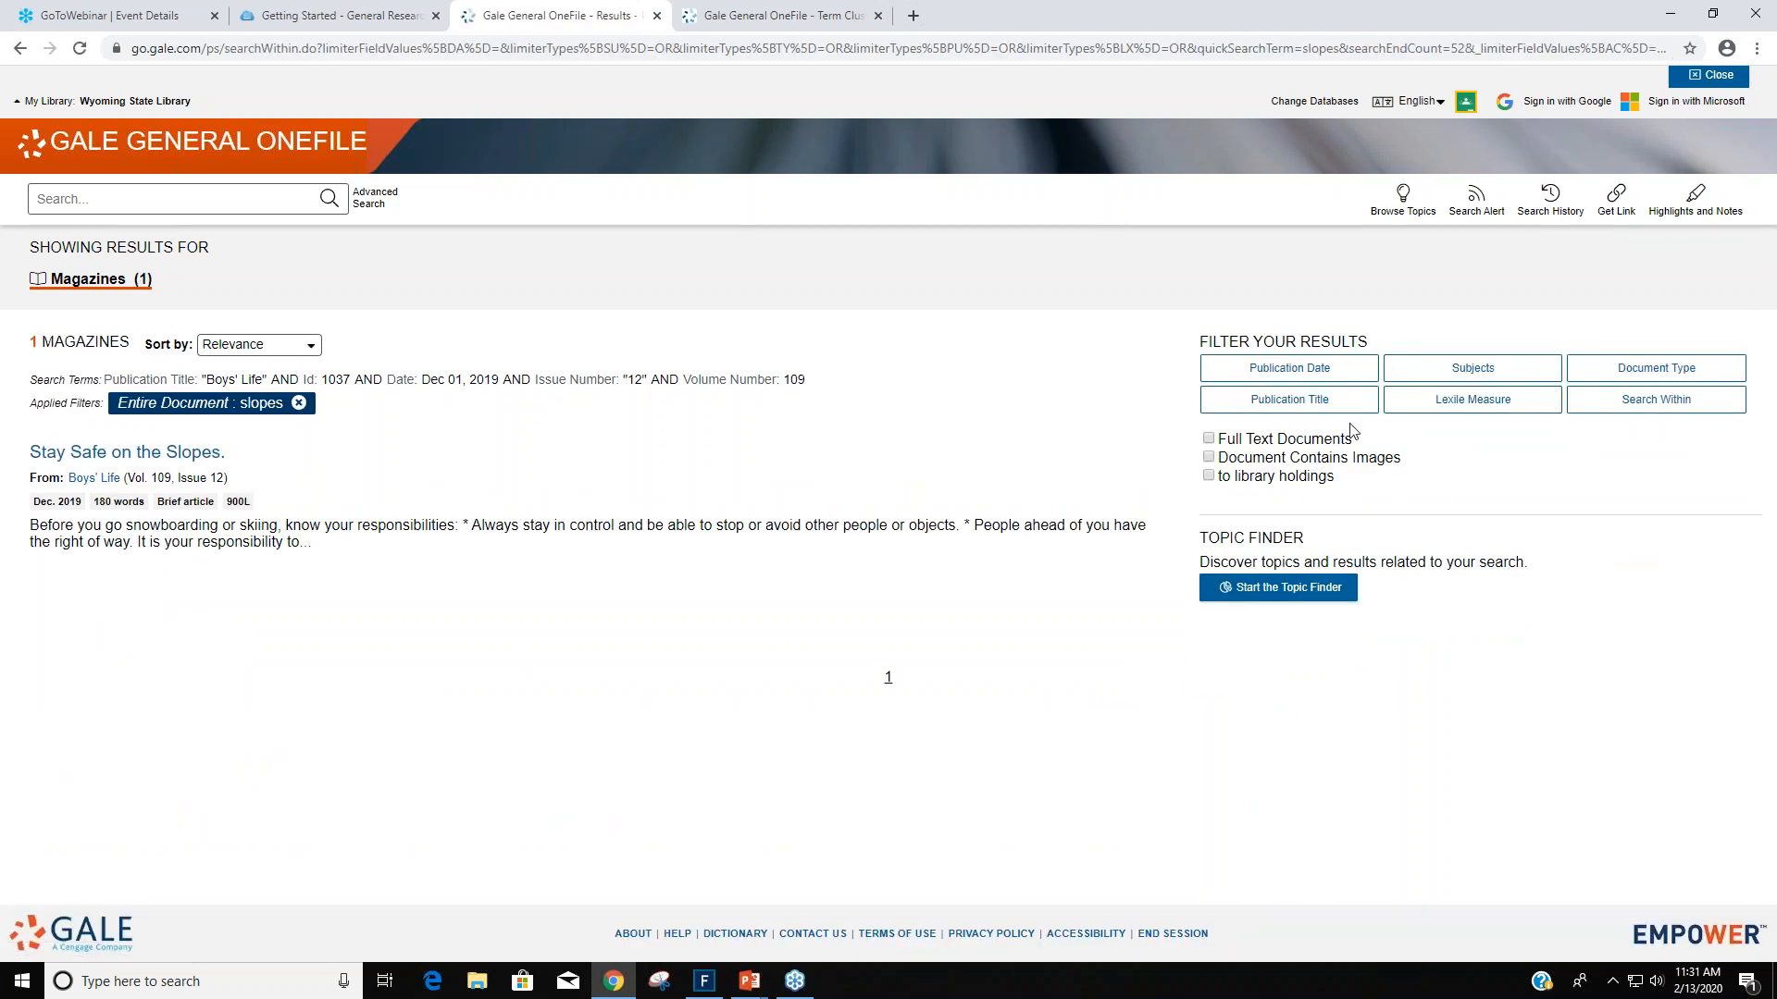
pyautogui.moveTo(559, 627)
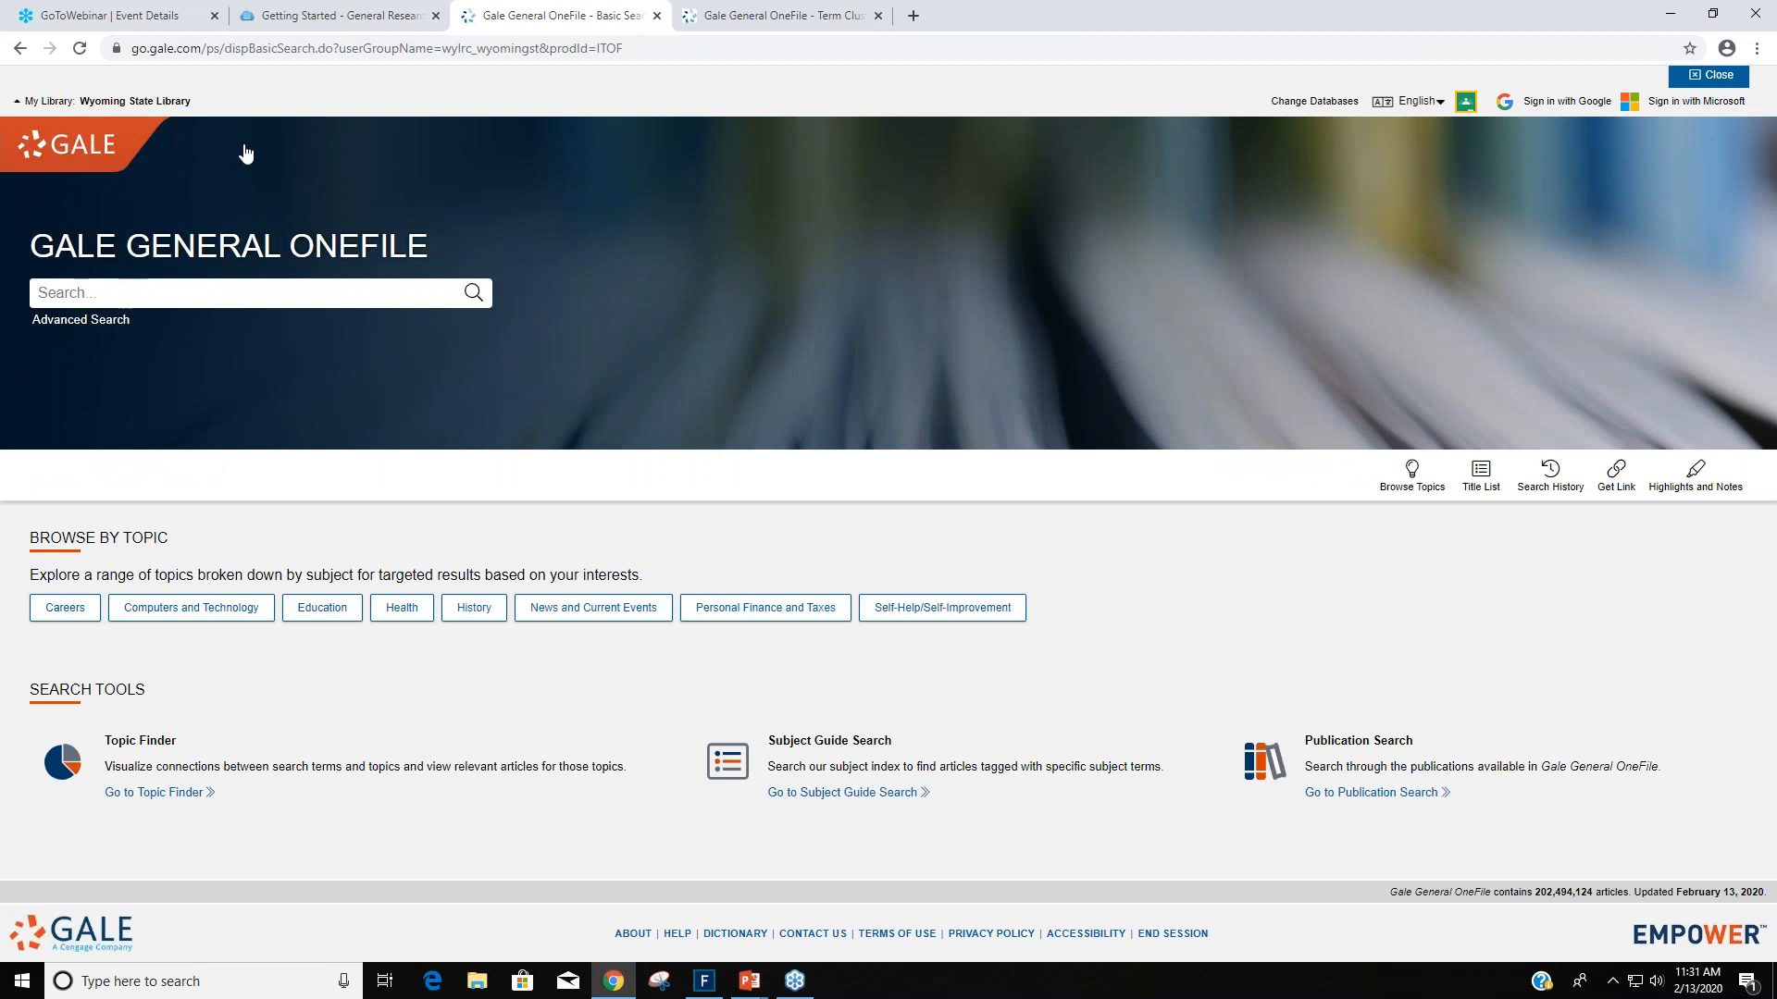
pyautogui.moveTo(255, 155)
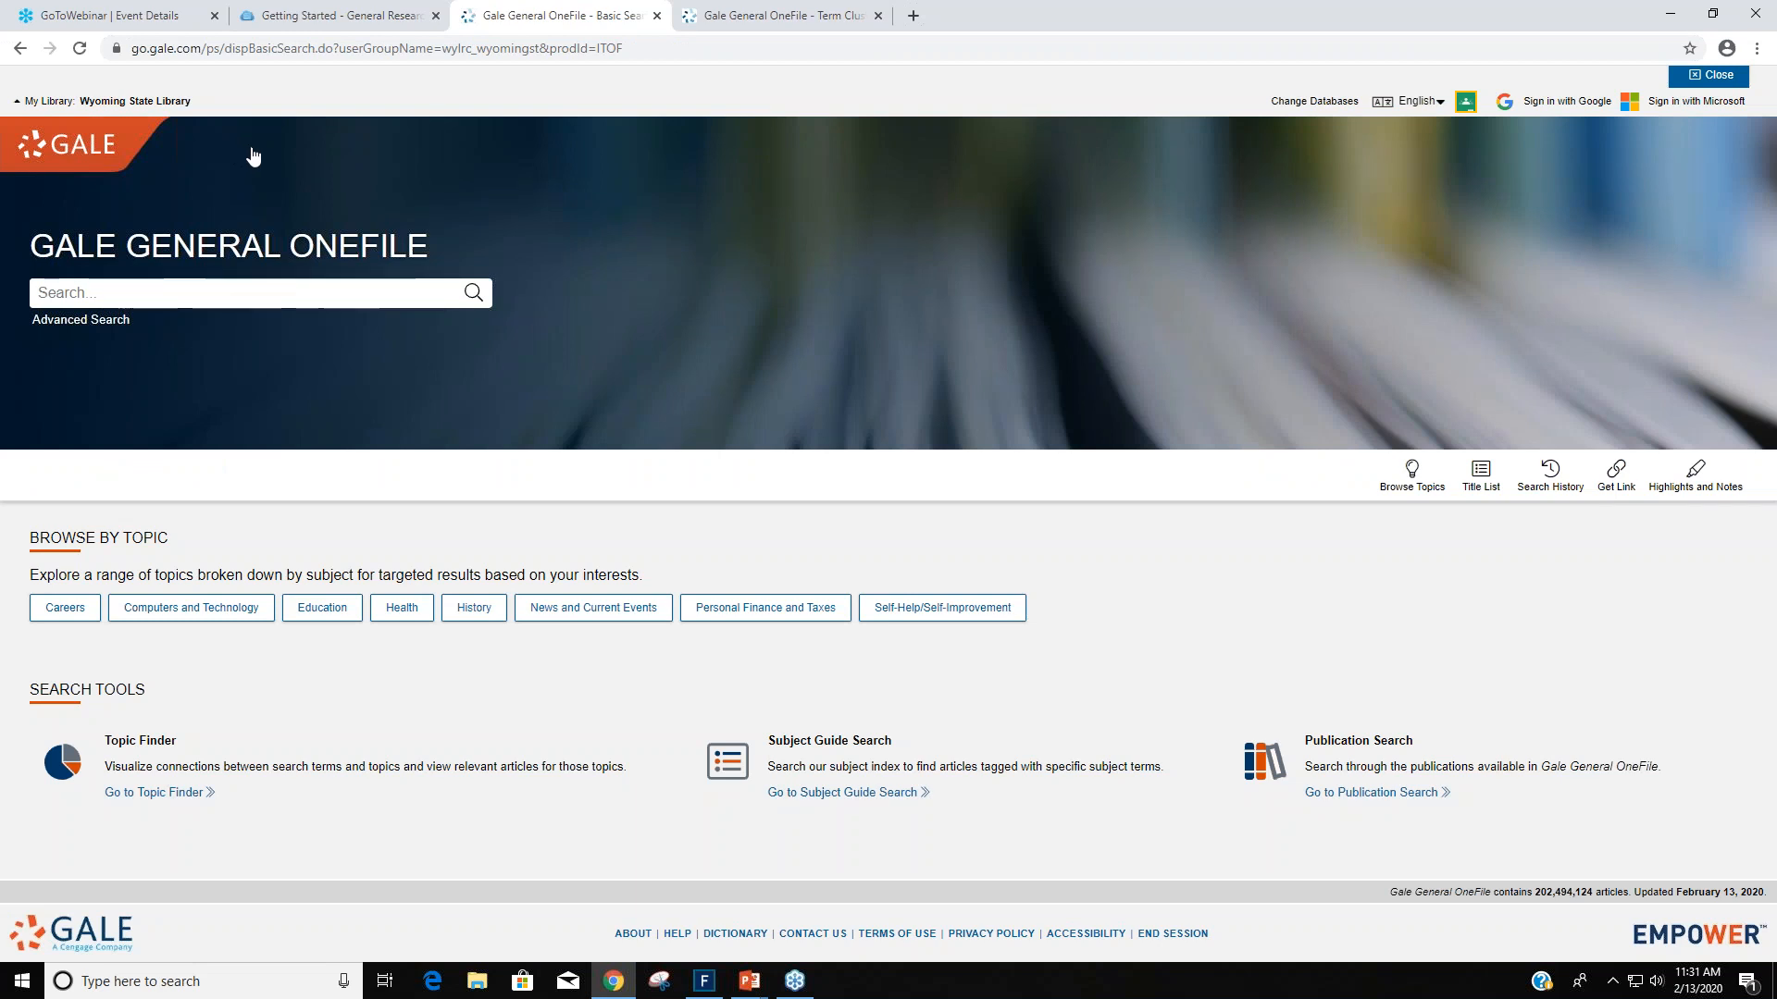
pyautogui.moveTo(1453, 530)
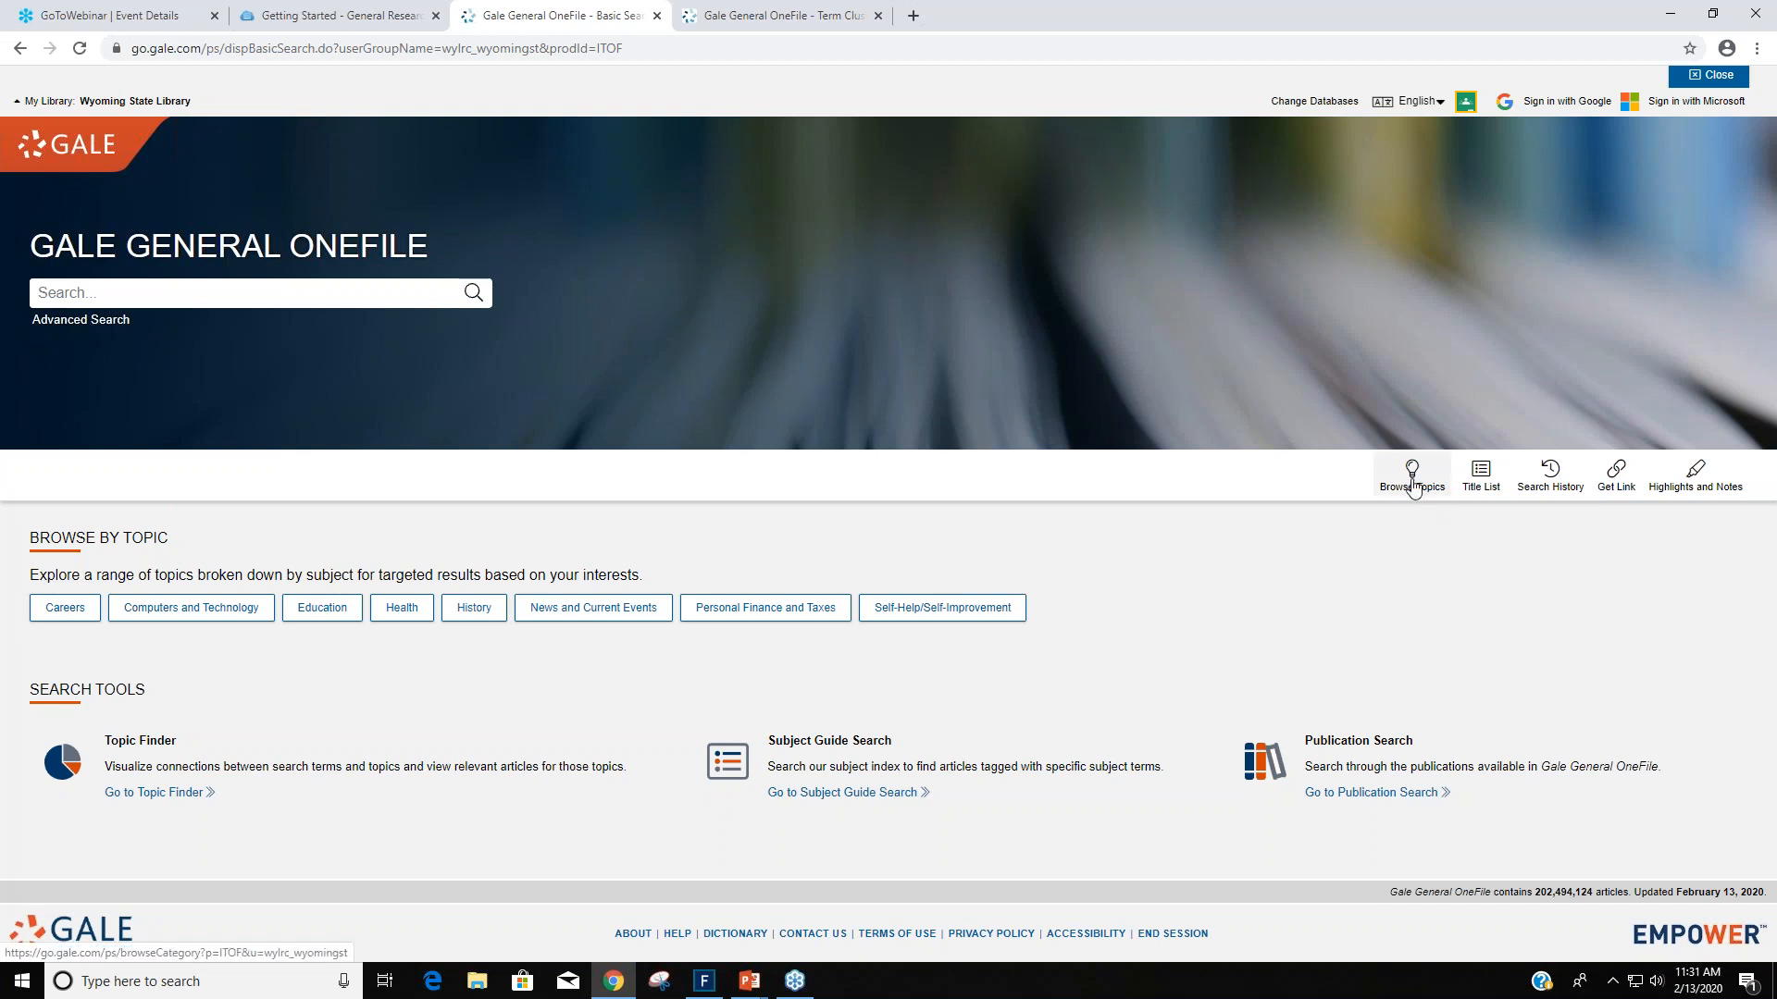
pyautogui.moveTo(1490, 507)
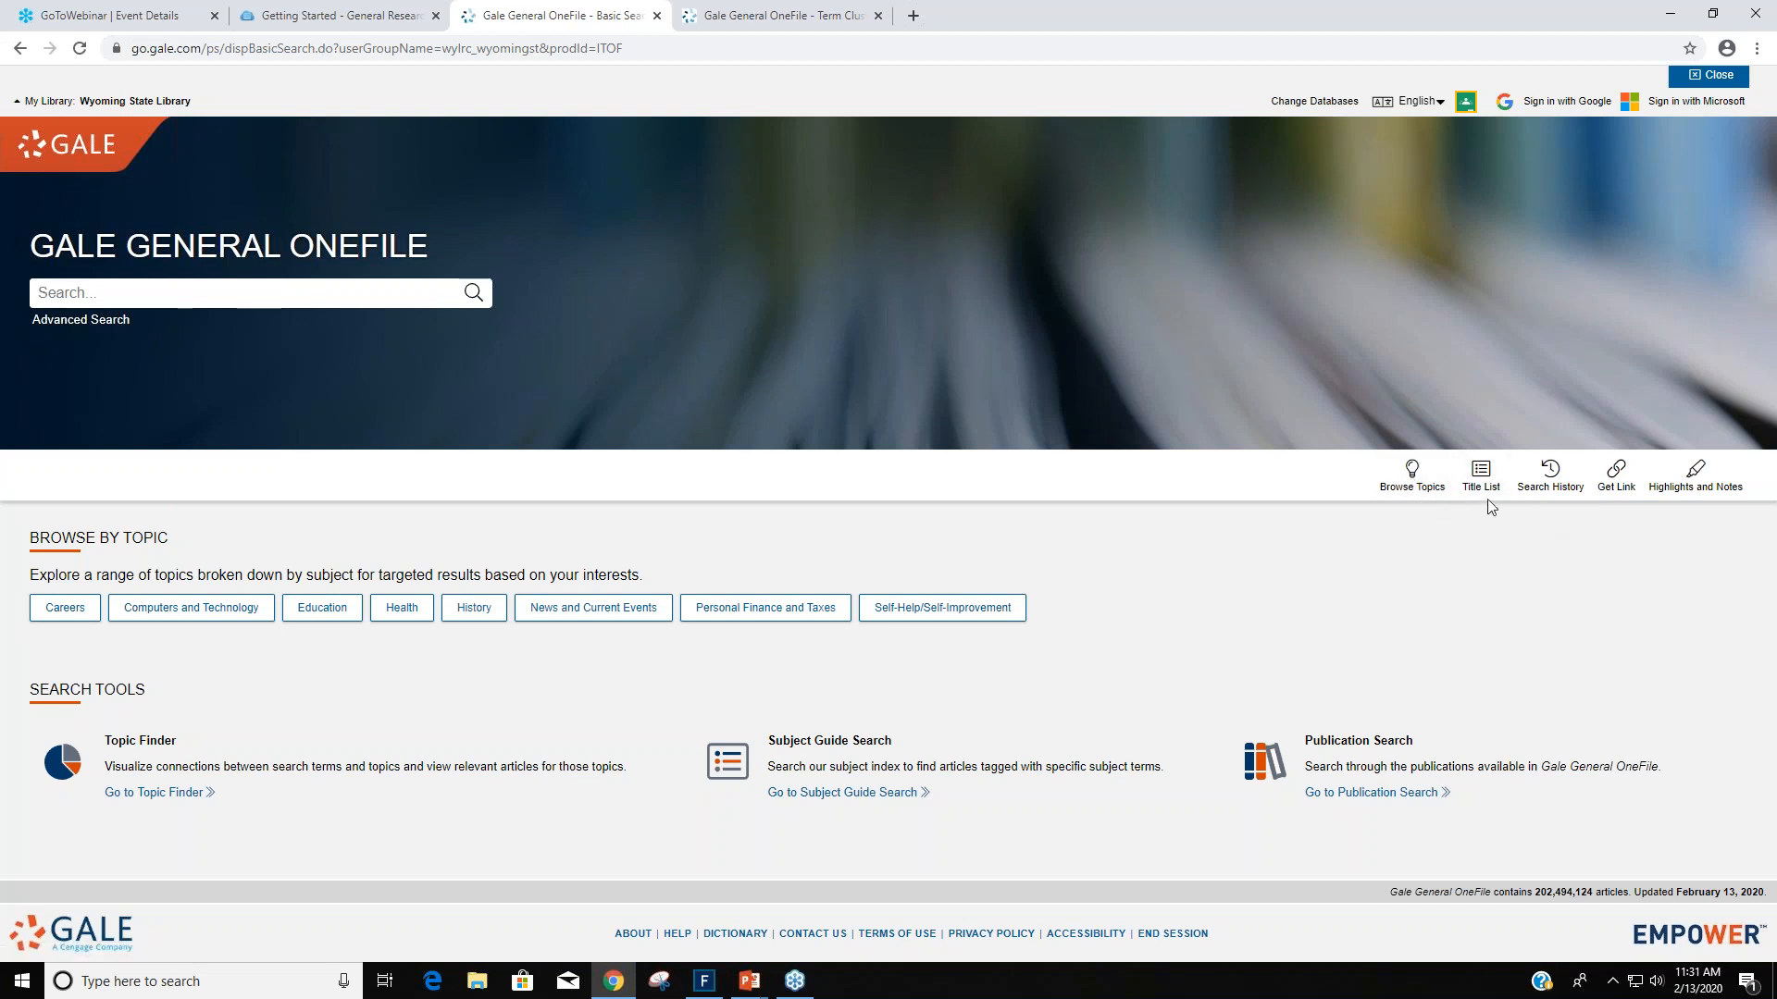
pyautogui.moveTo(1551, 473)
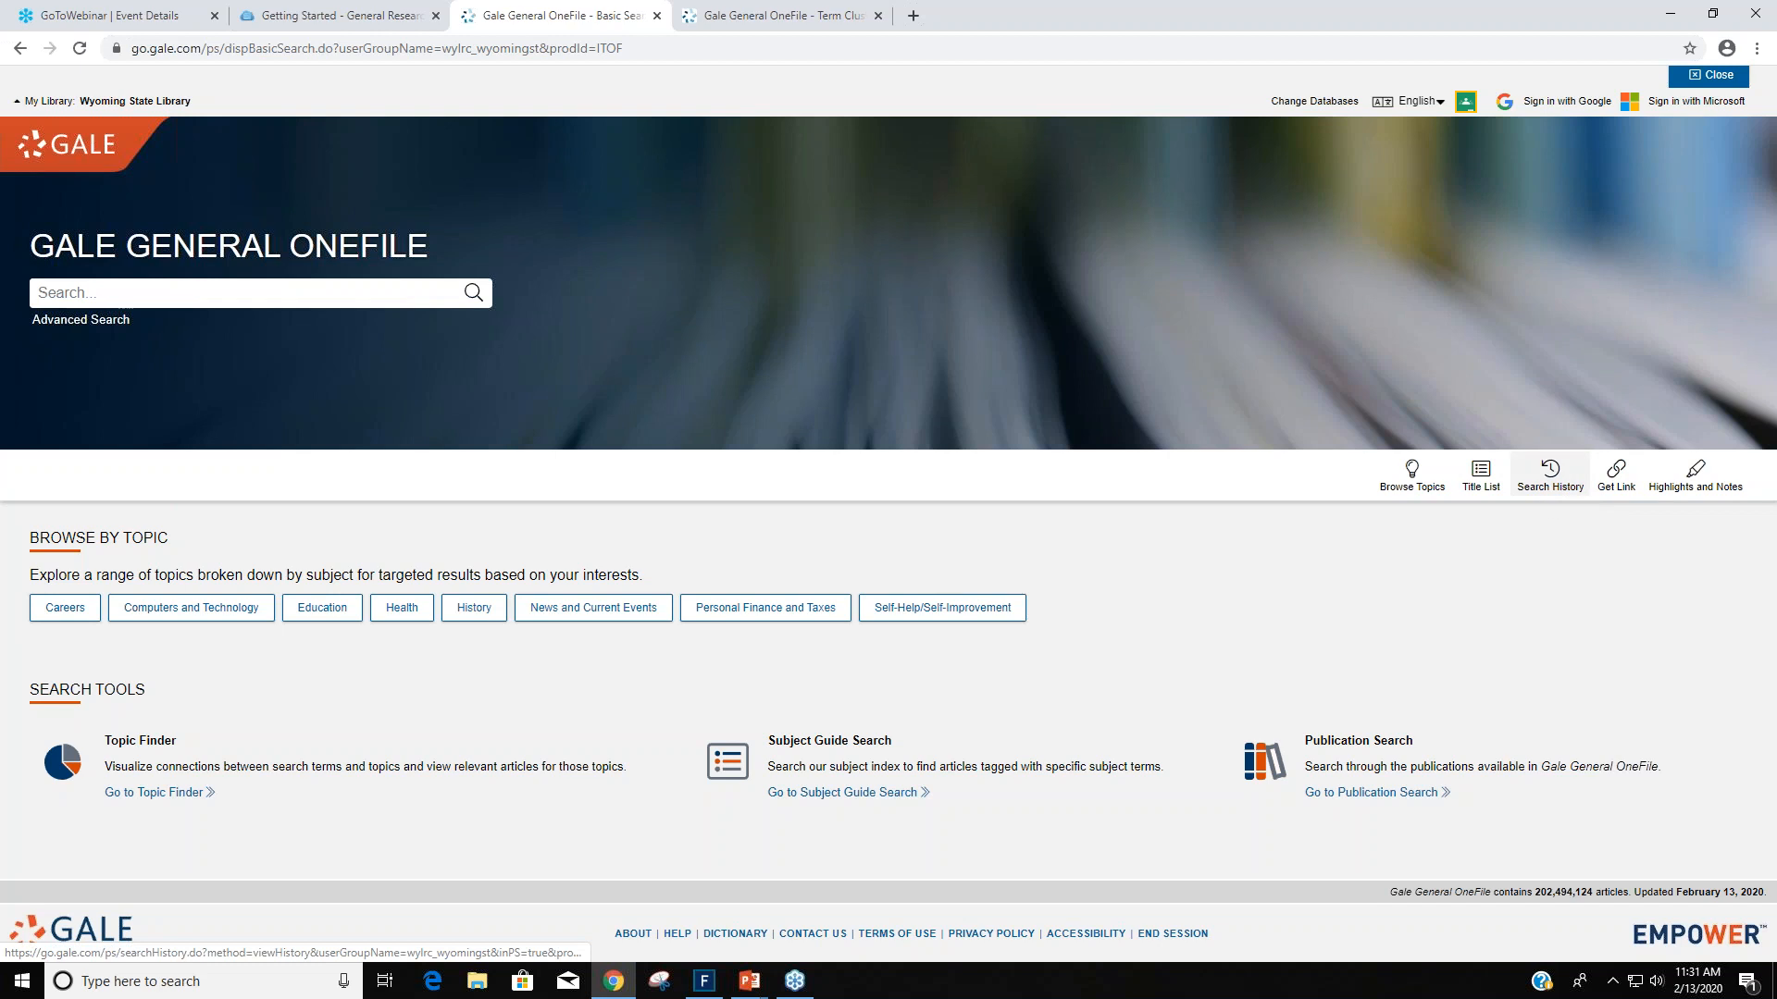
# Show the Search History listing nine past searches with result counts.
pyautogui.click(1551, 474)
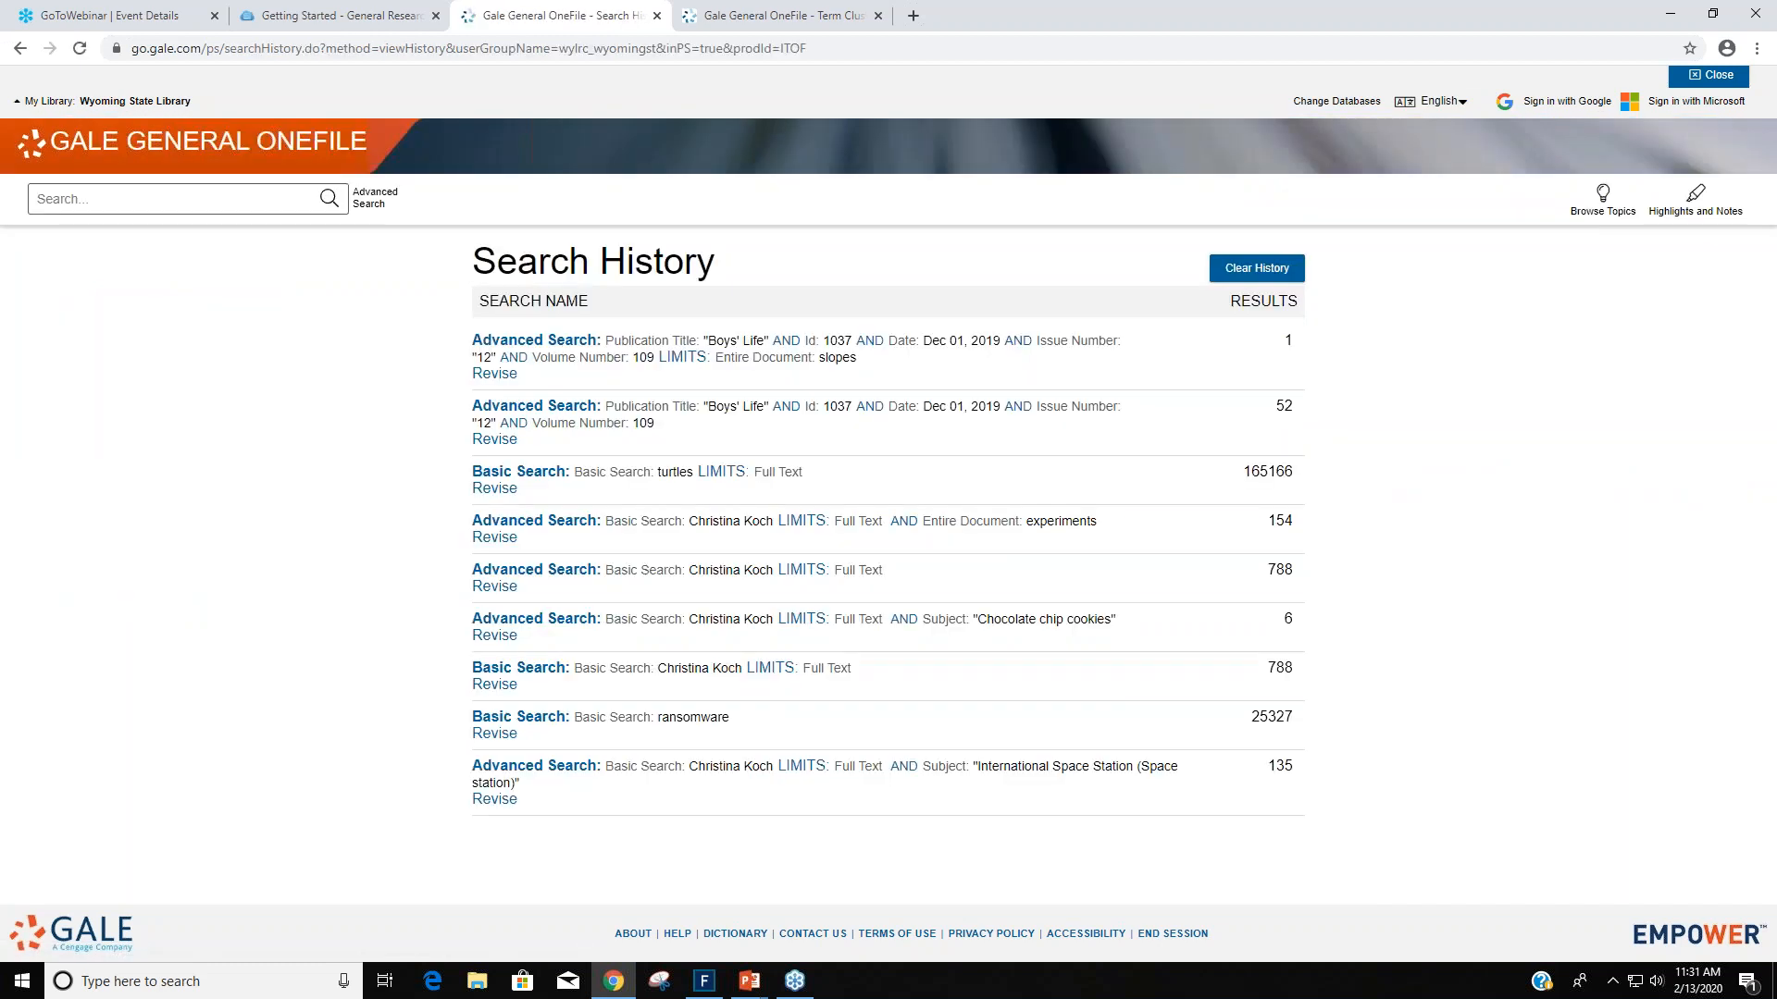
pyautogui.moveTo(1549, 516)
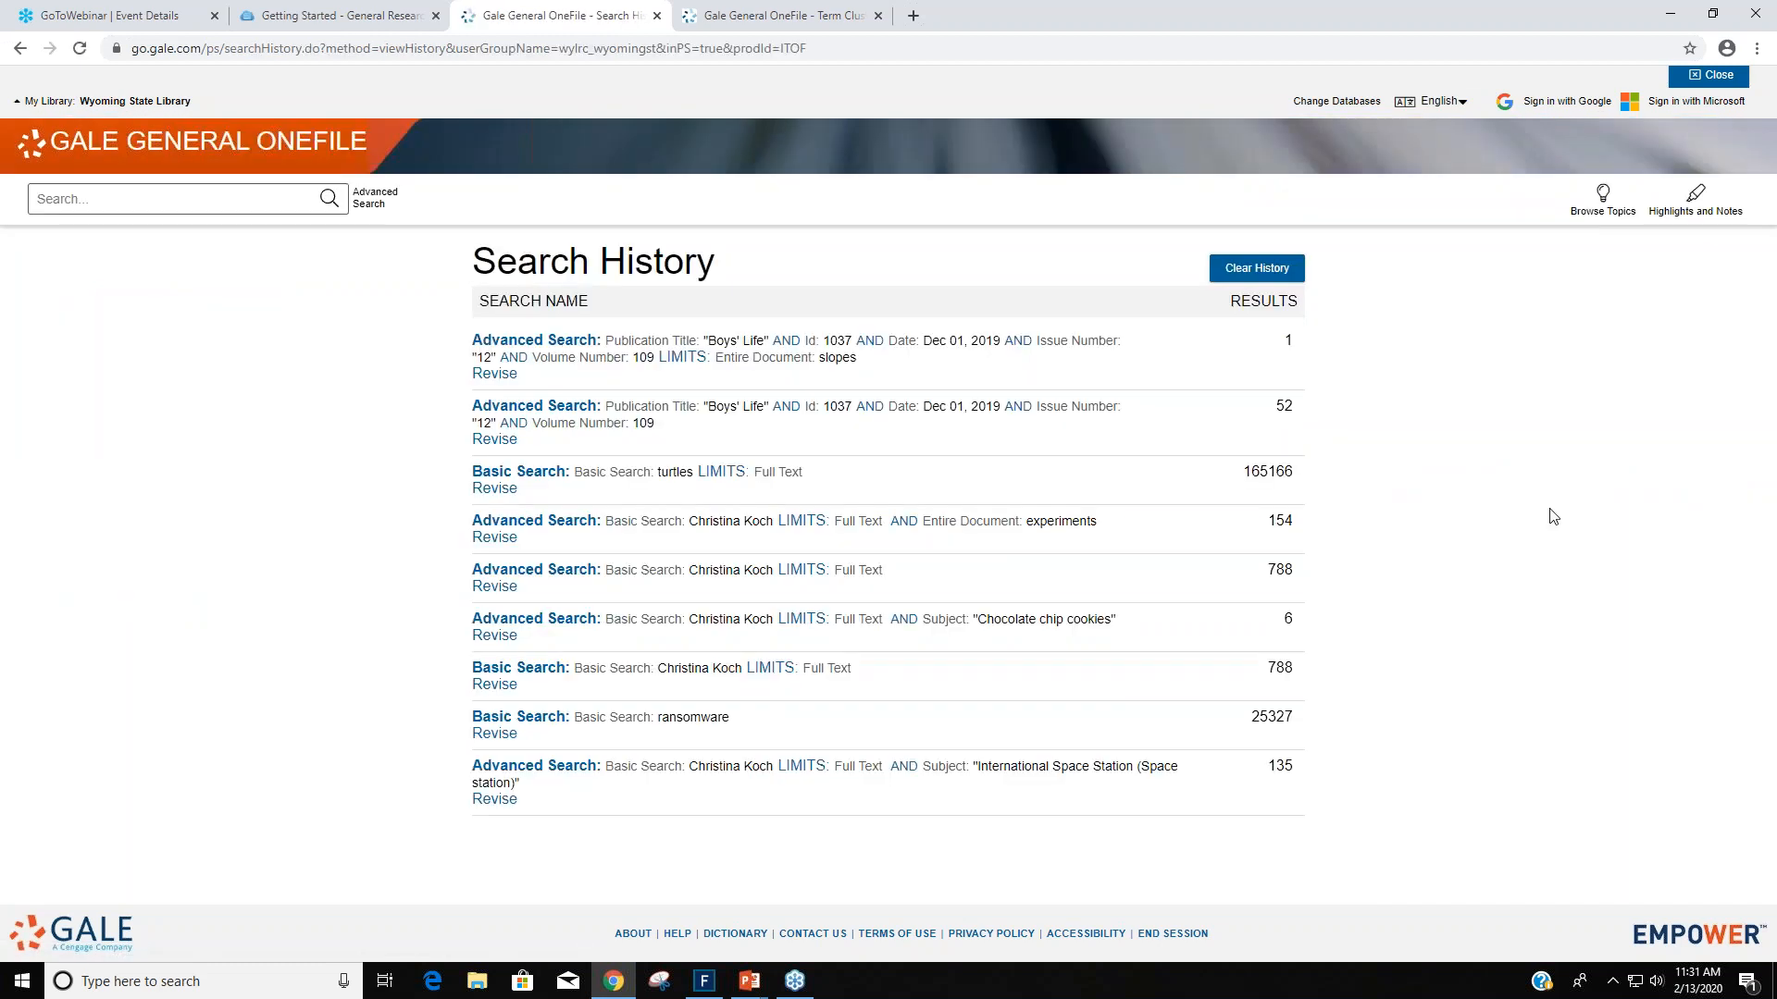
pyautogui.moveTo(1540, 538)
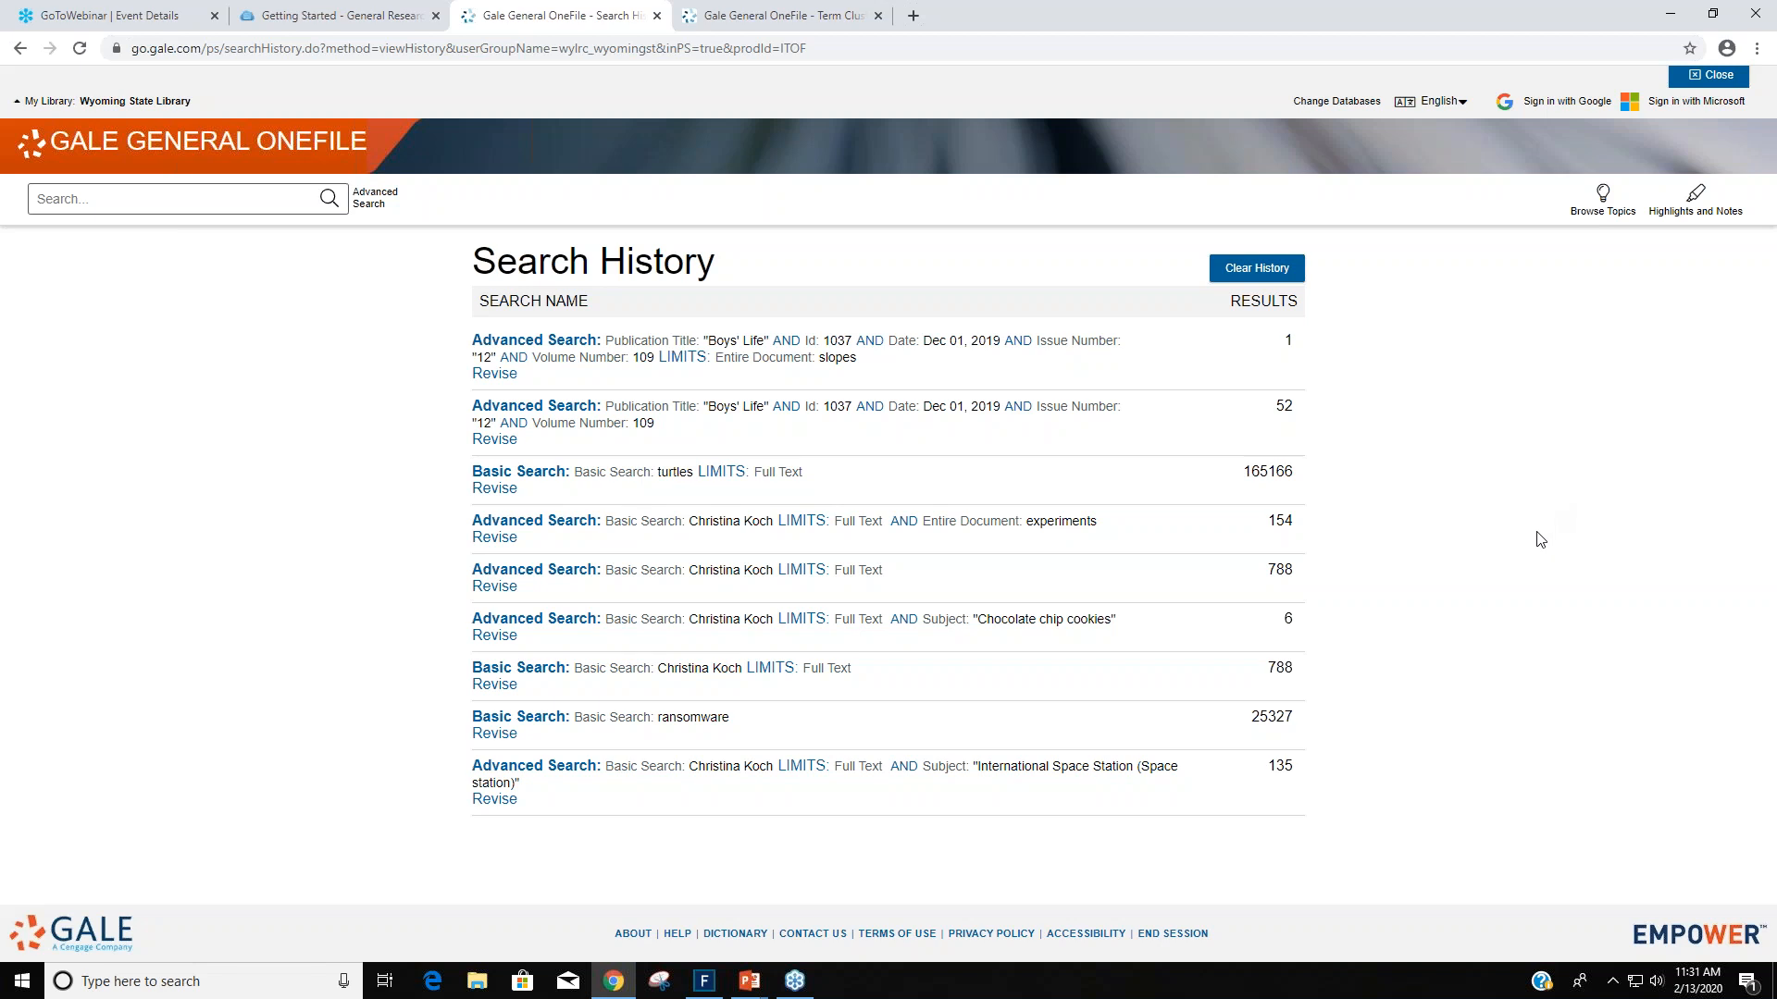
pyautogui.moveTo(1510, 552)
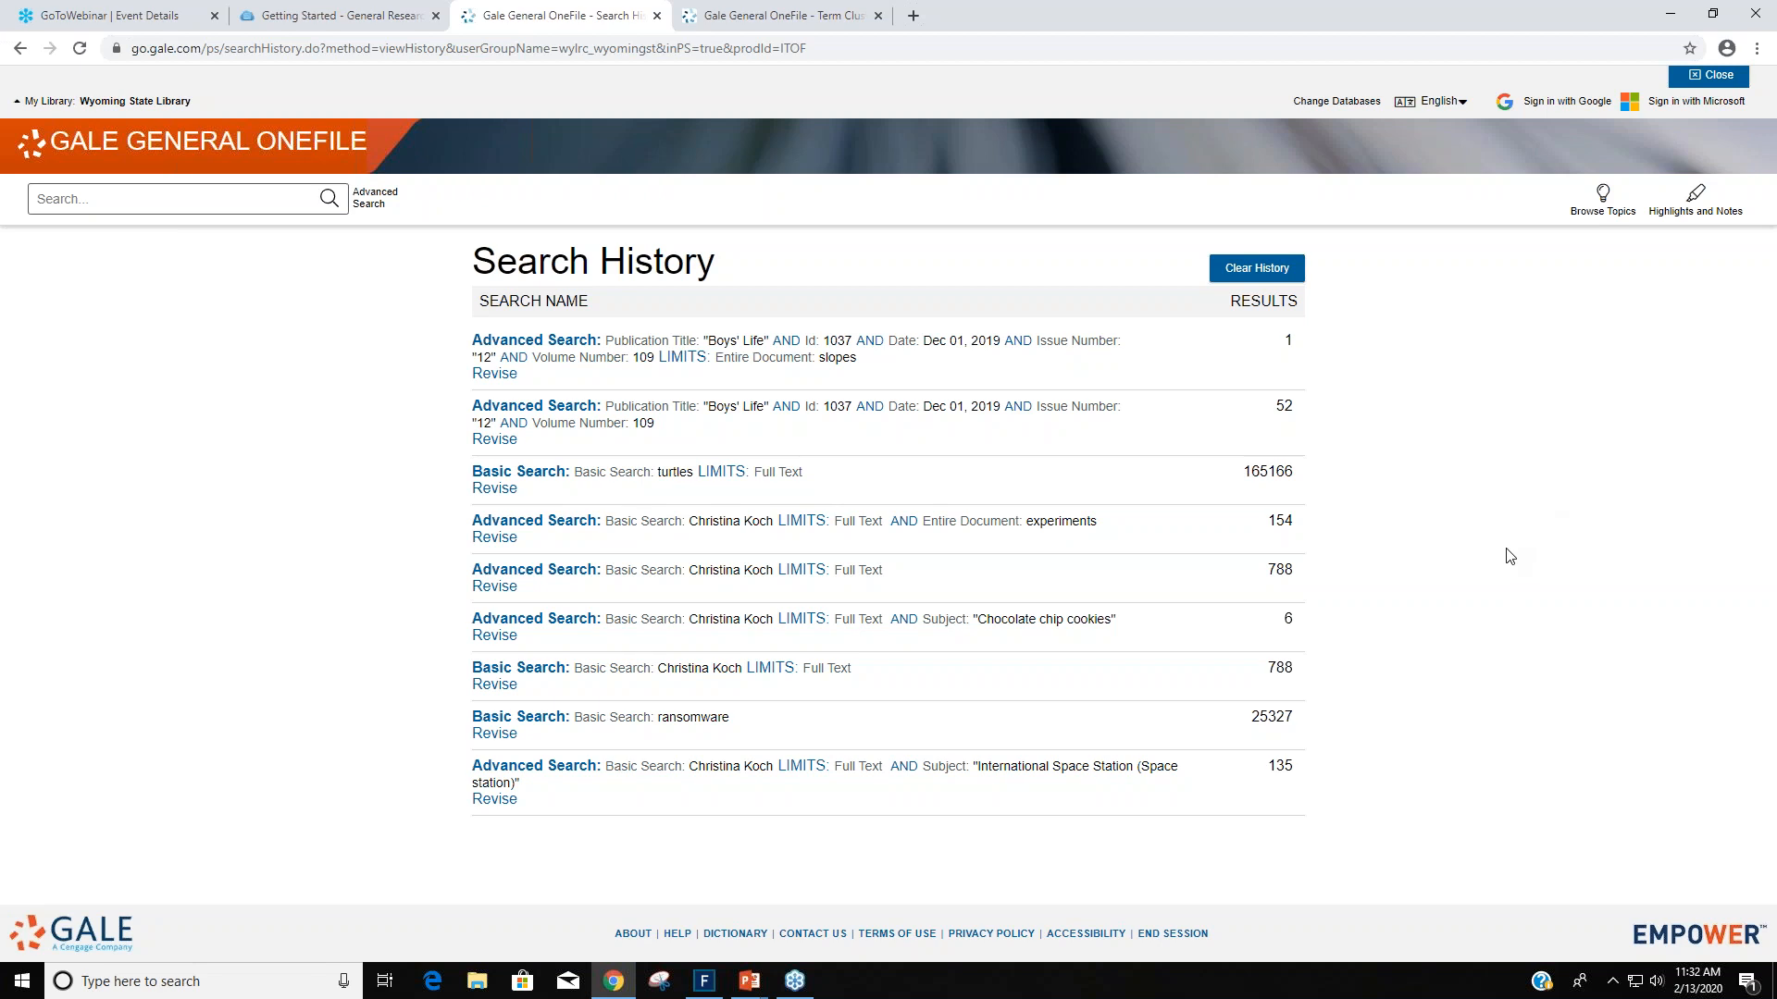
pyautogui.moveTo(747, 844)
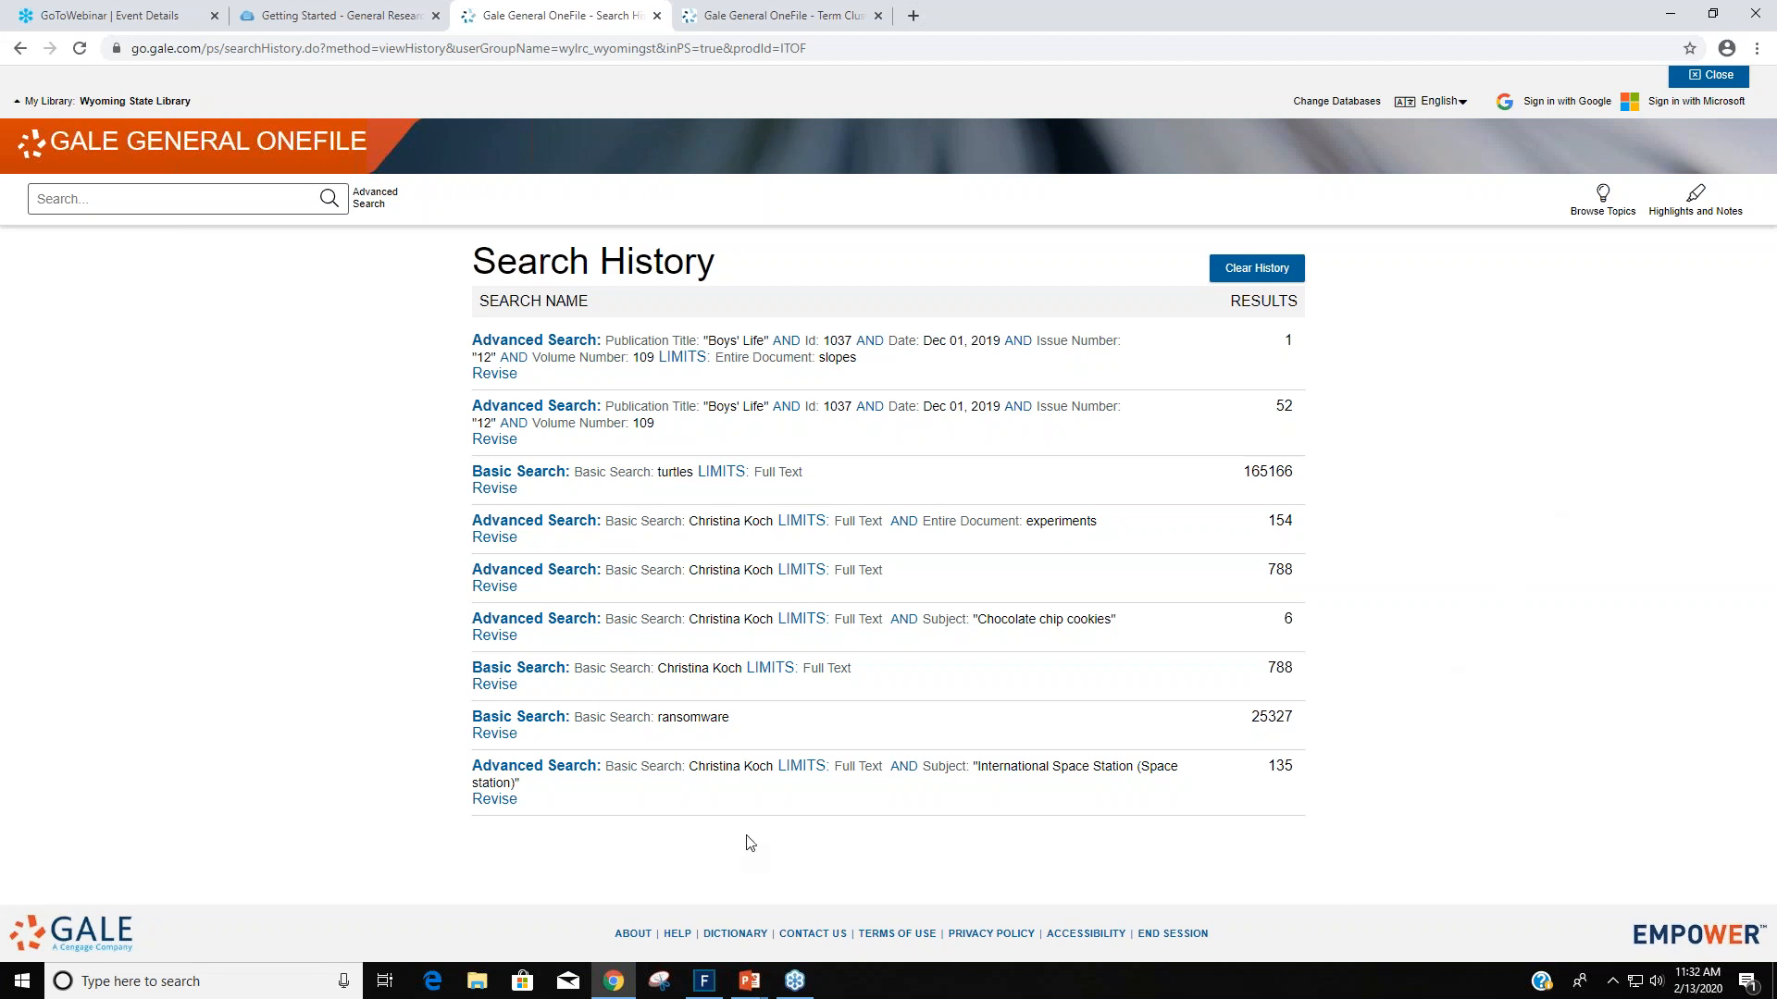
pyautogui.moveTo(1255, 357)
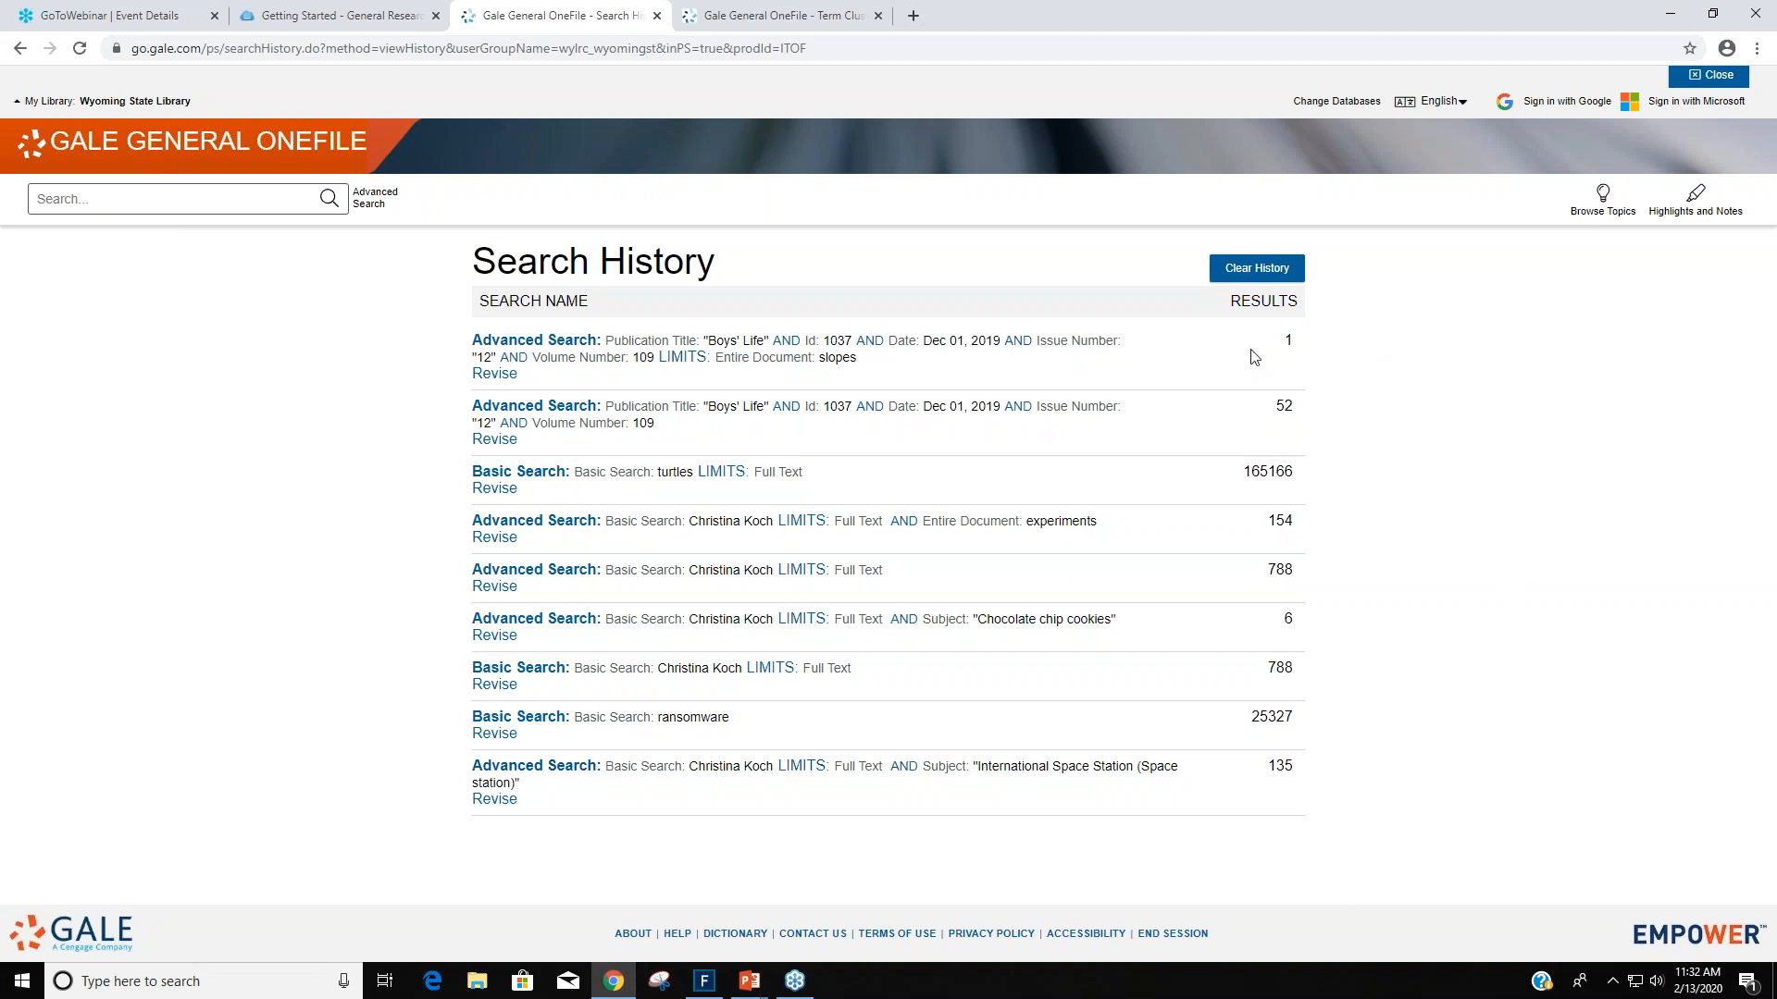
pyautogui.moveTo(1419, 598)
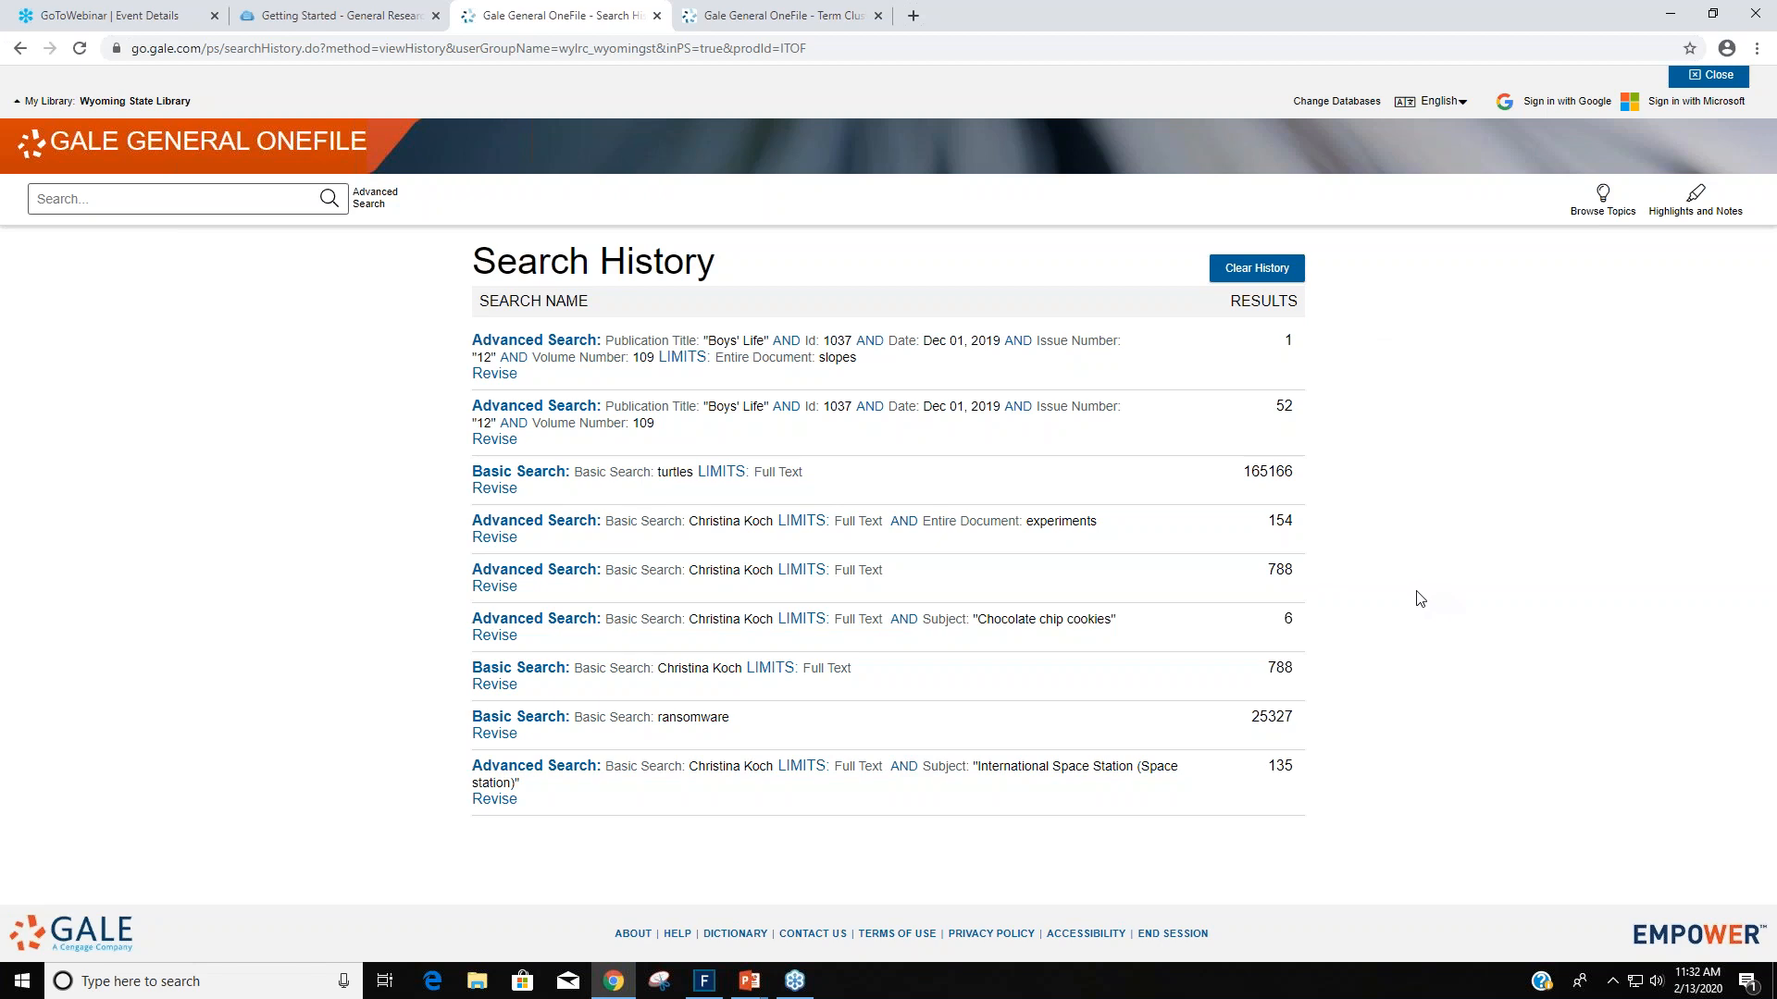
pyautogui.moveTo(1414, 599)
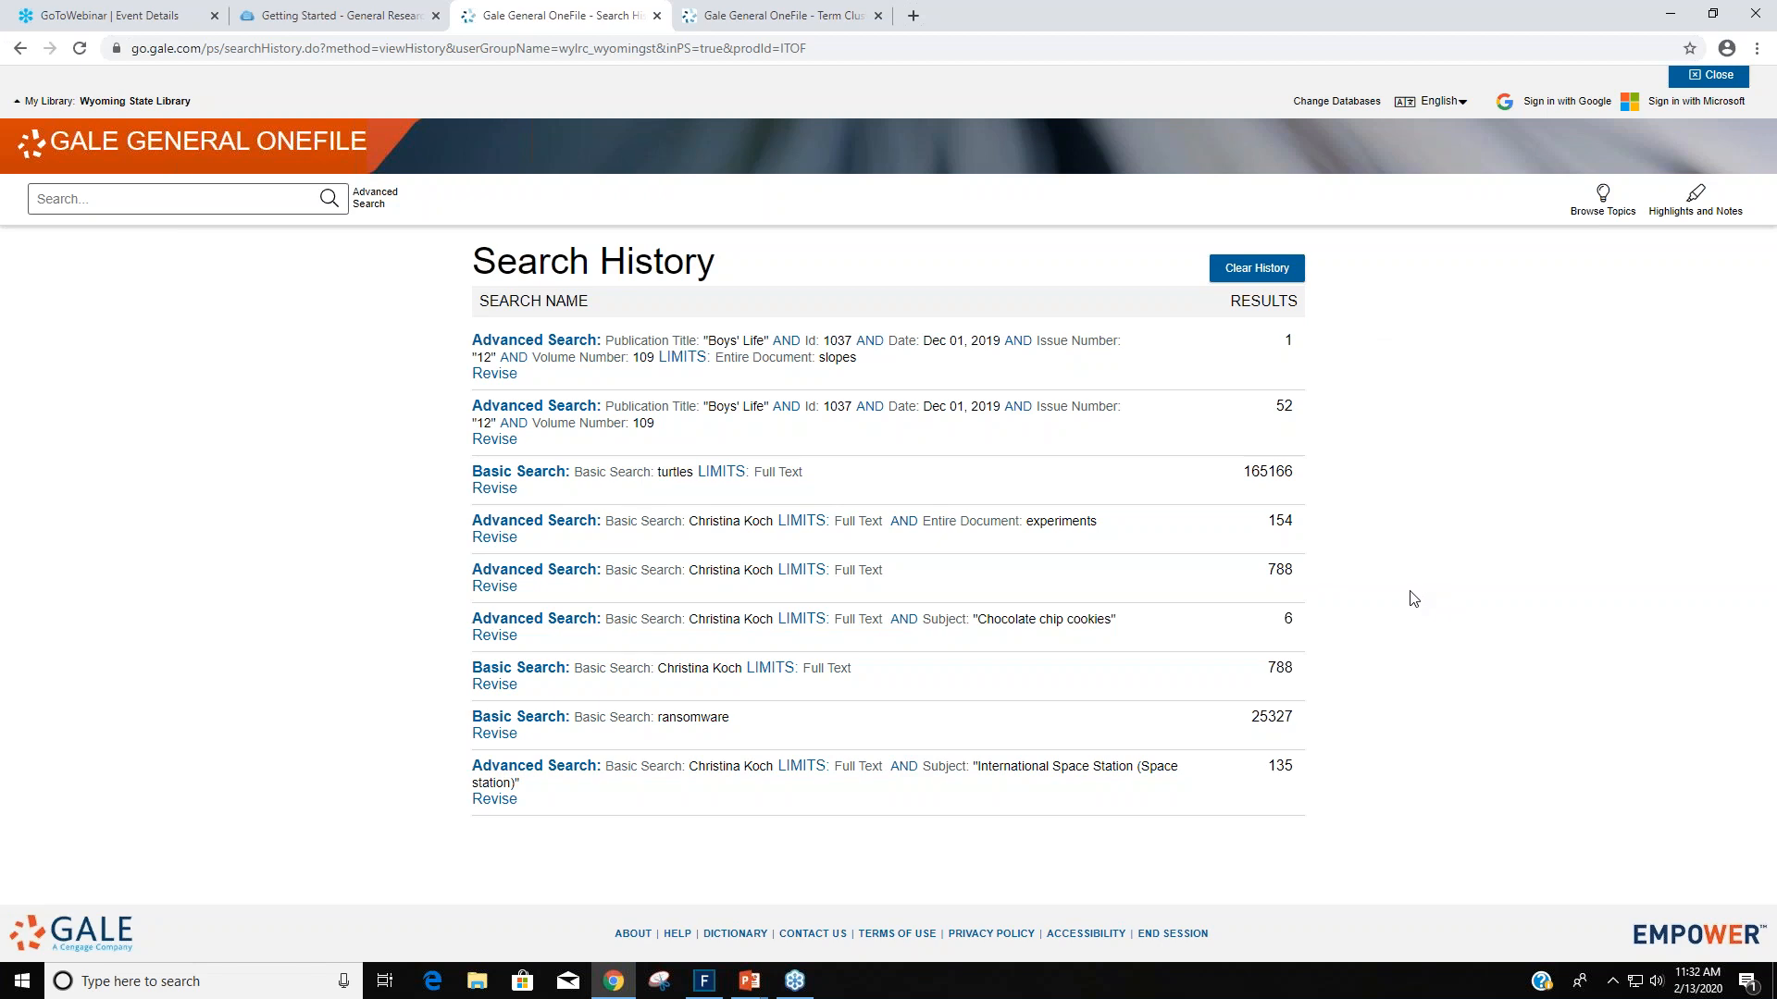
pyautogui.moveTo(1444, 526)
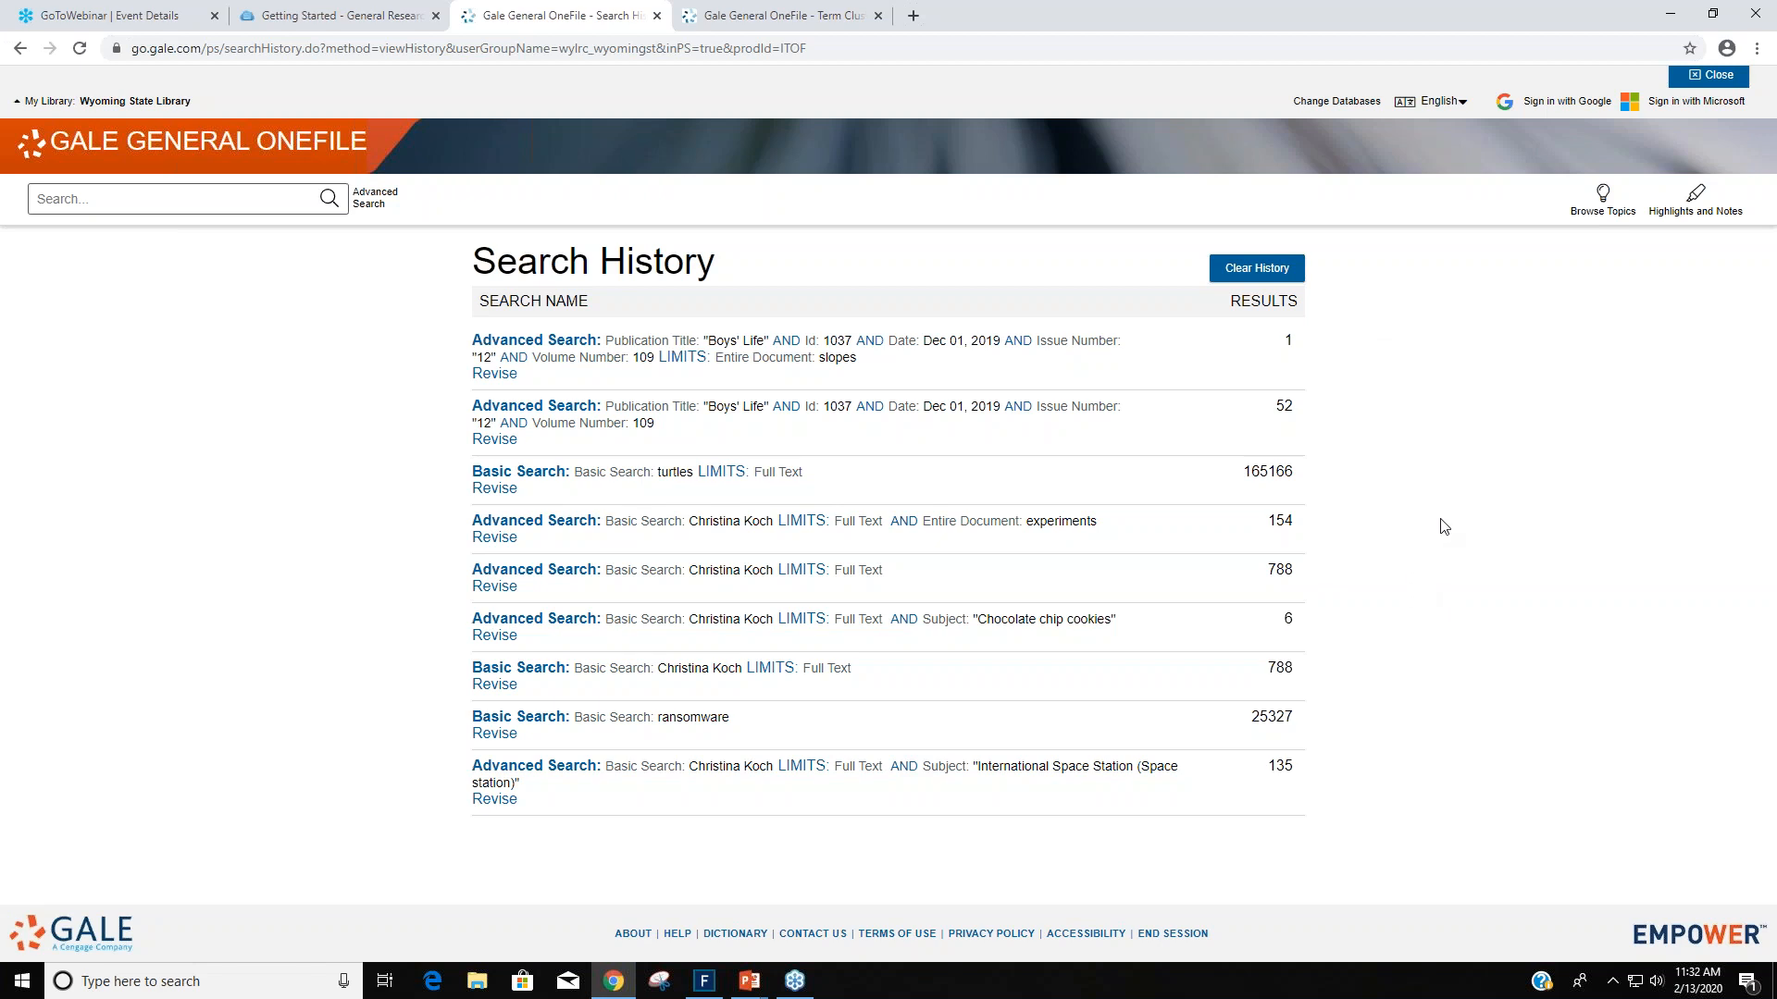
pyautogui.moveTo(1384, 513)
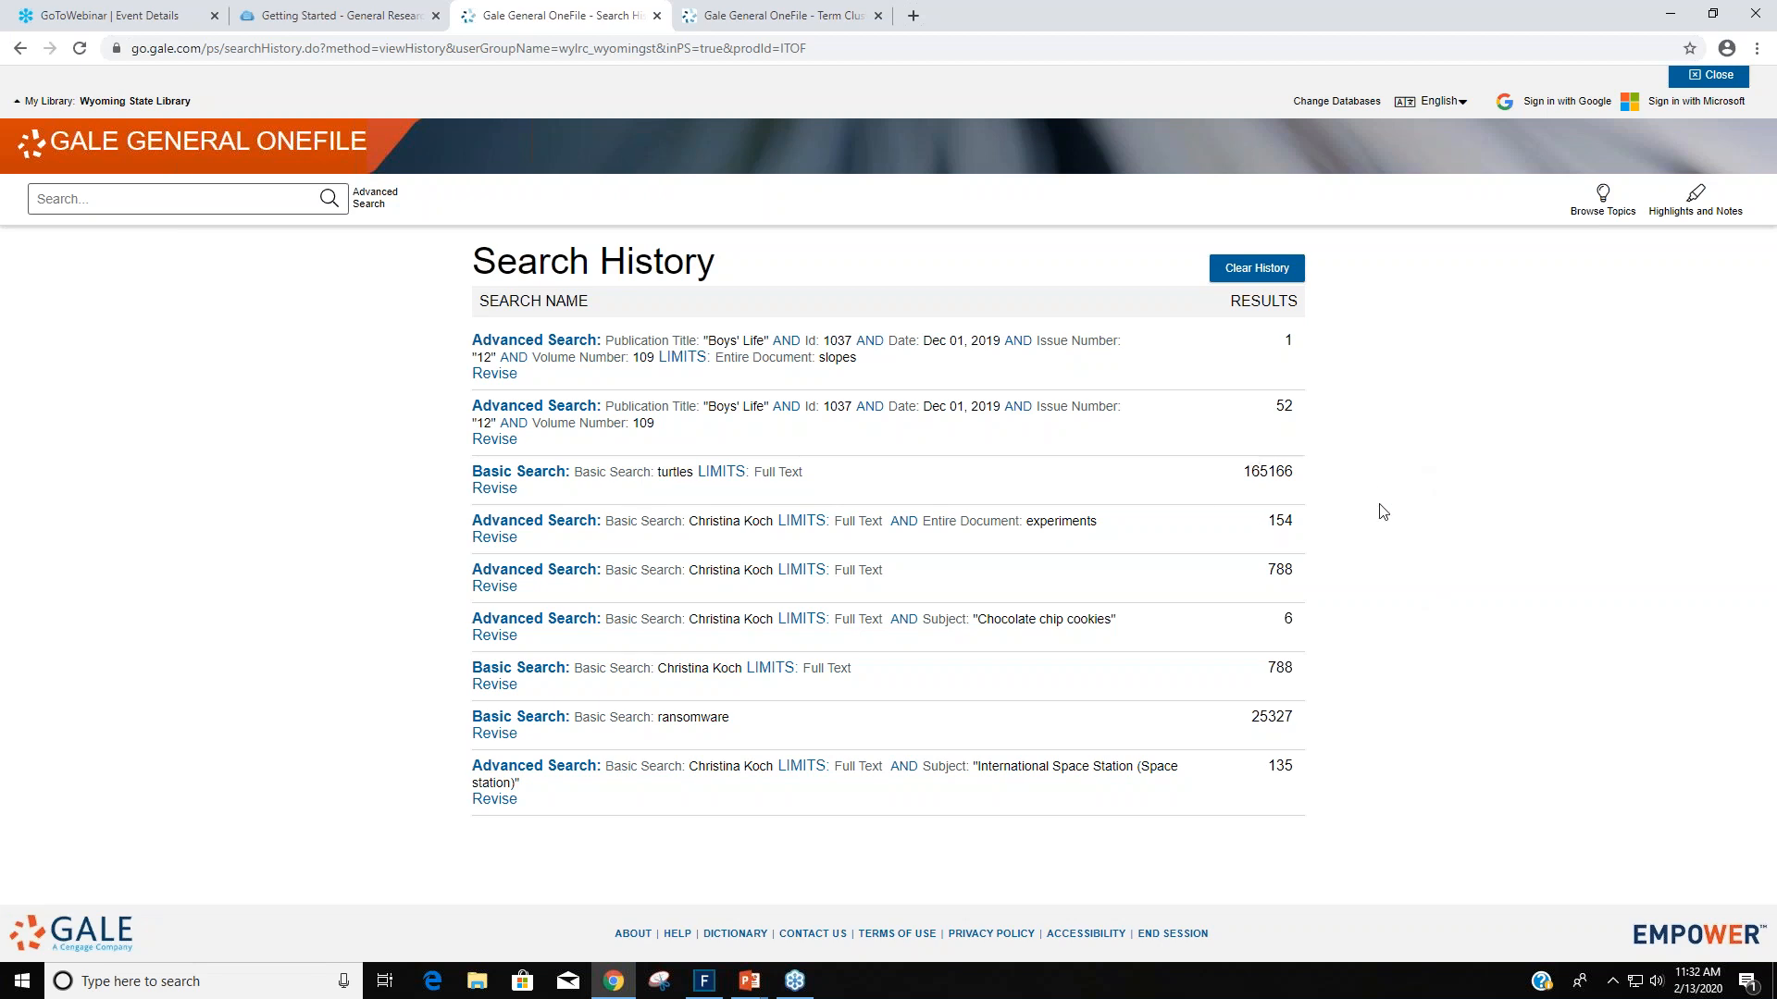
pyautogui.moveTo(1429, 517)
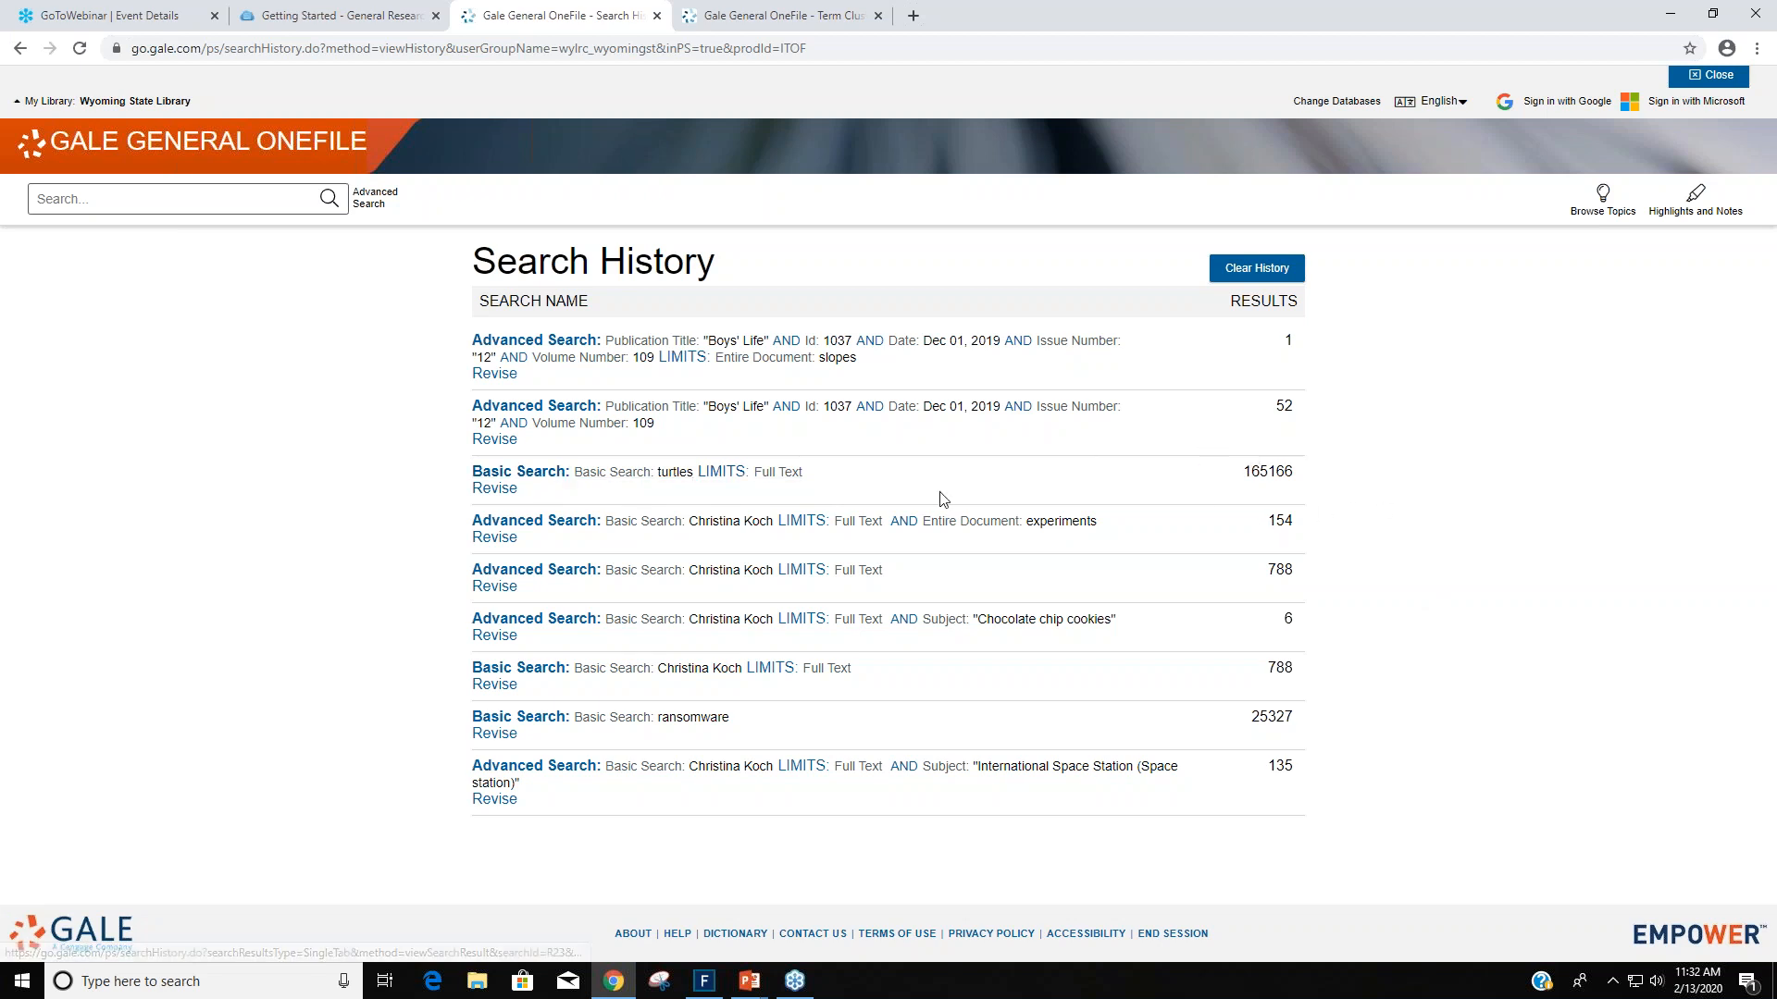
pyautogui.moveTo(1422, 594)
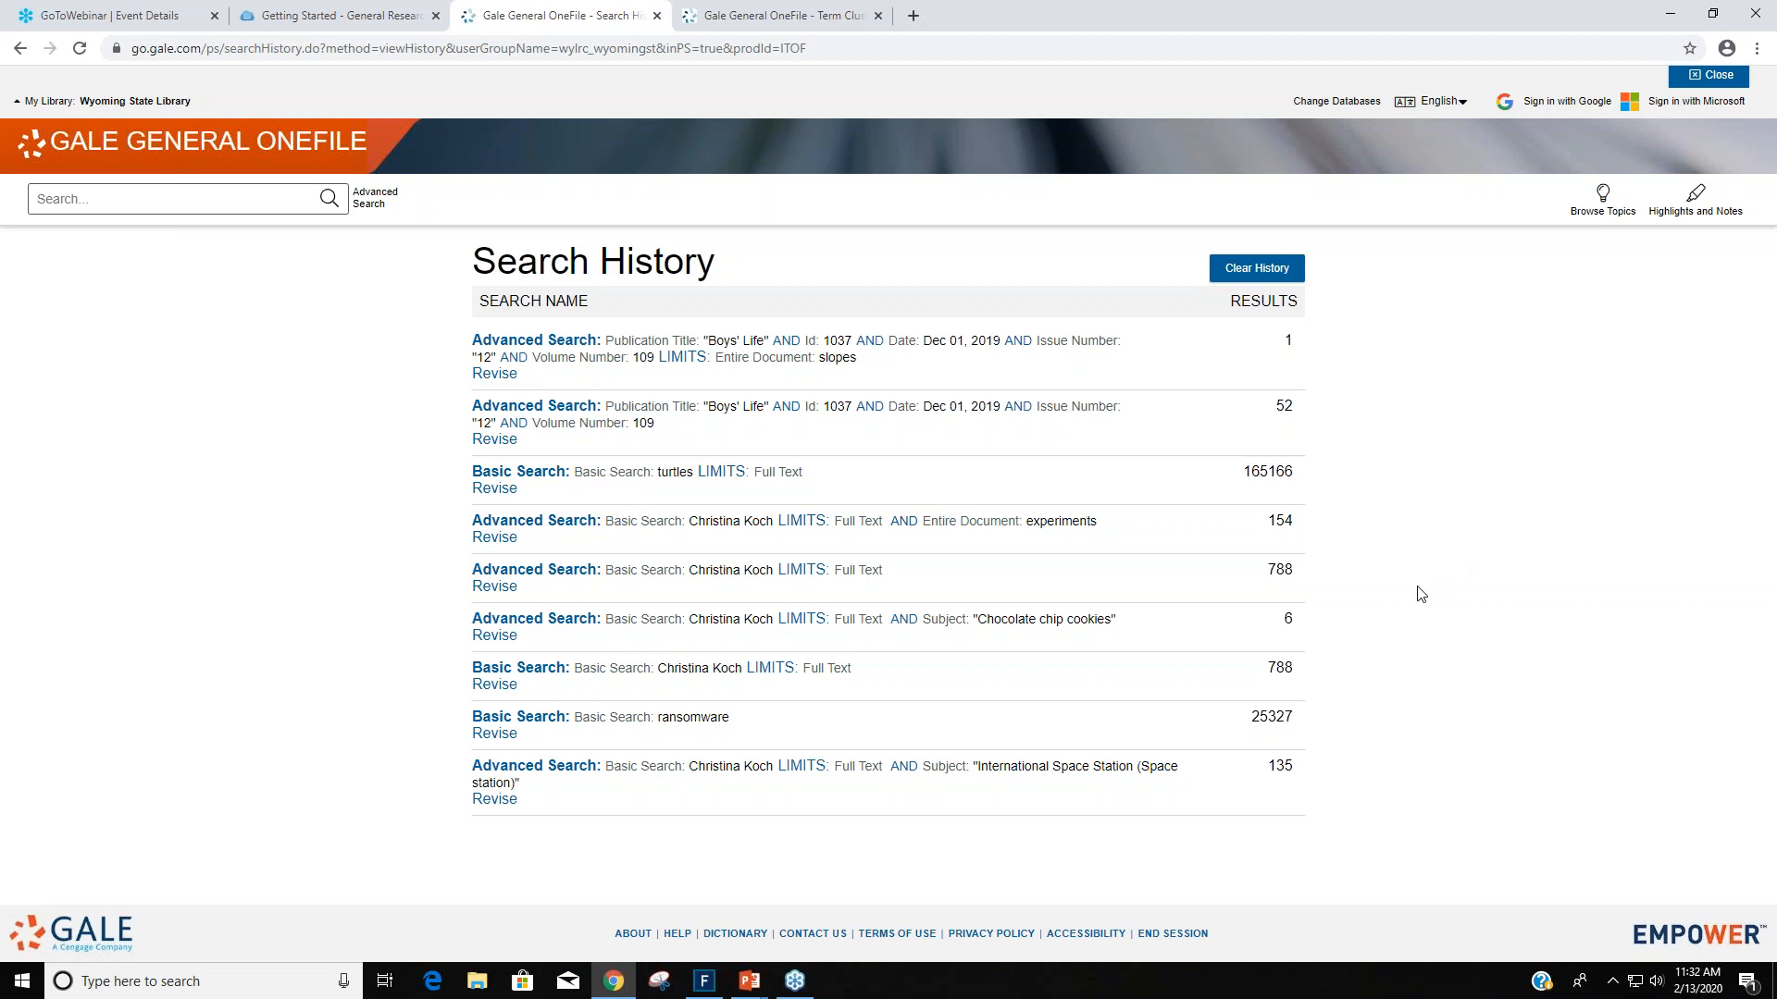
pyautogui.moveTo(1389, 570)
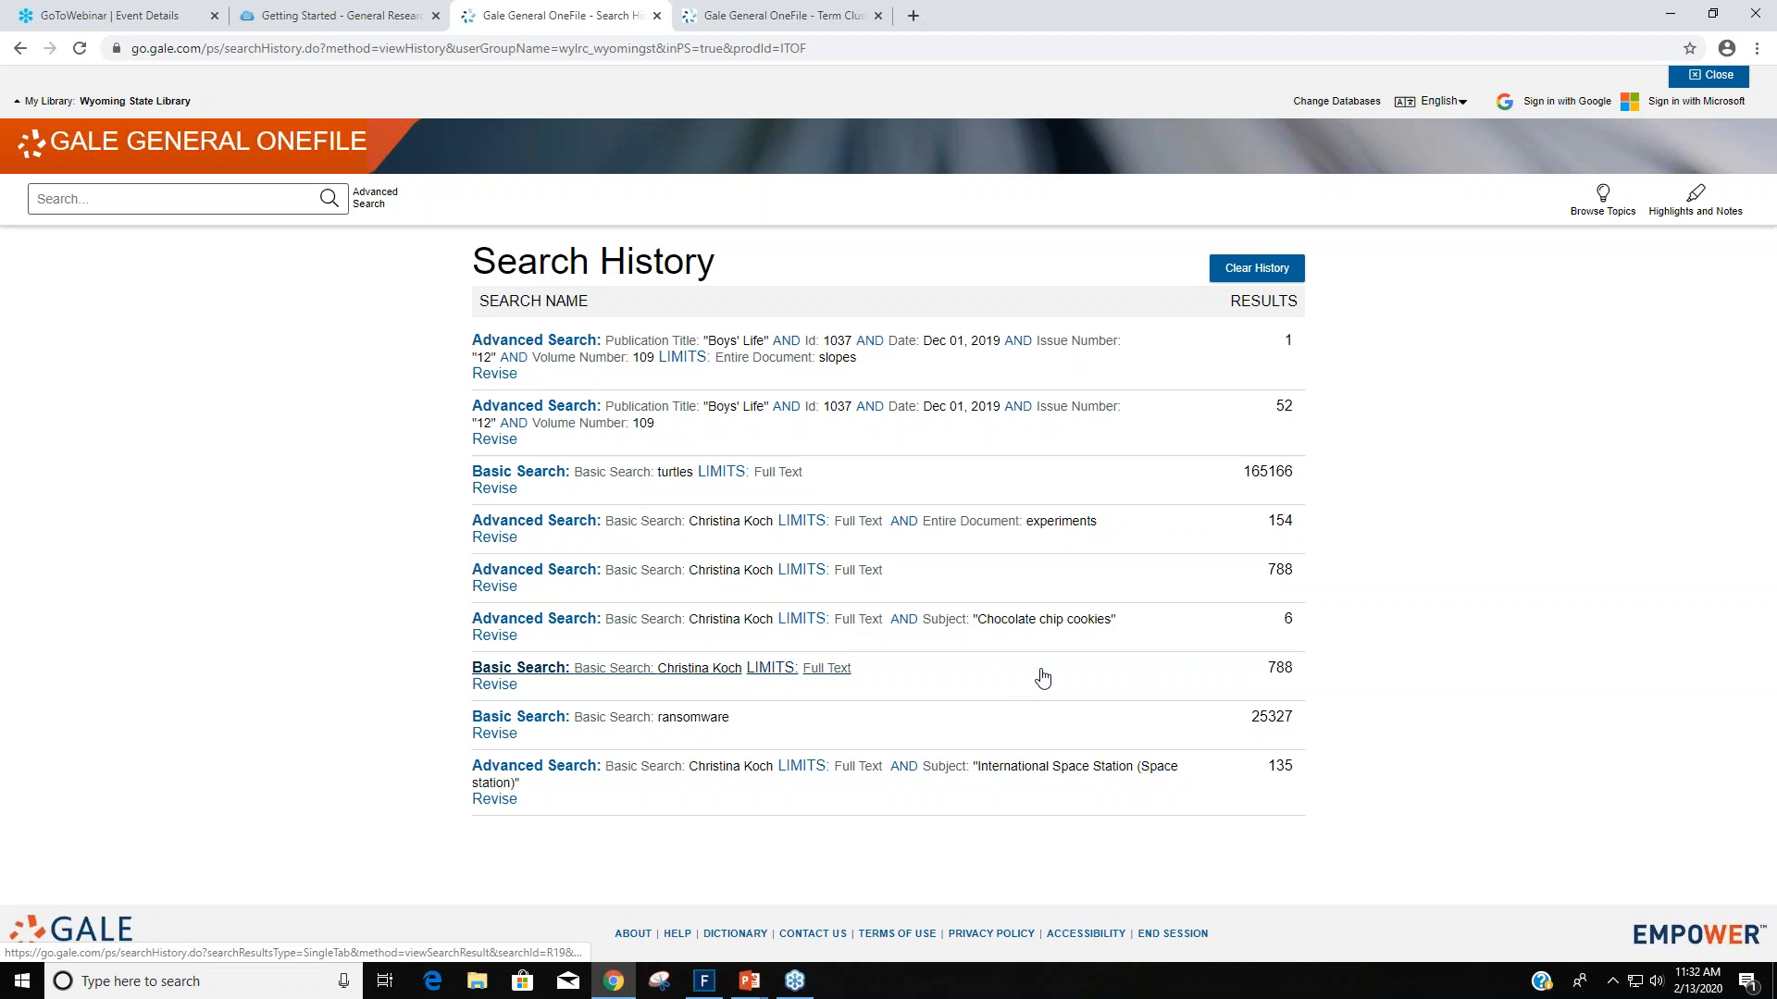
pyautogui.moveTo(1031, 659)
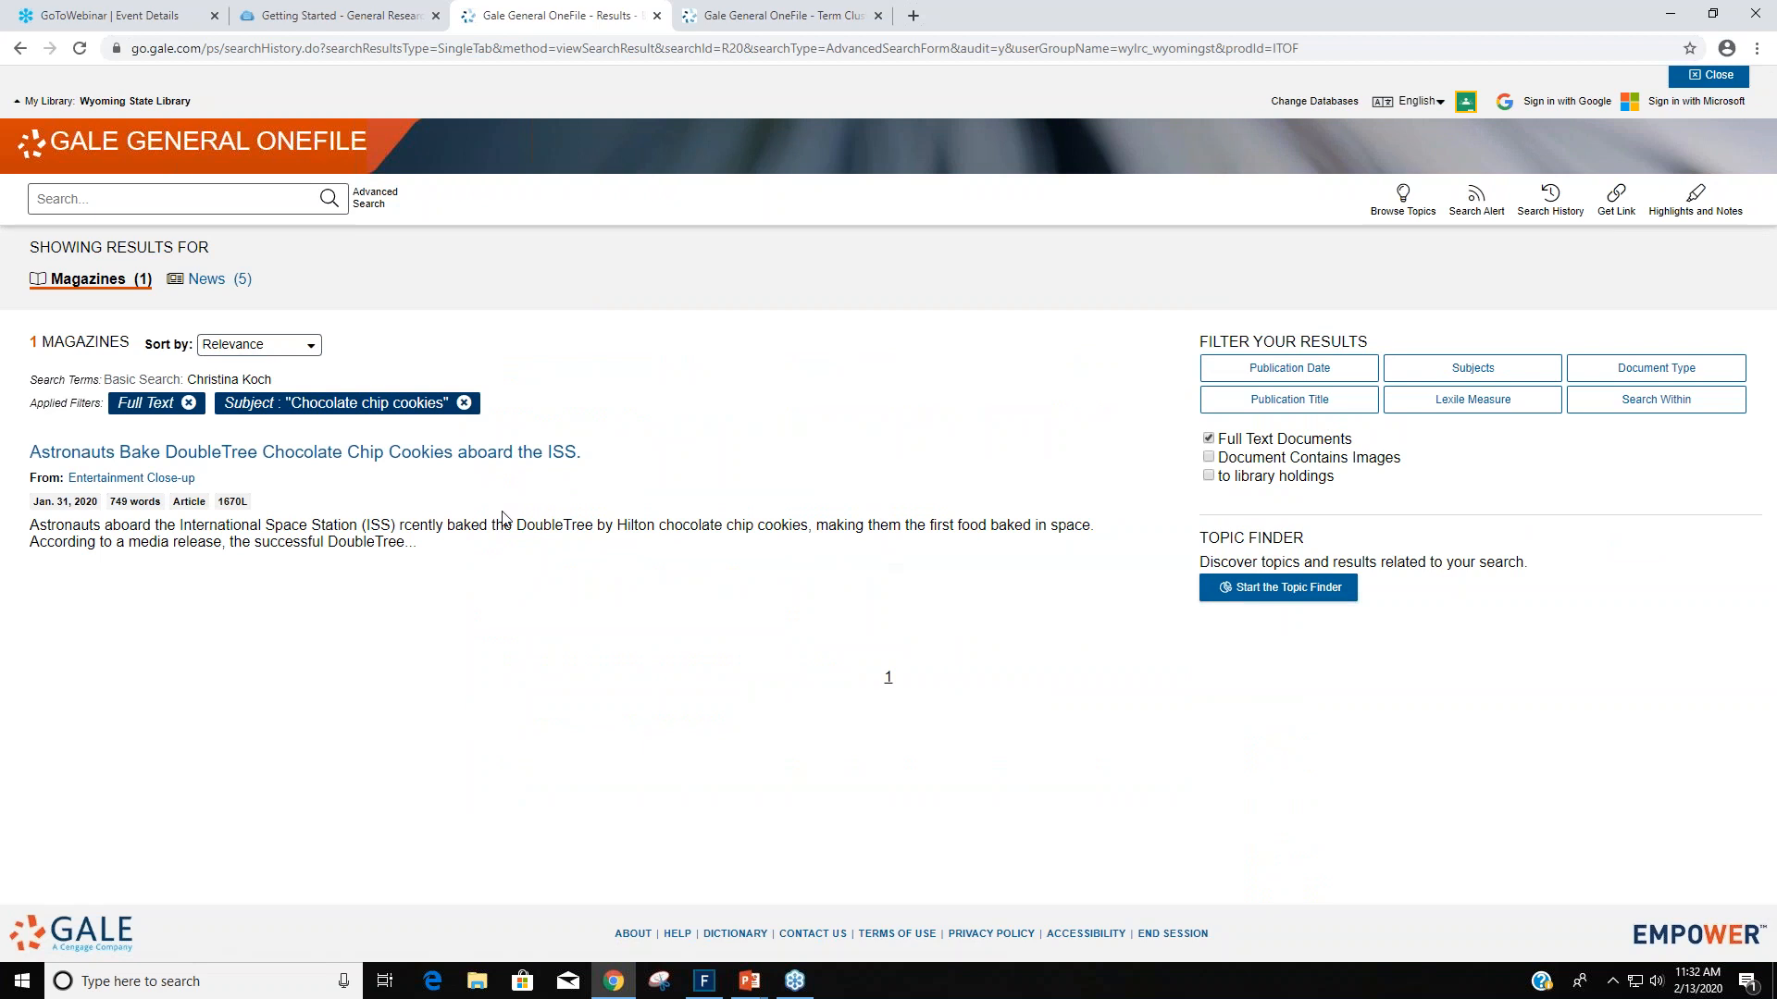
# View the article about astronauts baking DoubleTree chocolate chip cookies in space.
pyautogui.click(304, 452)
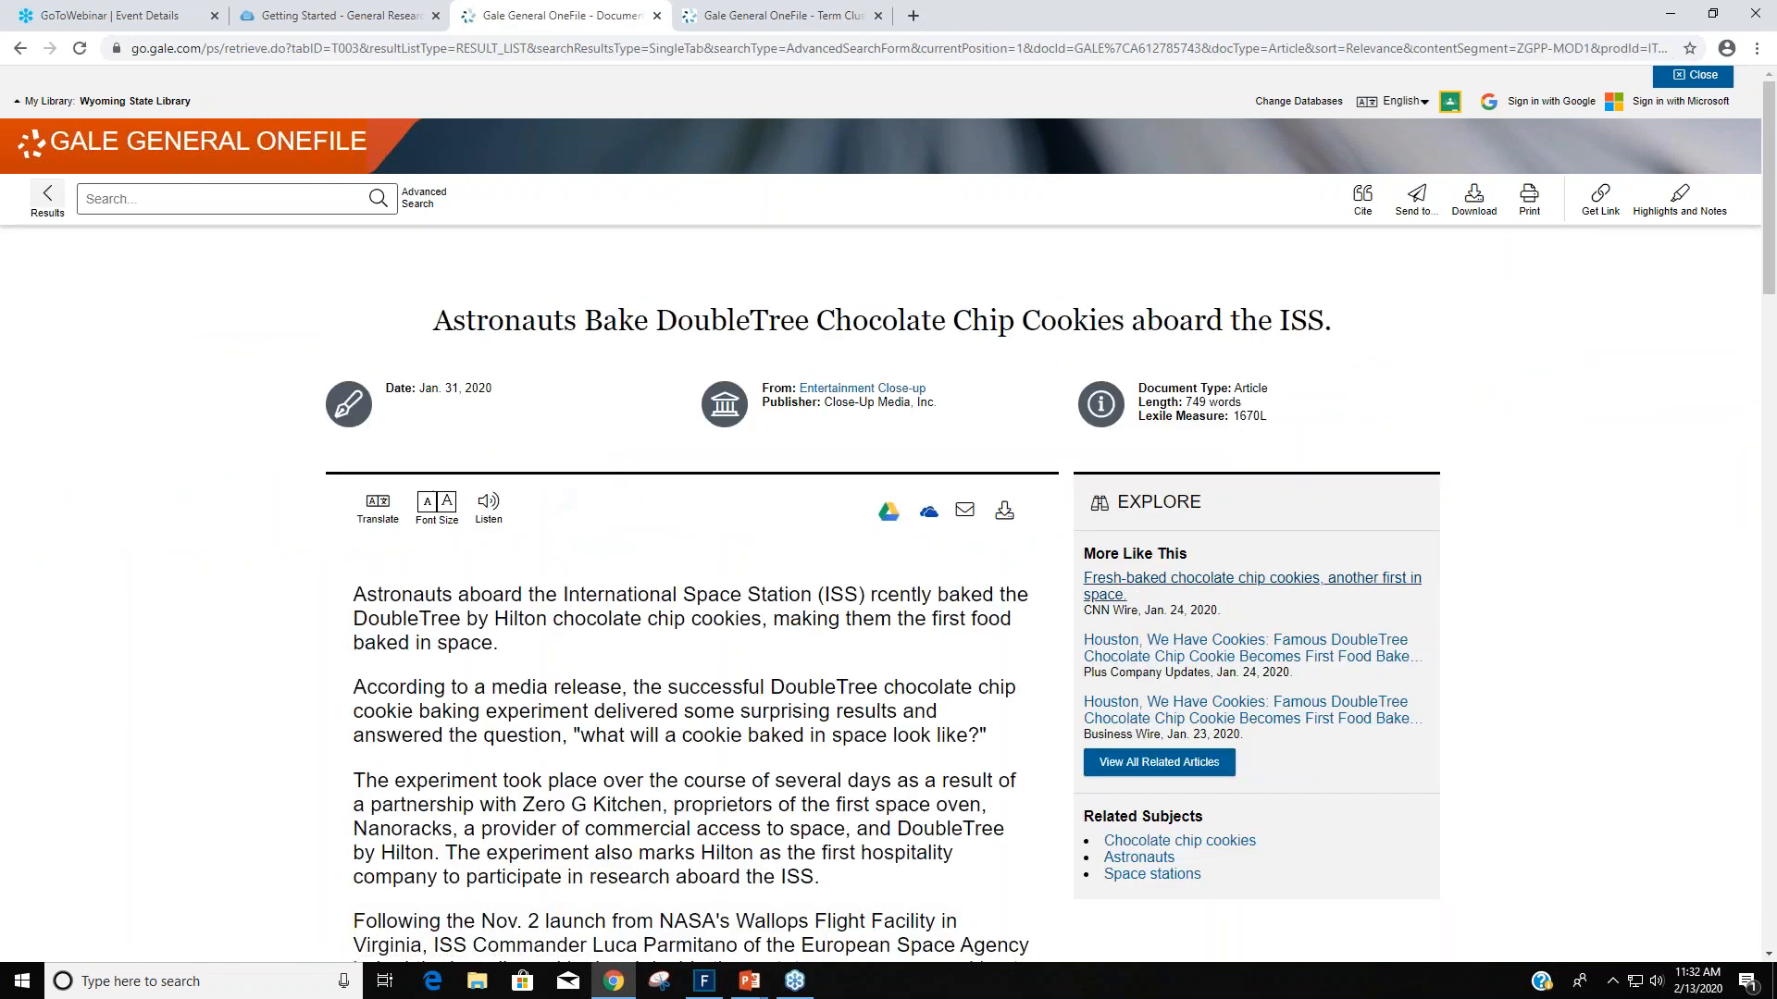
pyautogui.scroll(-3)
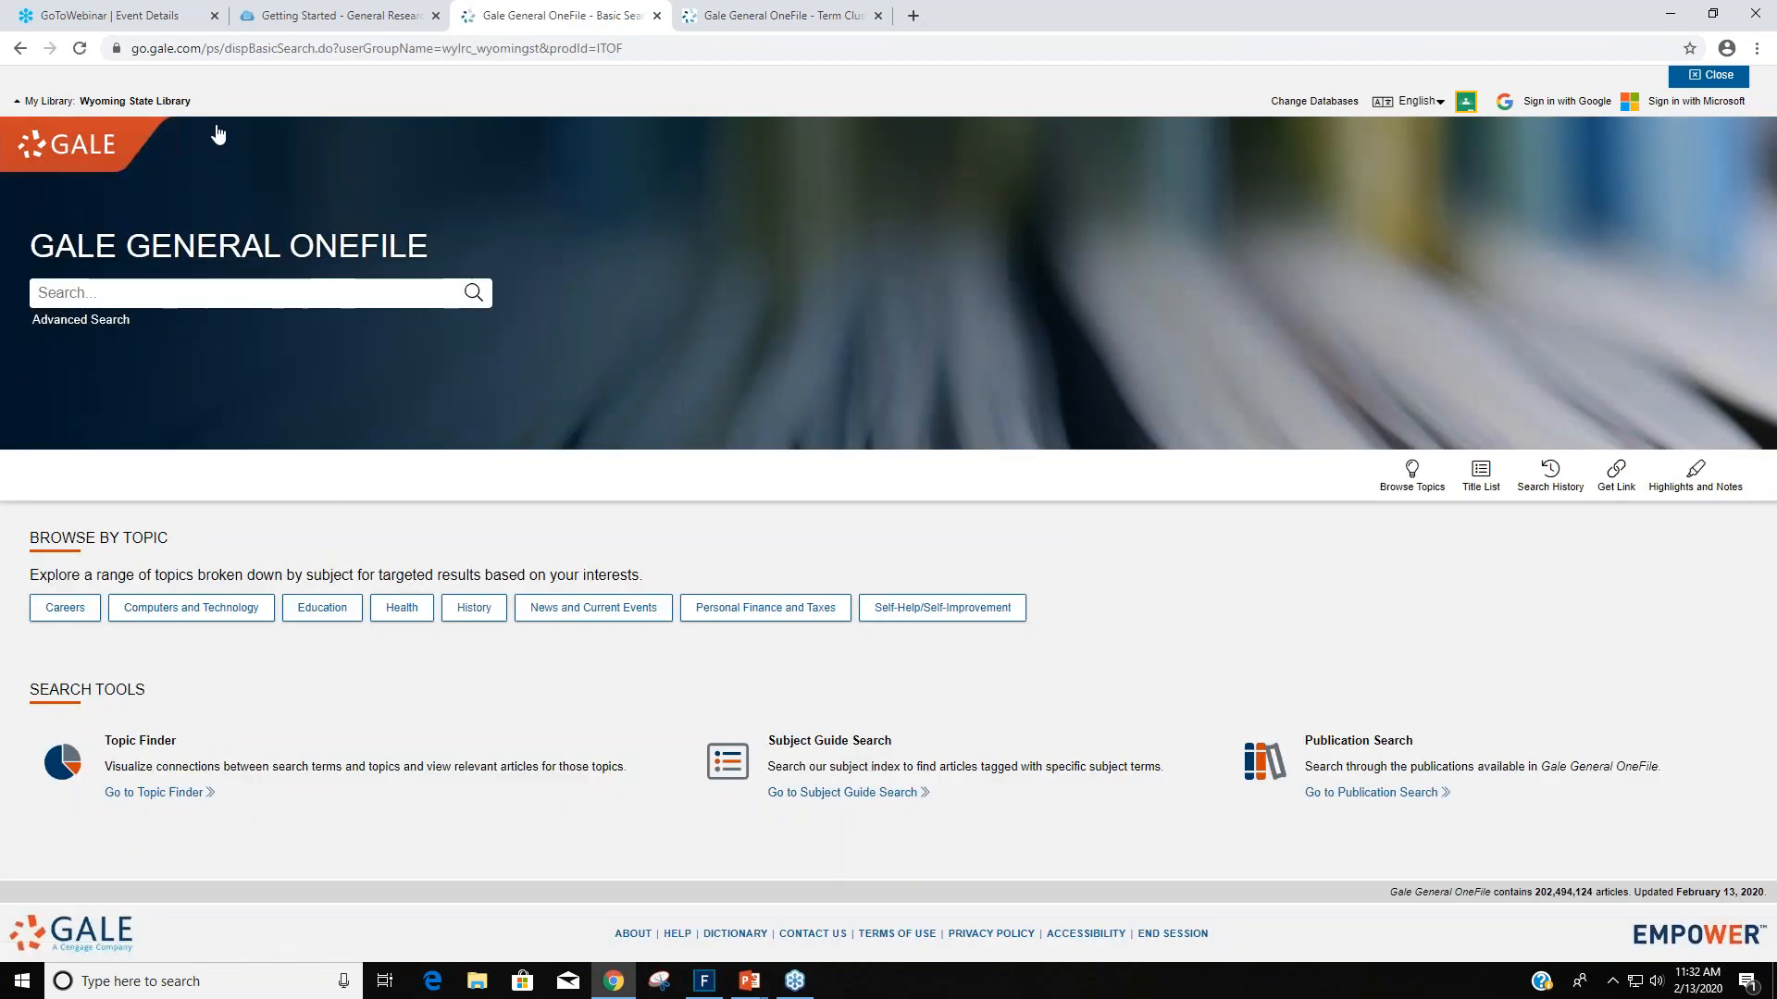
pyautogui.moveTo(1248, 590)
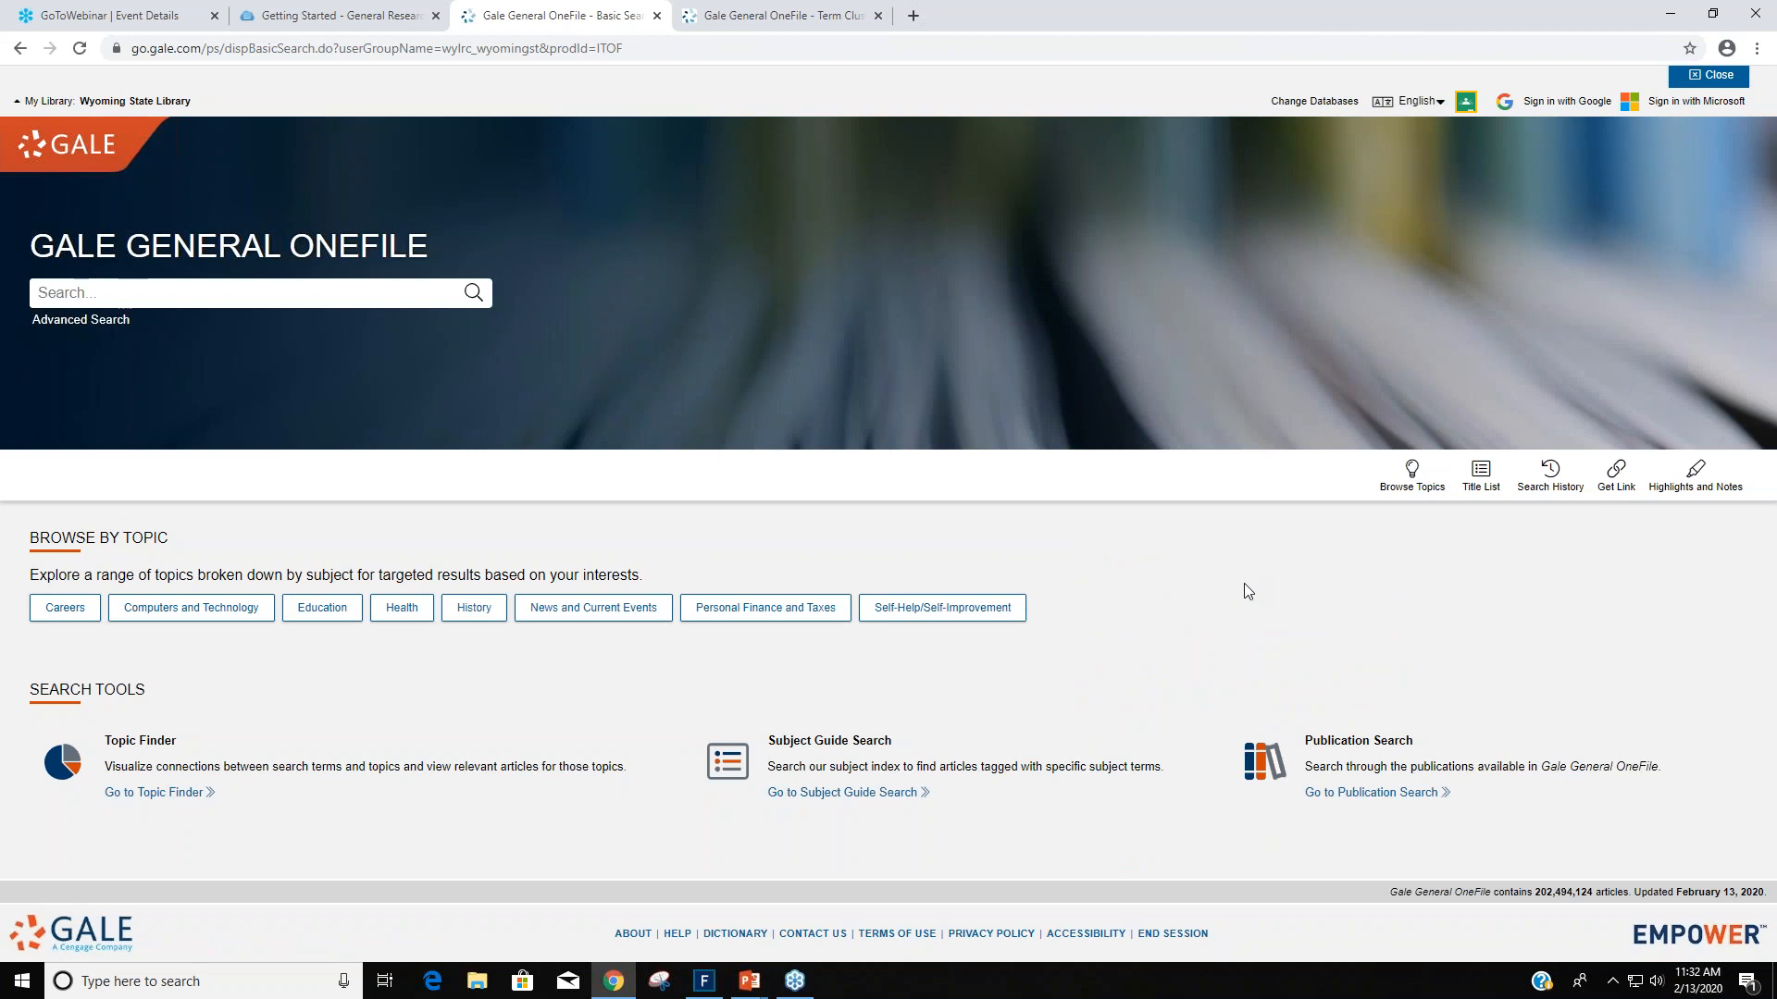
pyautogui.moveTo(1153, 557)
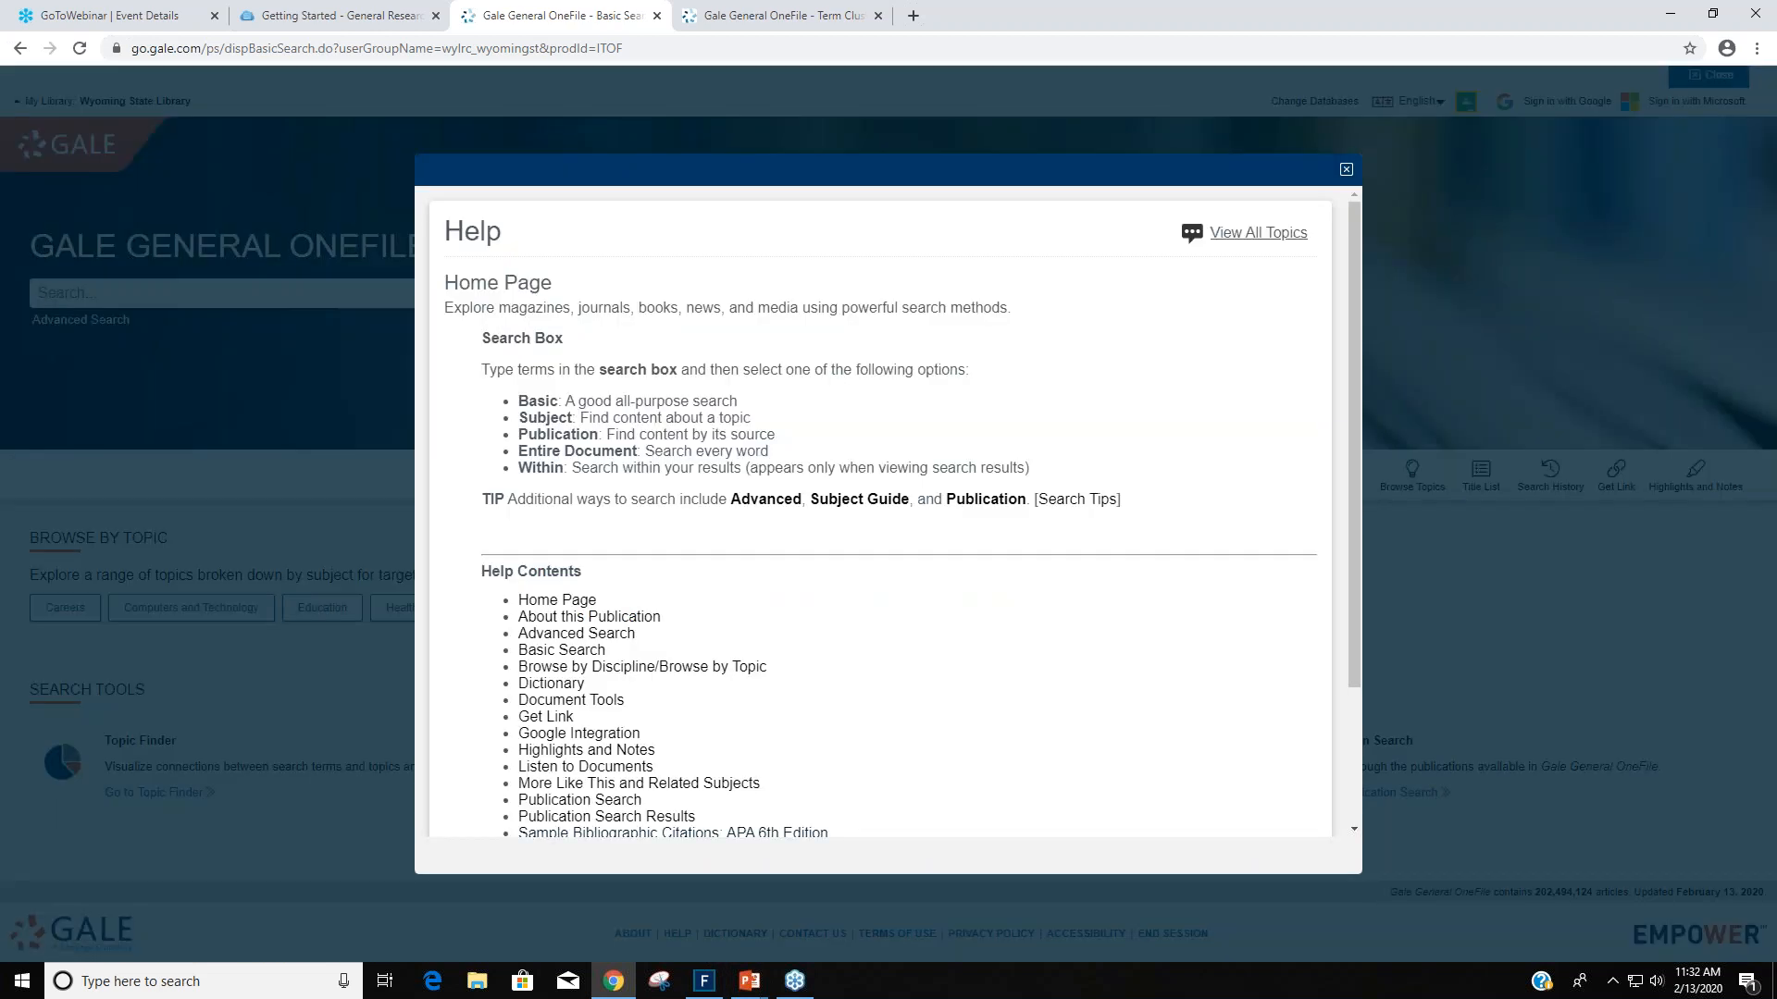
pyautogui.scroll(-3)
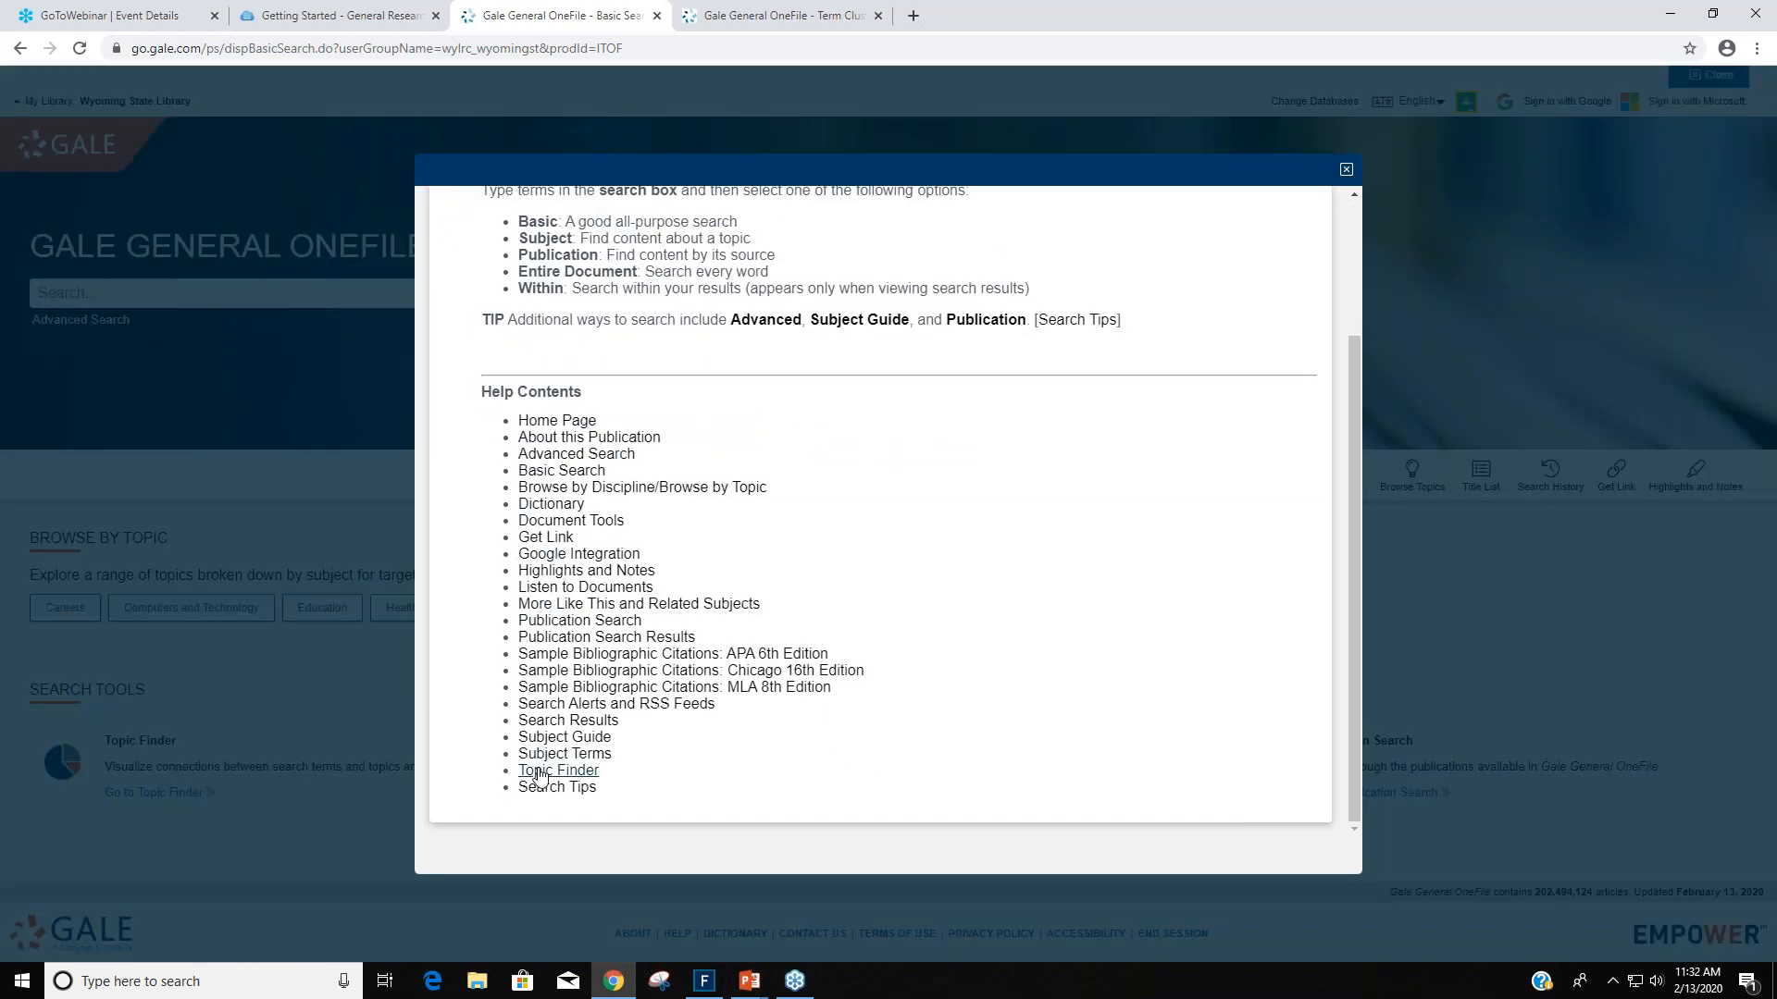
pyautogui.moveTo(994, 533)
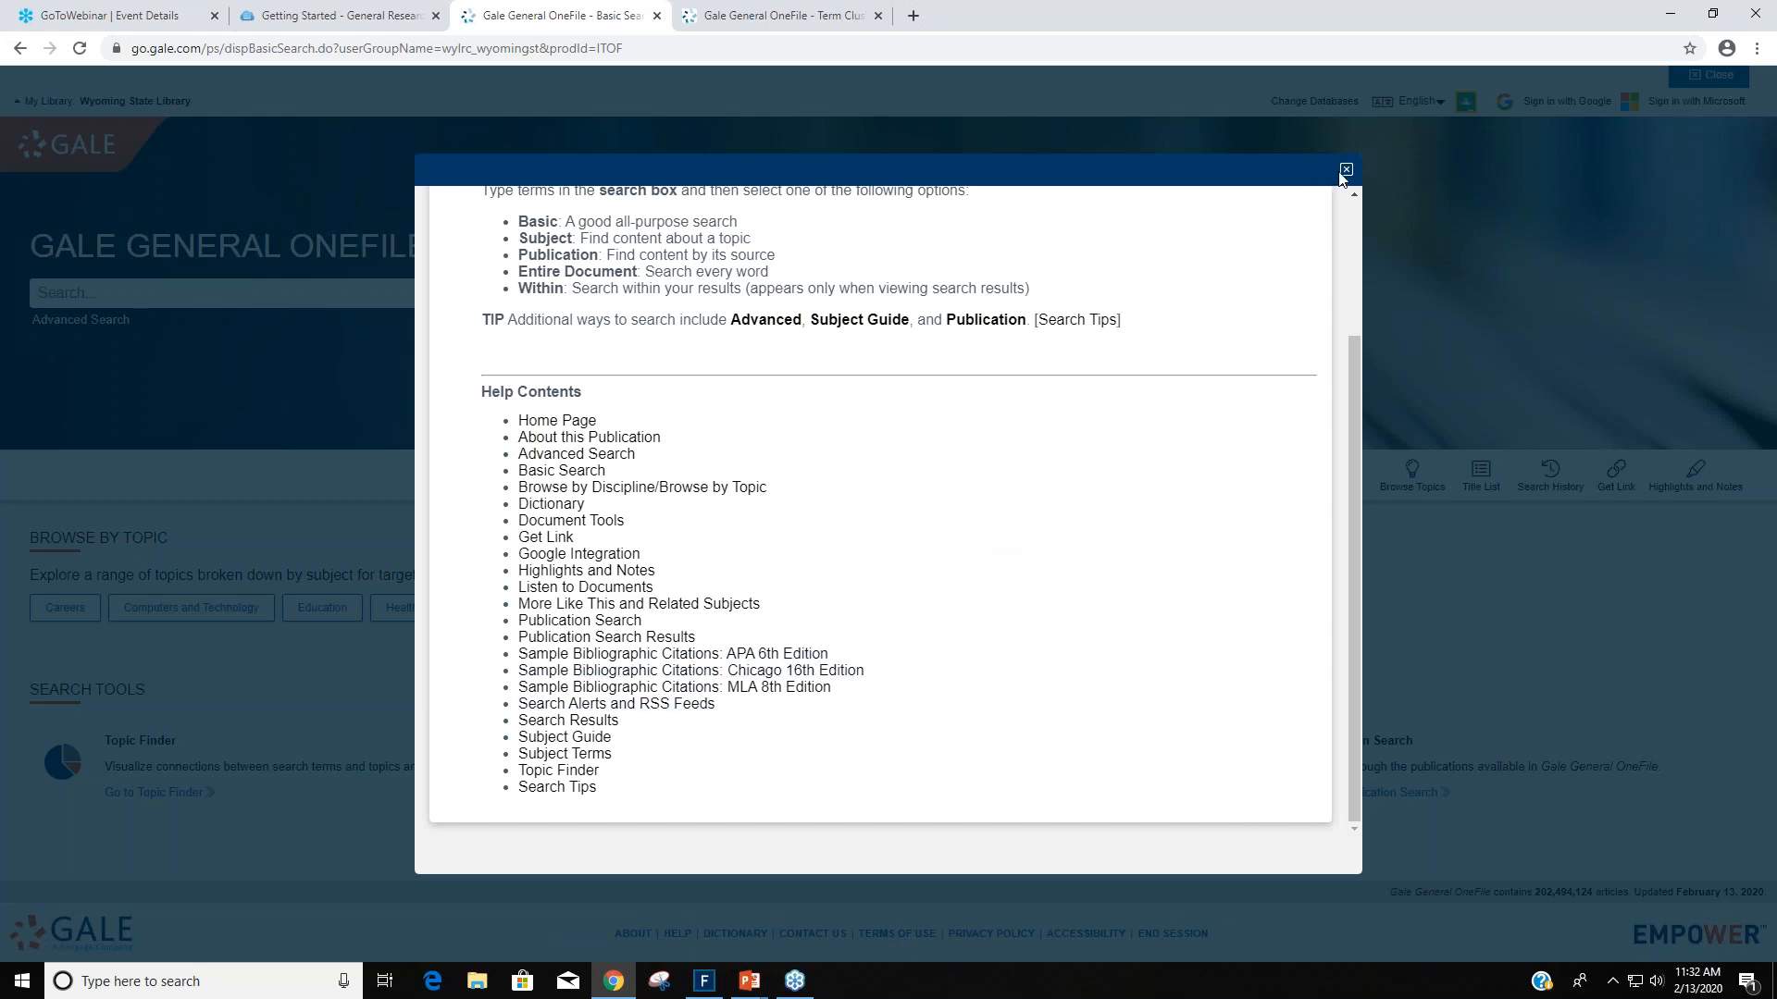
pyautogui.click(1346, 169)
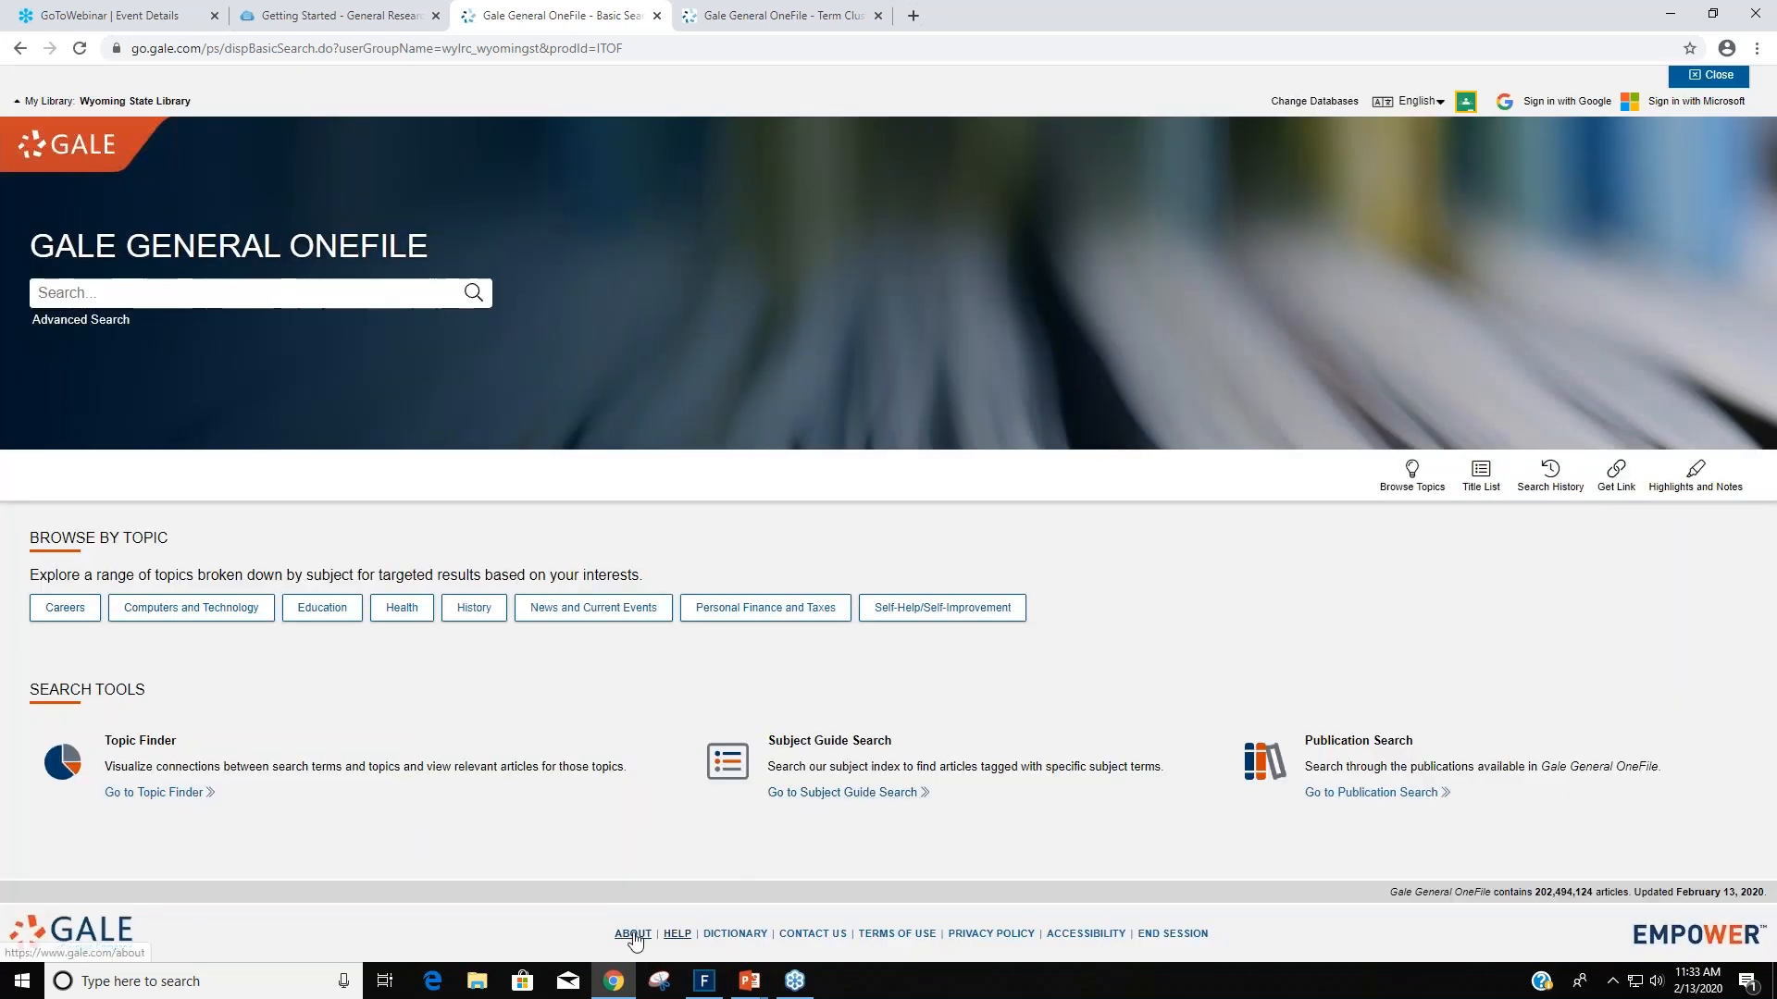
pyautogui.moveTo(1177, 433)
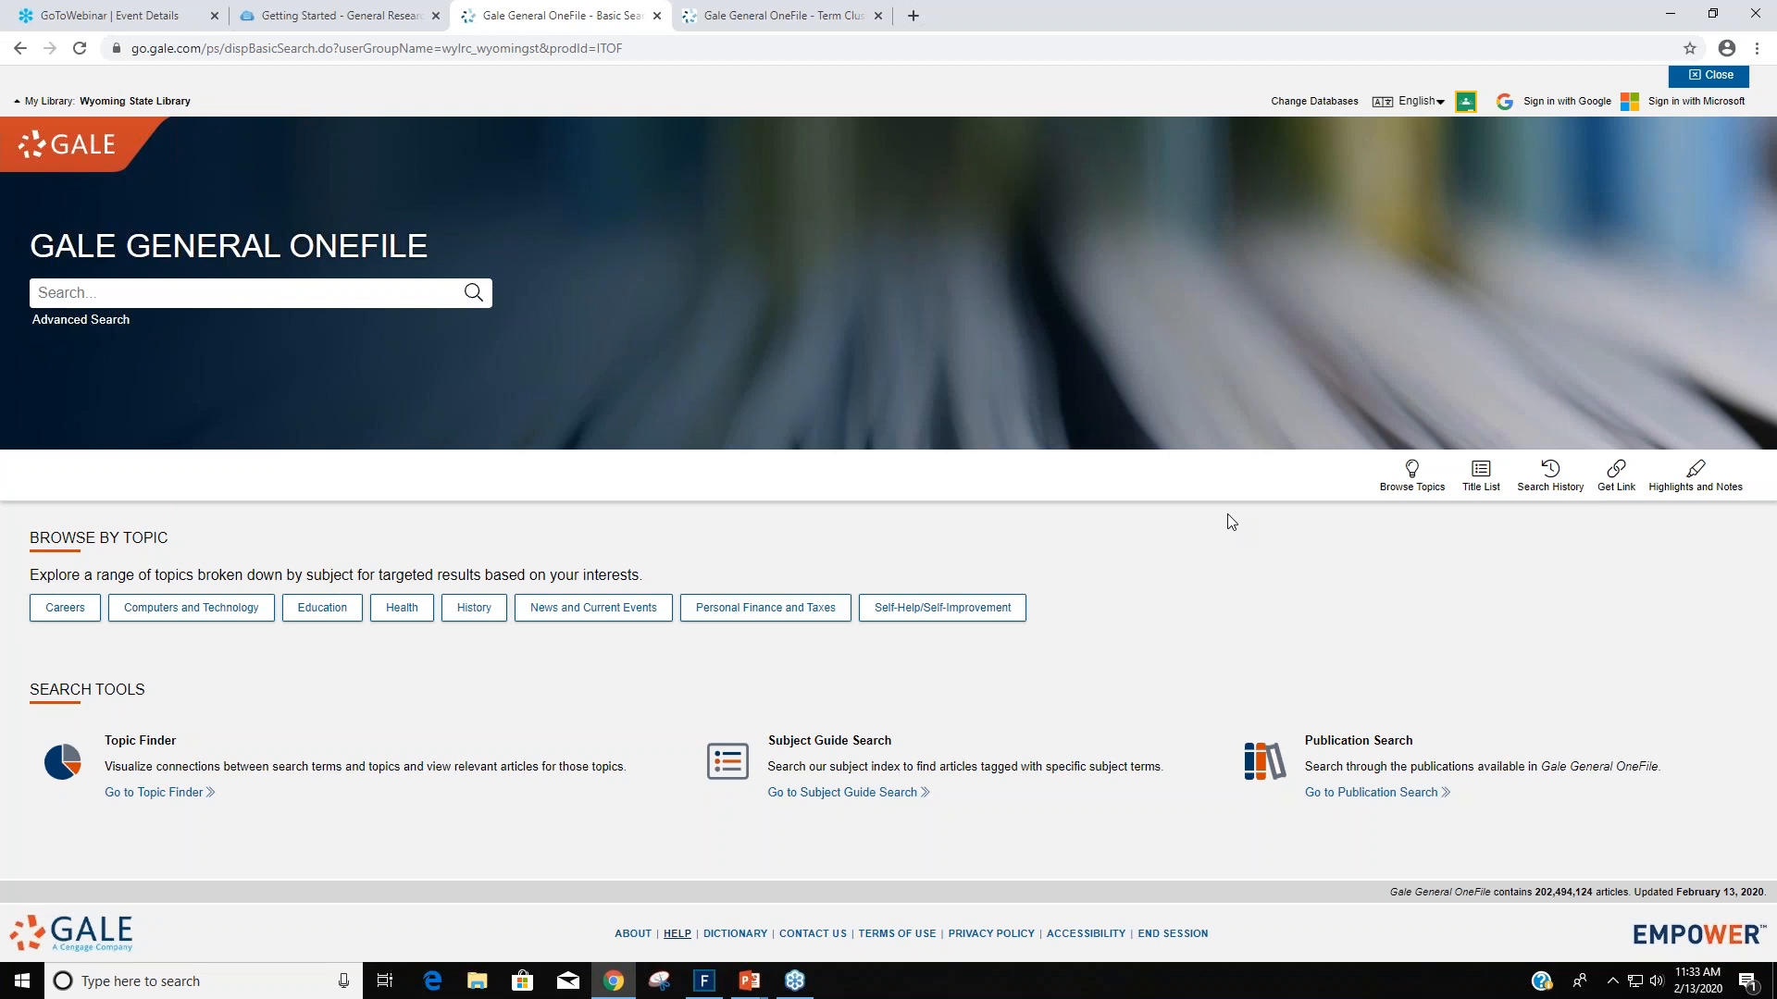
pyautogui.moveTo(1211, 520)
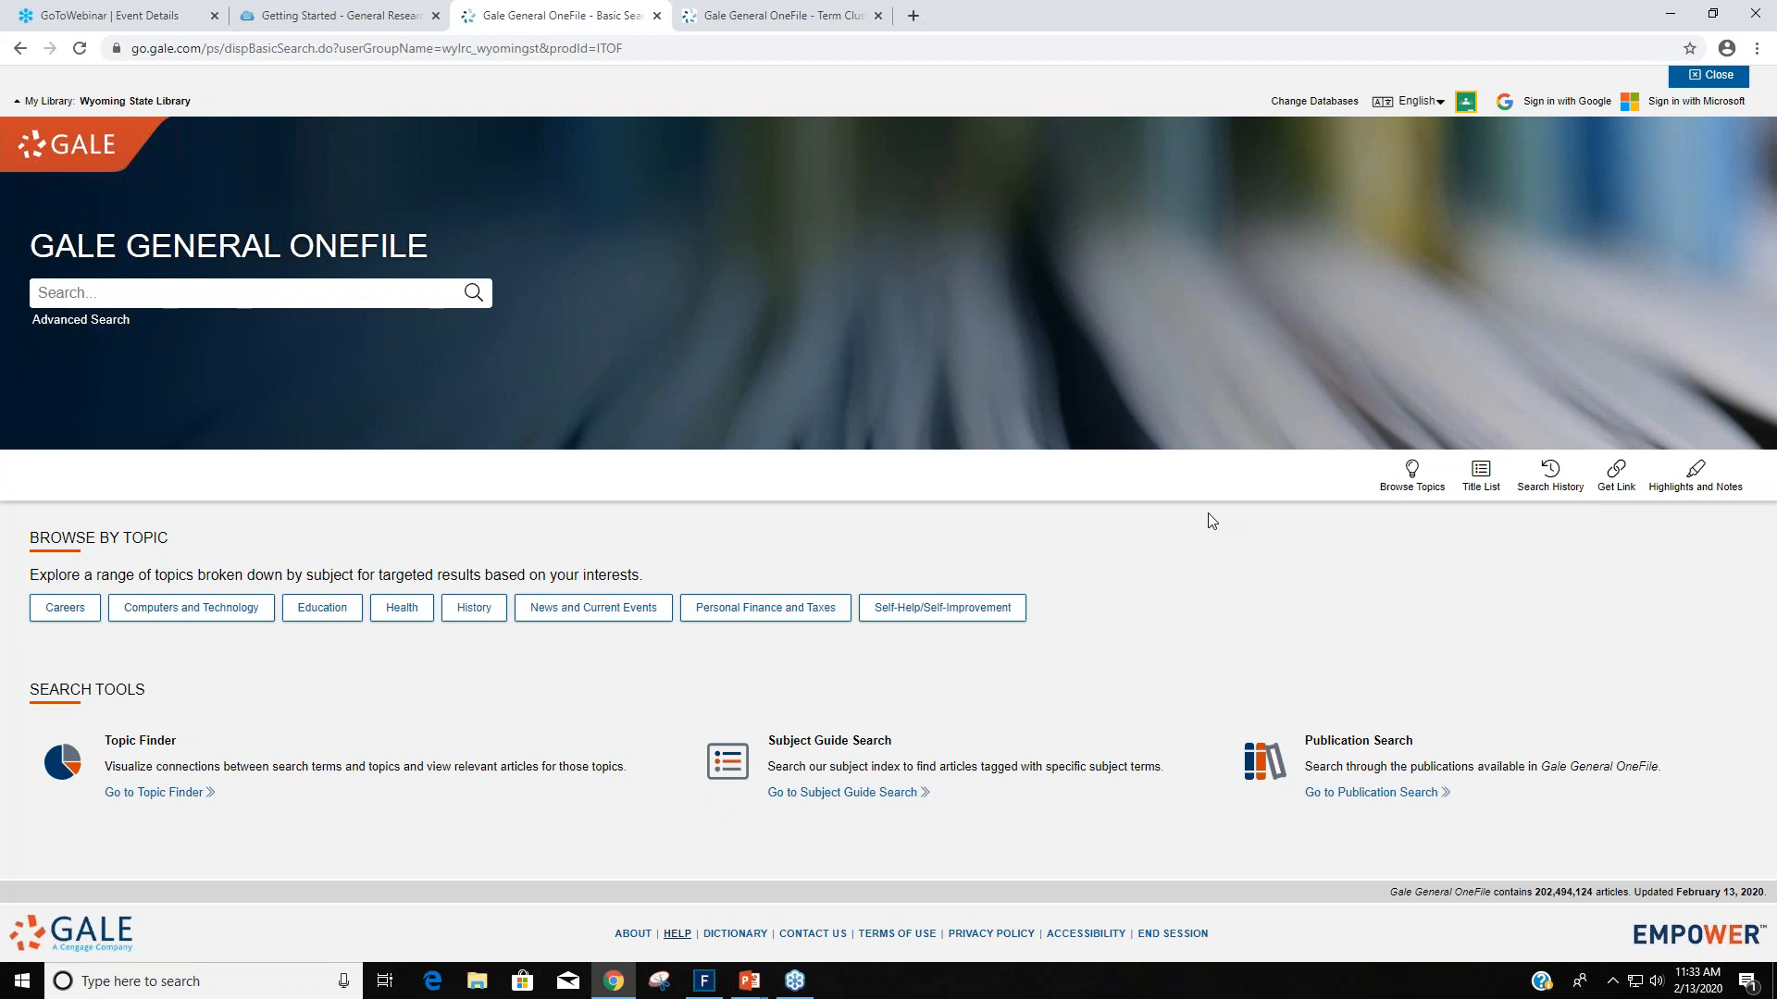
pyautogui.moveTo(1188, 518)
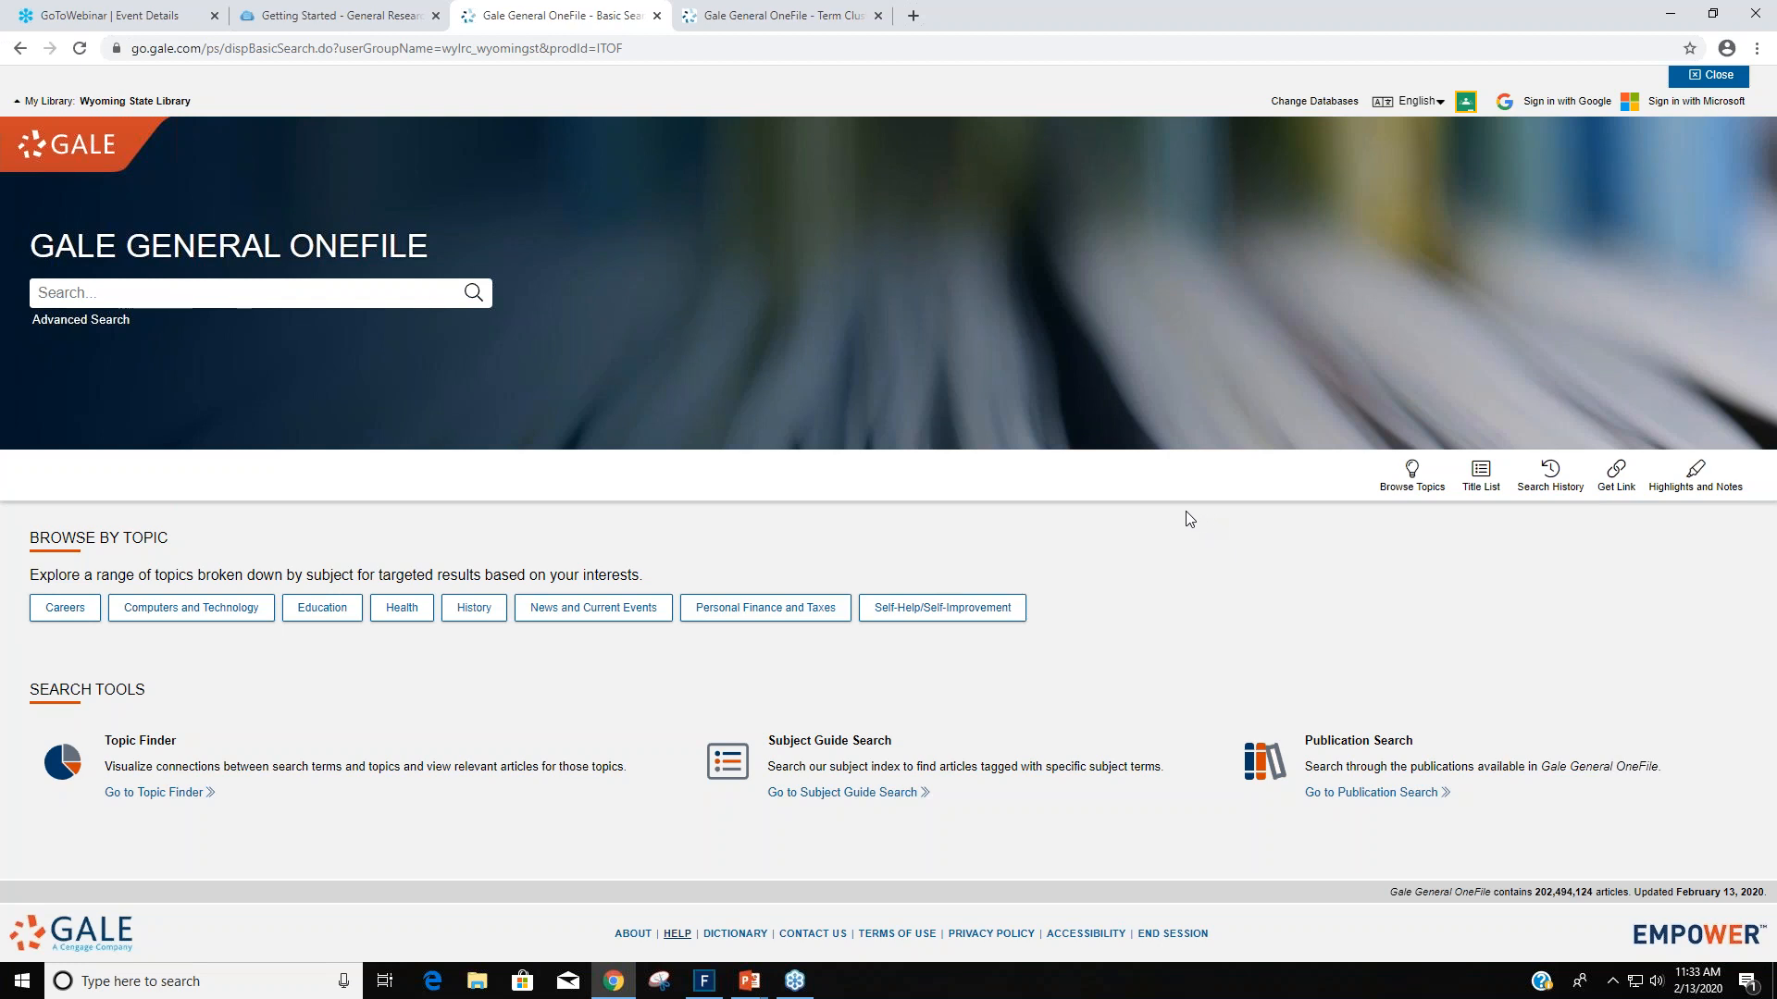
pyautogui.moveTo(1170, 529)
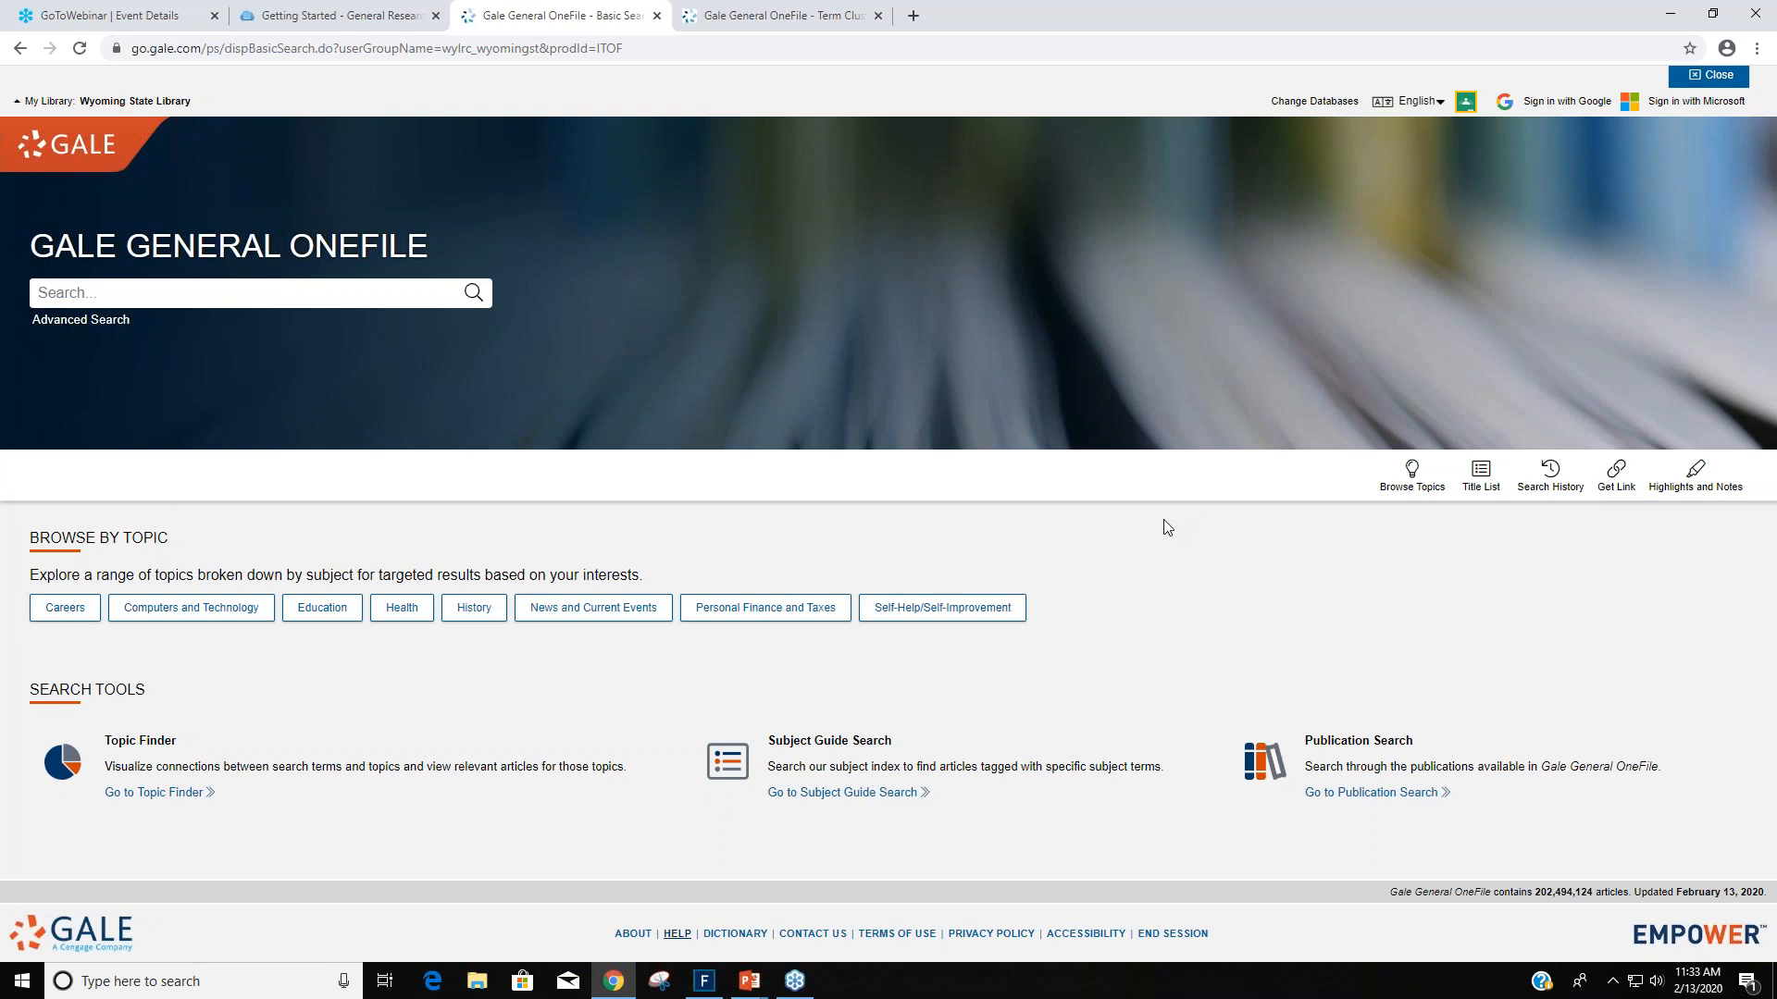
pyautogui.moveTo(1758, 48)
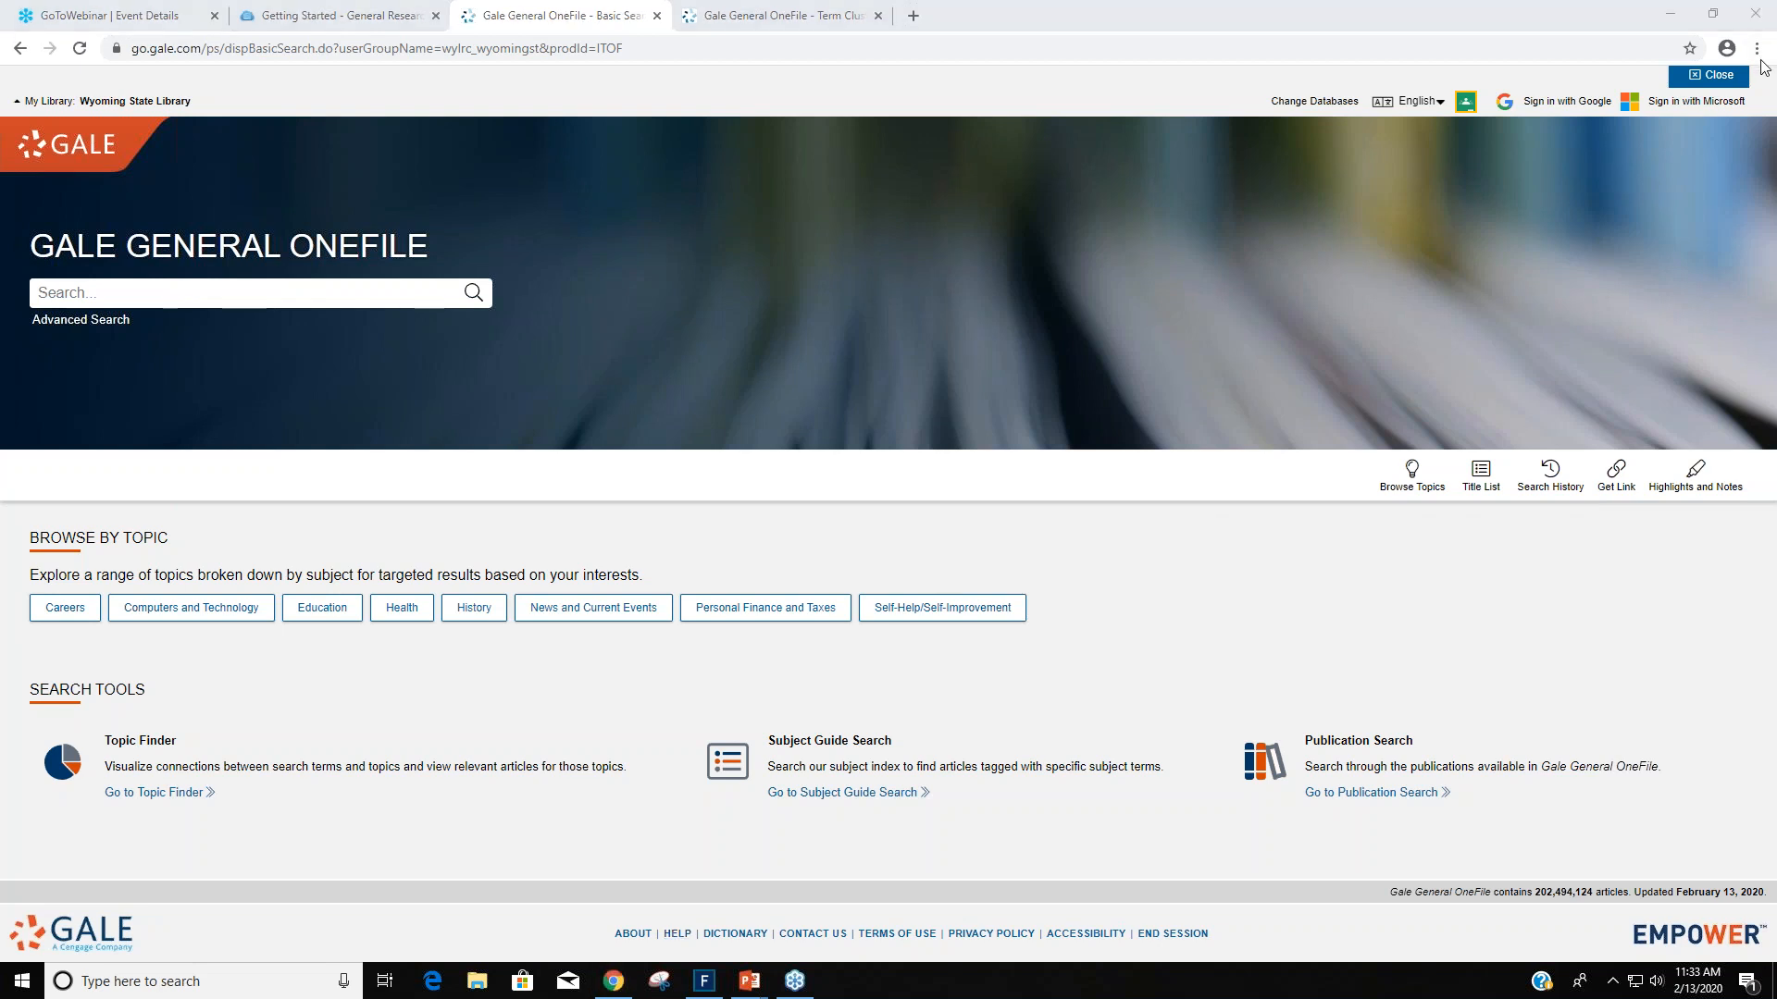
pyautogui.moveTo(1394, 515)
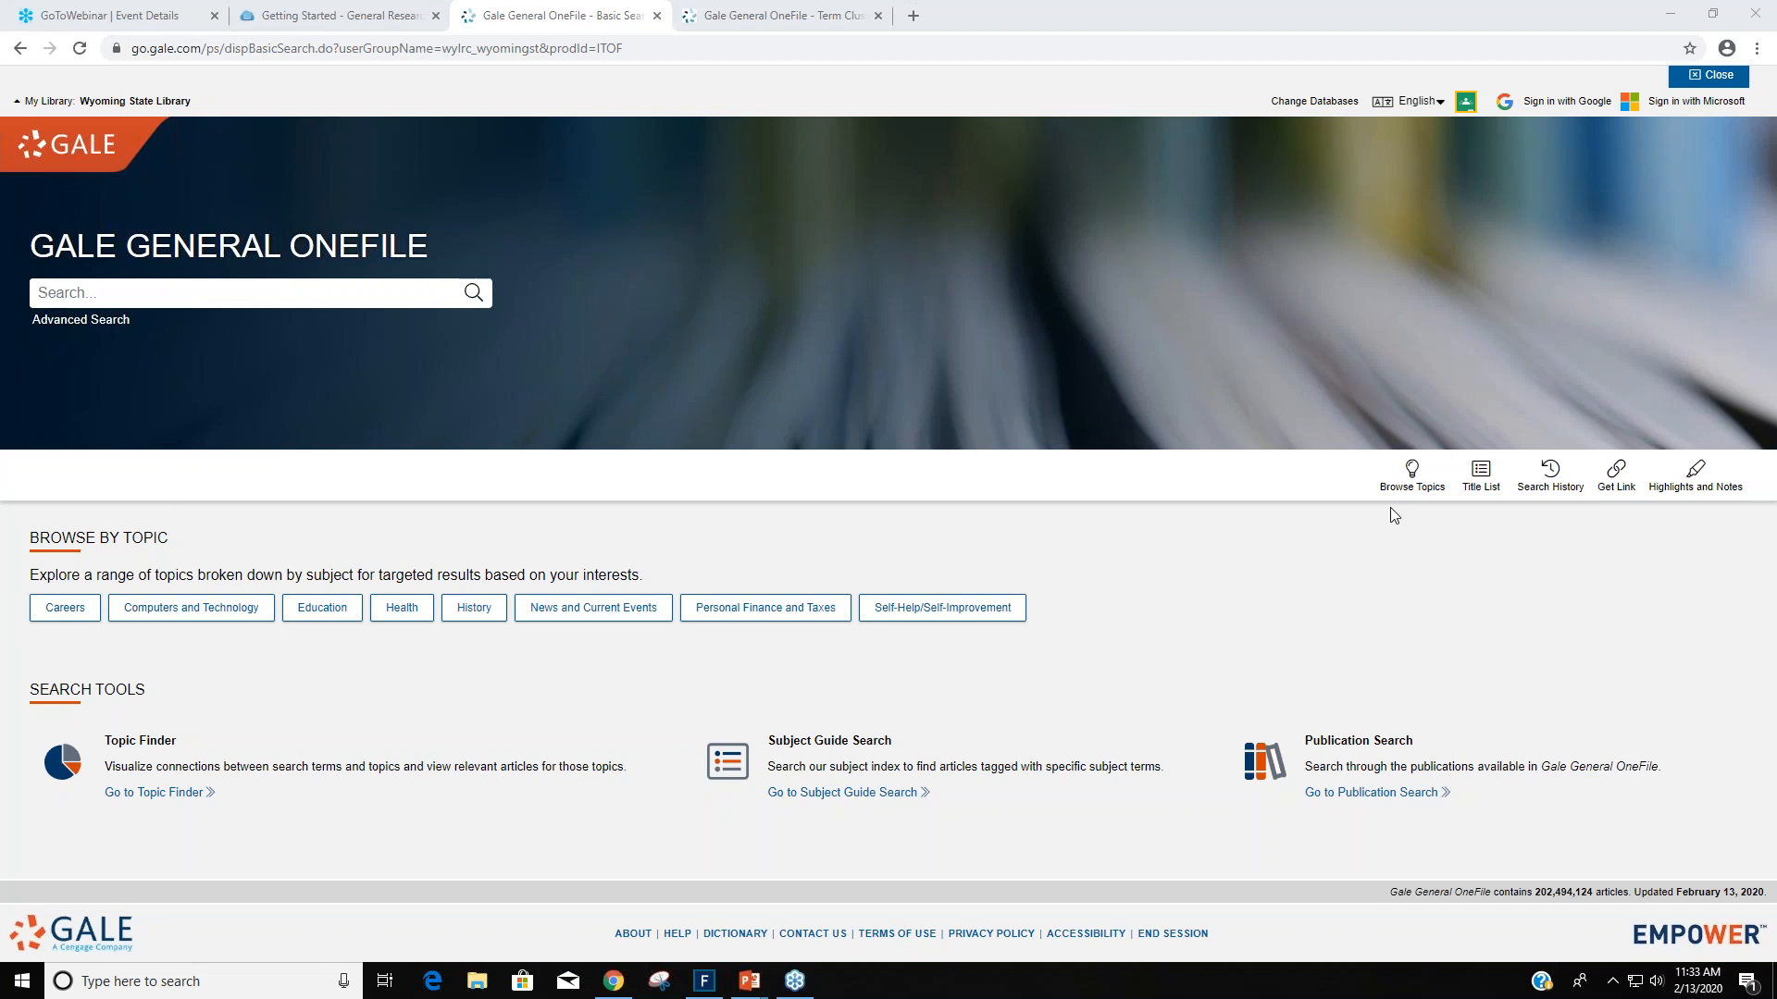
pyautogui.moveTo(744, 992)
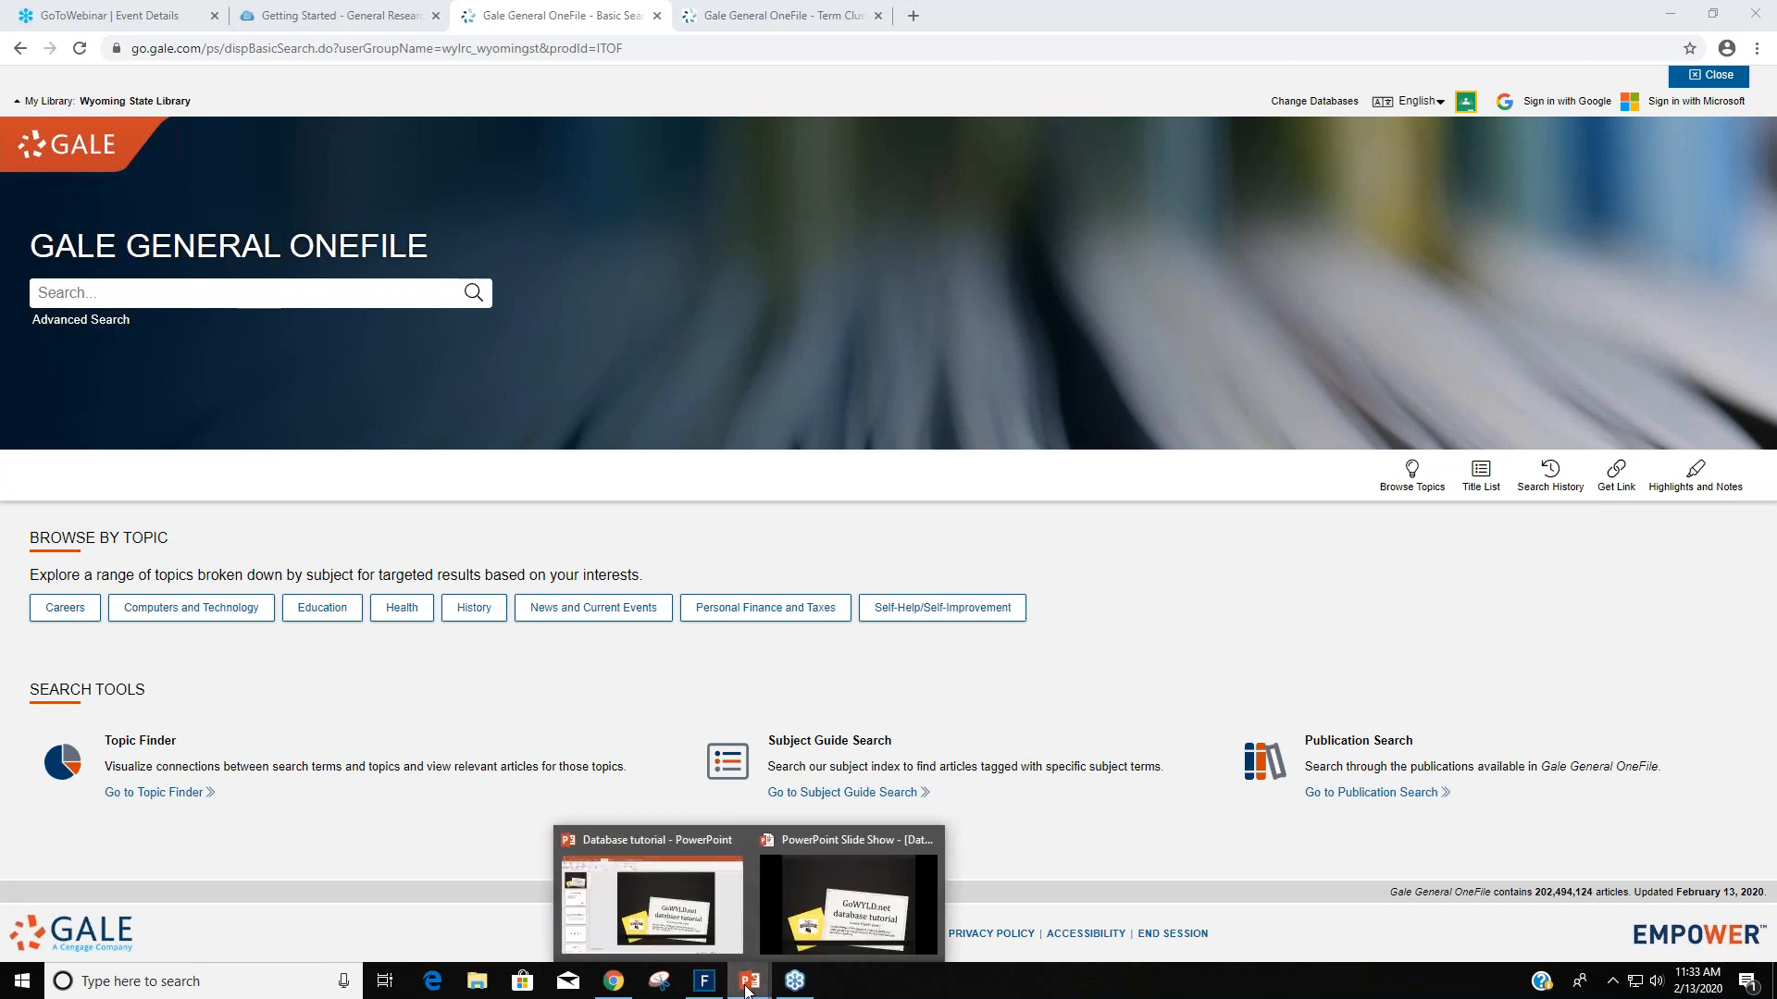